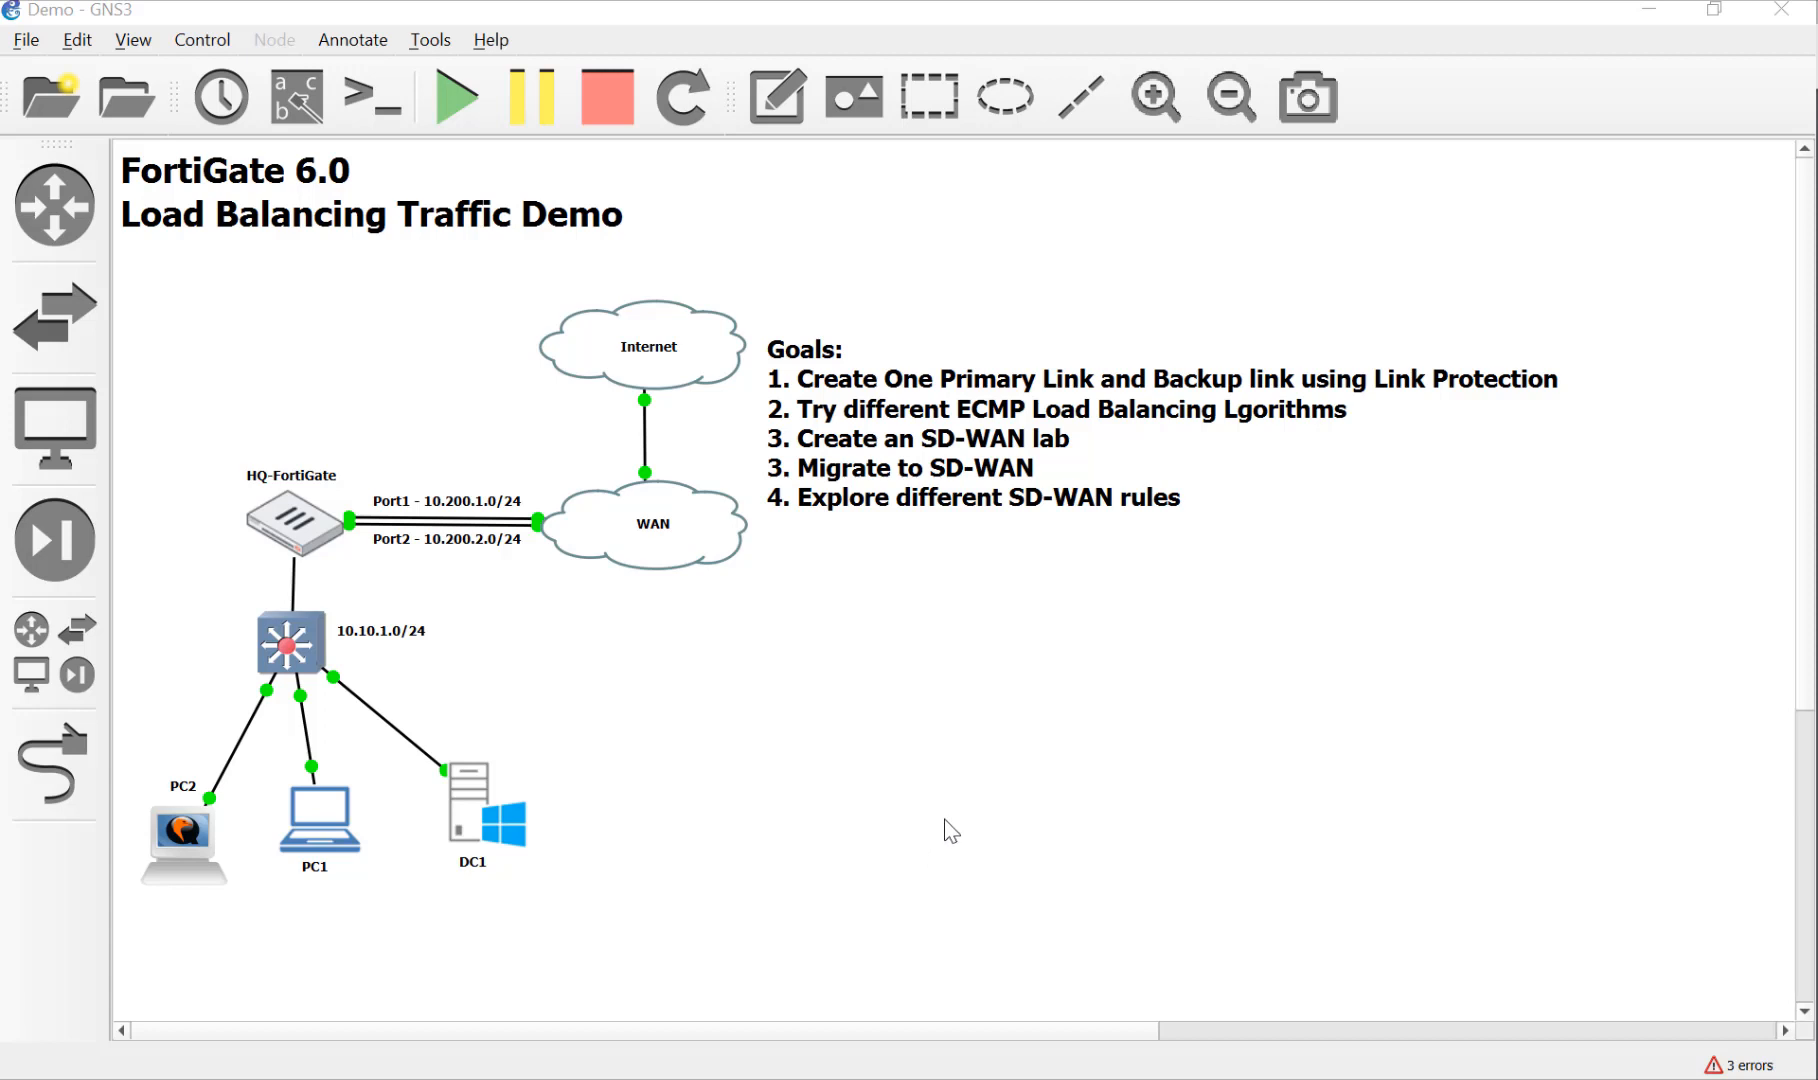
mouse_move(1008, 704)
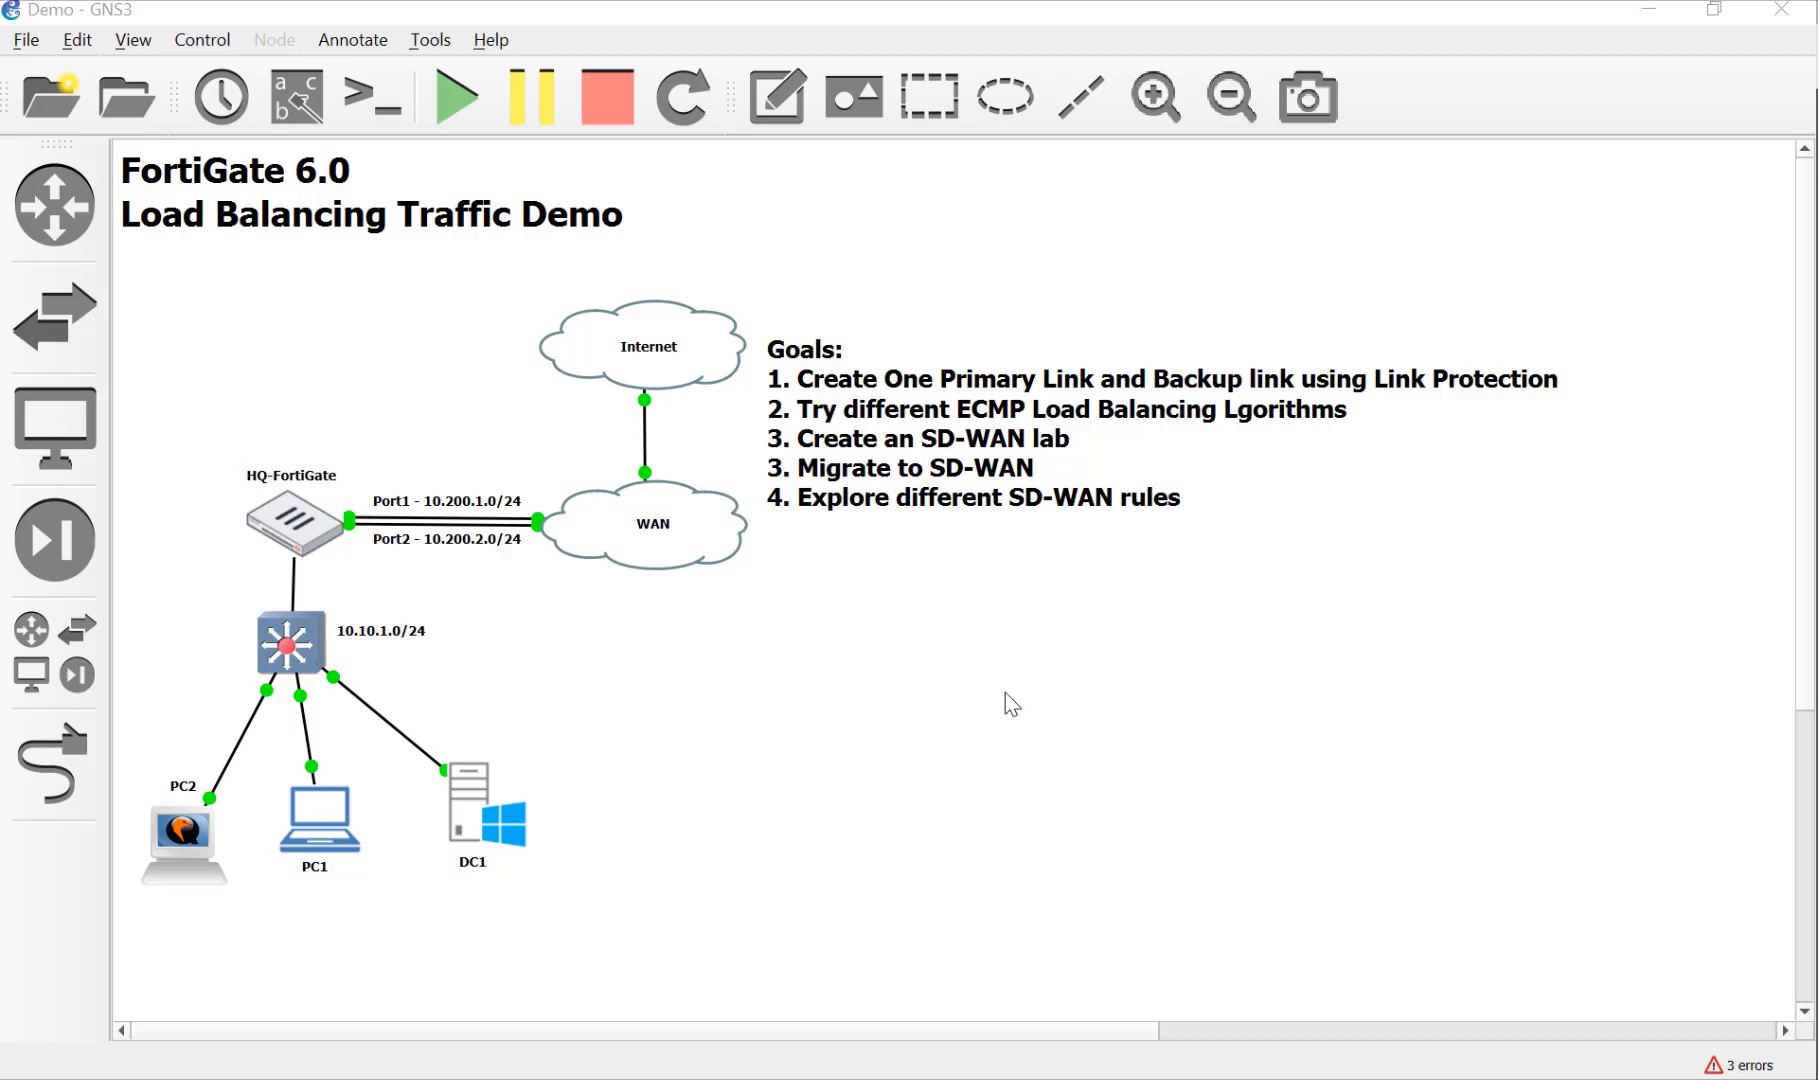
mouse_move(1004, 730)
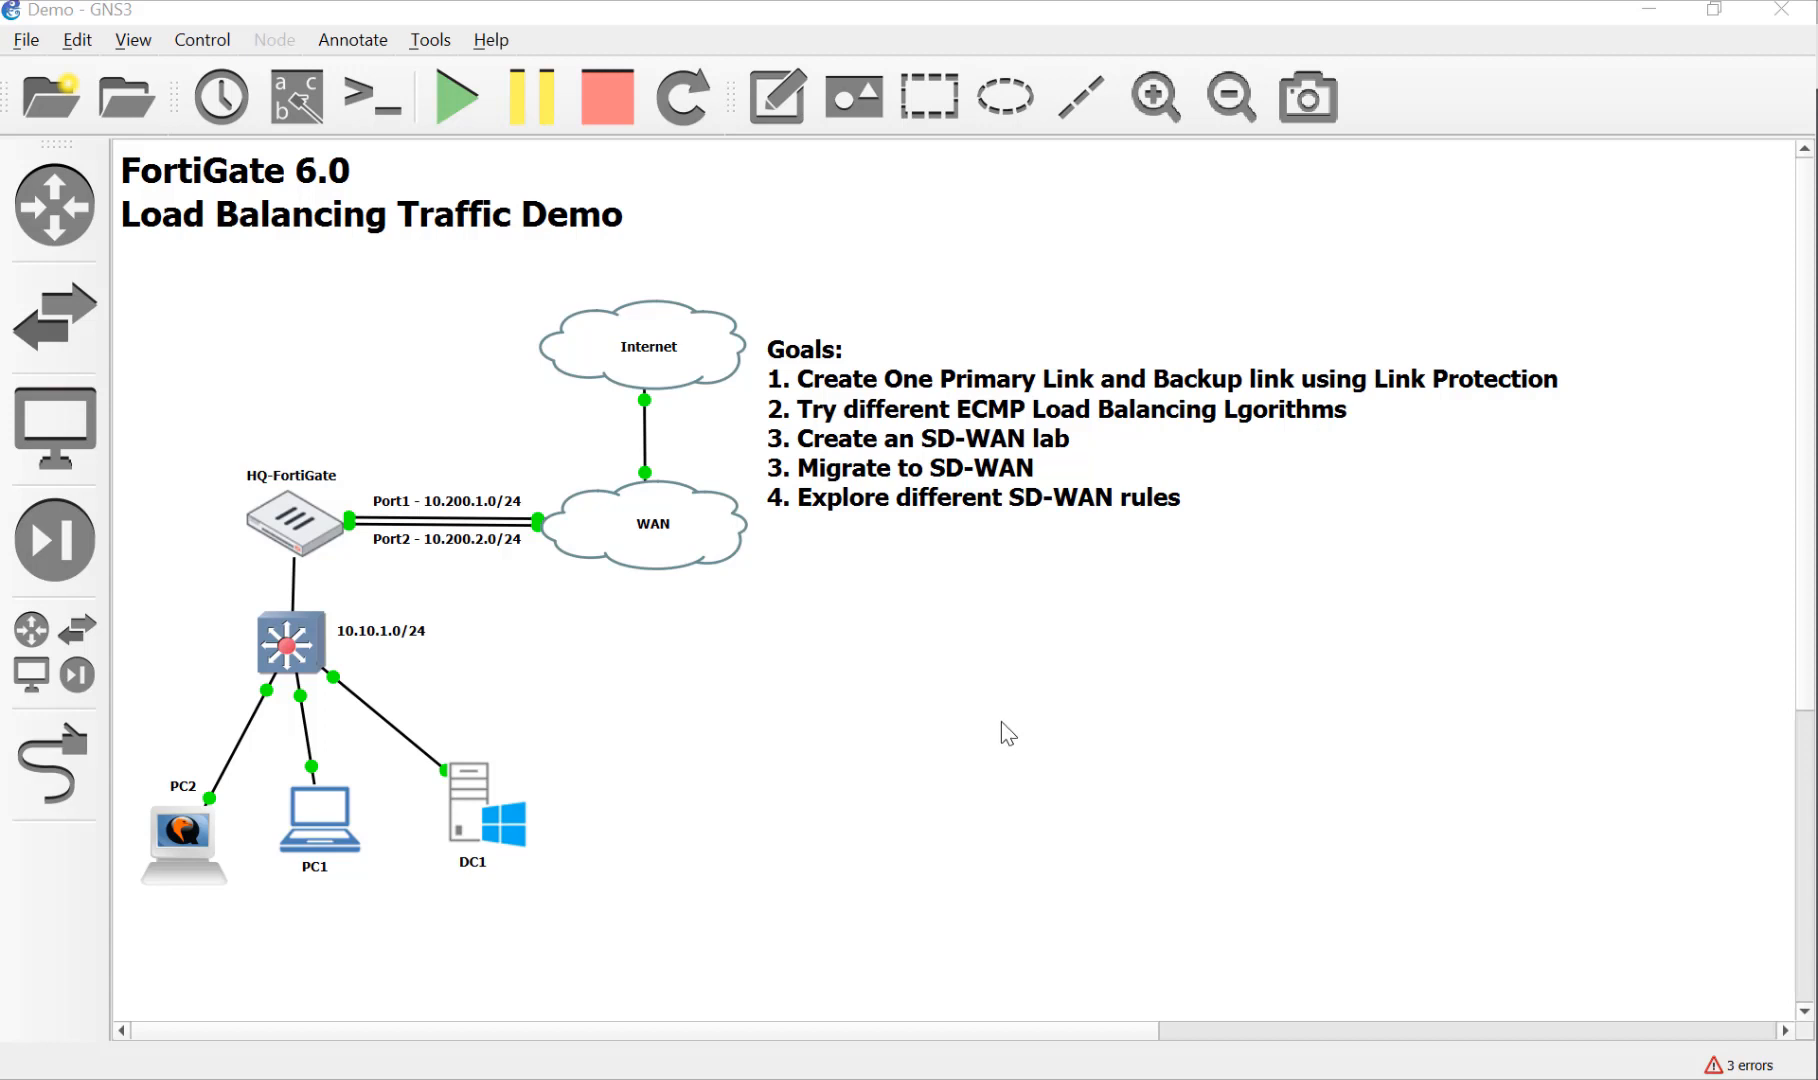
mouse_move(1050, 696)
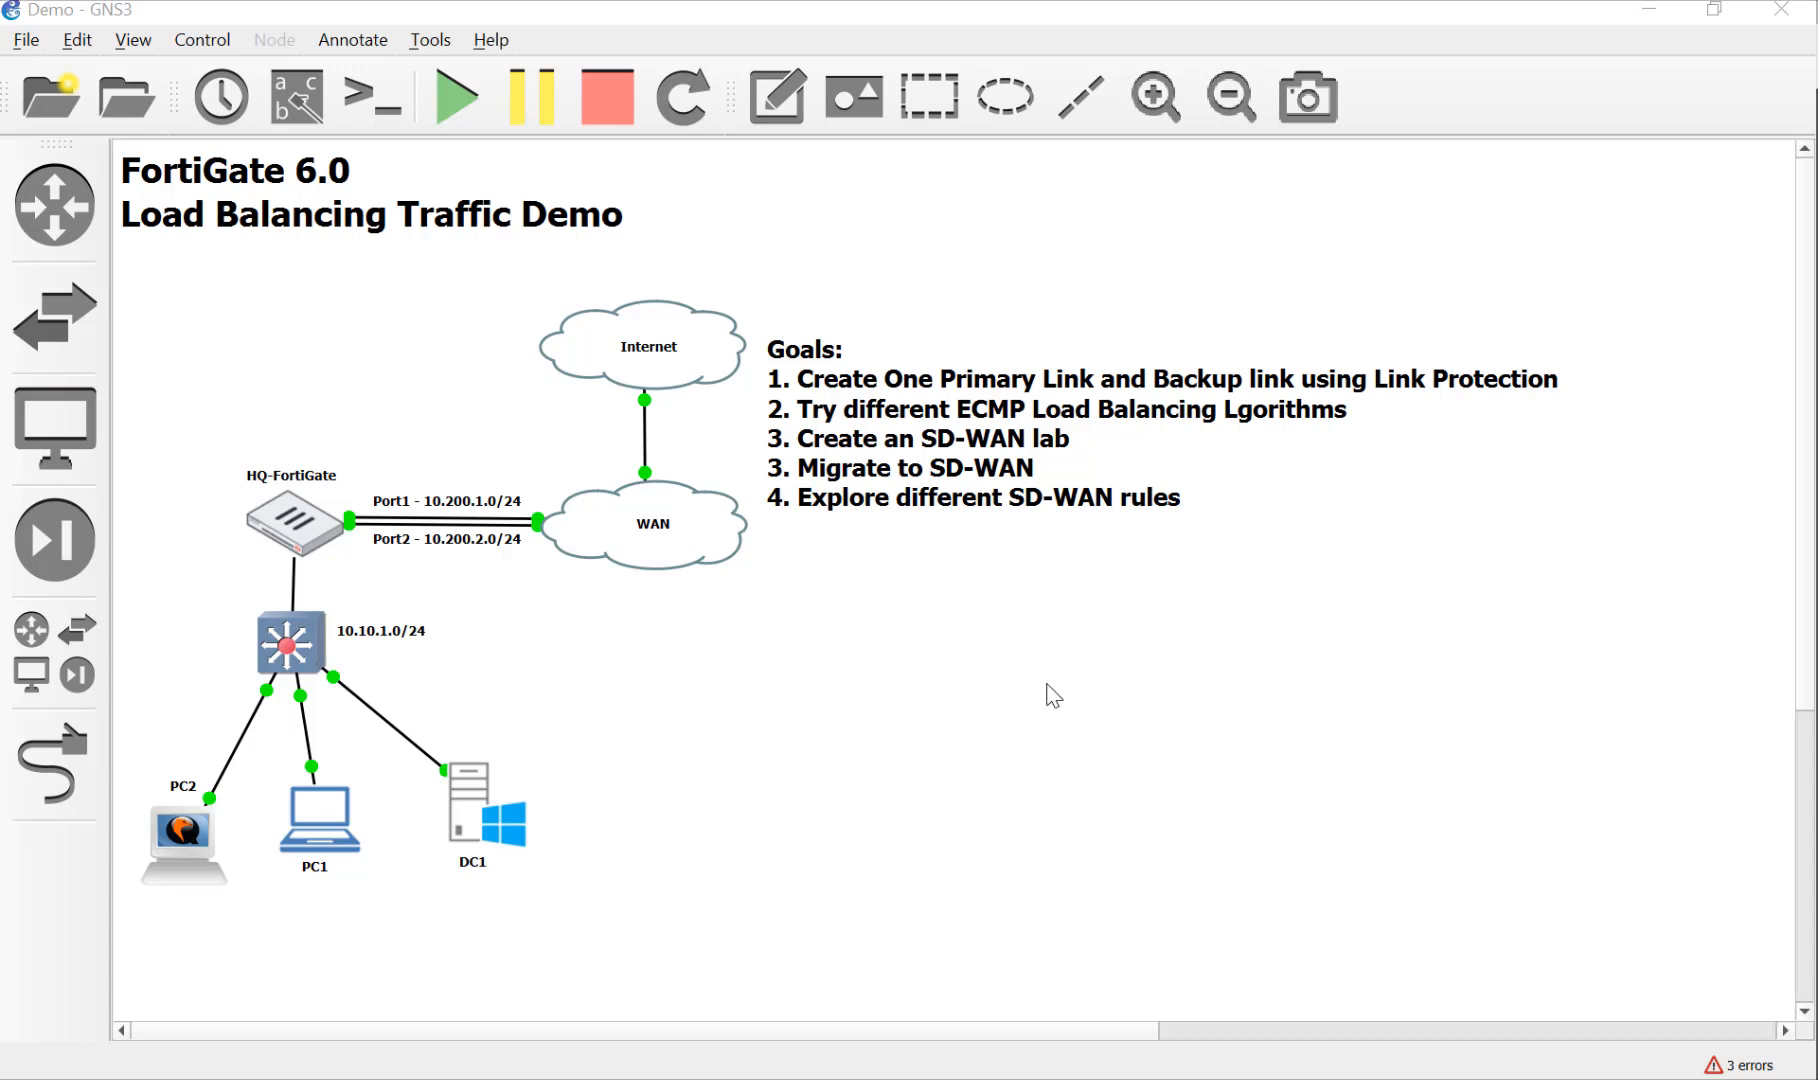
mouse_move(1022, 768)
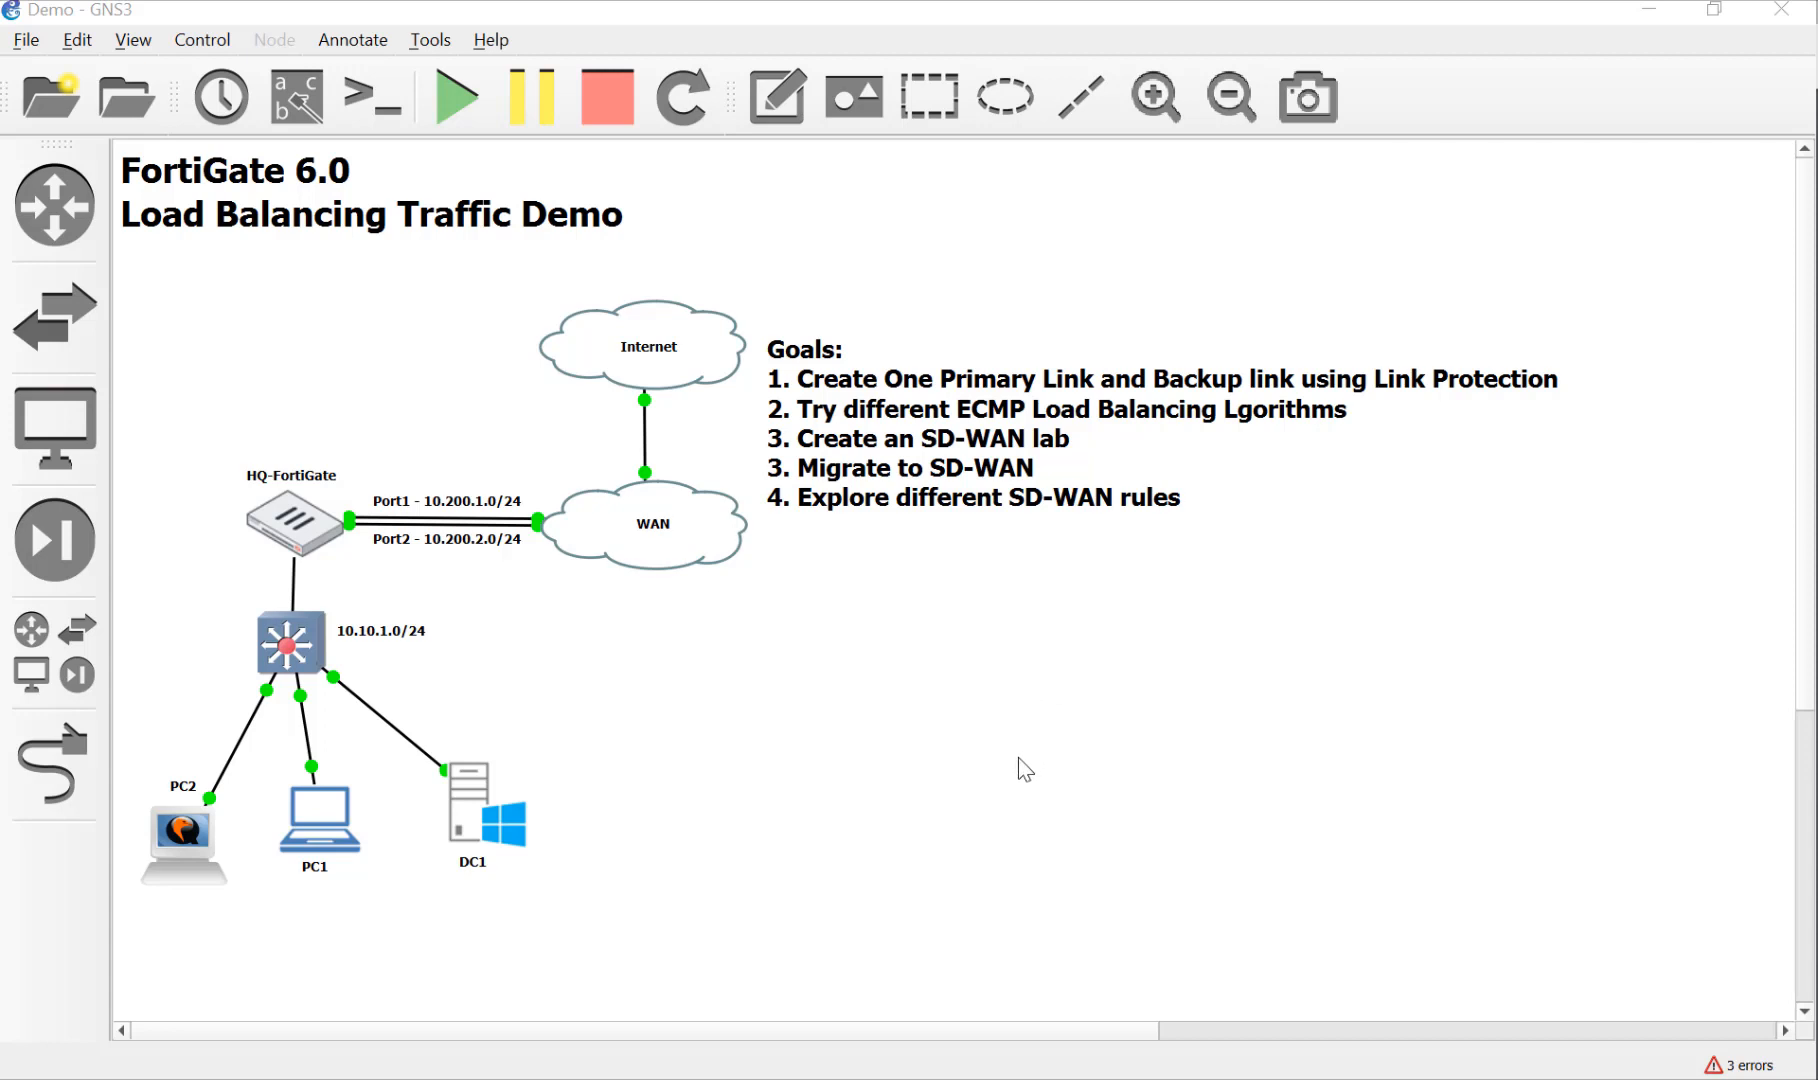
mouse_move(926, 404)
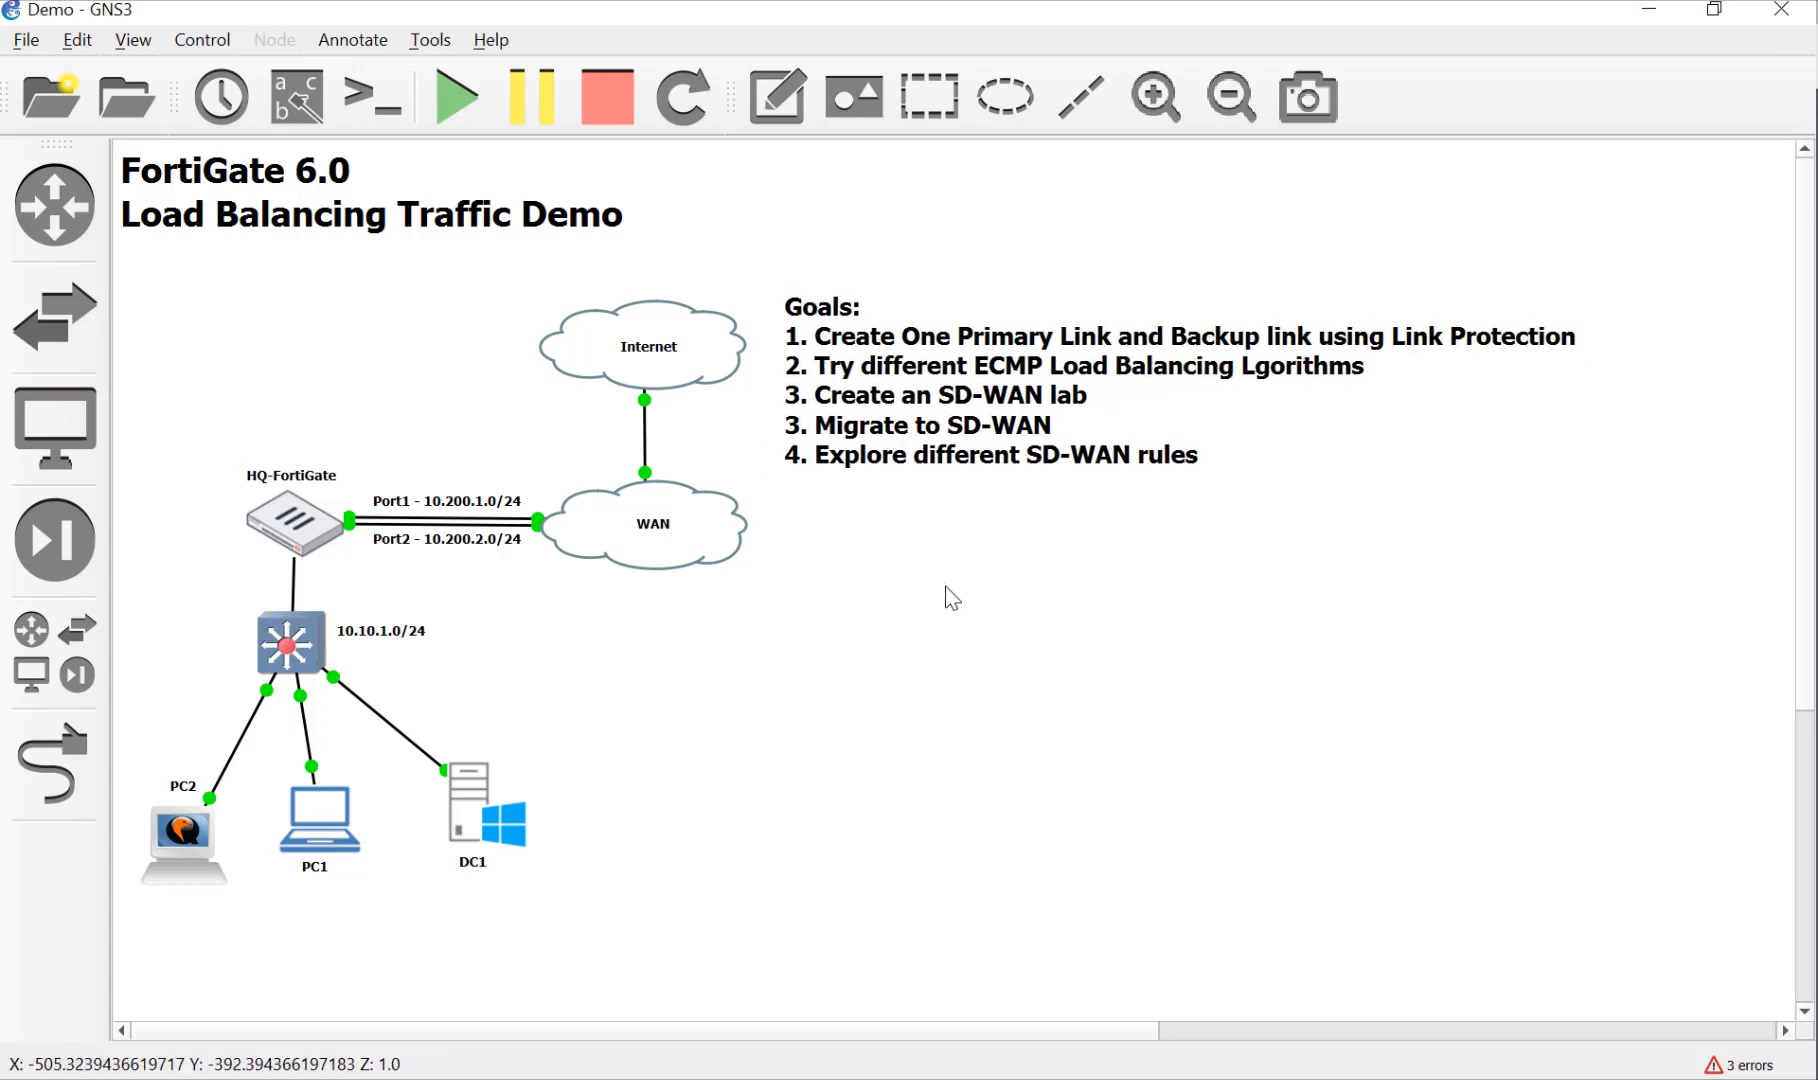
mouse_move(982, 590)
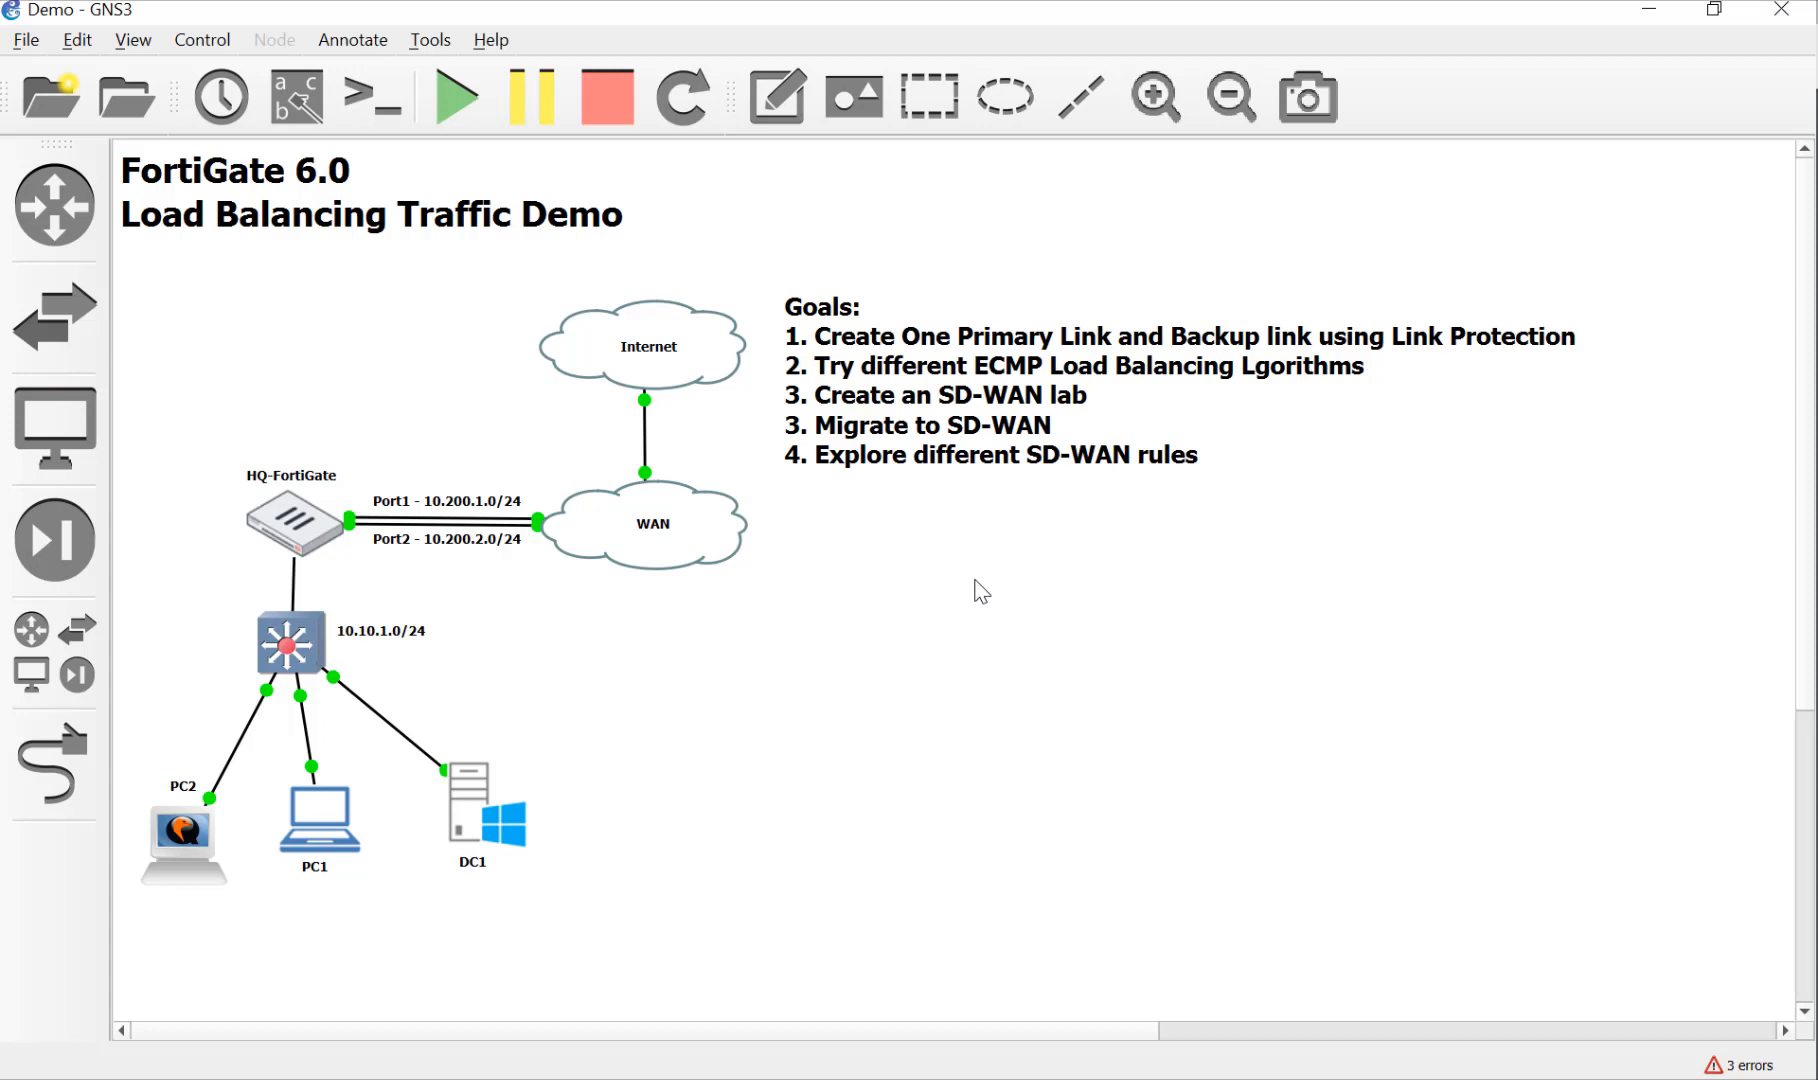
mouse_move(976, 624)
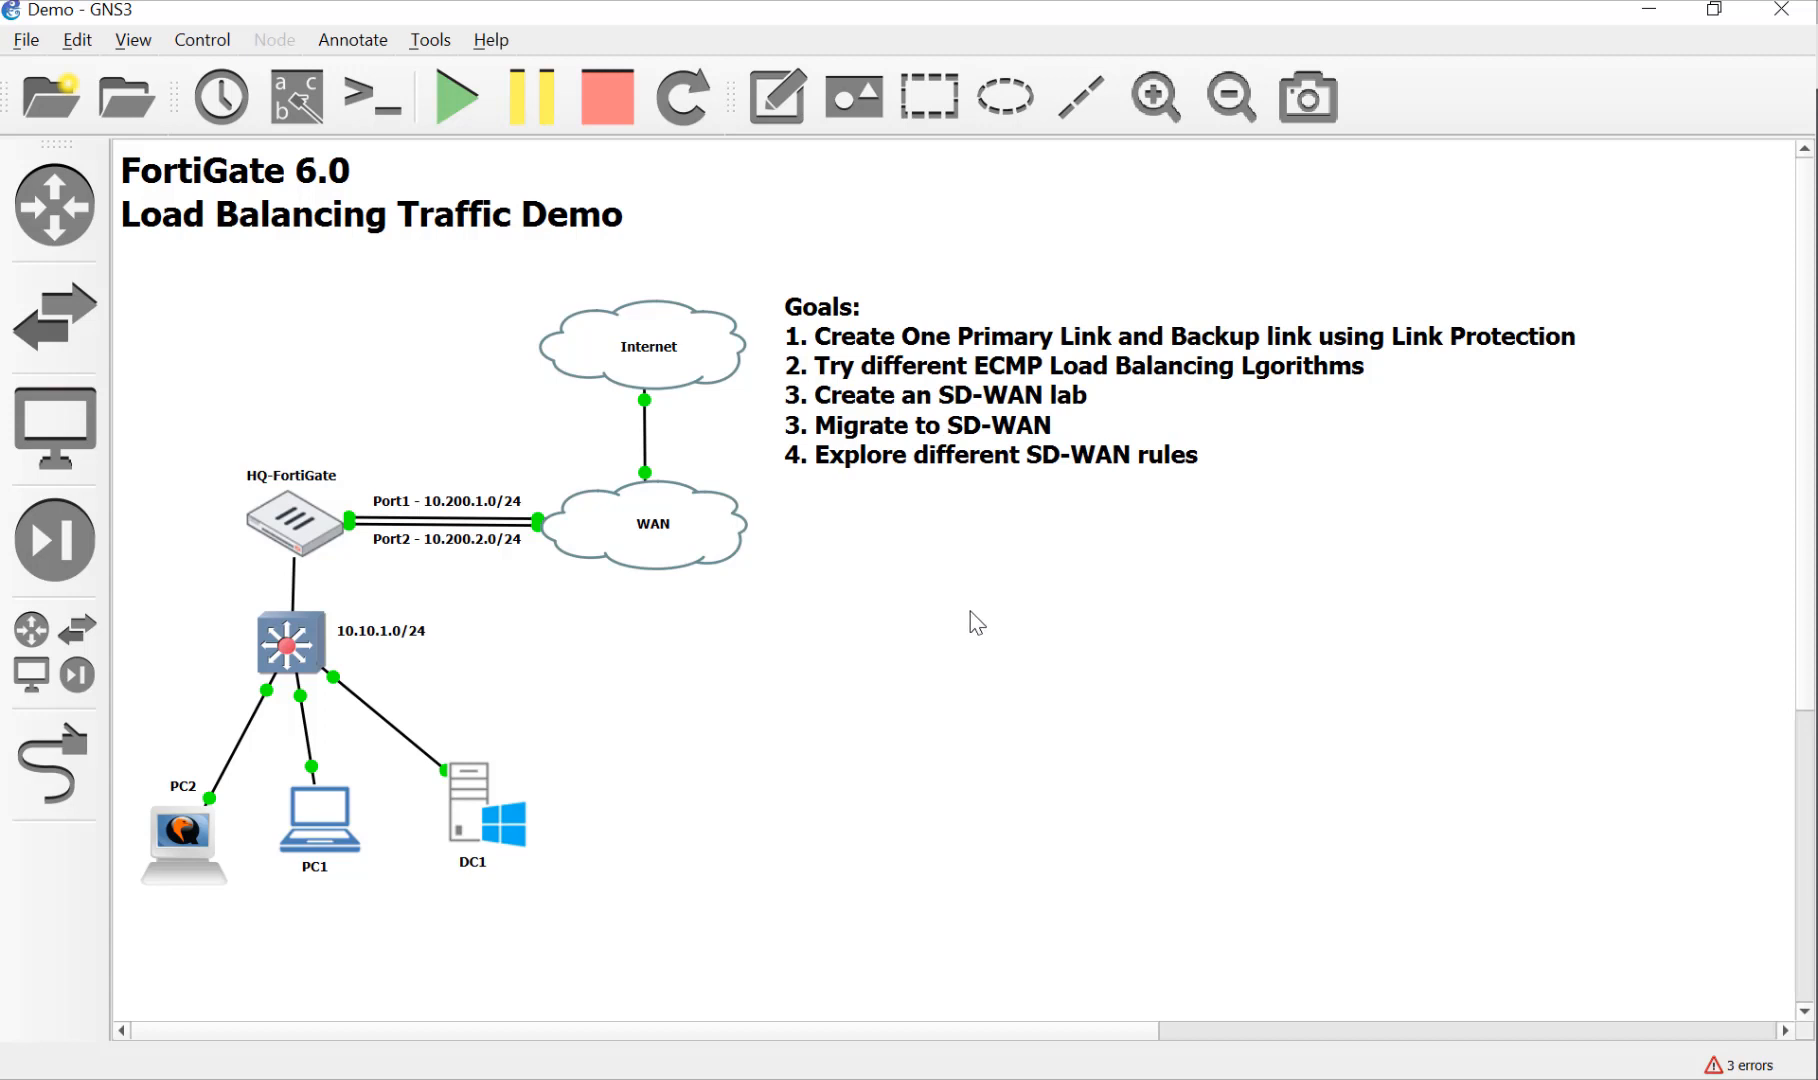
mouse_move(684, 716)
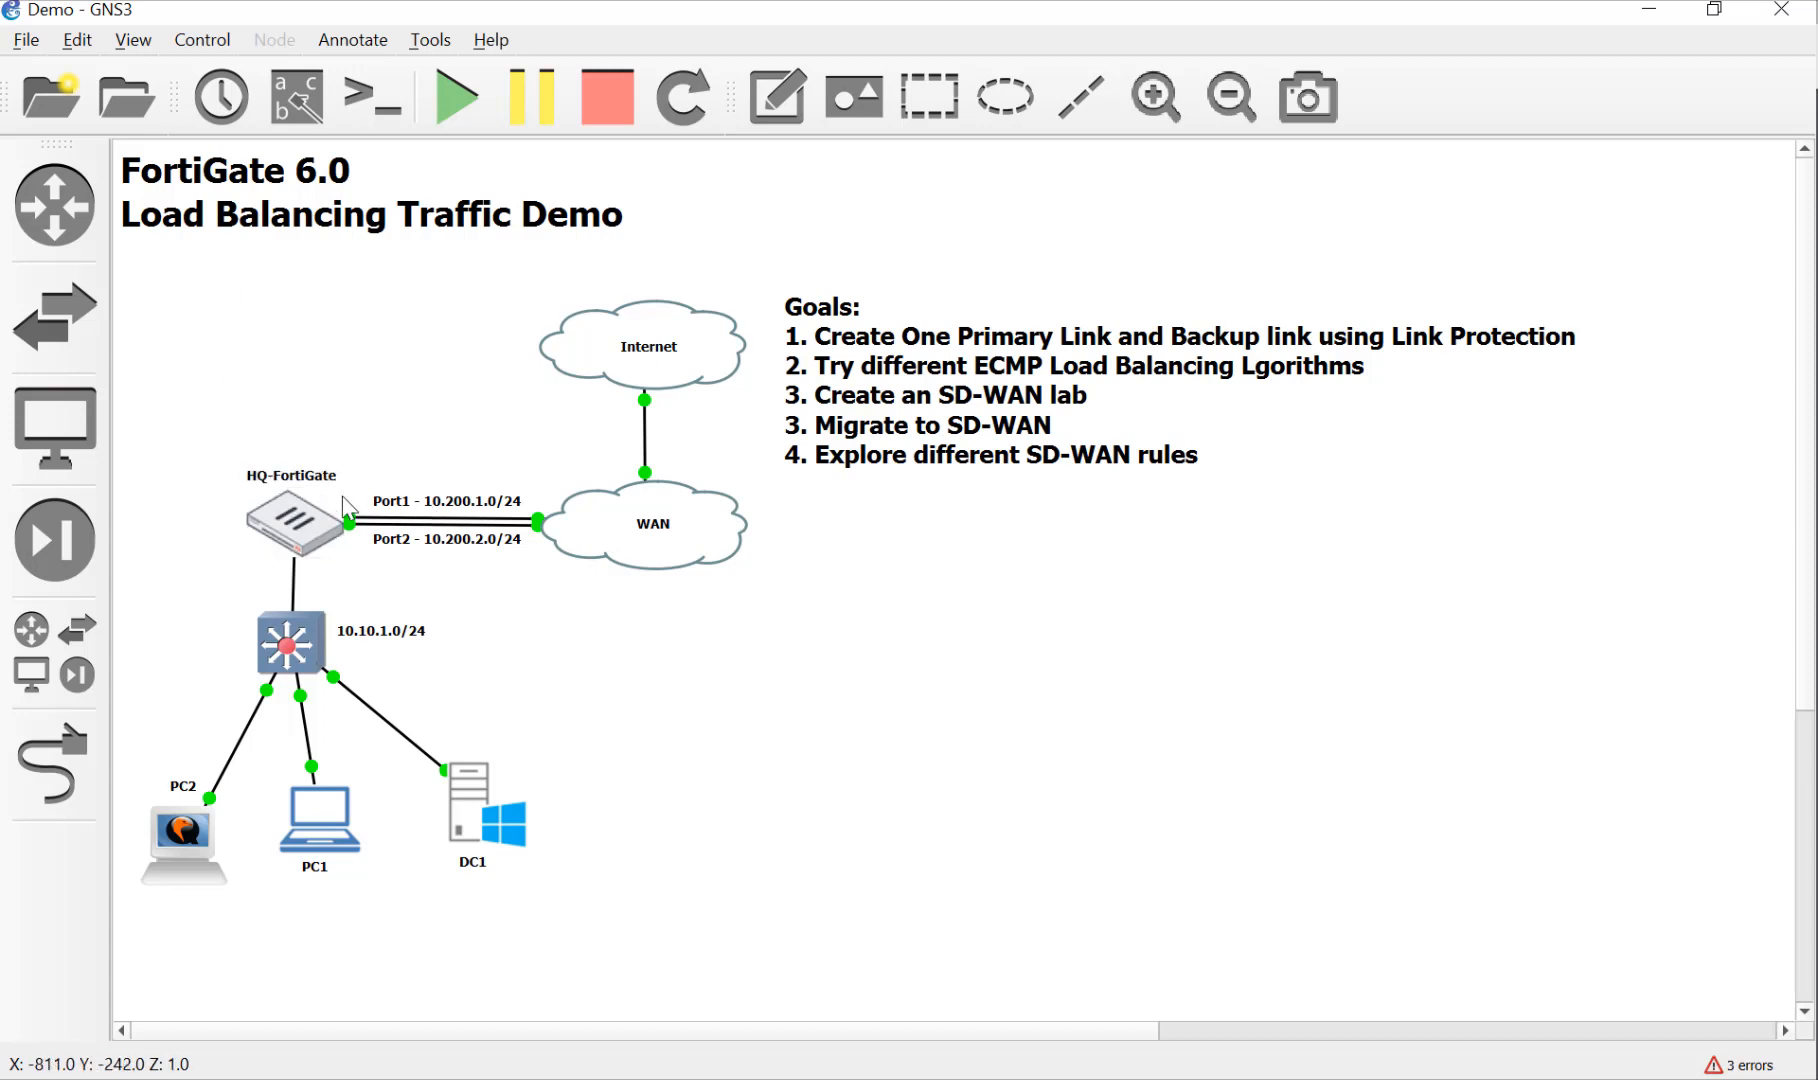
mouse_move(542, 672)
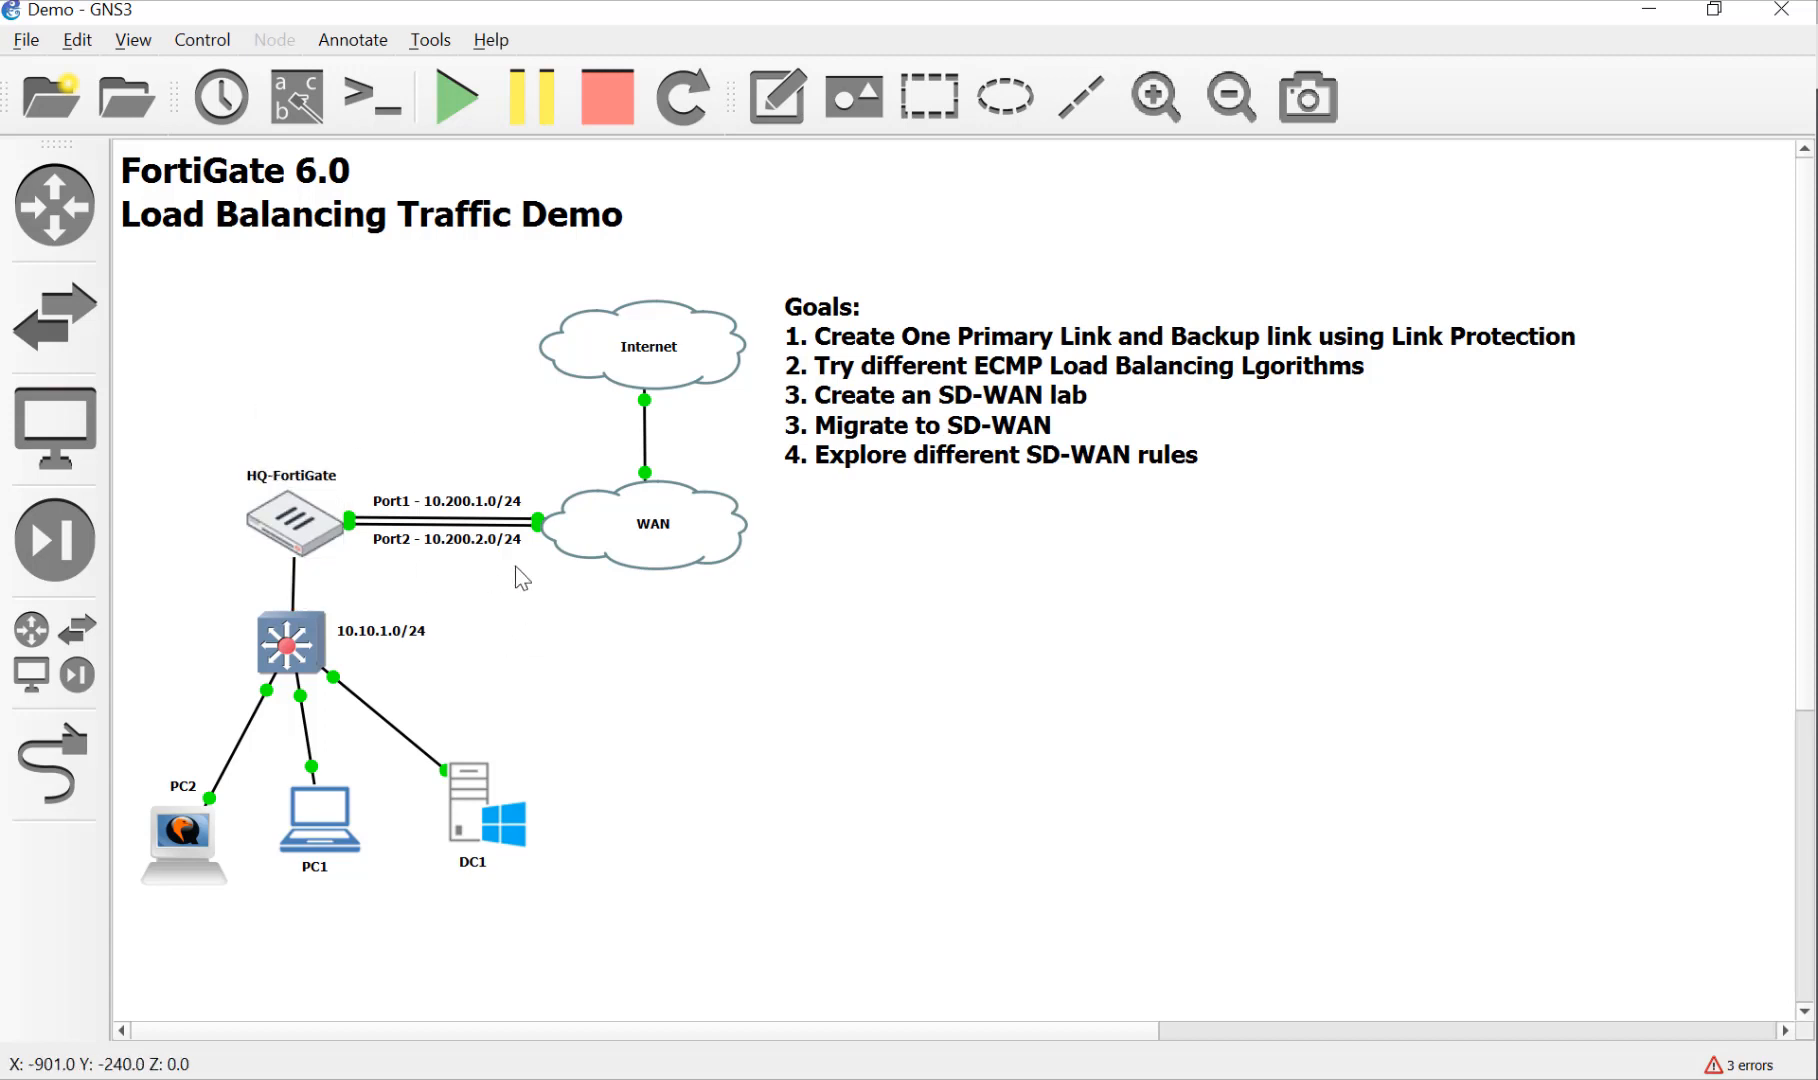
mouse_move(536, 464)
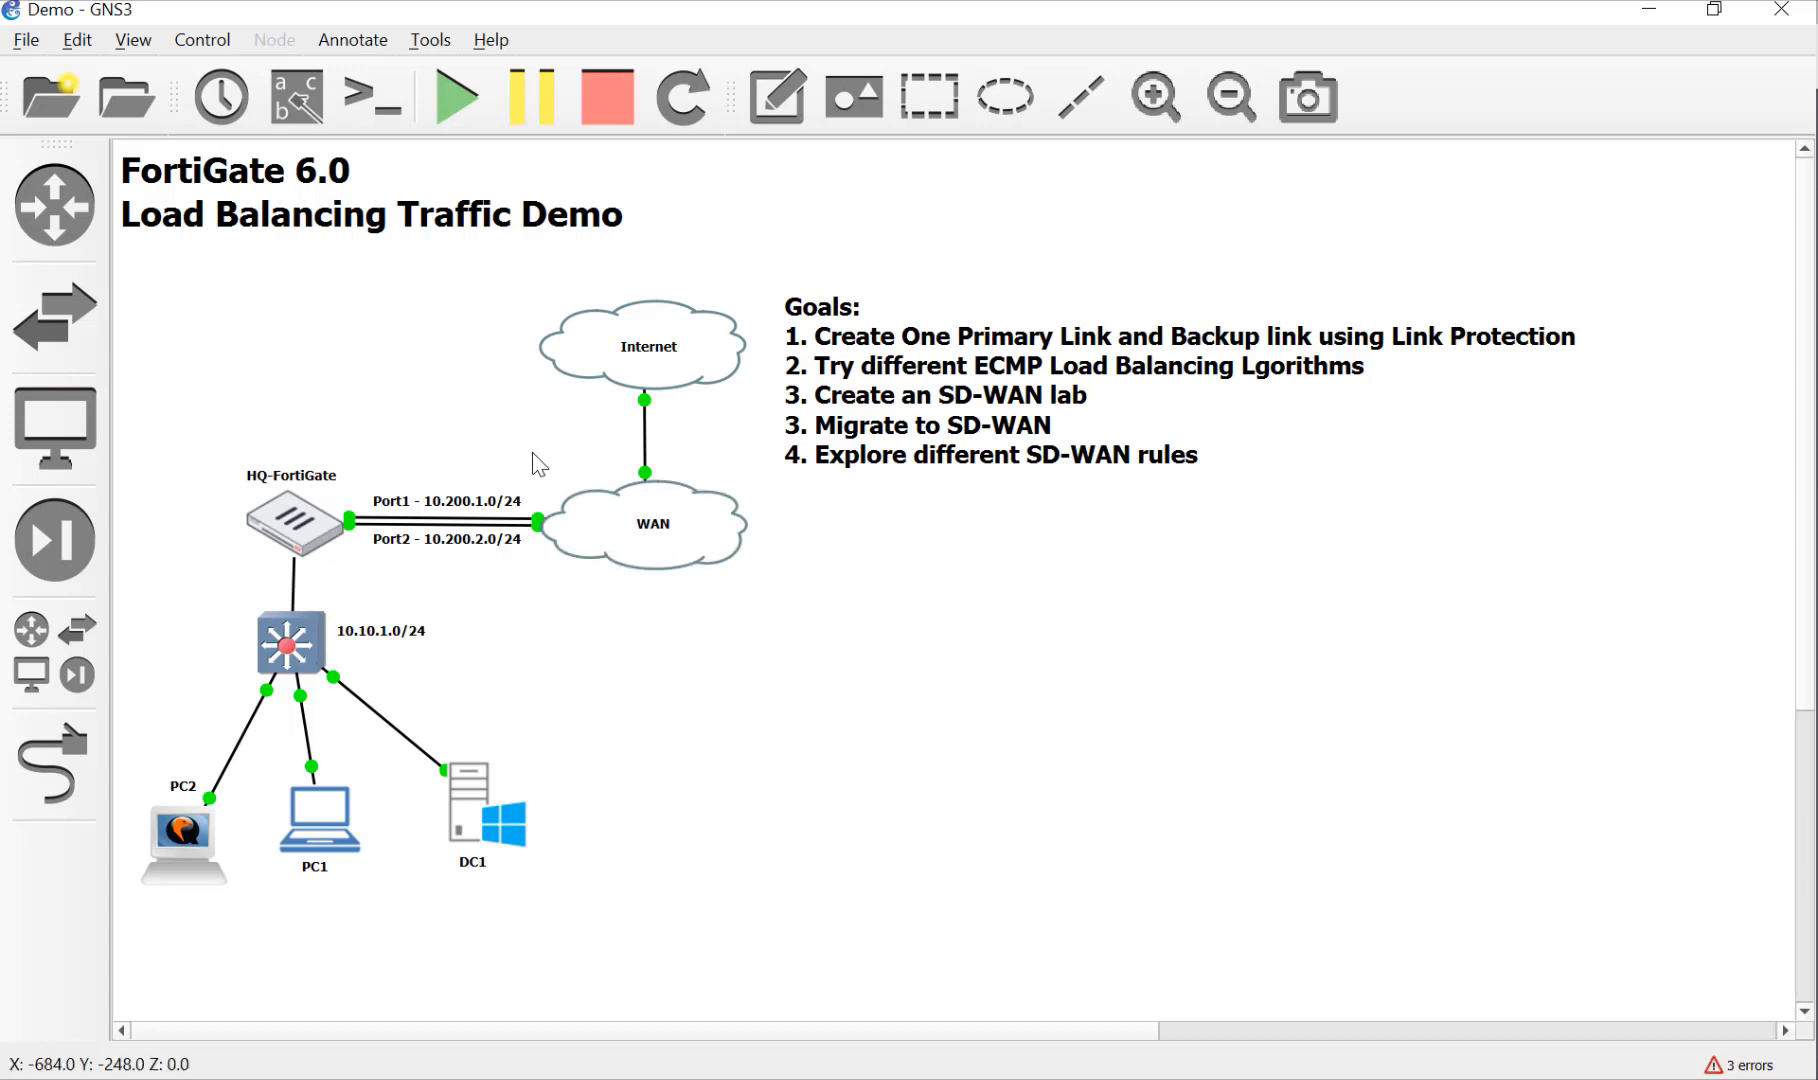
mouse_move(542, 676)
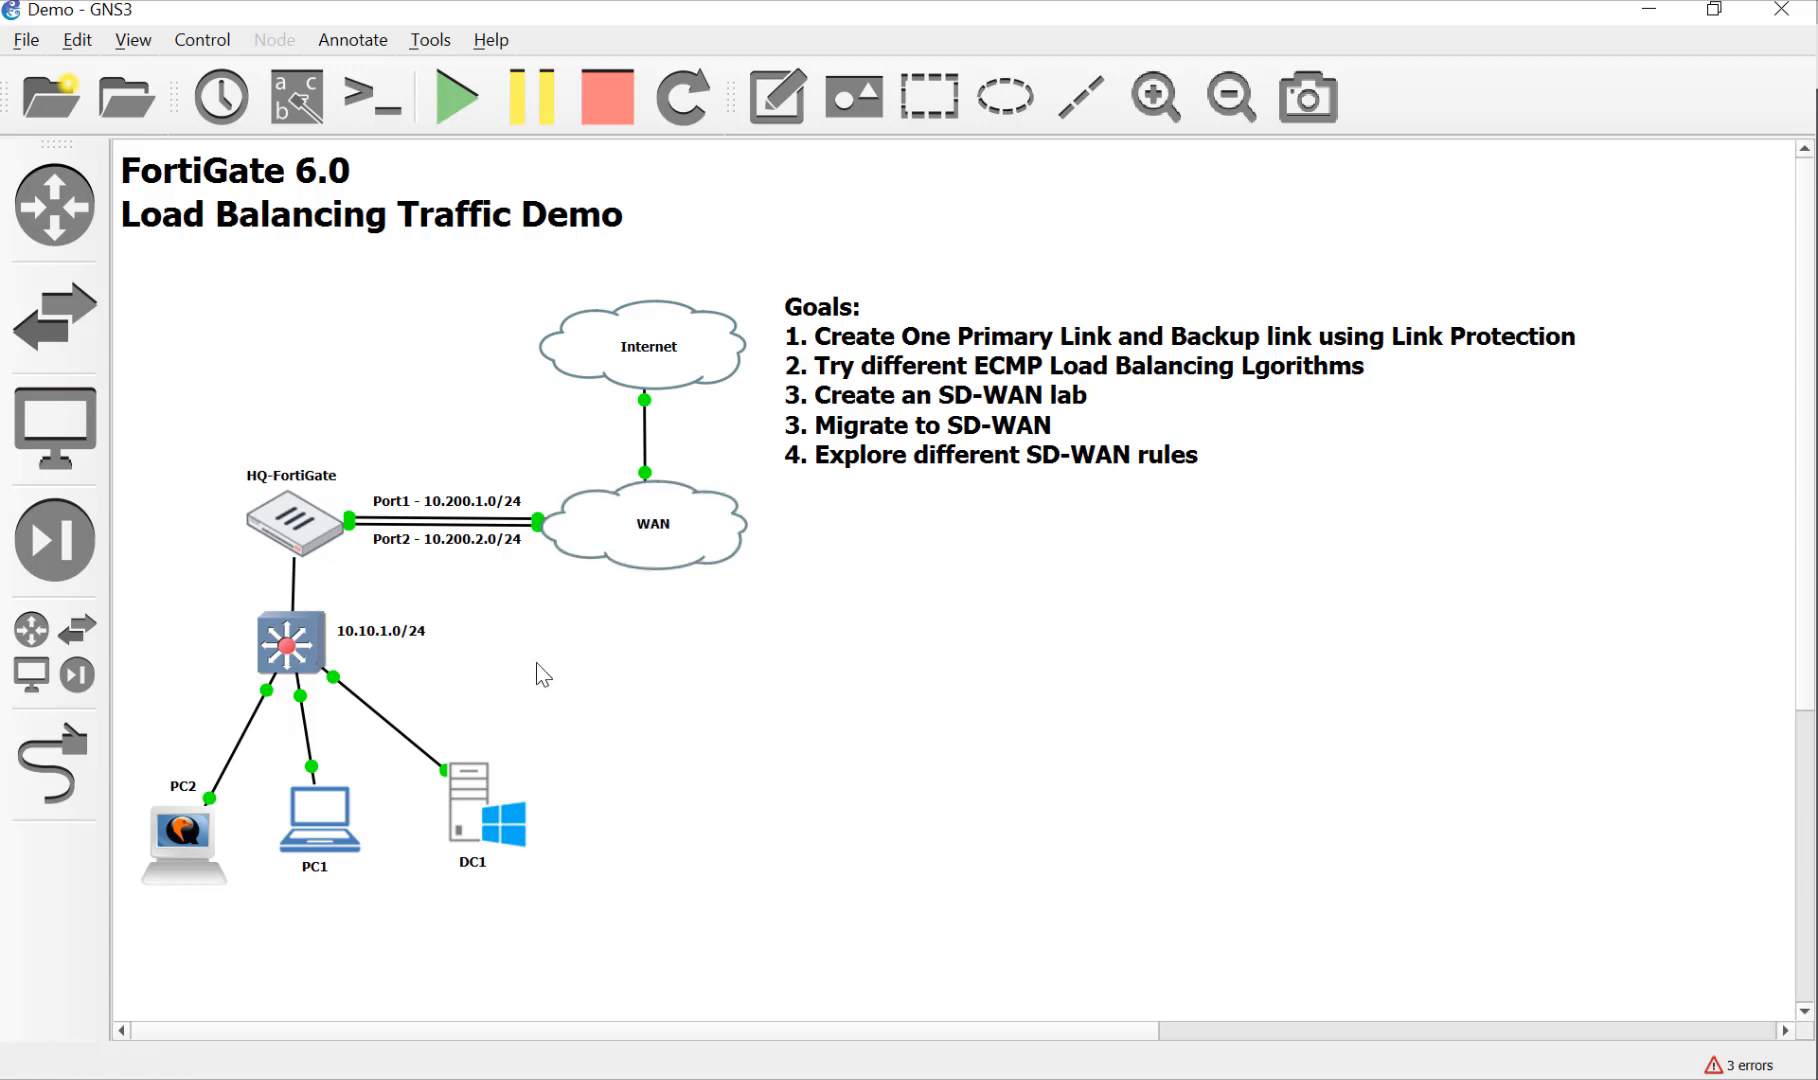
mouse_move(544, 612)
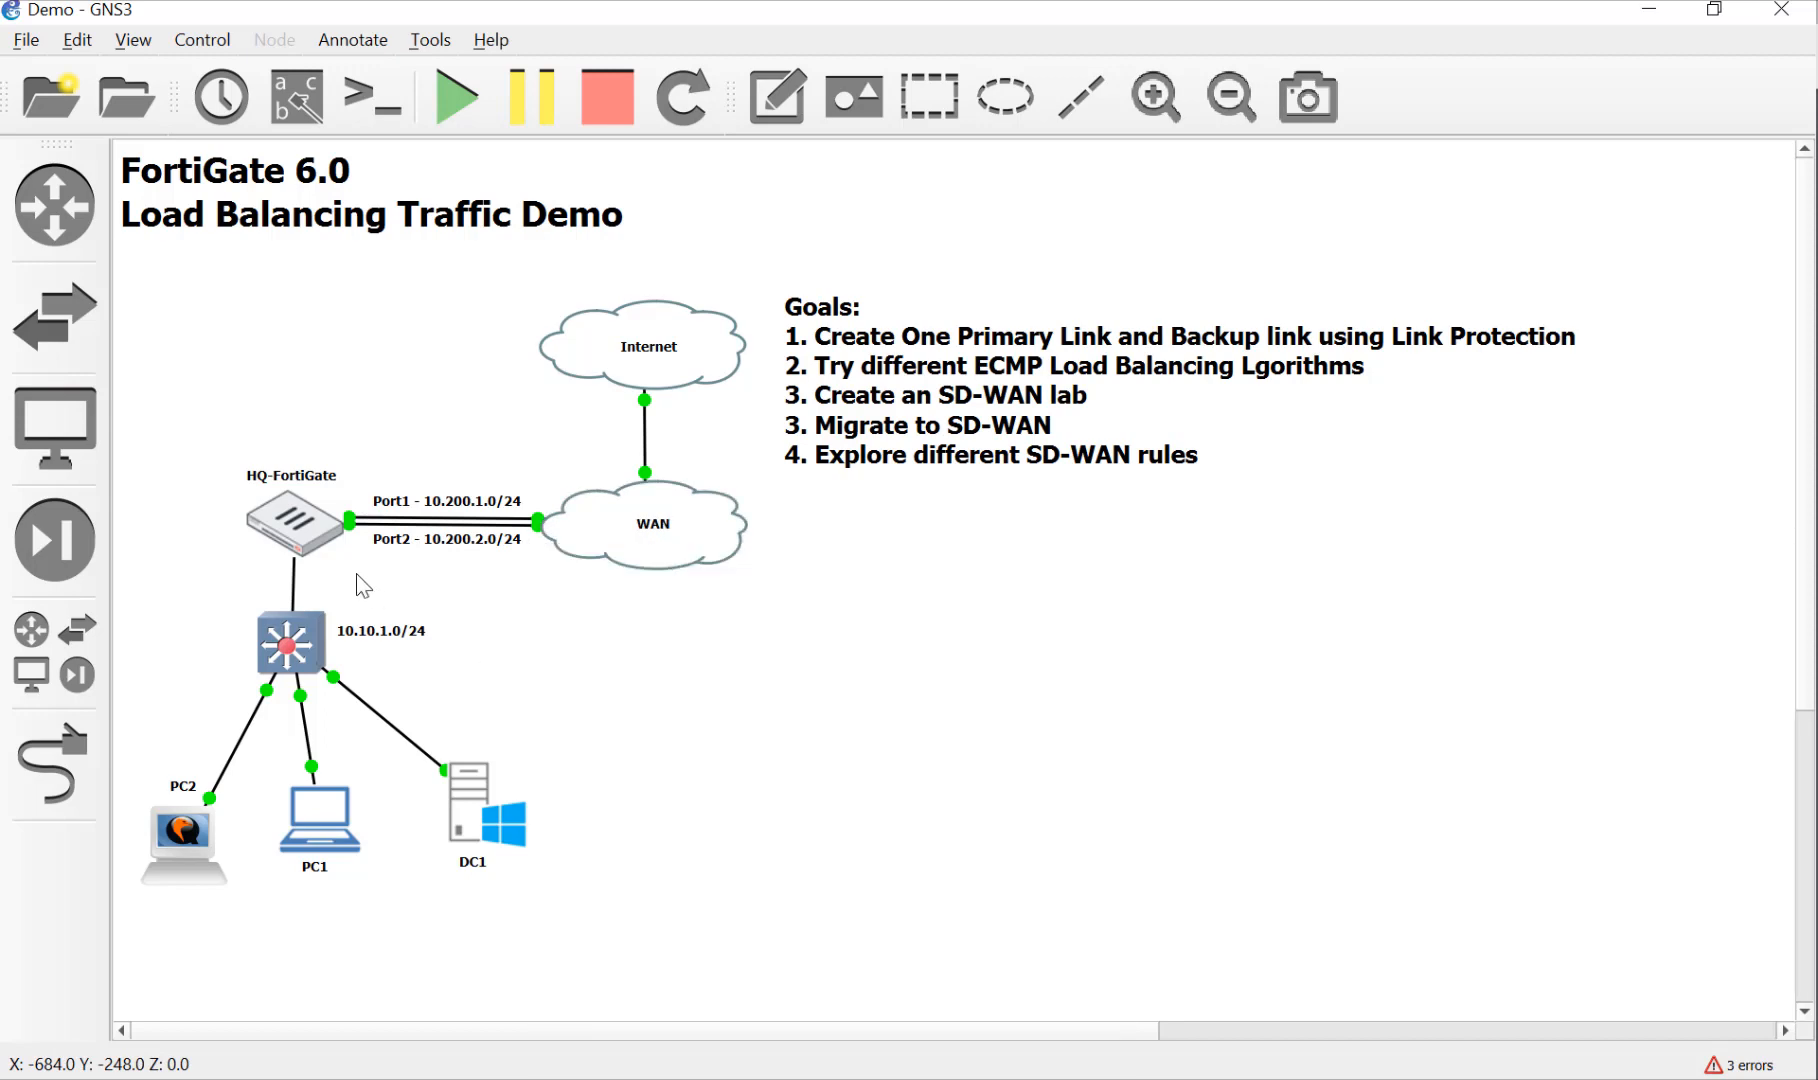
mouse_move(282, 560)
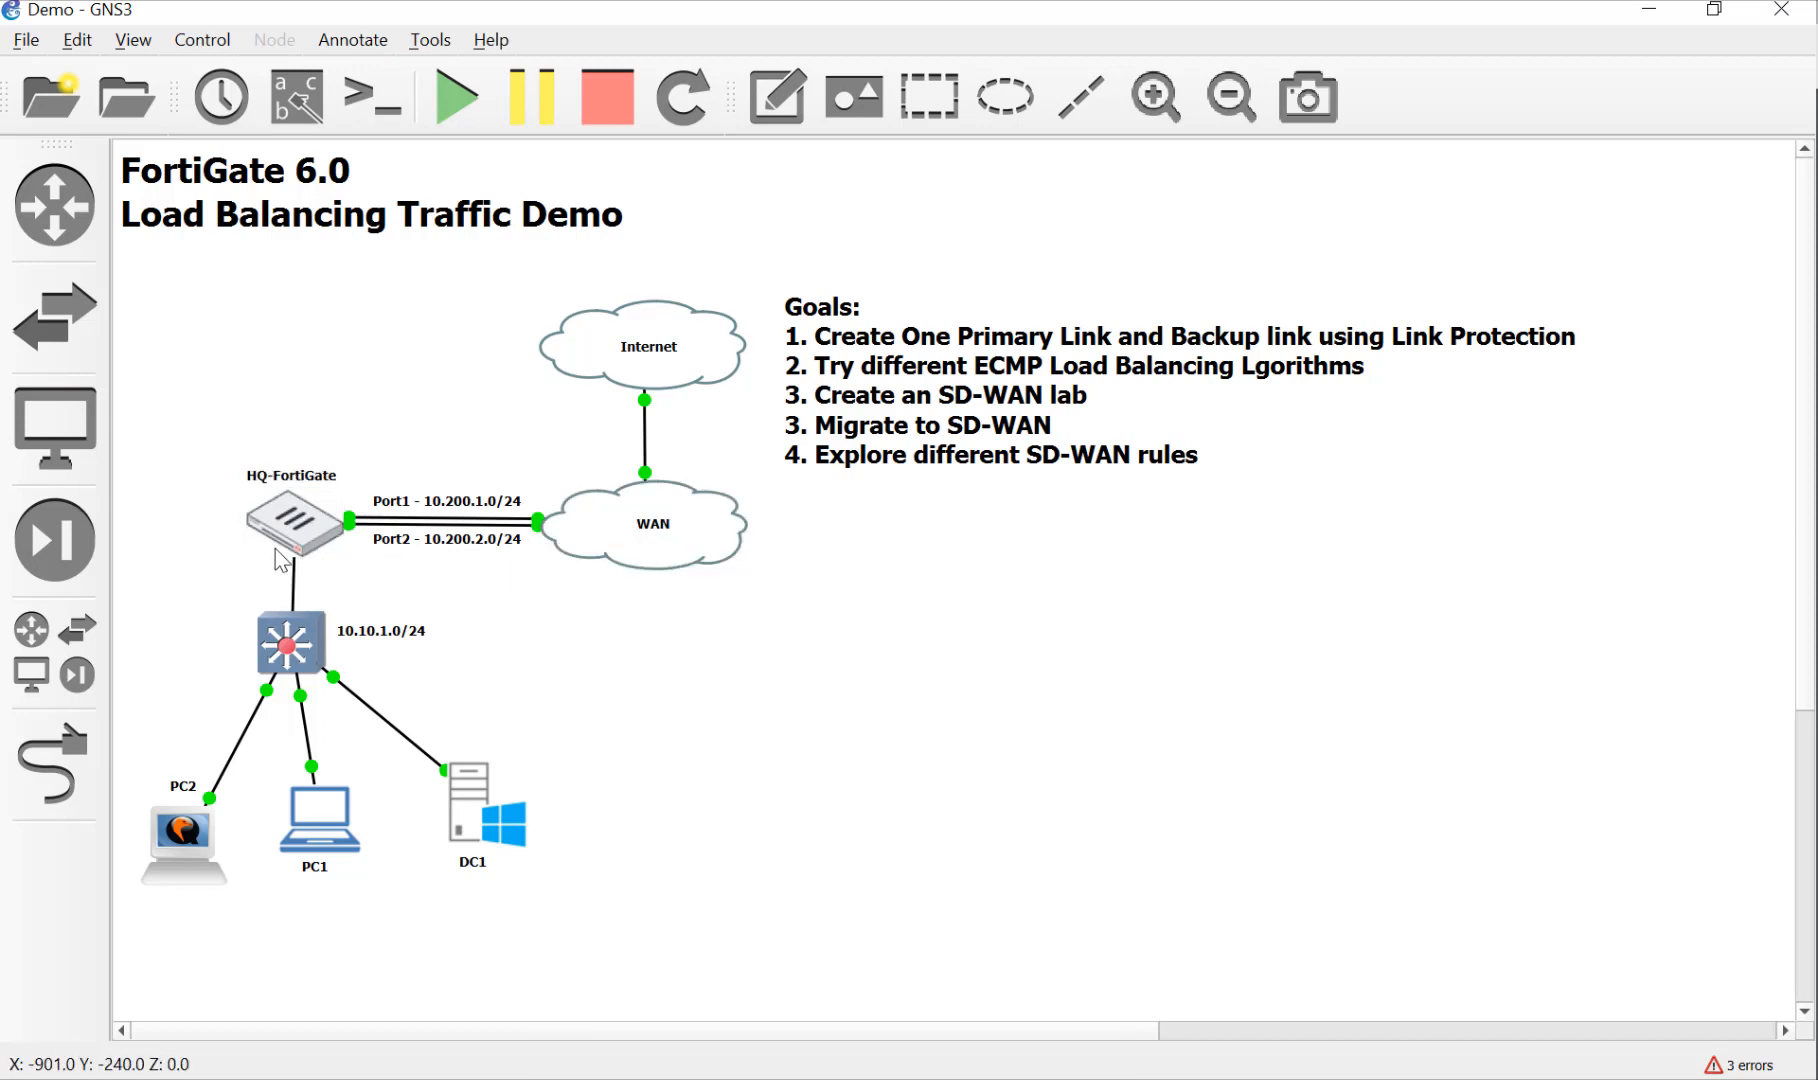
Switch from the GNS3 canvas to the Chrome window with the FortiGate login page at 10.10.1.254.
left_click(292, 522)
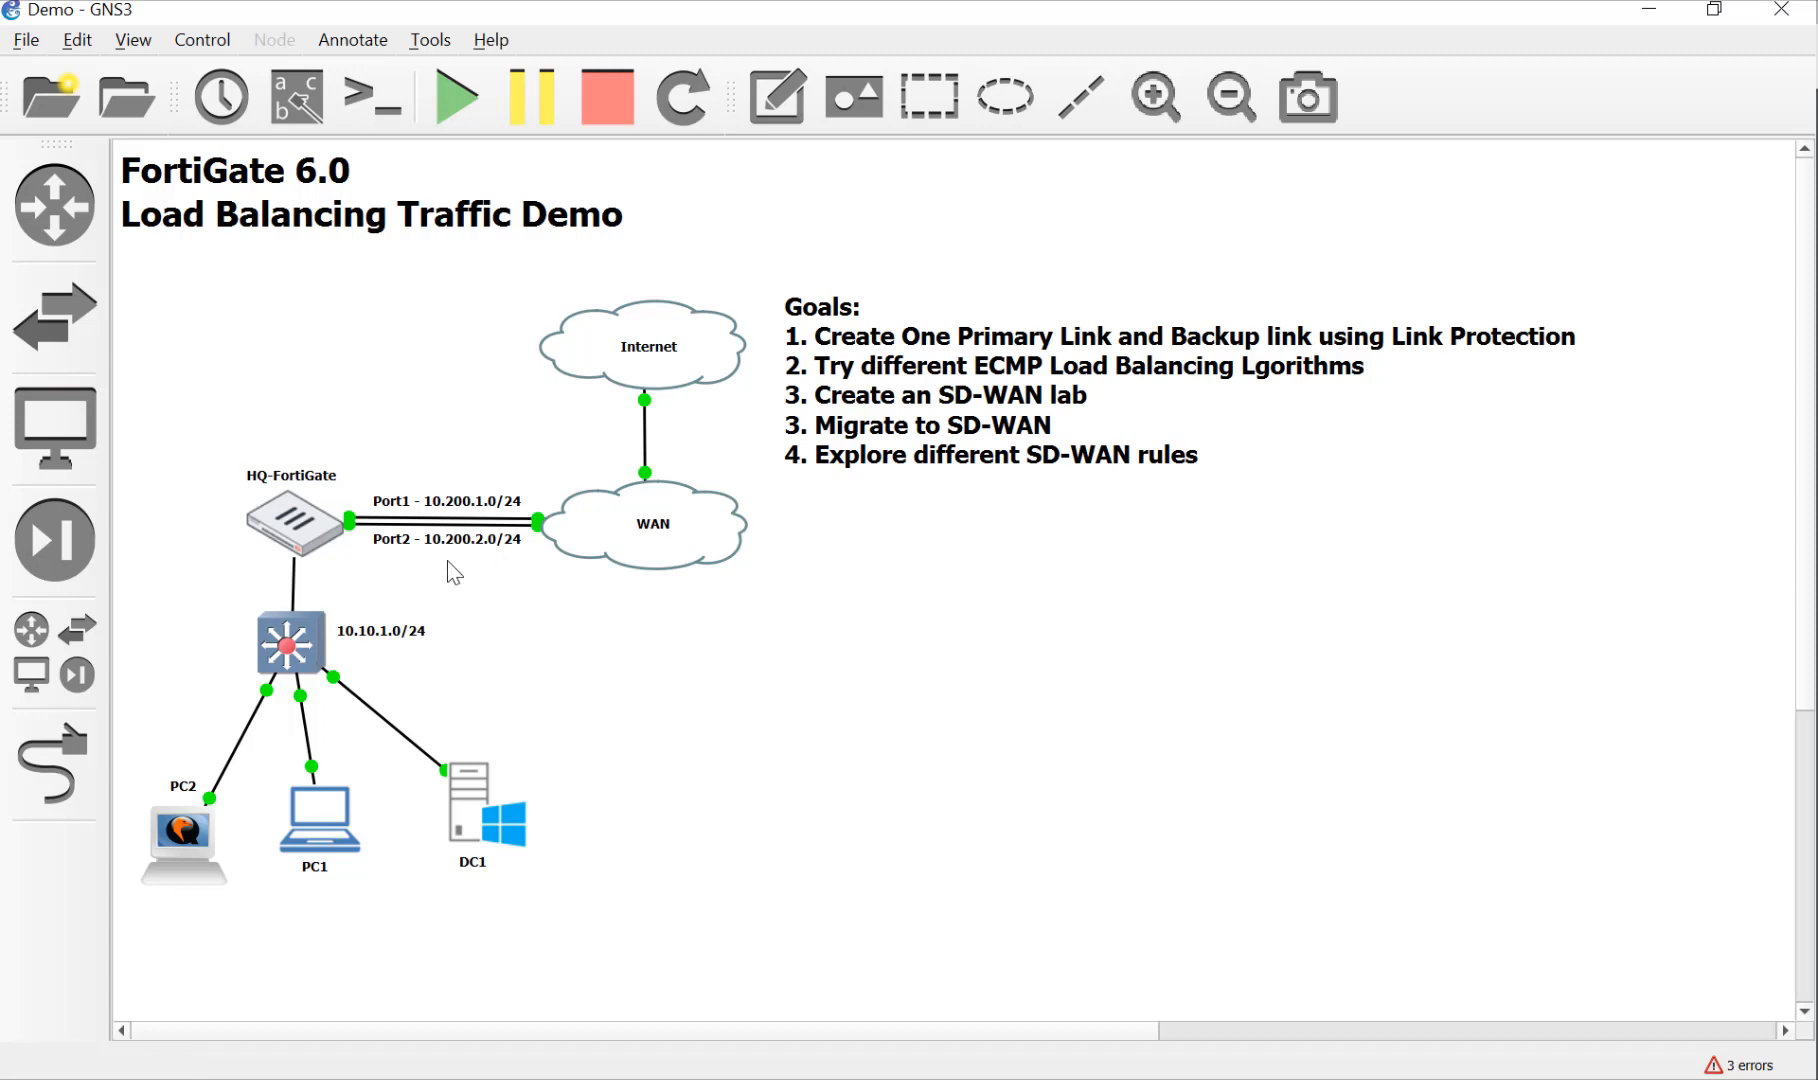
mouse_move(680, 594)
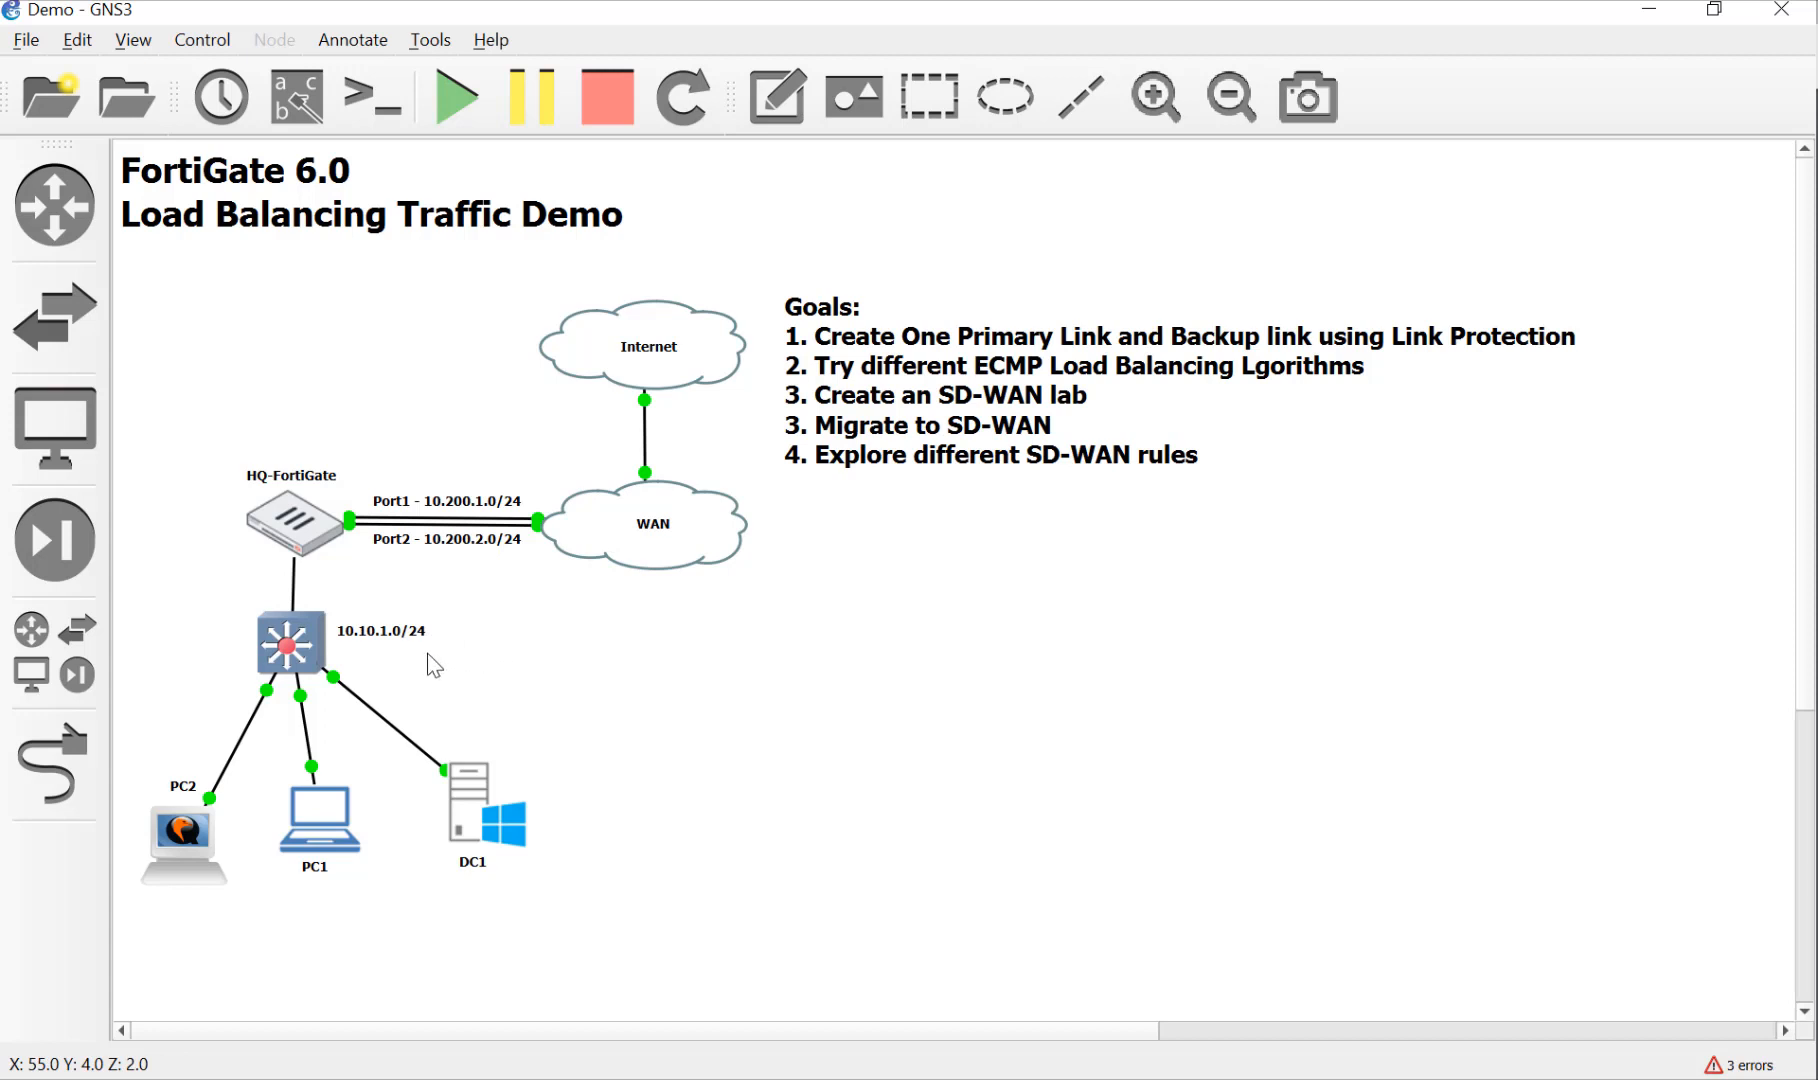
mouse_move(998, 358)
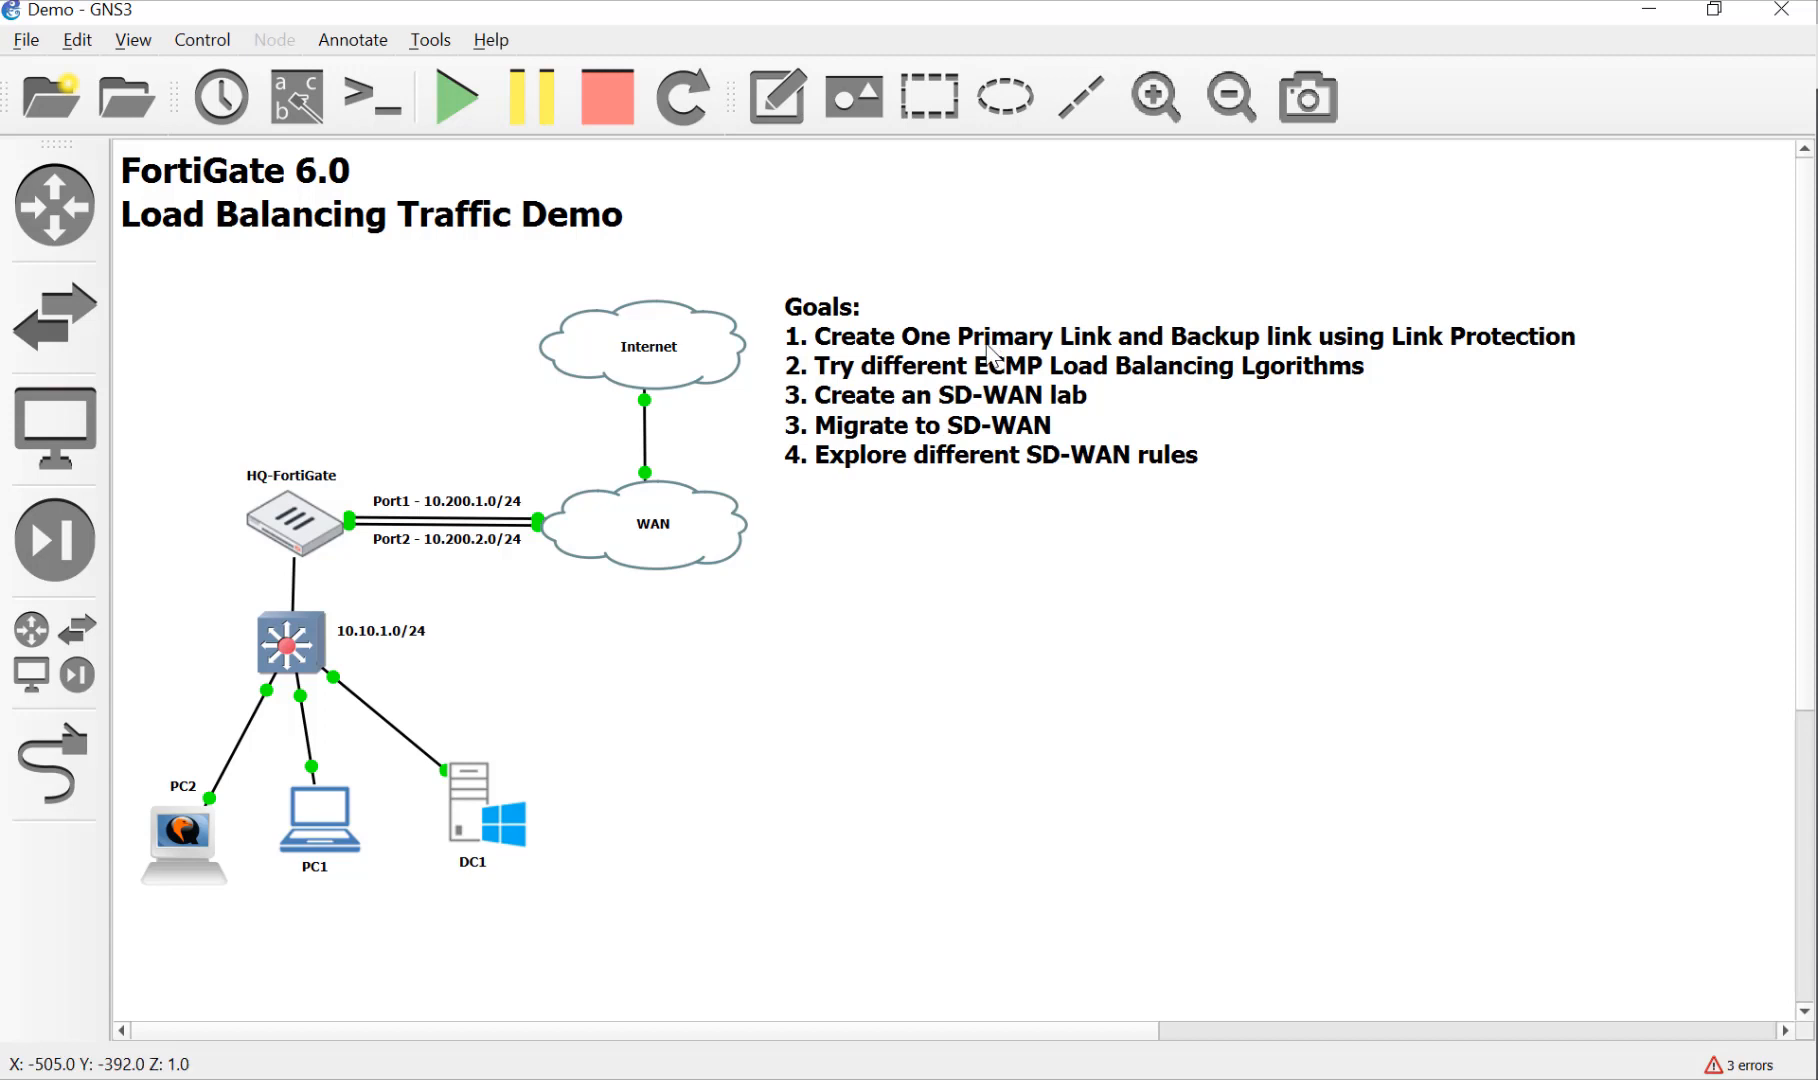
mouse_move(1002, 354)
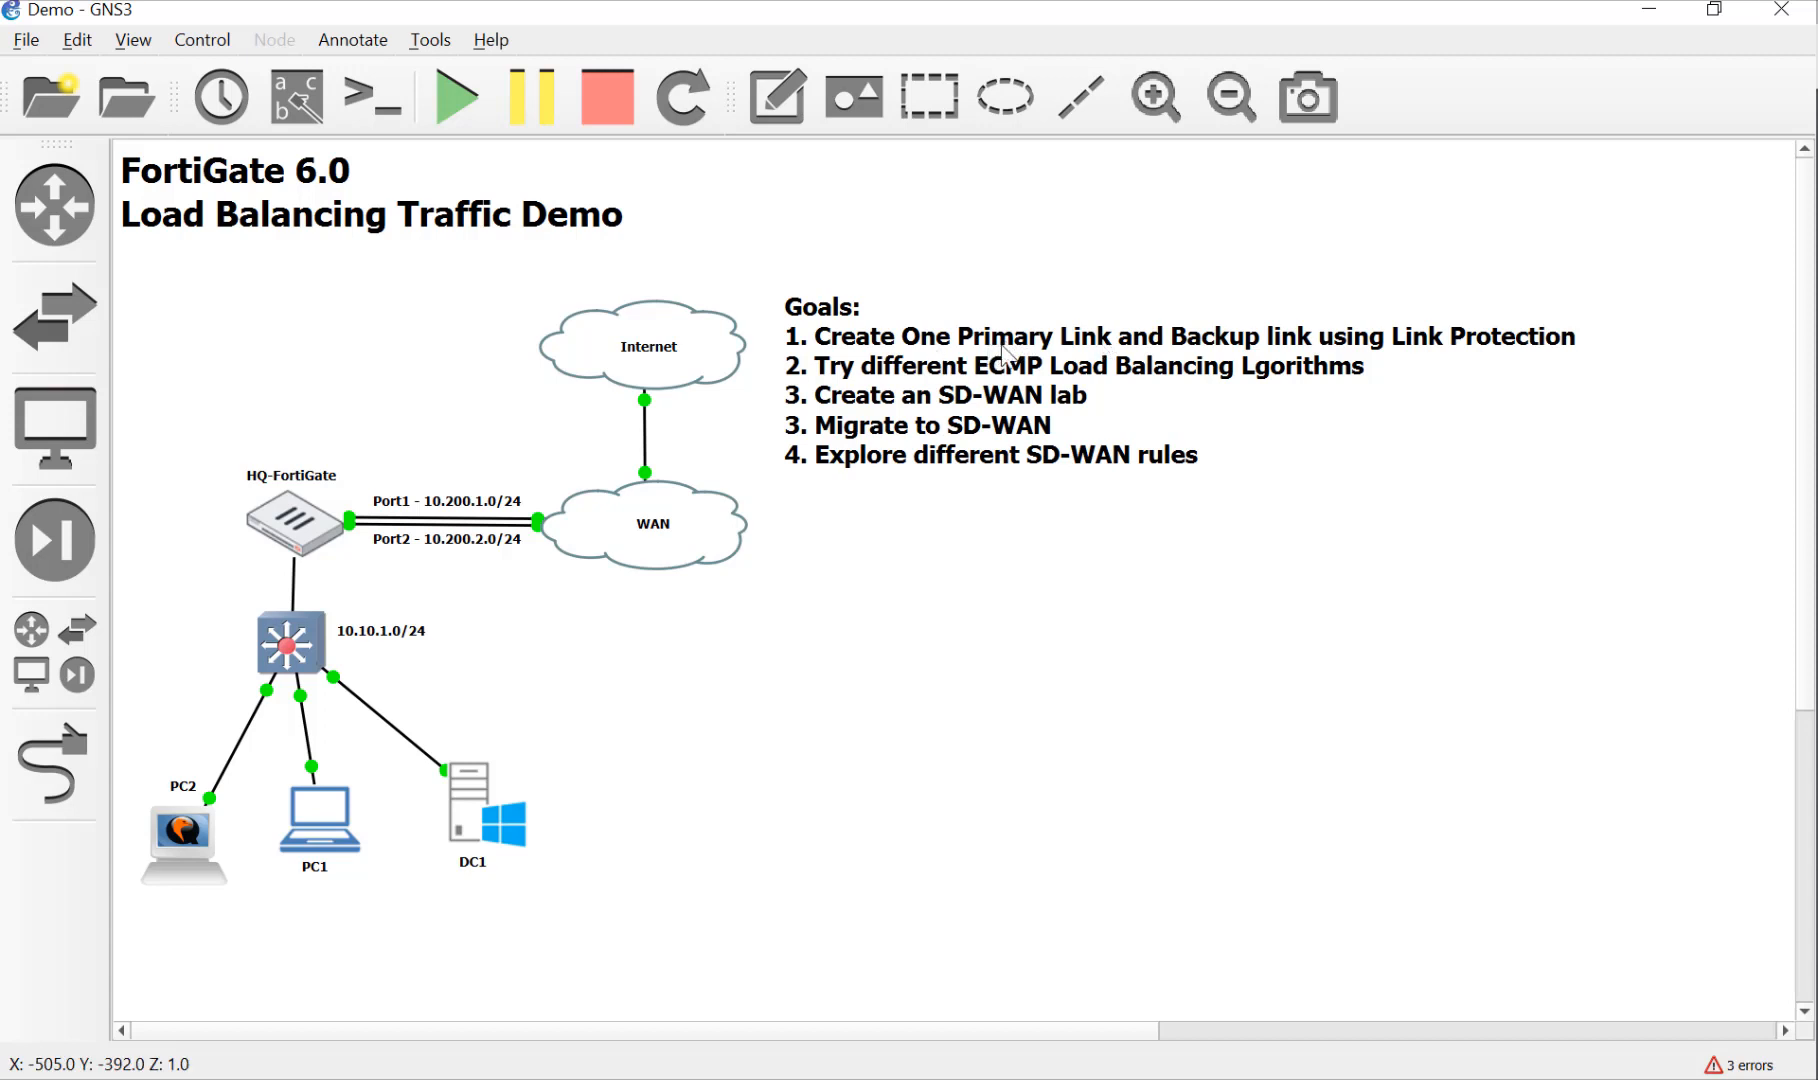
mouse_move(1488, 494)
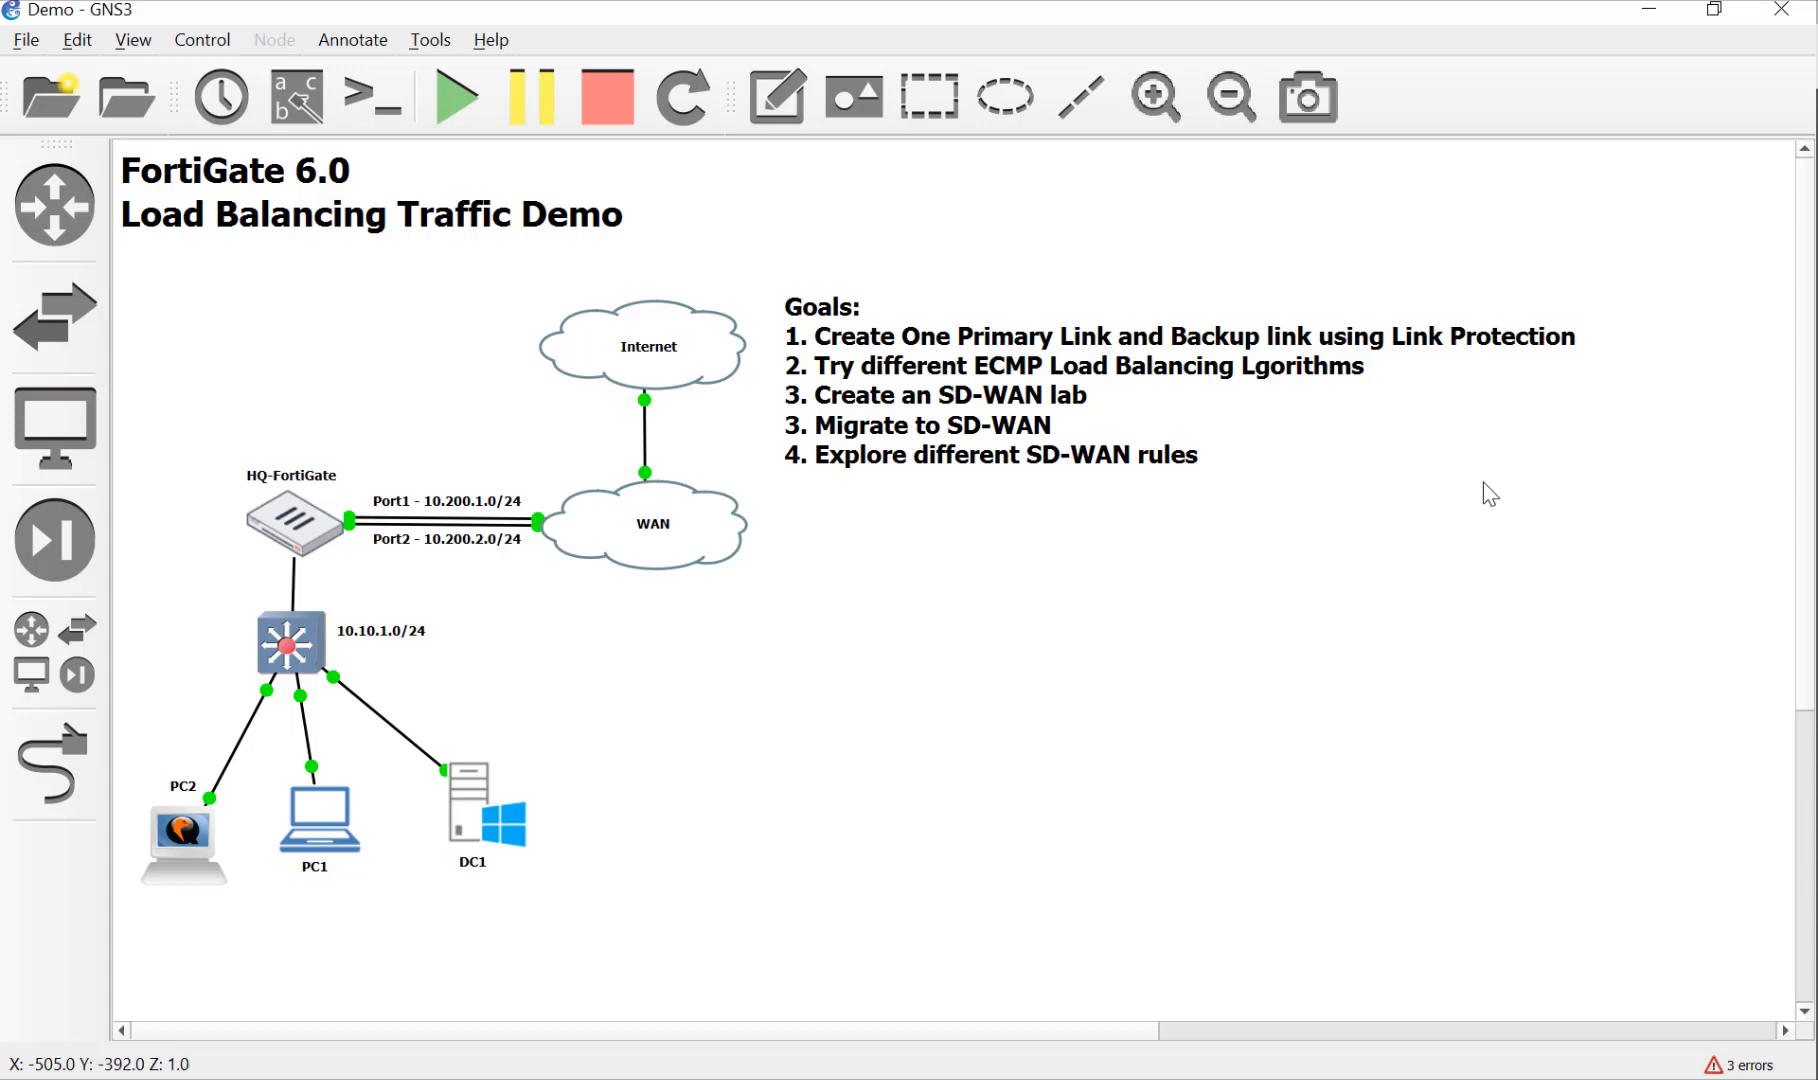
mouse_move(1354, 520)
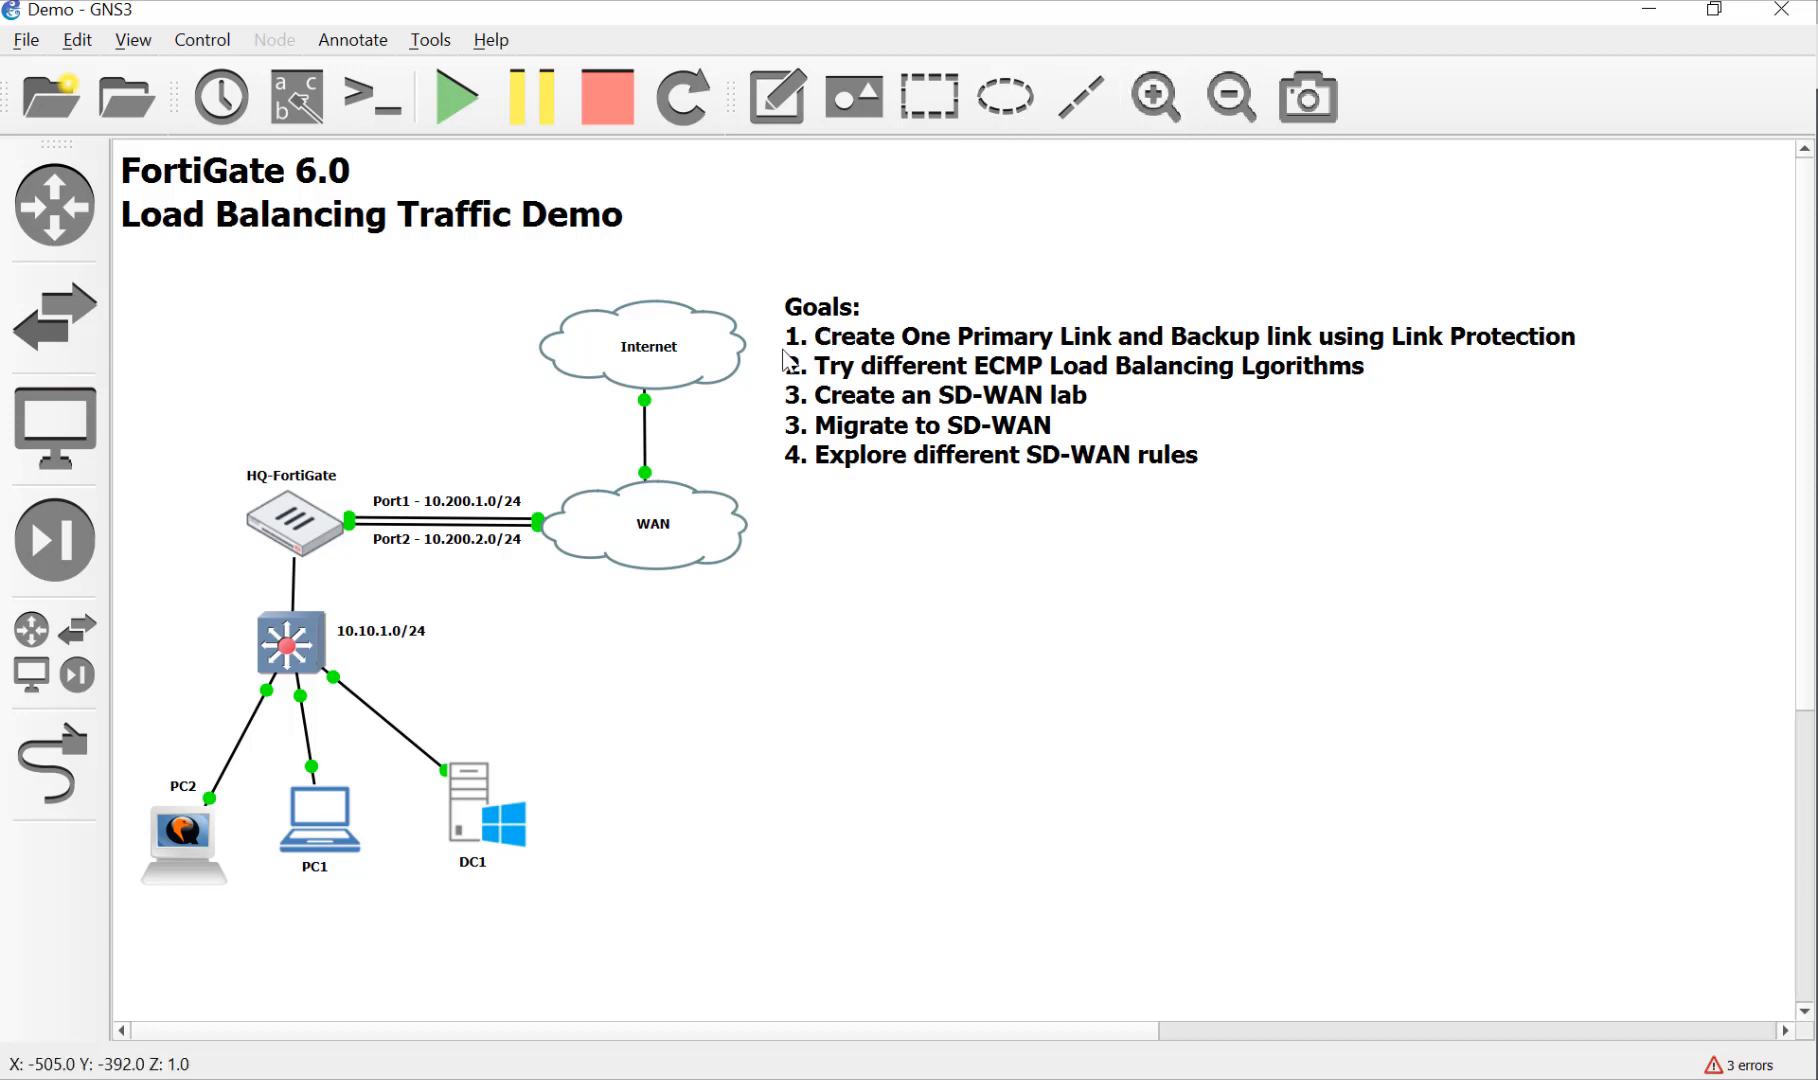
mouse_move(374, 528)
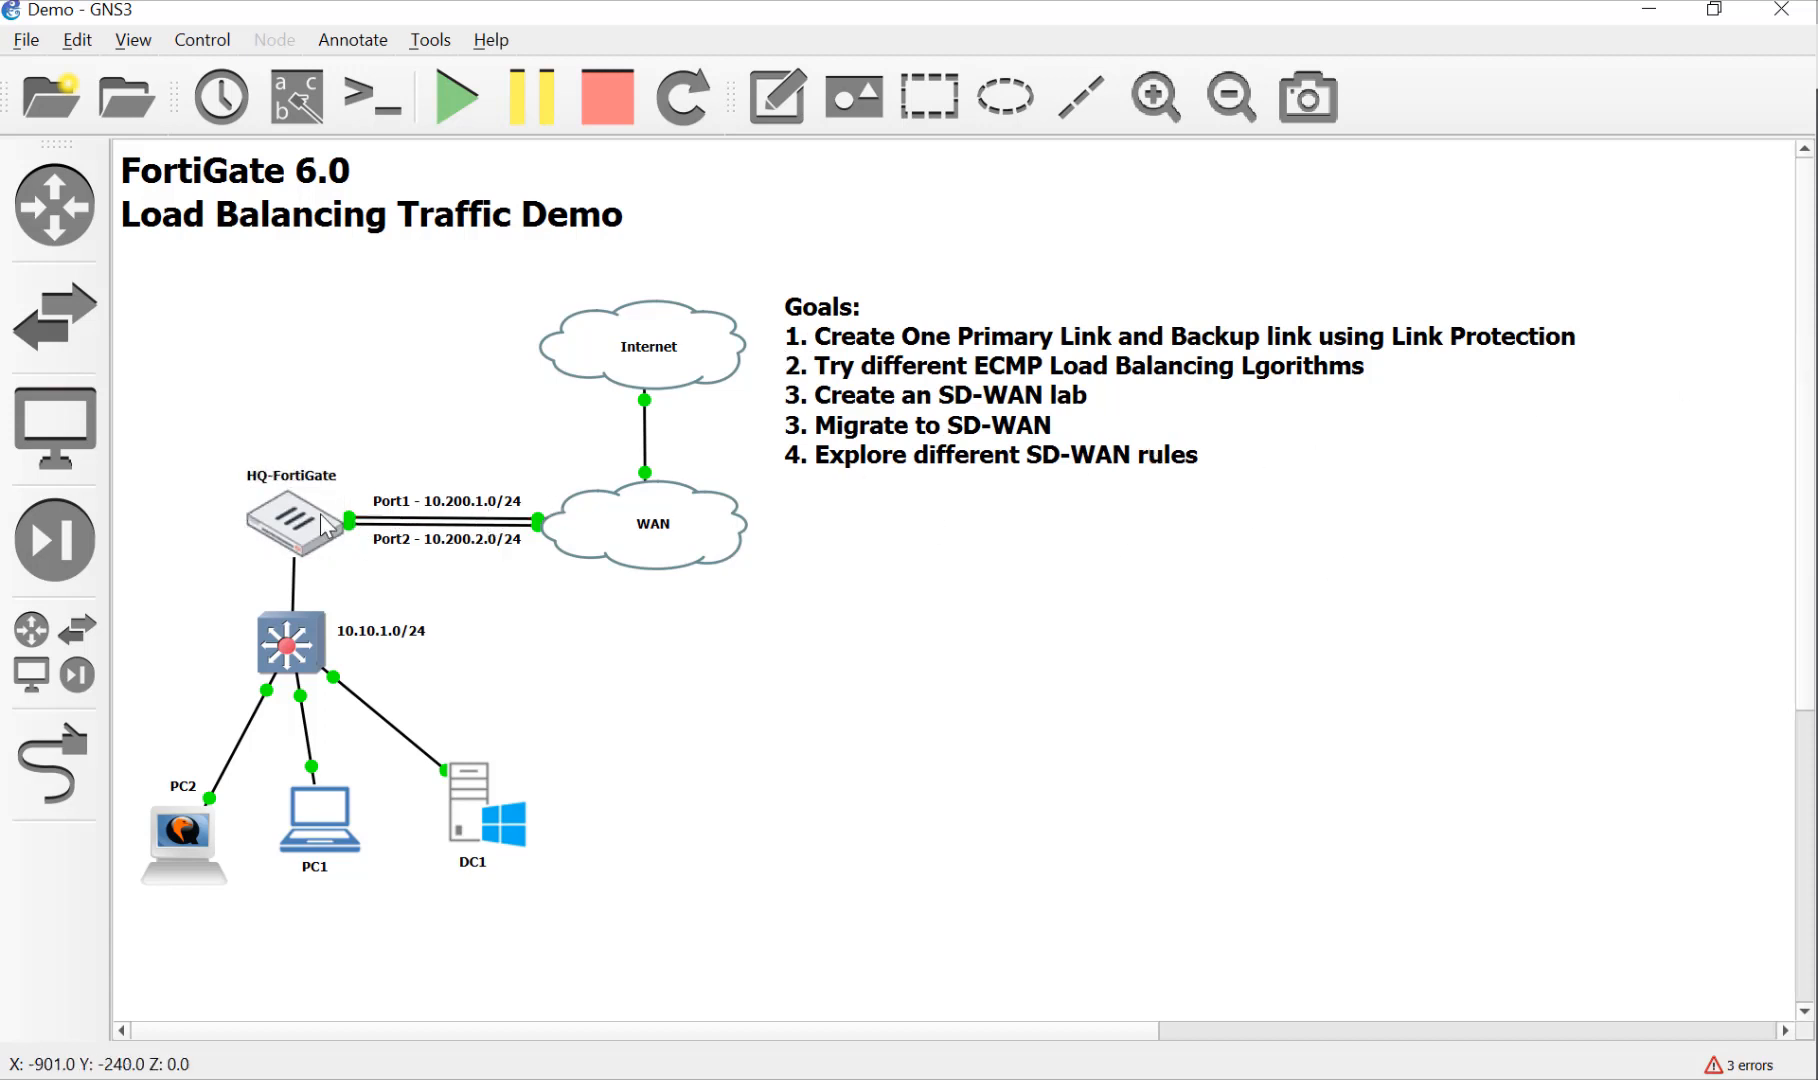
mouse_move(374, 568)
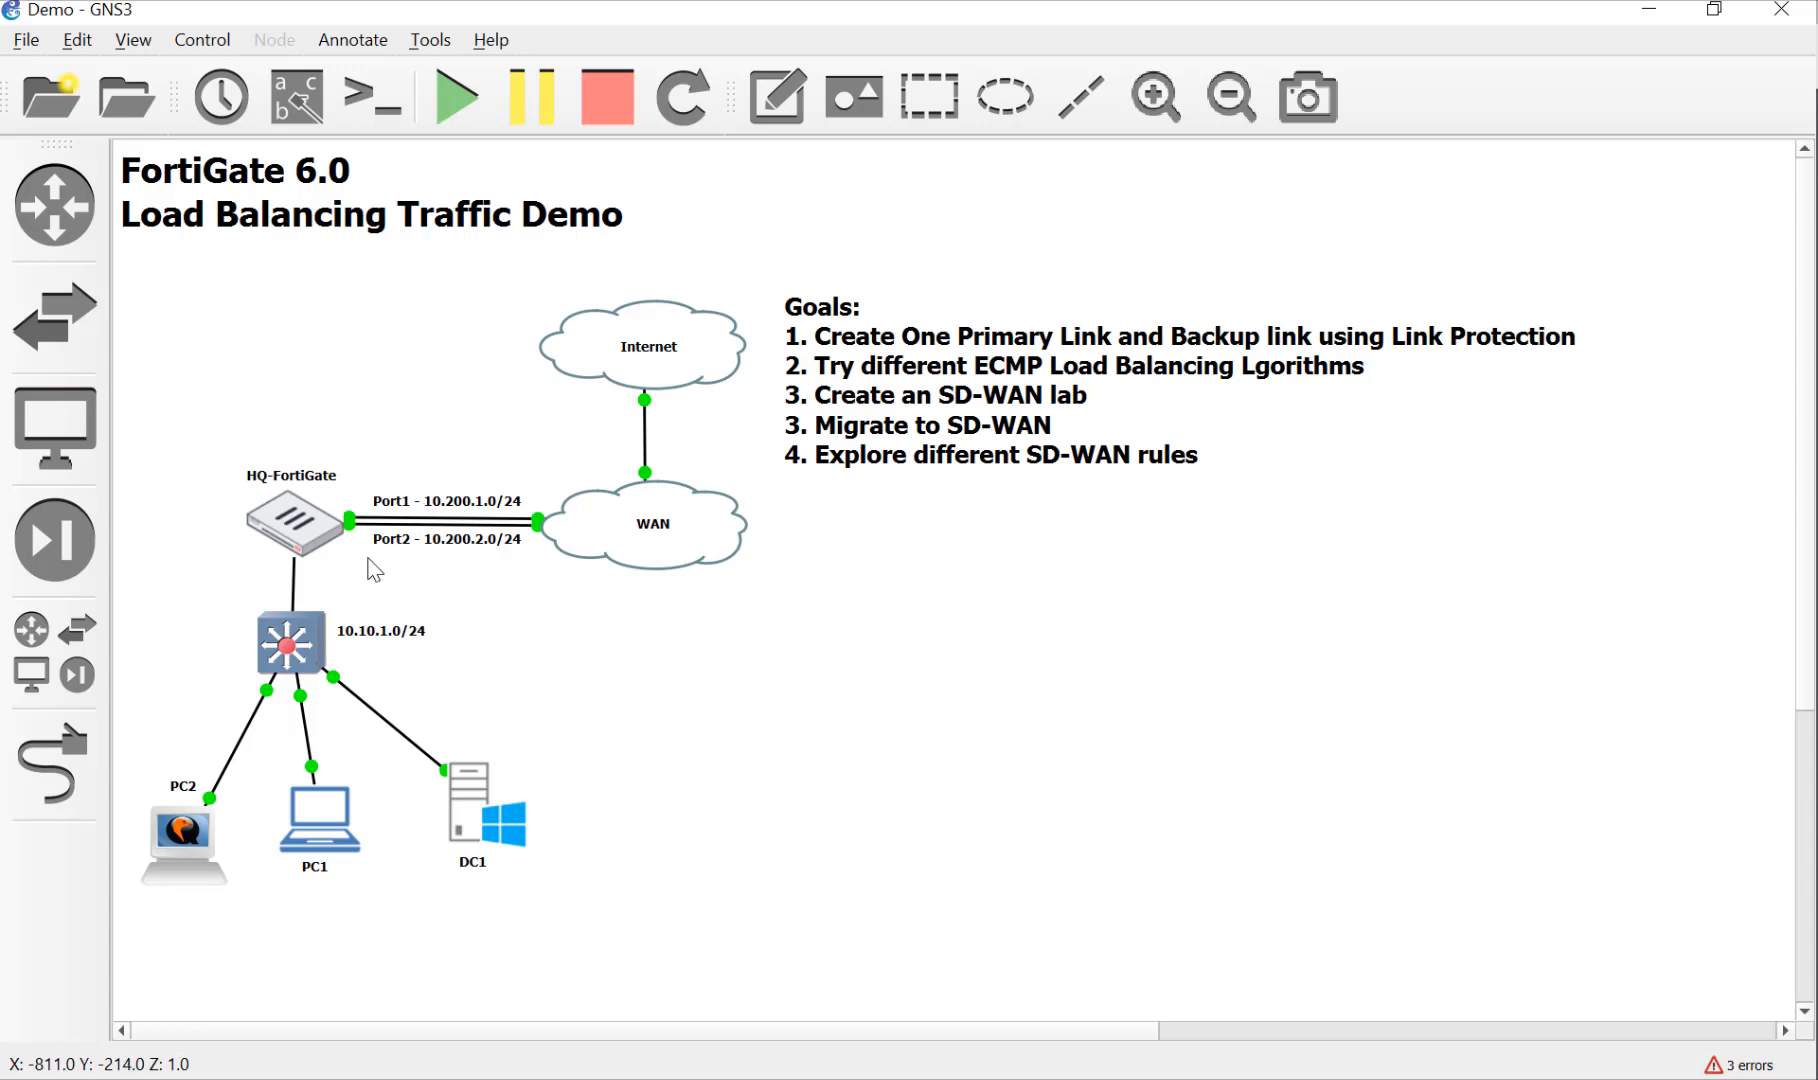
mouse_move(428, 514)
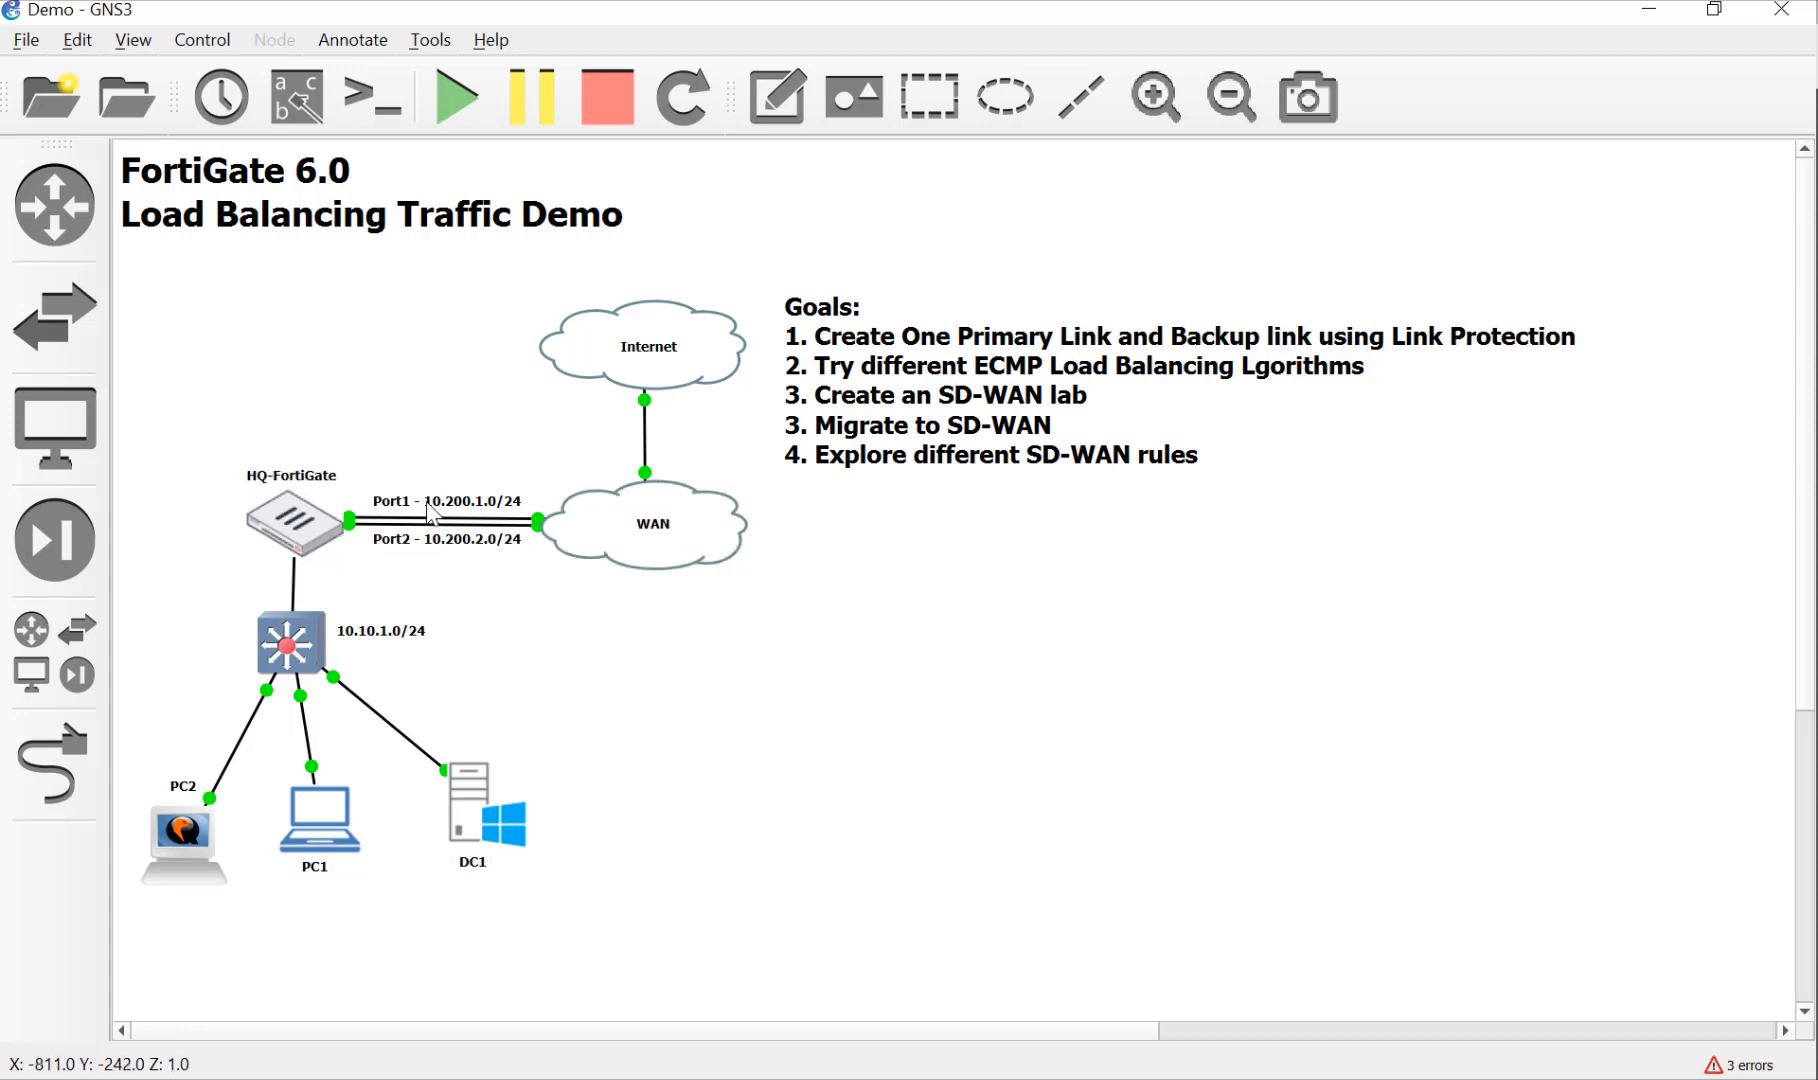
mouse_move(904, 668)
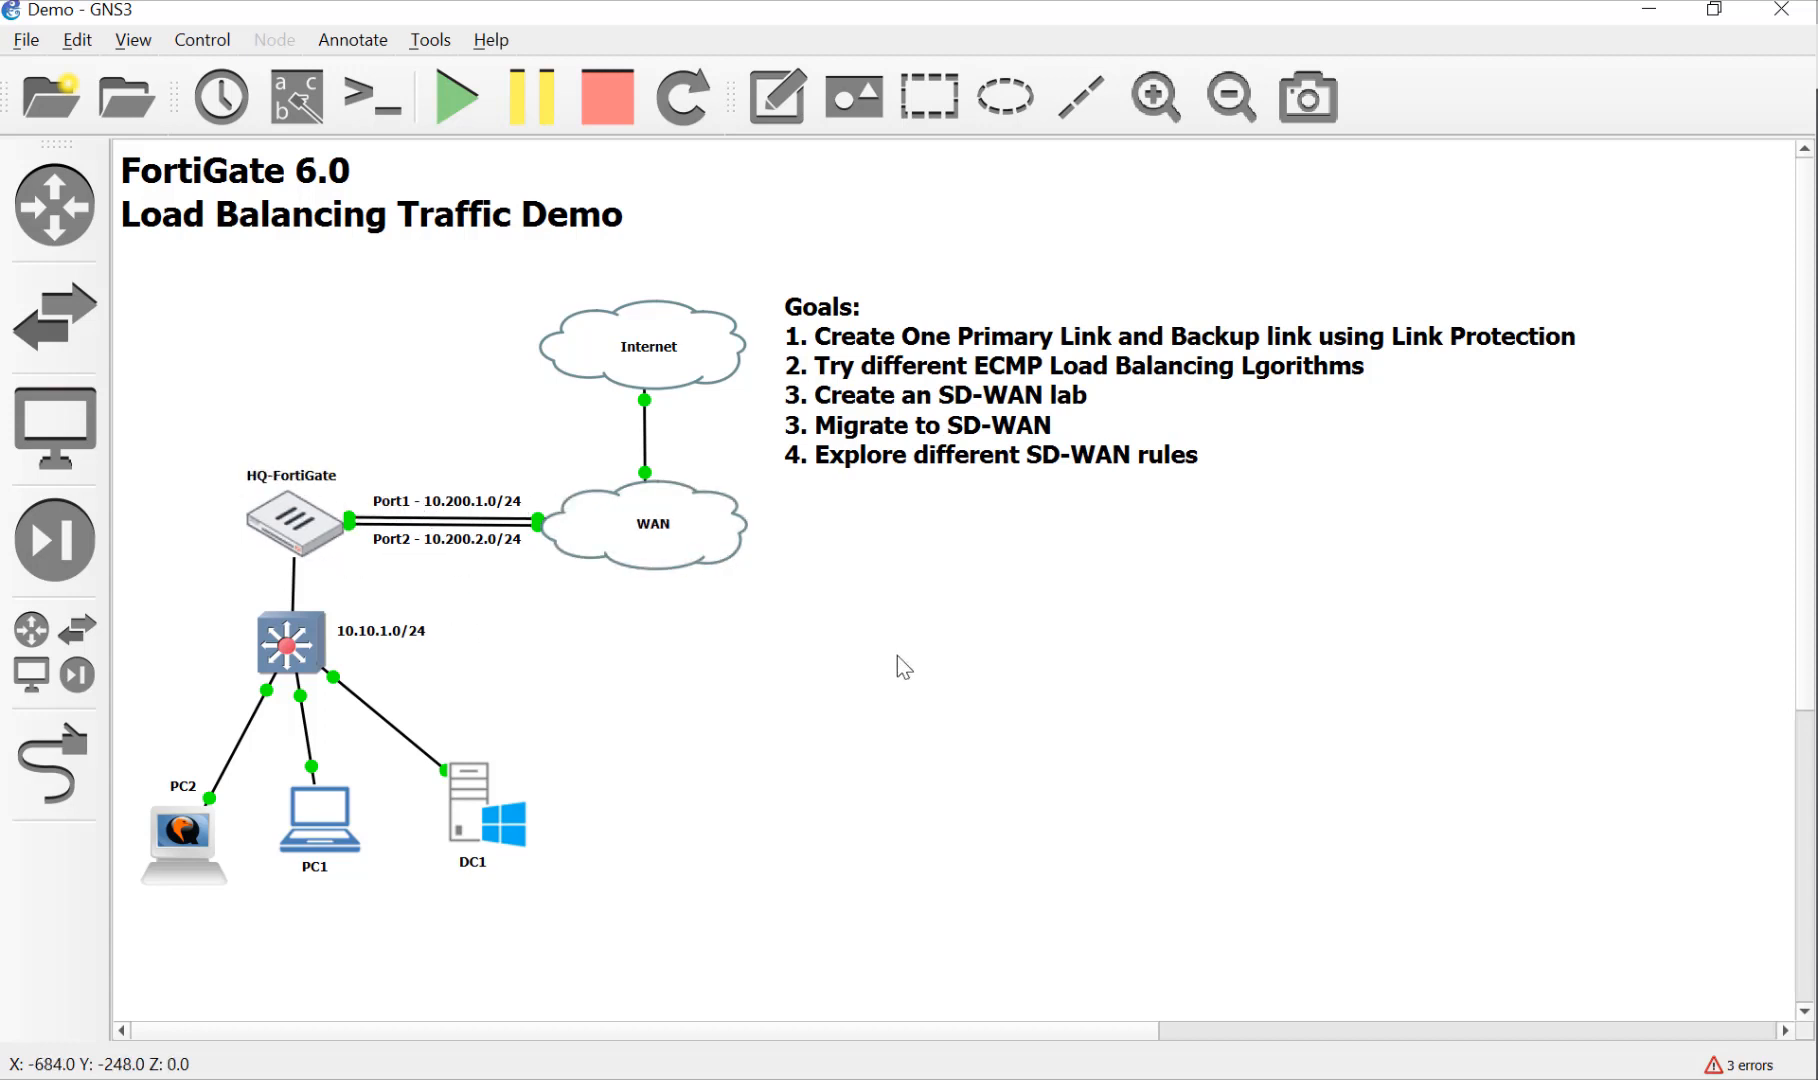
mouse_move(482, 488)
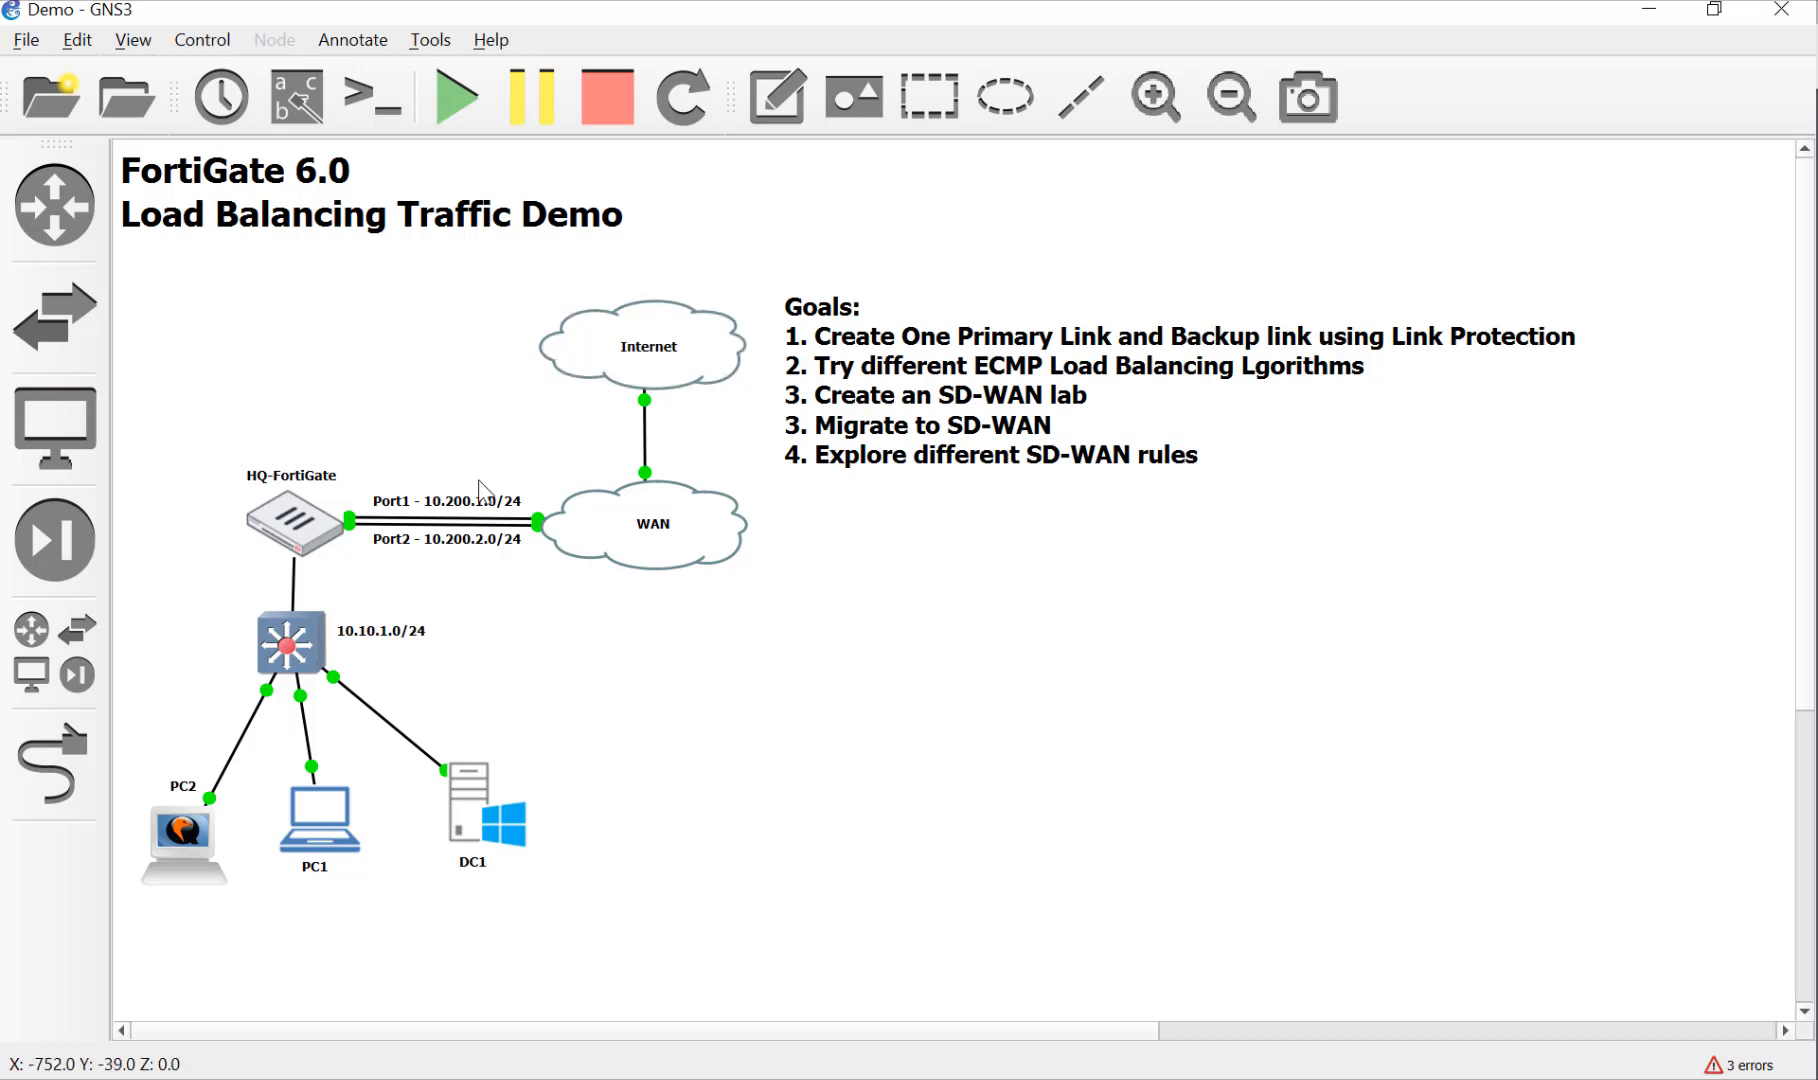
mouse_move(1024, 630)
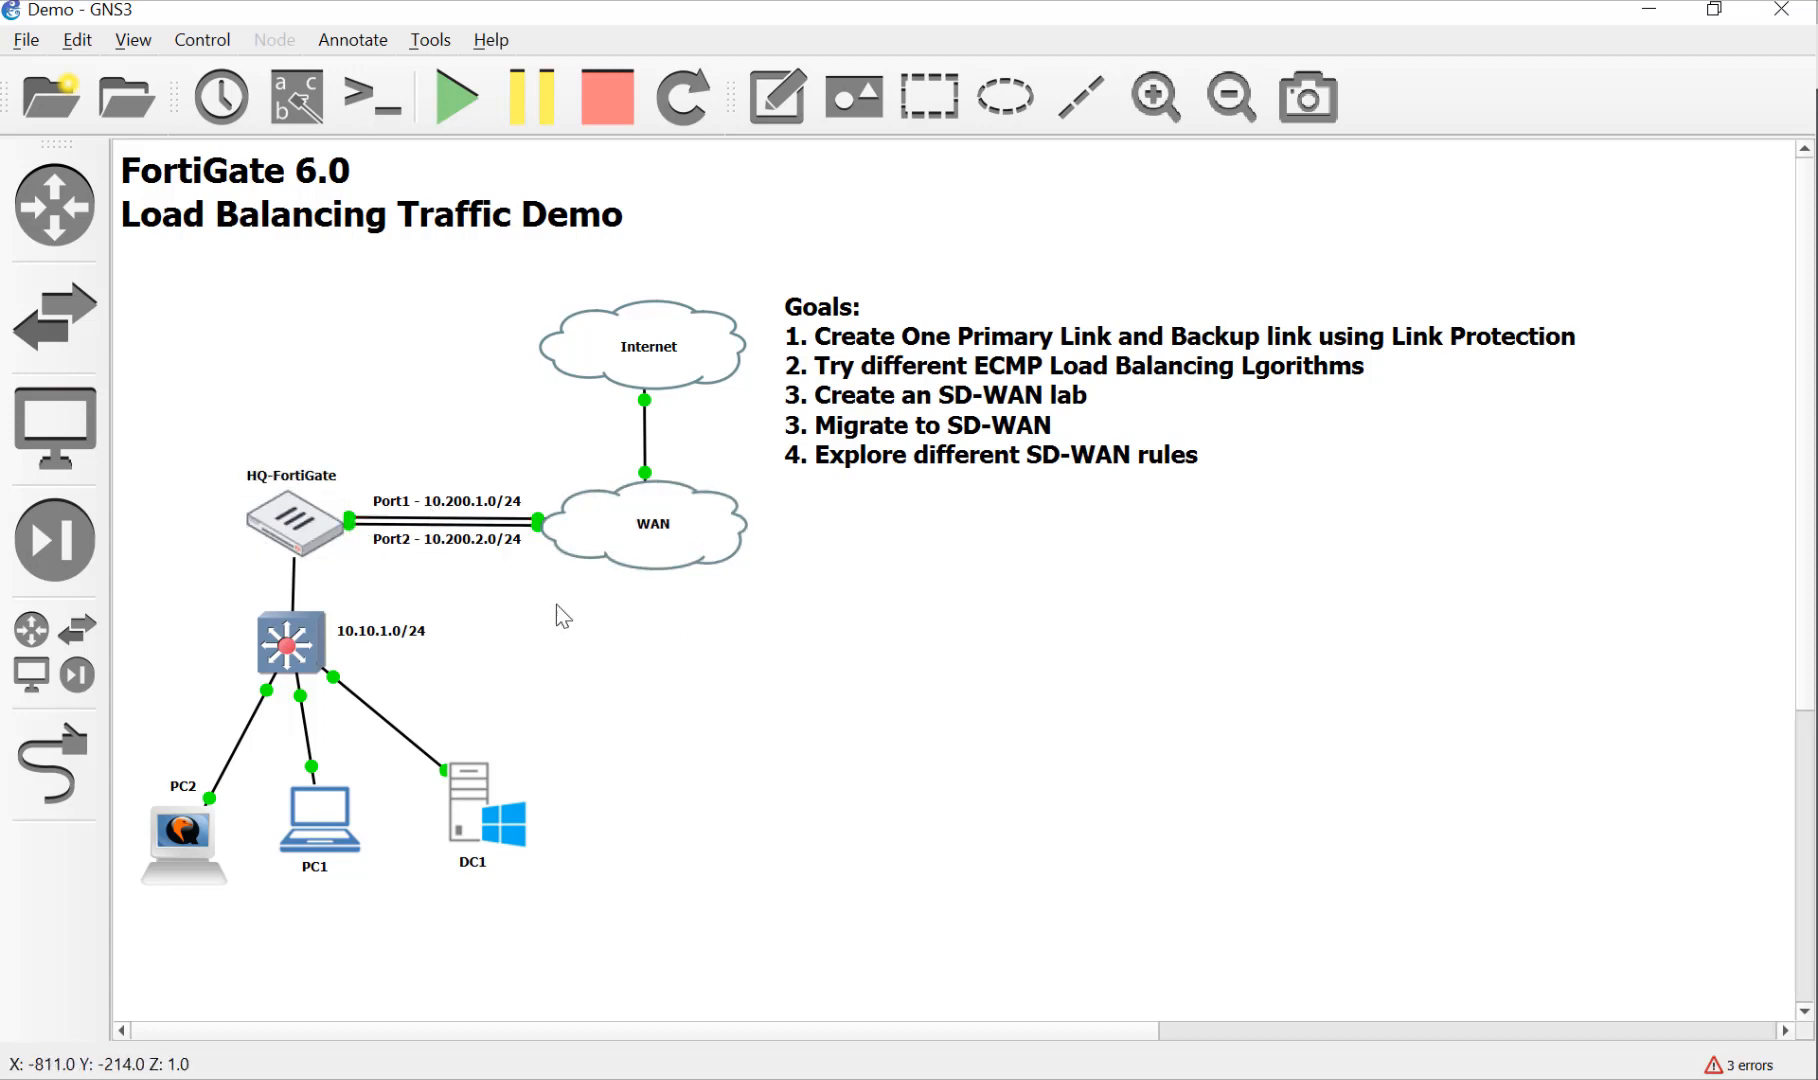
mouse_move(550, 598)
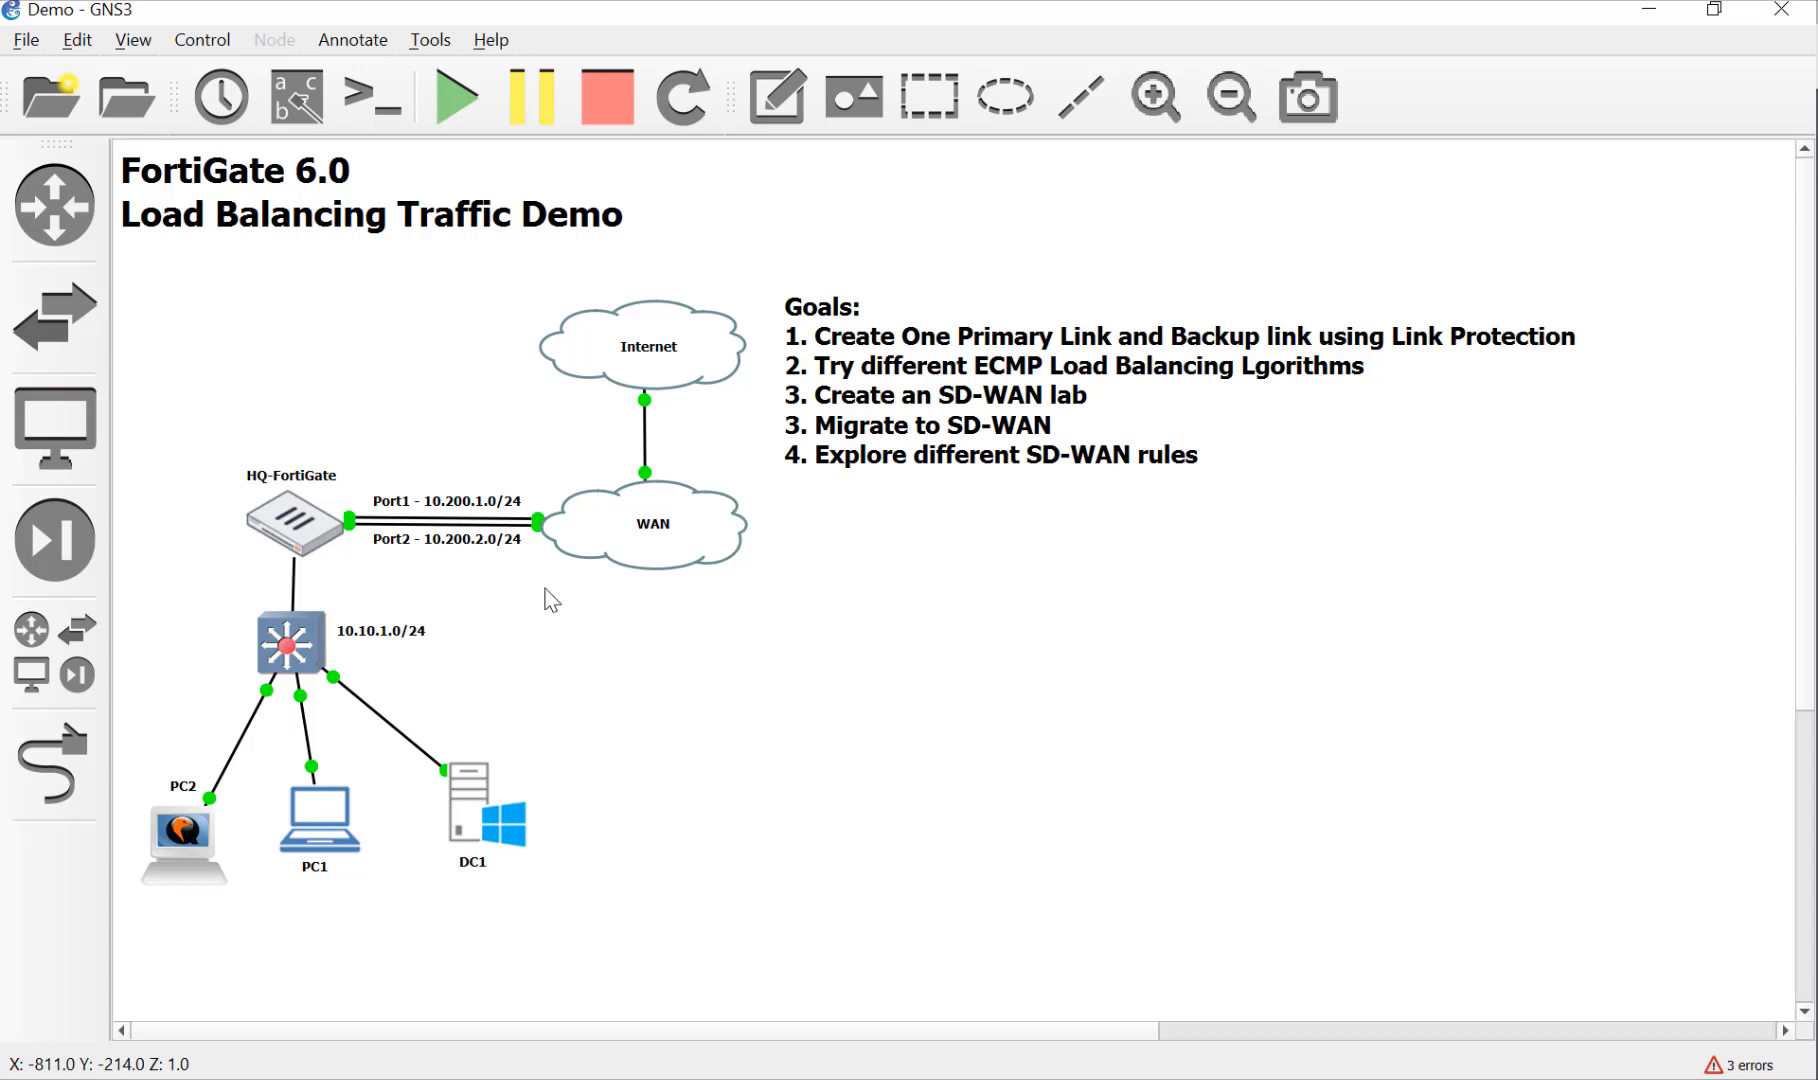
mouse_move(858, 726)
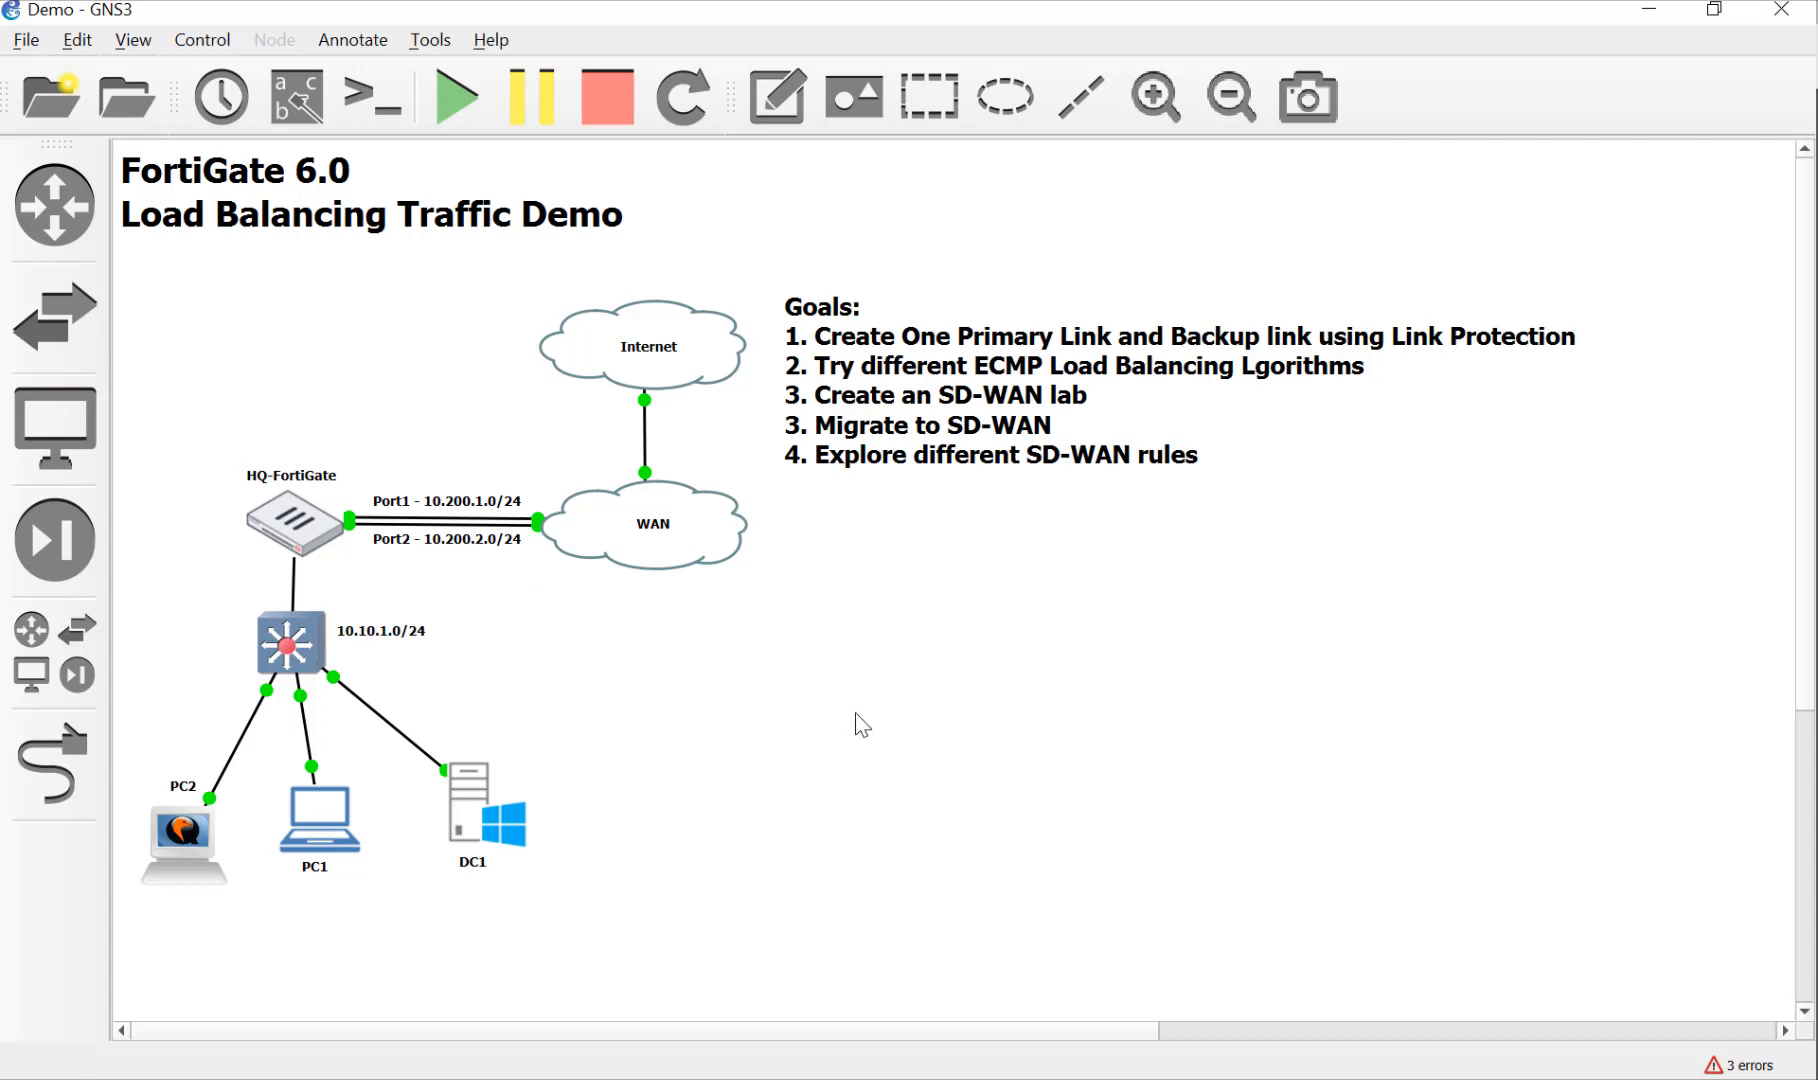
mouse_move(868, 716)
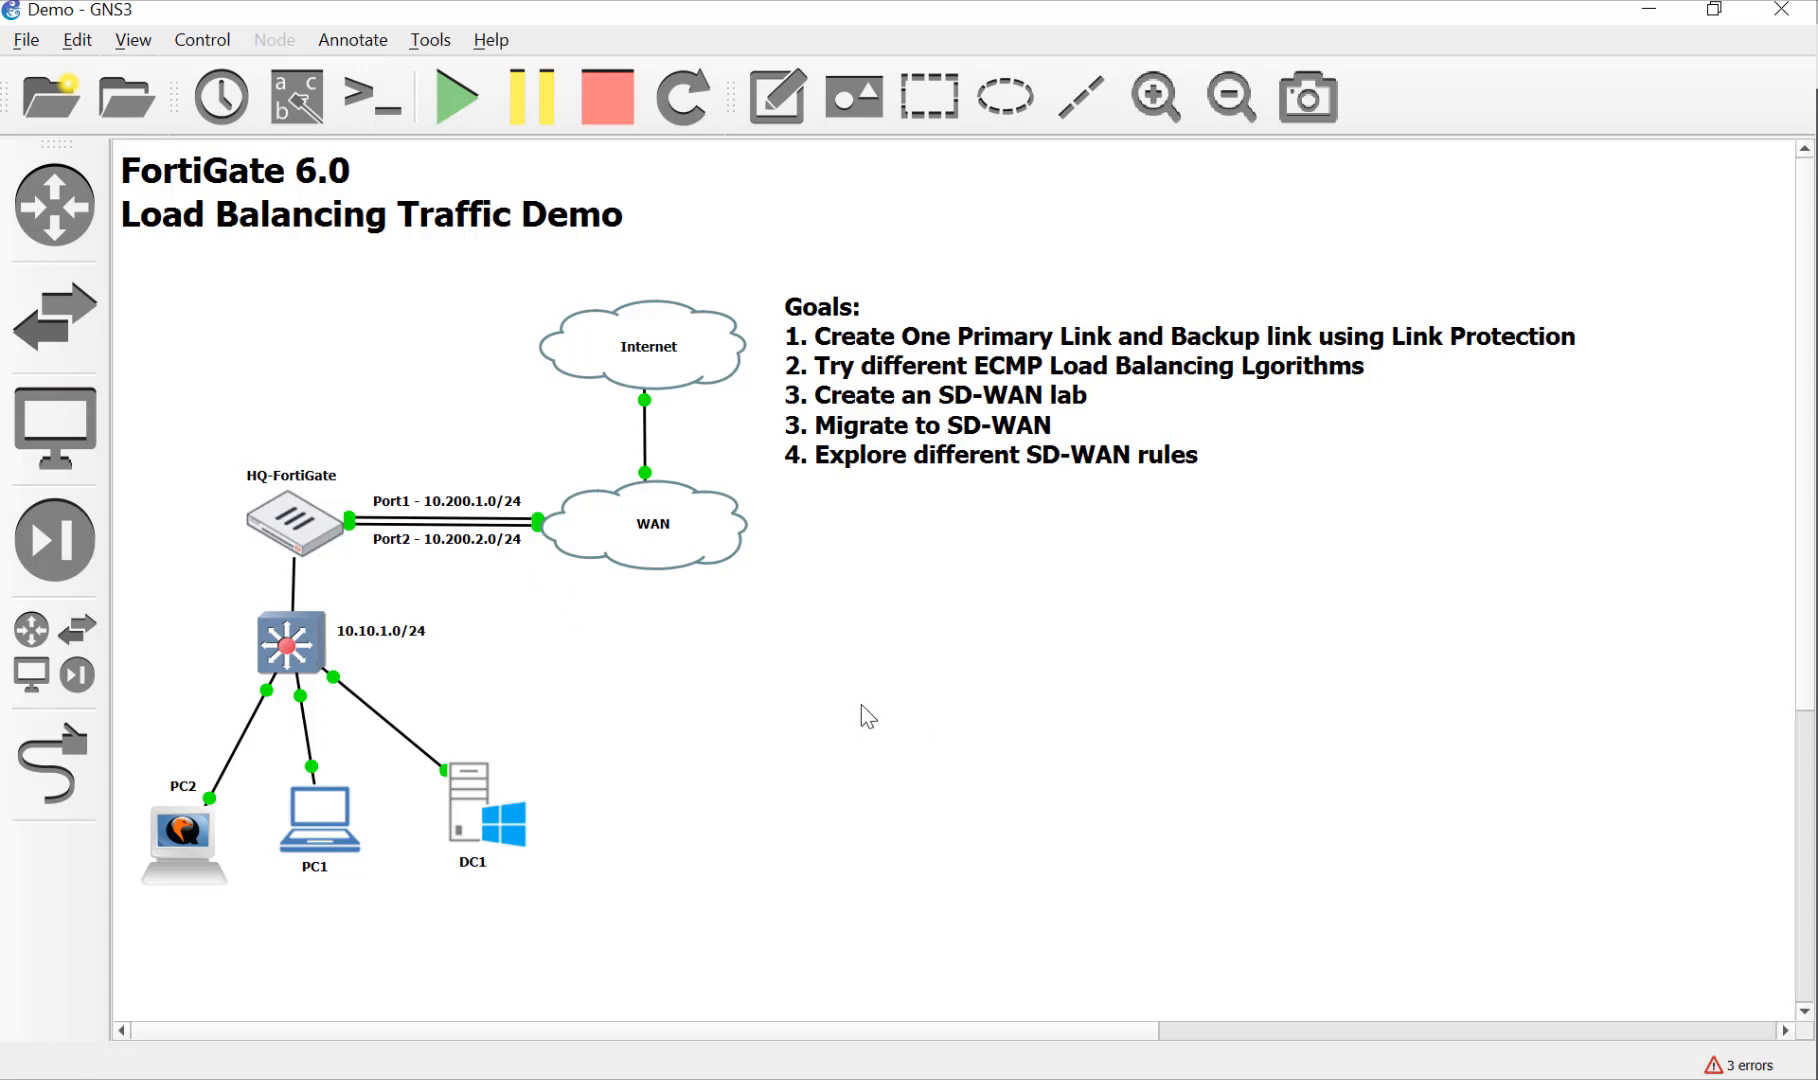
mouse_move(1270, 380)
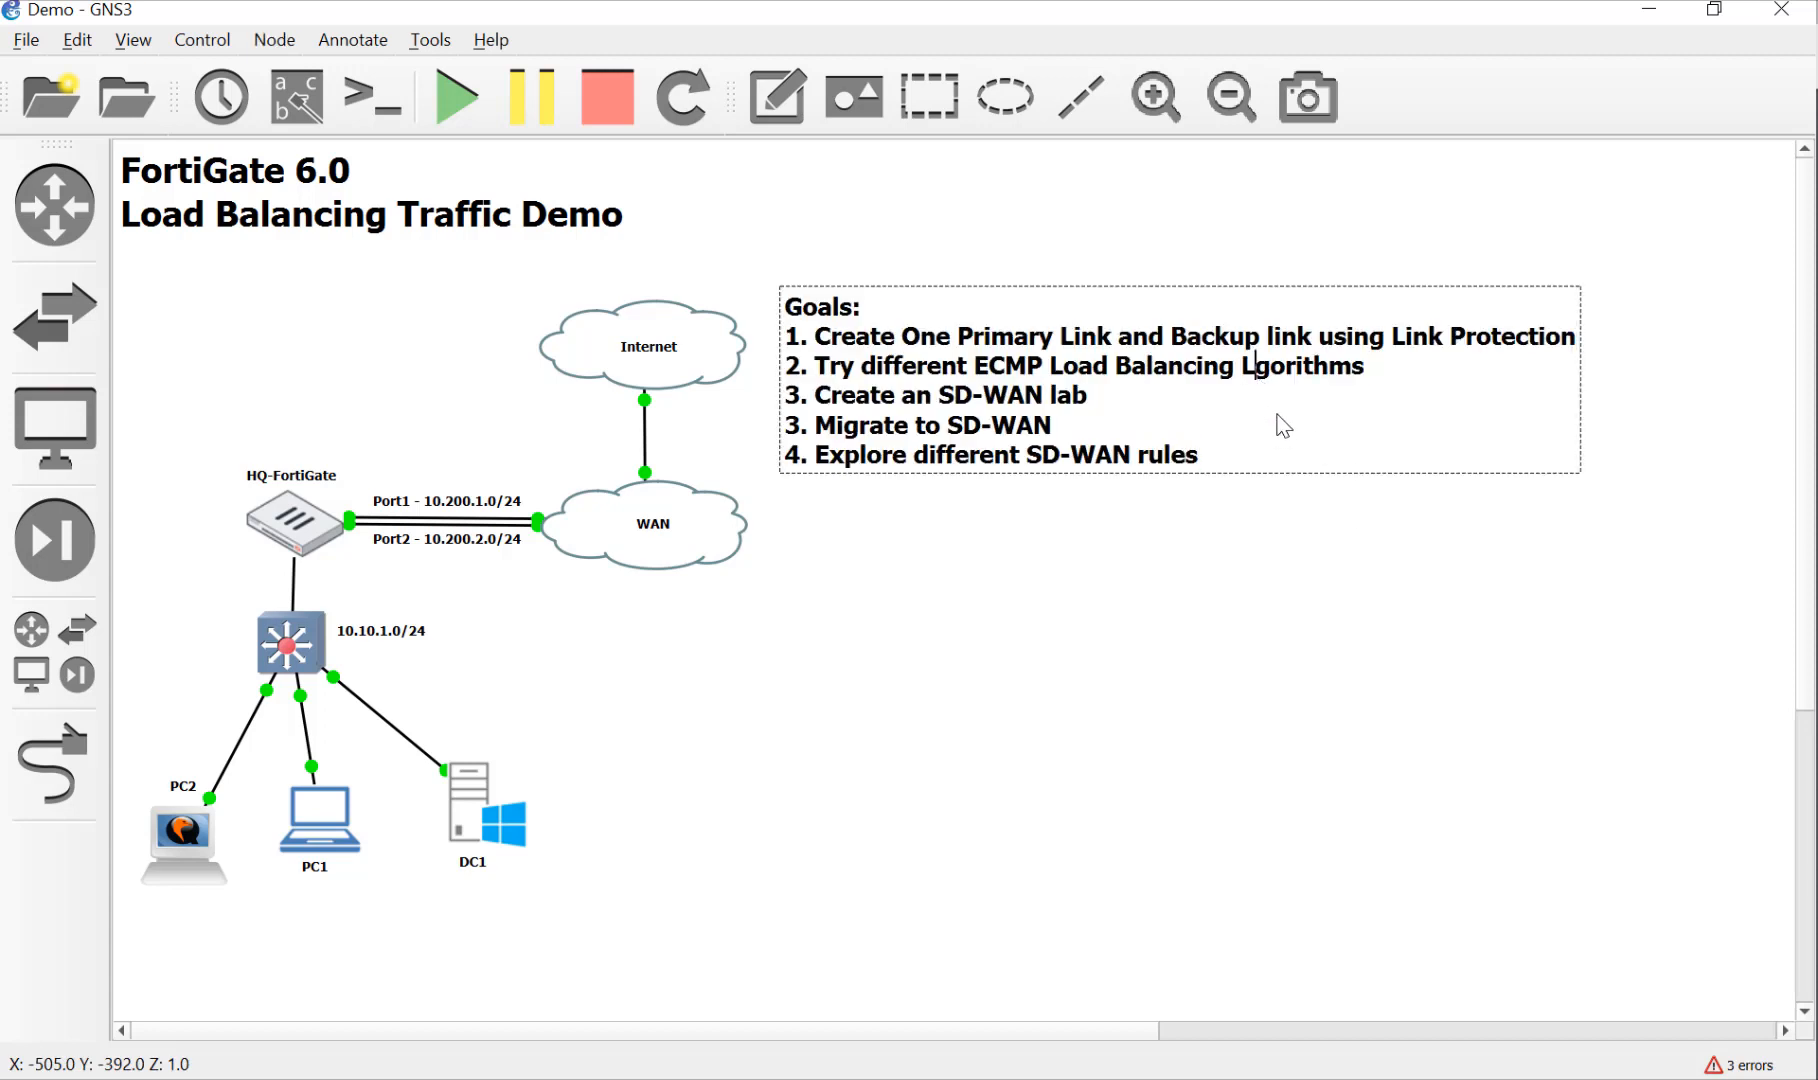
type("Al")
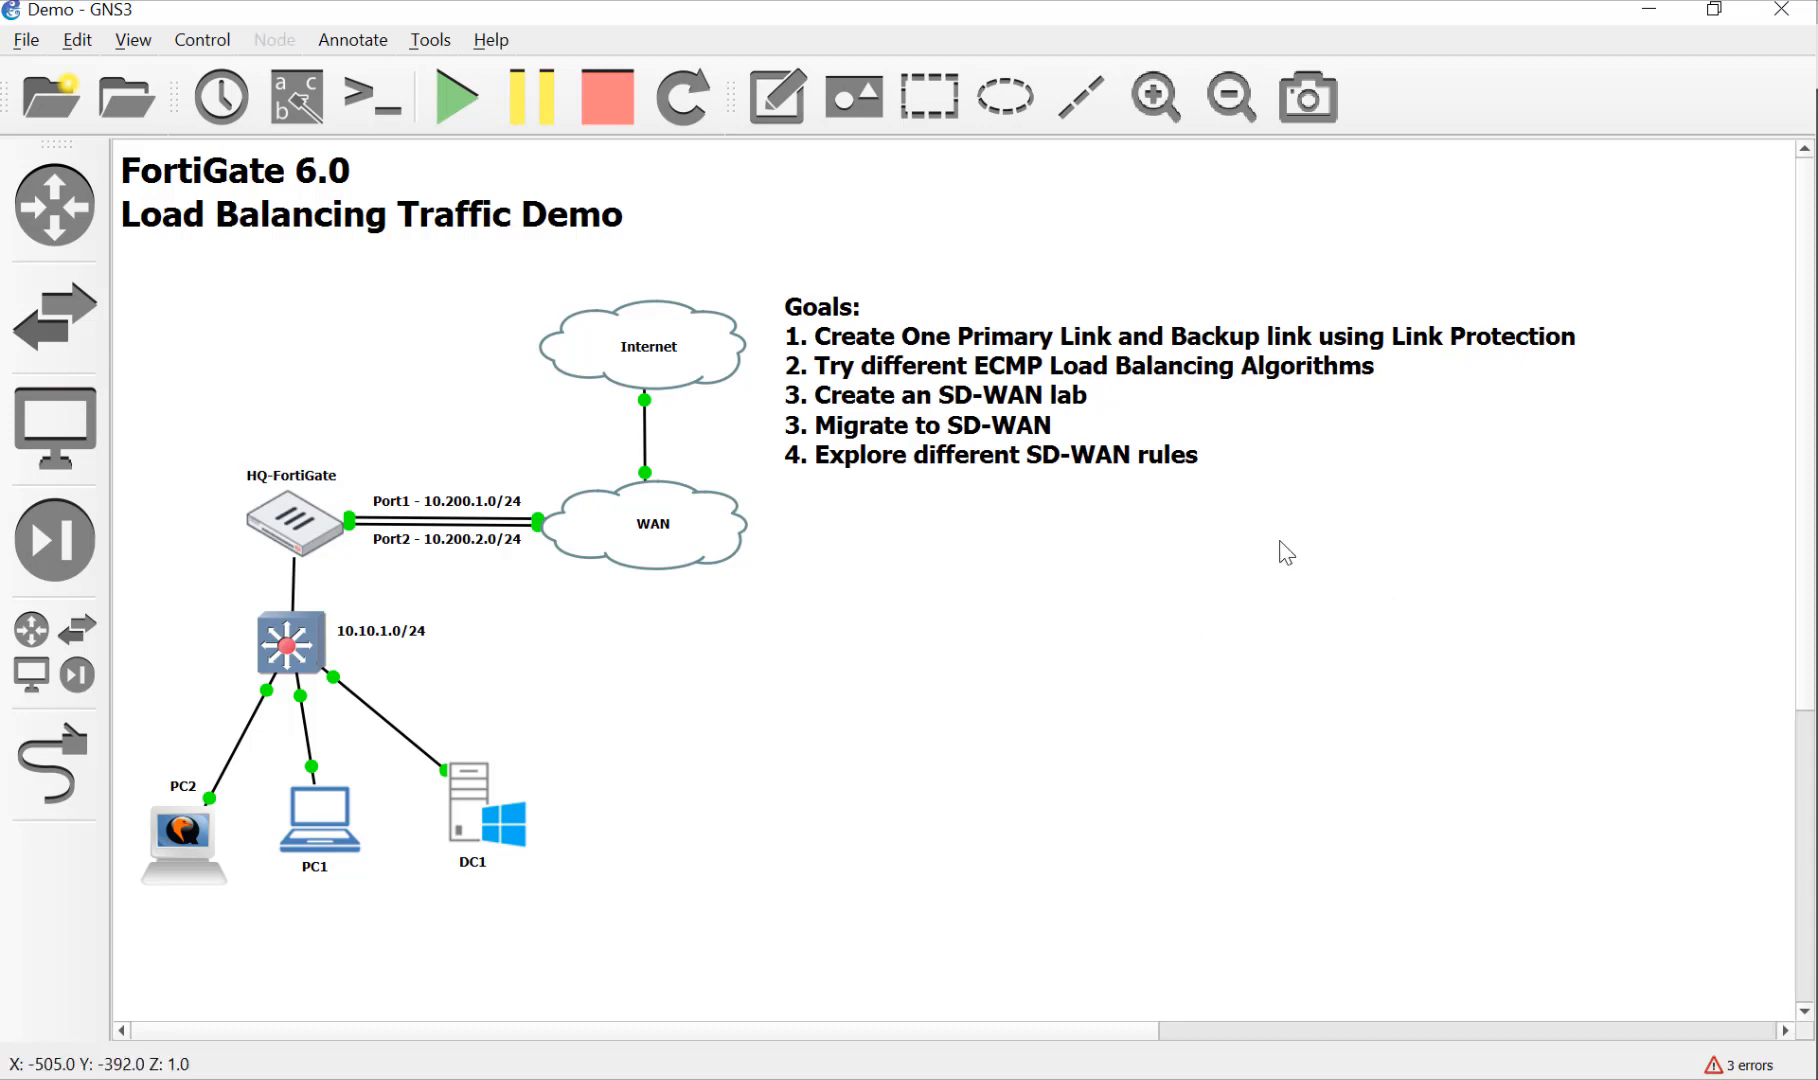
mouse_move(1474, 716)
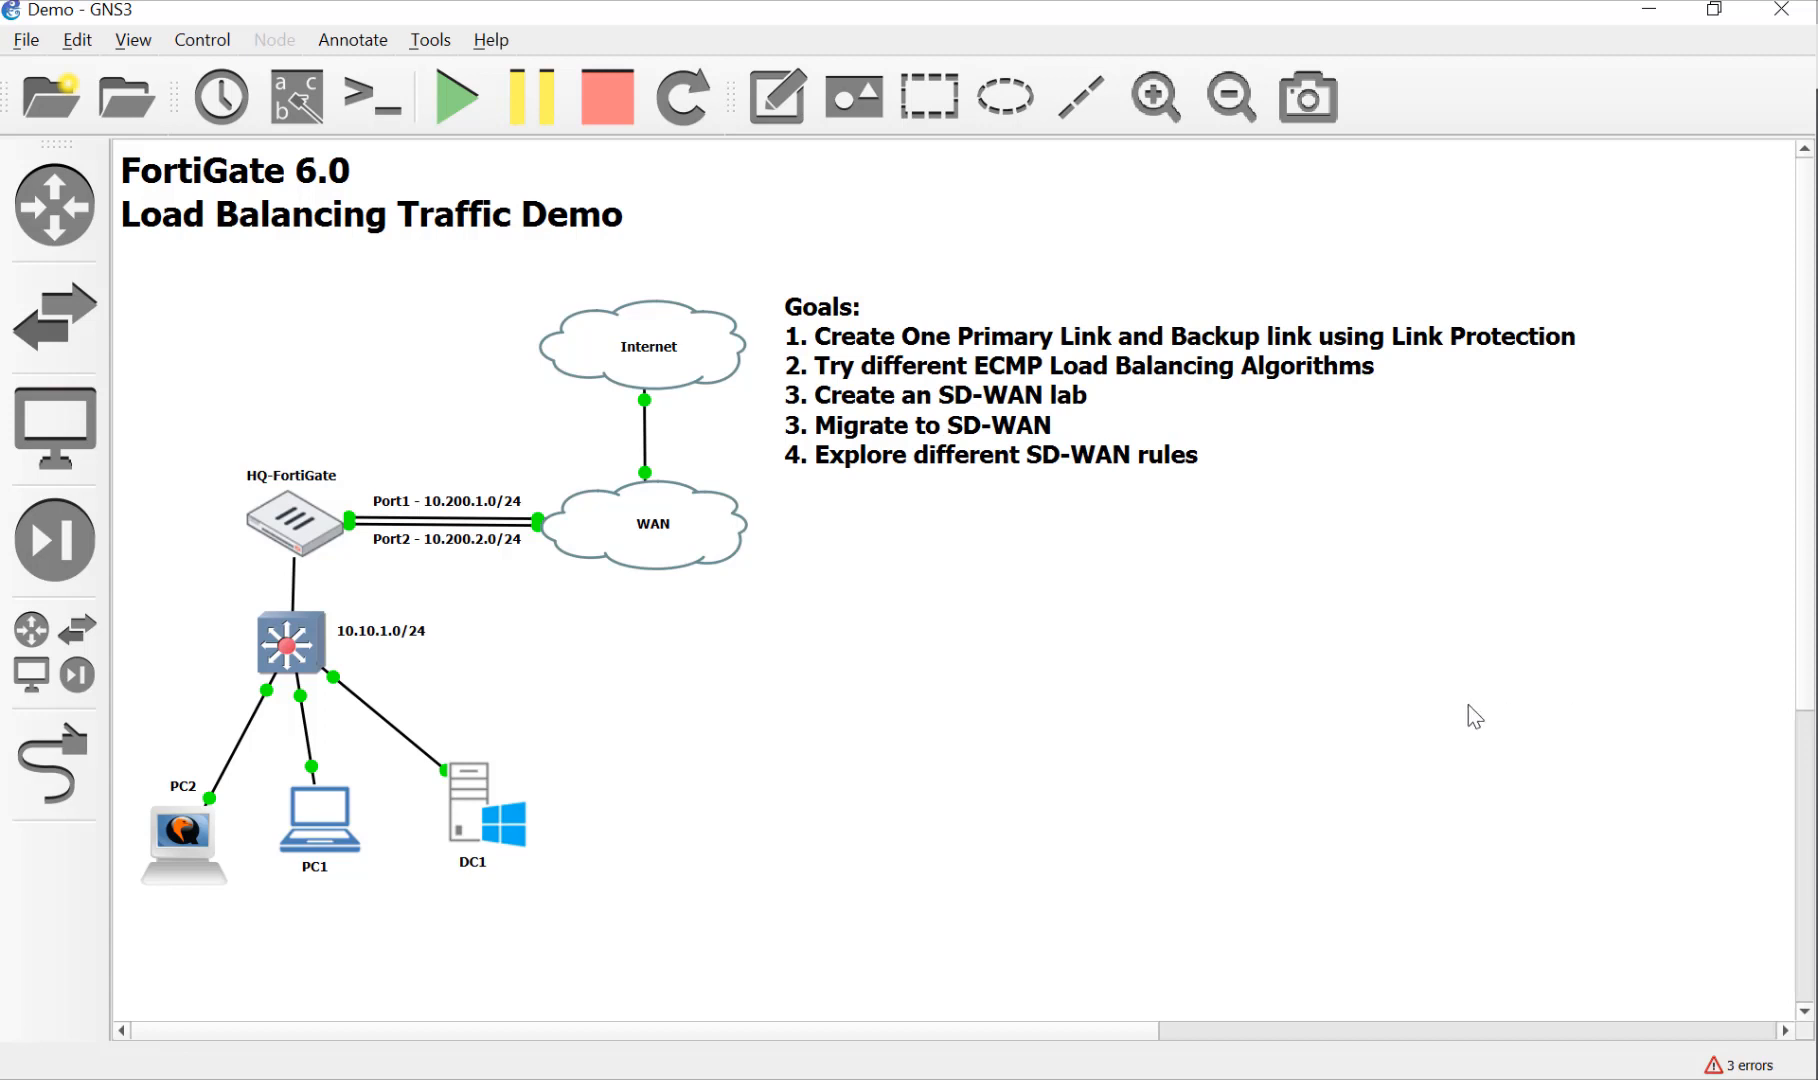
mouse_move(828, 384)
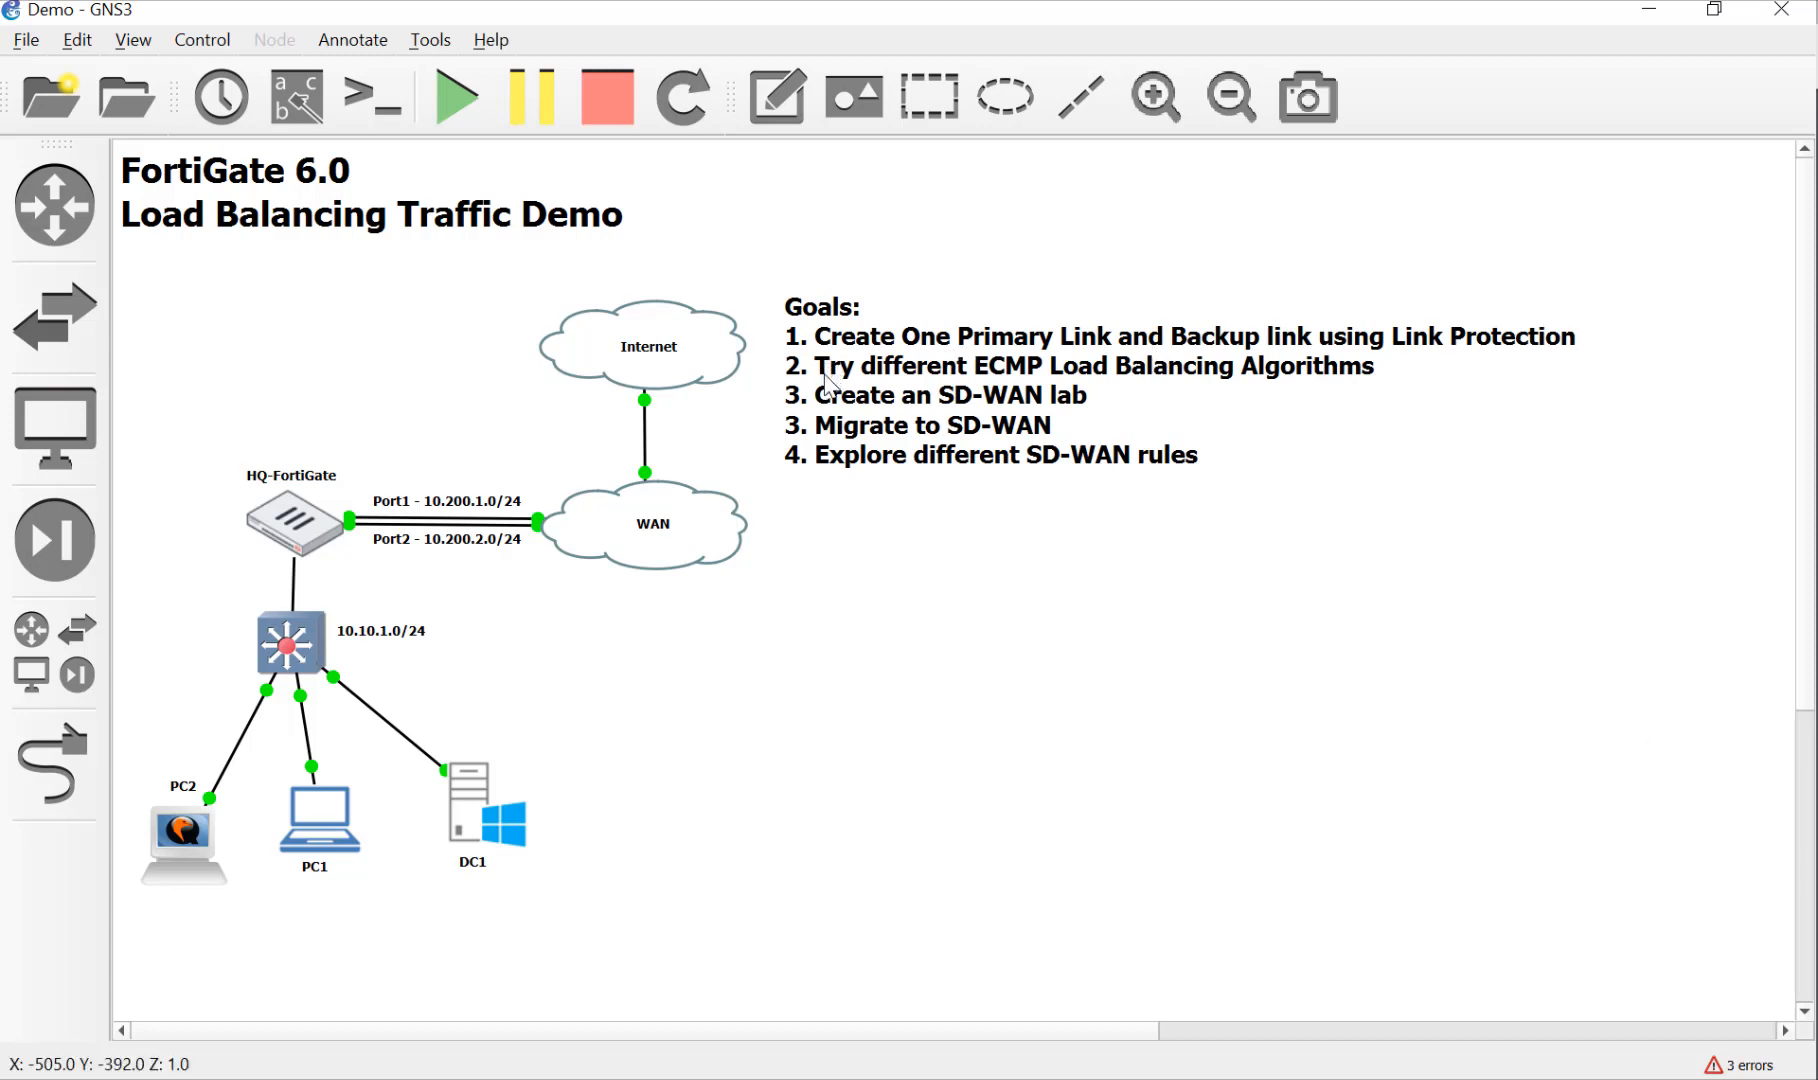
mouse_move(1388, 388)
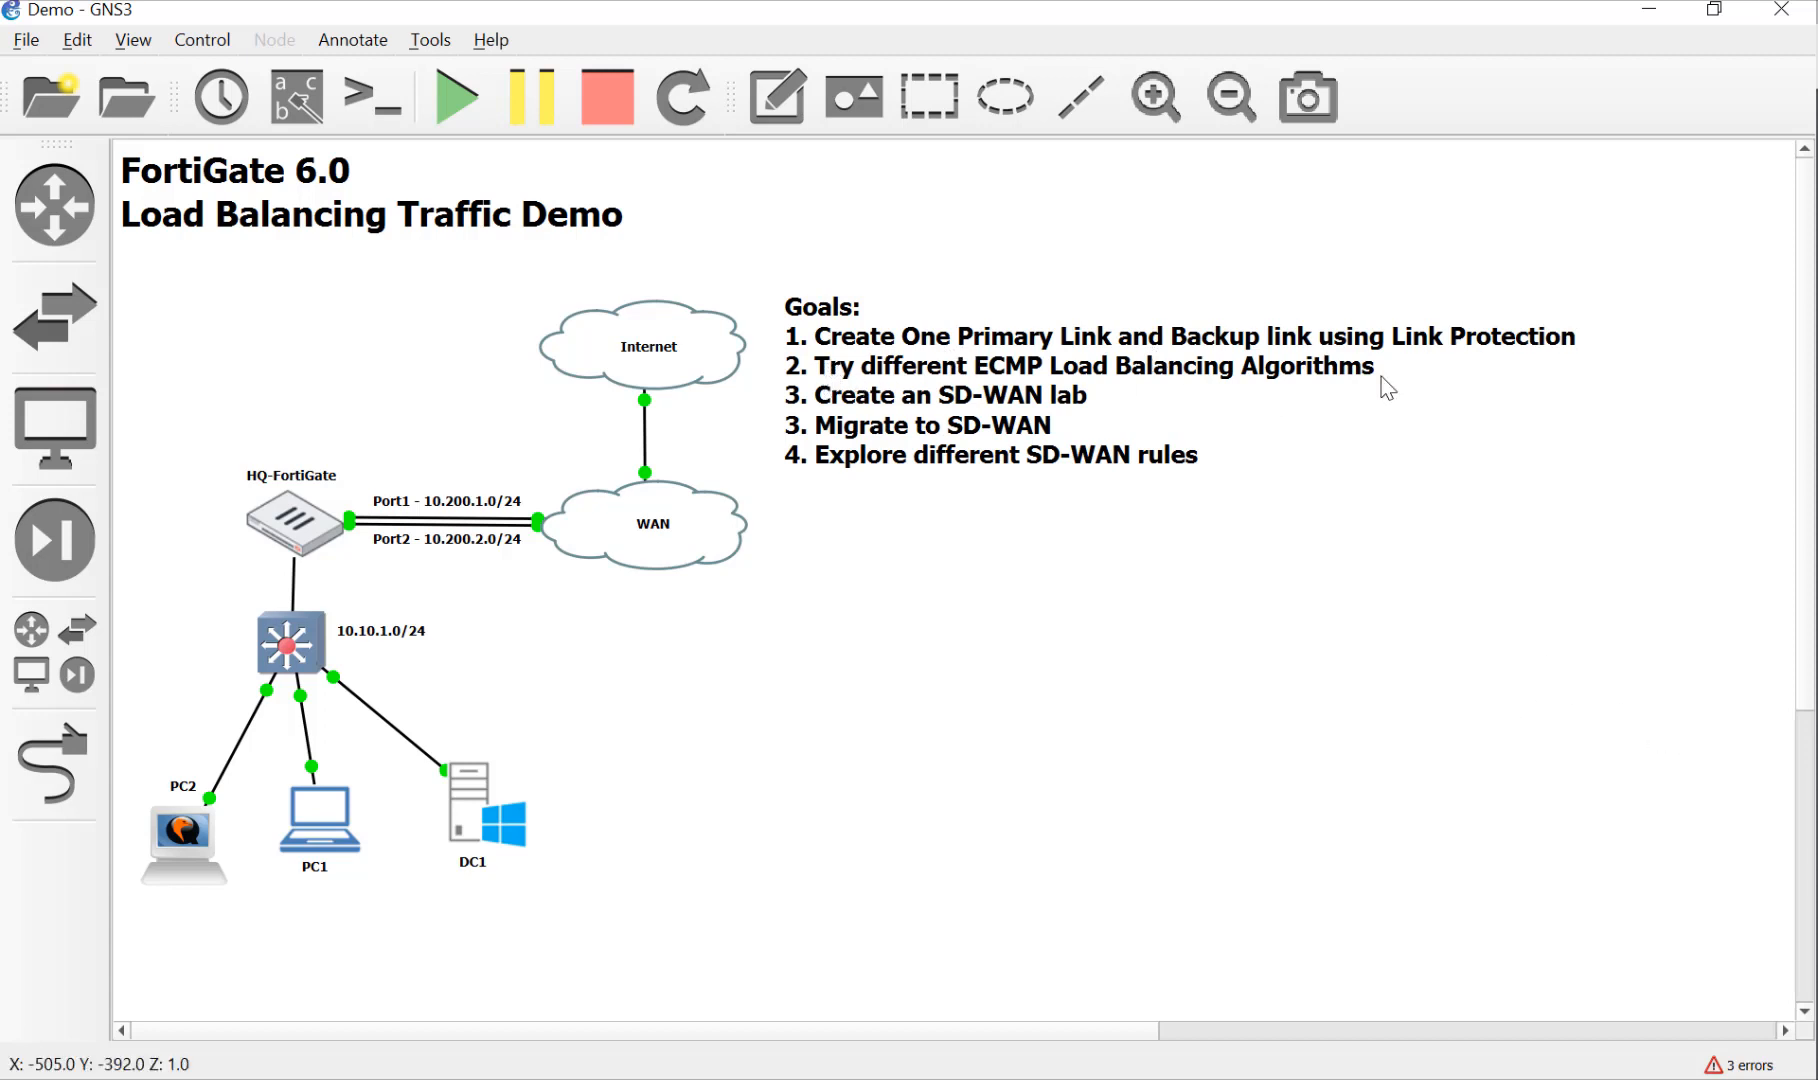
mouse_move(642, 522)
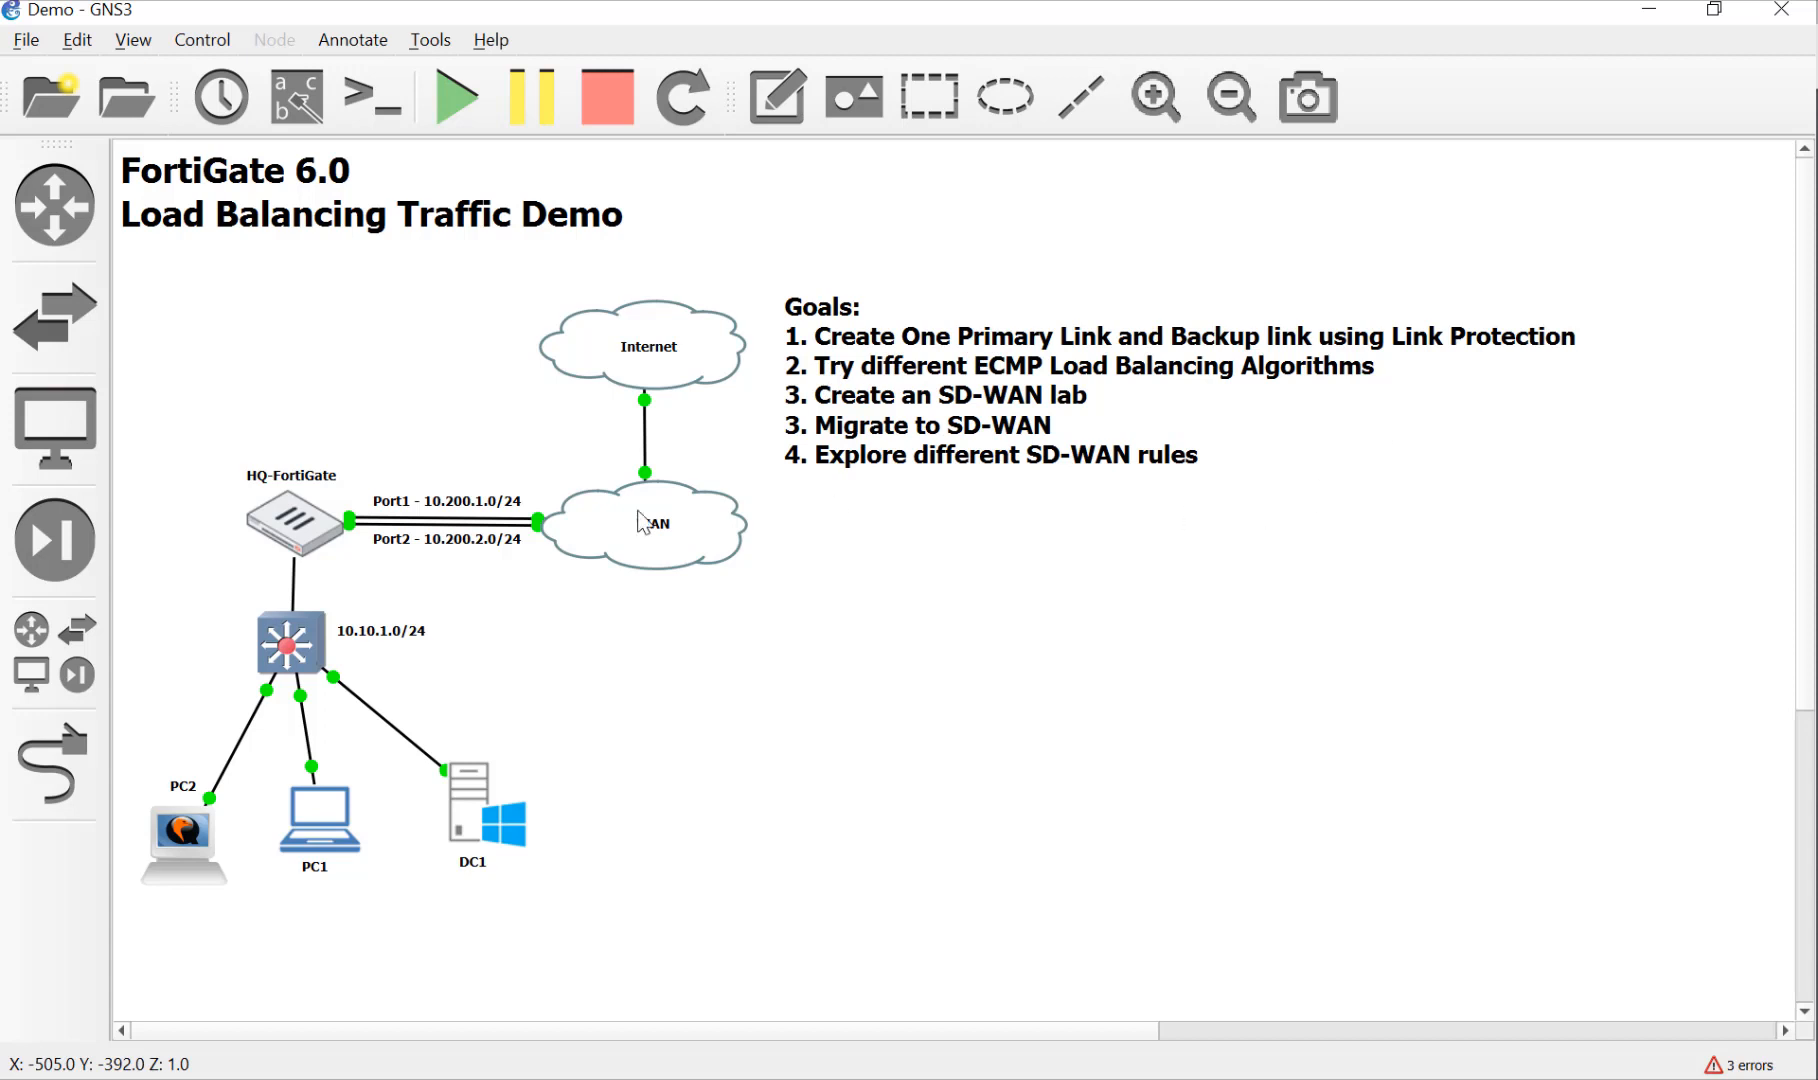
mouse_move(548, 424)
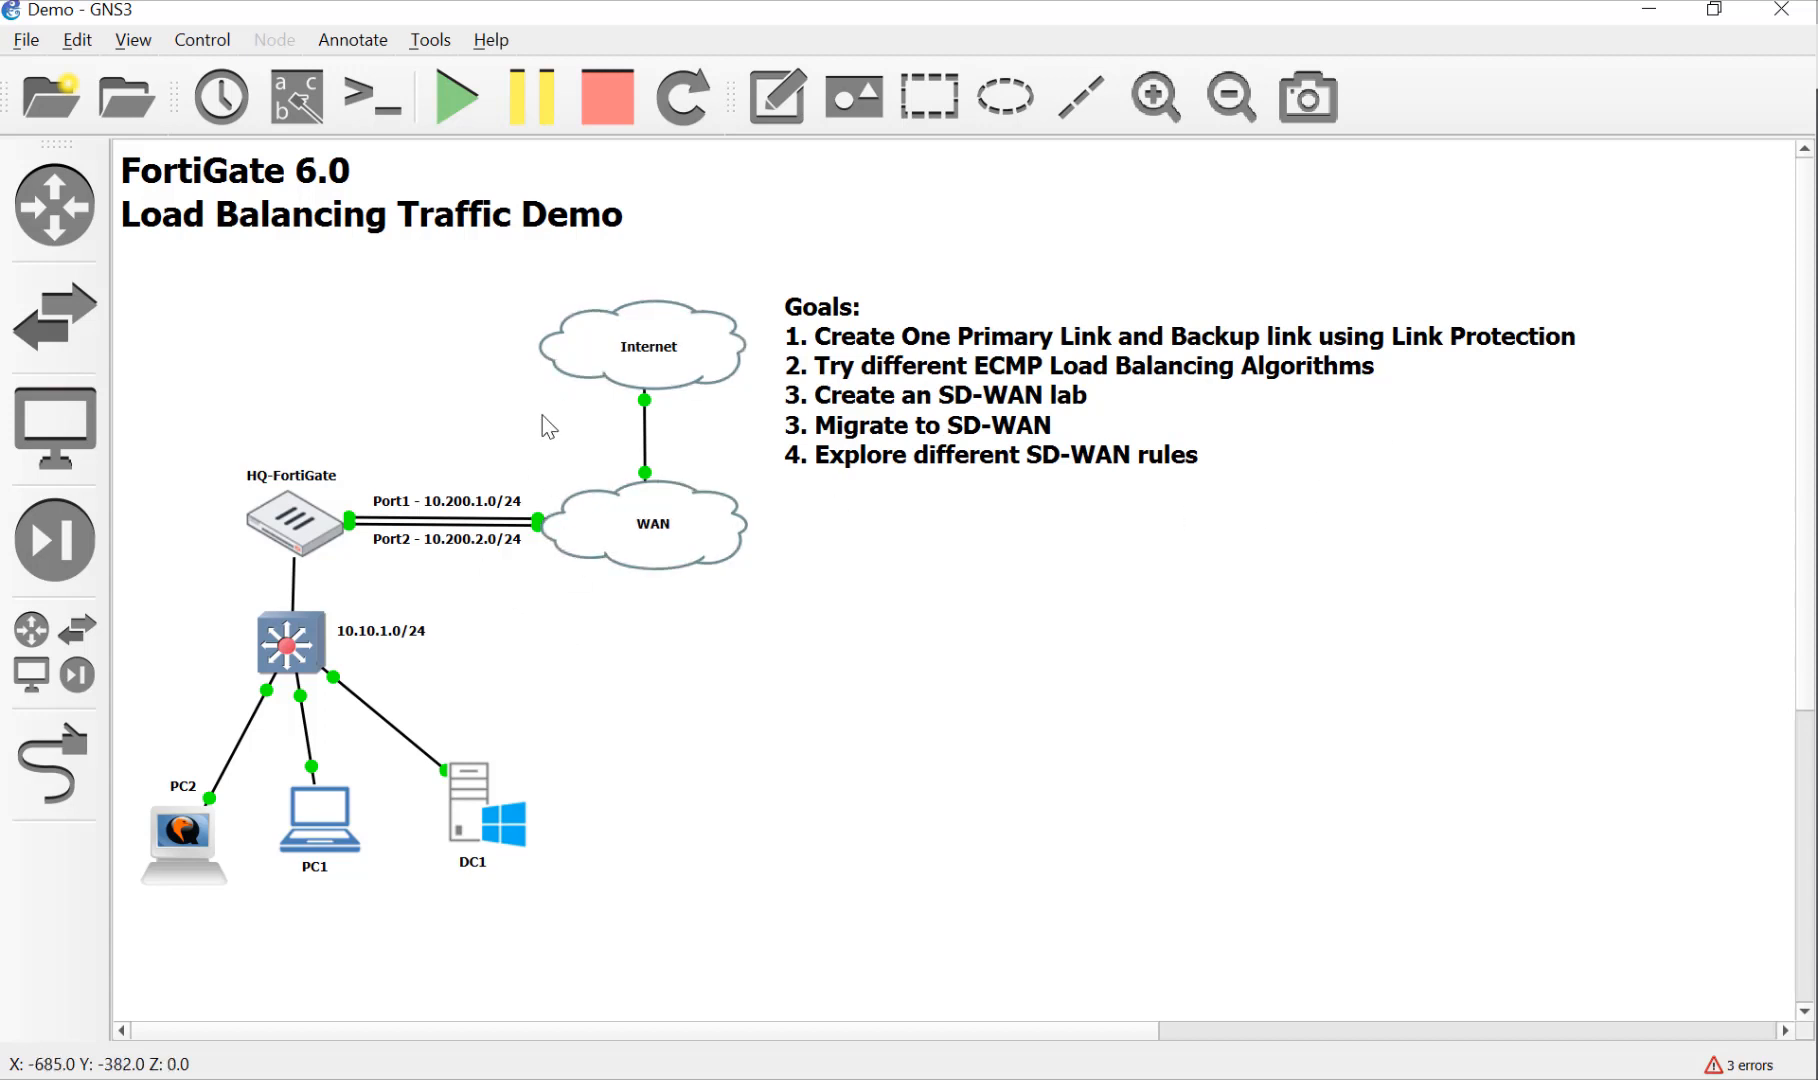
mouse_move(558, 512)
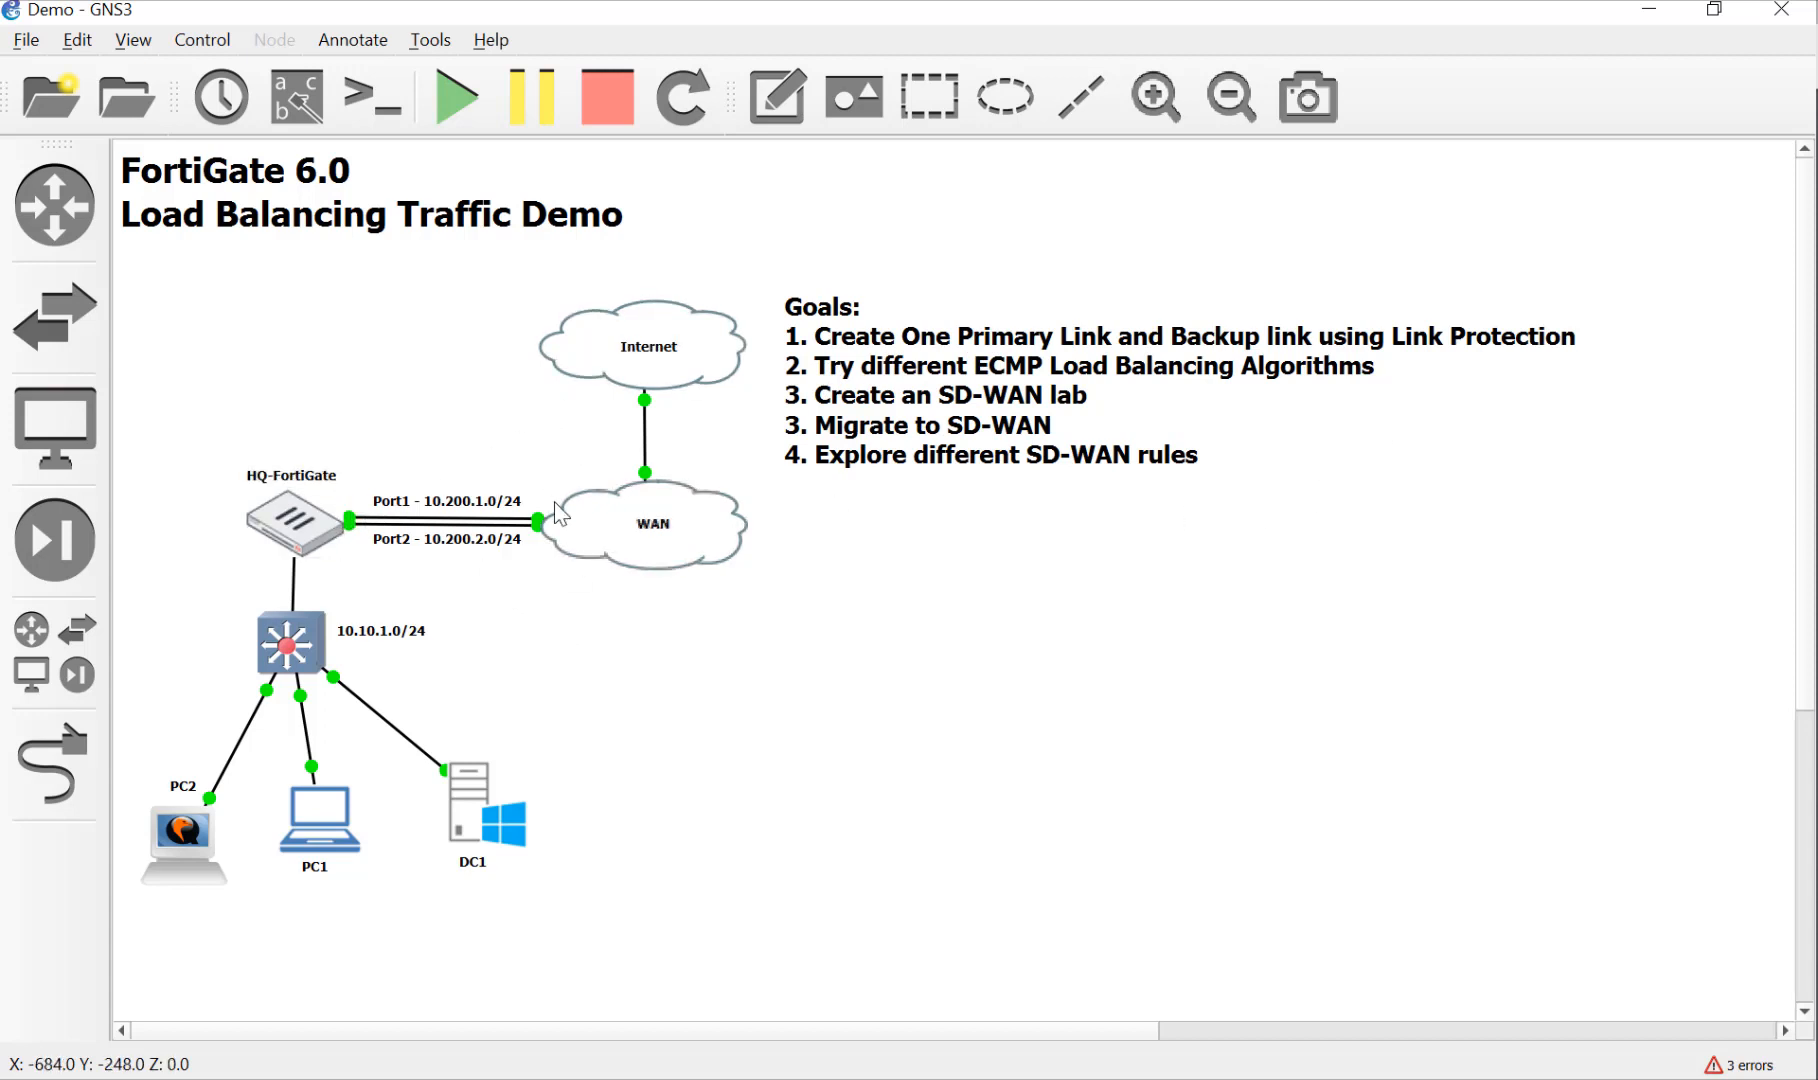
mouse_move(934, 594)
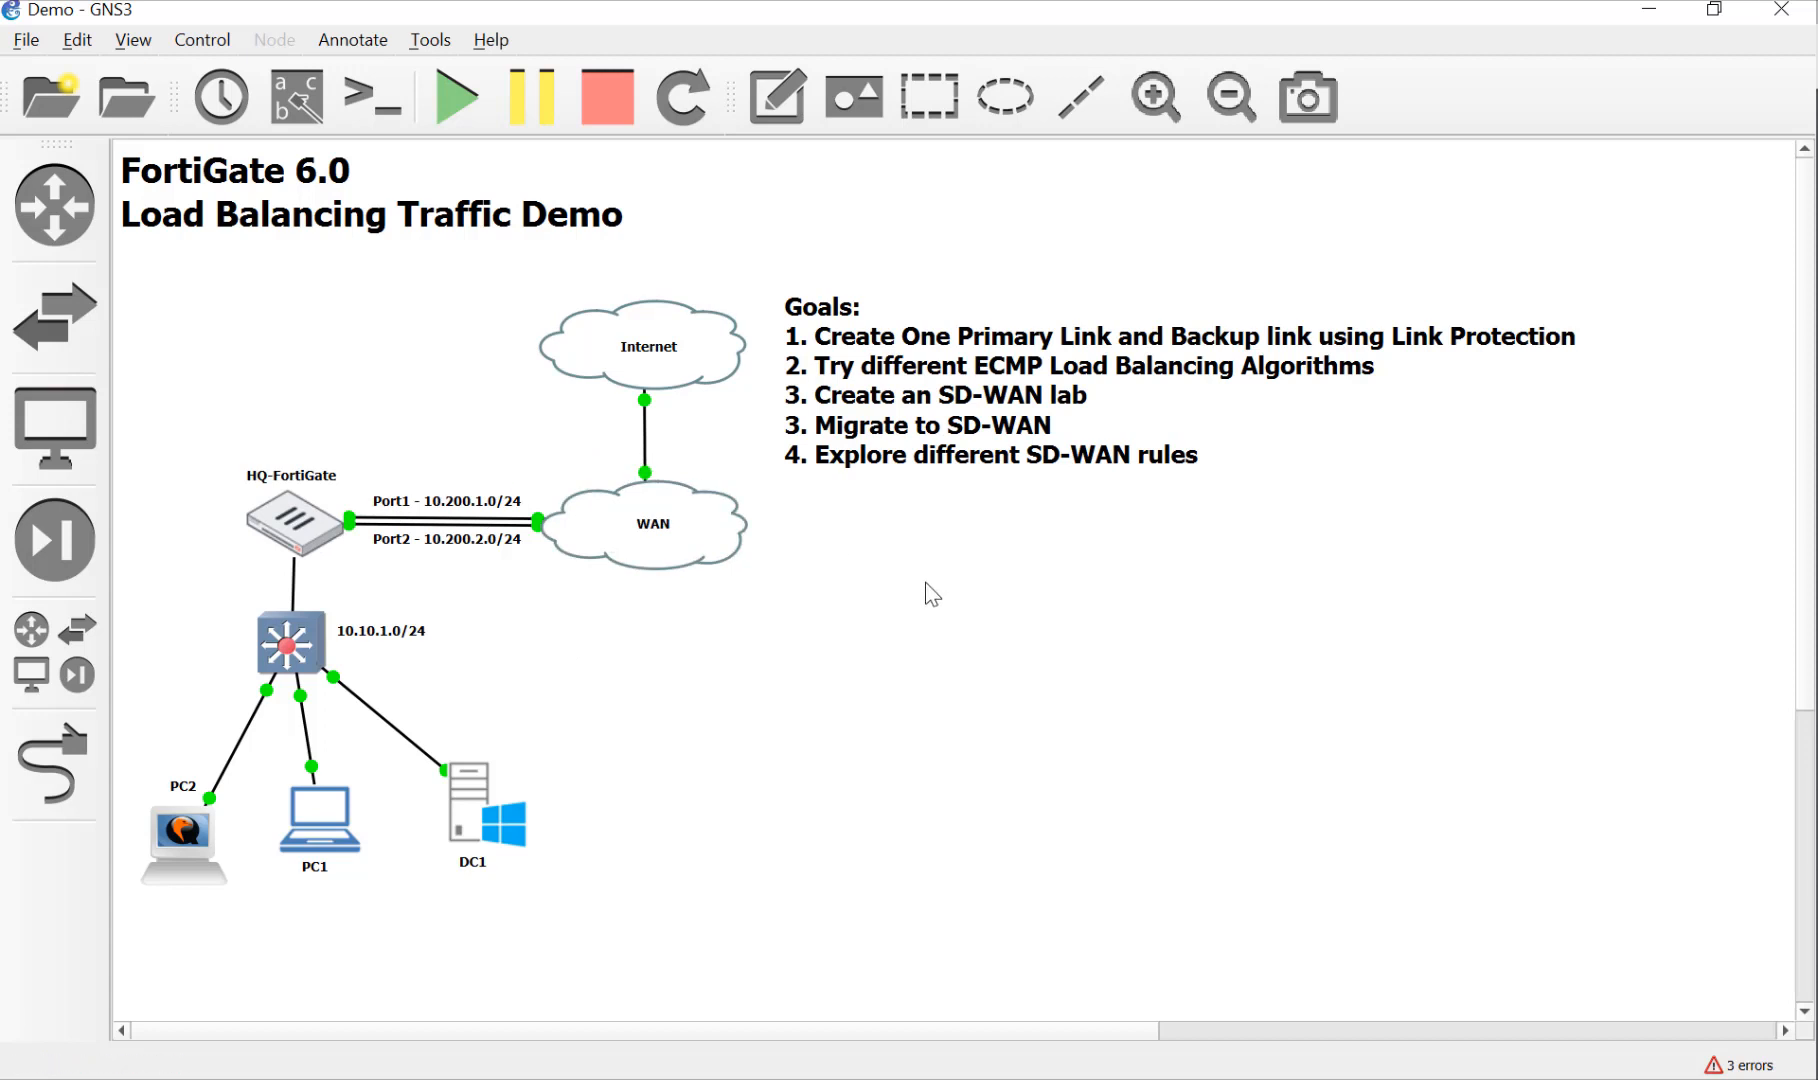
mouse_move(896, 604)
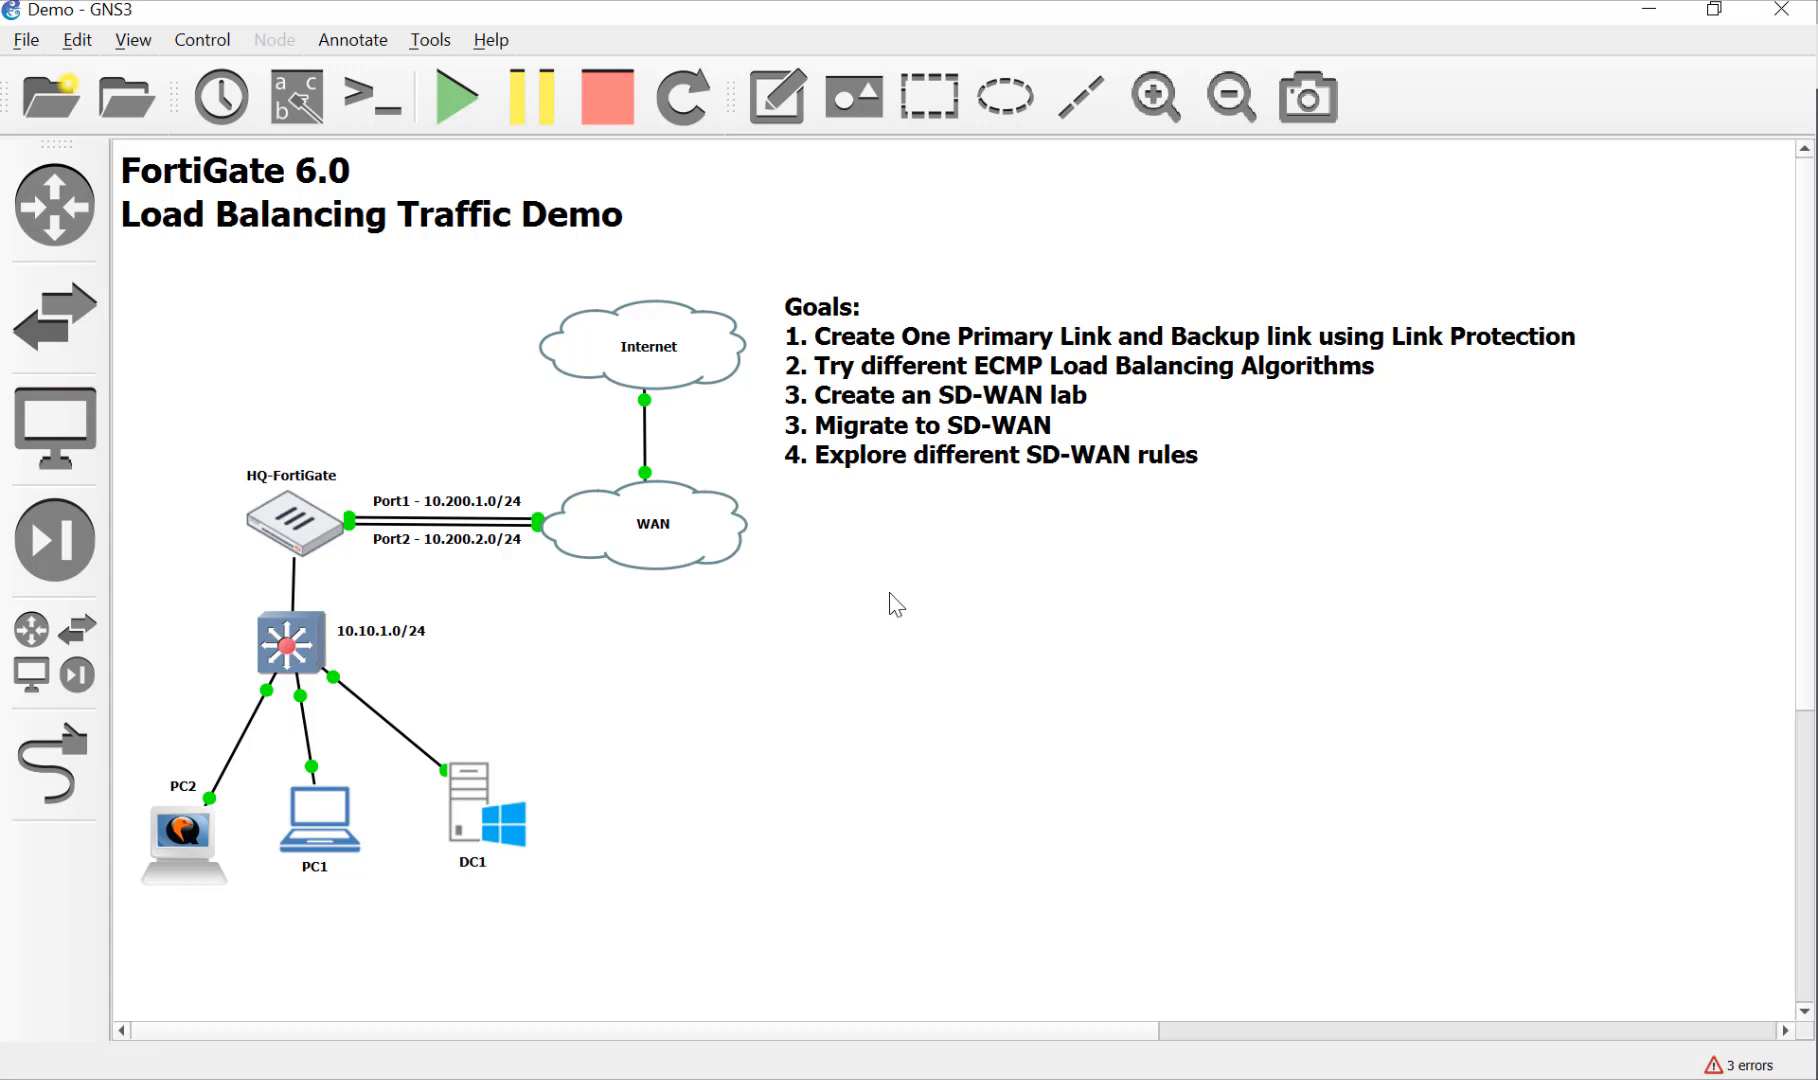
mouse_move(1502, 716)
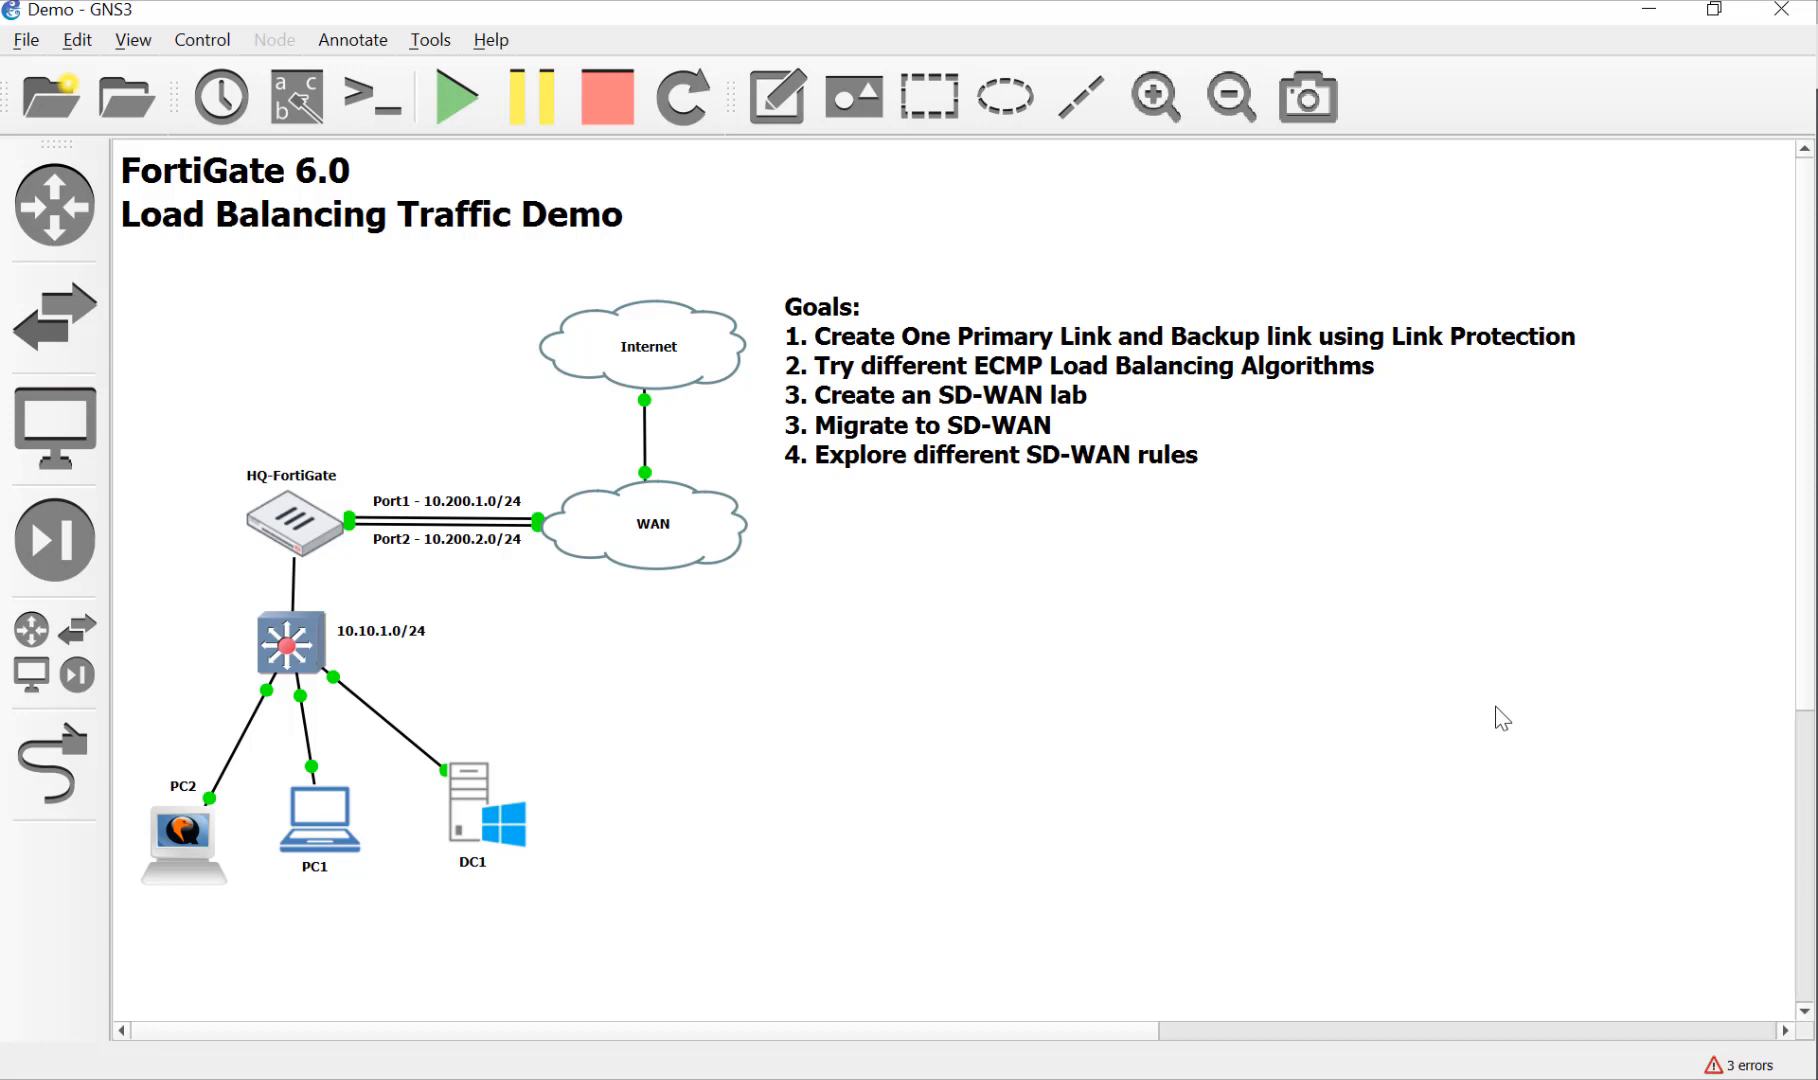
mouse_move(1342, 474)
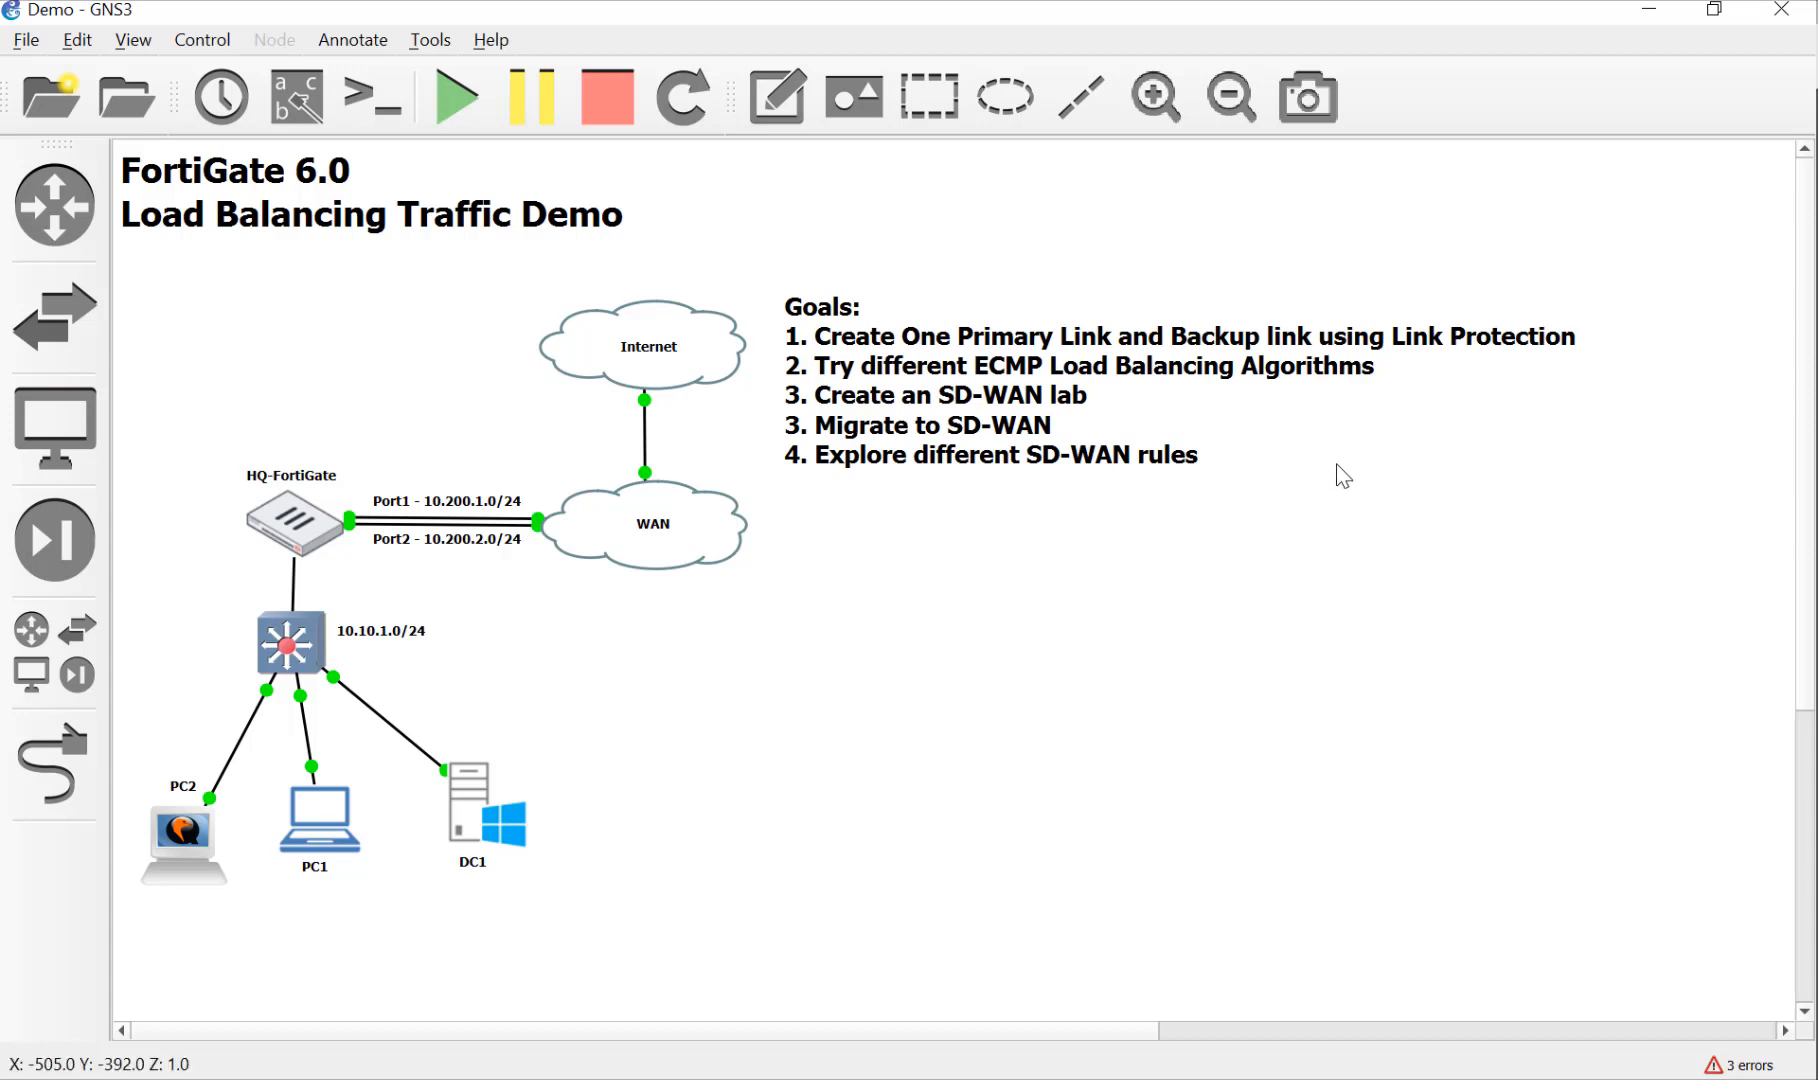
mouse_move(1334, 484)
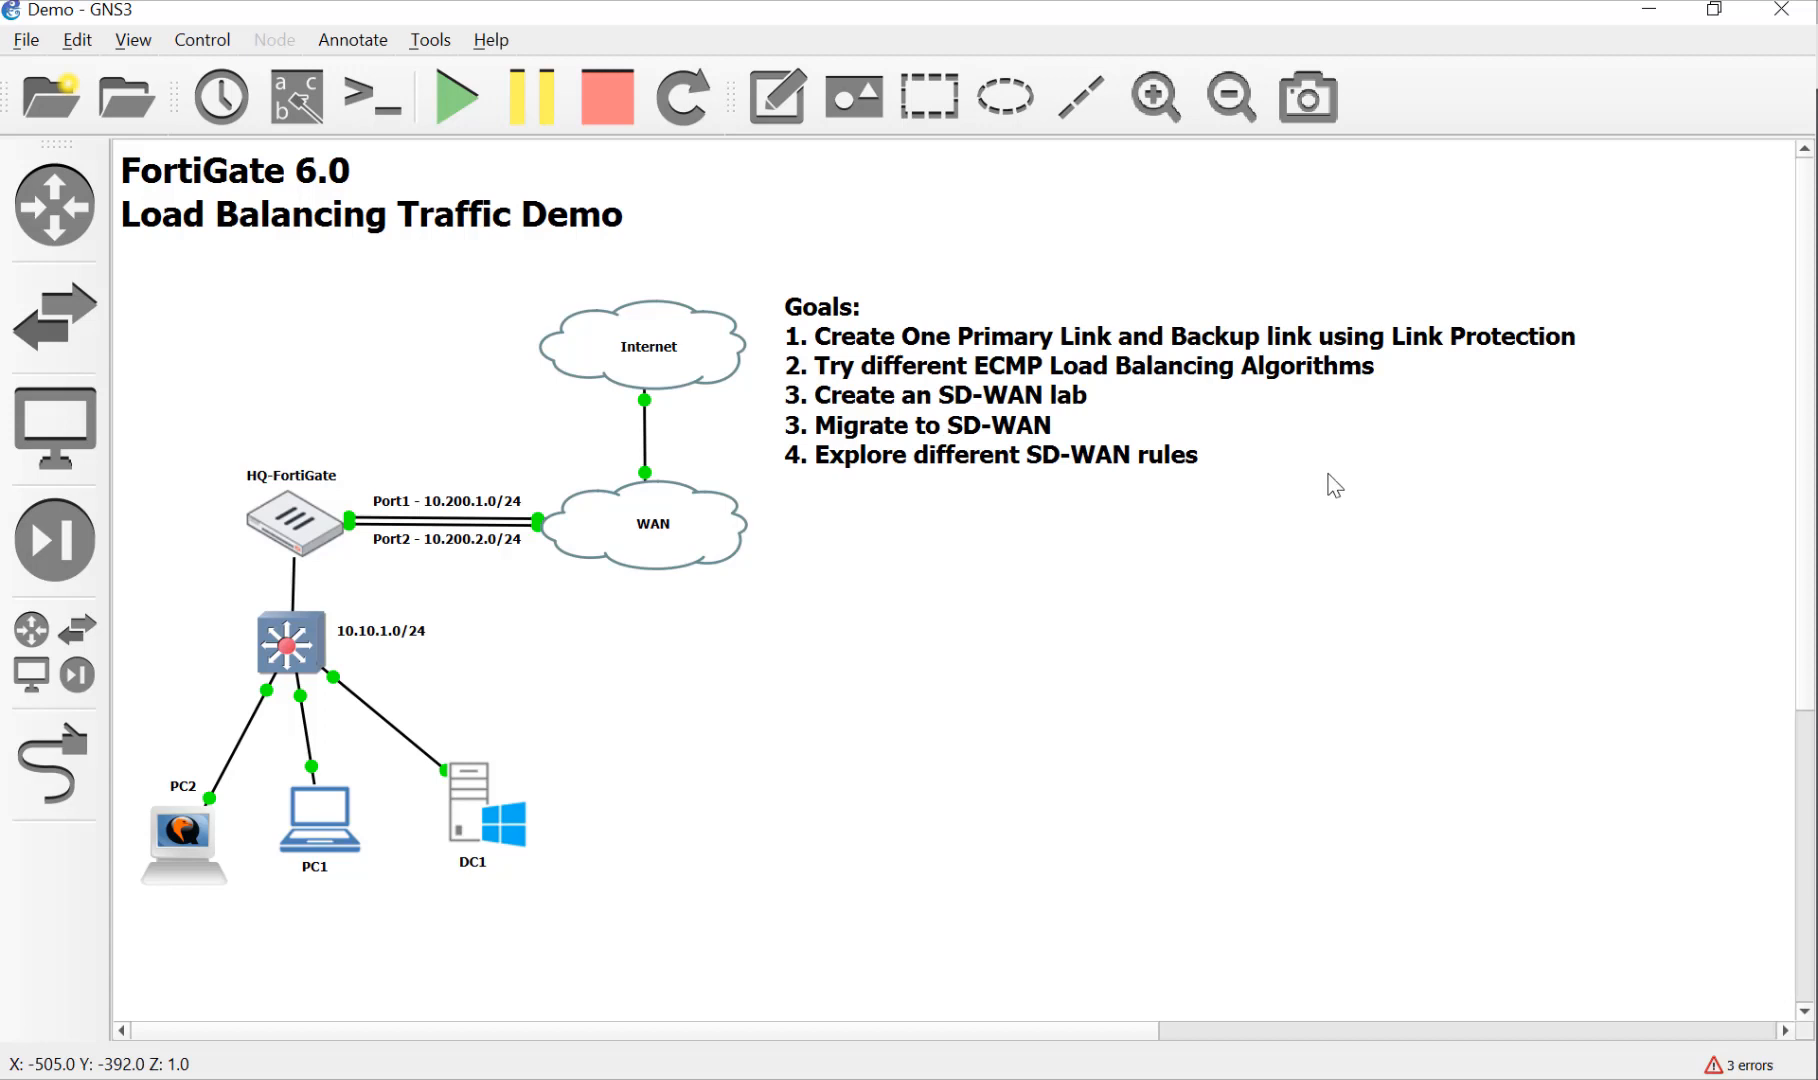
mouse_move(872, 414)
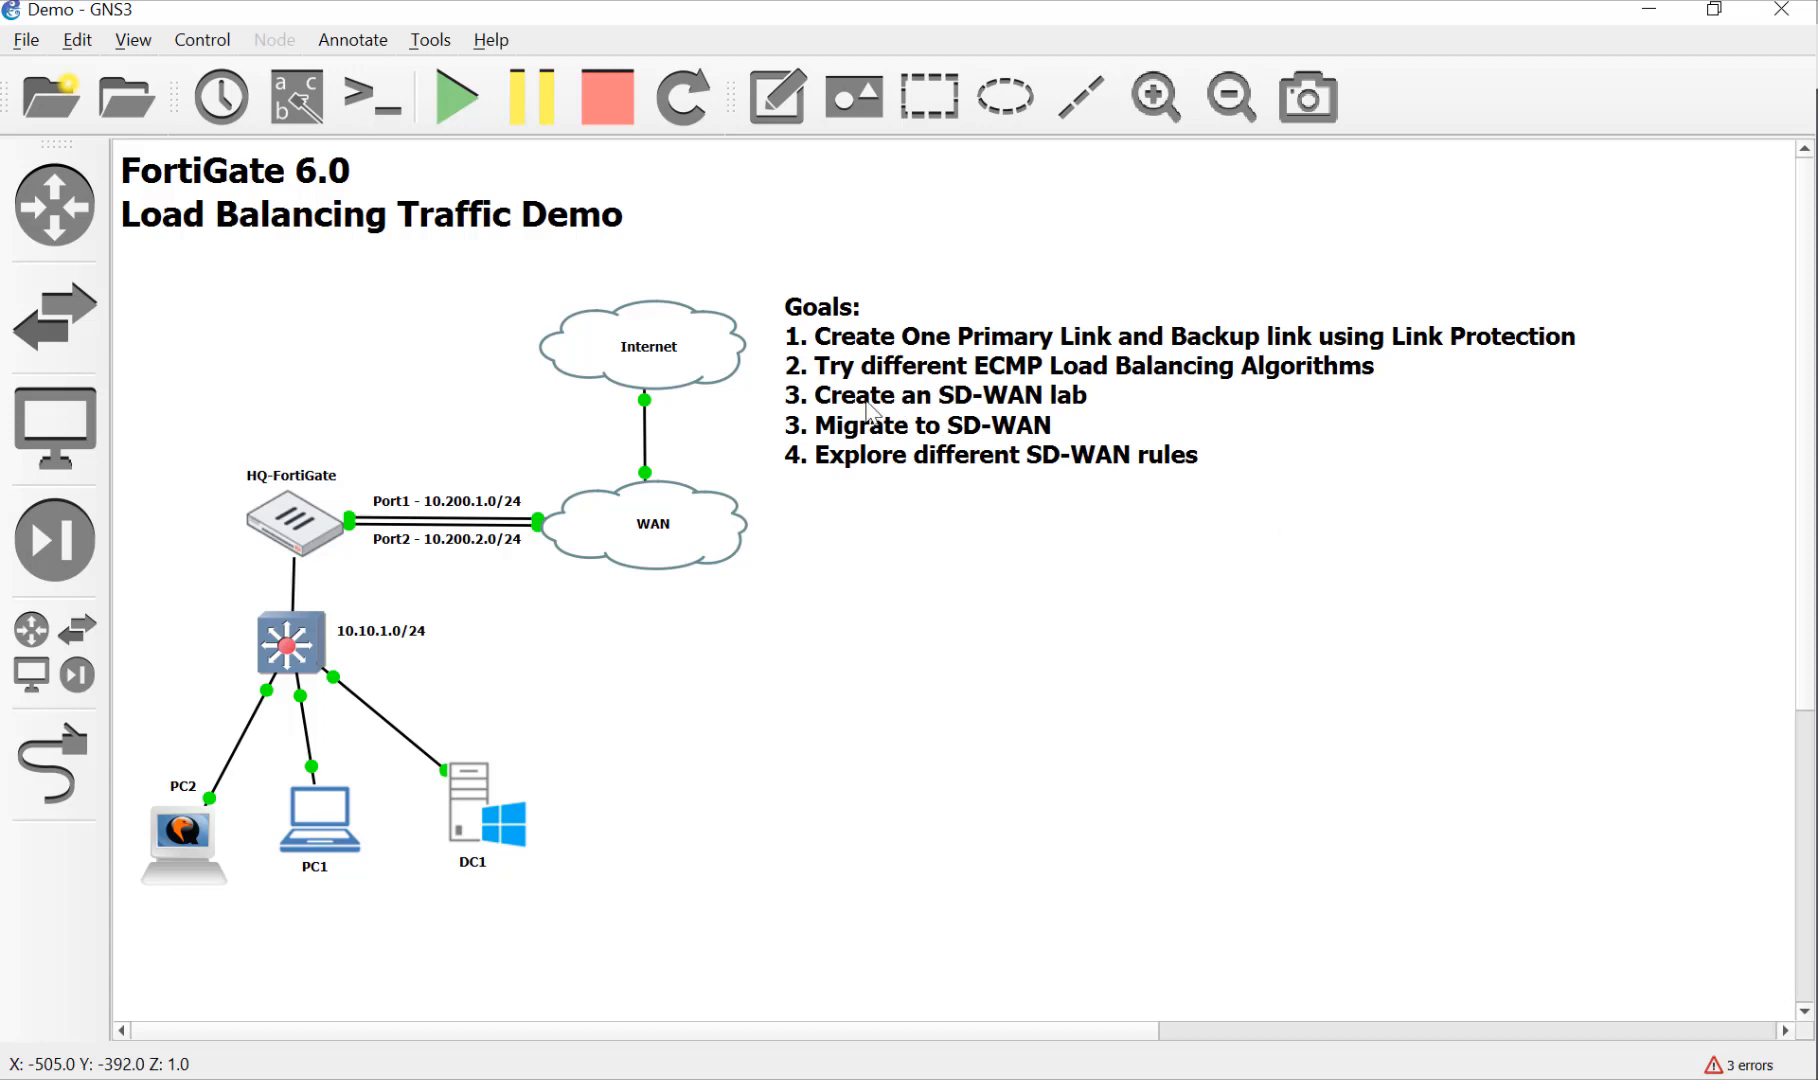
mouse_move(872, 452)
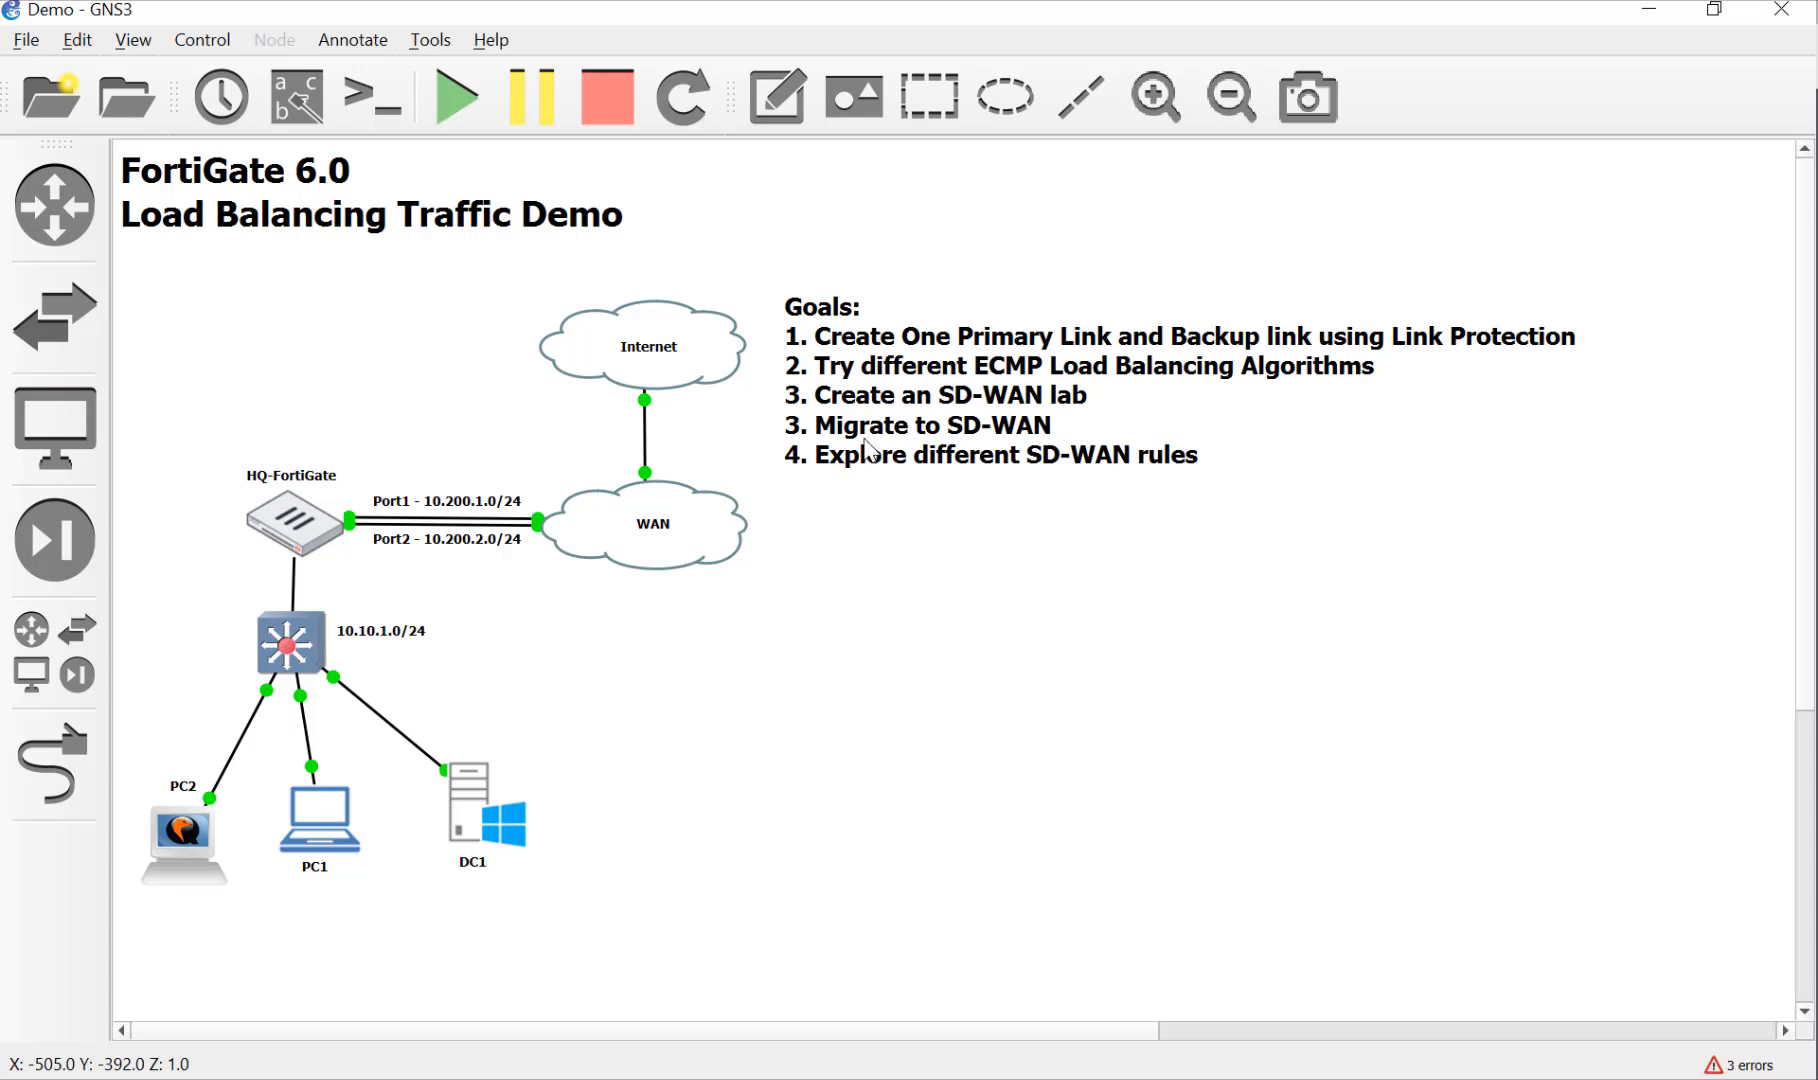
mouse_move(998, 654)
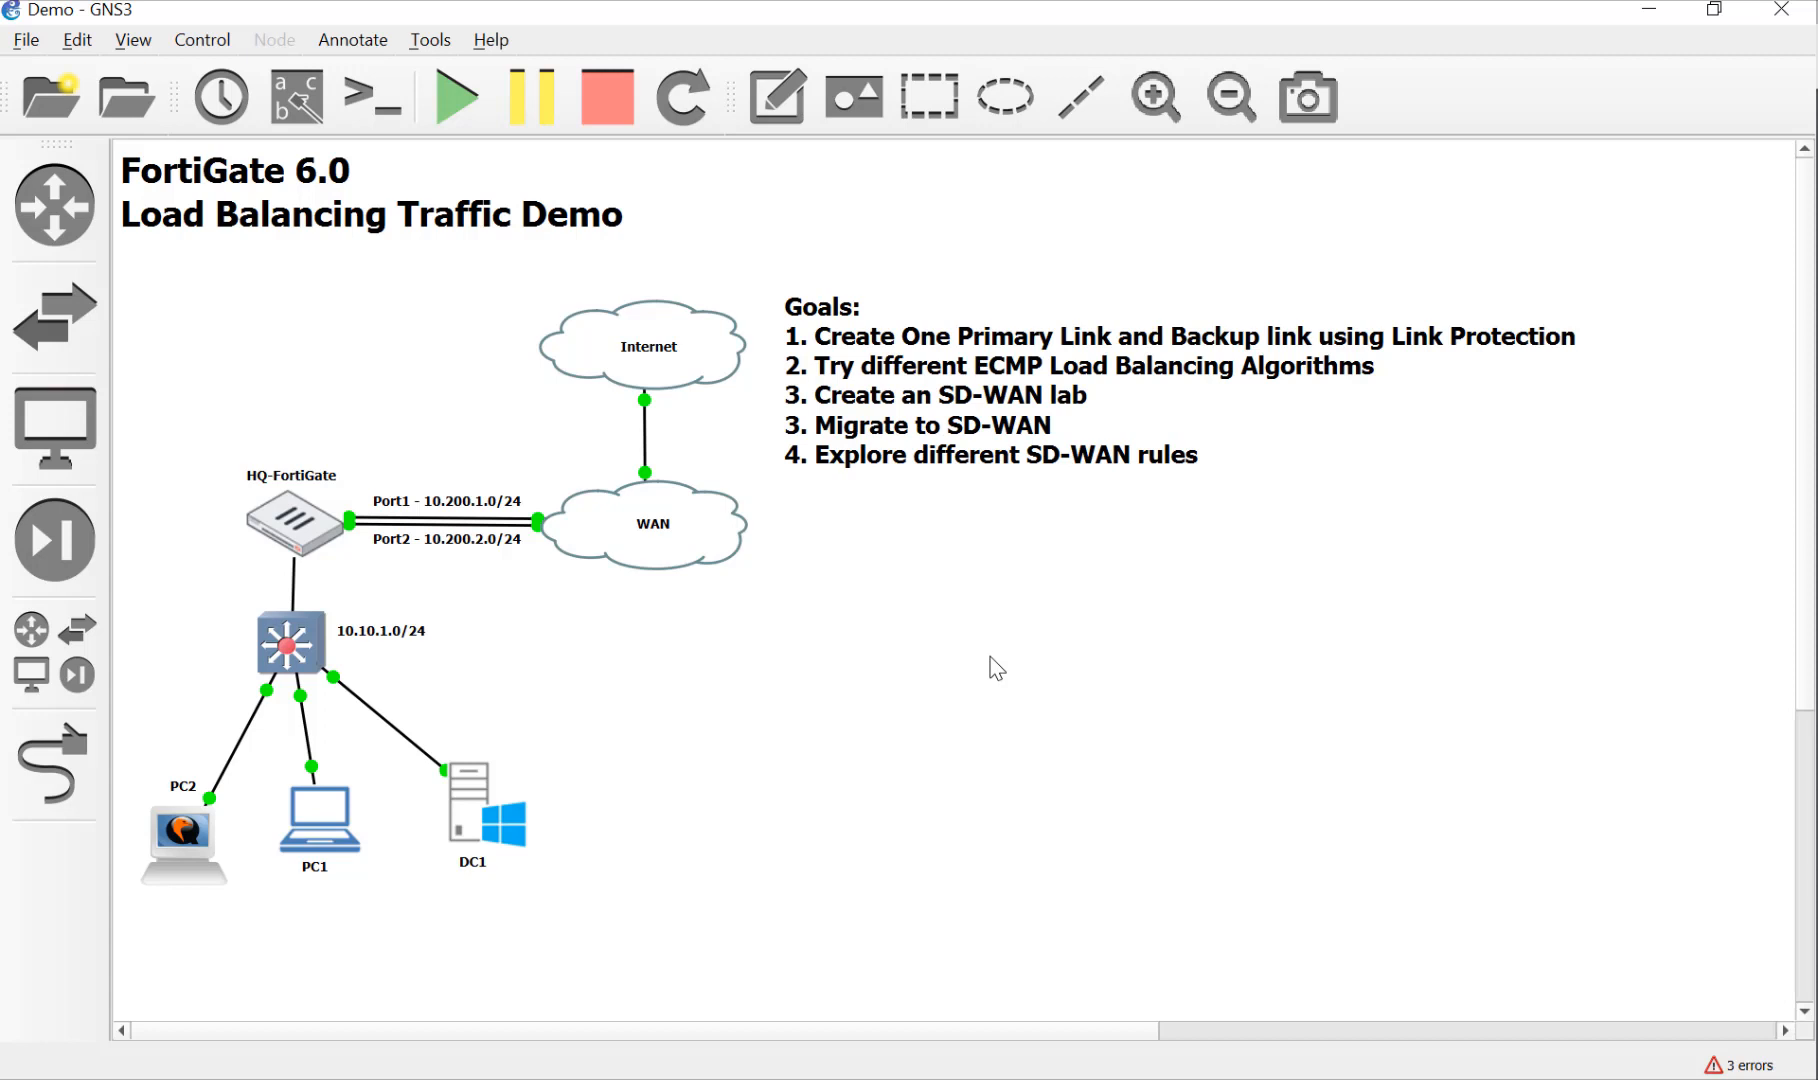
mouse_move(1118, 462)
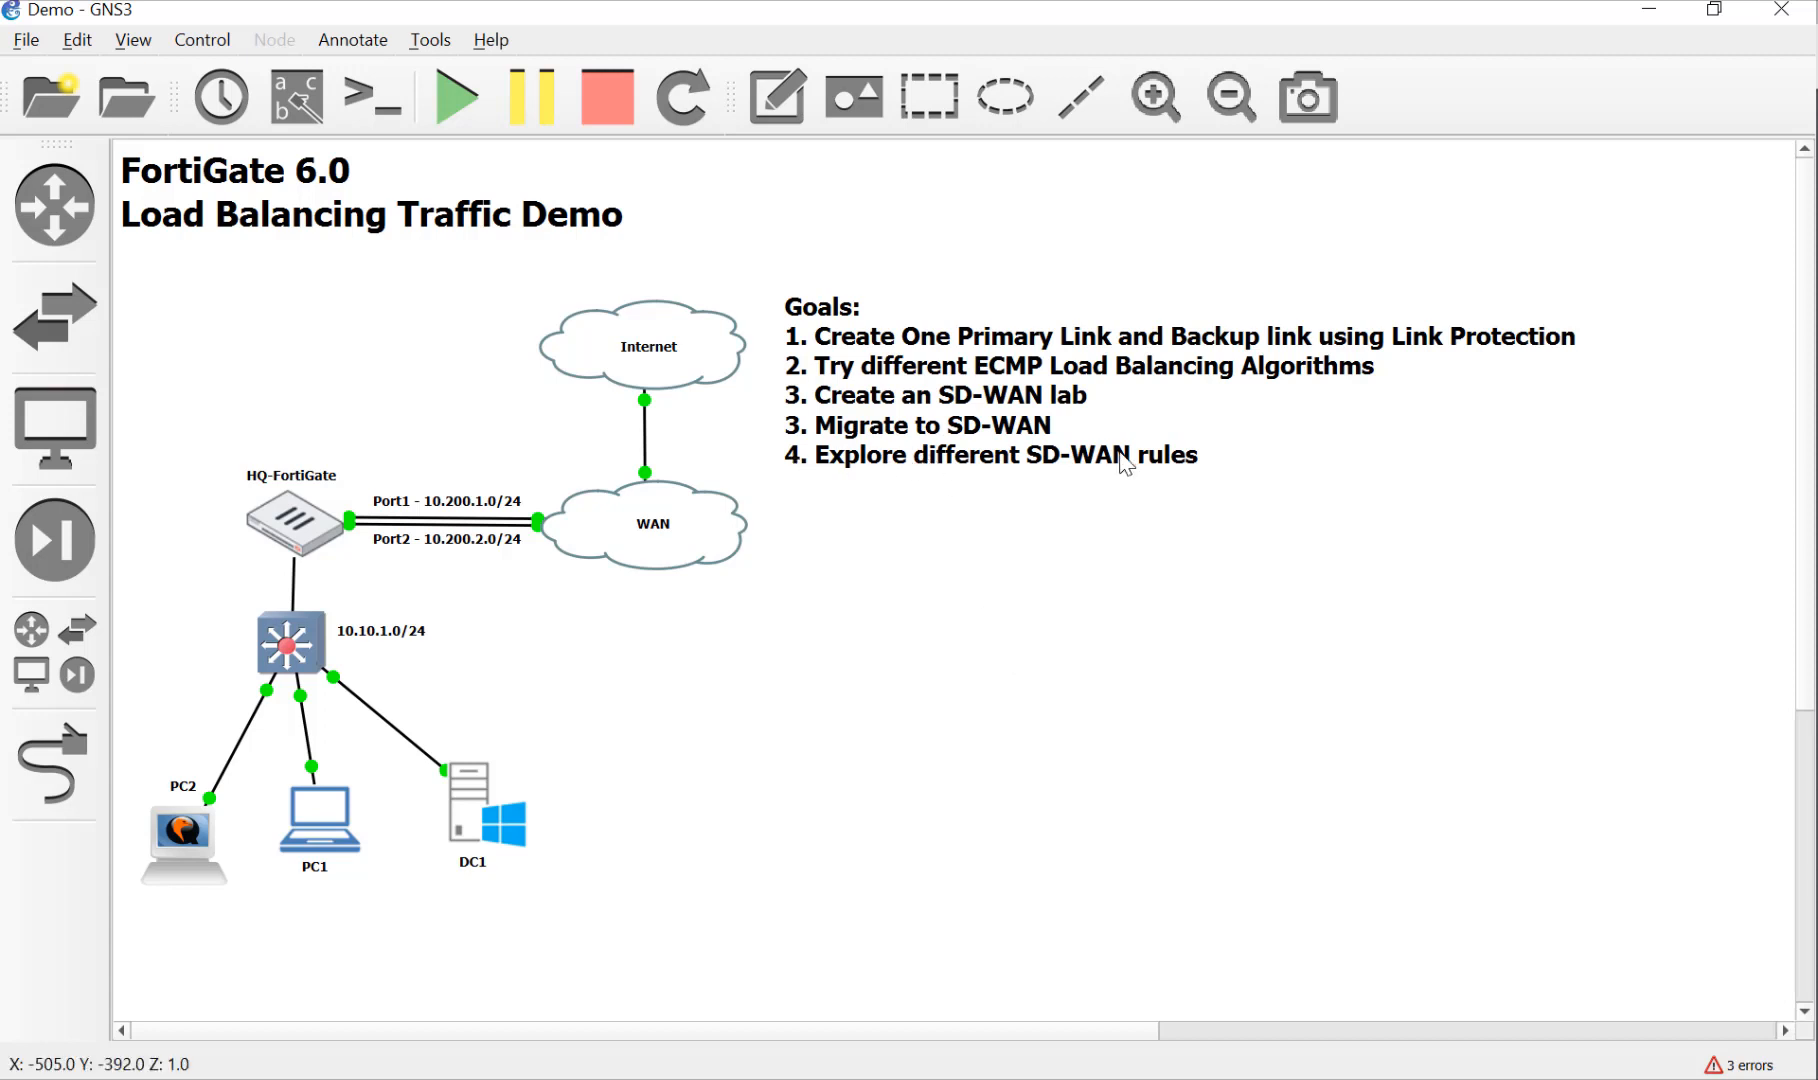
mouse_move(1052, 462)
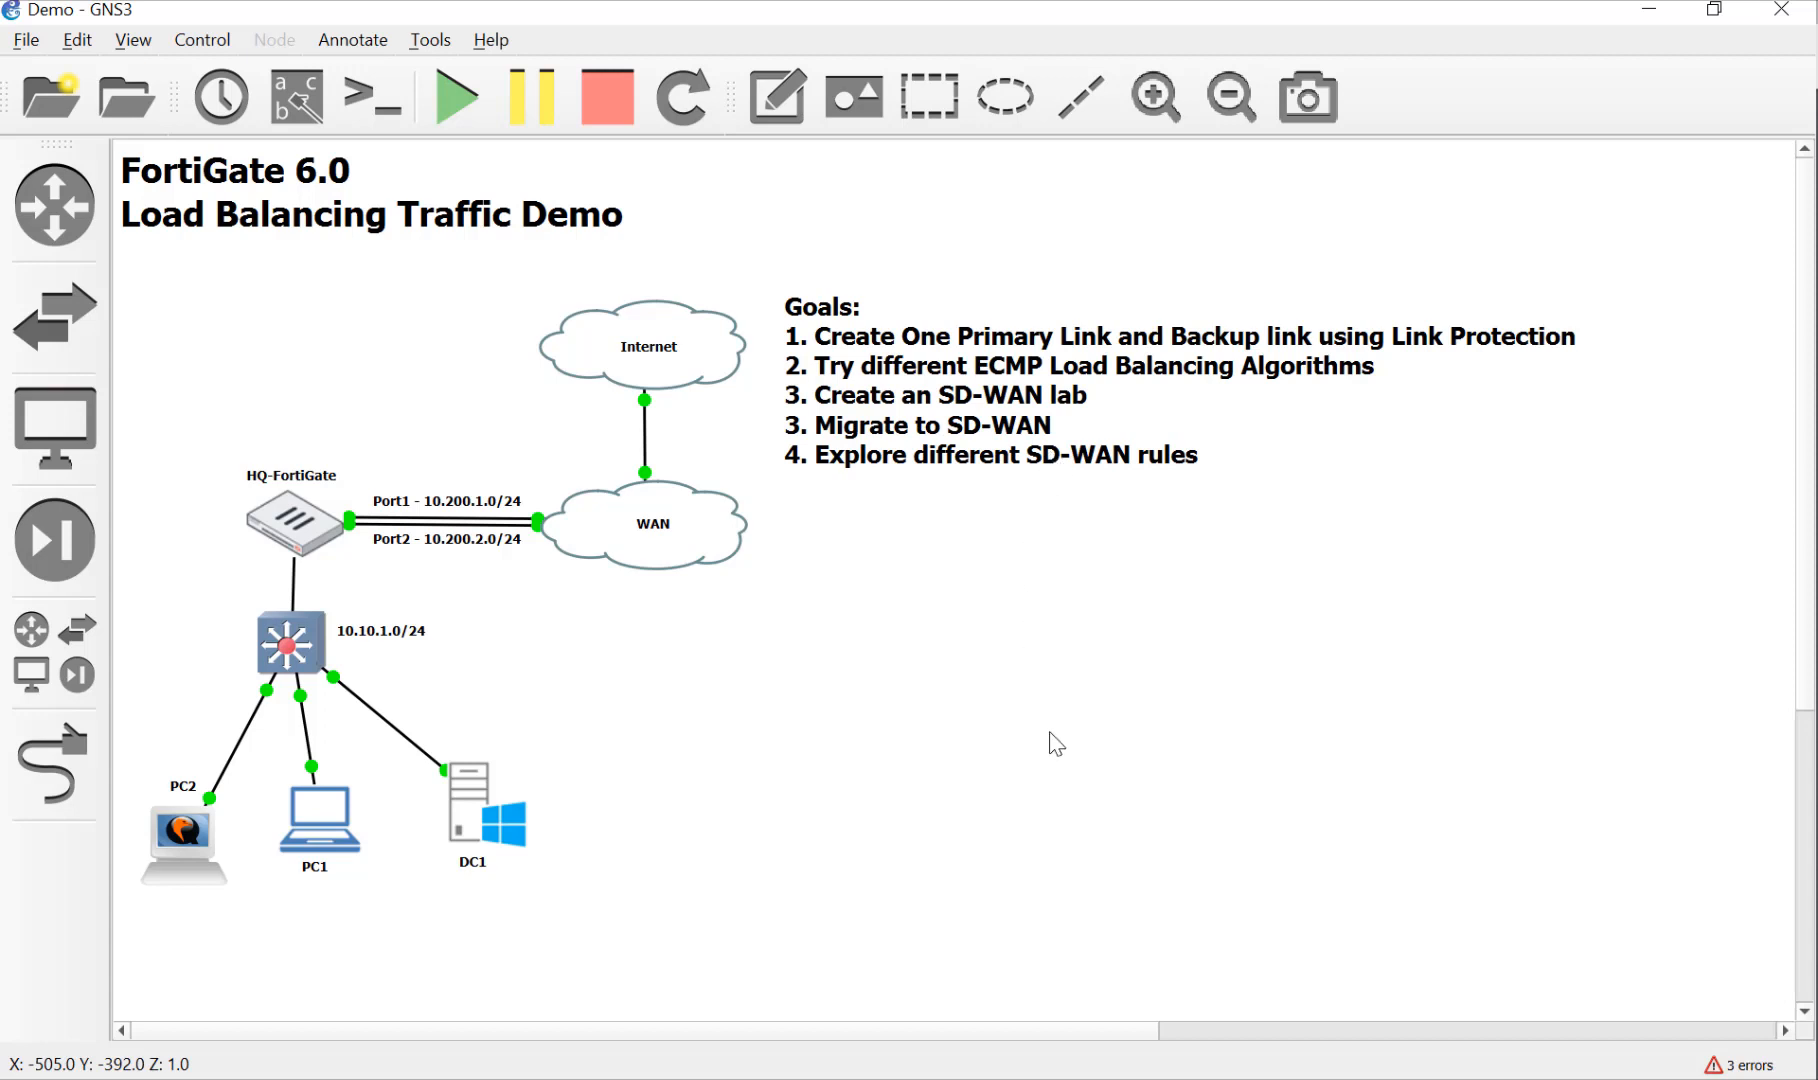
mouse_move(1002, 780)
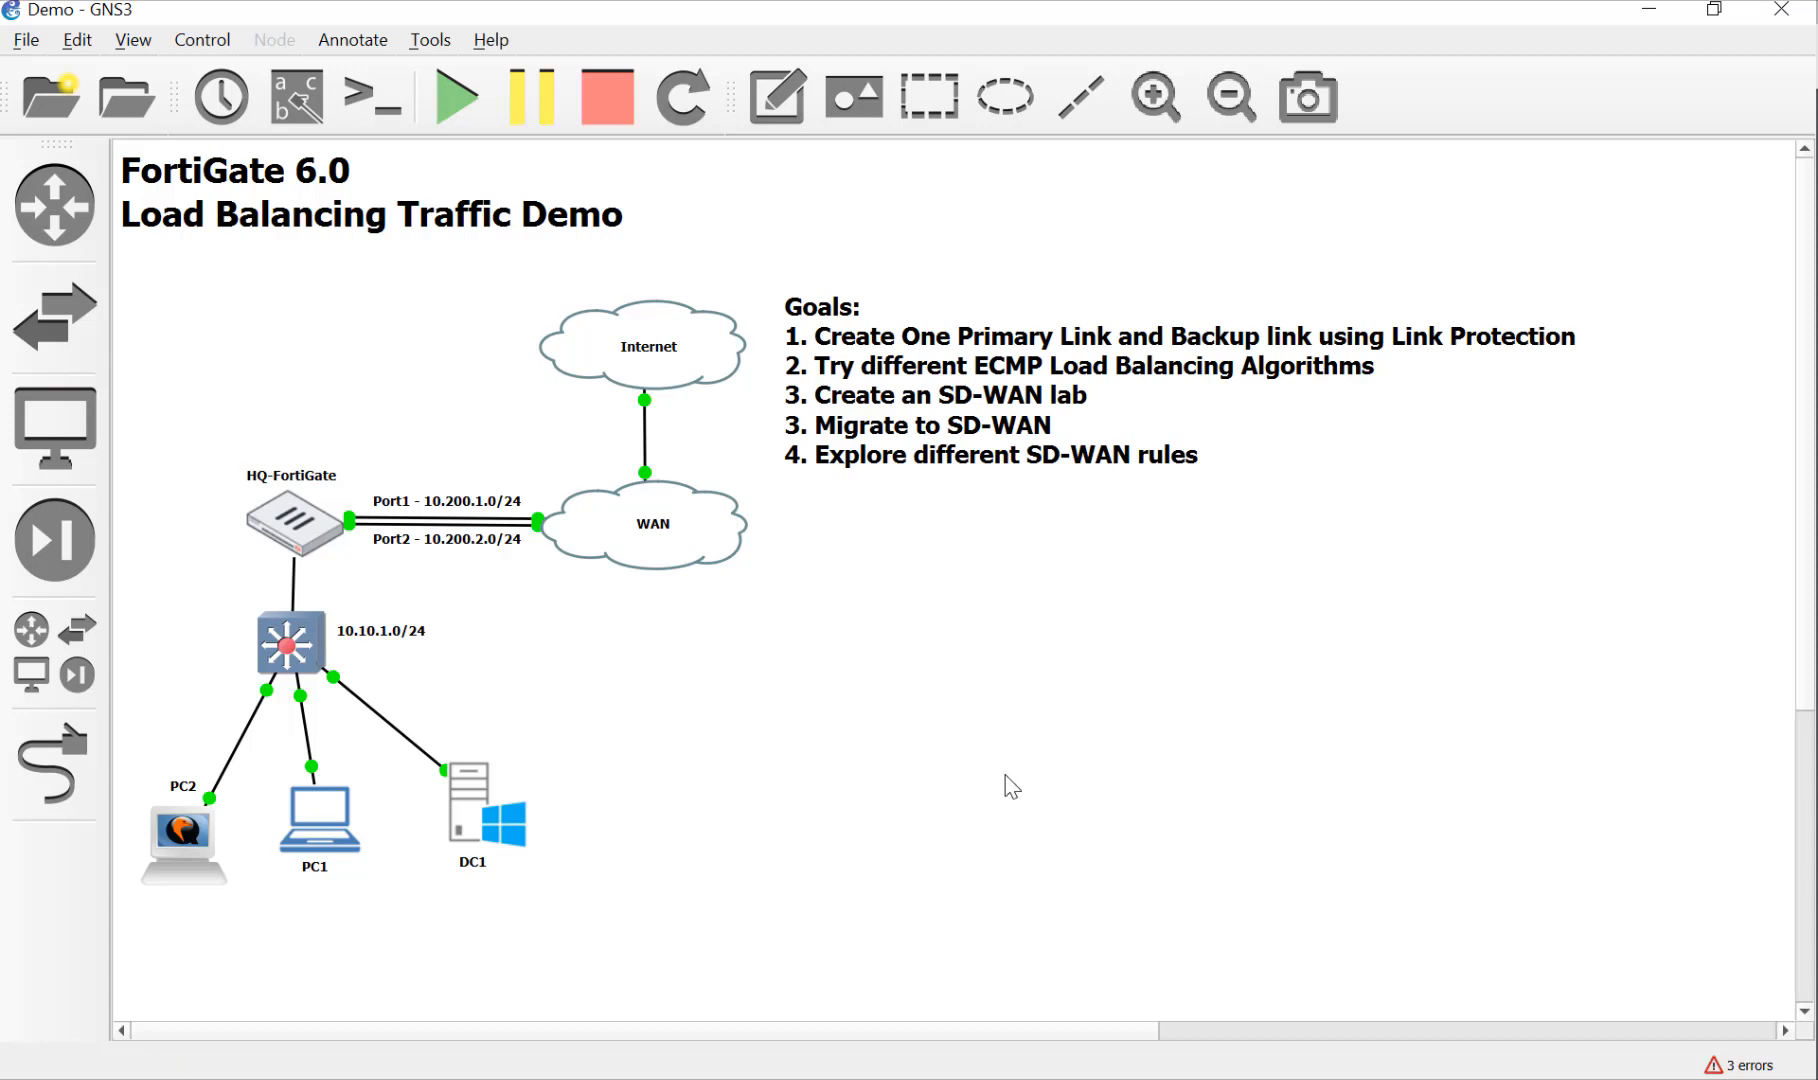
mouse_move(864, 444)
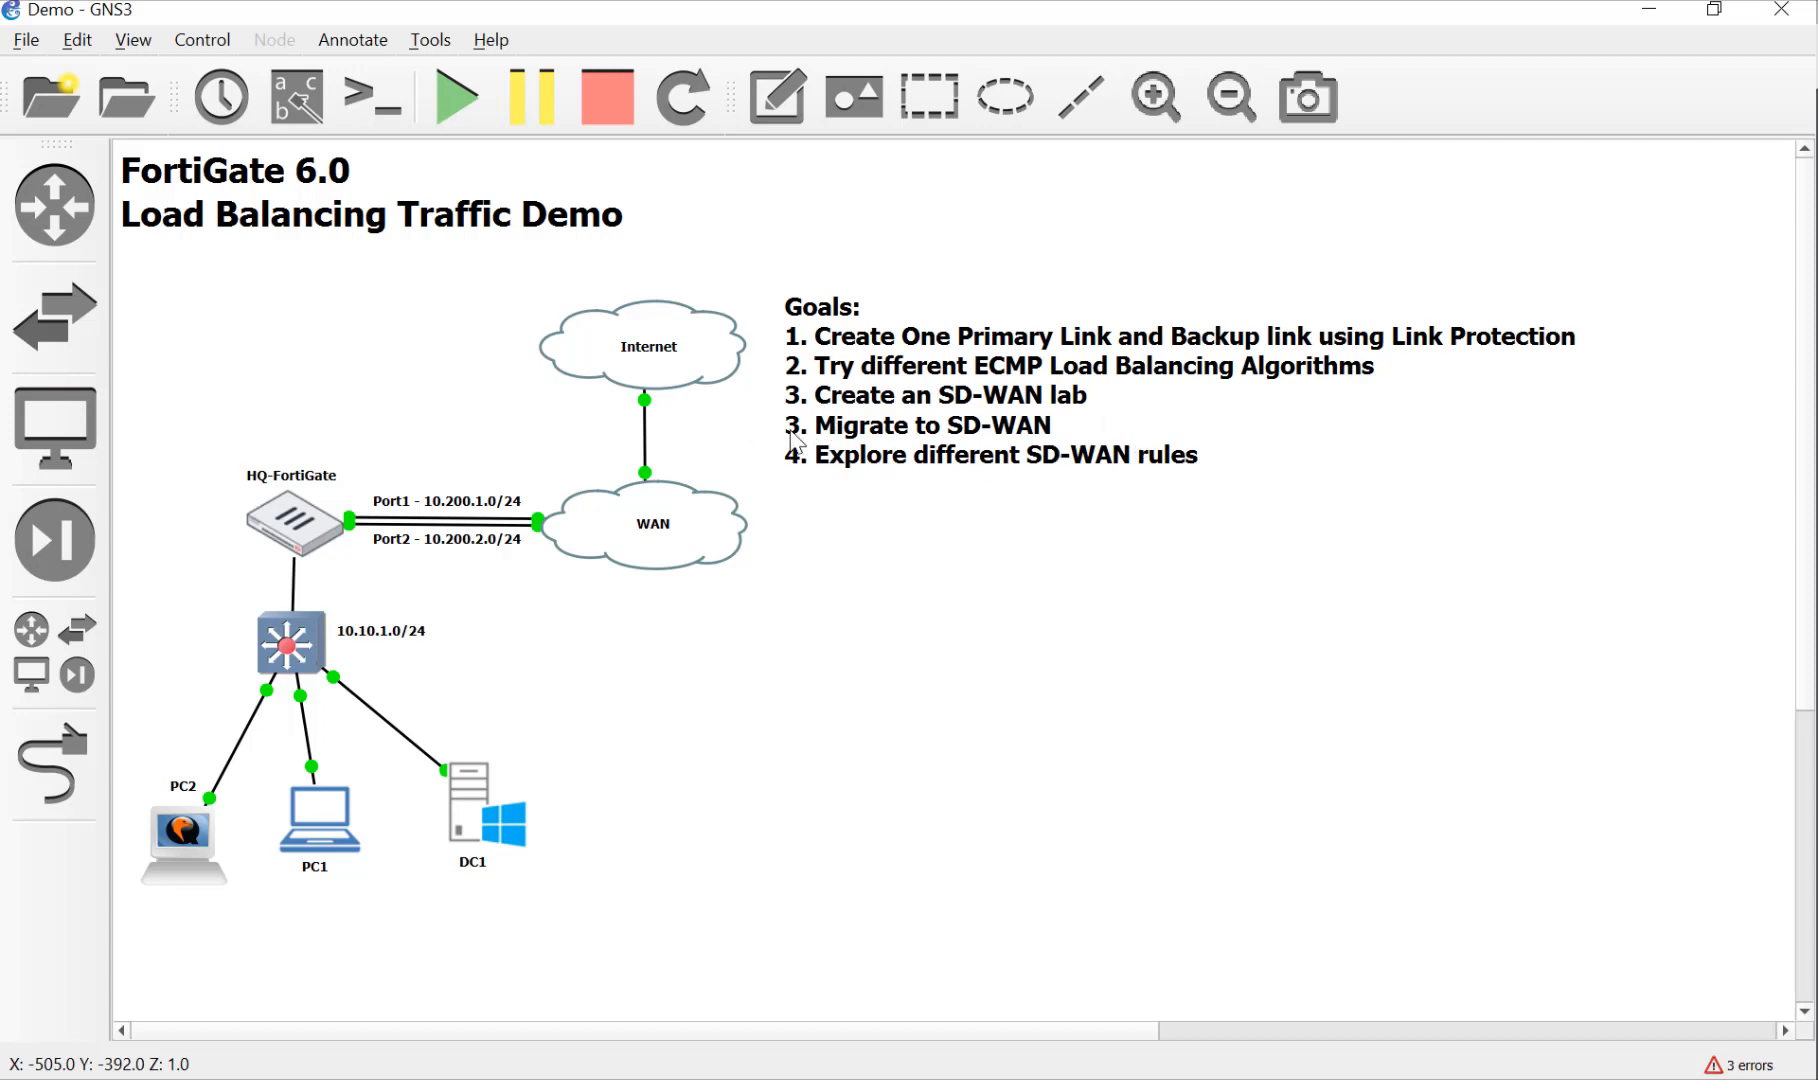
mouse_move(1046, 458)
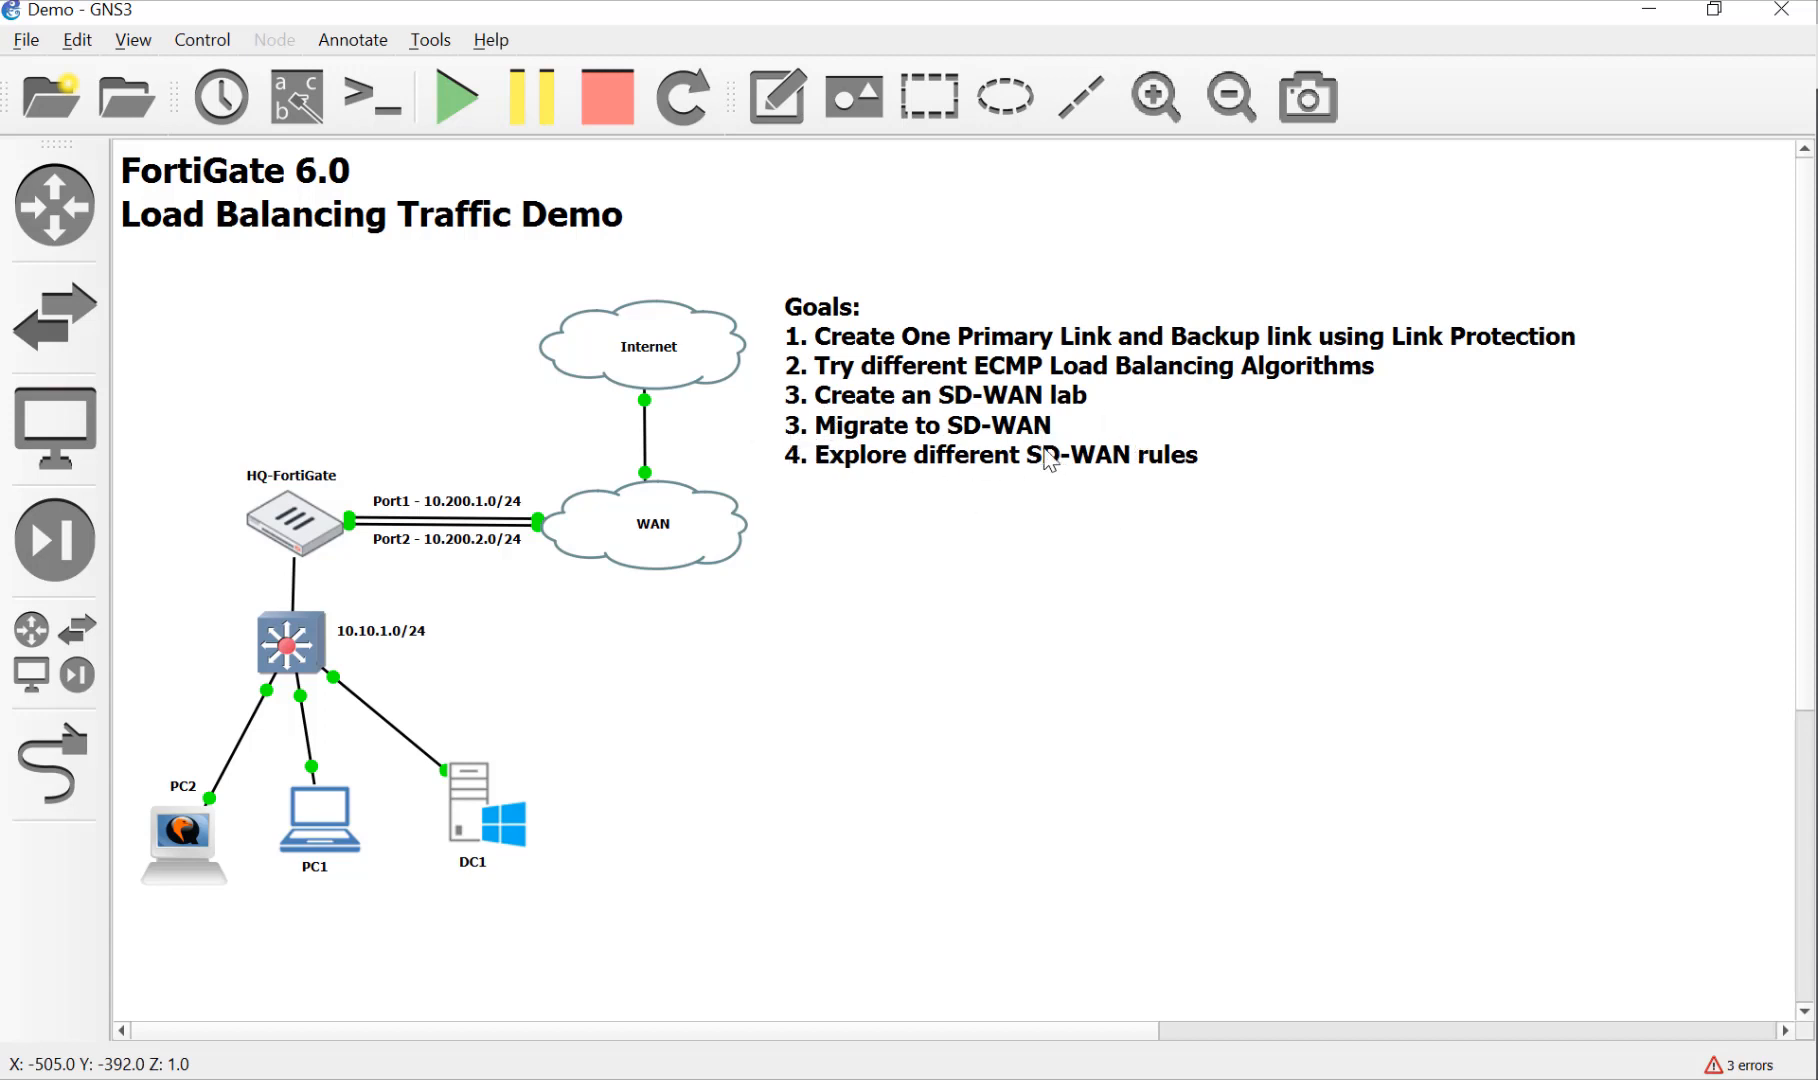
mouse_move(742, 452)
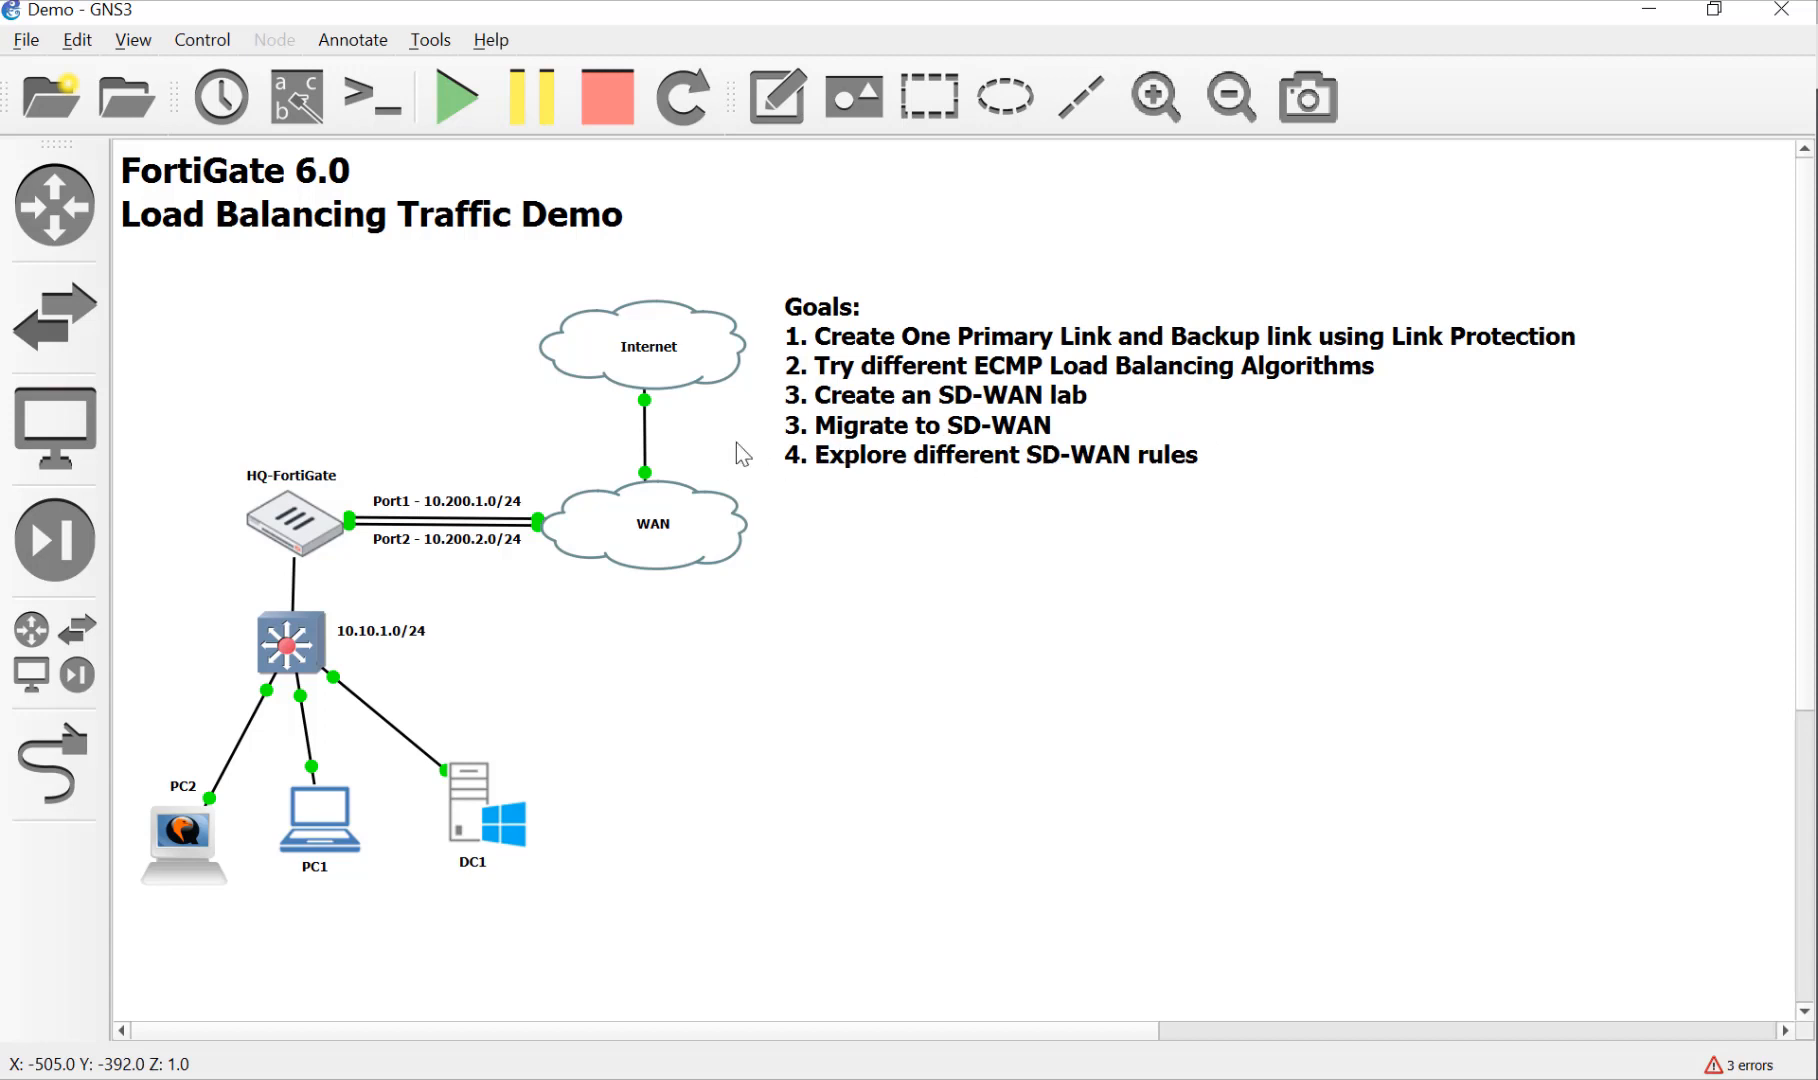
mouse_move(1118, 458)
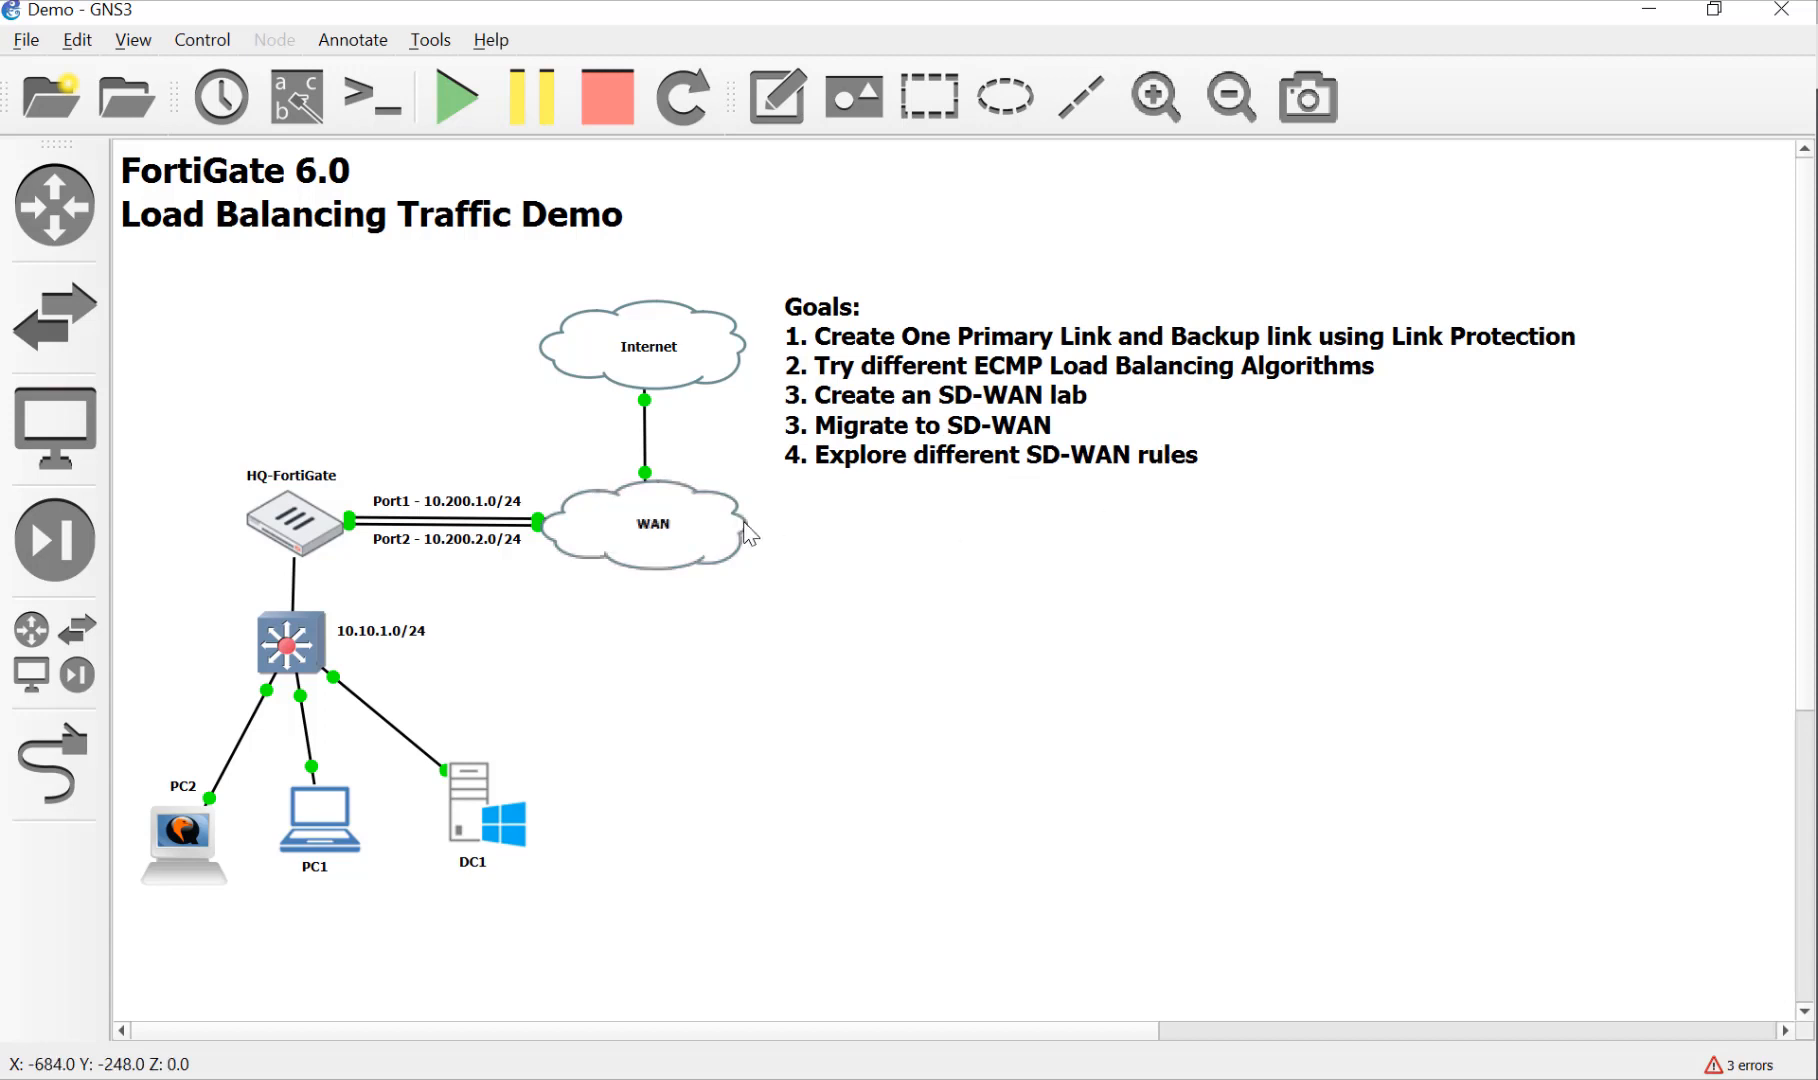
mouse_move(818, 520)
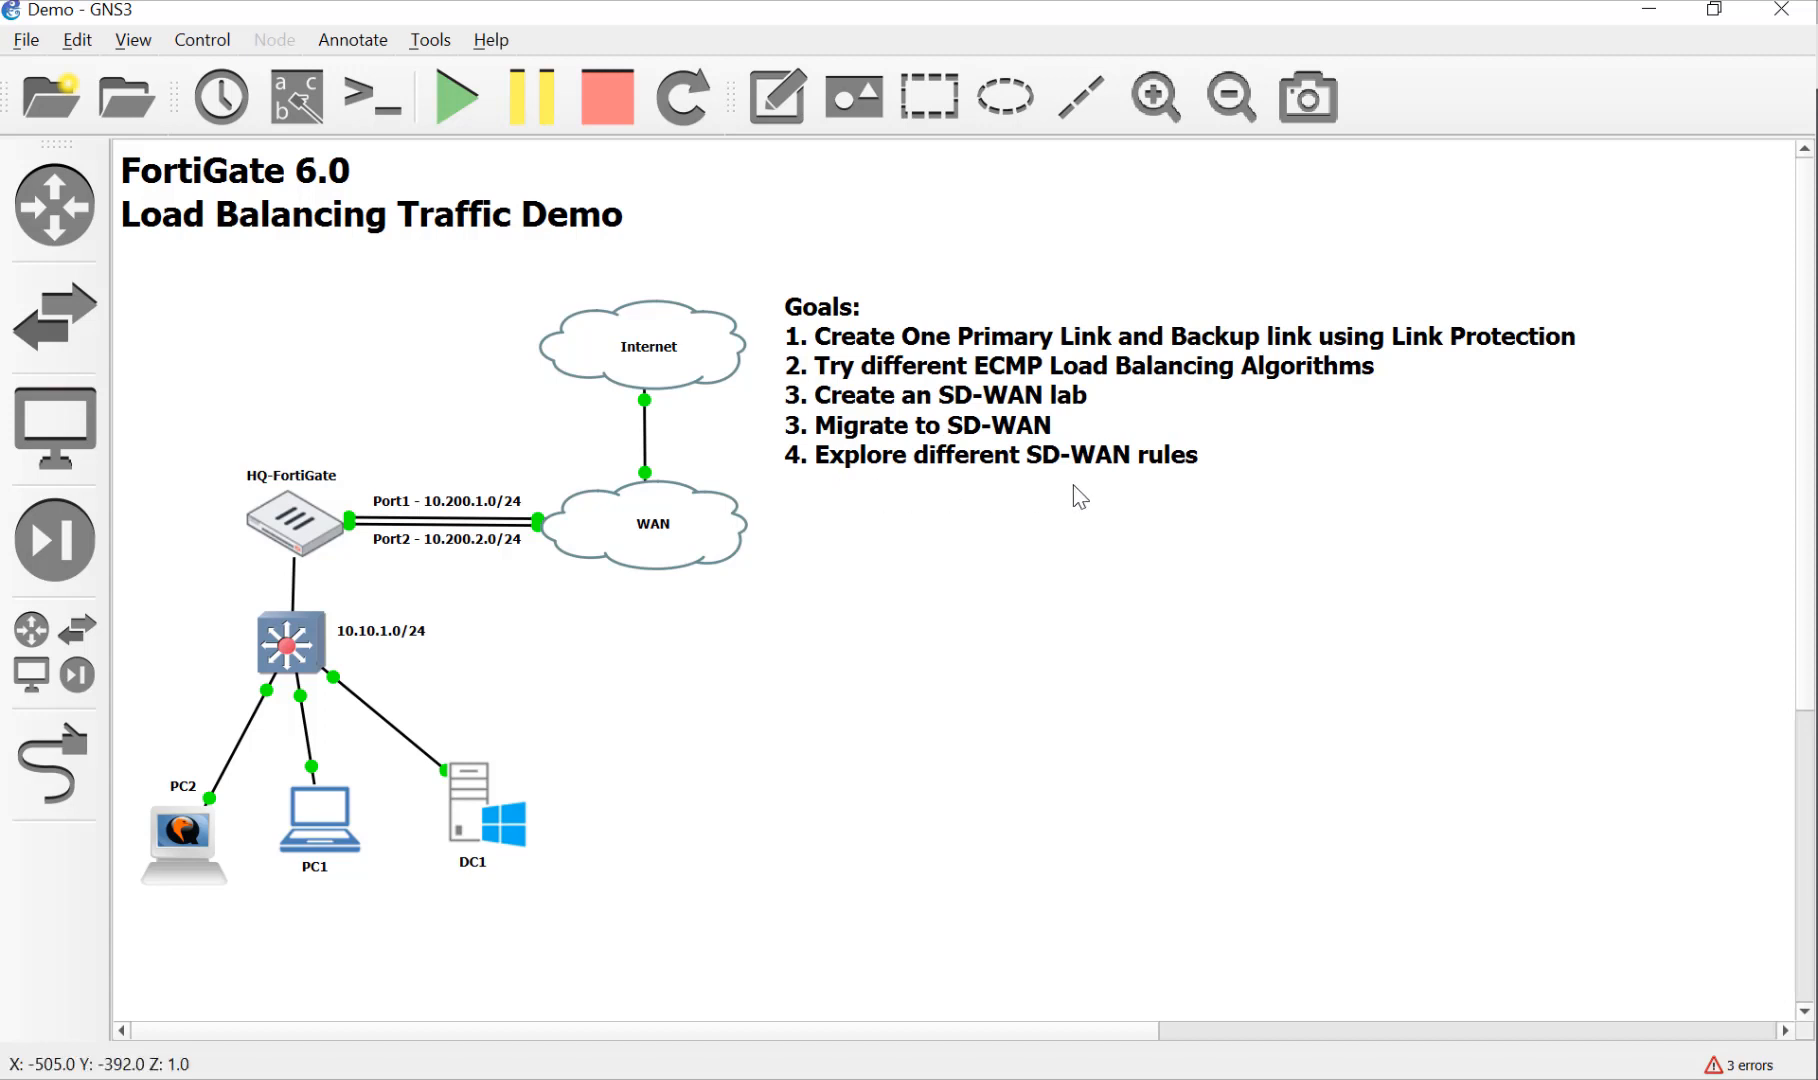
mouse_move(1062, 524)
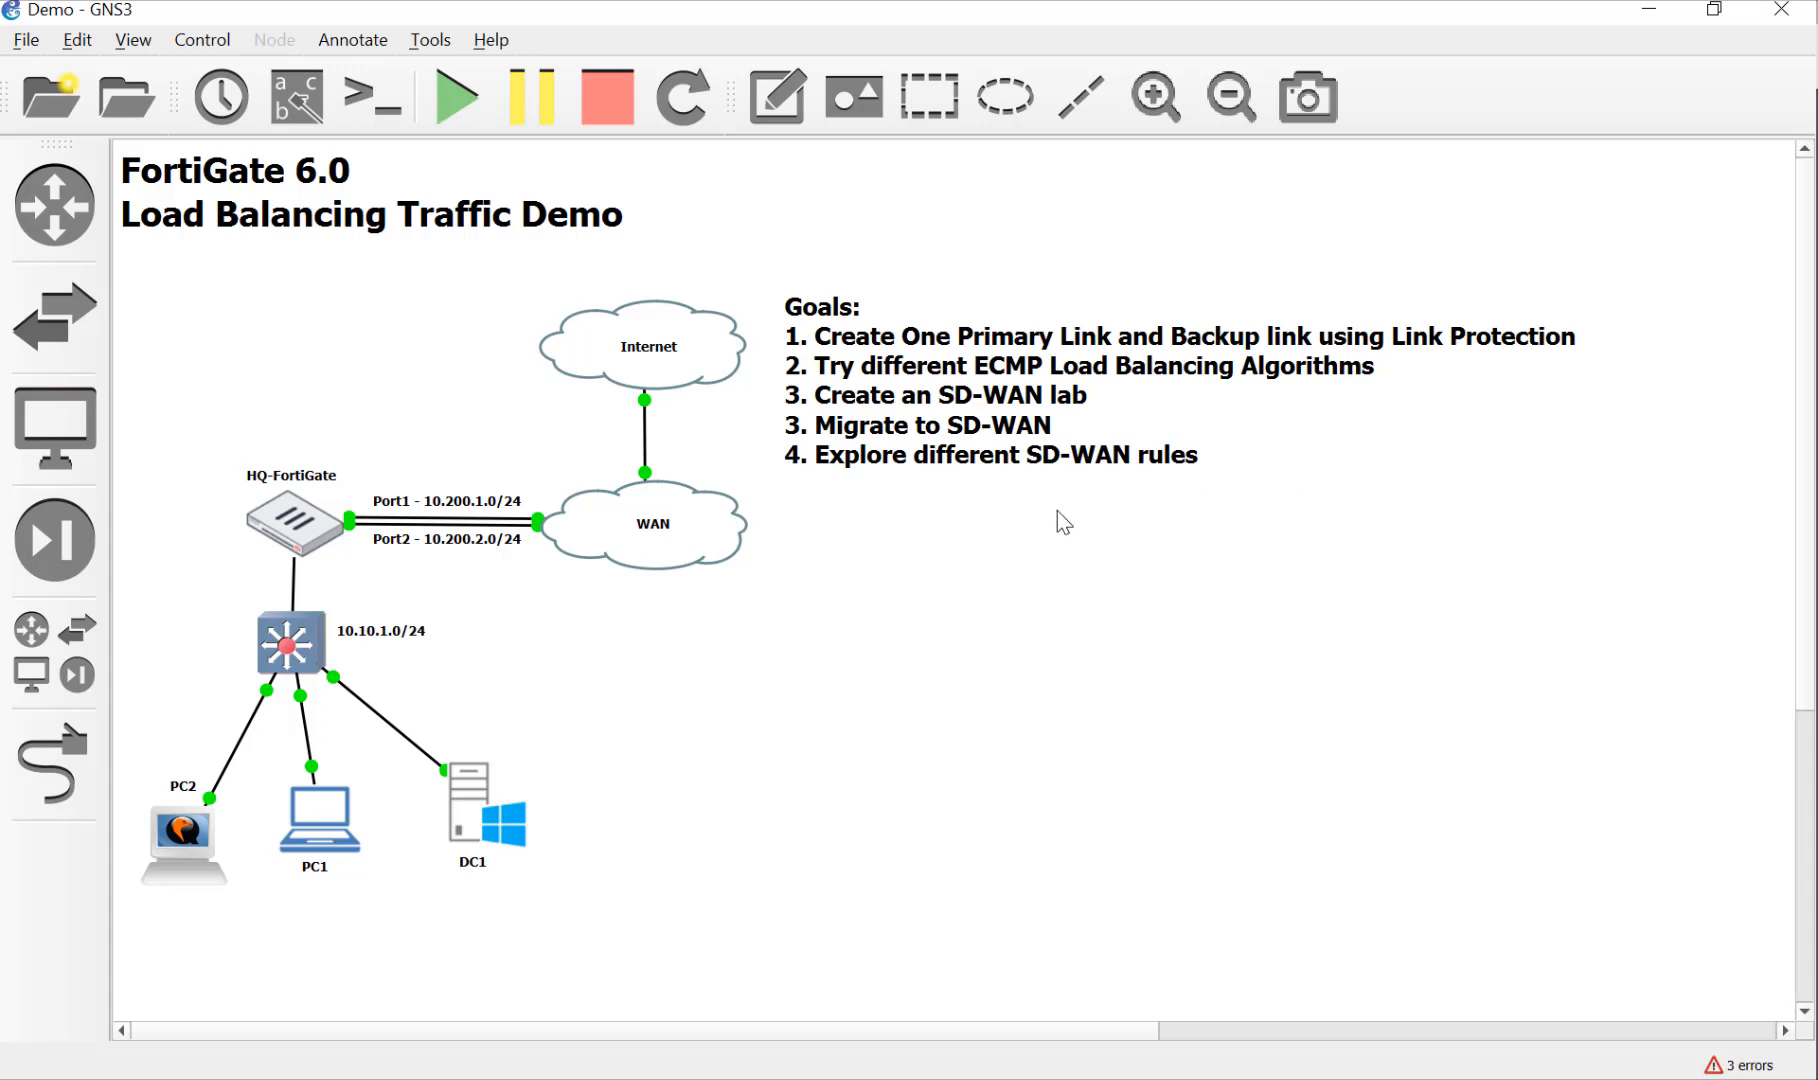
mouse_move(1034, 480)
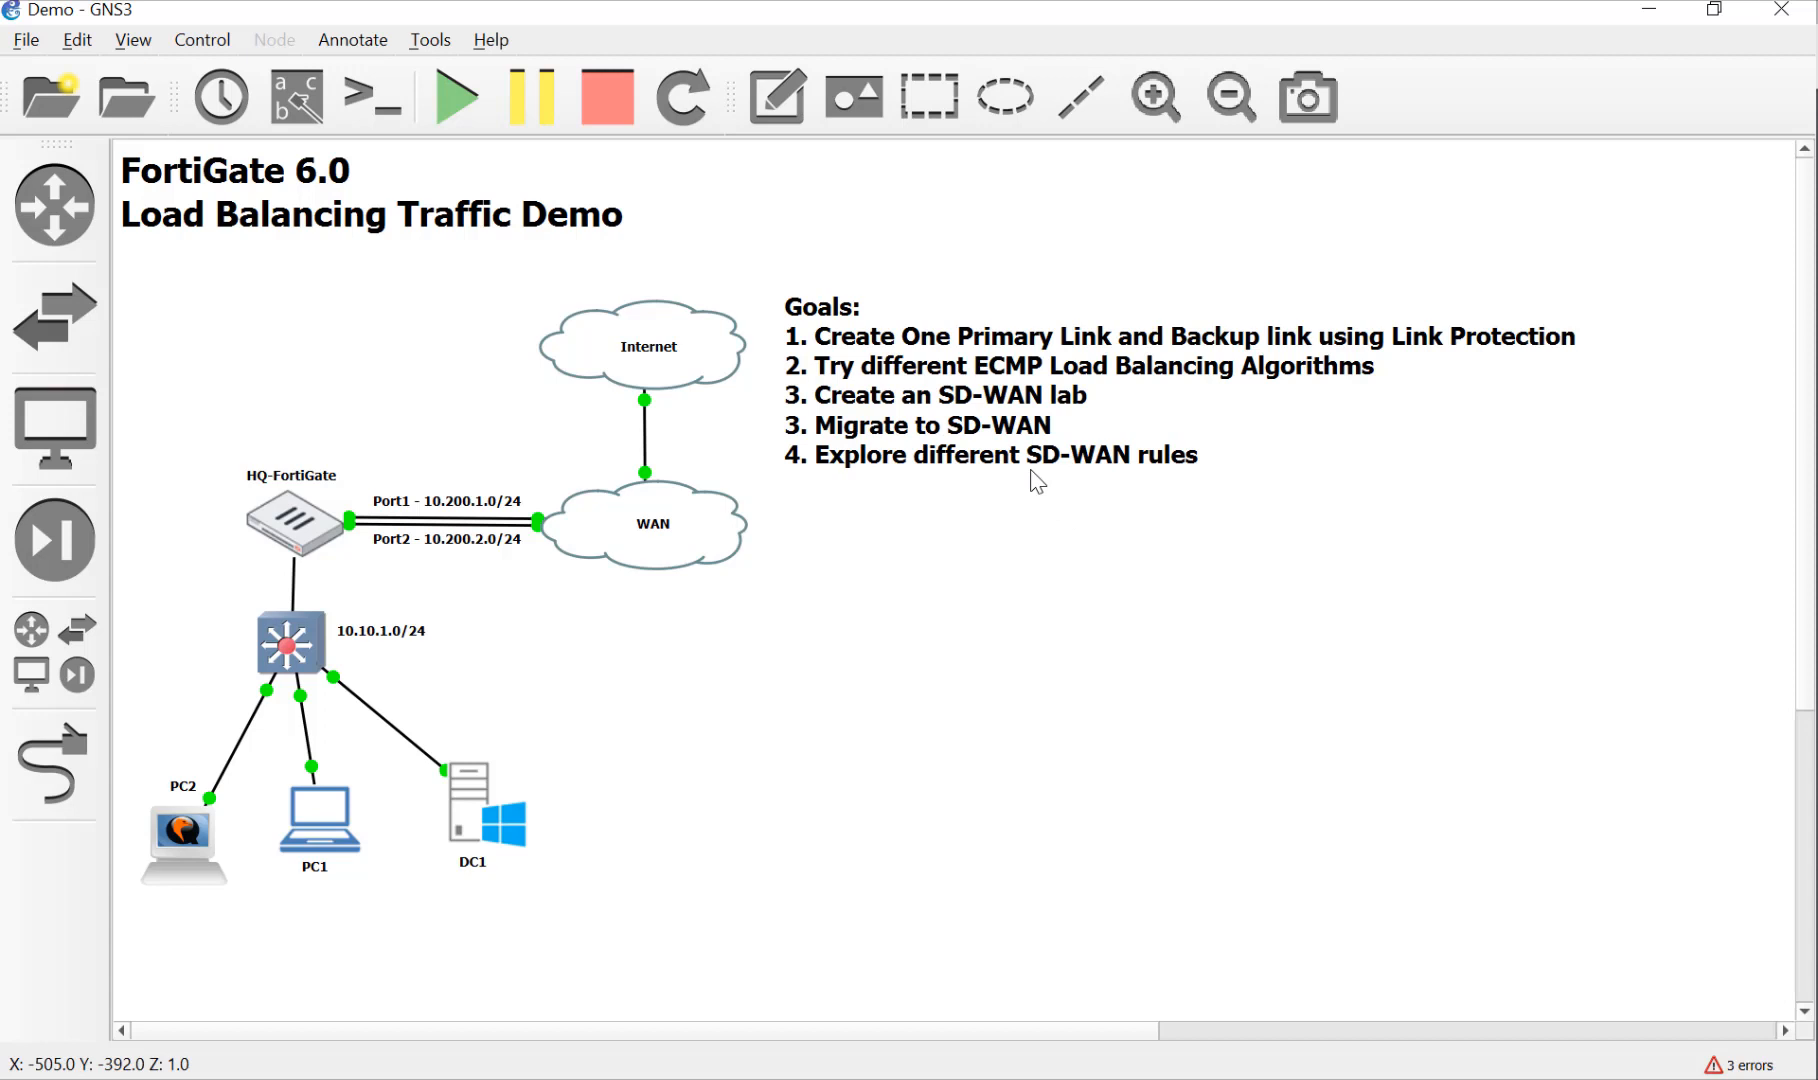
mouse_move(1056, 490)
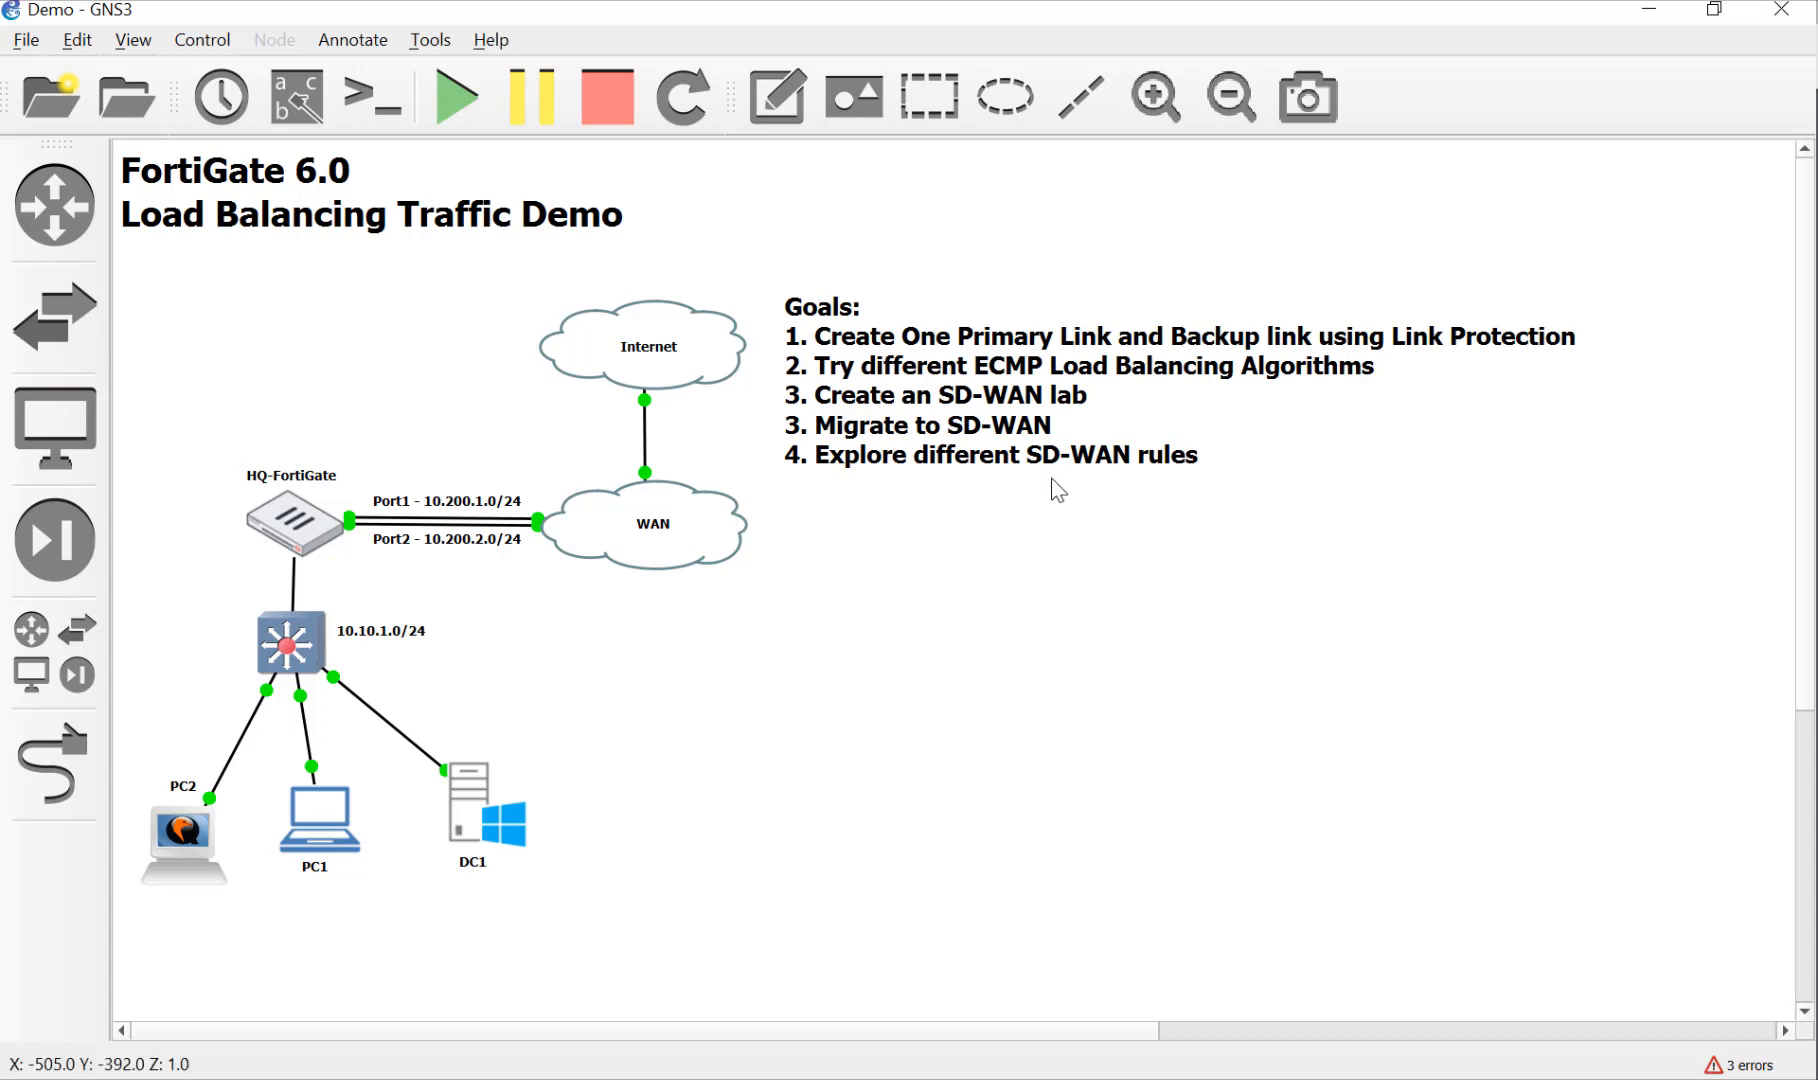
mouse_move(1188, 486)
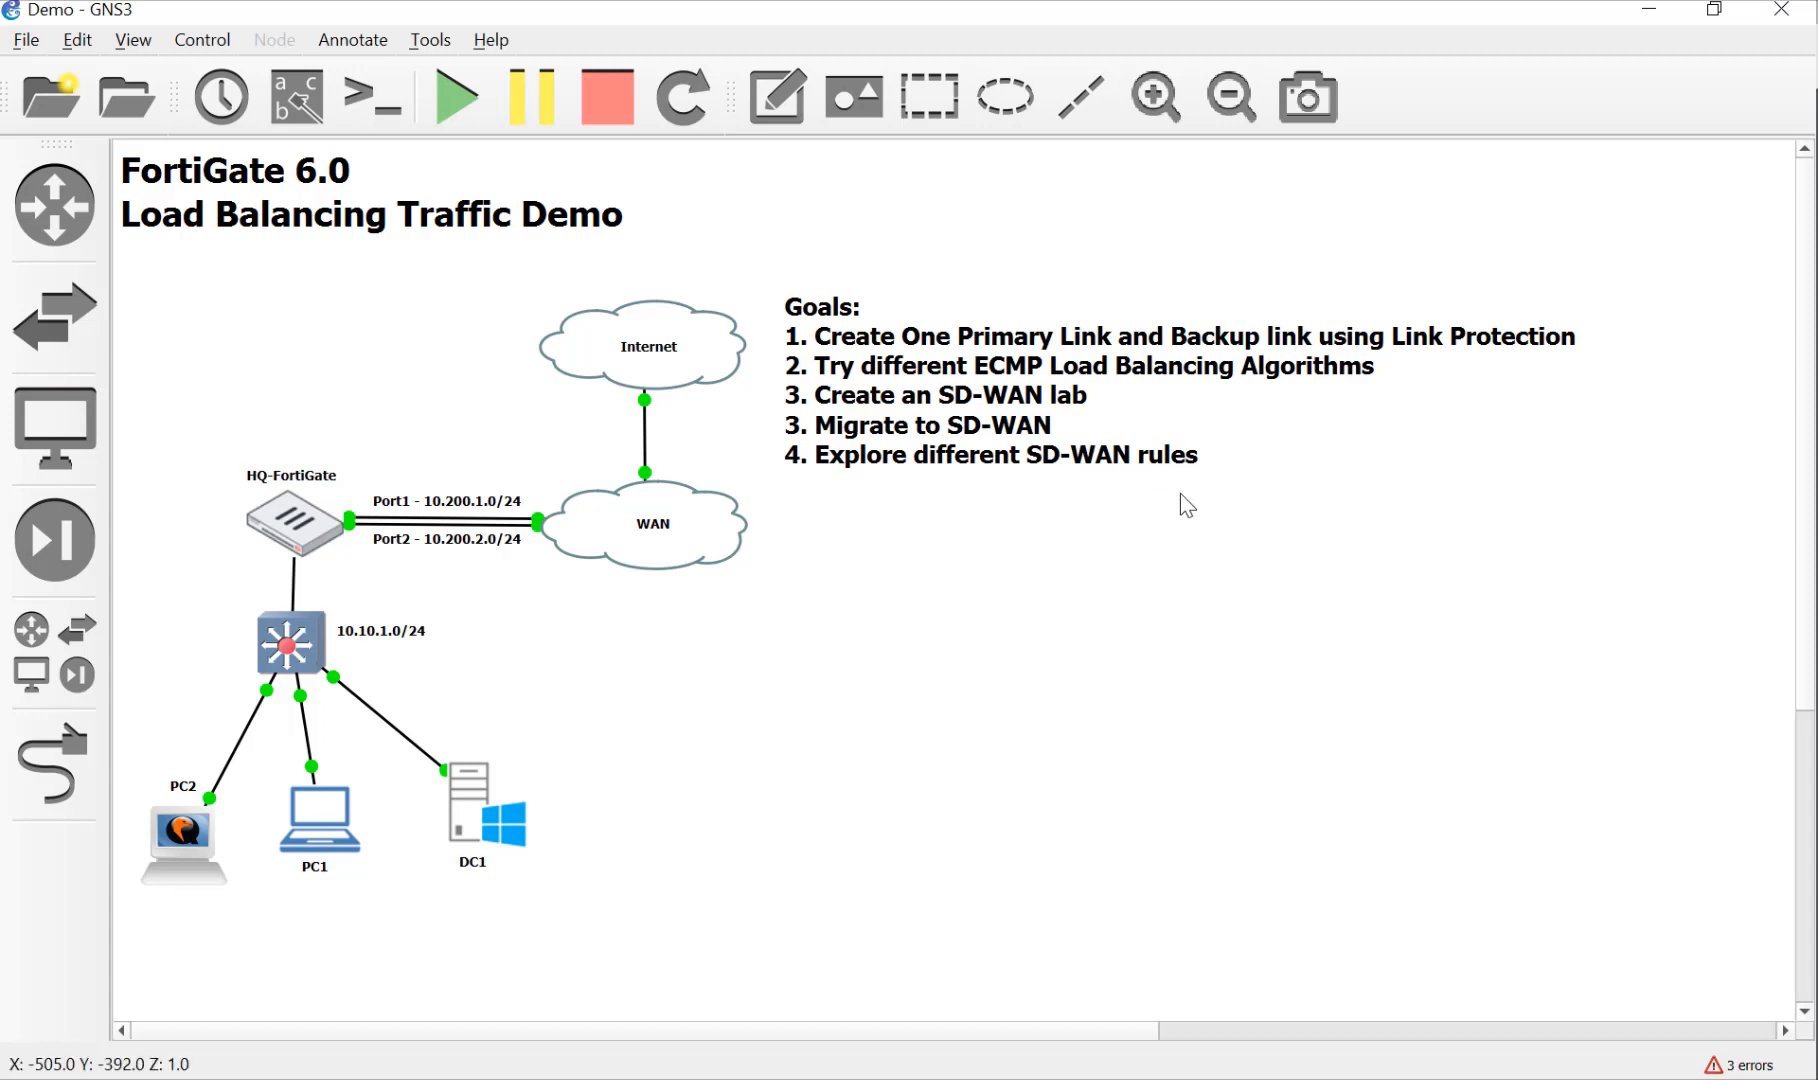
mouse_move(1110, 368)
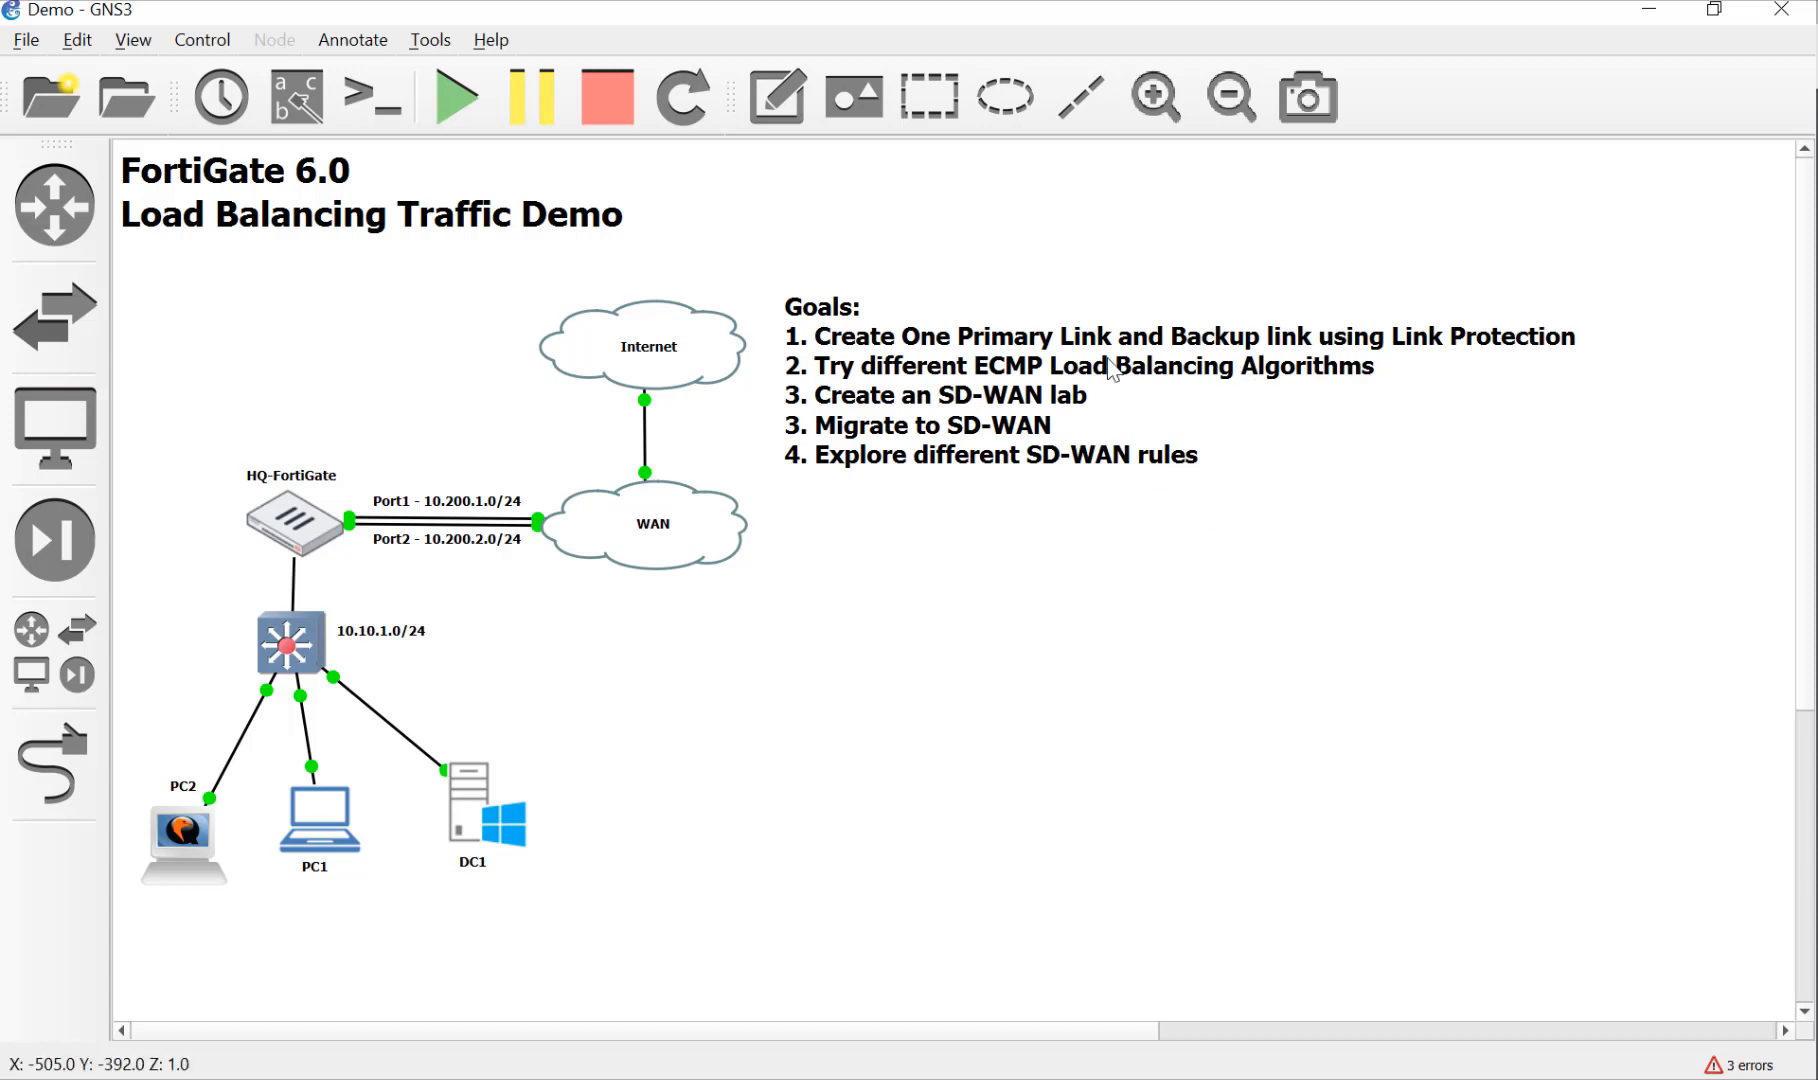
mouse_move(824, 404)
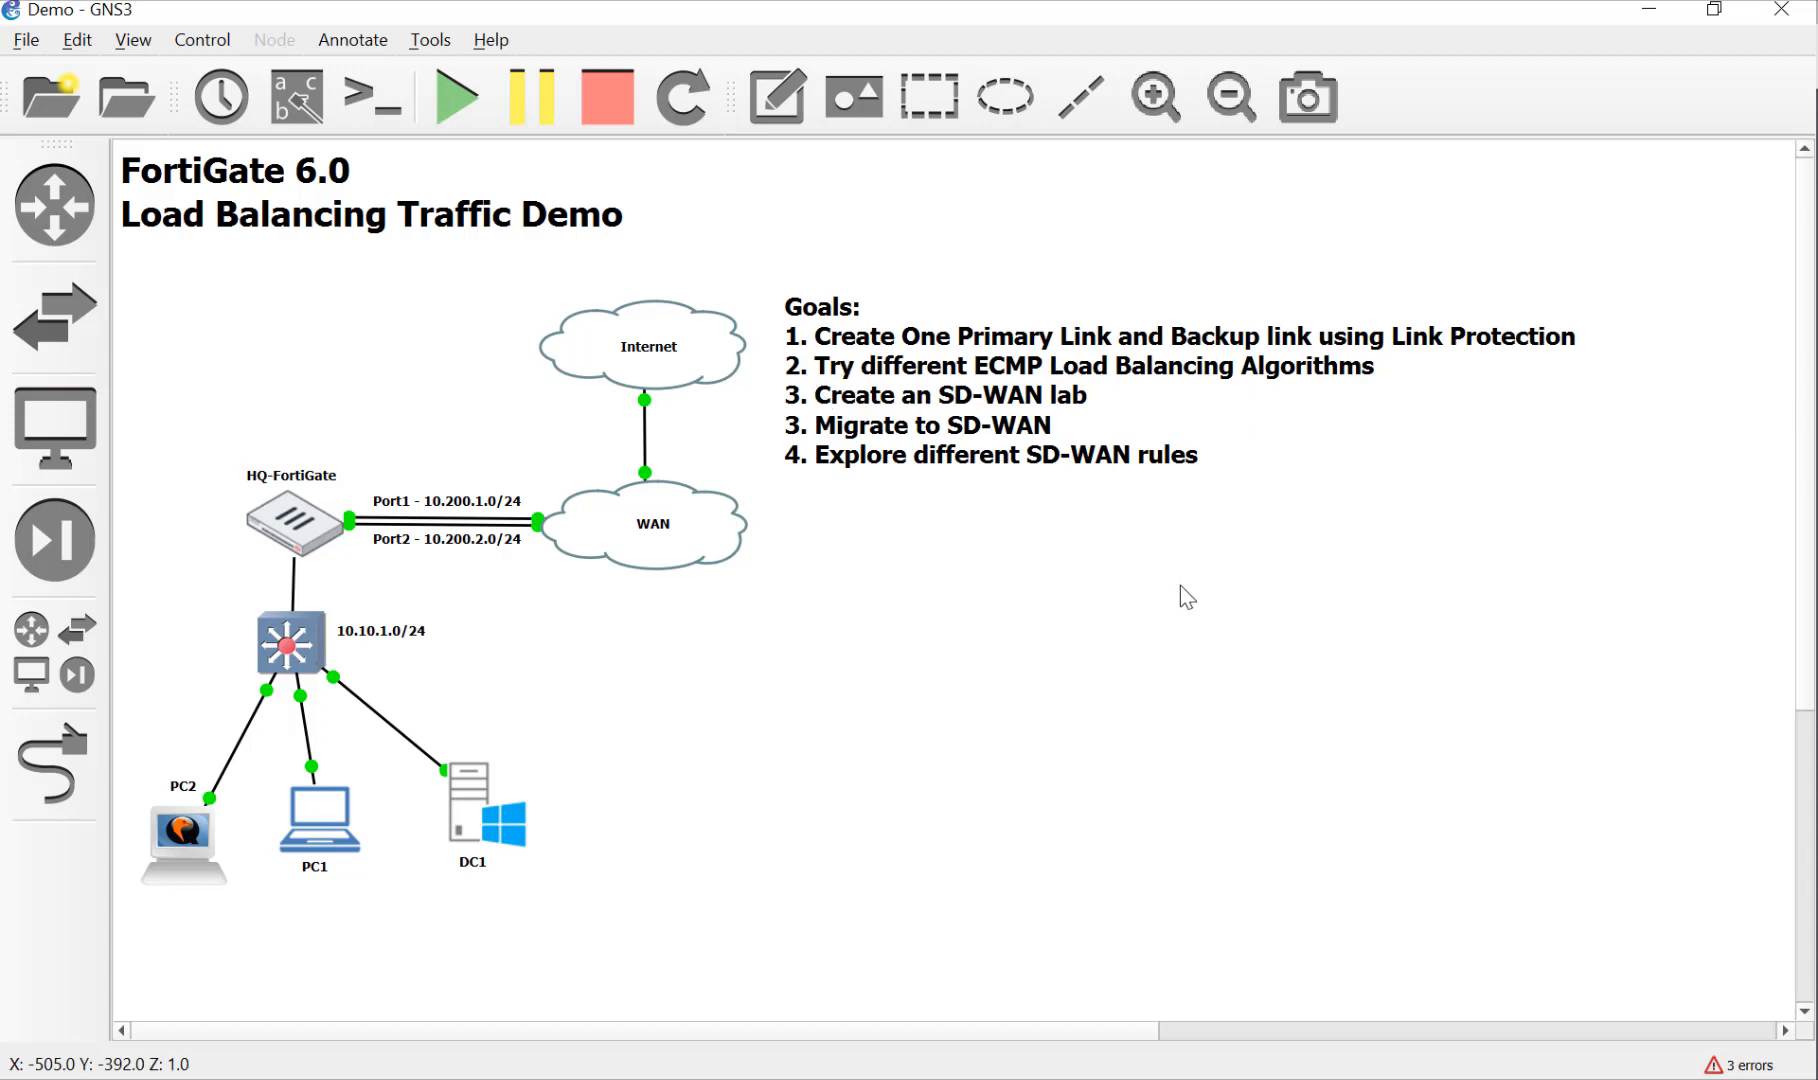
mouse_move(1312, 480)
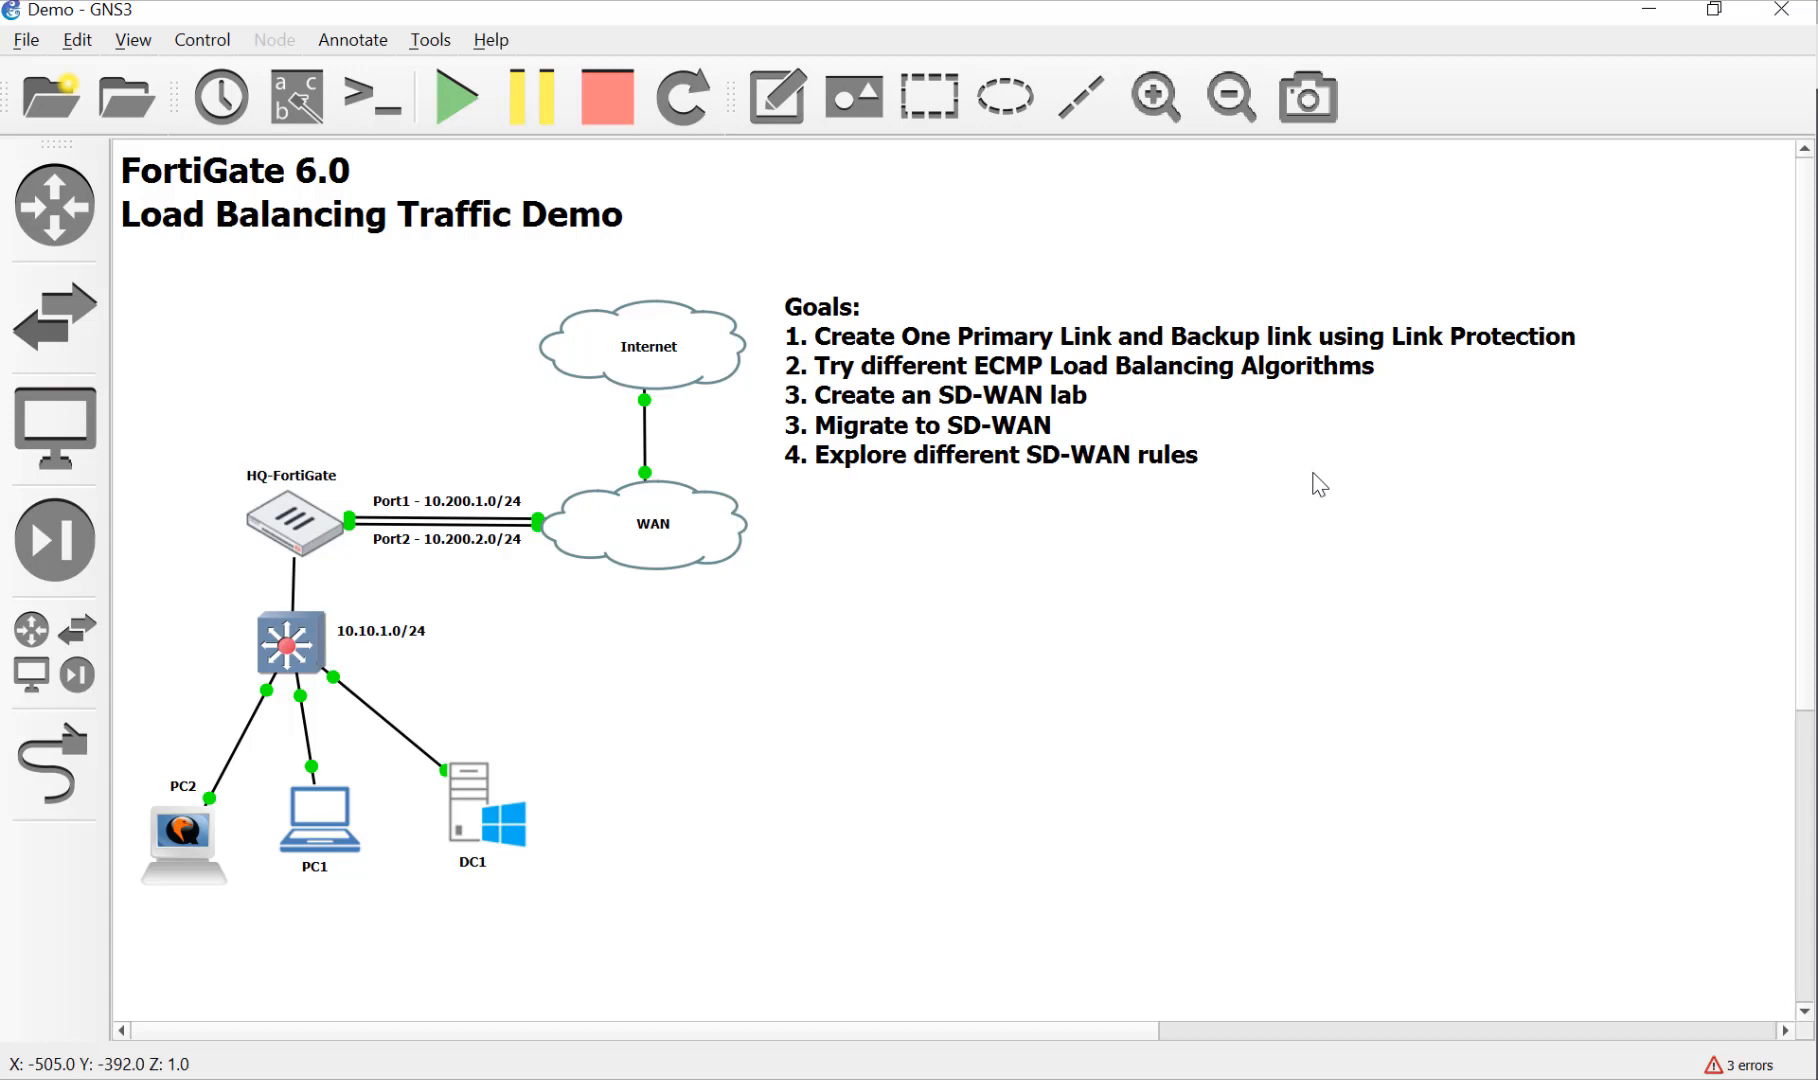
mouse_move(158, 226)
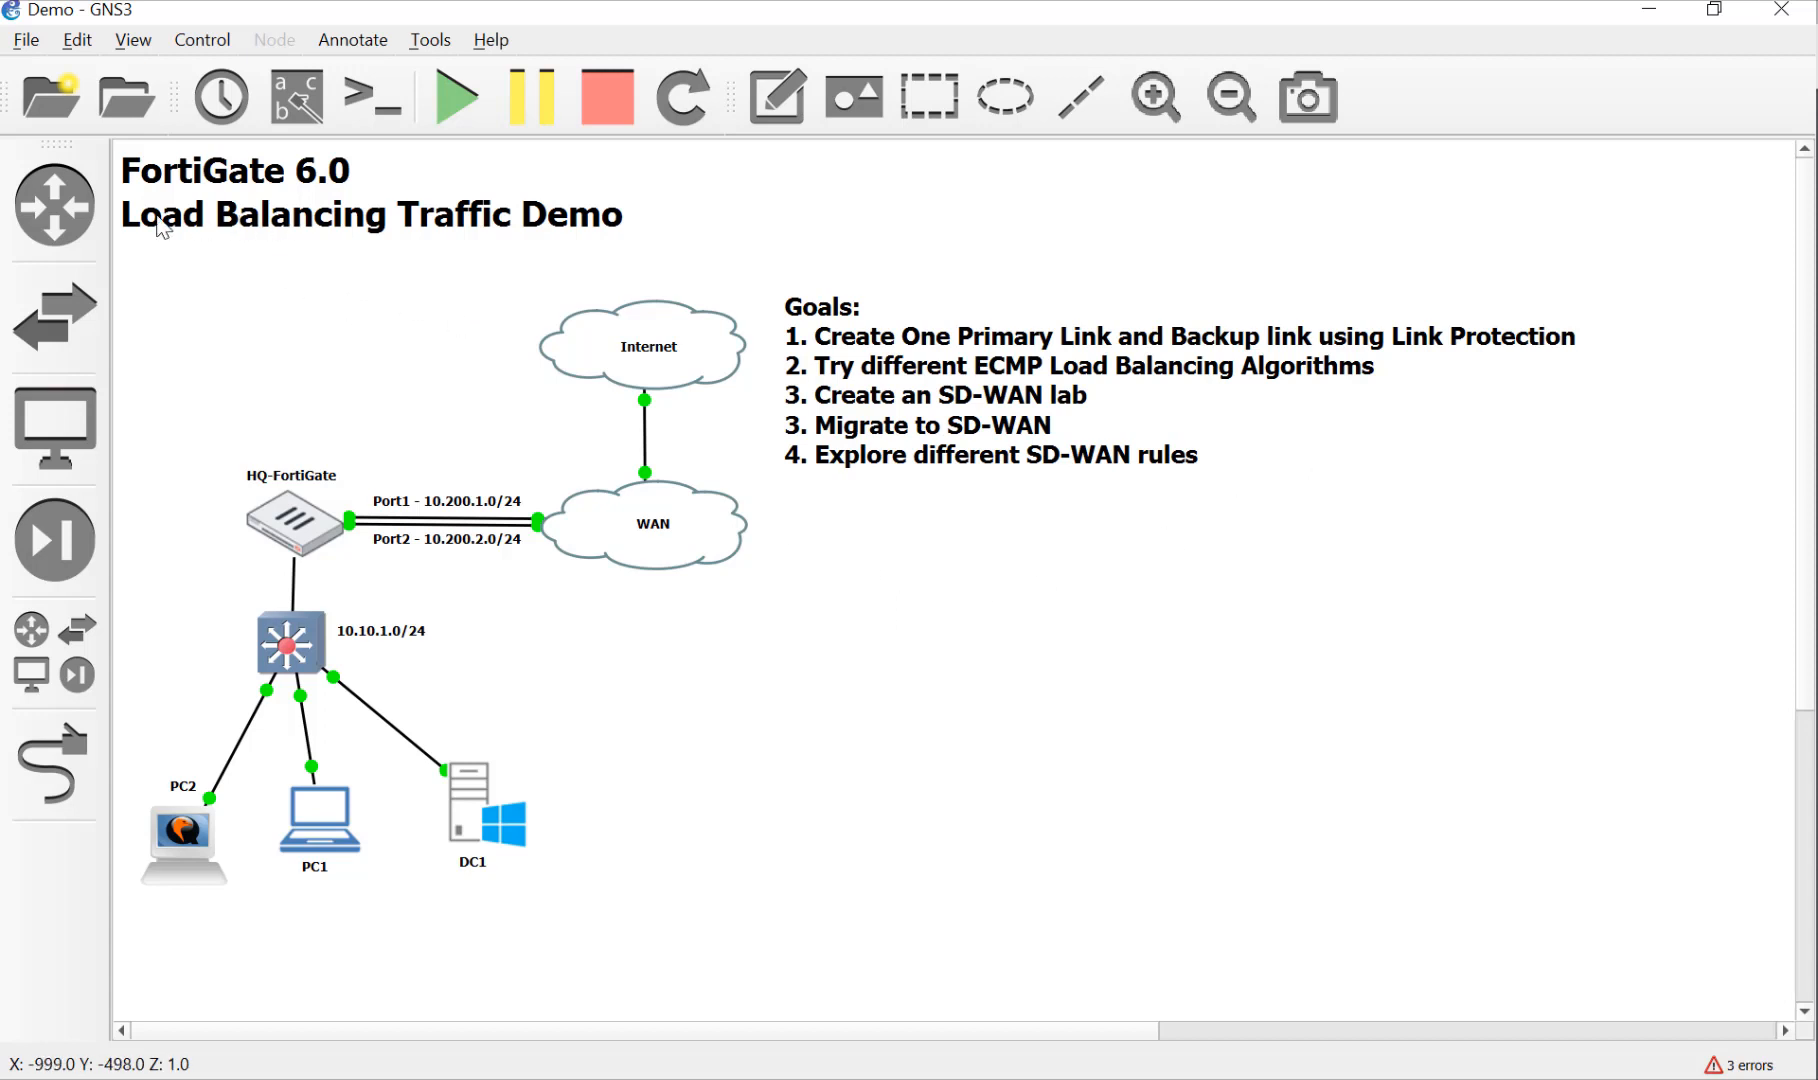
mouse_move(854, 590)
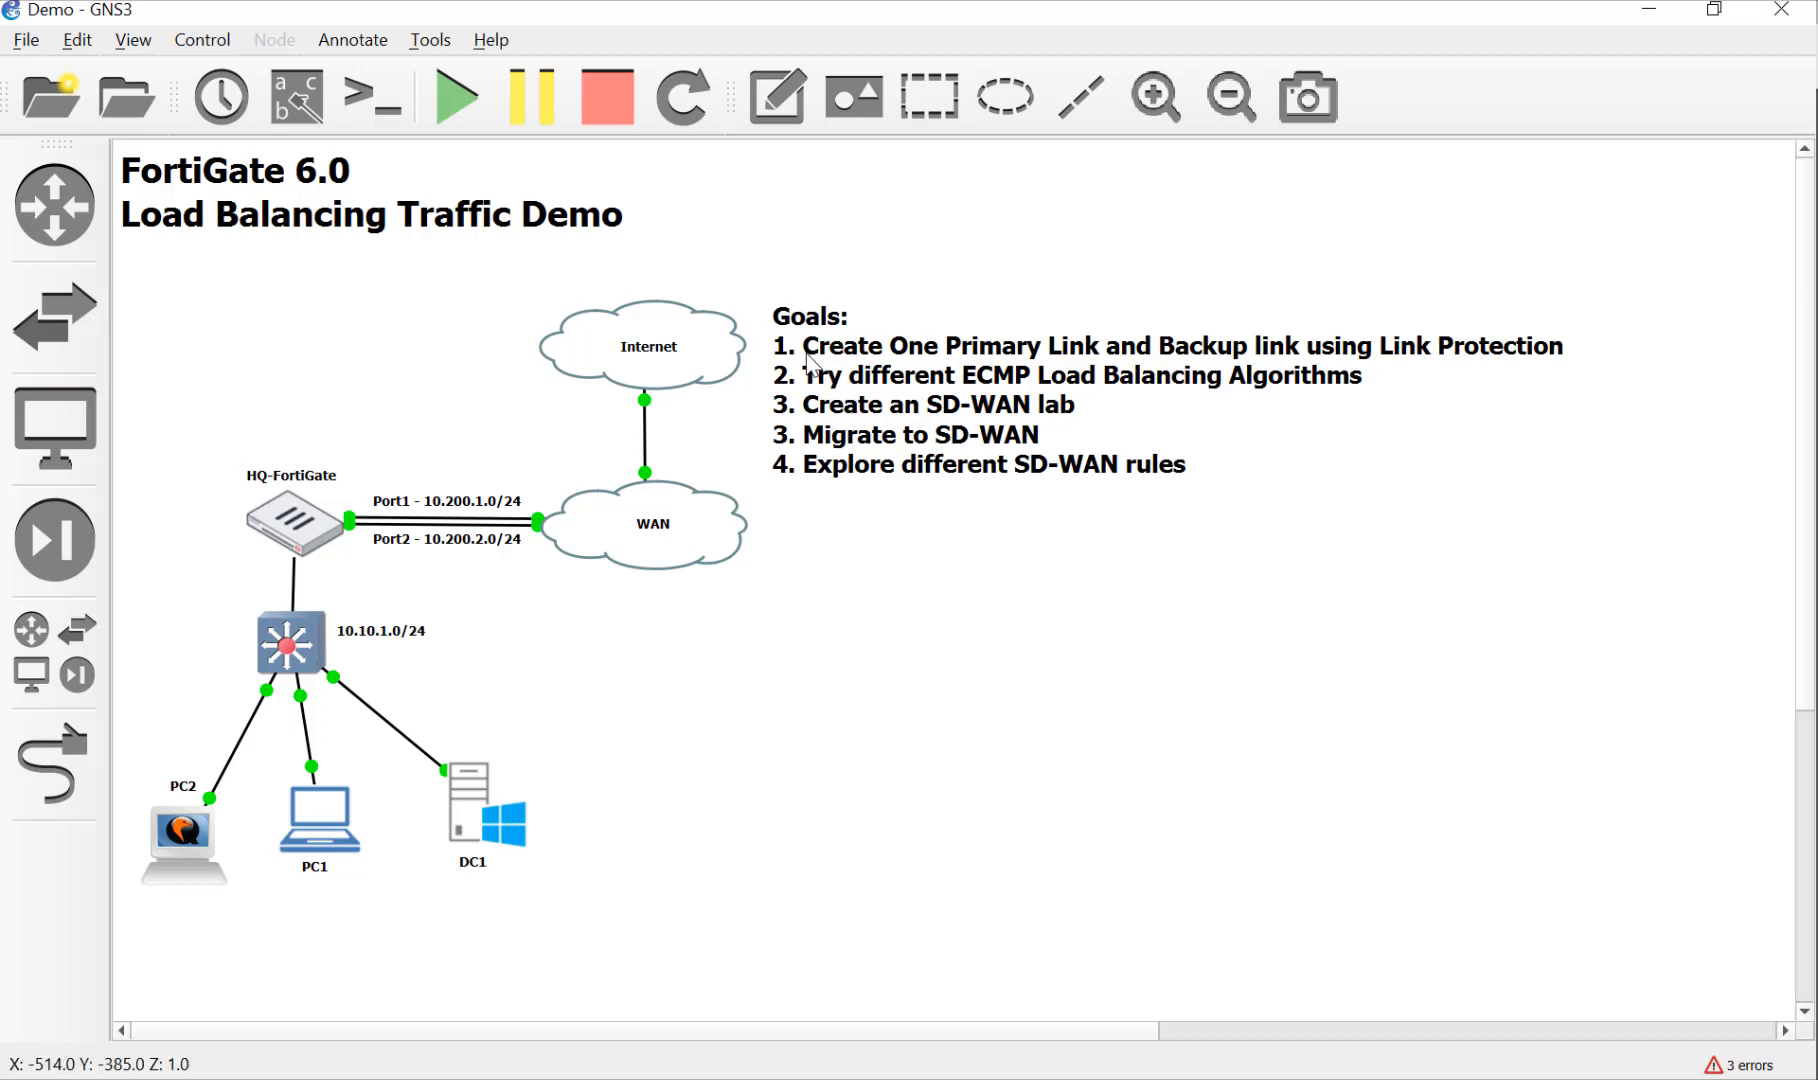
mouse_move(554, 1000)
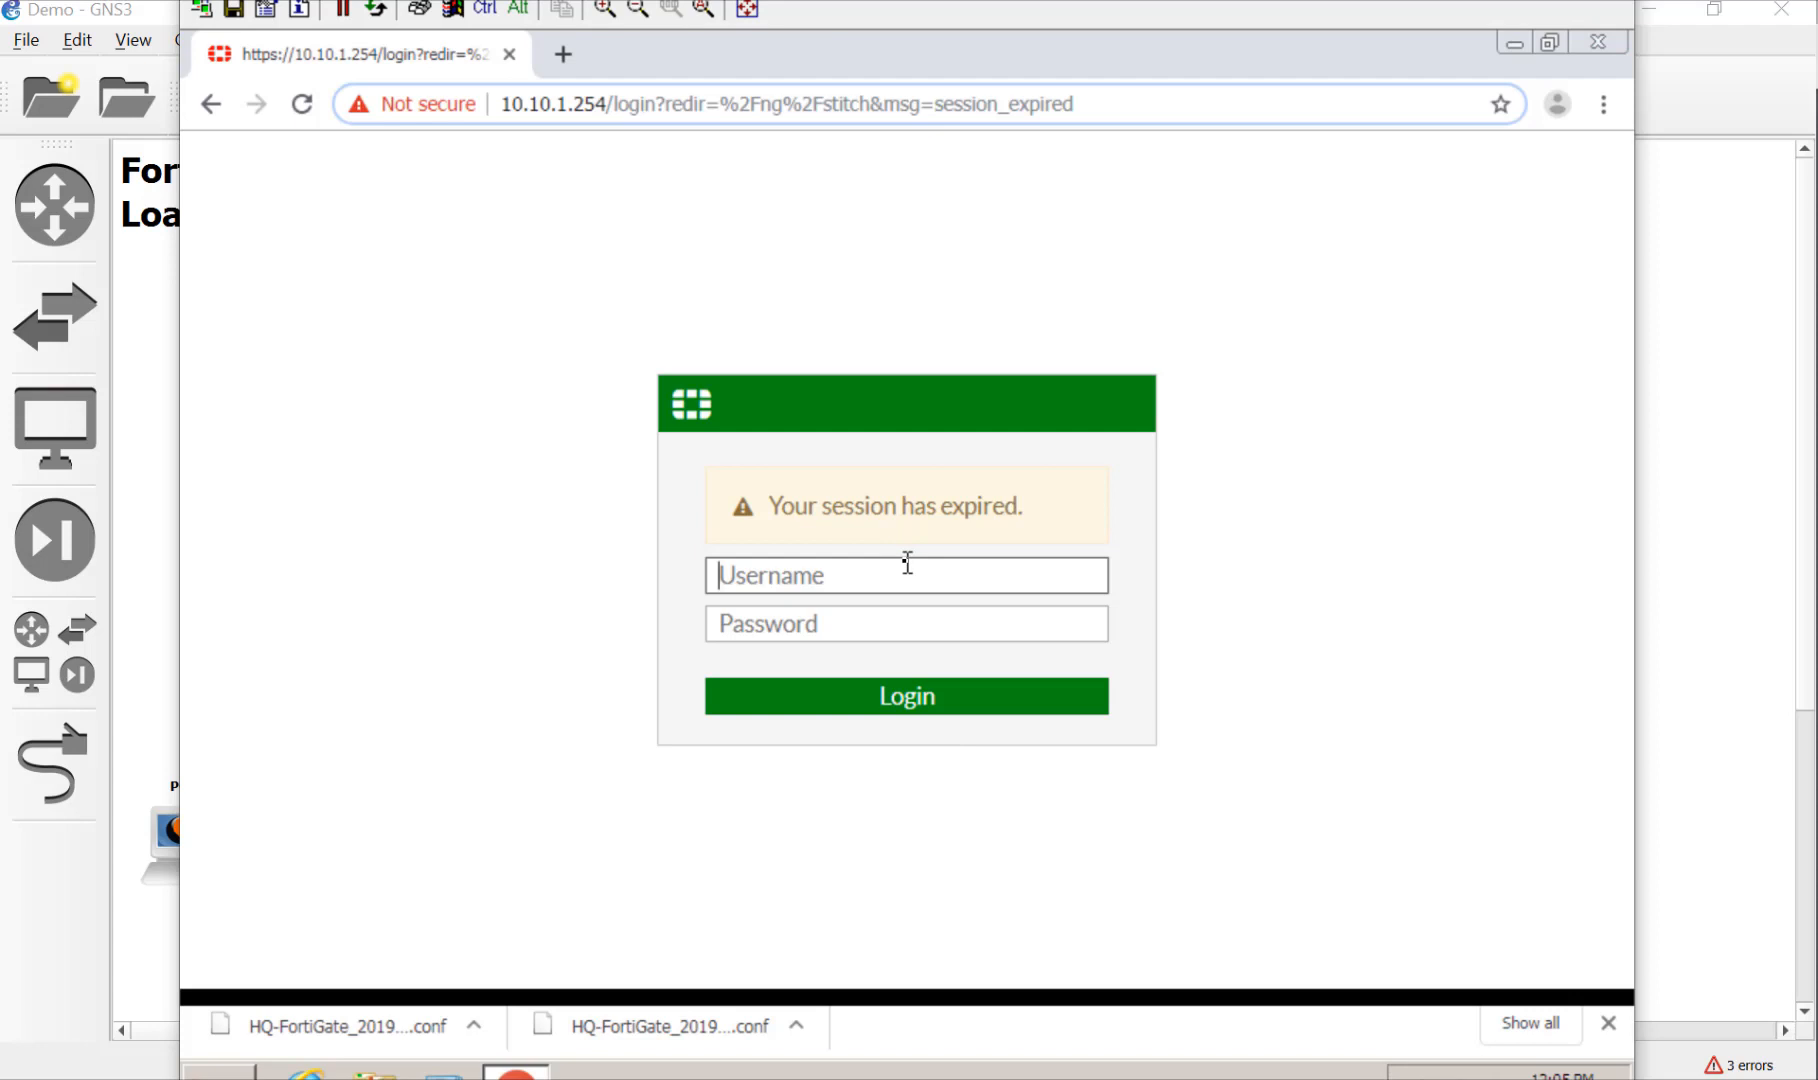
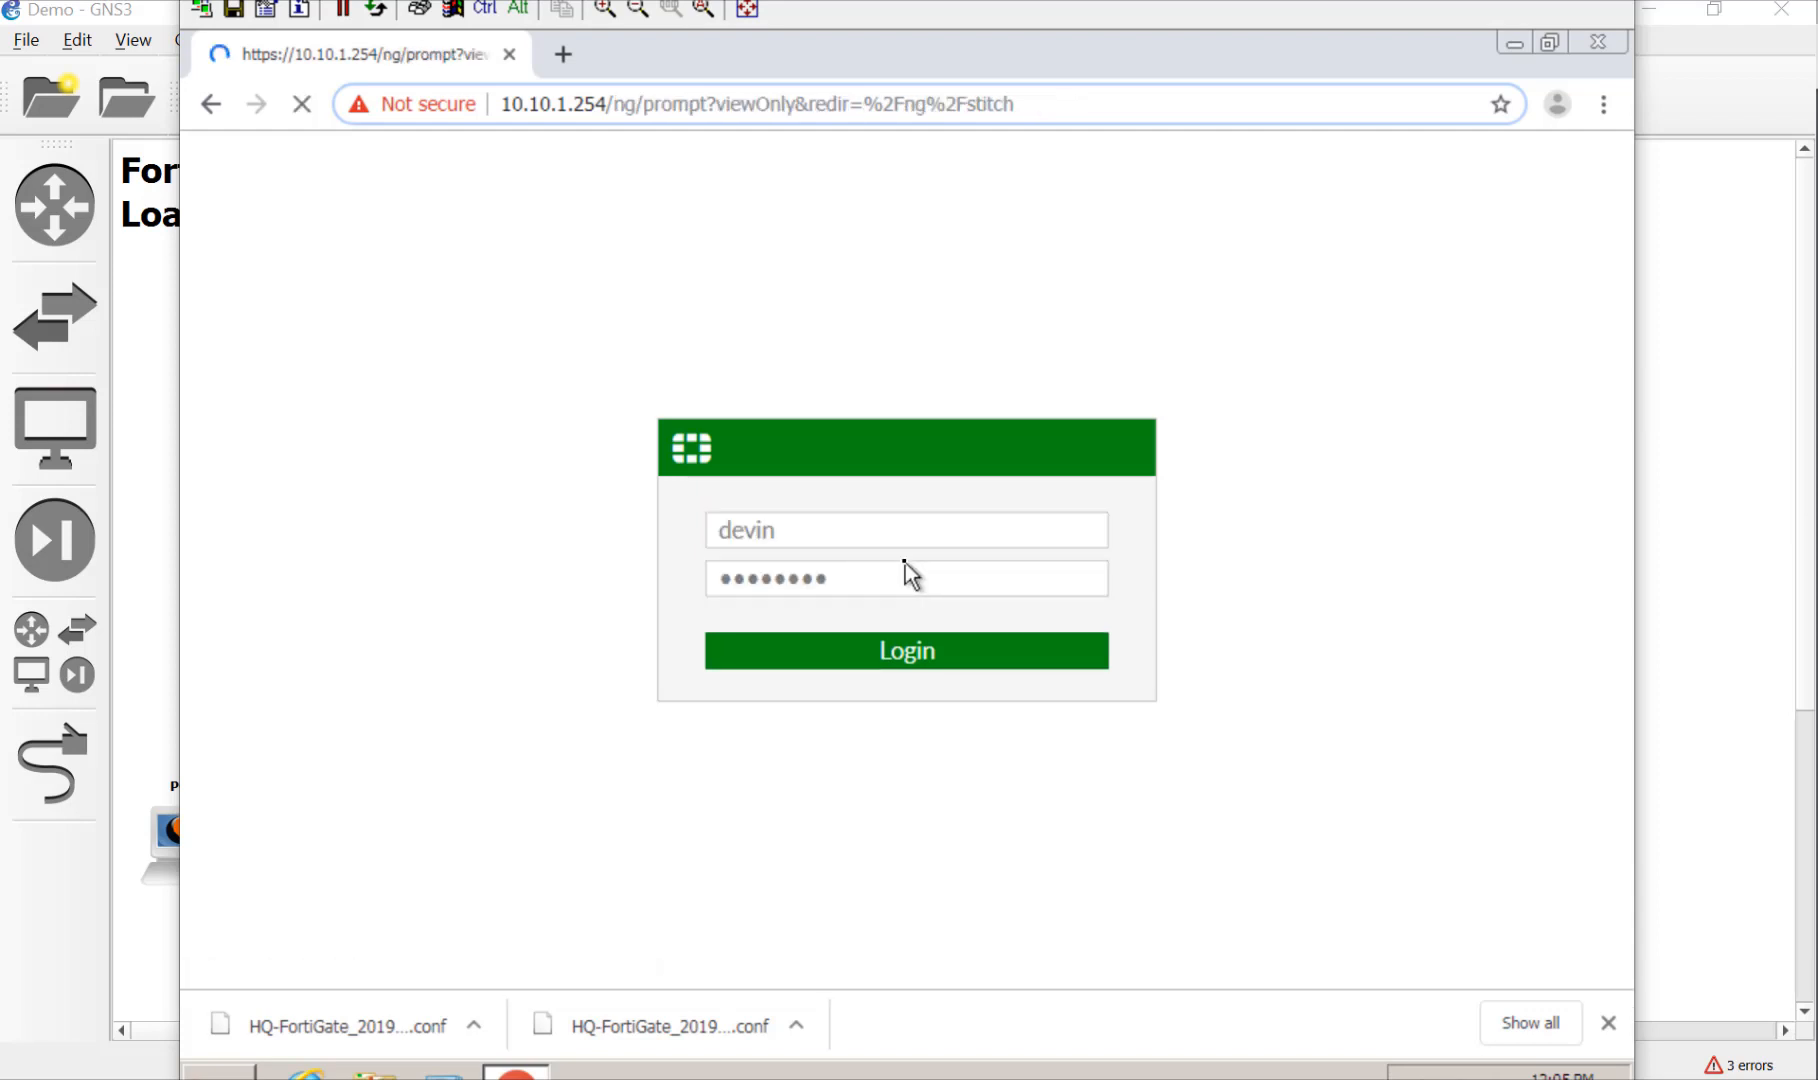
Log in to HQ-FortiGate as admin with the password and submit the credentials.
left_click(906, 650)
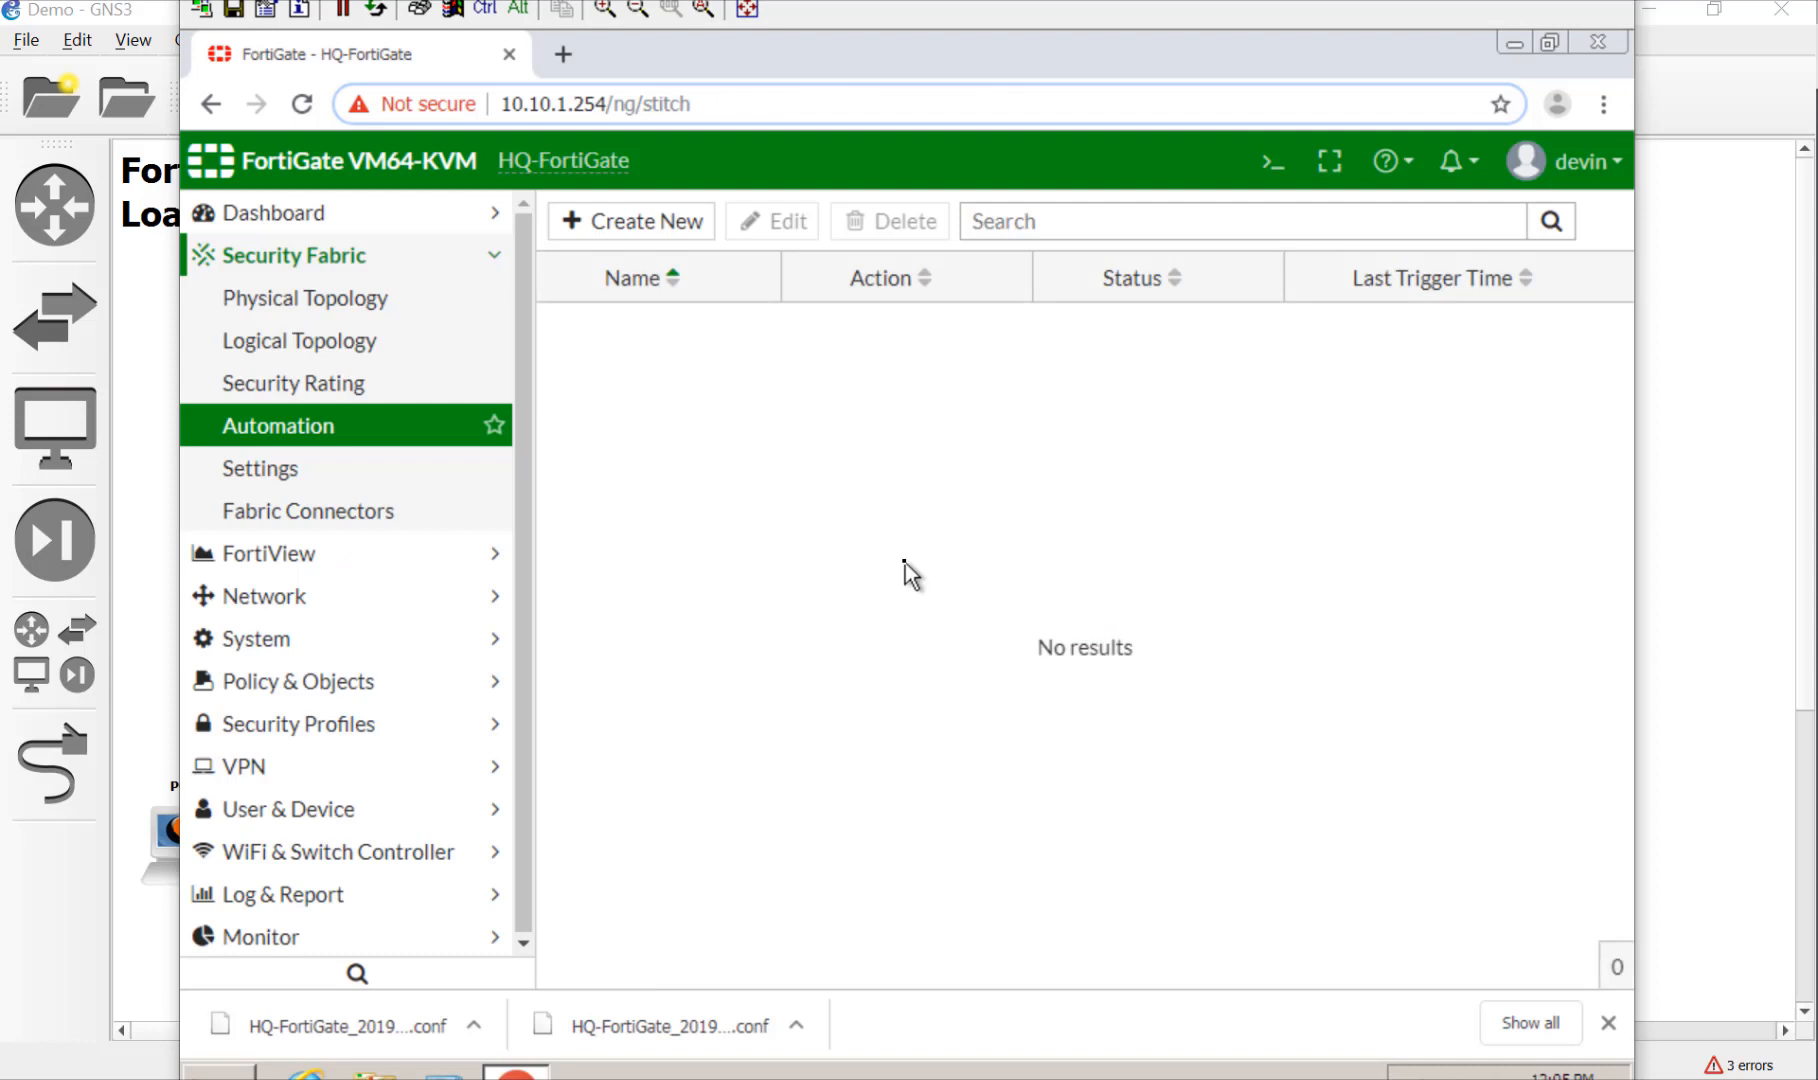
mouse_move(1014, 580)
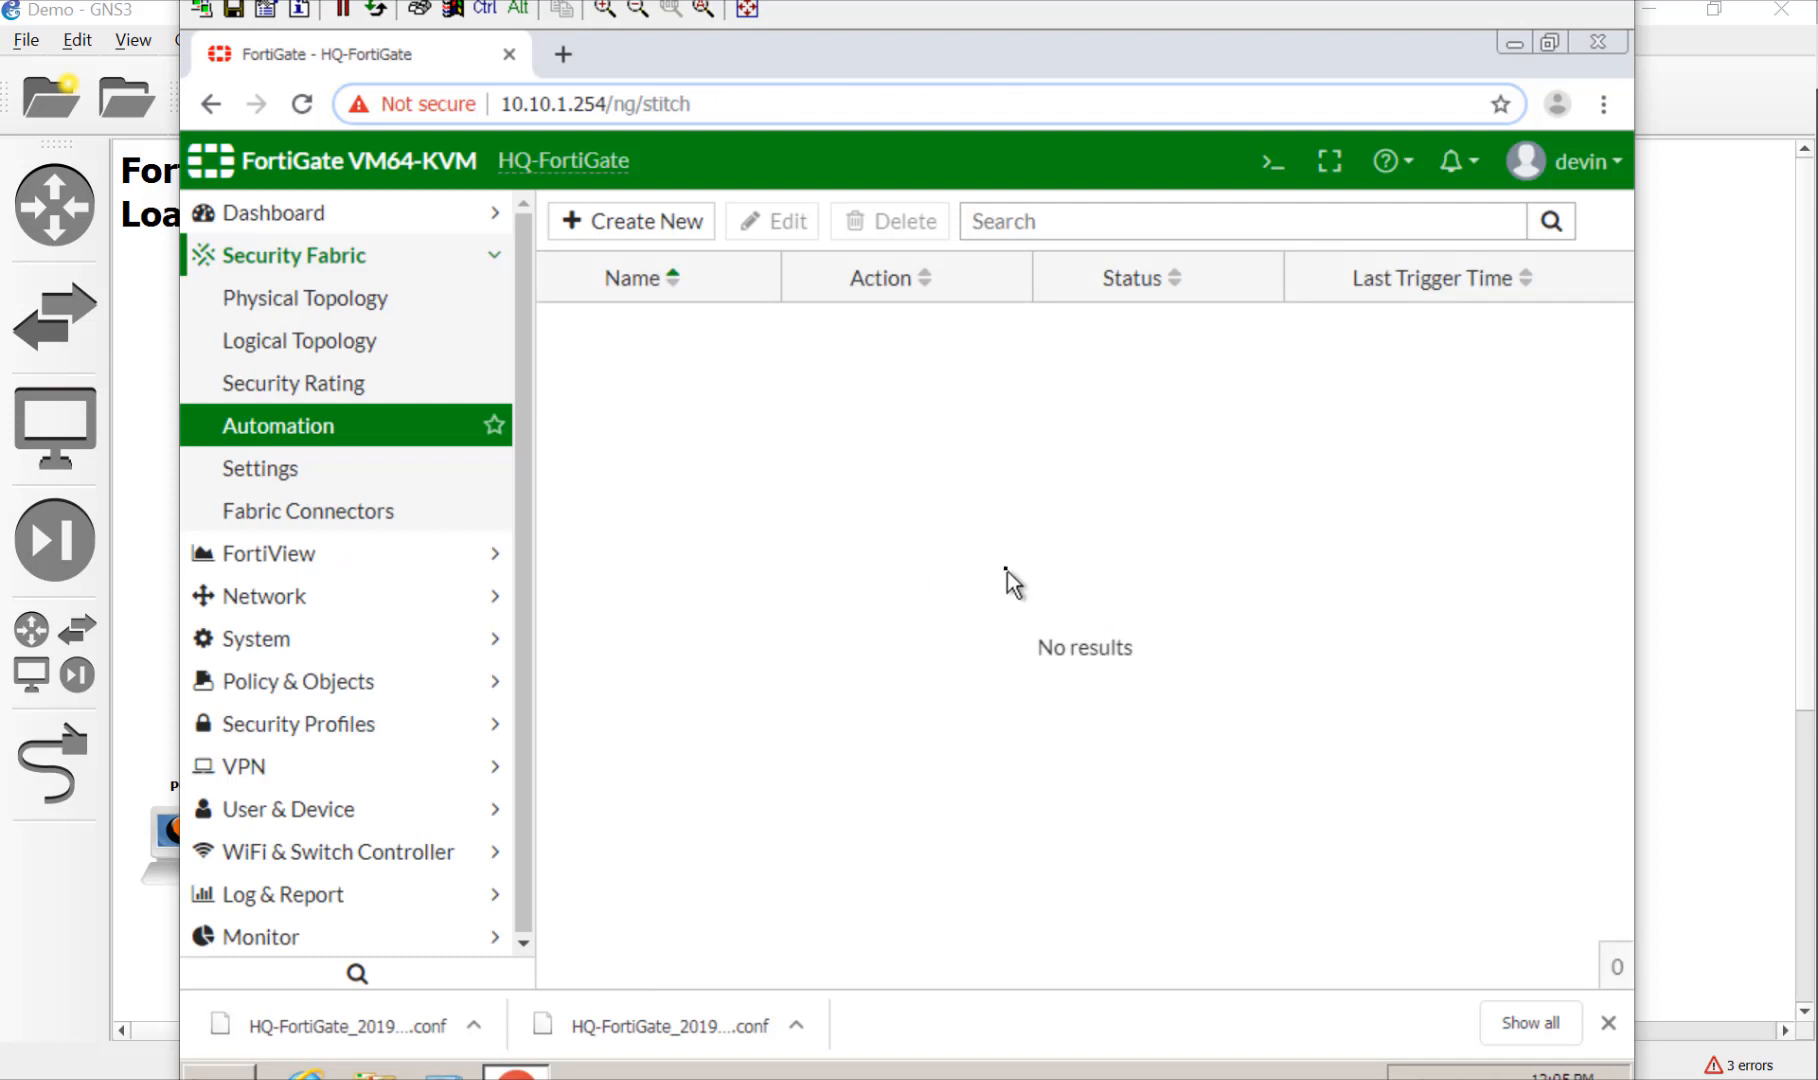
mouse_move(336, 340)
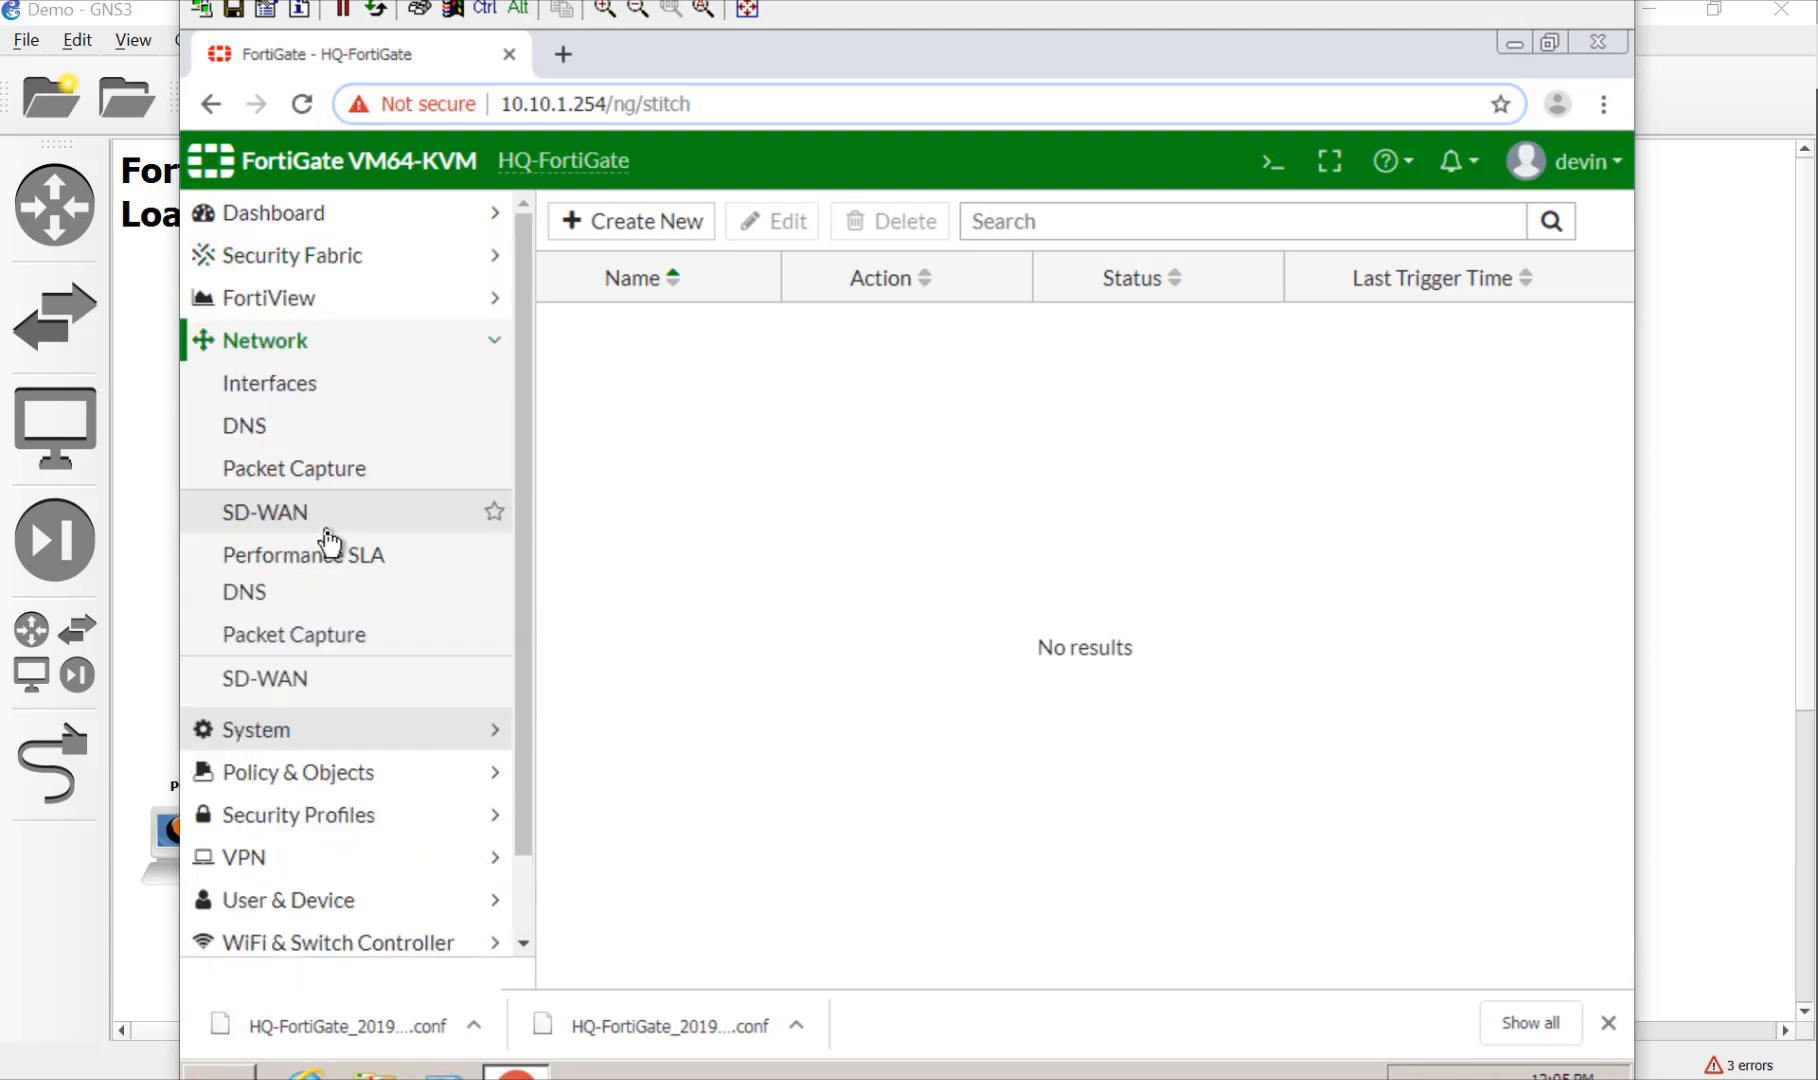
From Network > Interfaces, expand the WAN zone and open port1 (WAN1) for editing.
left_click(268, 382)
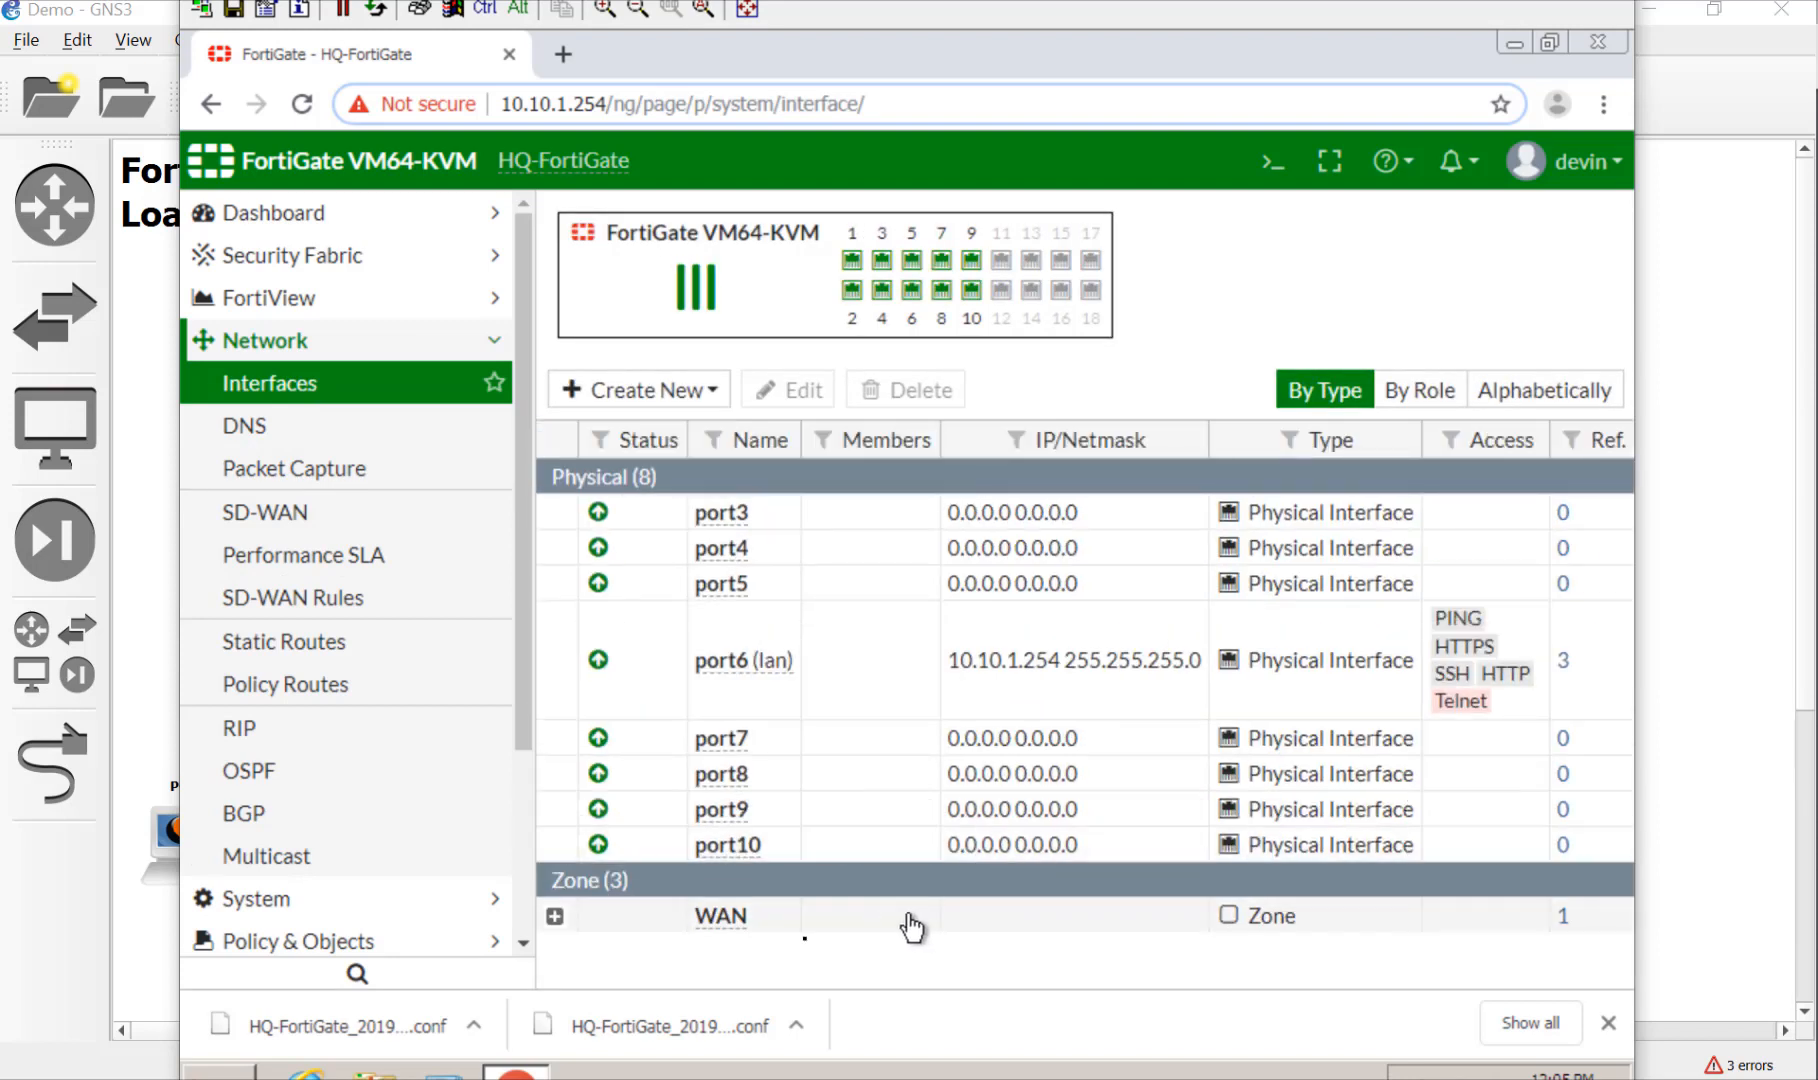
left_click(554, 916)
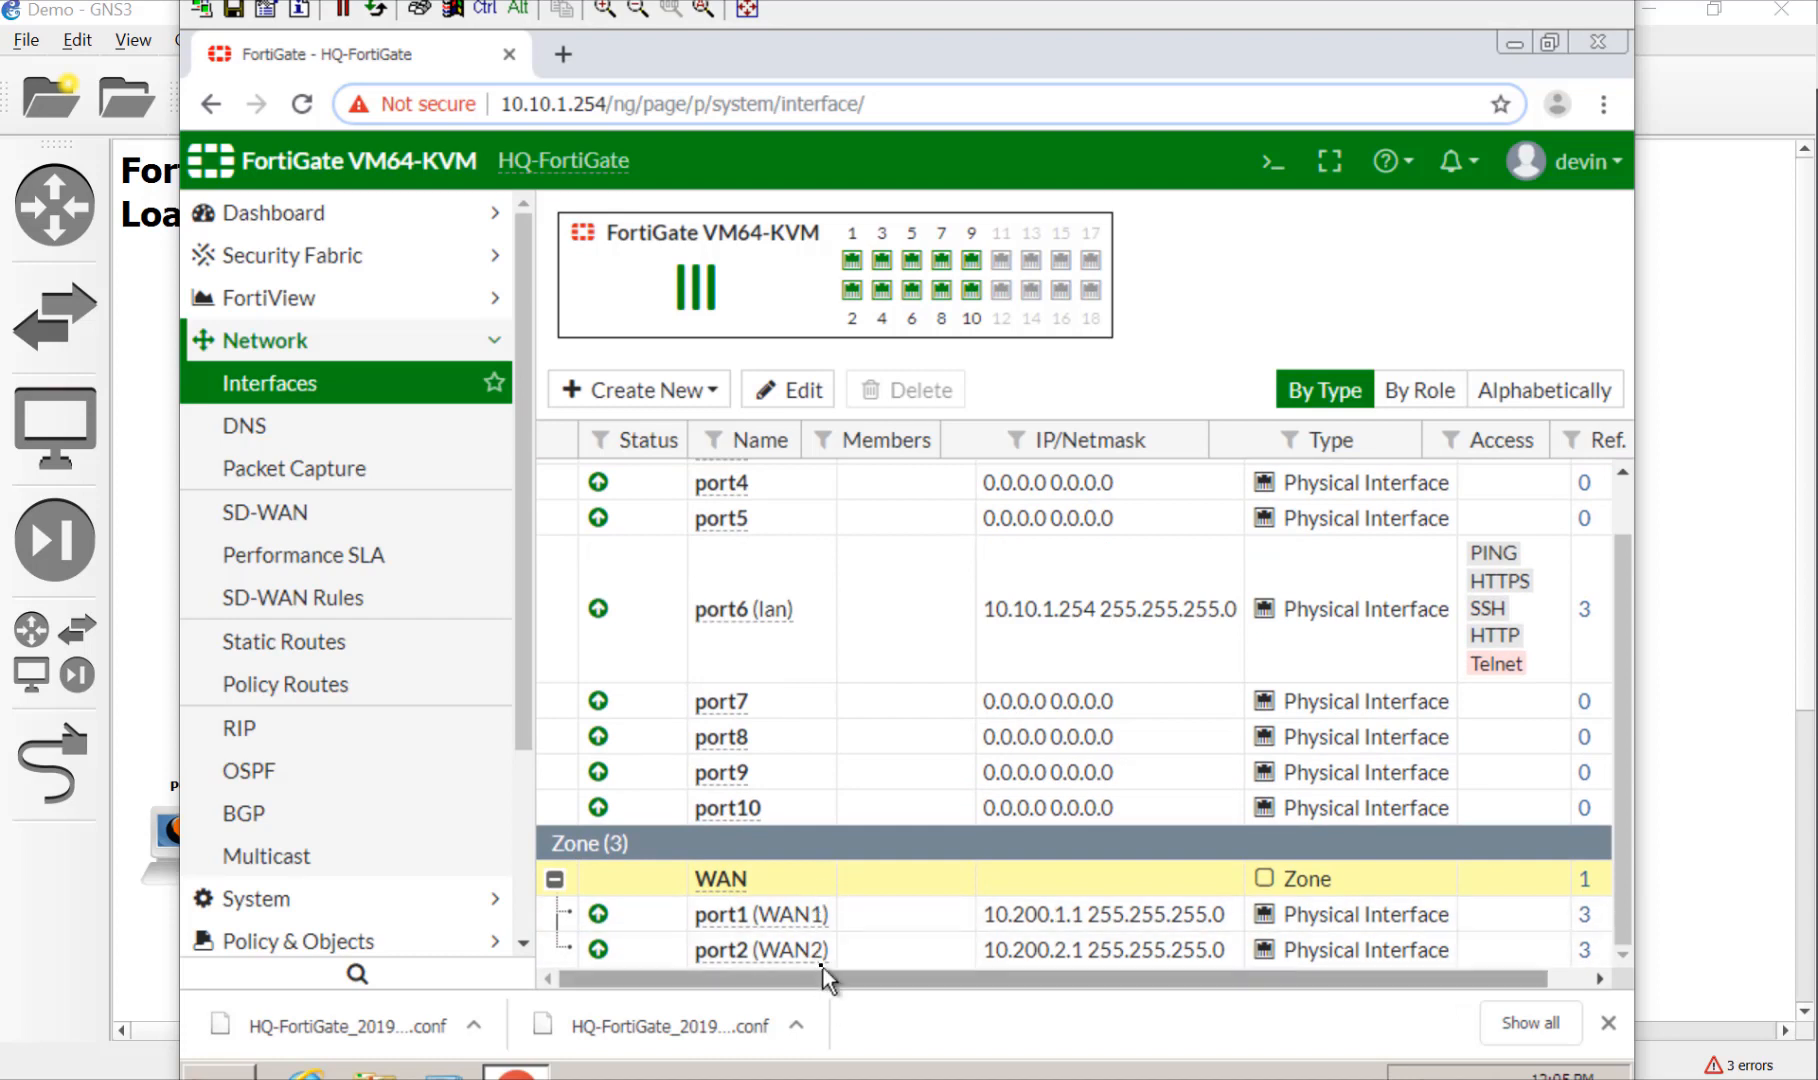
mouse_move(766, 974)
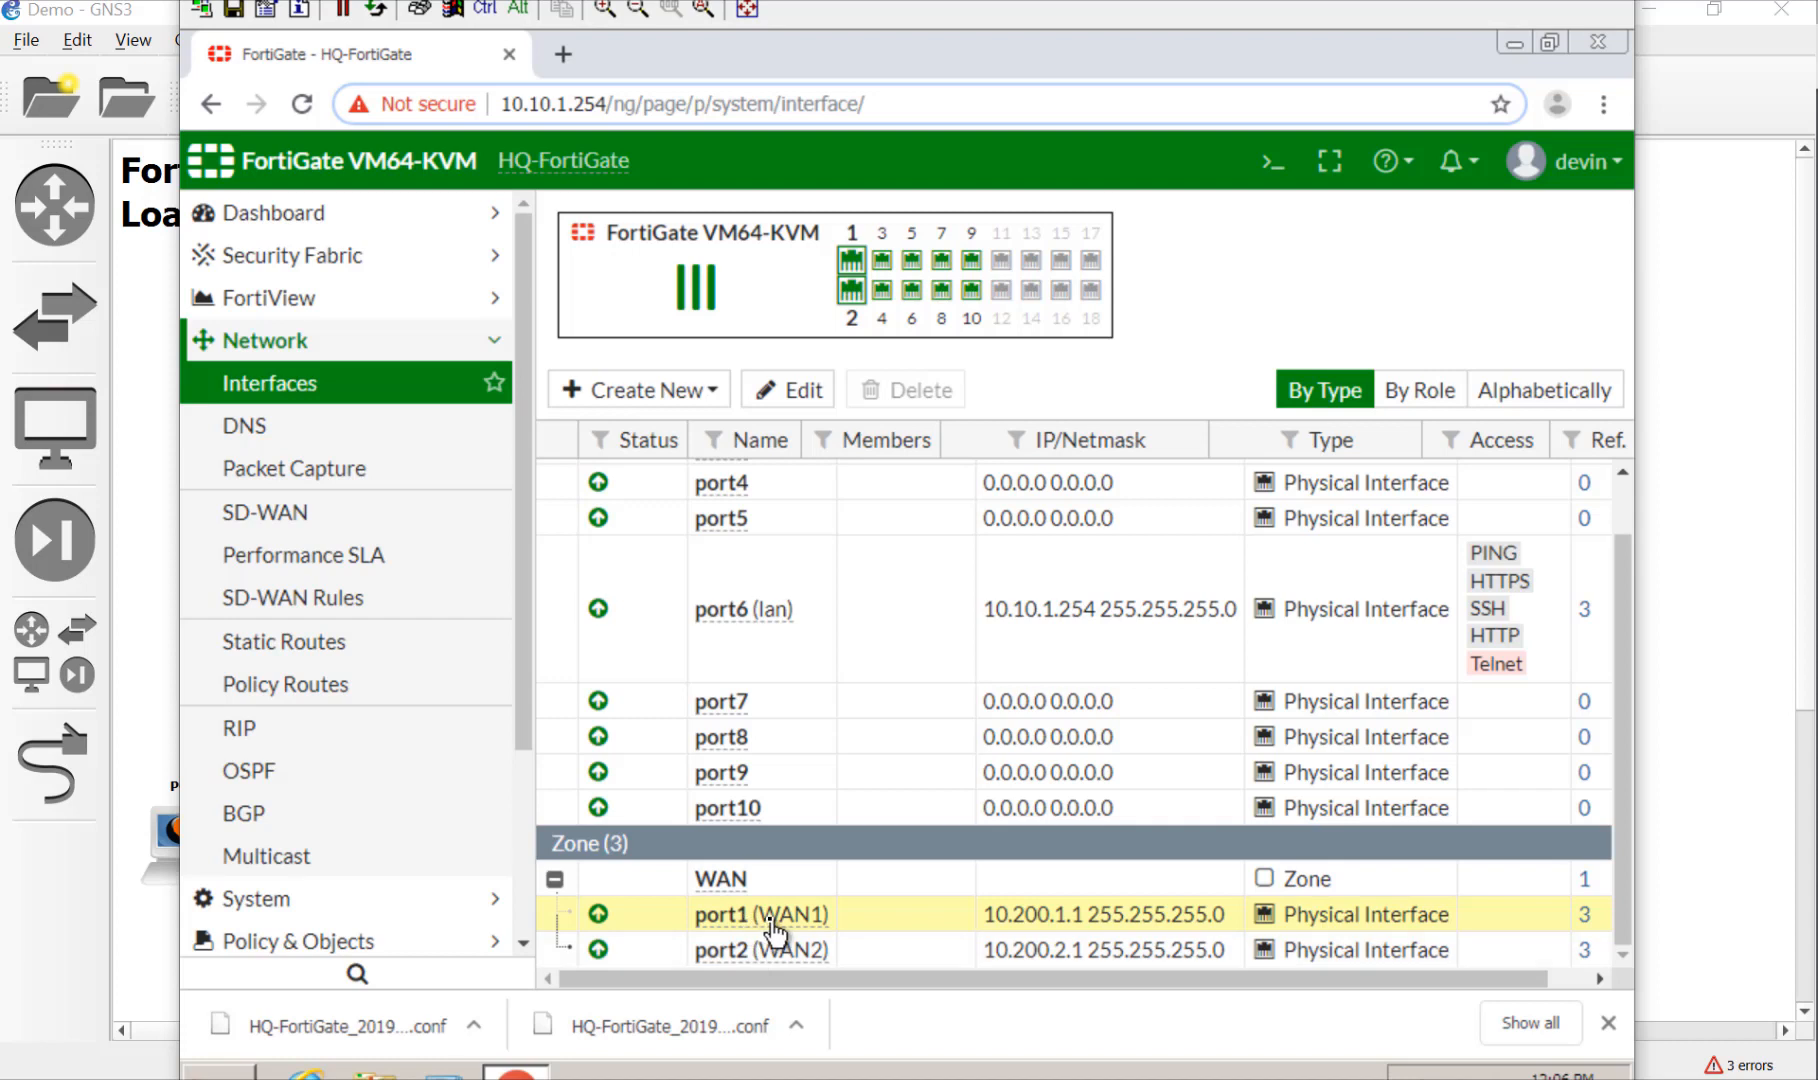
double_click(760, 914)
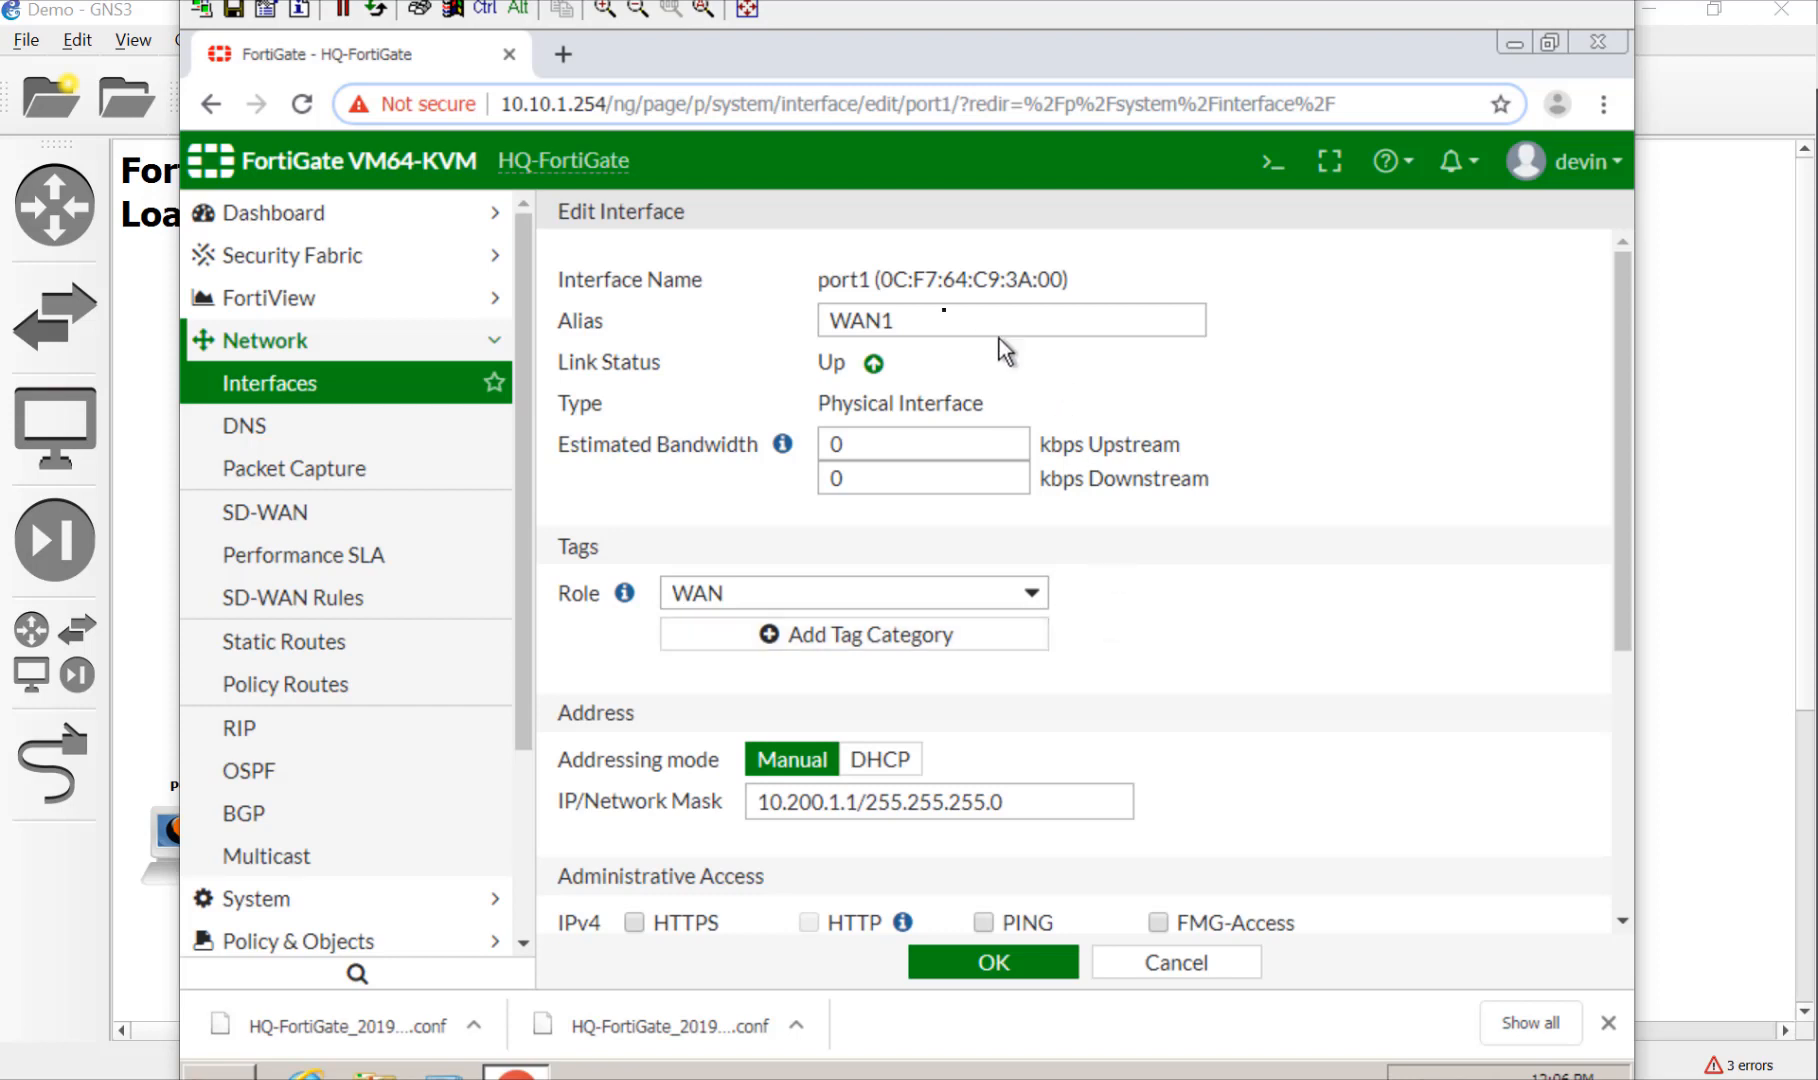
Replace port1's alias WAN1 with PrimaryWAN and save the interface with OK.
double_click(858, 320)
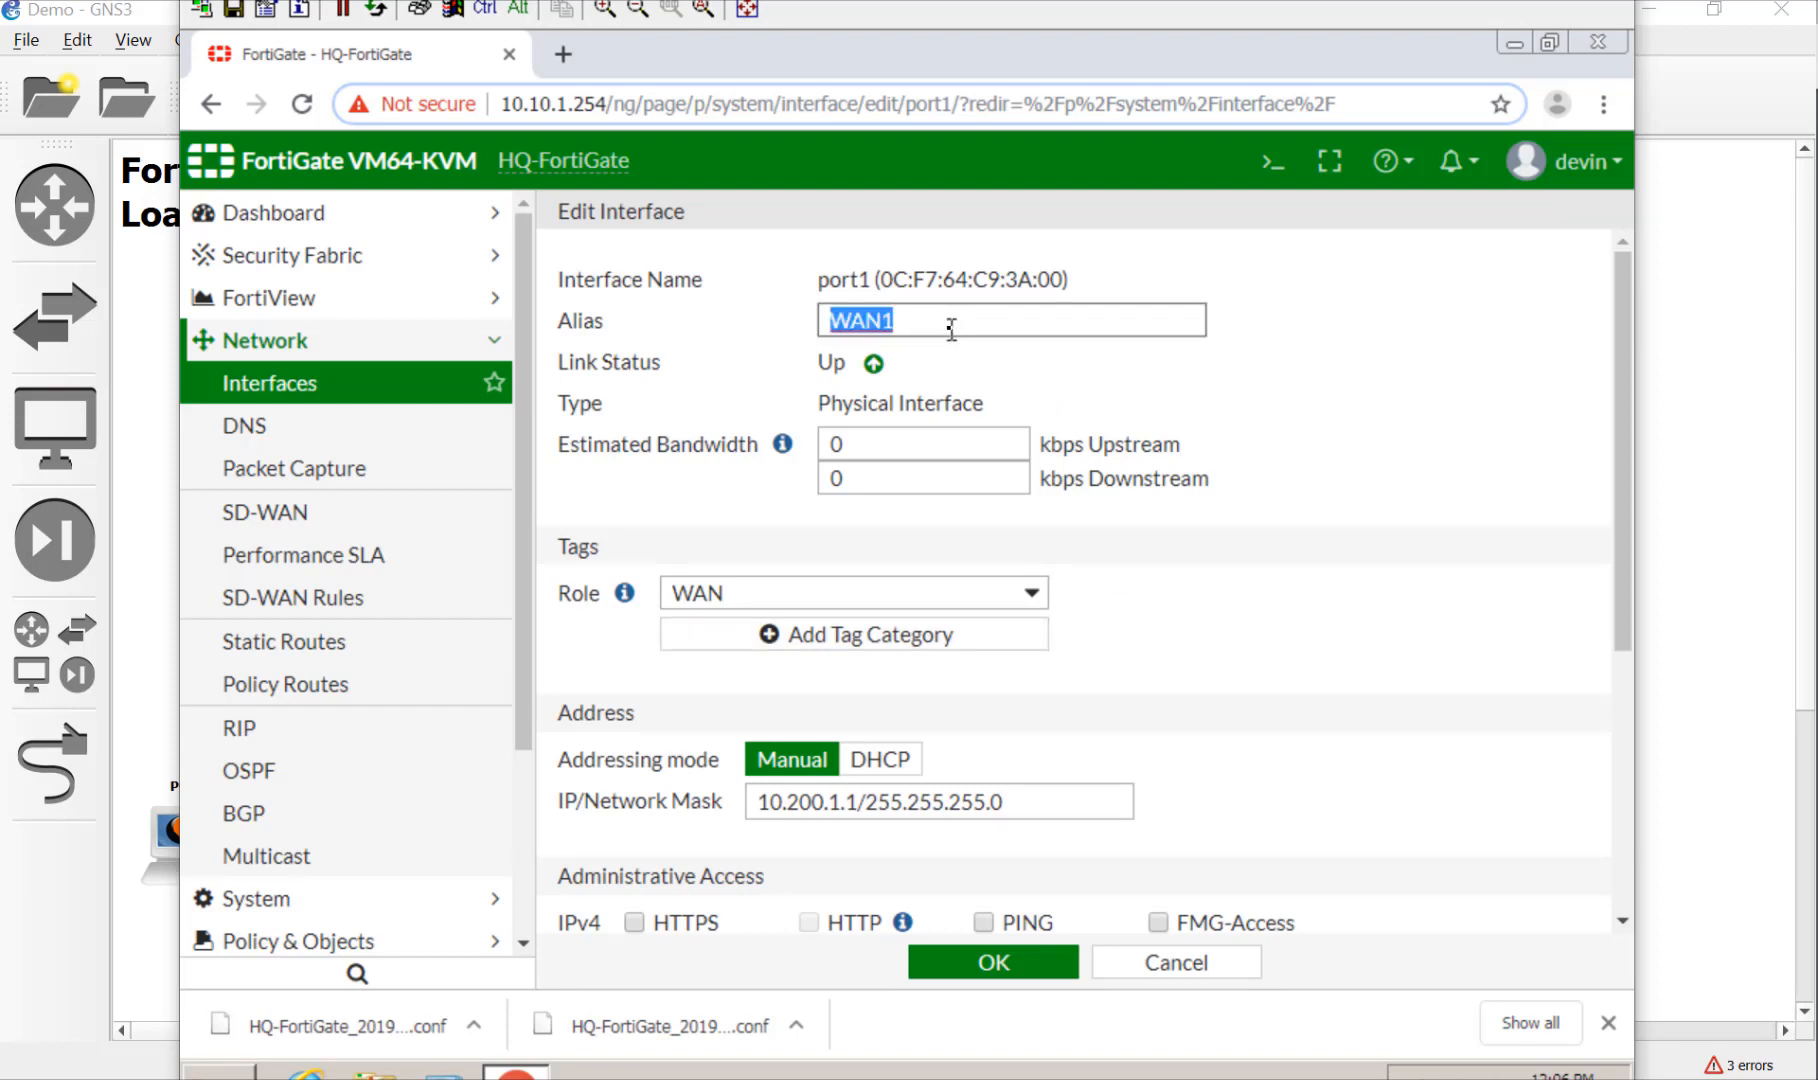
type("P")
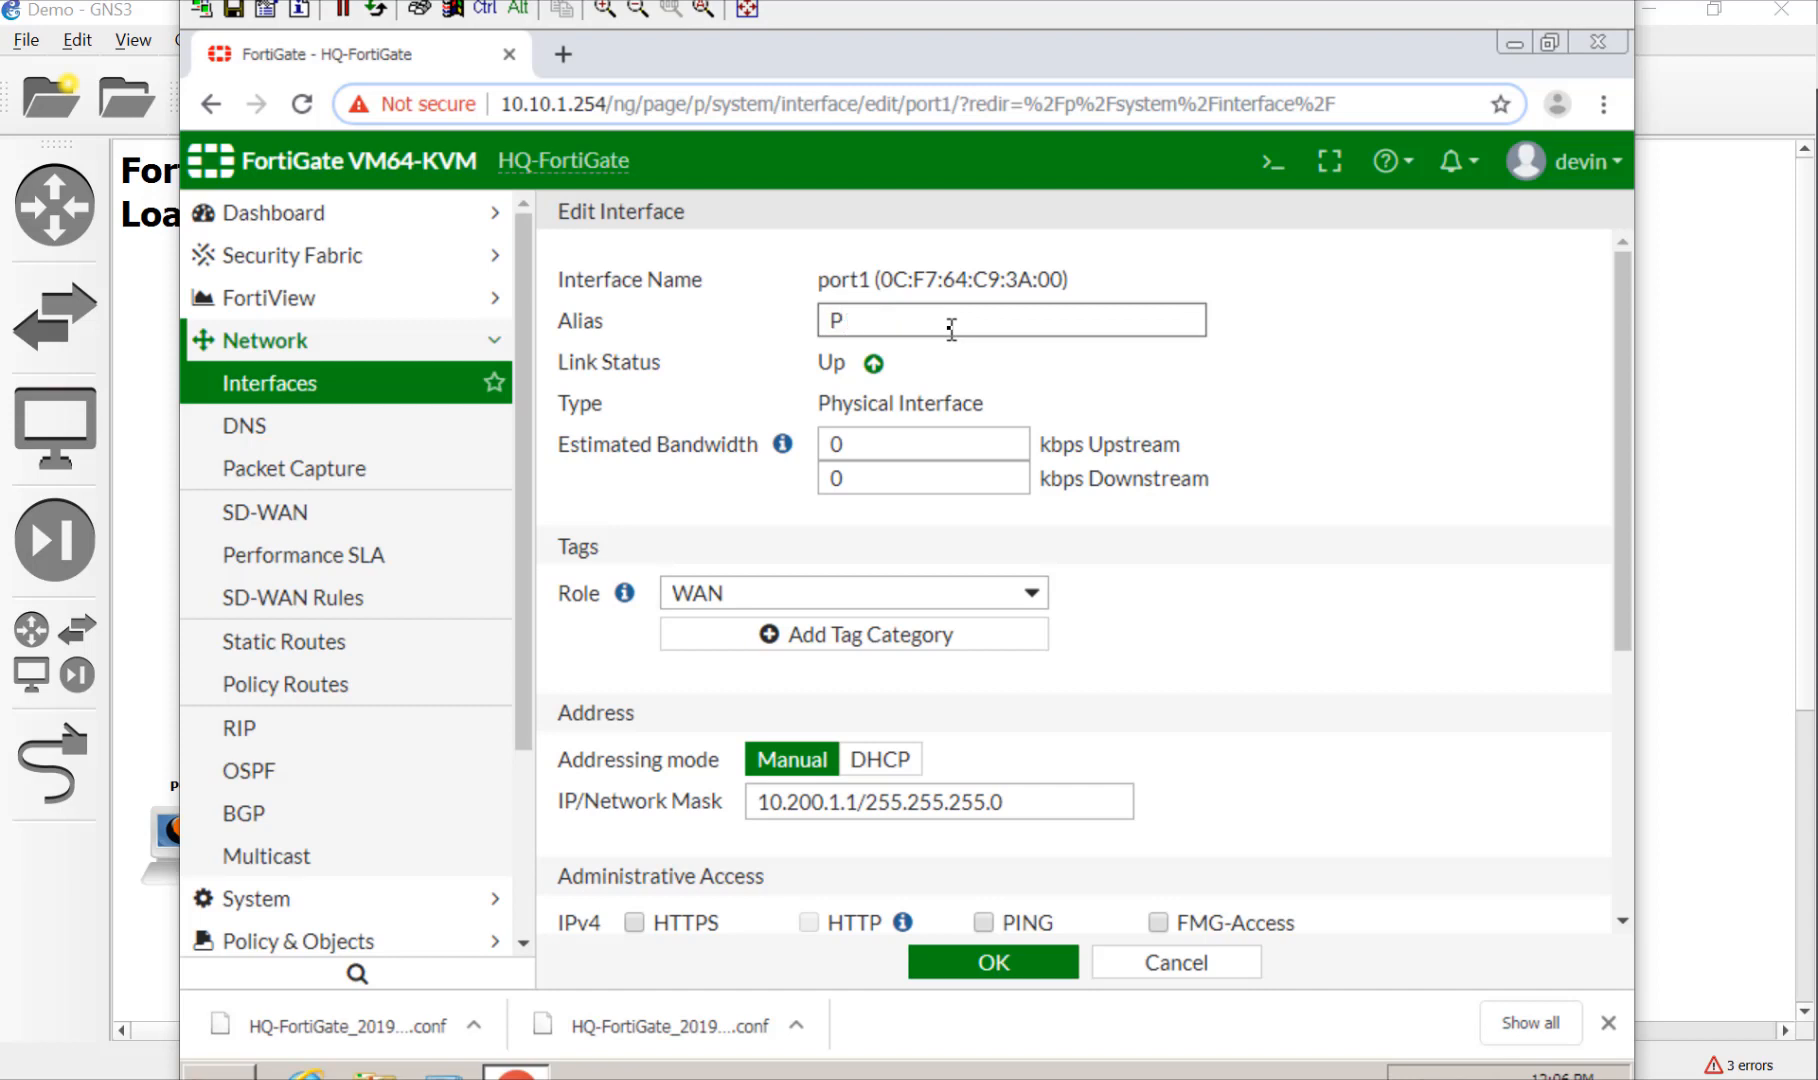
type("rimaryWAN")
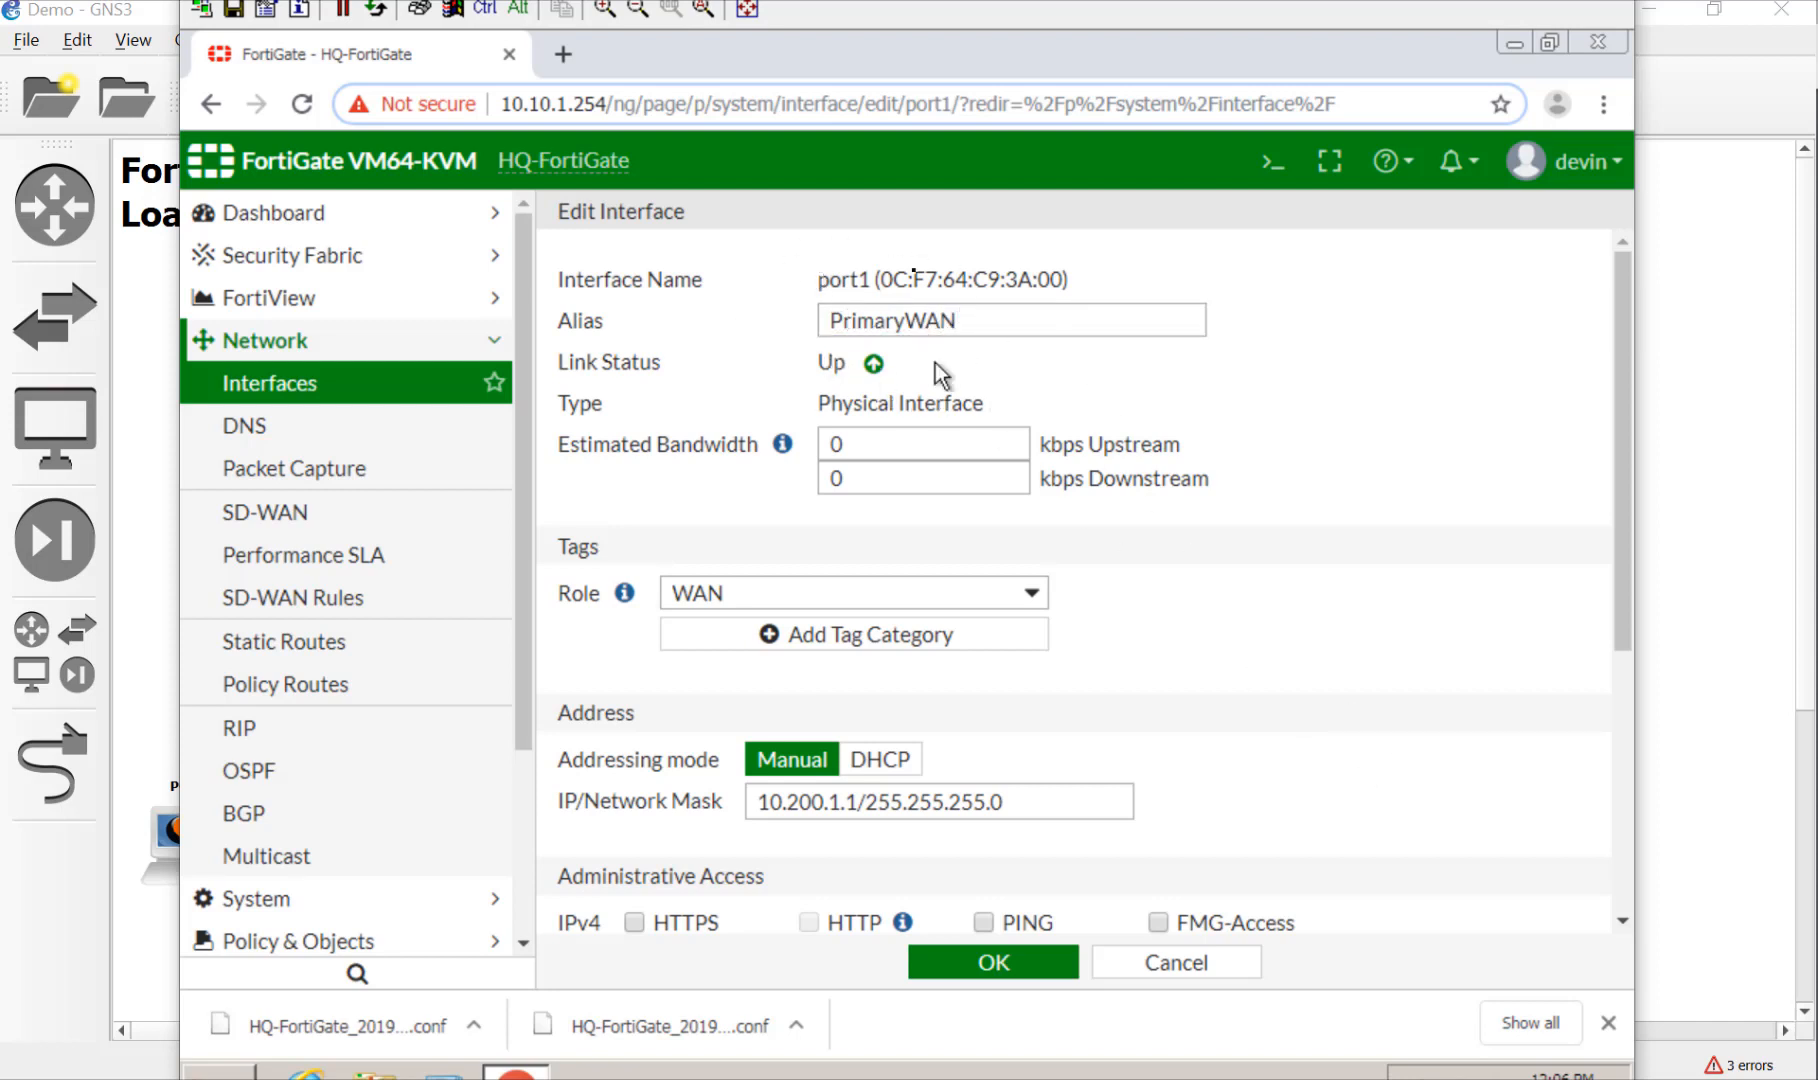
mouse_move(774, 470)
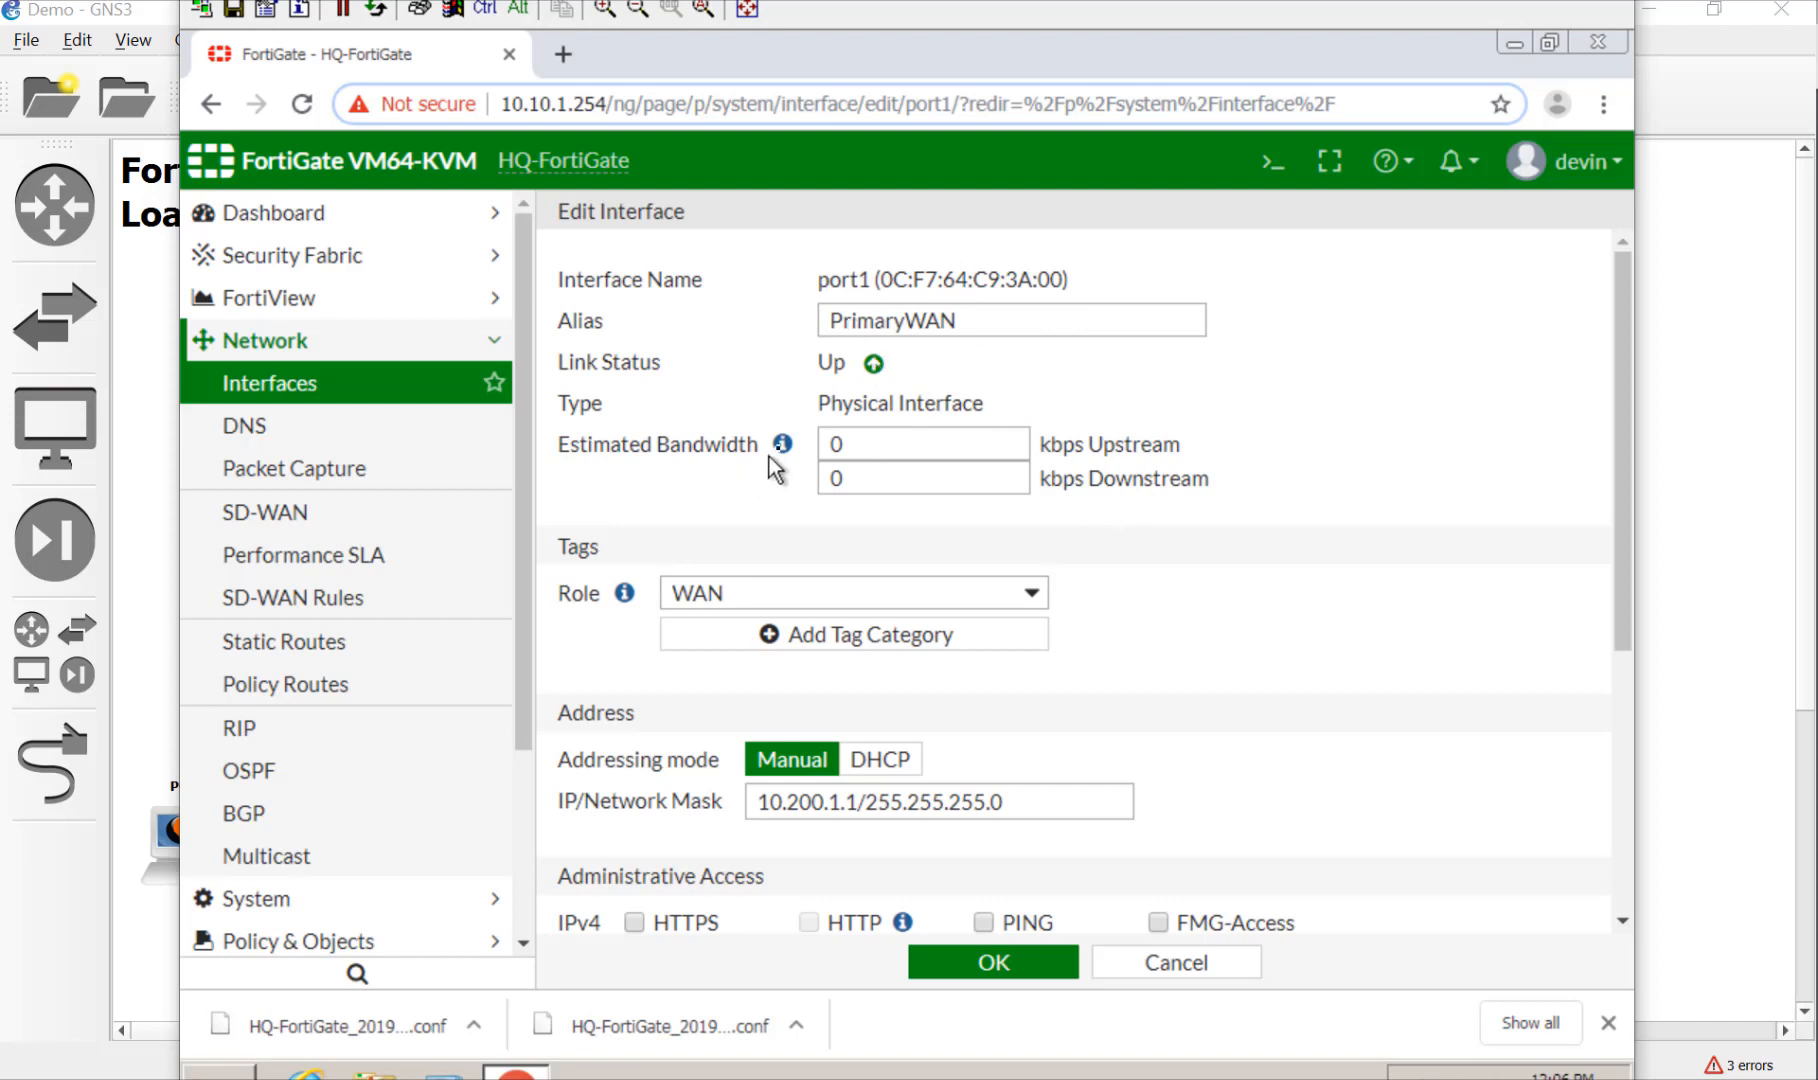
mouse_move(782, 444)
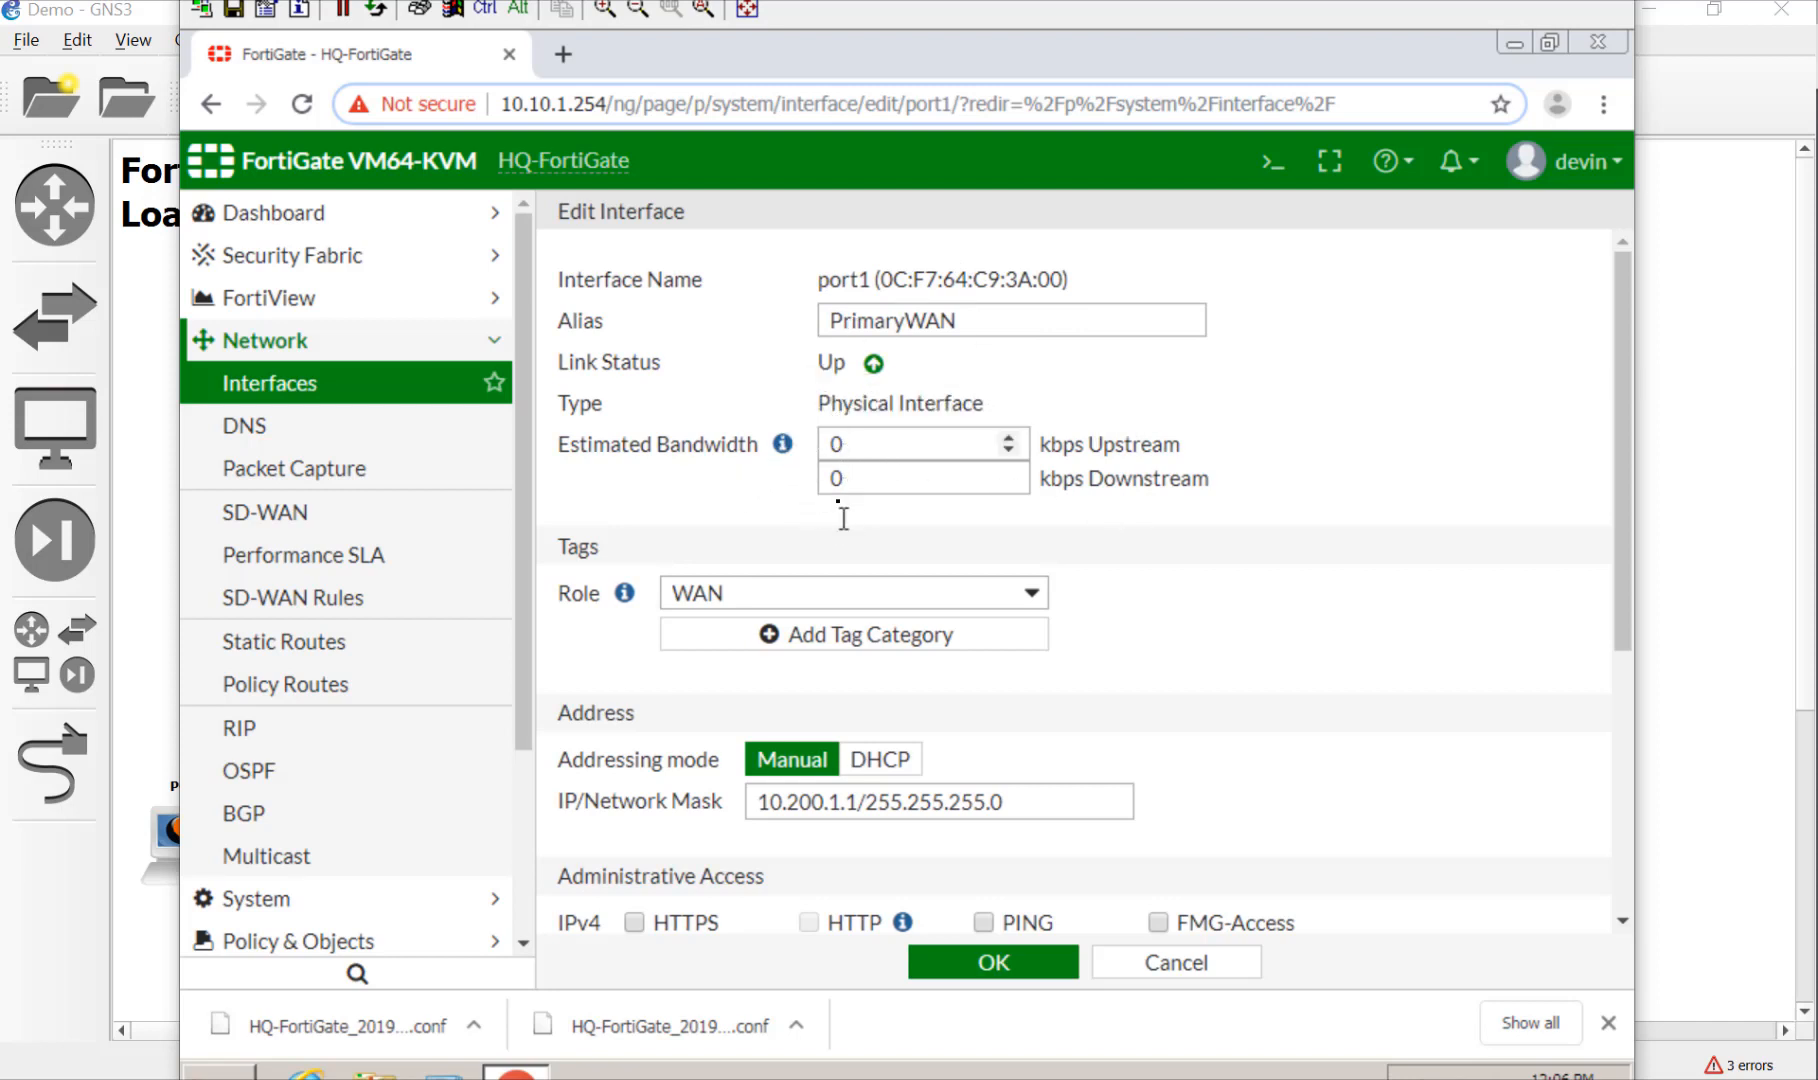
mouse_move(876, 540)
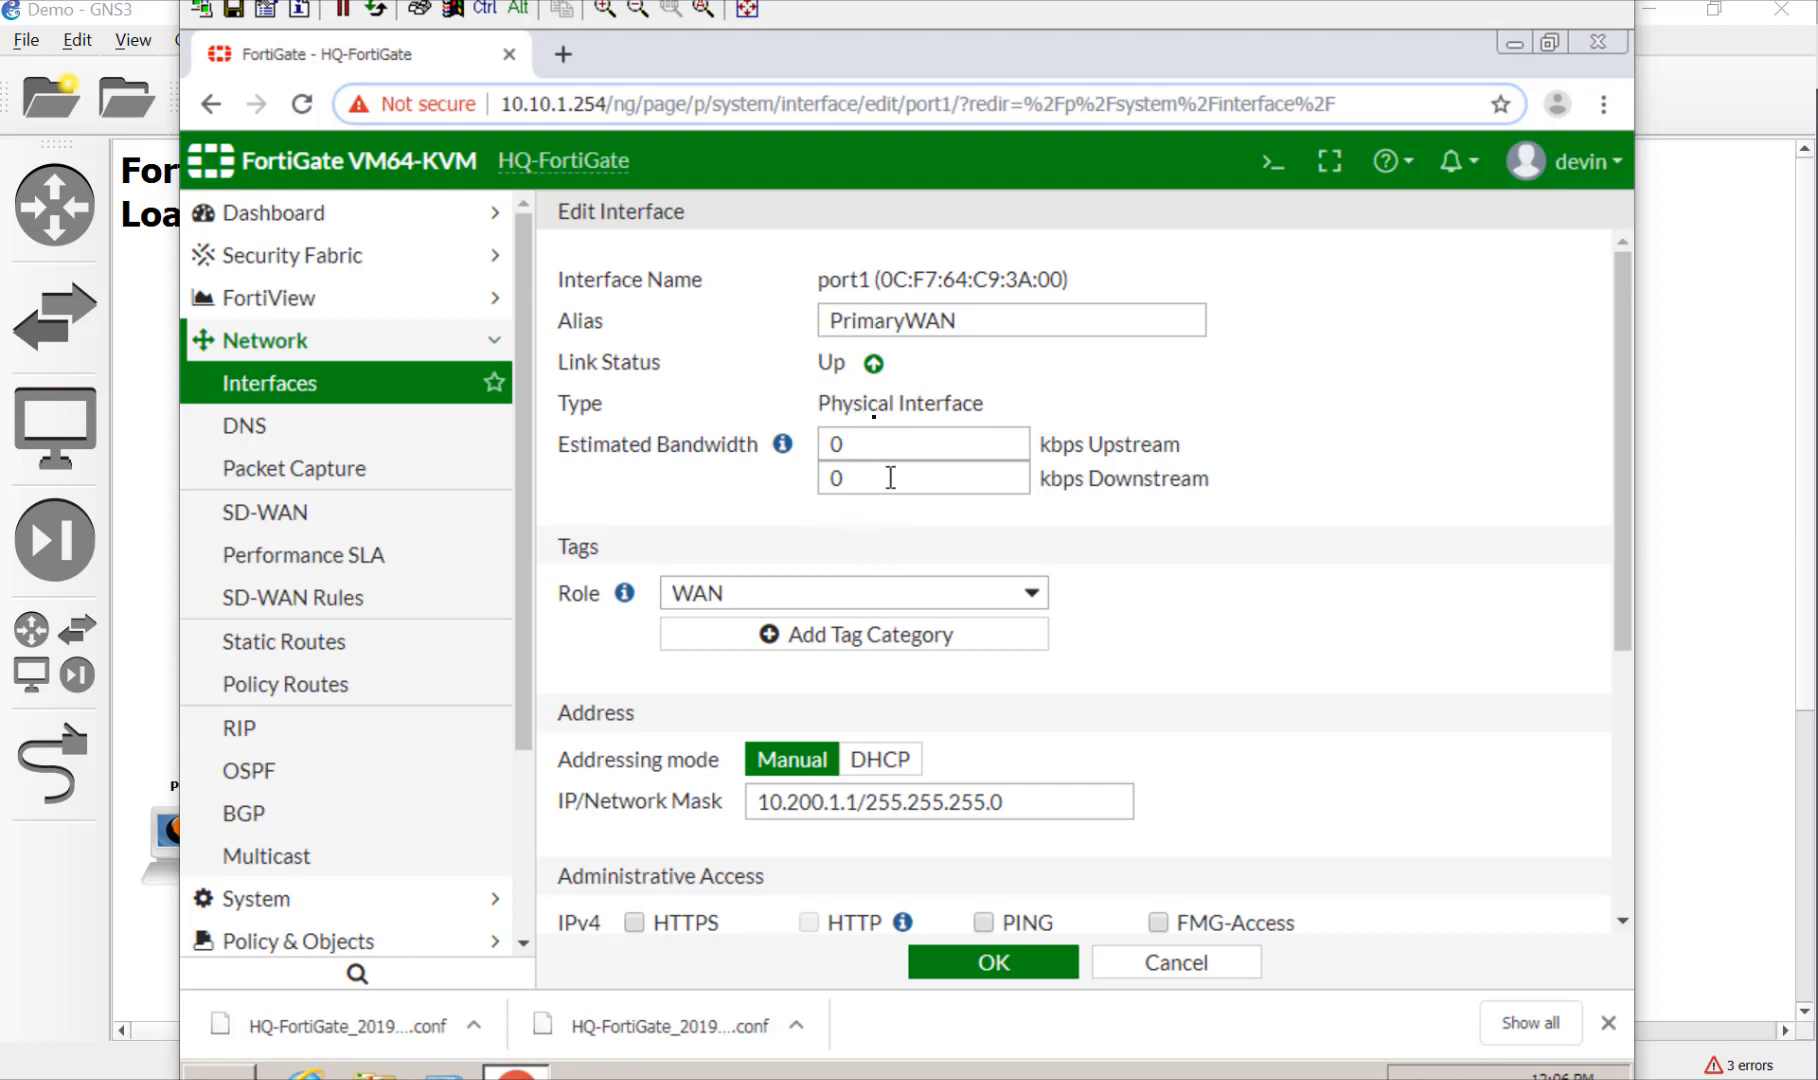
mouse_move(906, 578)
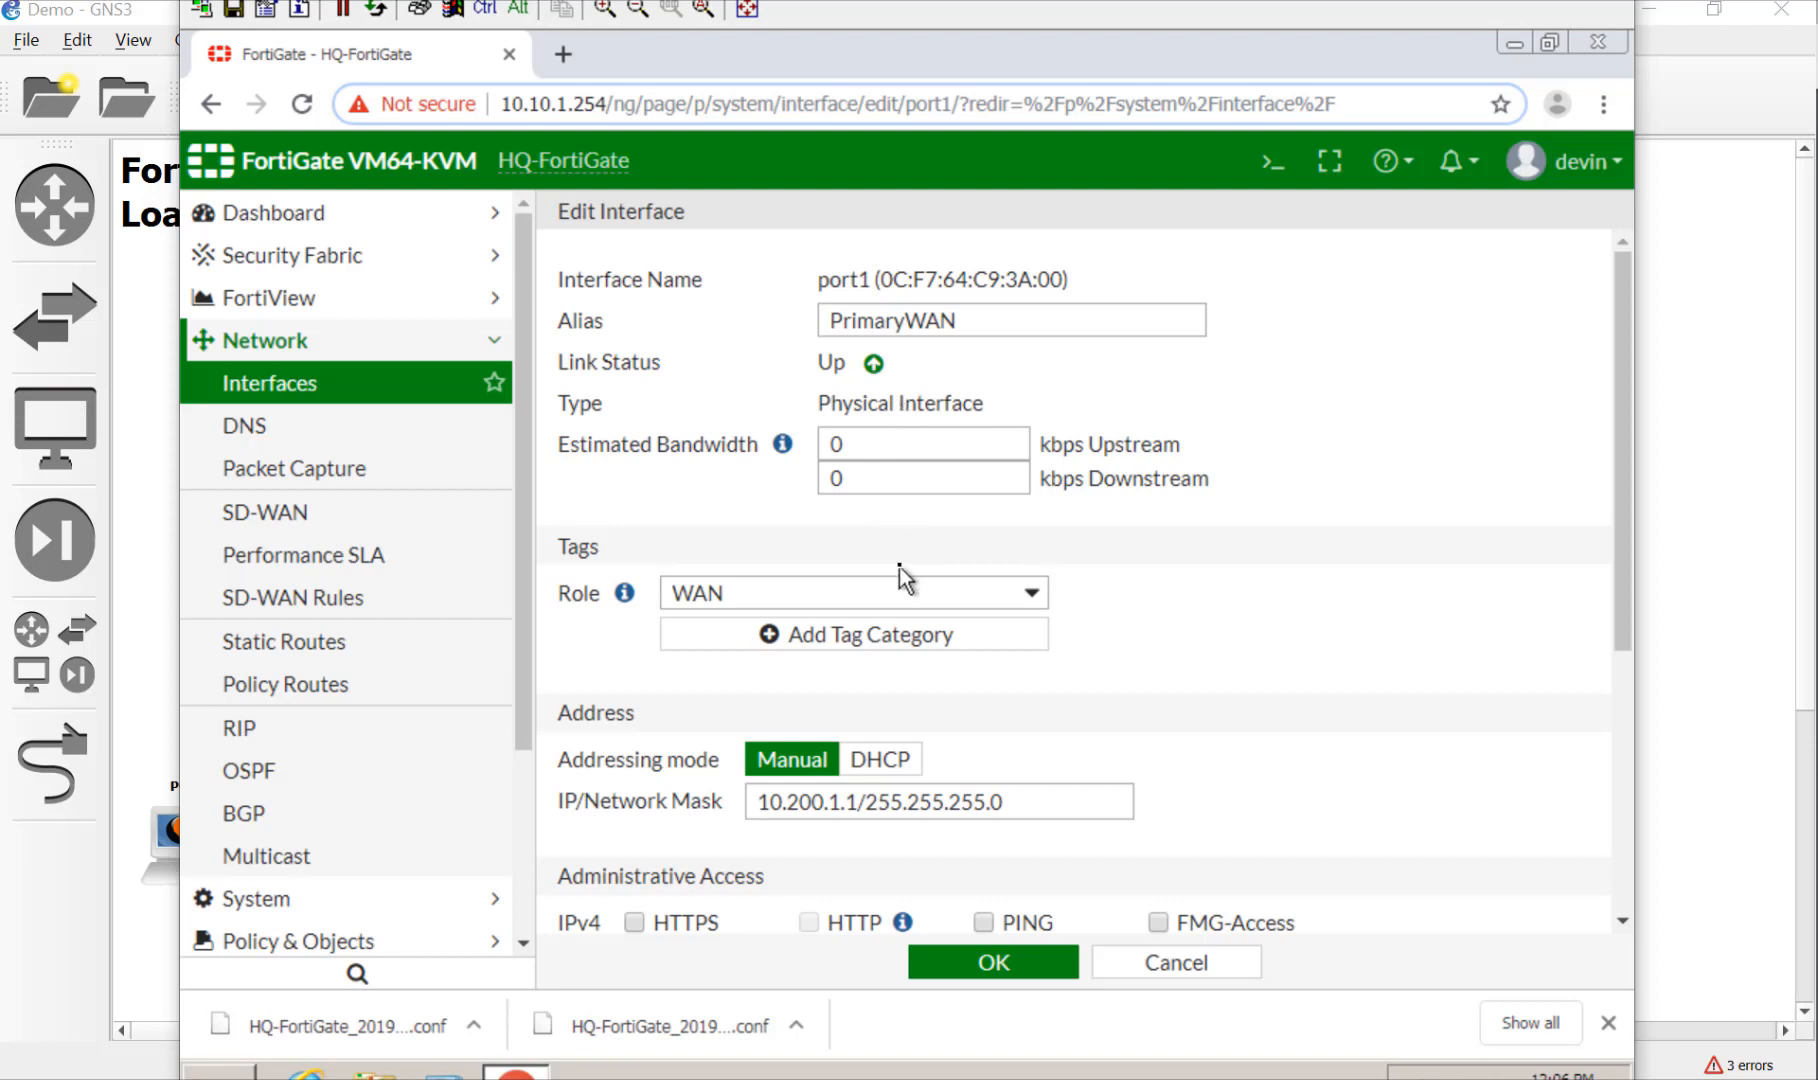
left_click(922, 478)
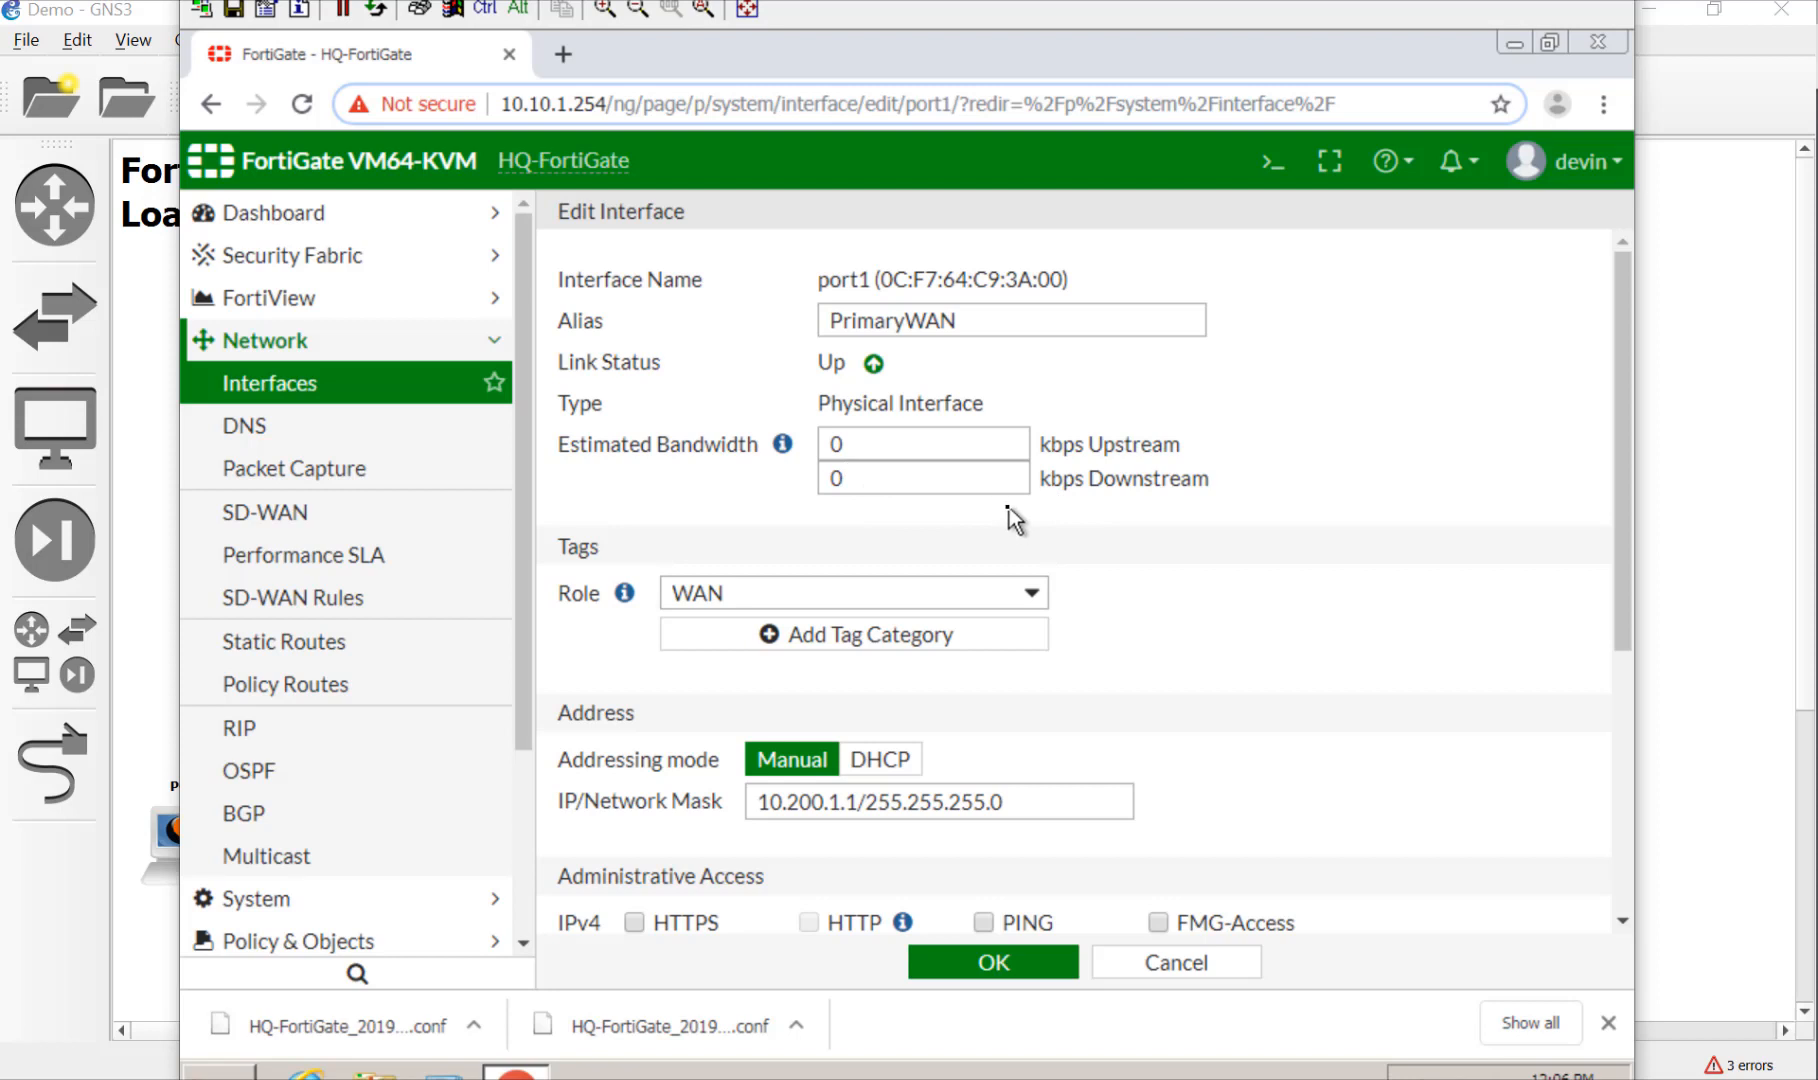
mouse_move(1056, 542)
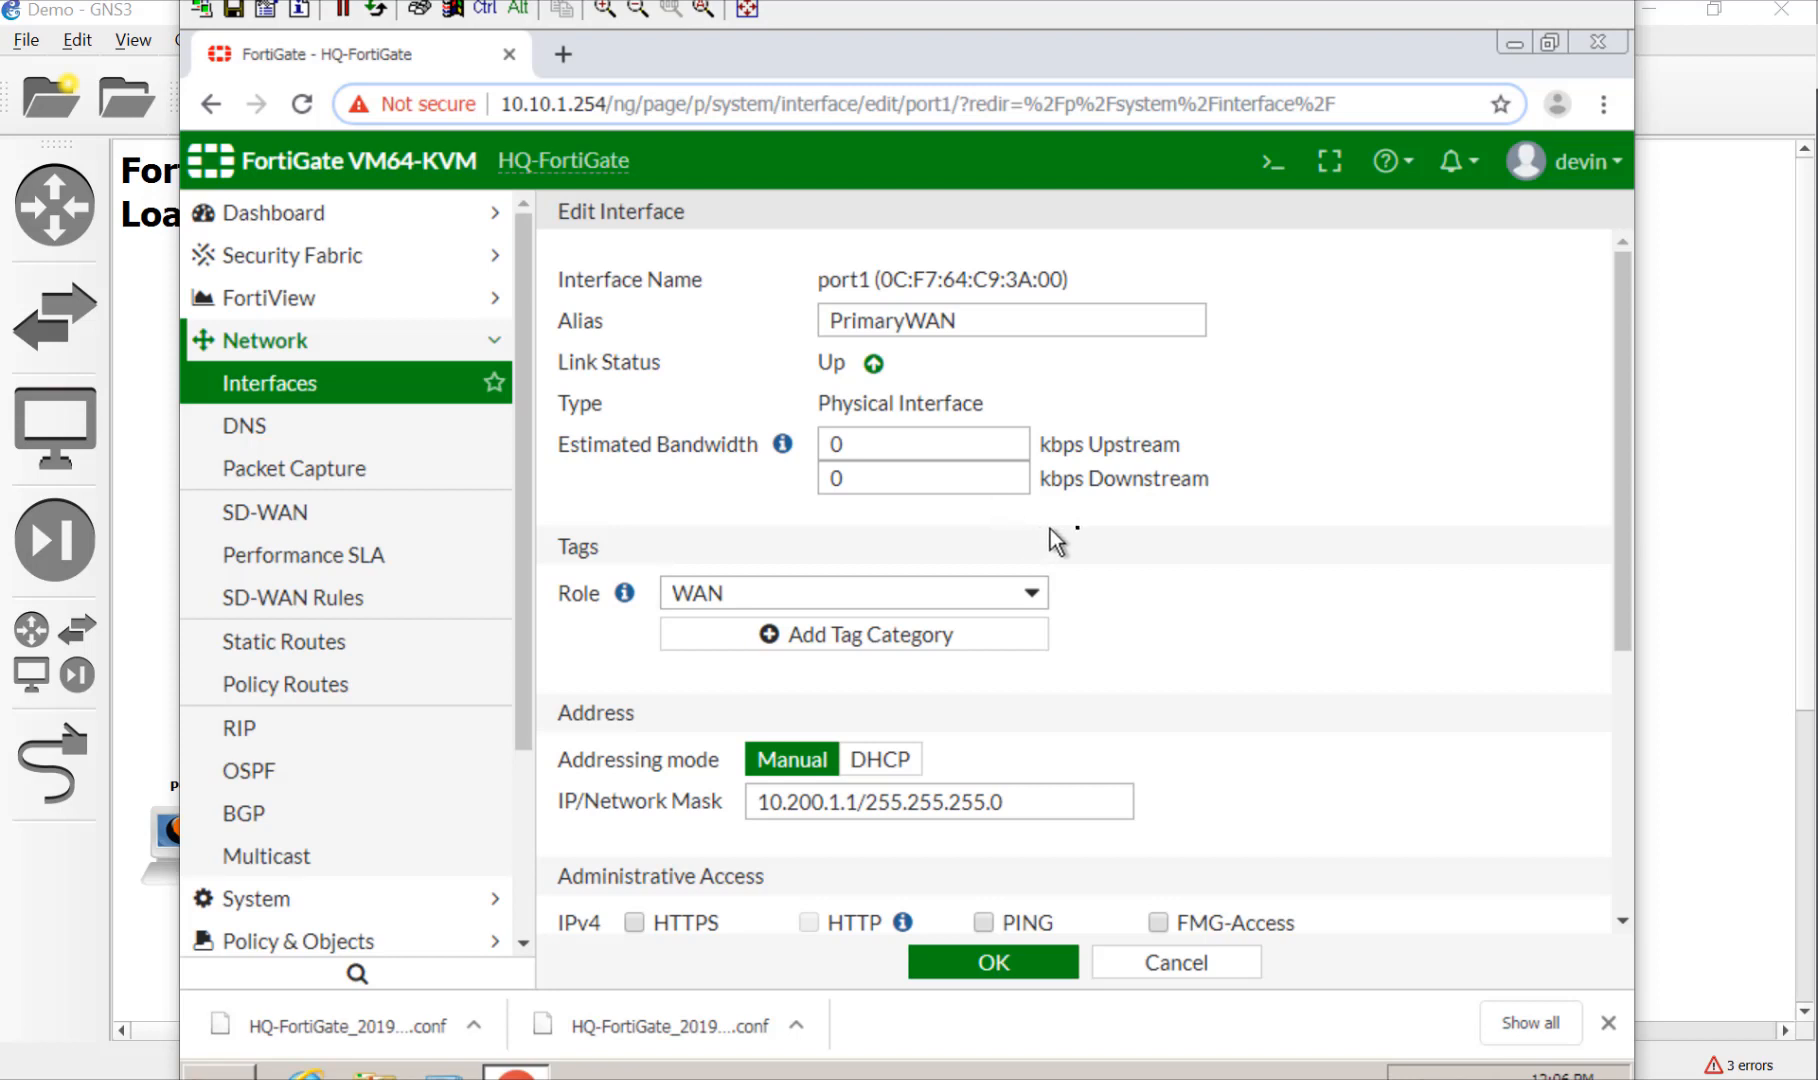
left_click(990, 962)
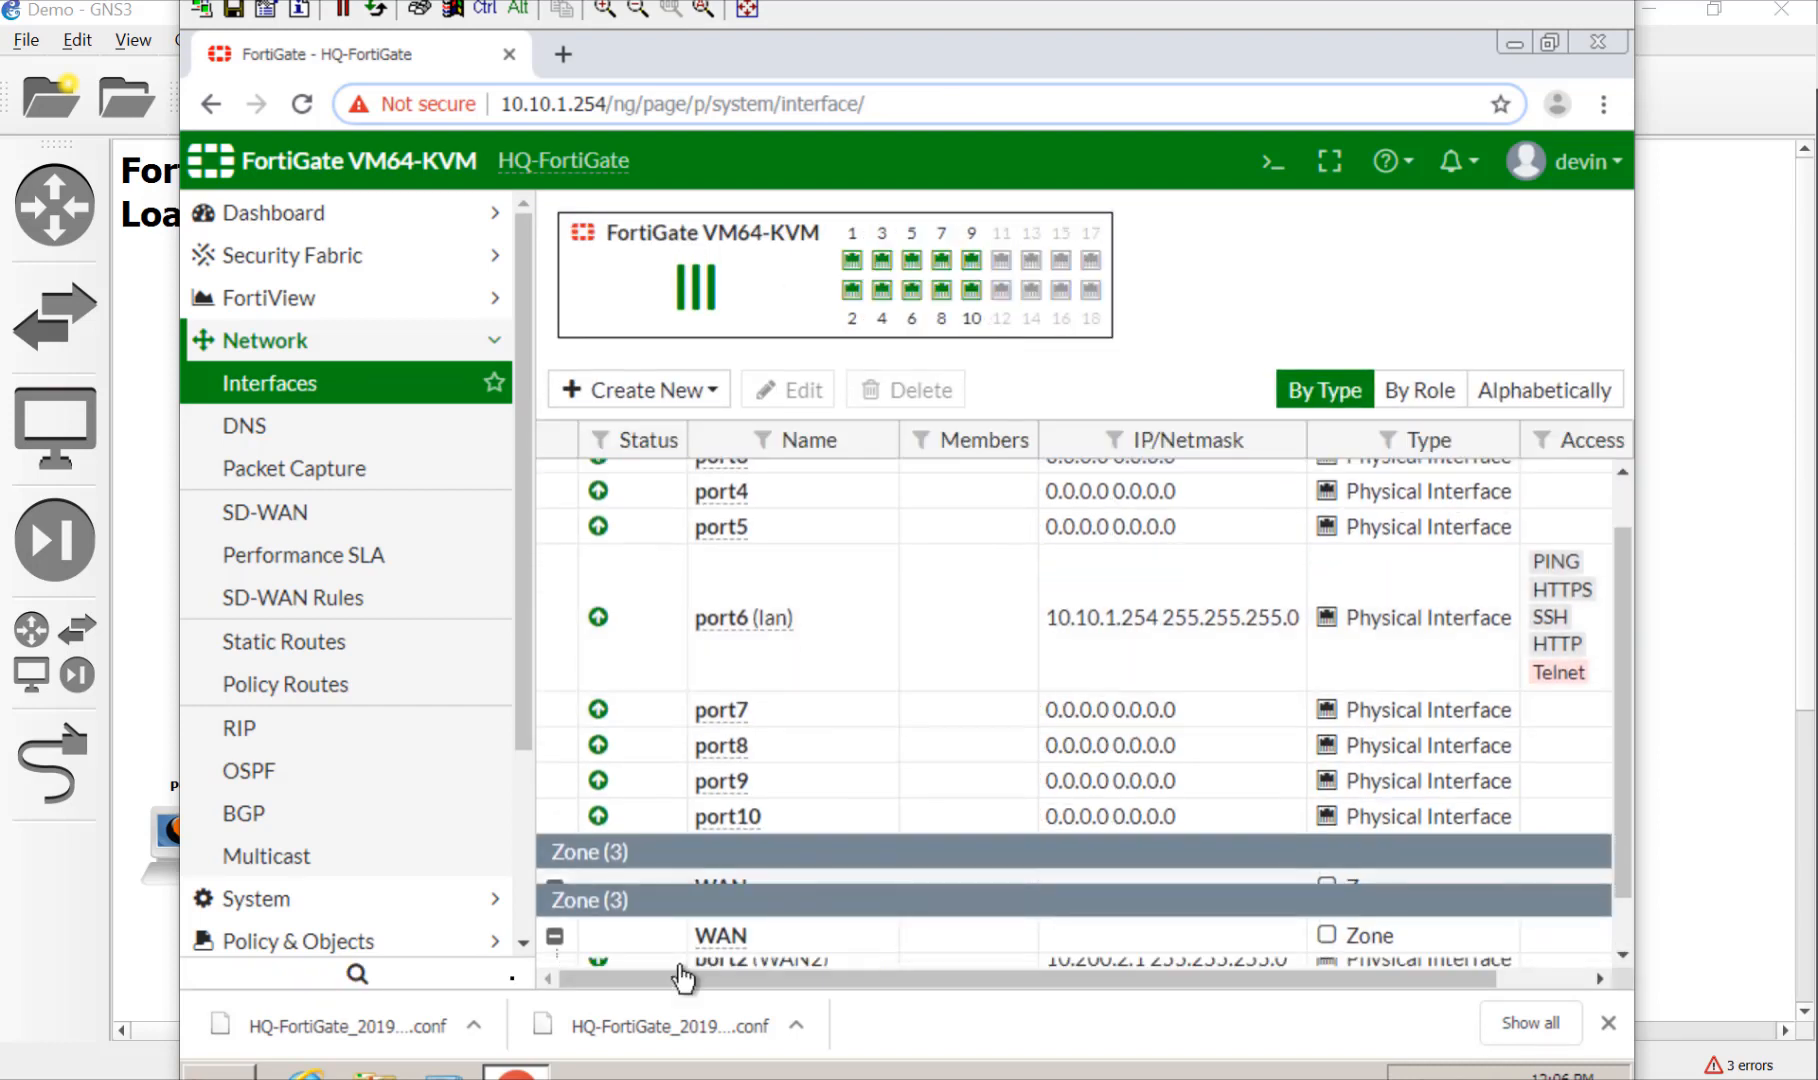
Open port2 for editing and replace its alias WAN2 with BackupWAN.
left_click(302, 104)
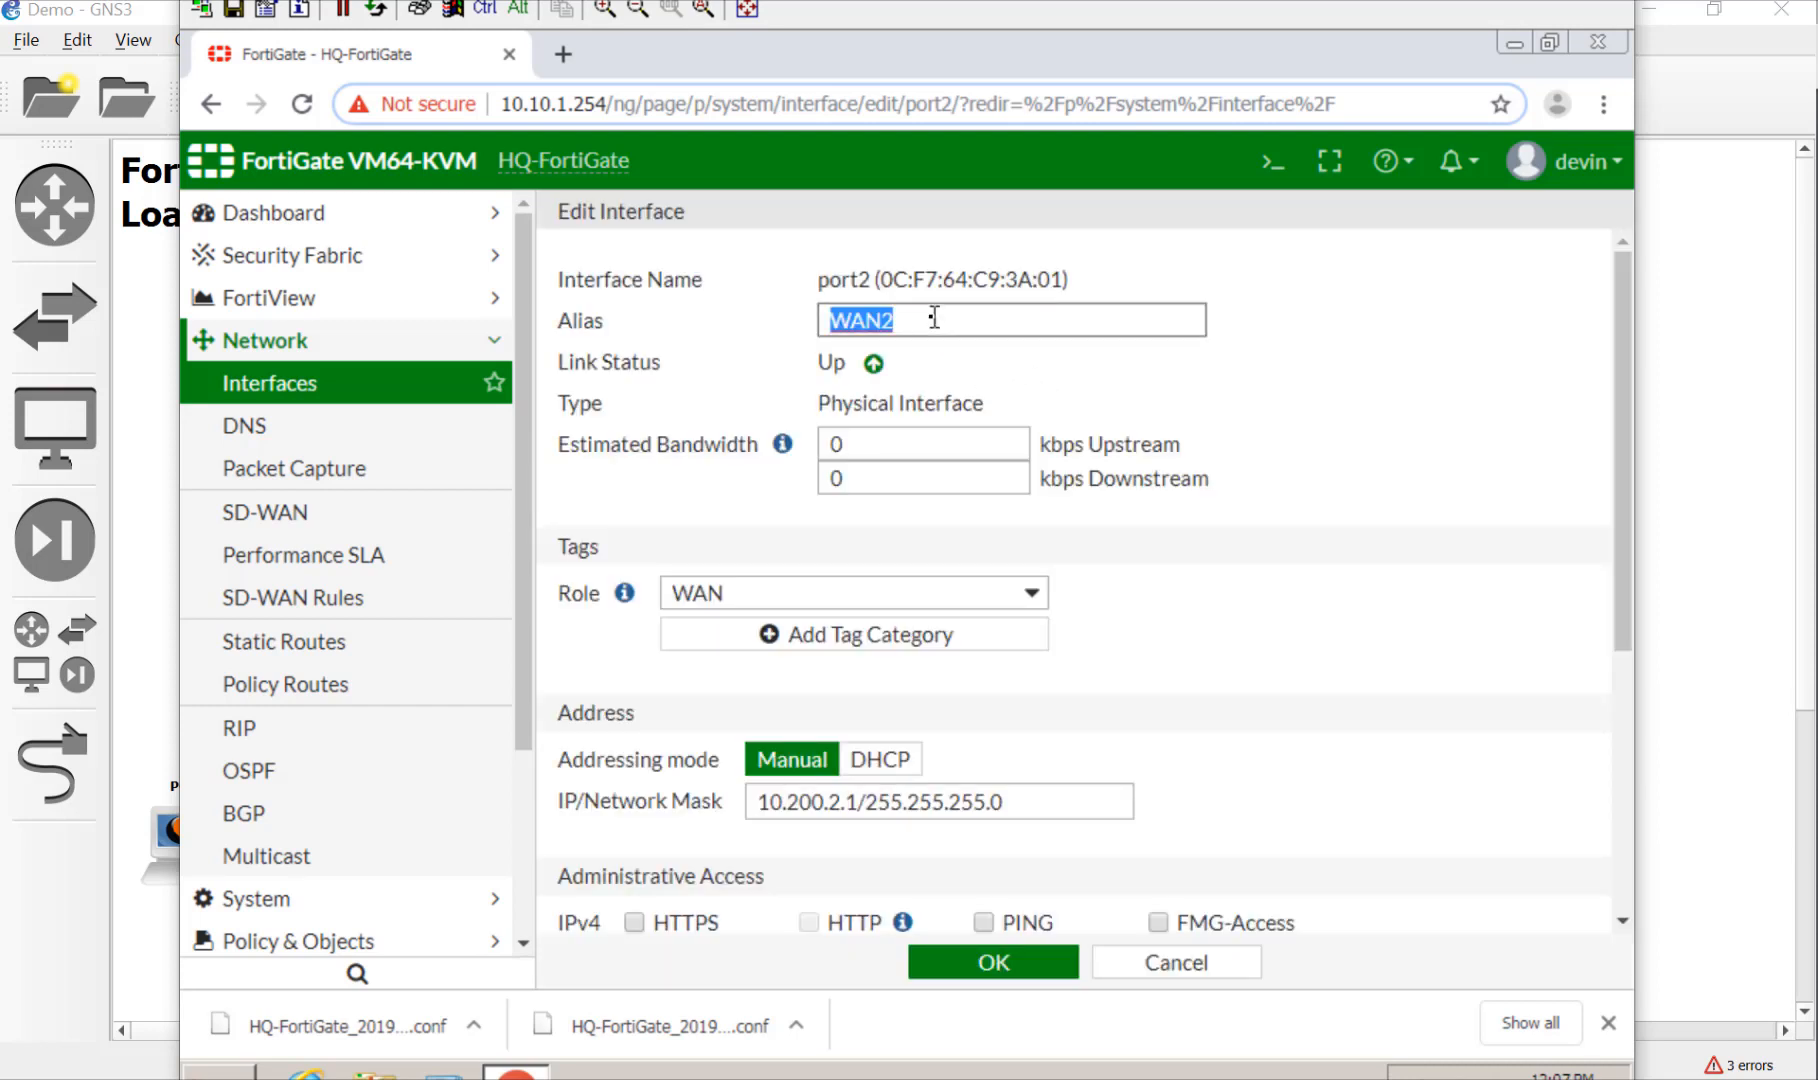
type("Backup")
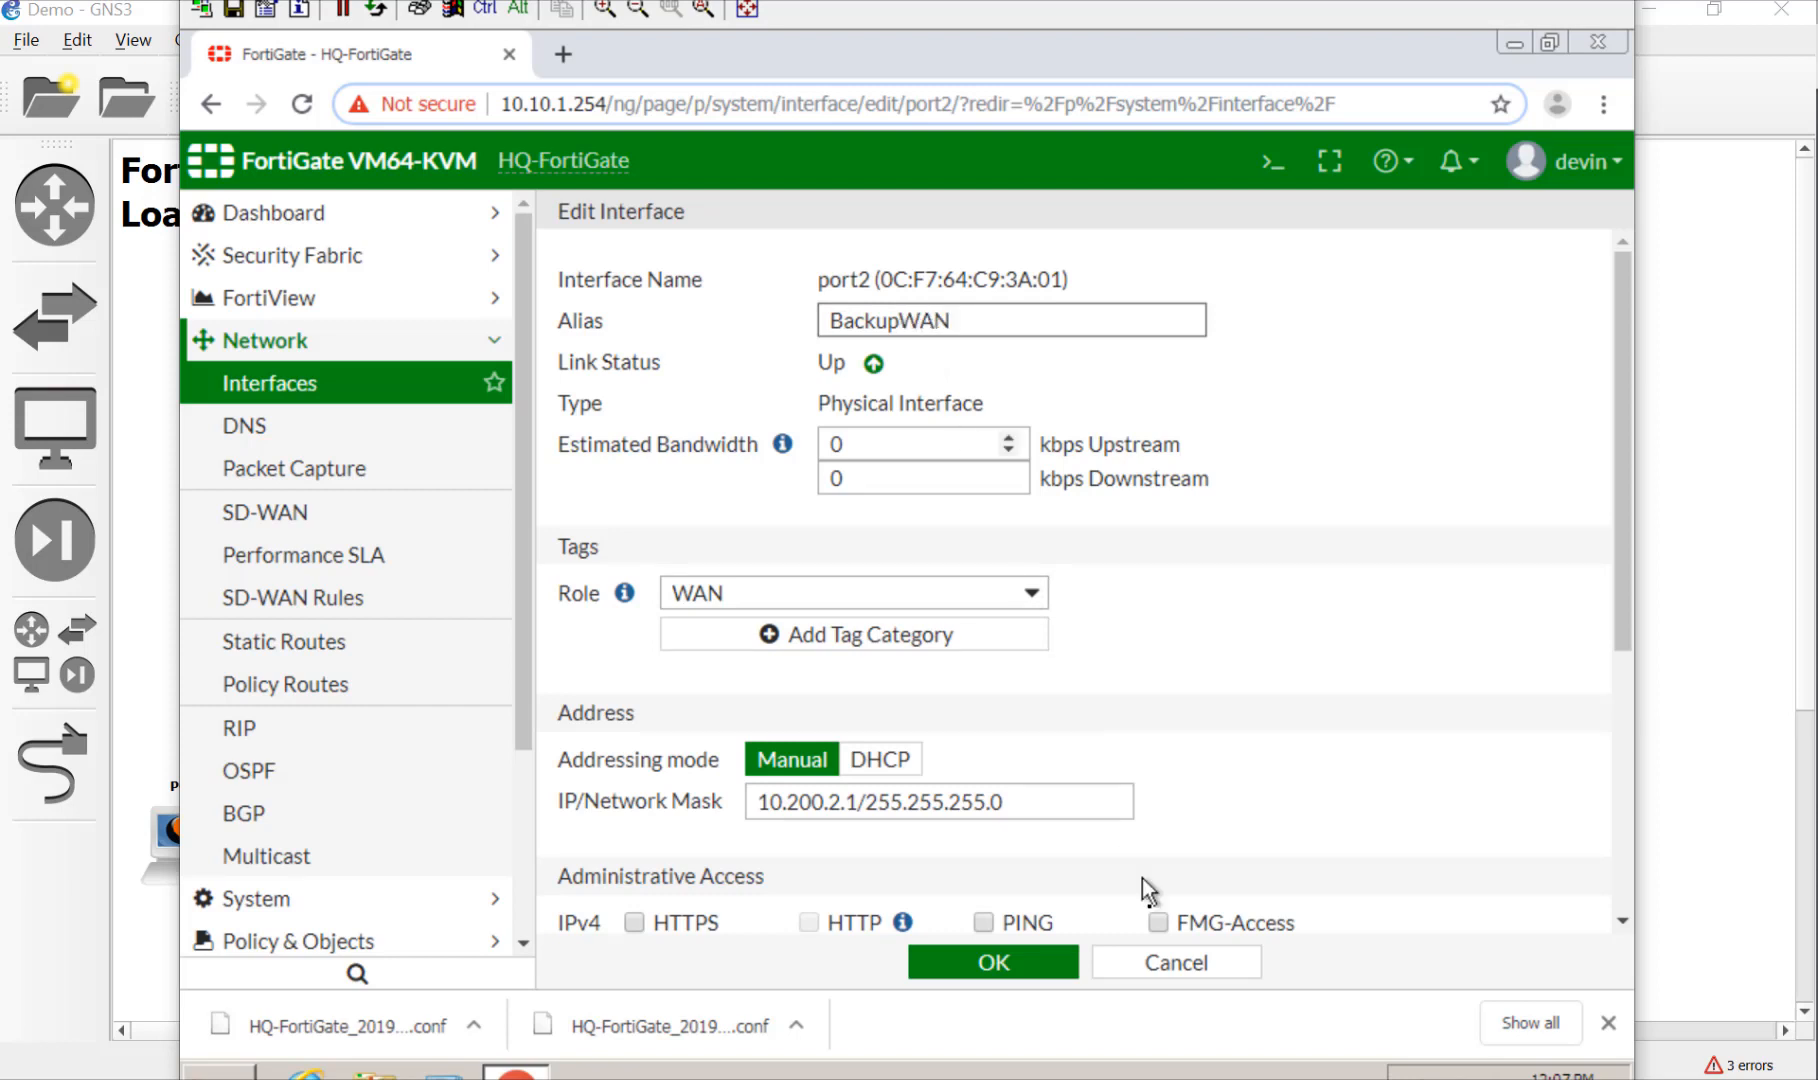
mouse_move(1308, 738)
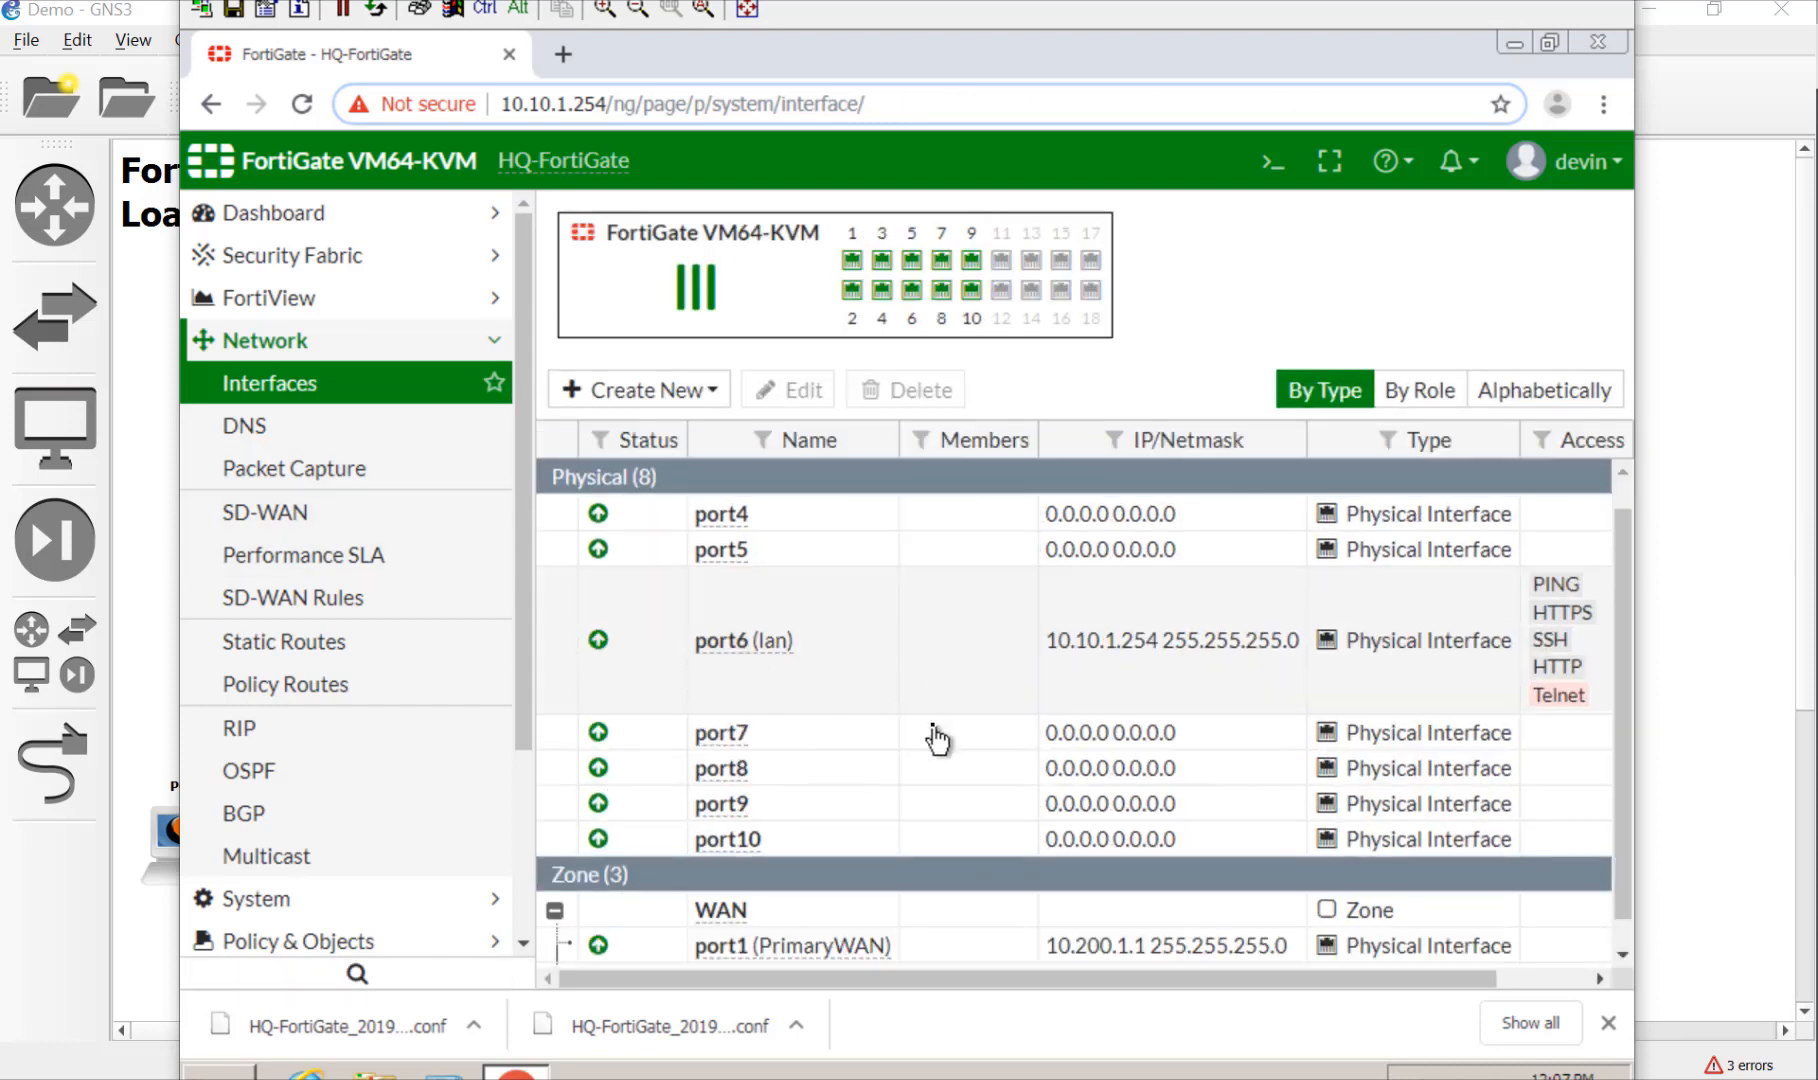
Expand Monitor and open the SD-WAN Monitor showing sessions per interface.
scroll("down", 3)
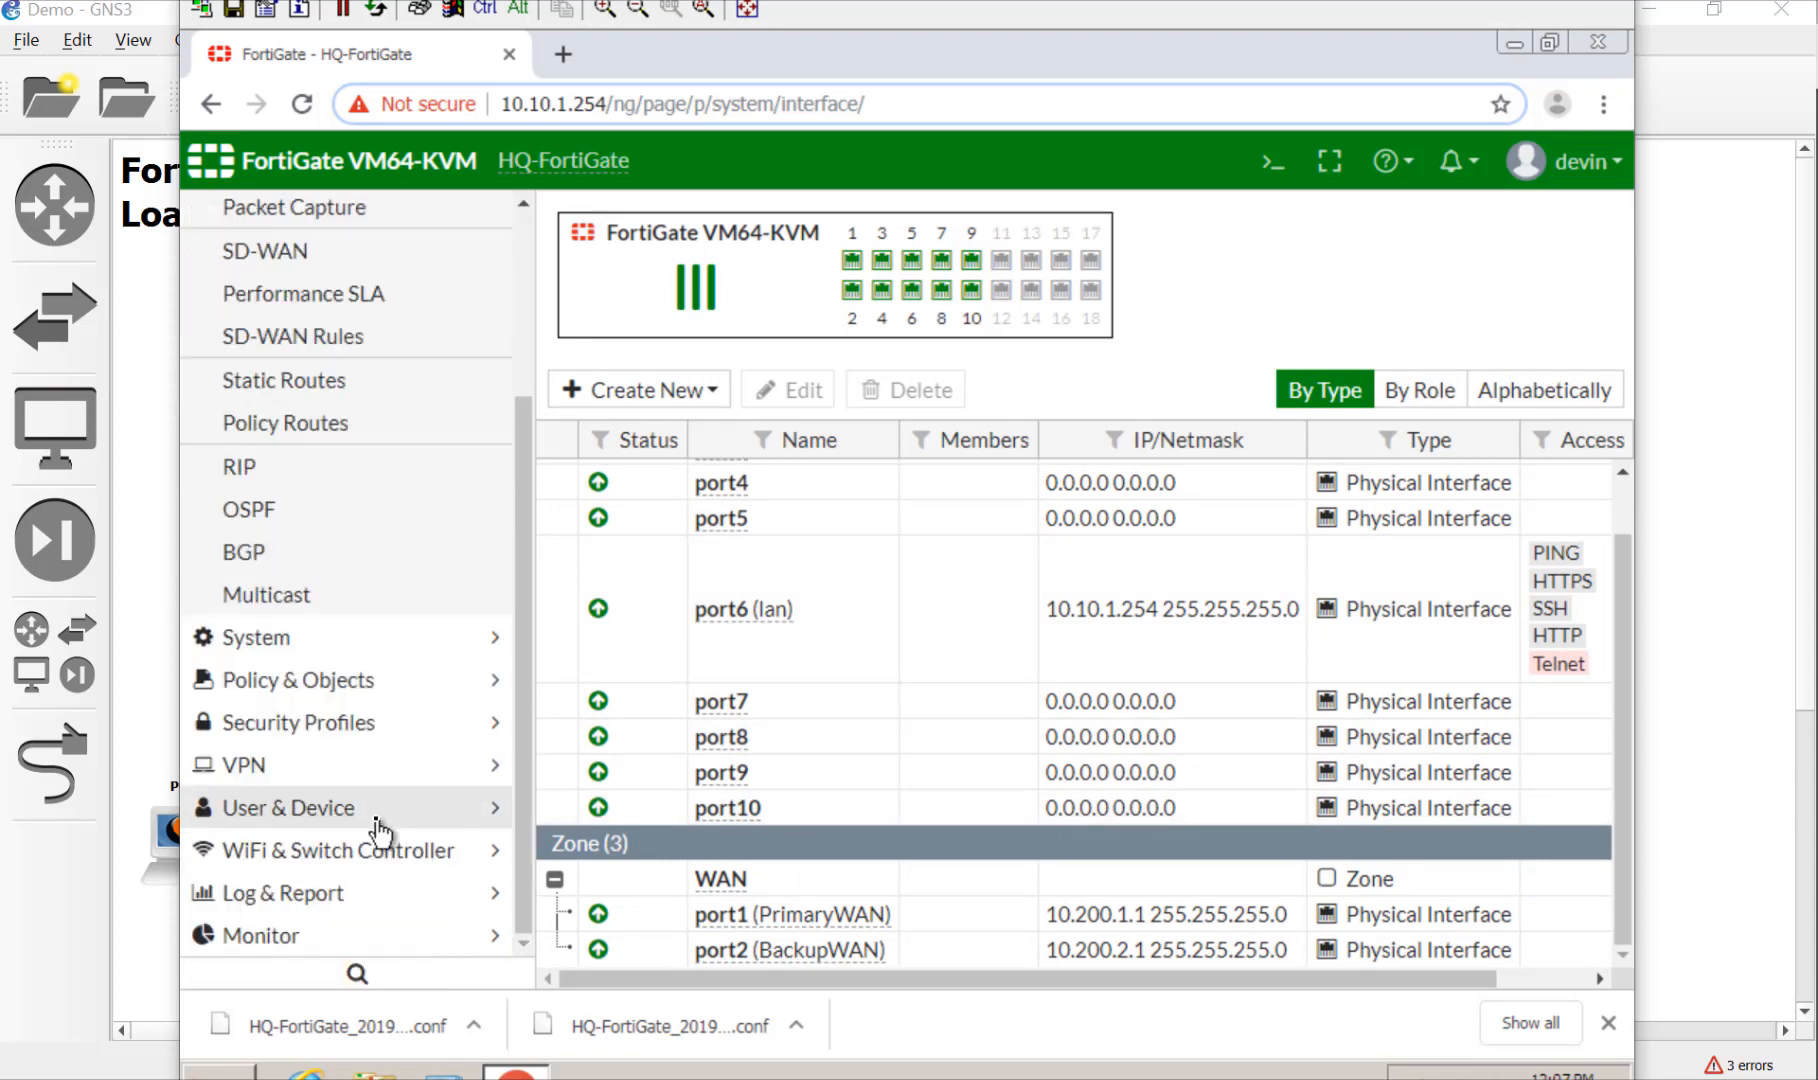
mouse_move(382, 936)
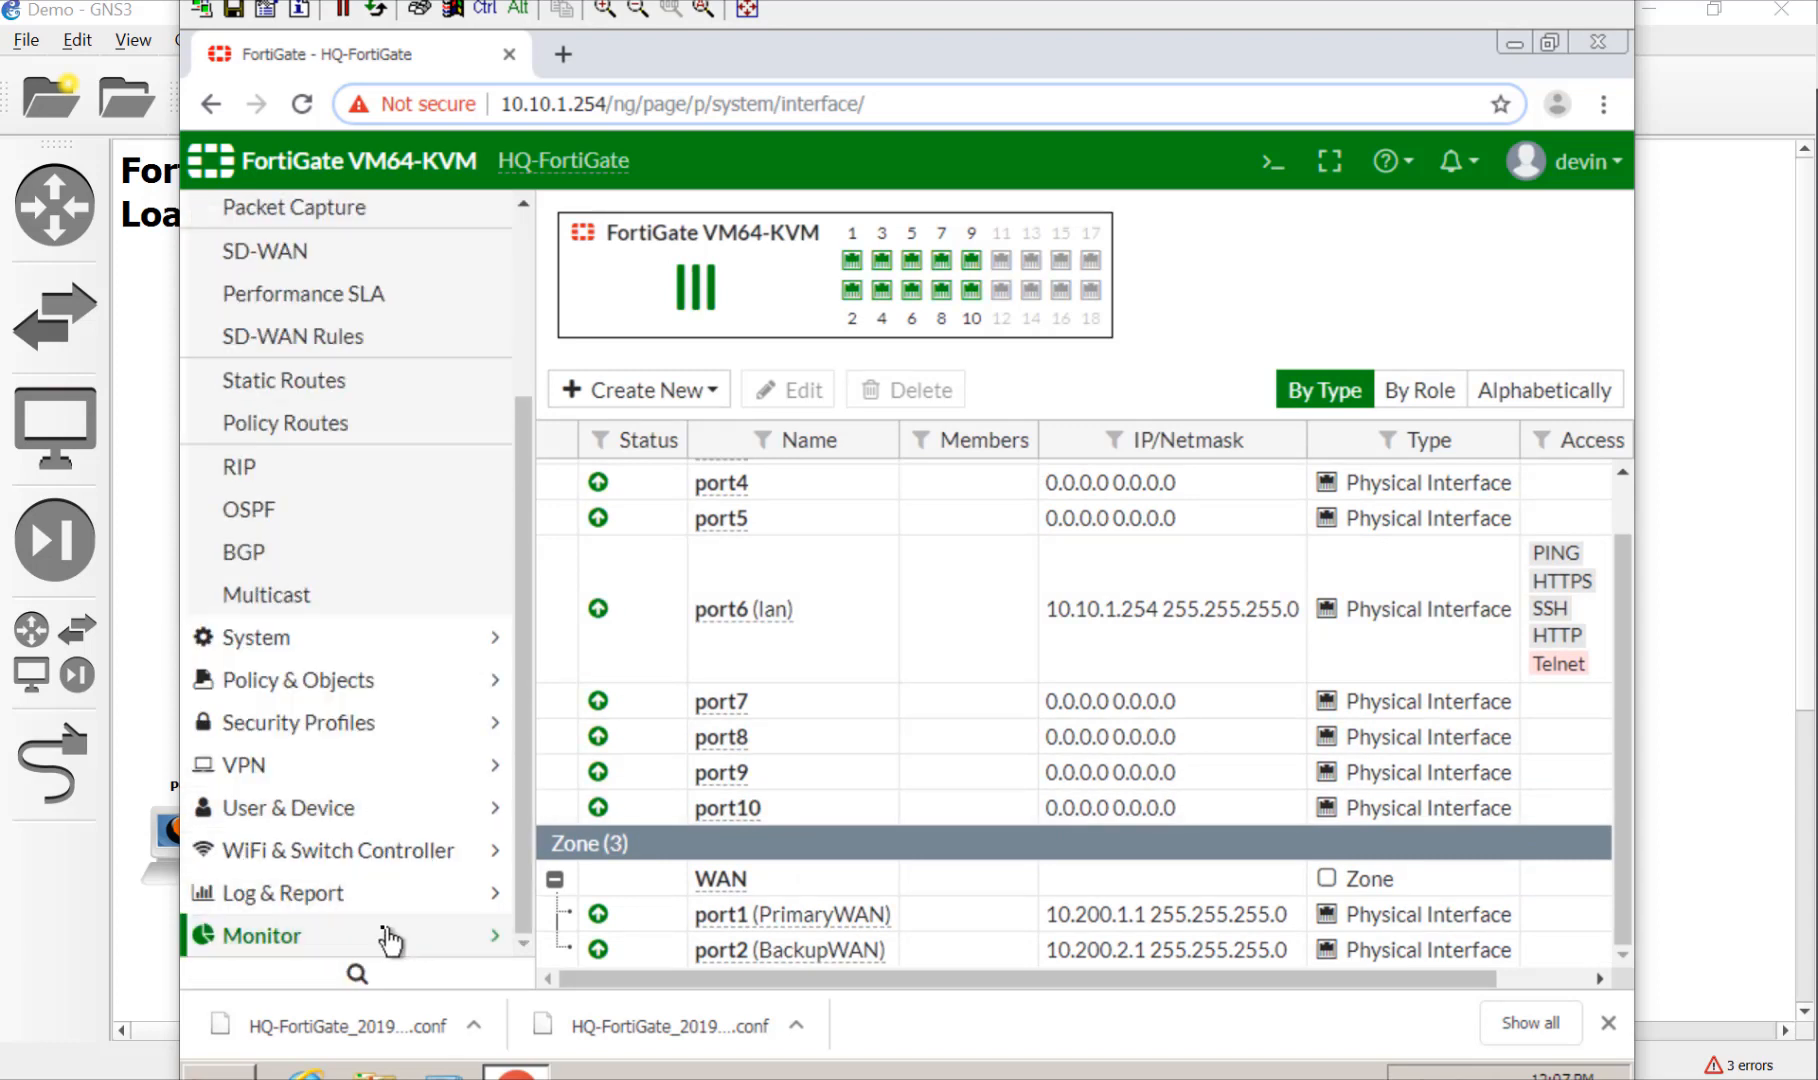
left_click(264, 934)
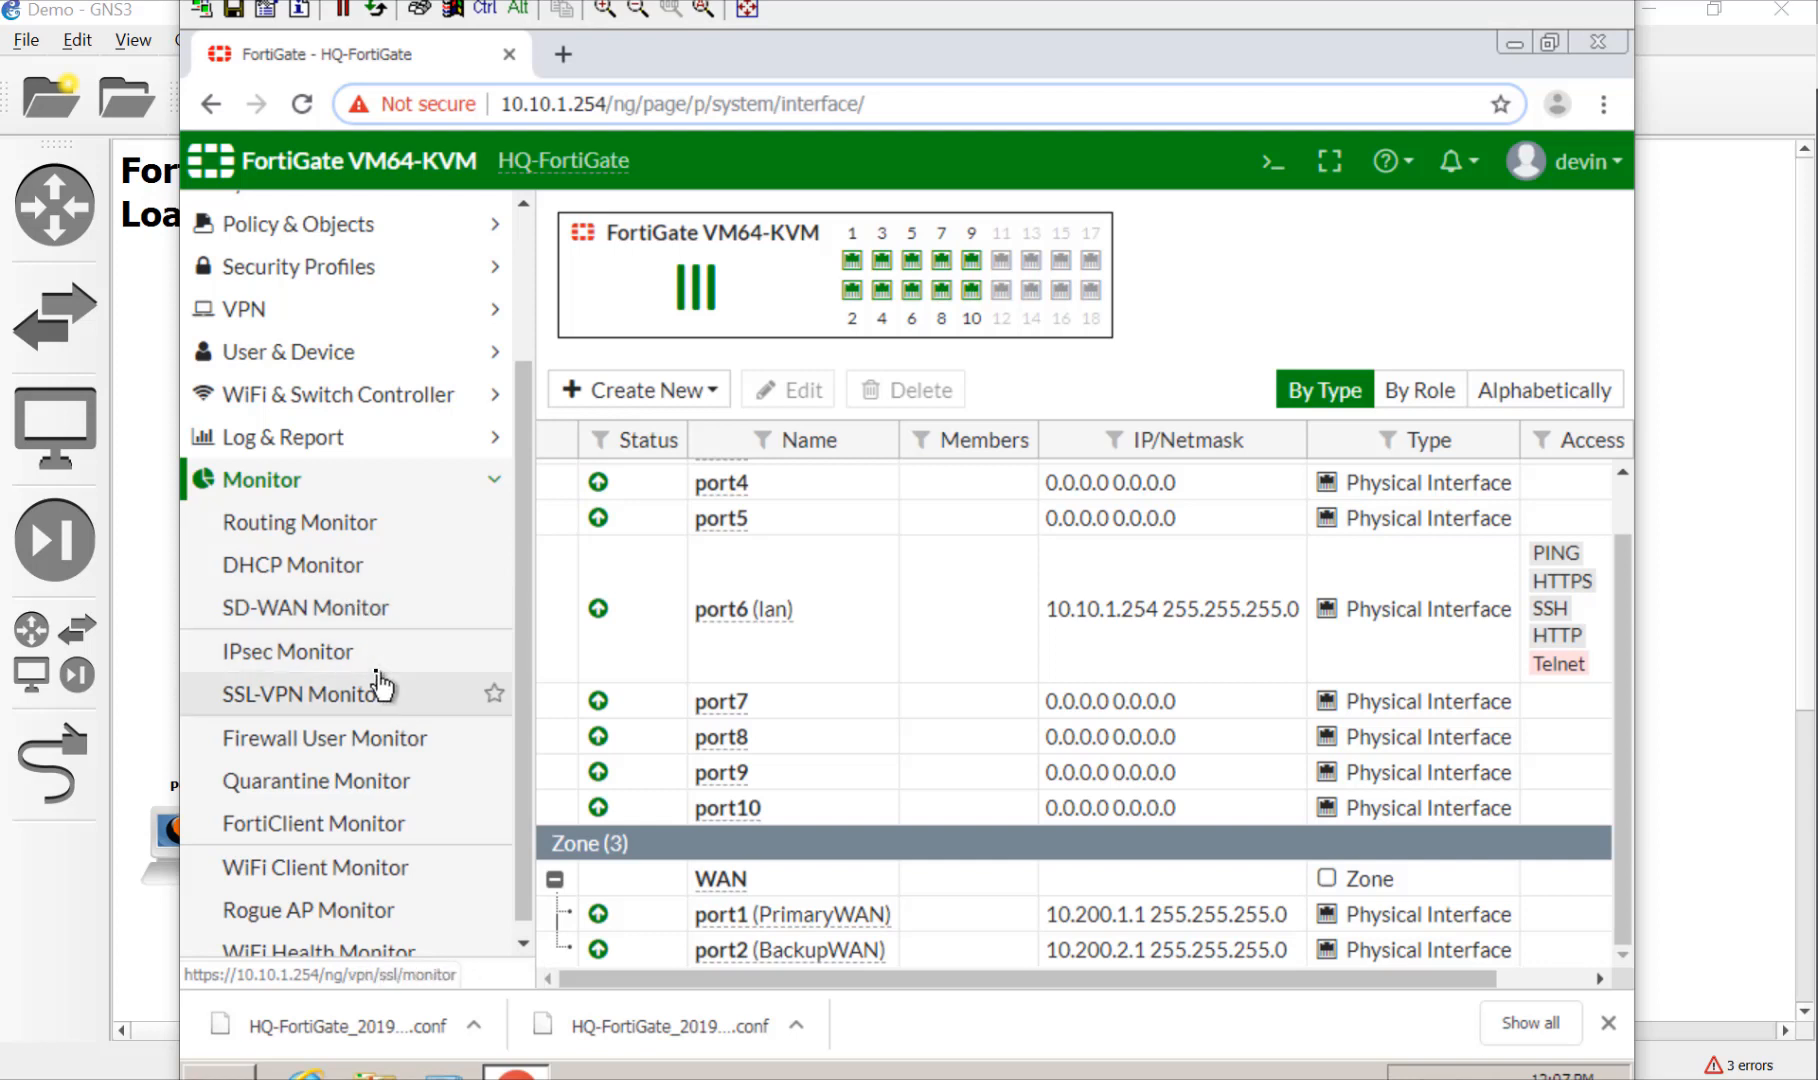
left_click(304, 606)
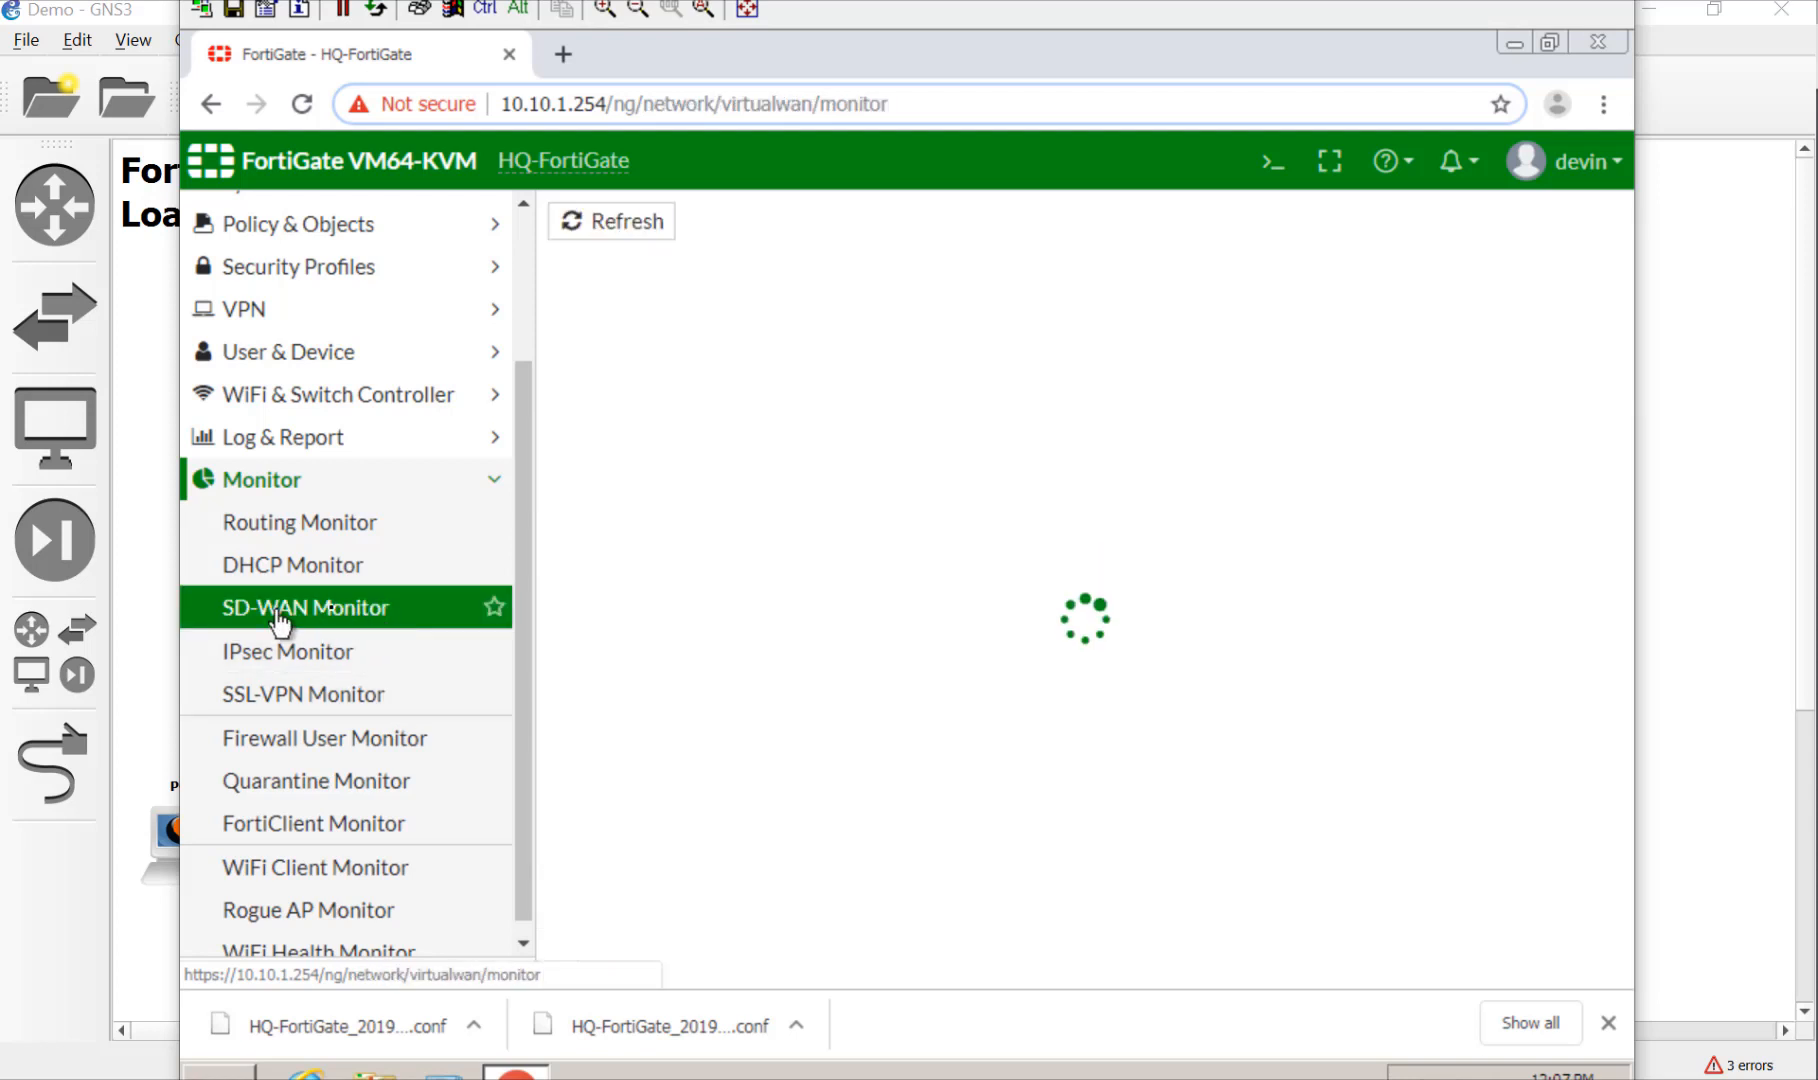
left_click(304, 606)
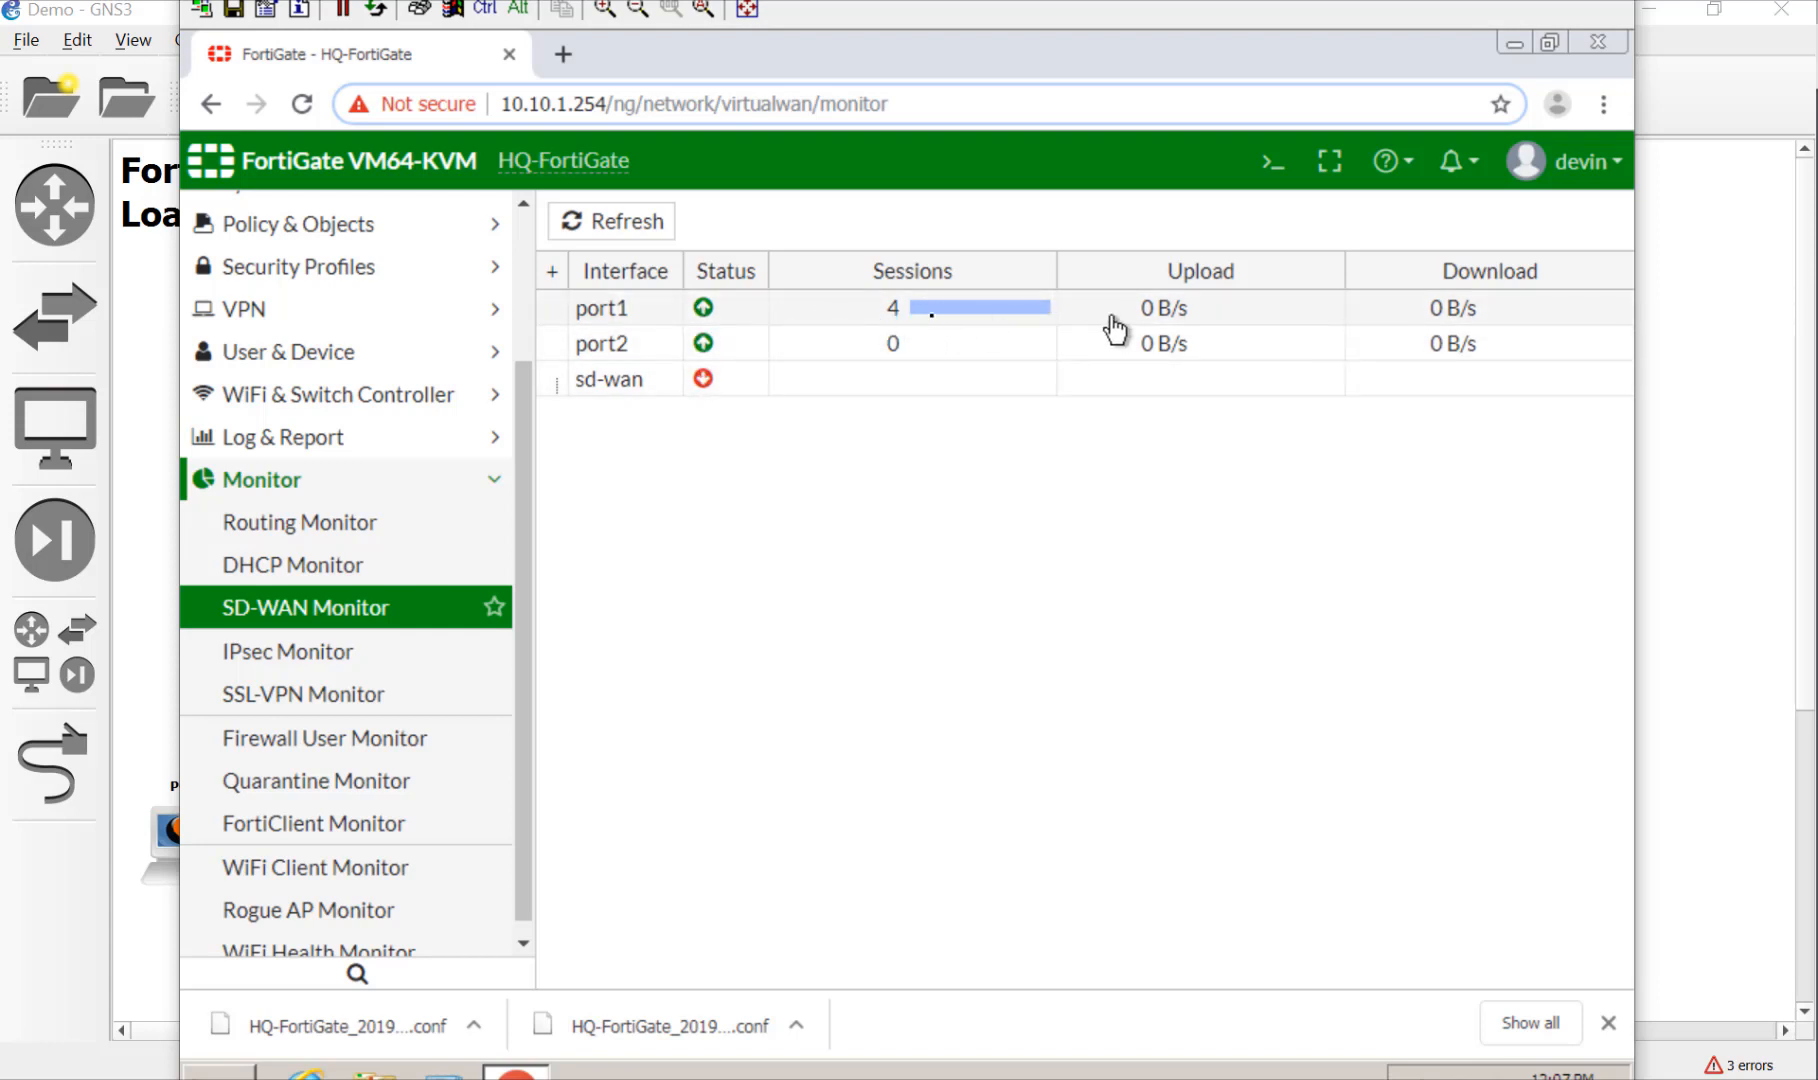
mouse_move(1226, 336)
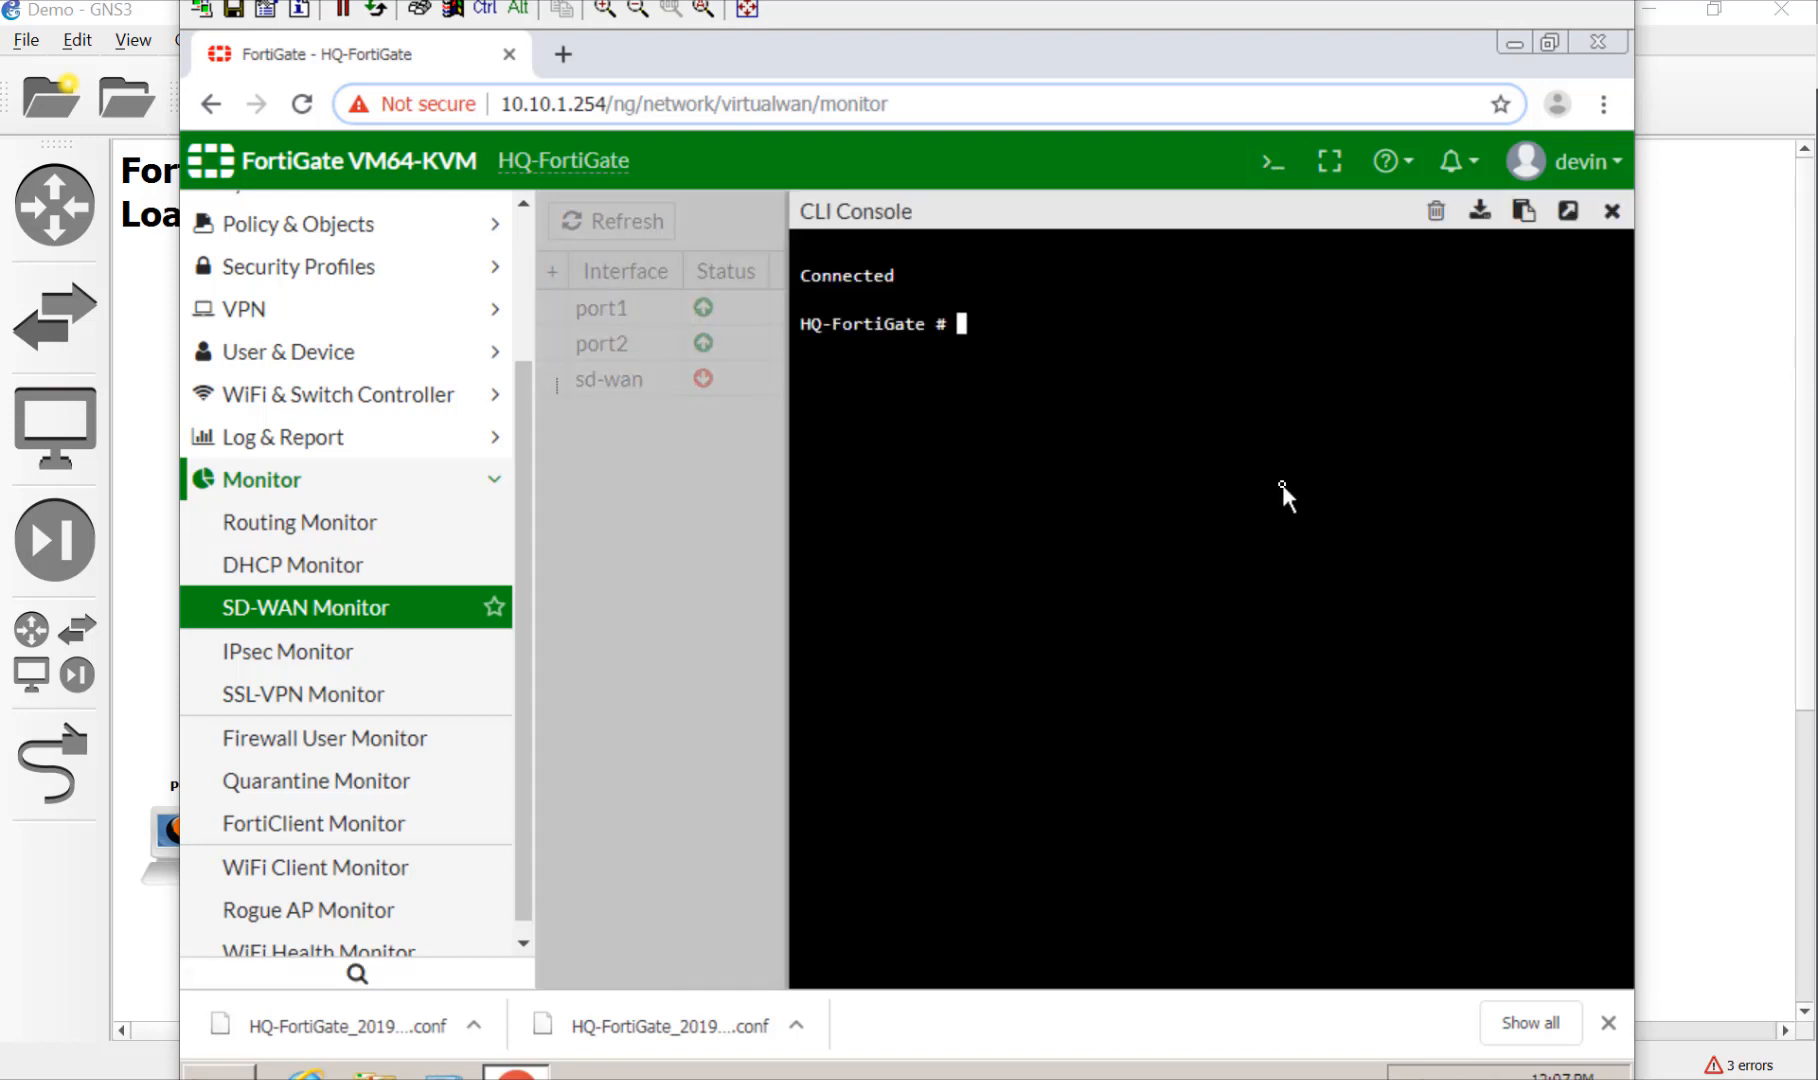
In the CLI console under config system settings, try set session-ttl, ip4 and ike options.
type("config system")
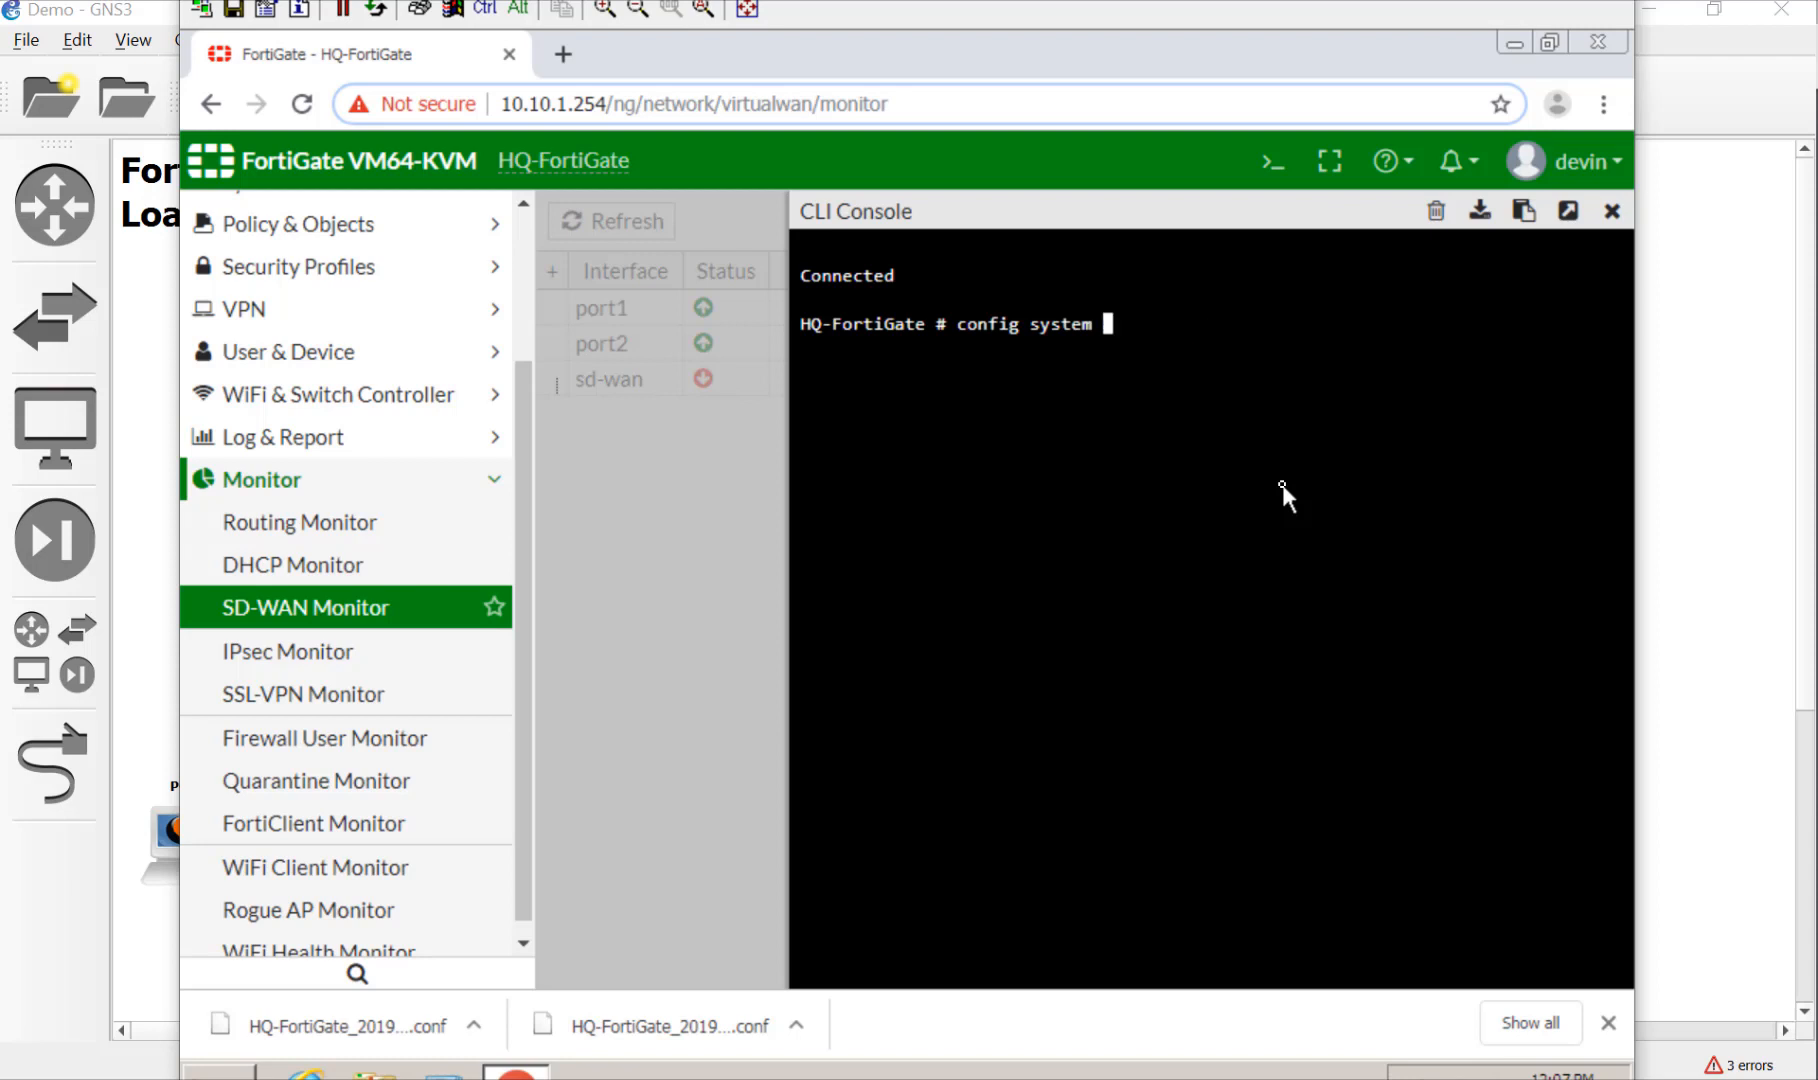
type("session-ttl")
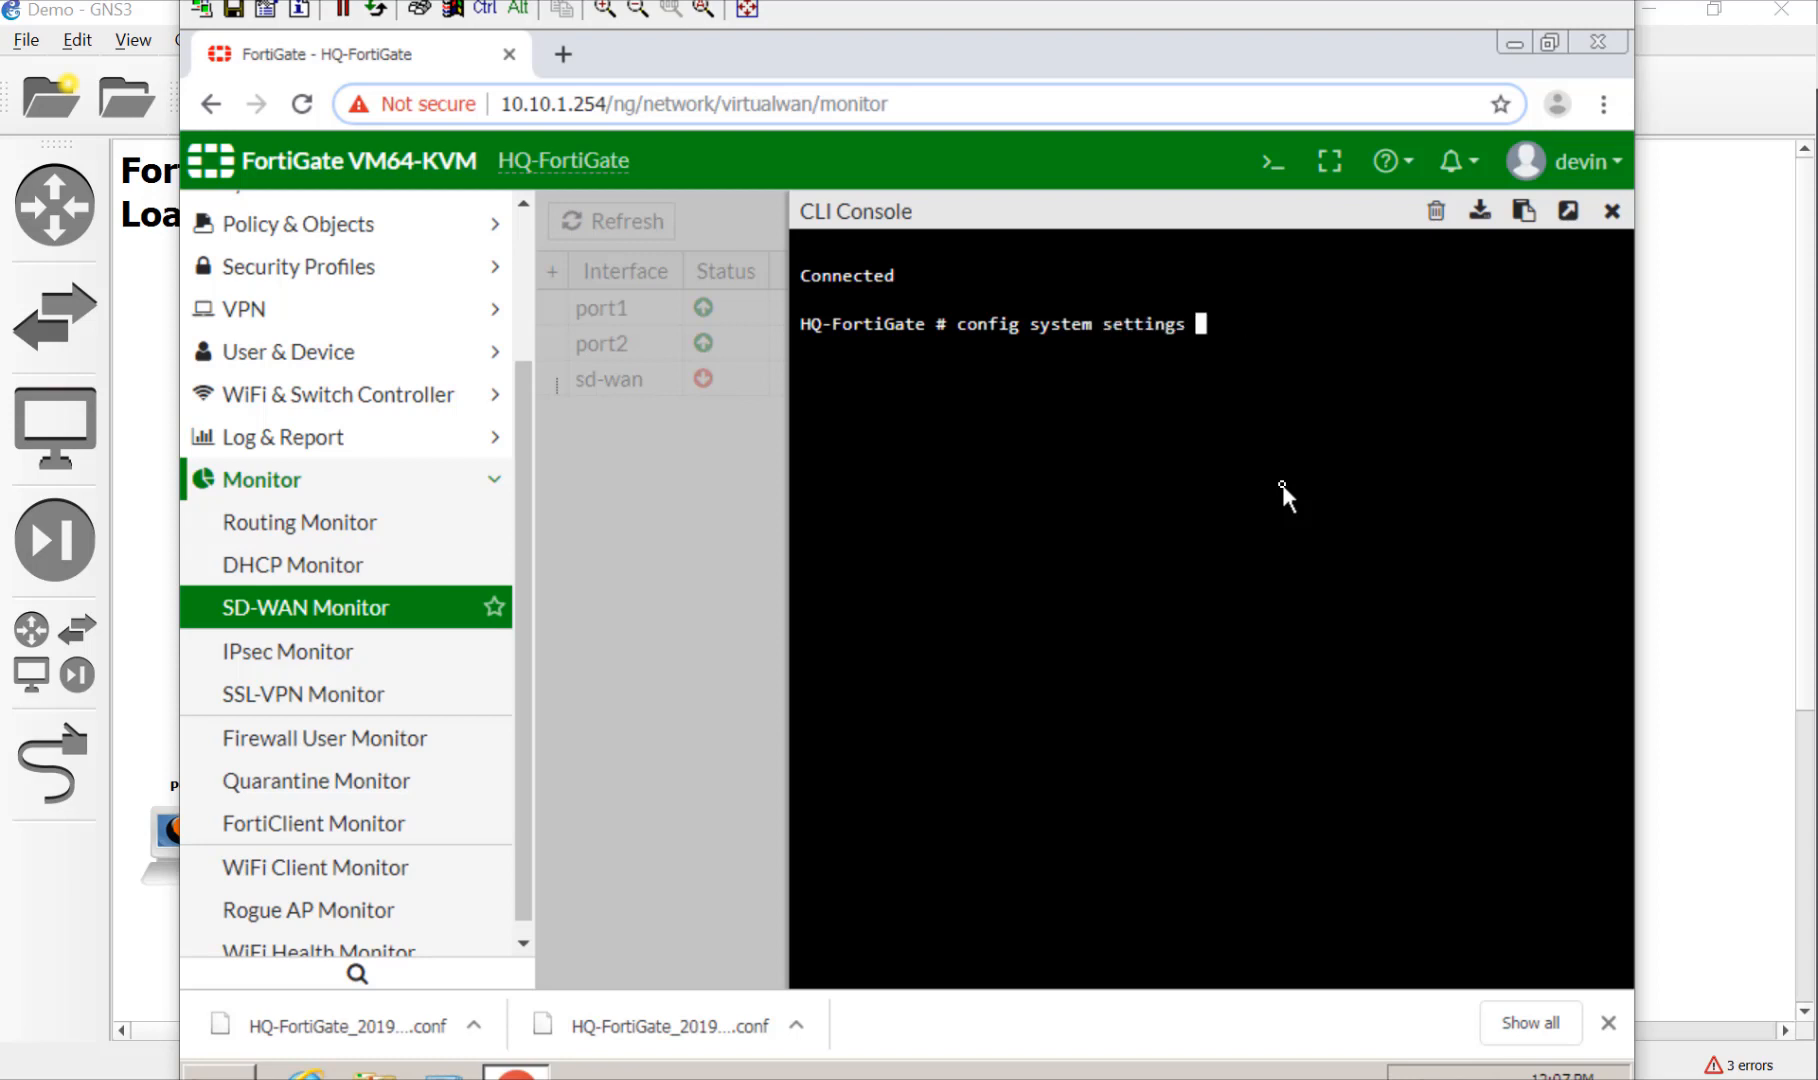
type("settings) # set")
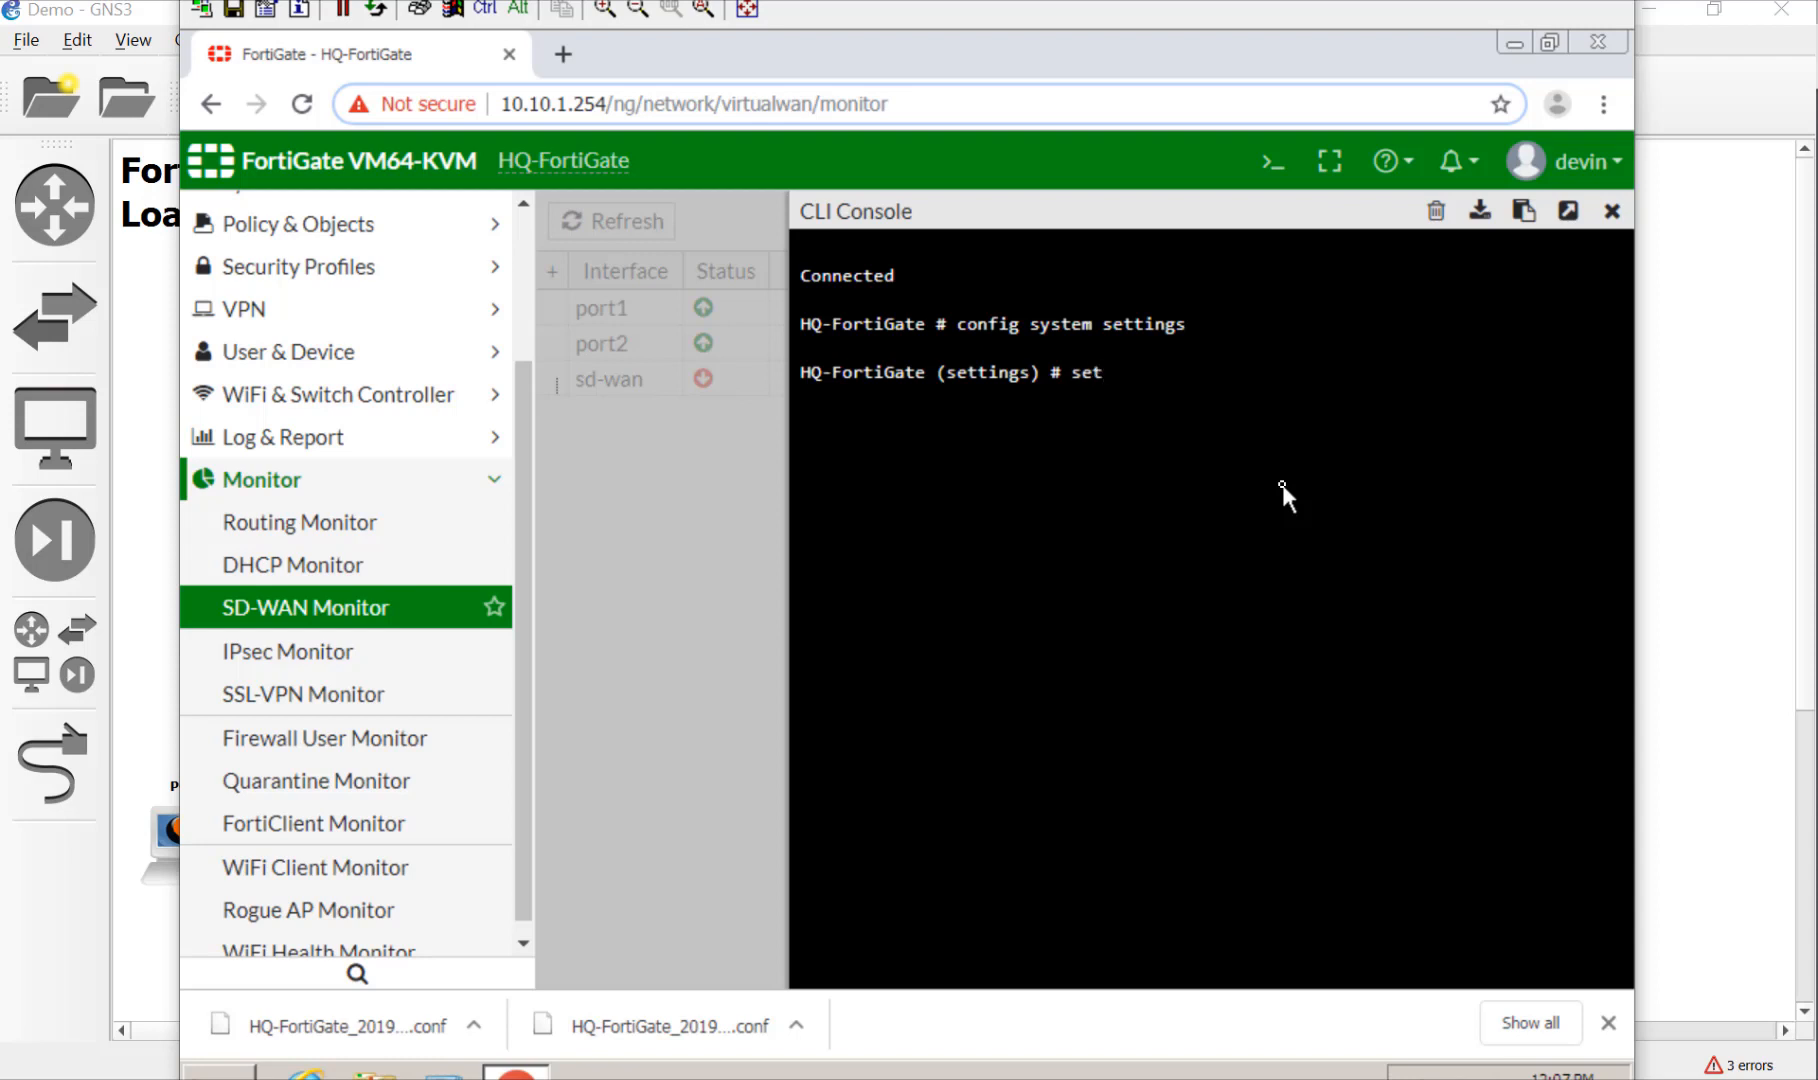
type("email-portal-check-dns")
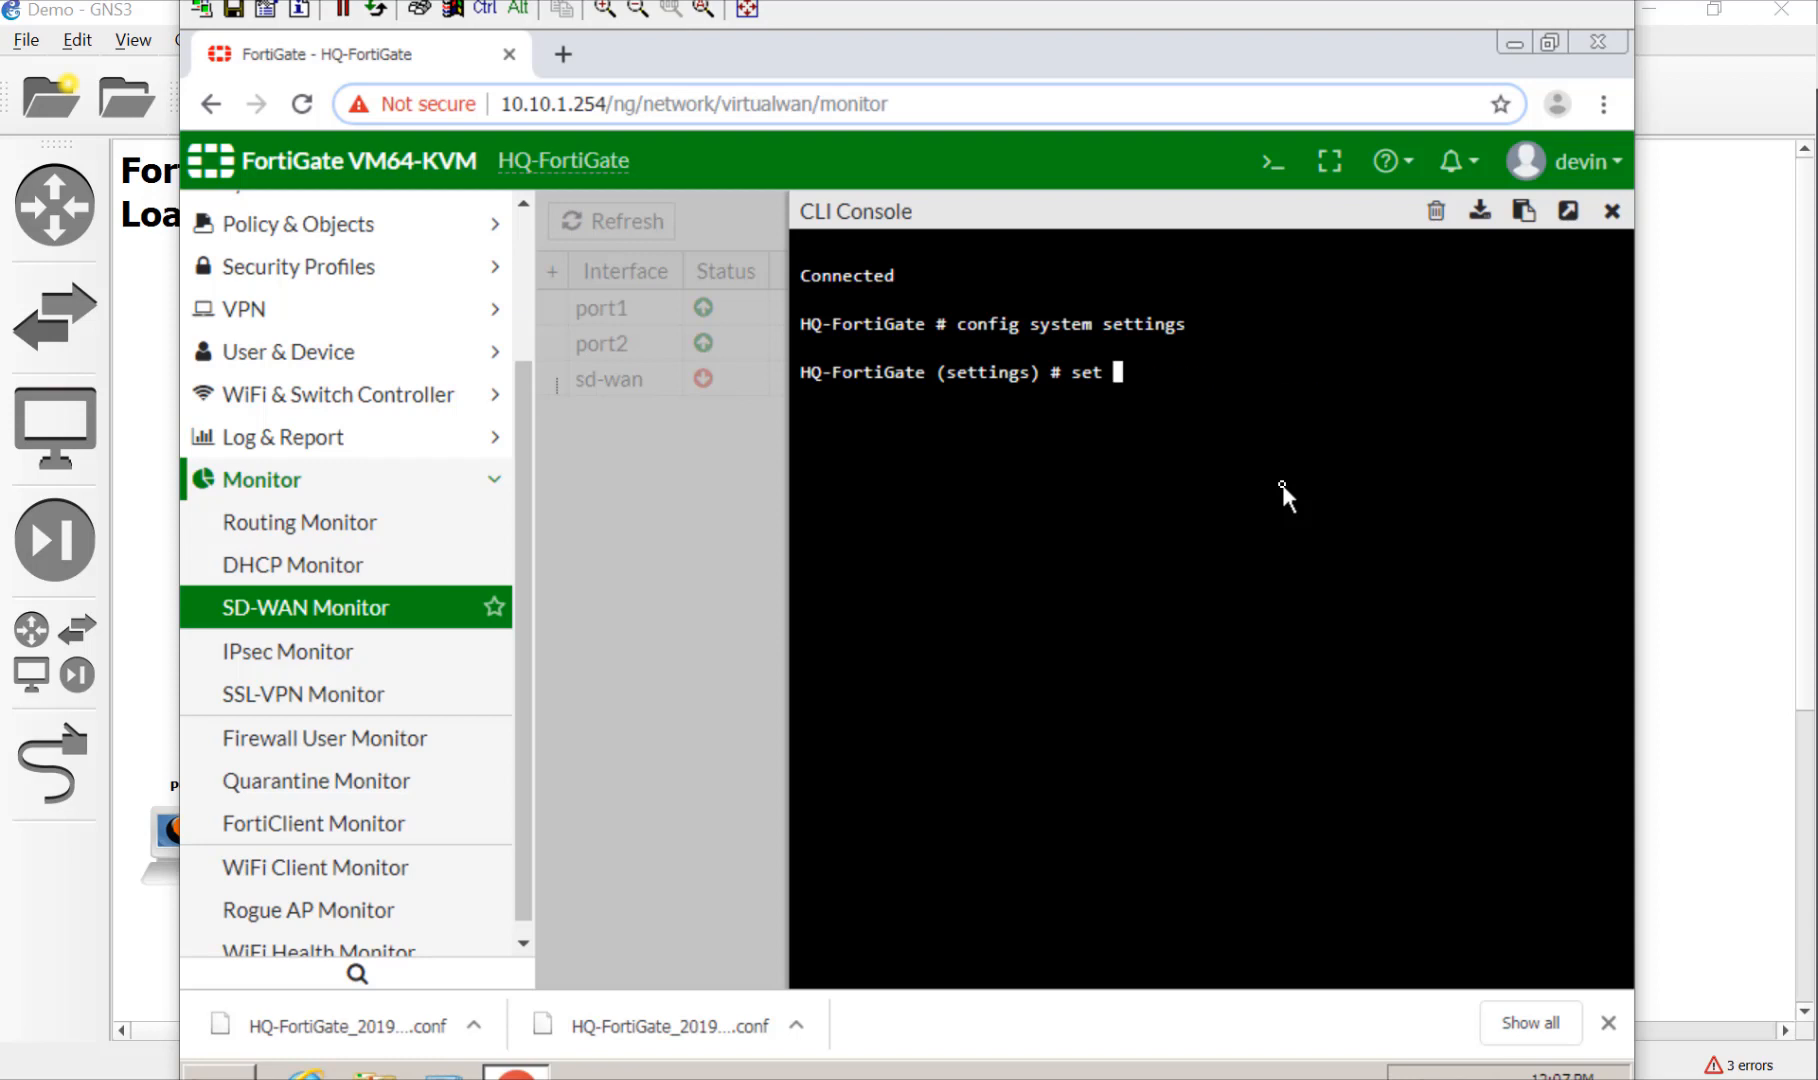
type("ip4")
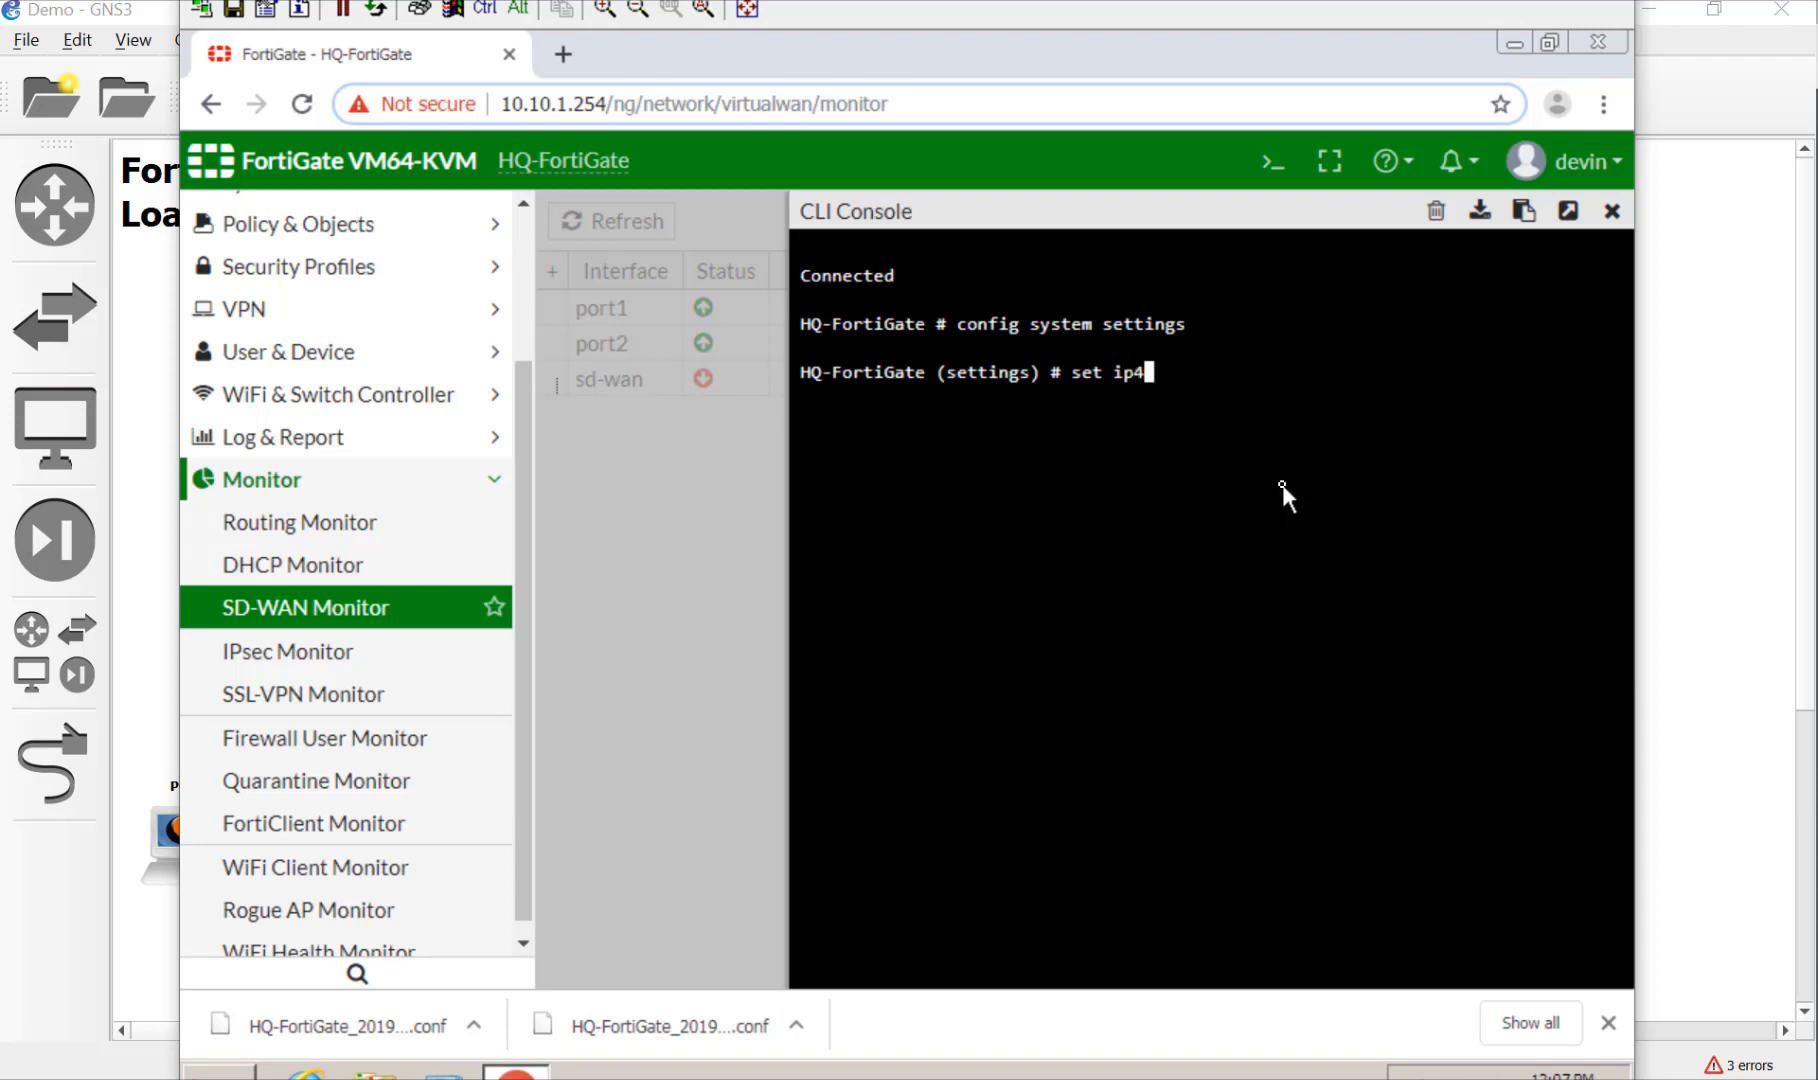
type("ike-session-resume")
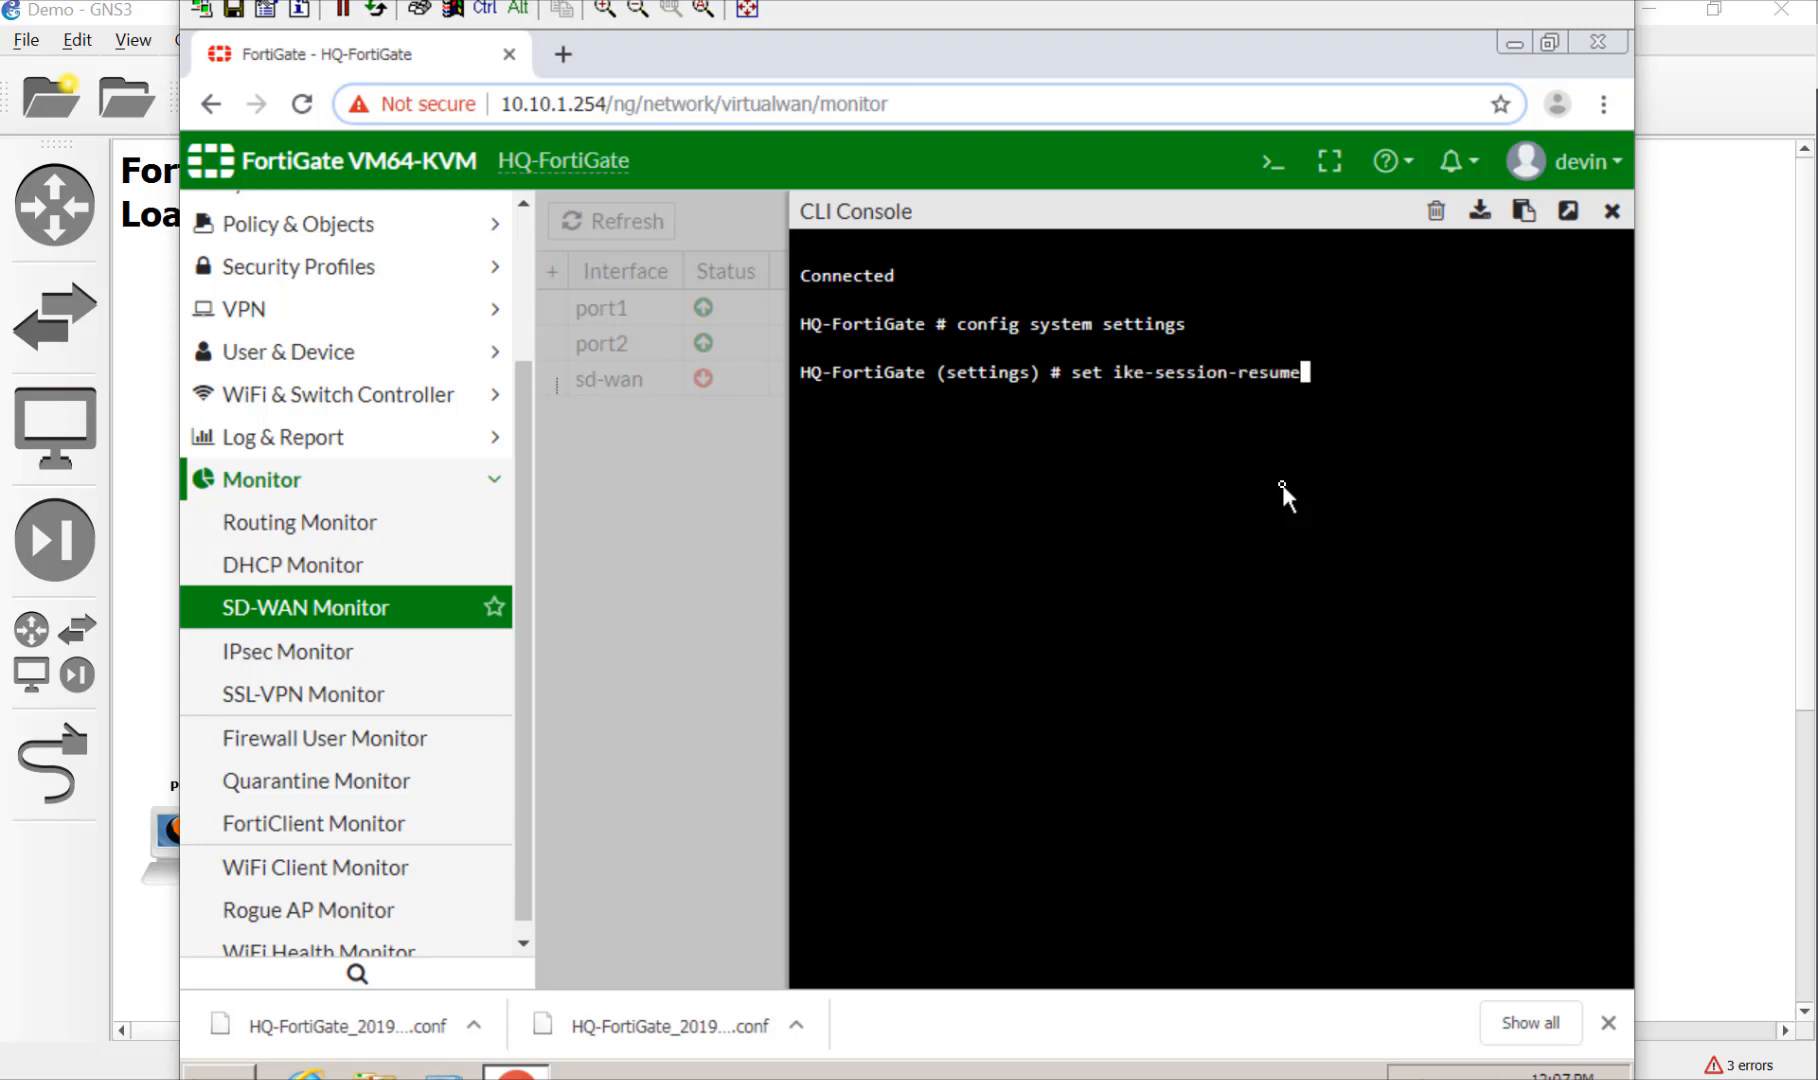
type("ike-quick-crash-detect")
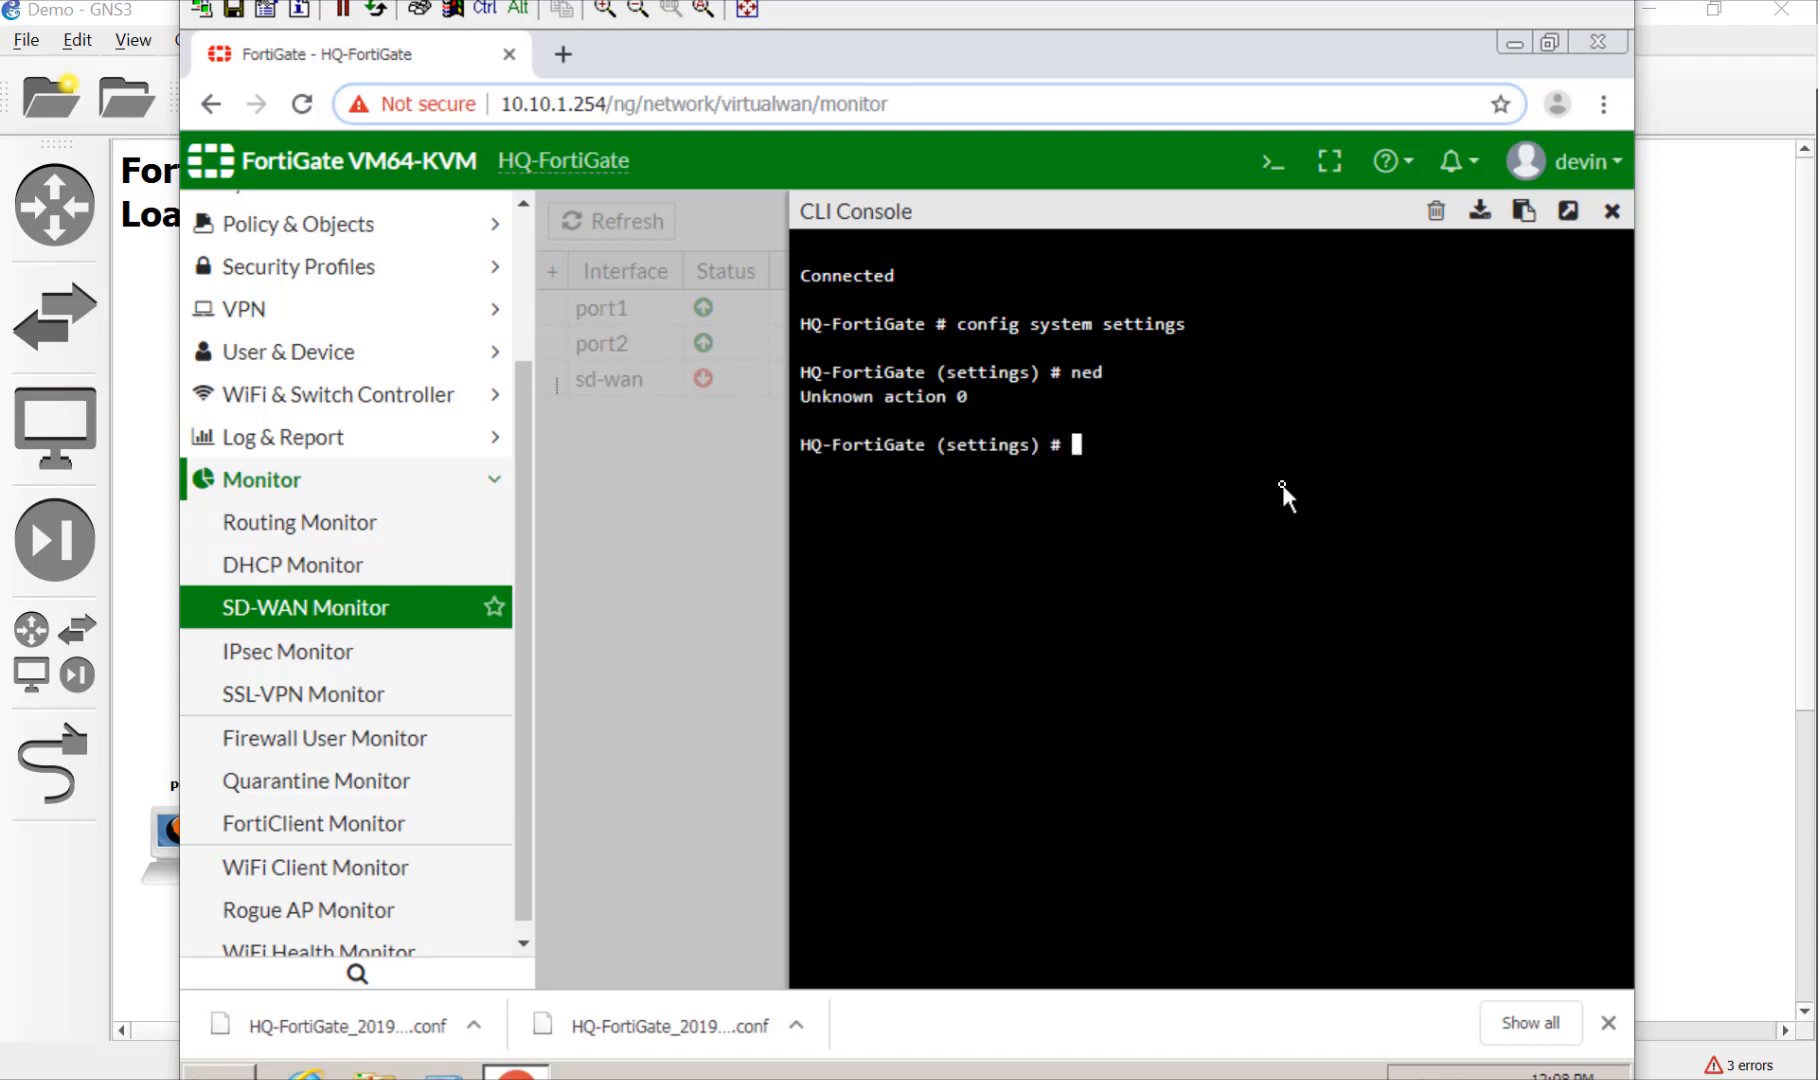
Exit settings mode with end and start typing show full-configuration.
type("end")
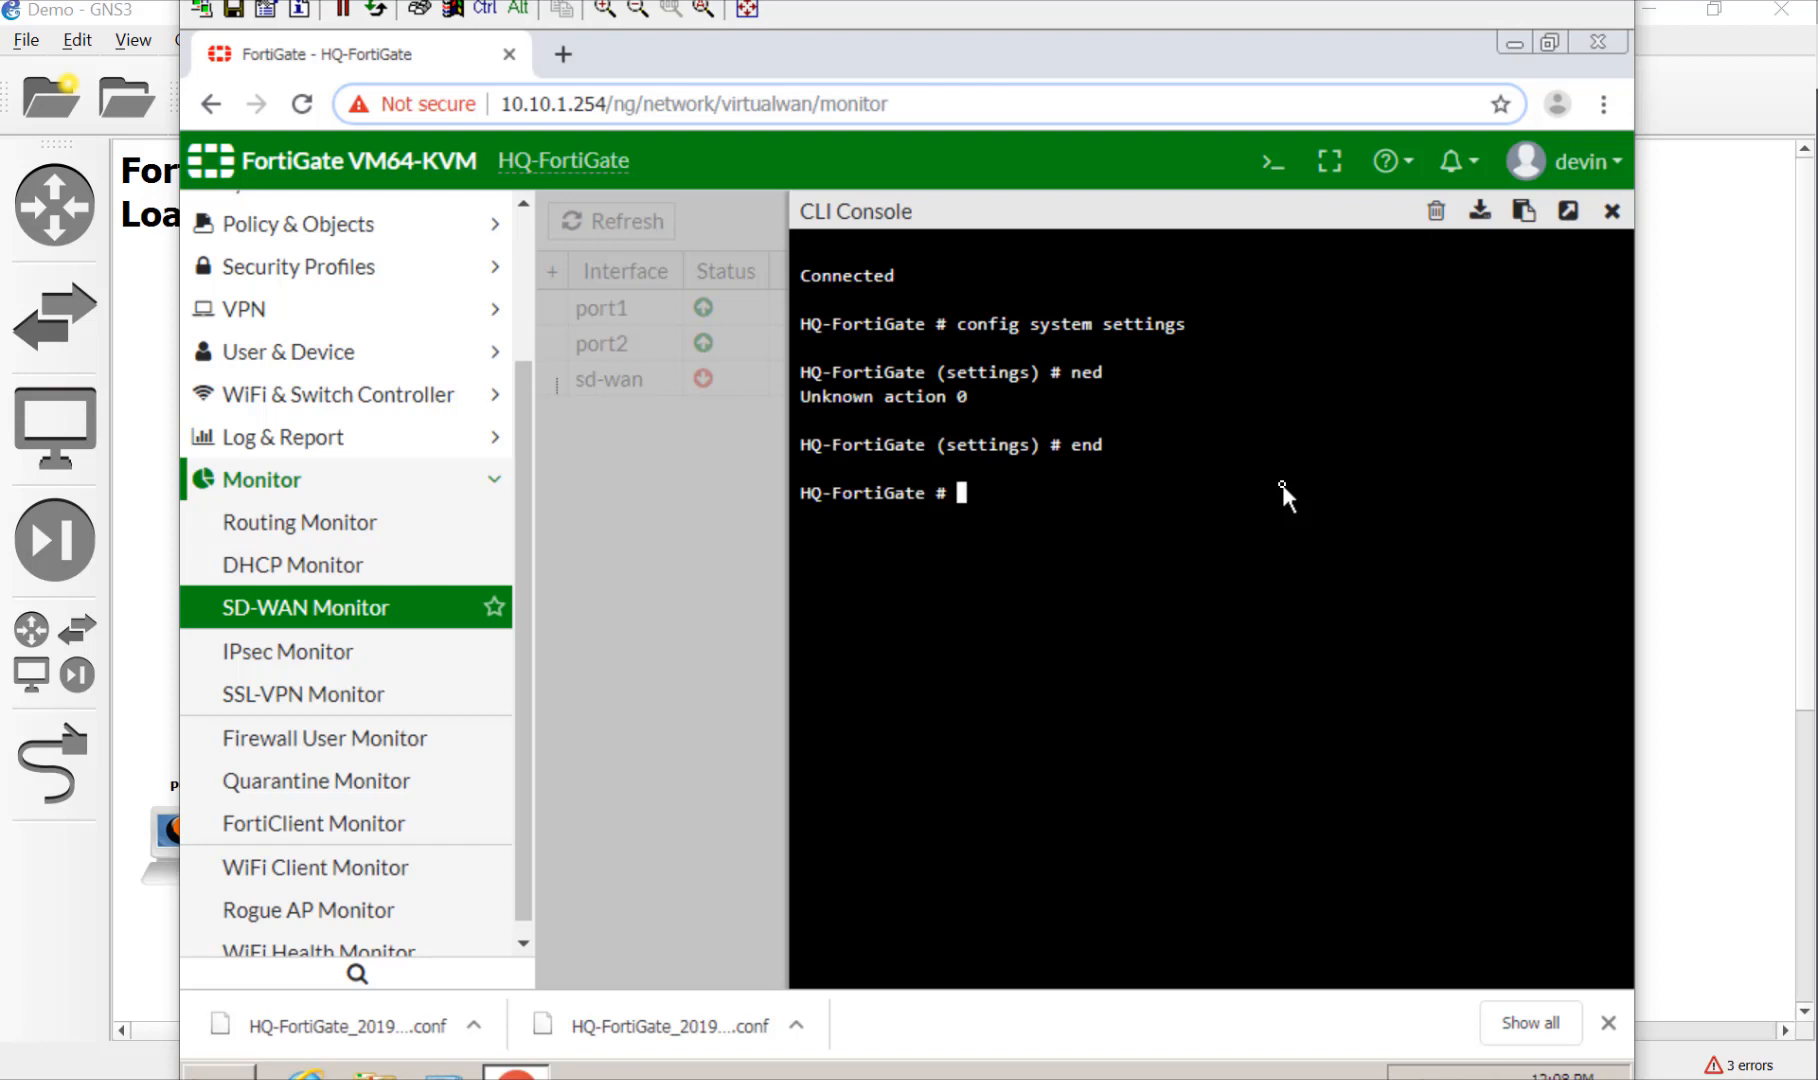
type("show full-configuration | gri")
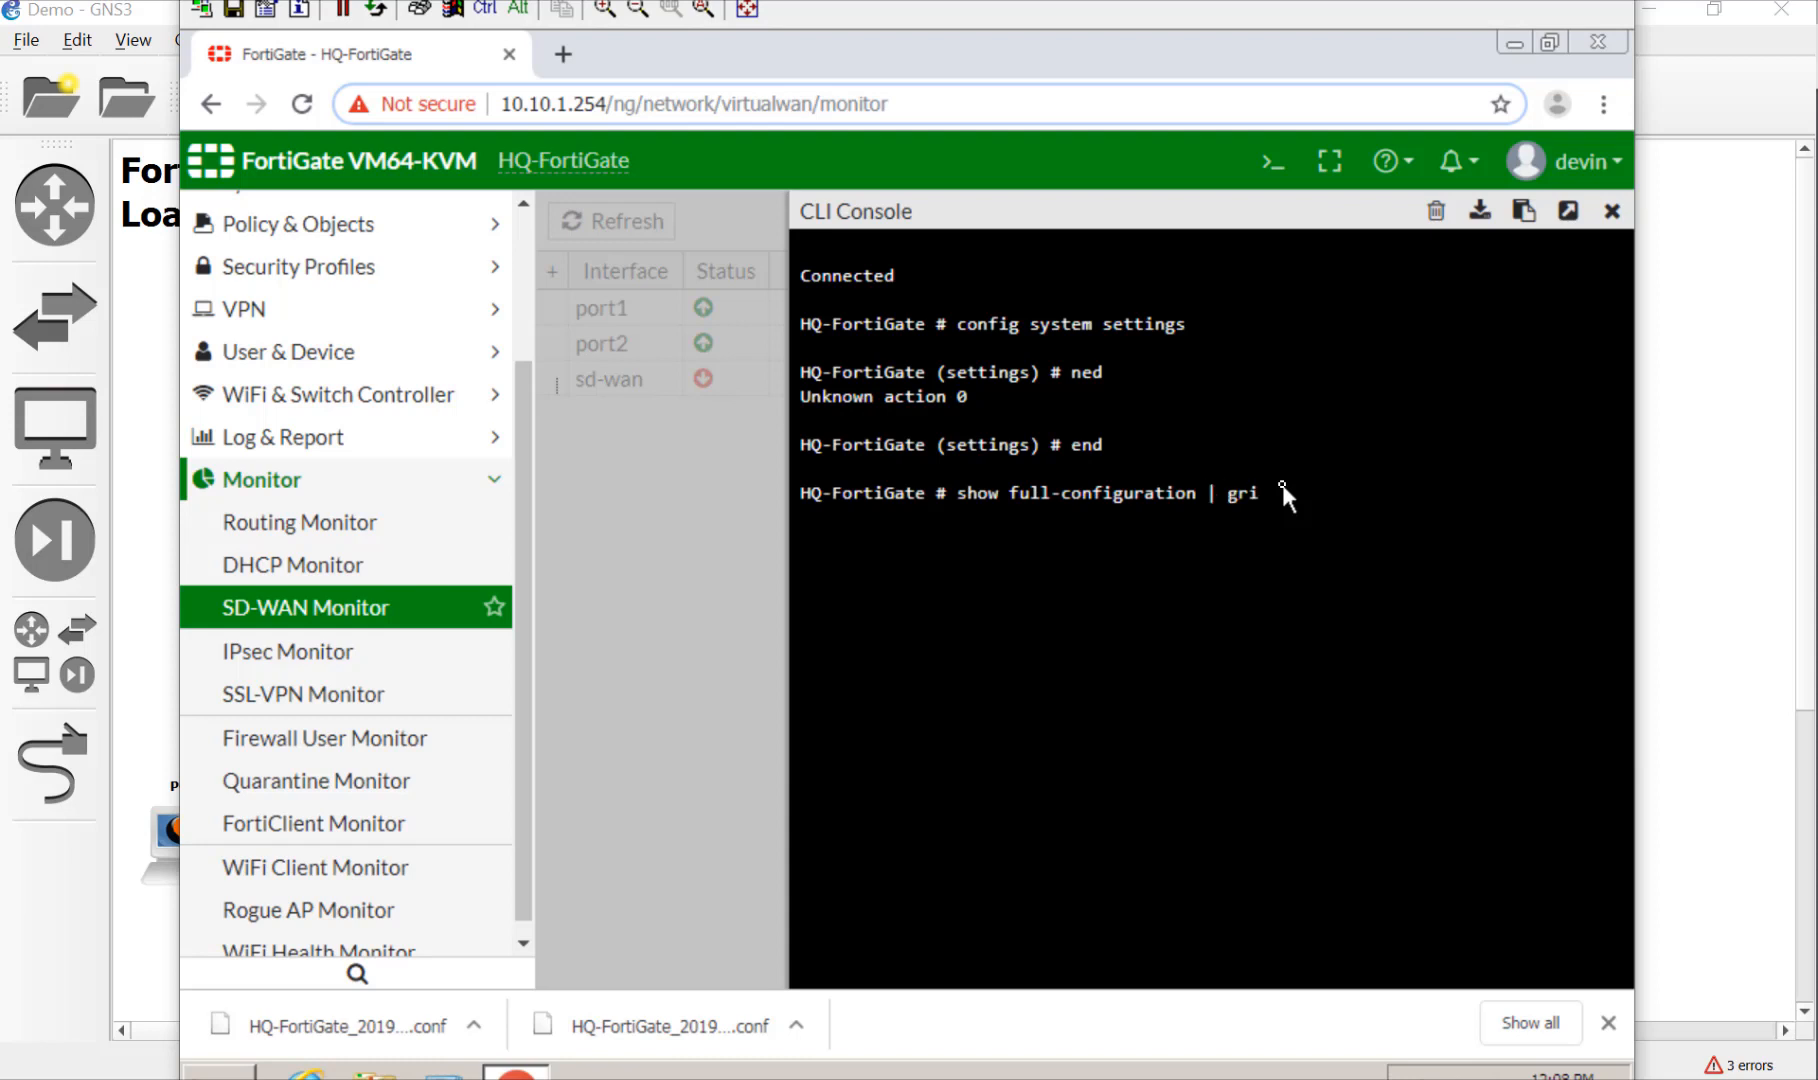
Run show full-configuration grepped for ecmp, revealing v4-ecmp-mode source-dest-ip-based.
type("ep -f")
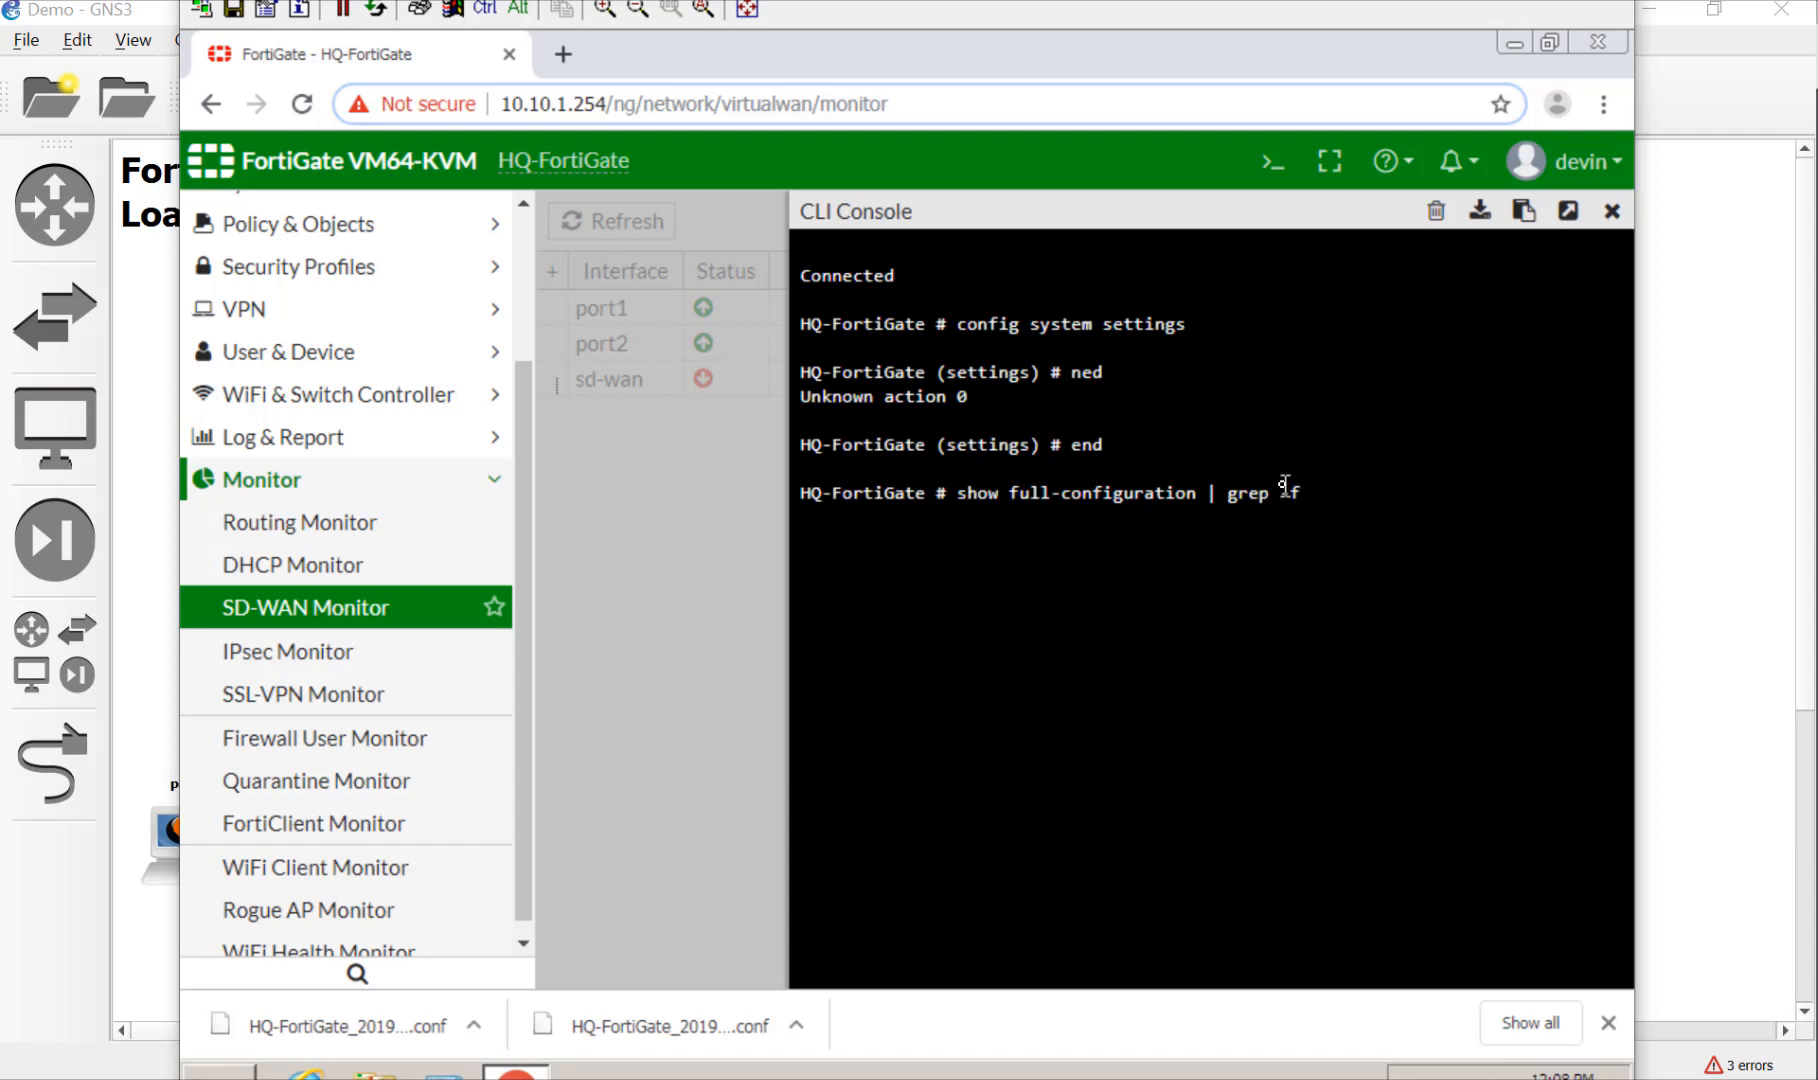
type("e")
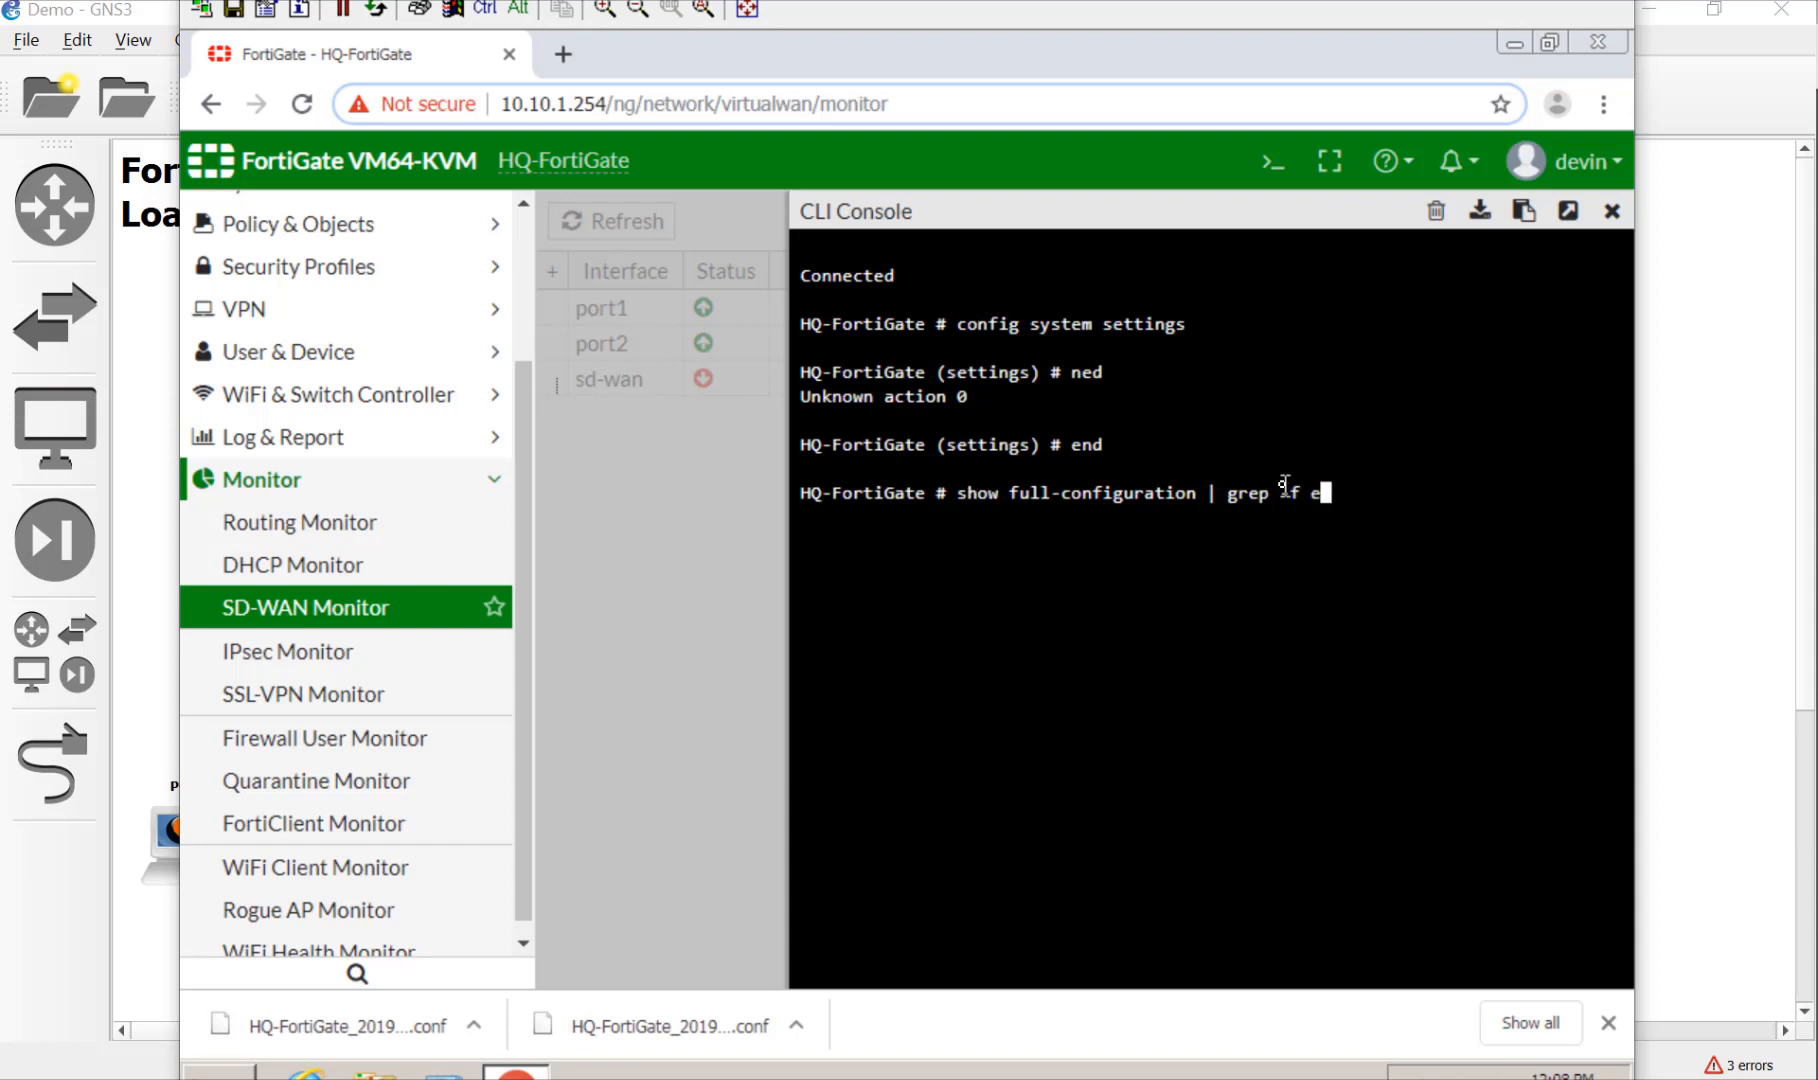
key("enter")
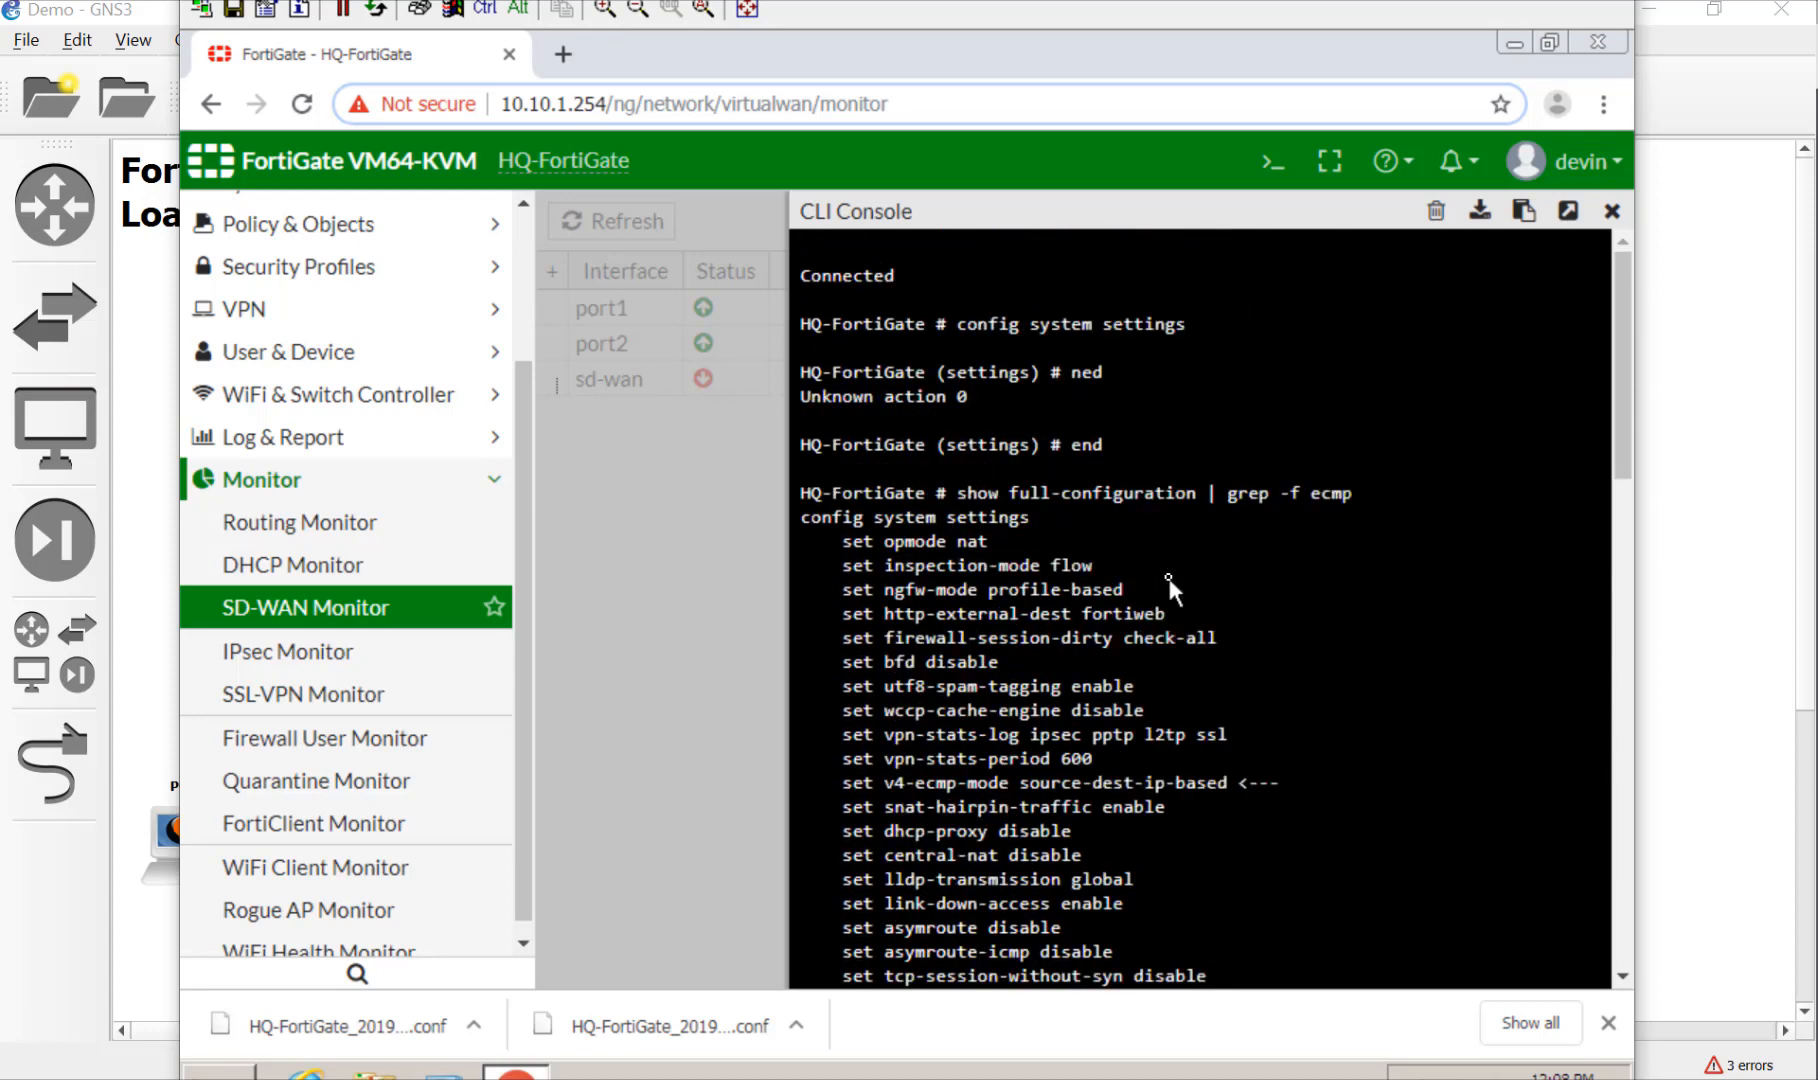
scroll("down", 3)
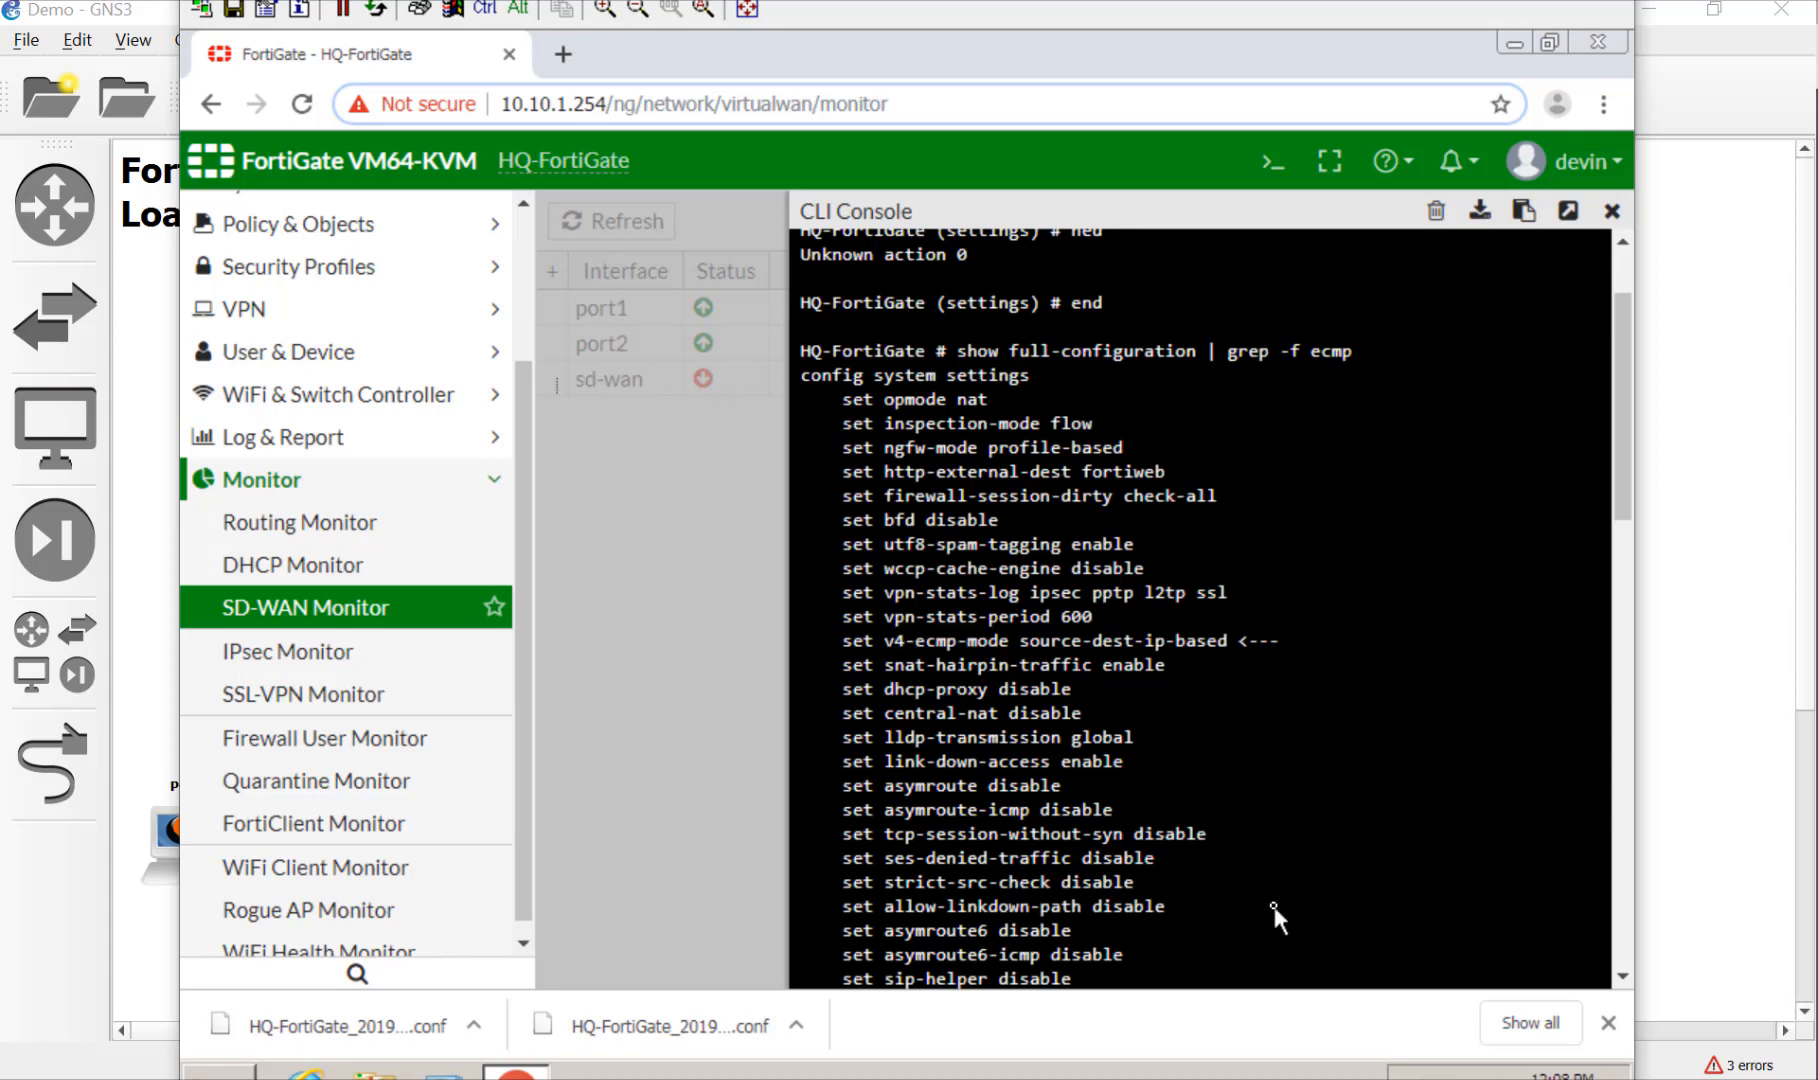
scroll("down", 3)
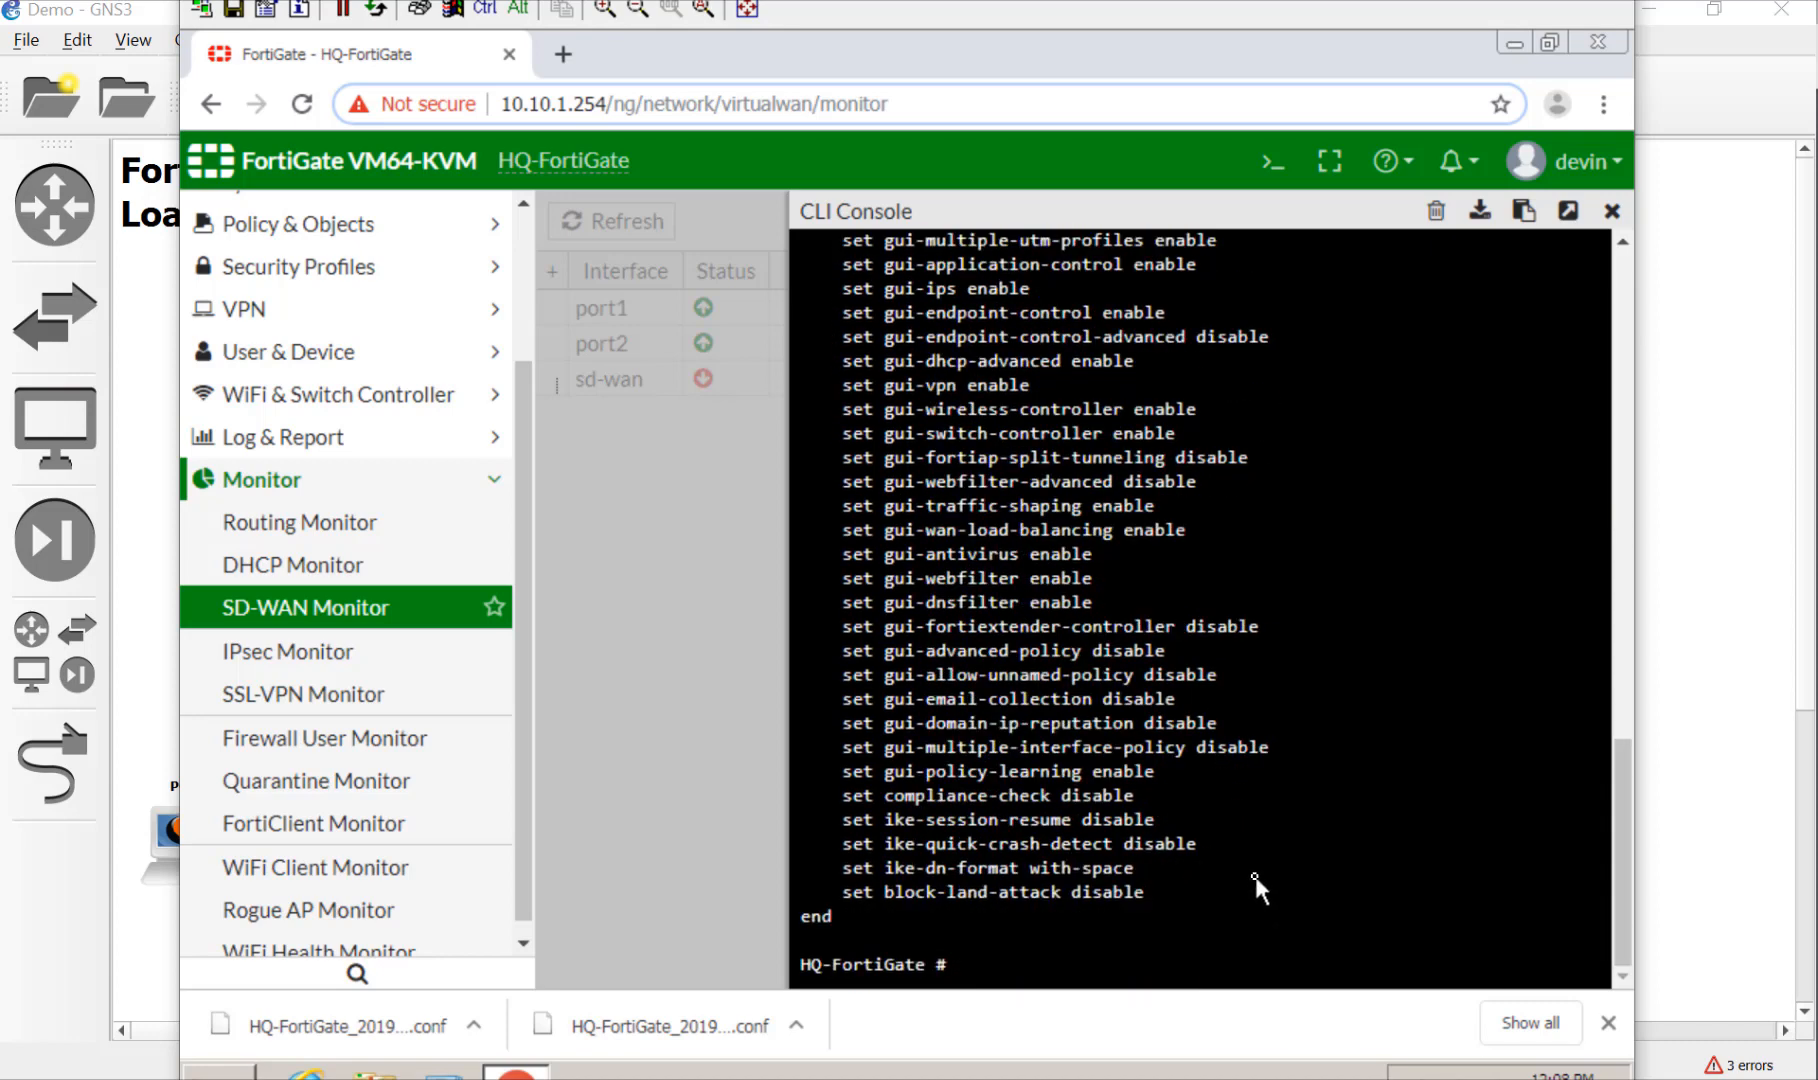
type("show full-configuration | grep -")
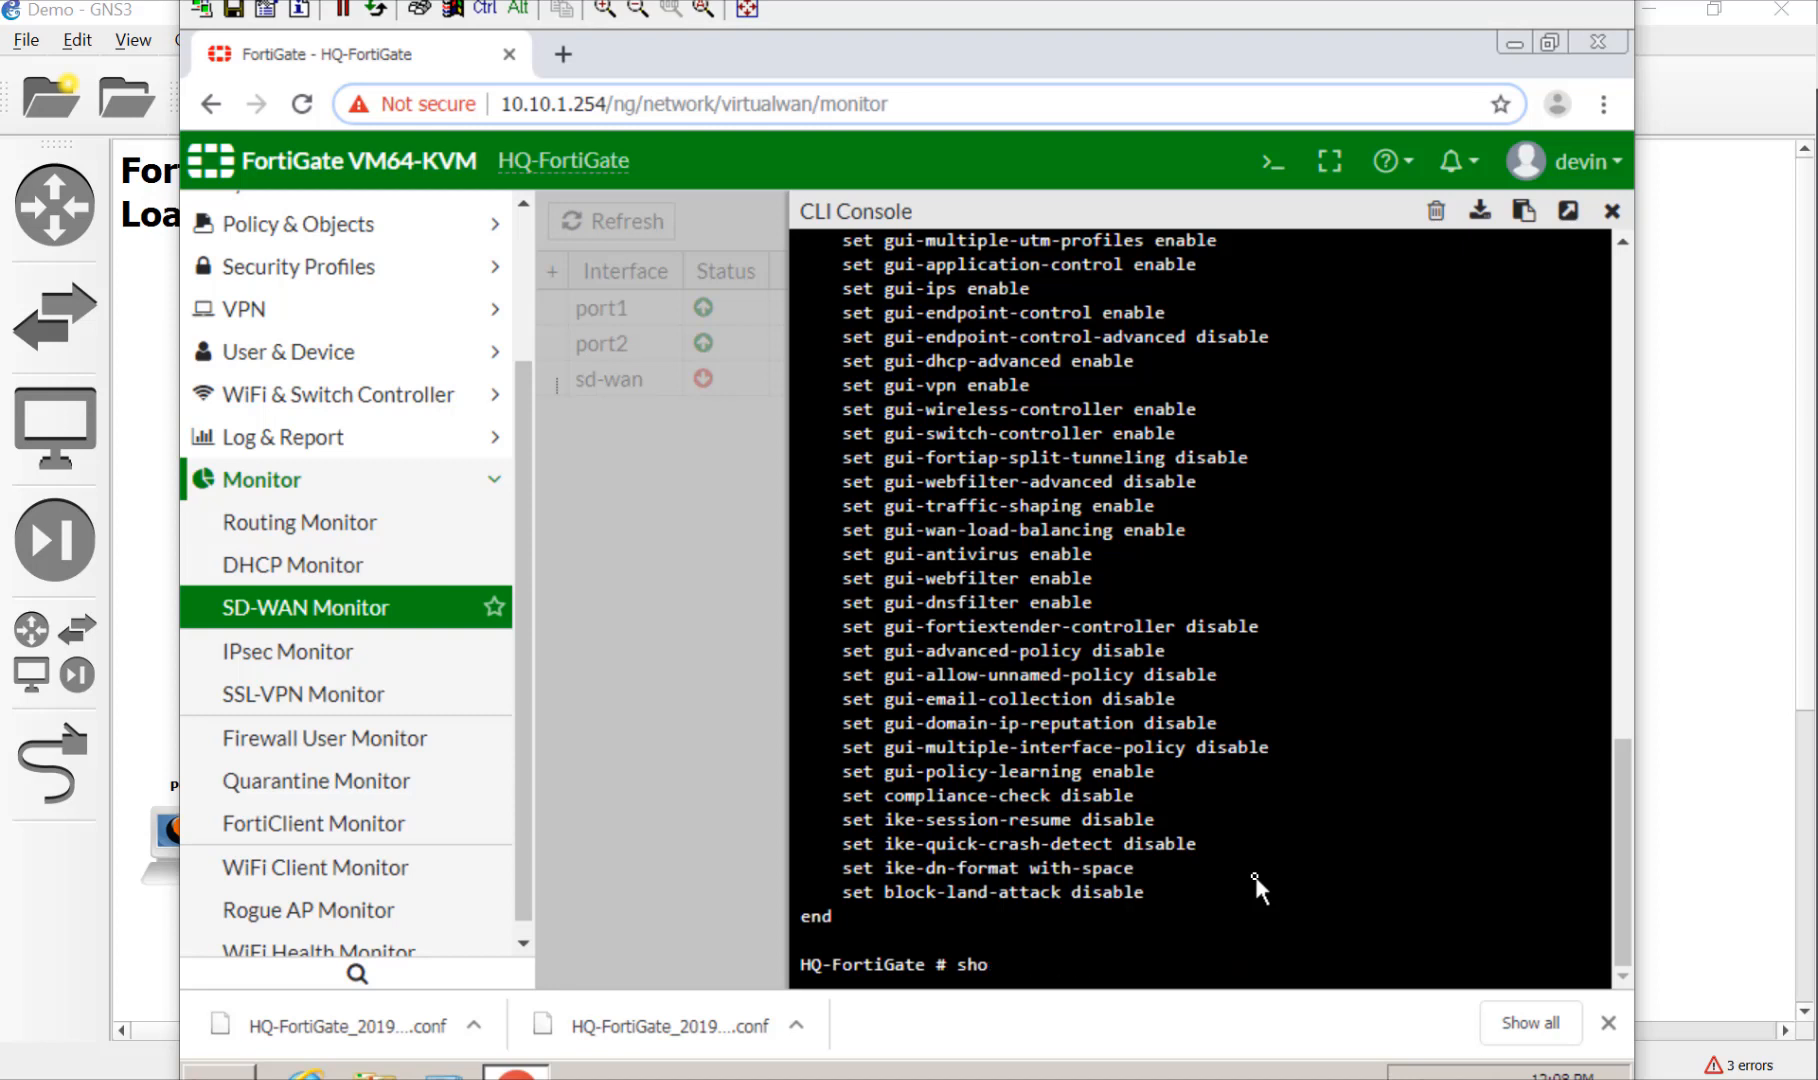
Under config system settings, list the v4-ecmp-mode choices and highlight the usage-based description.
type("config")
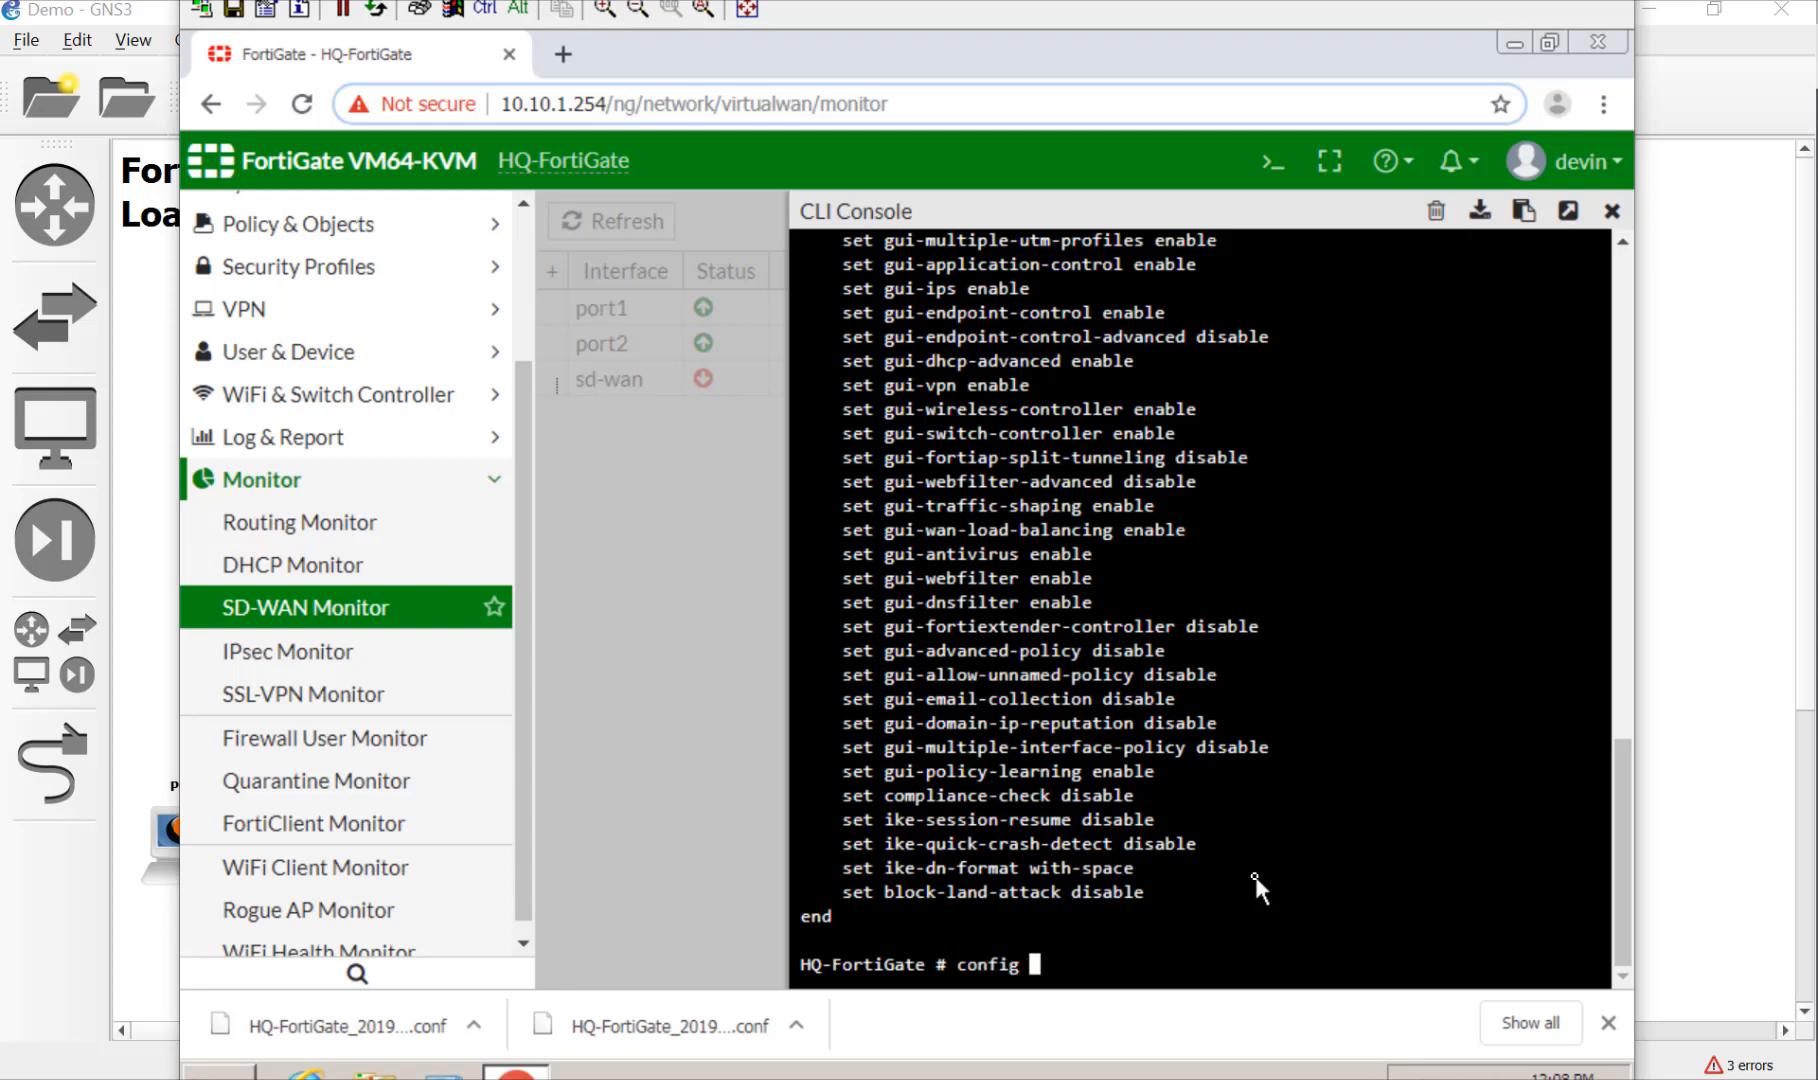
type("system setting")
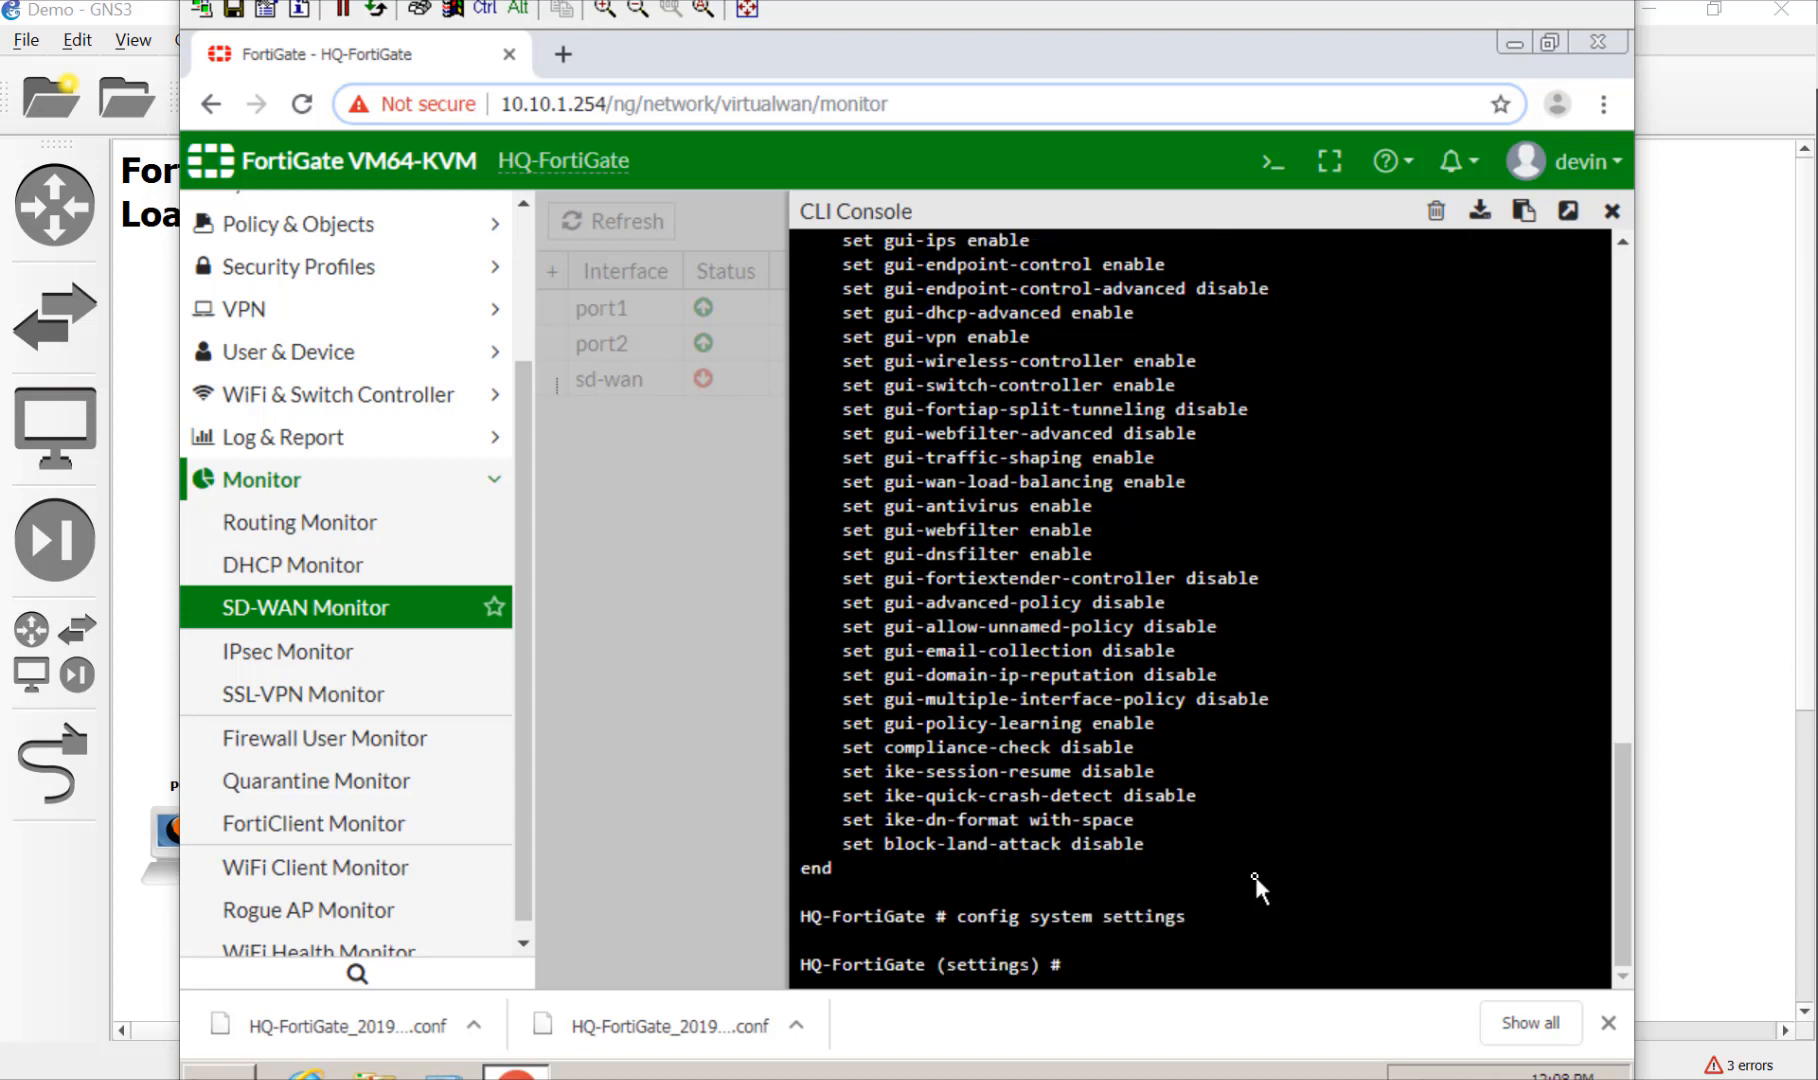
type("set")
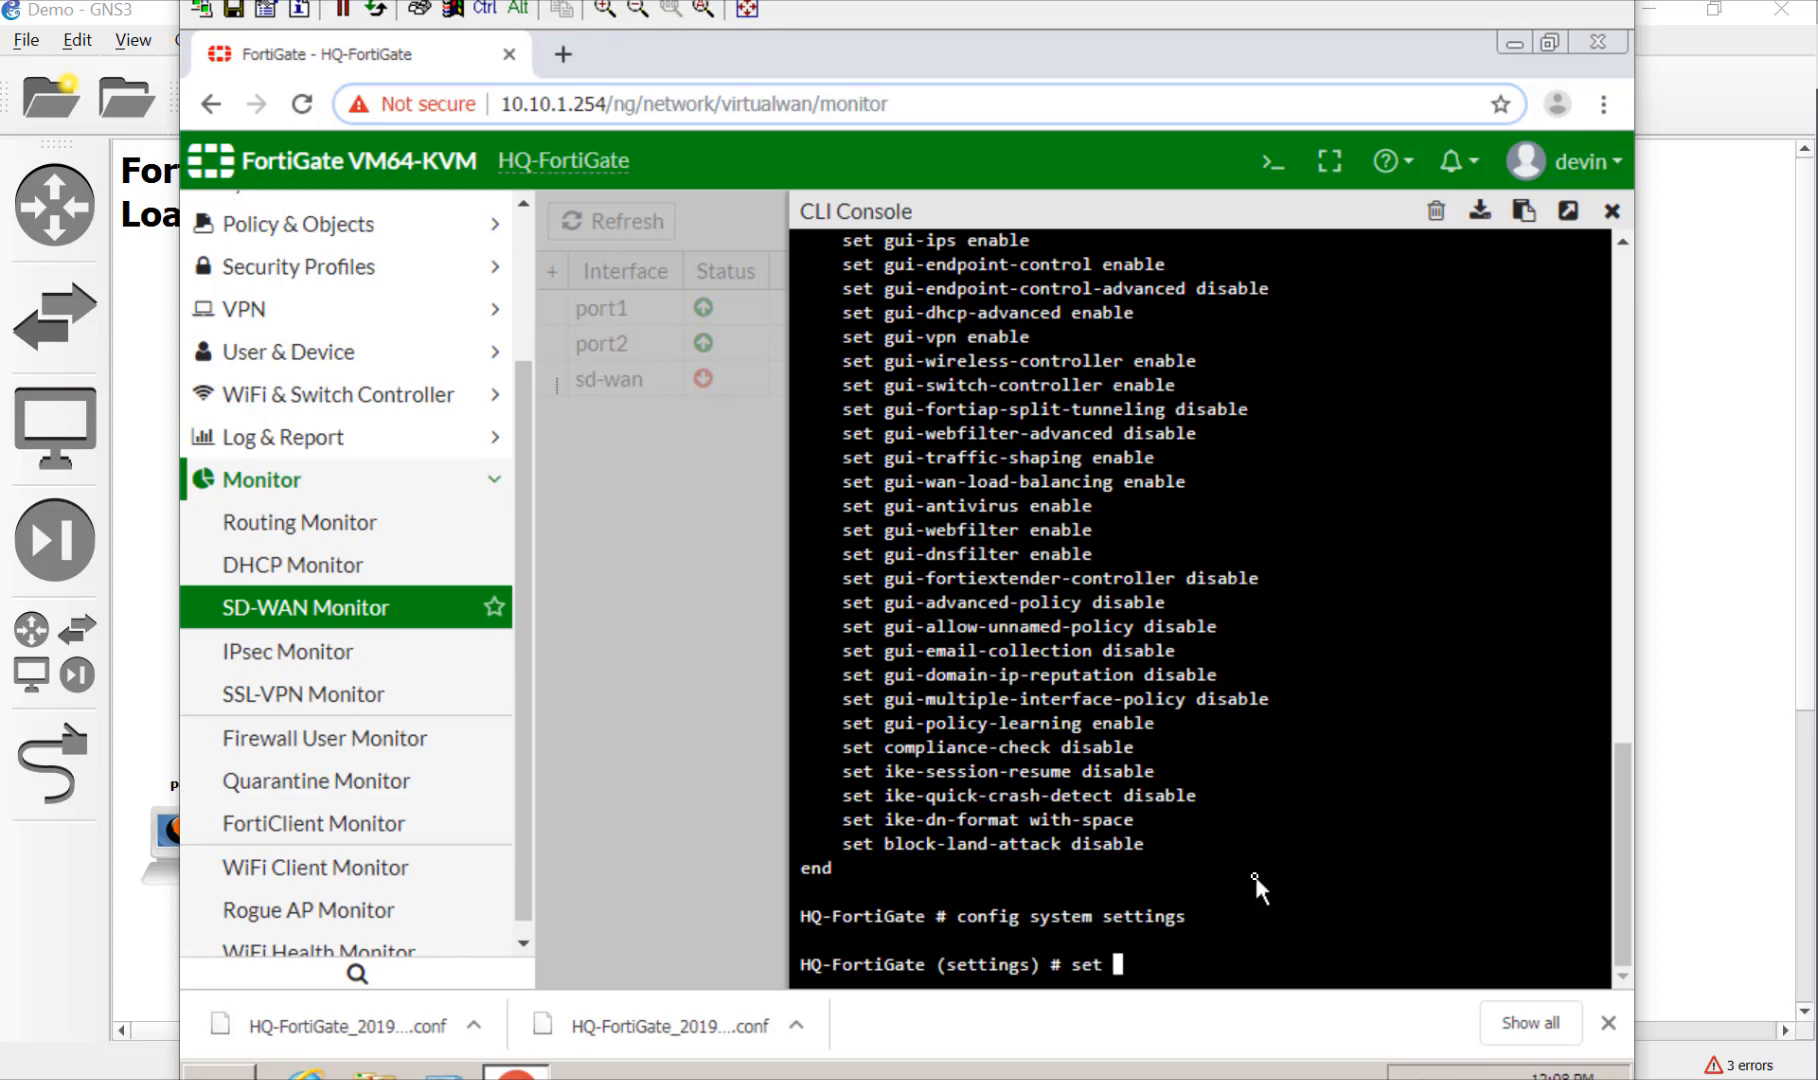
type("v4-ecmp-mode")
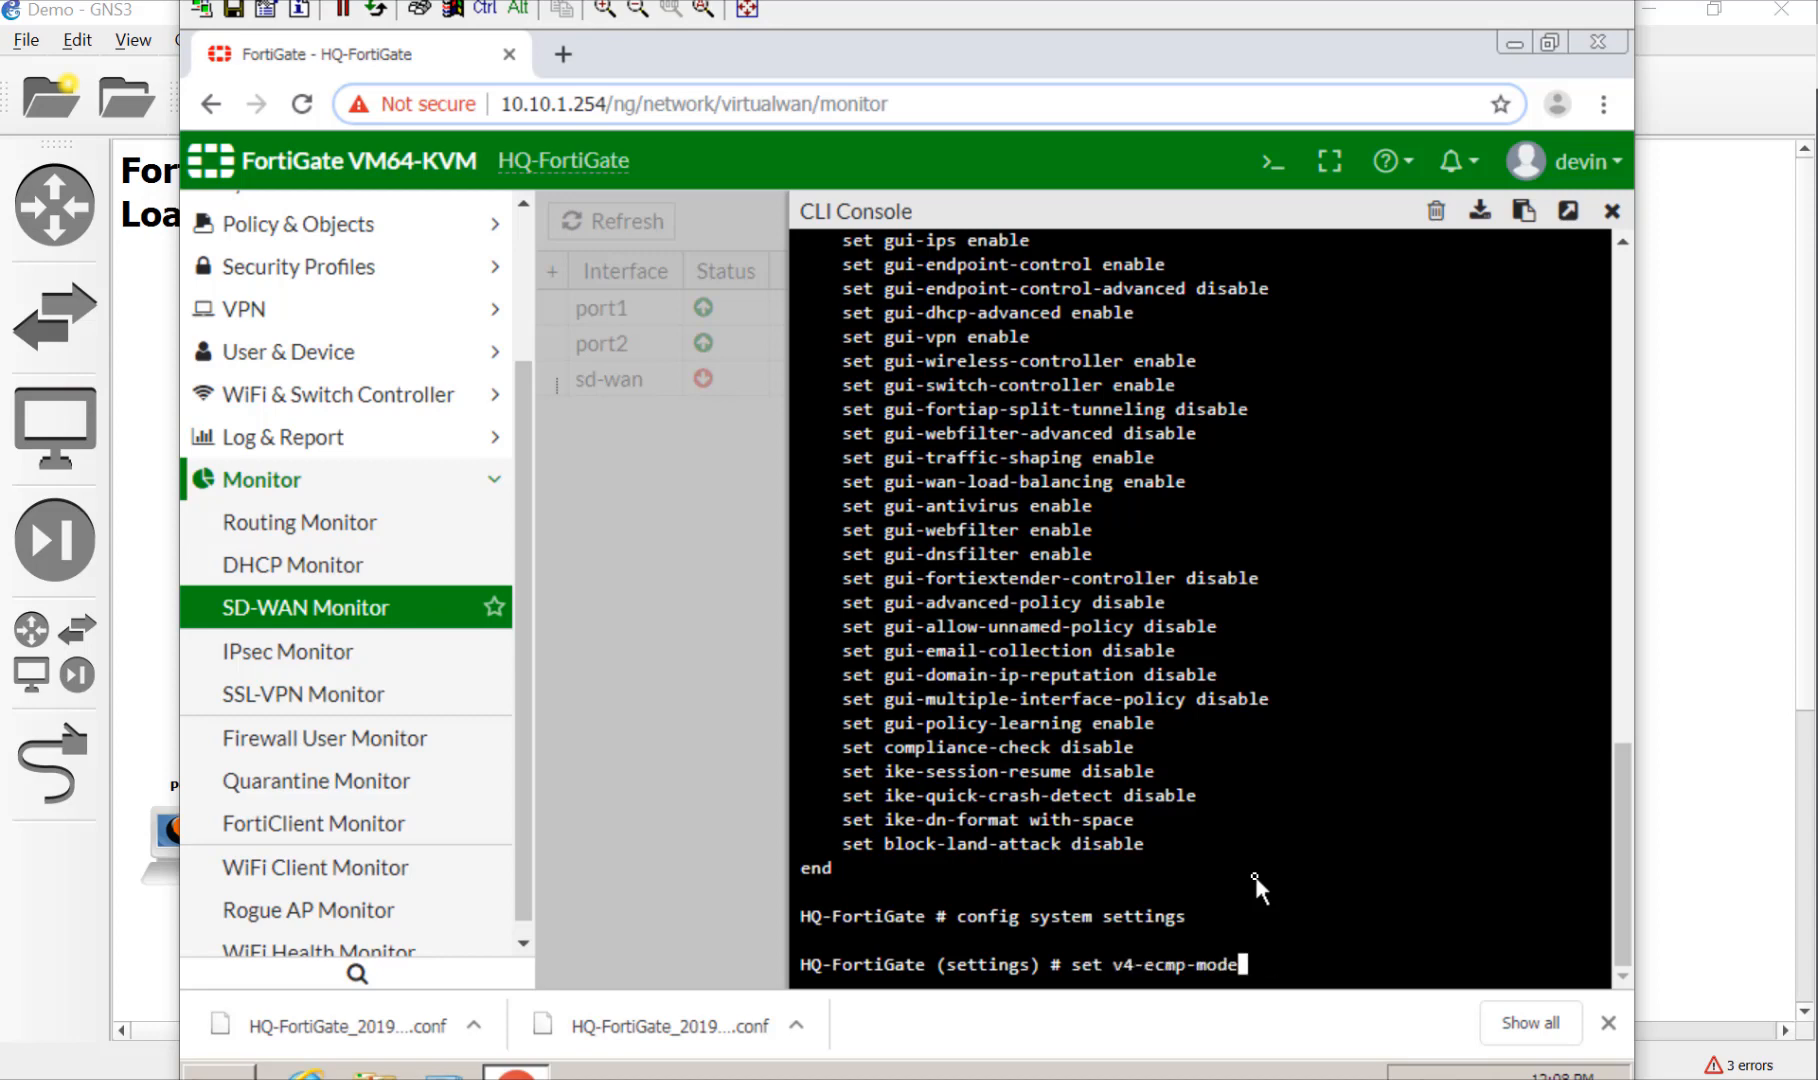
key("tab")
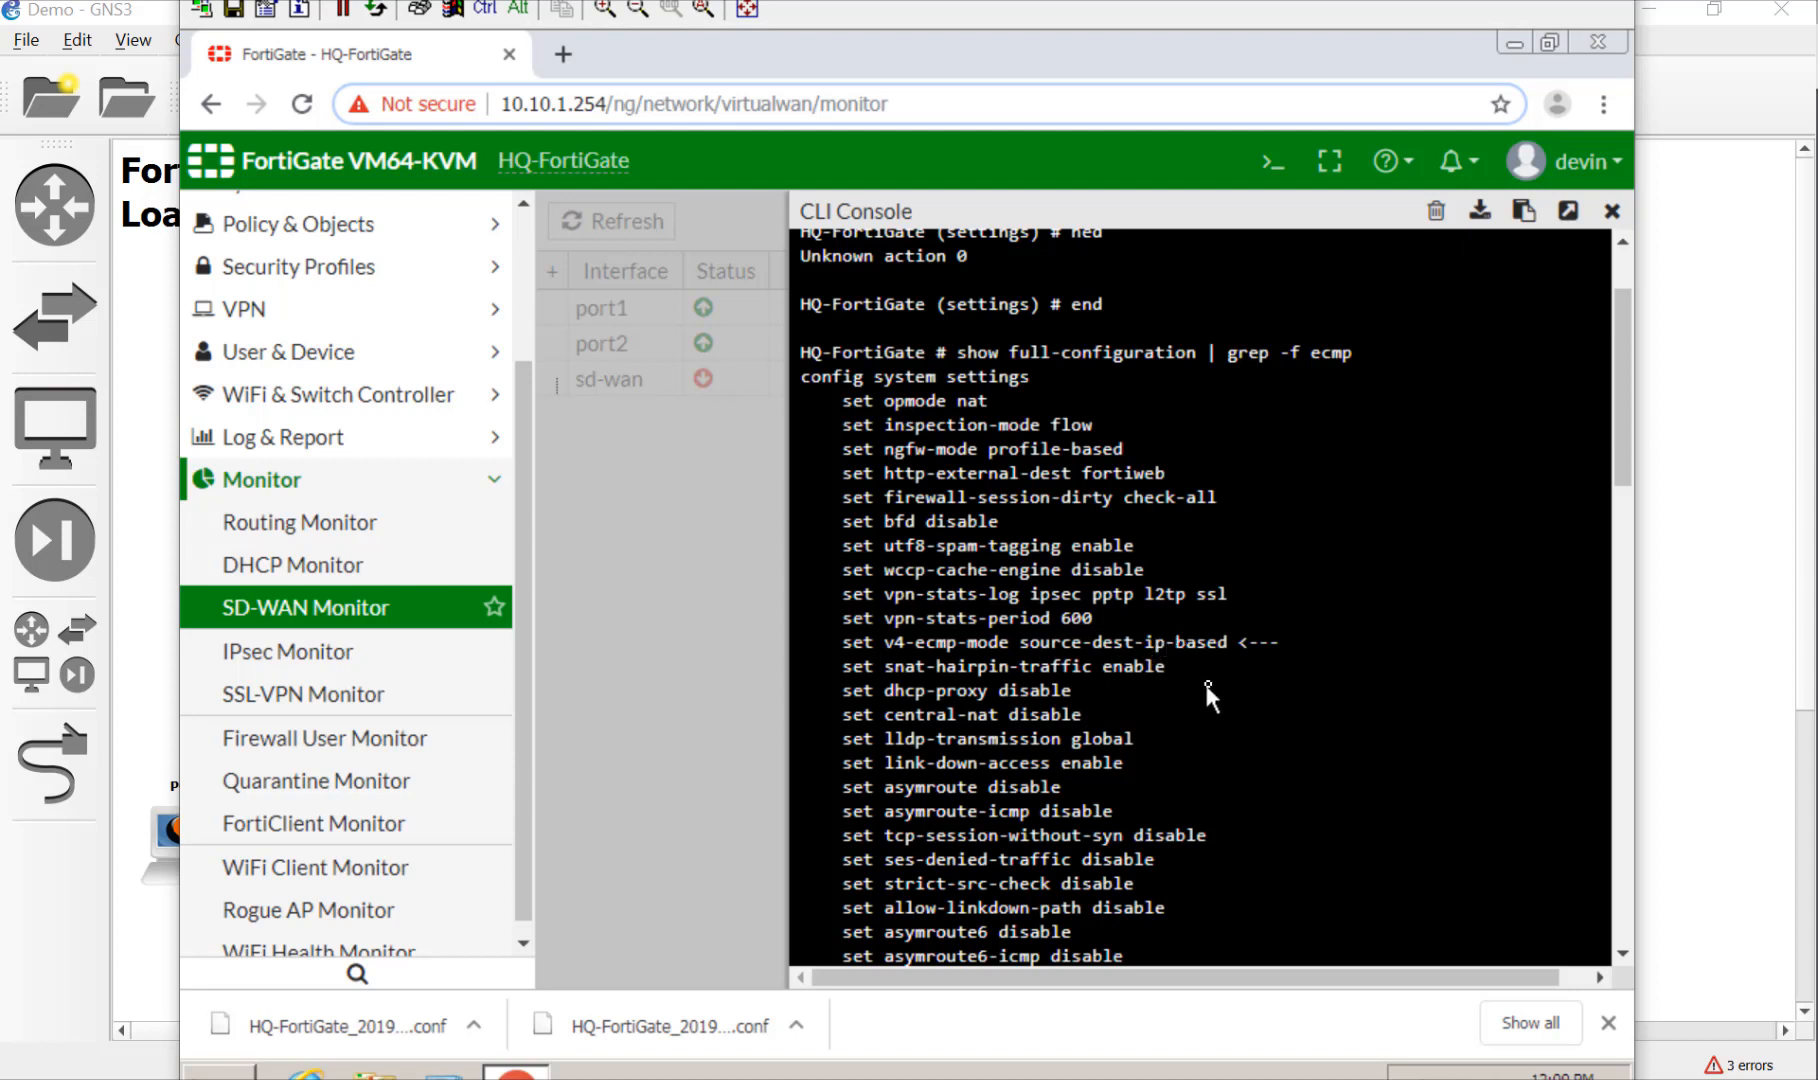
mouse_move(922, 762)
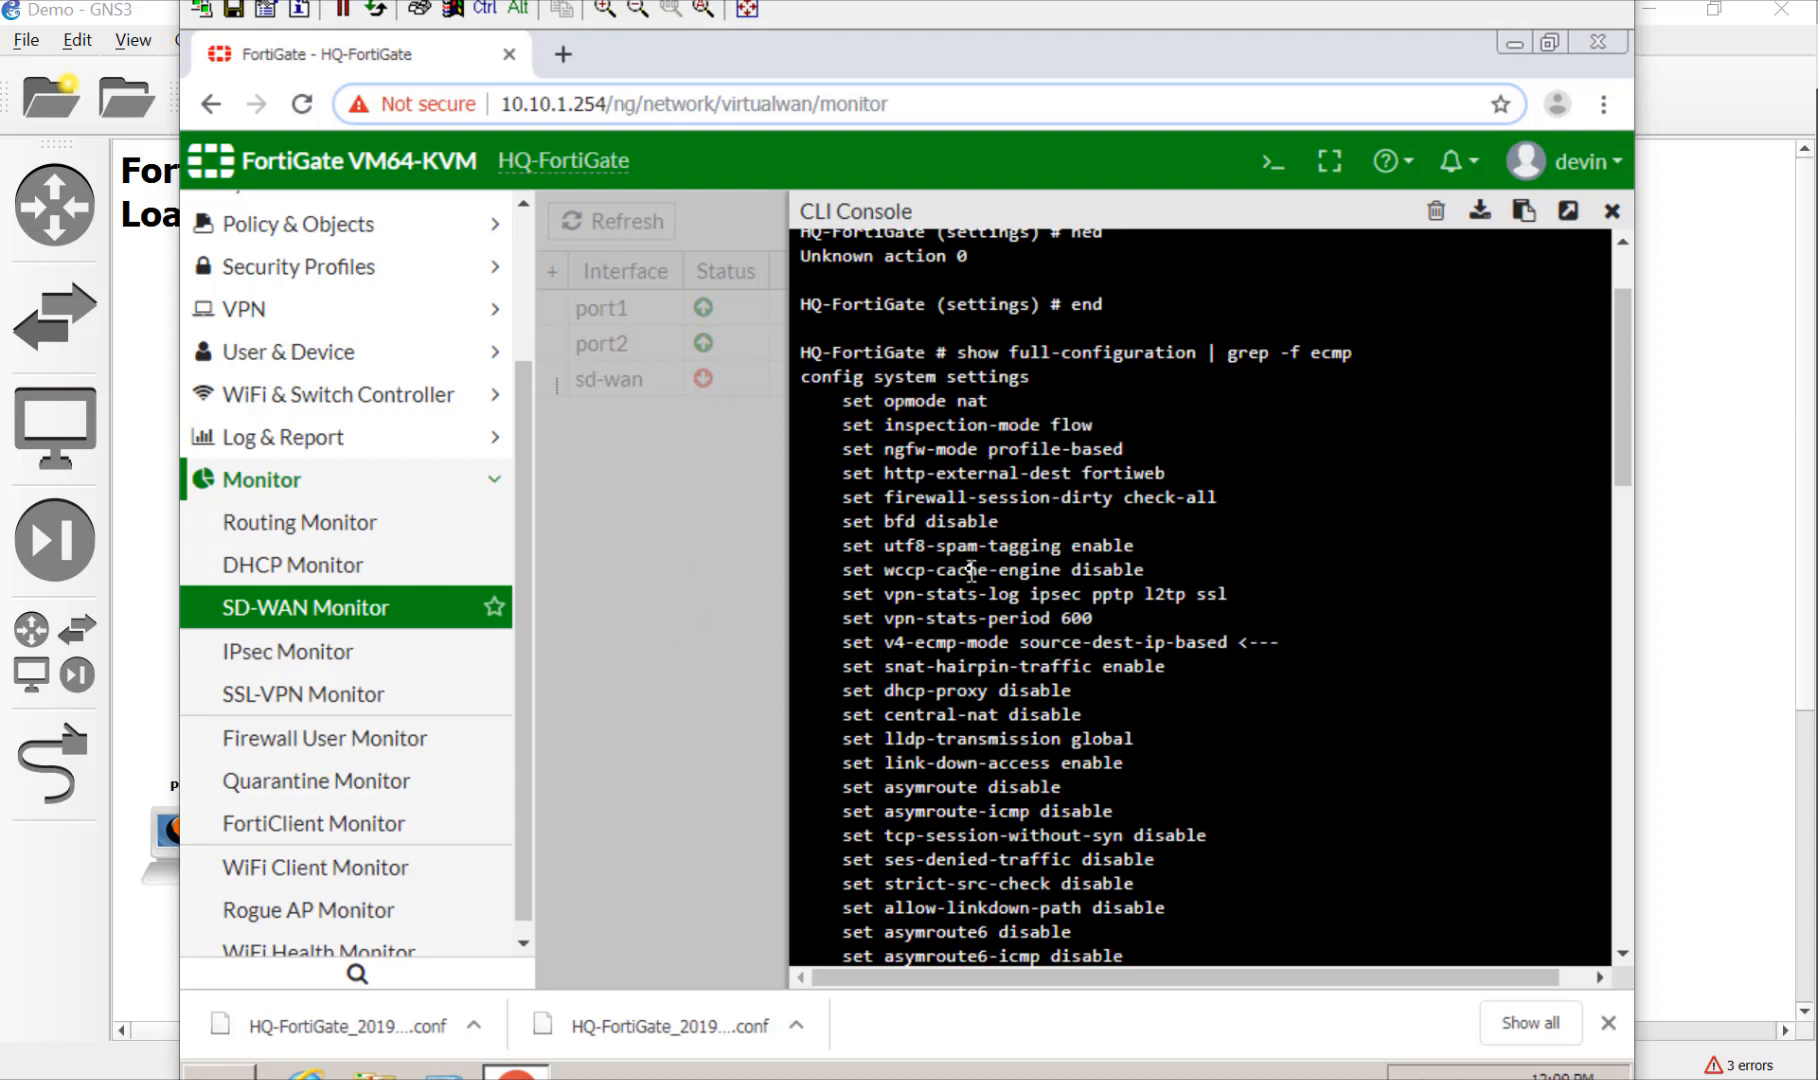
mouse_move(1184, 630)
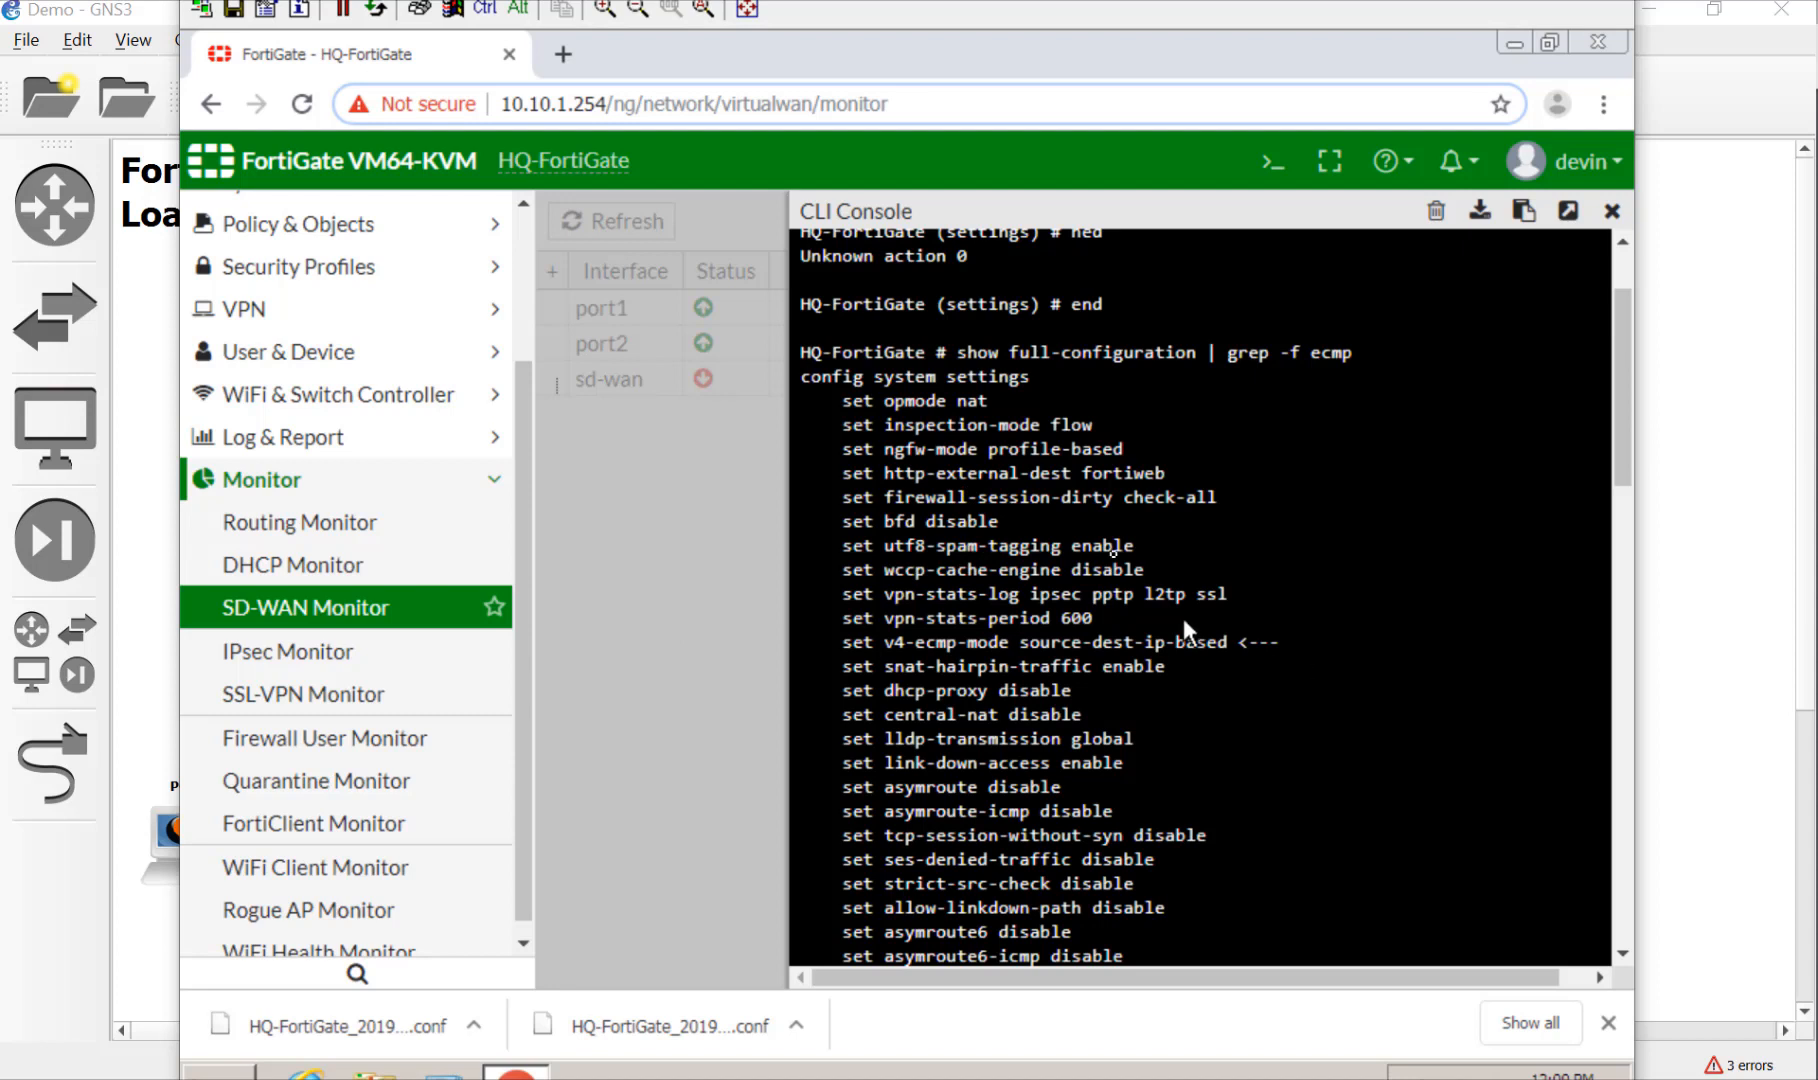
mouse_move(1276, 540)
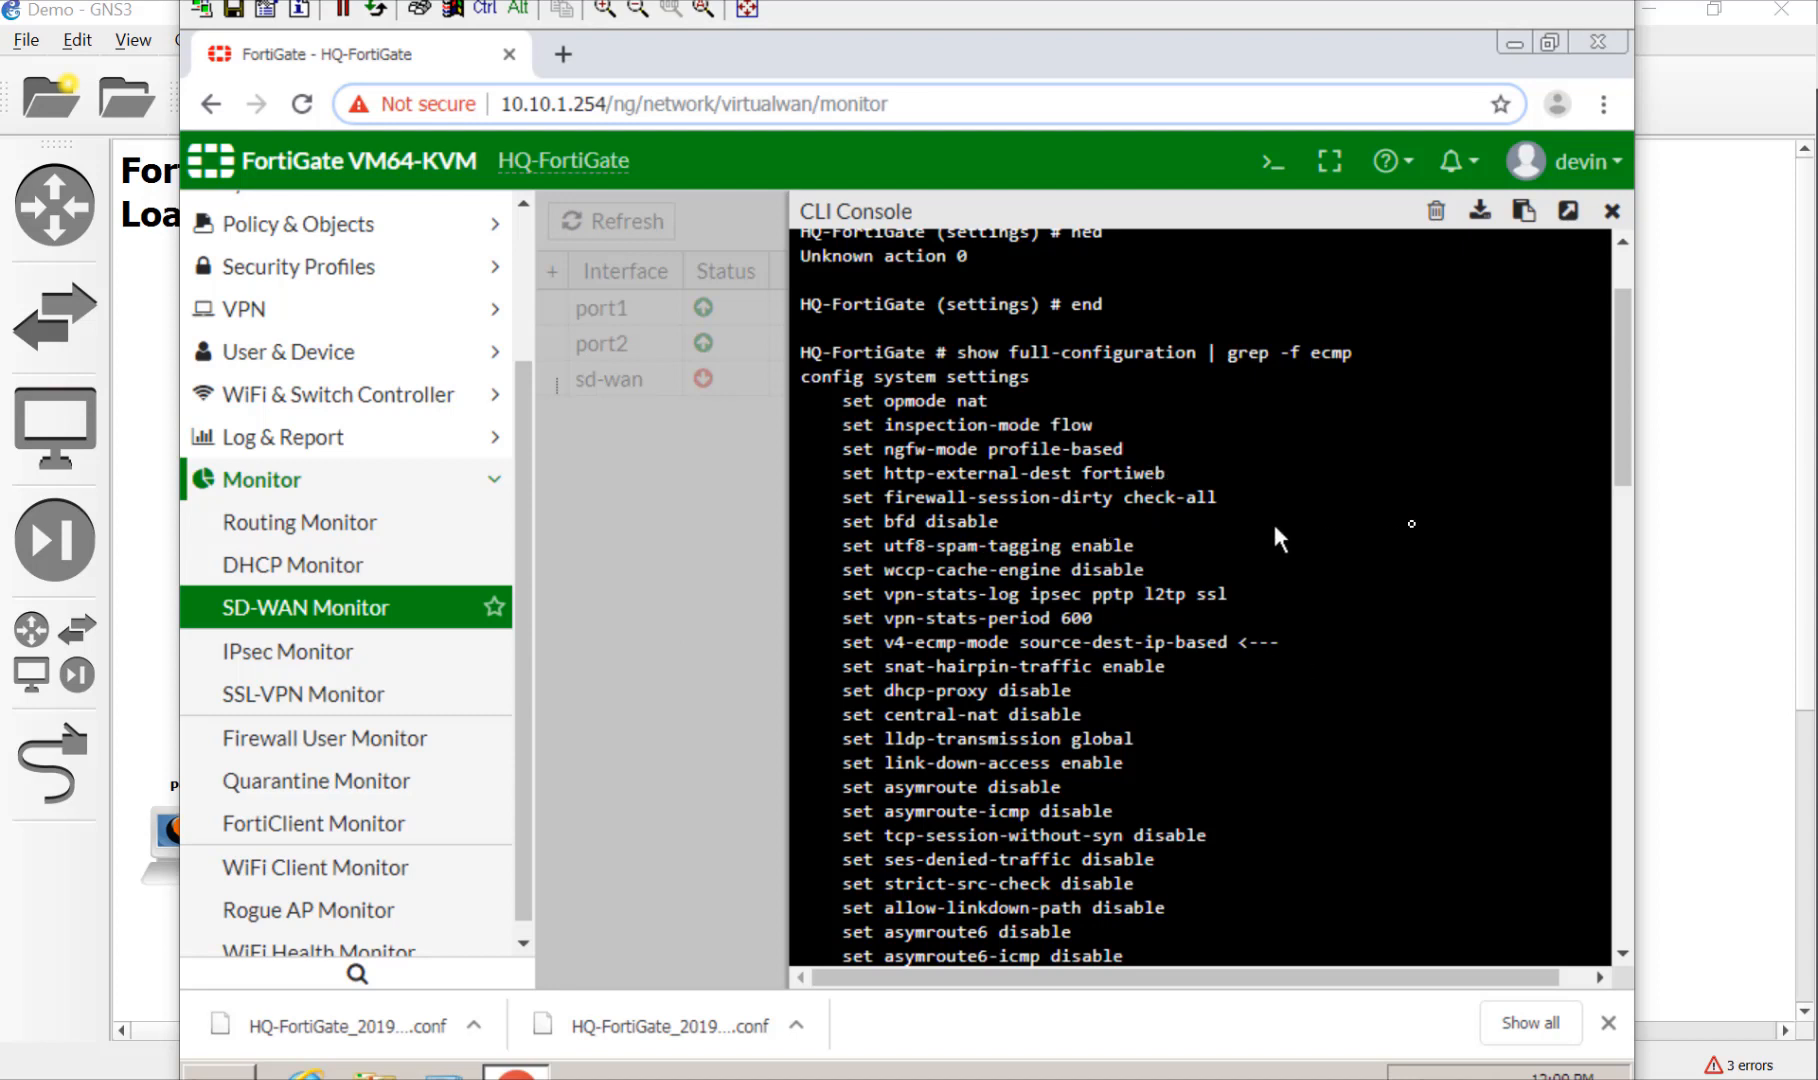
mouse_move(1290, 658)
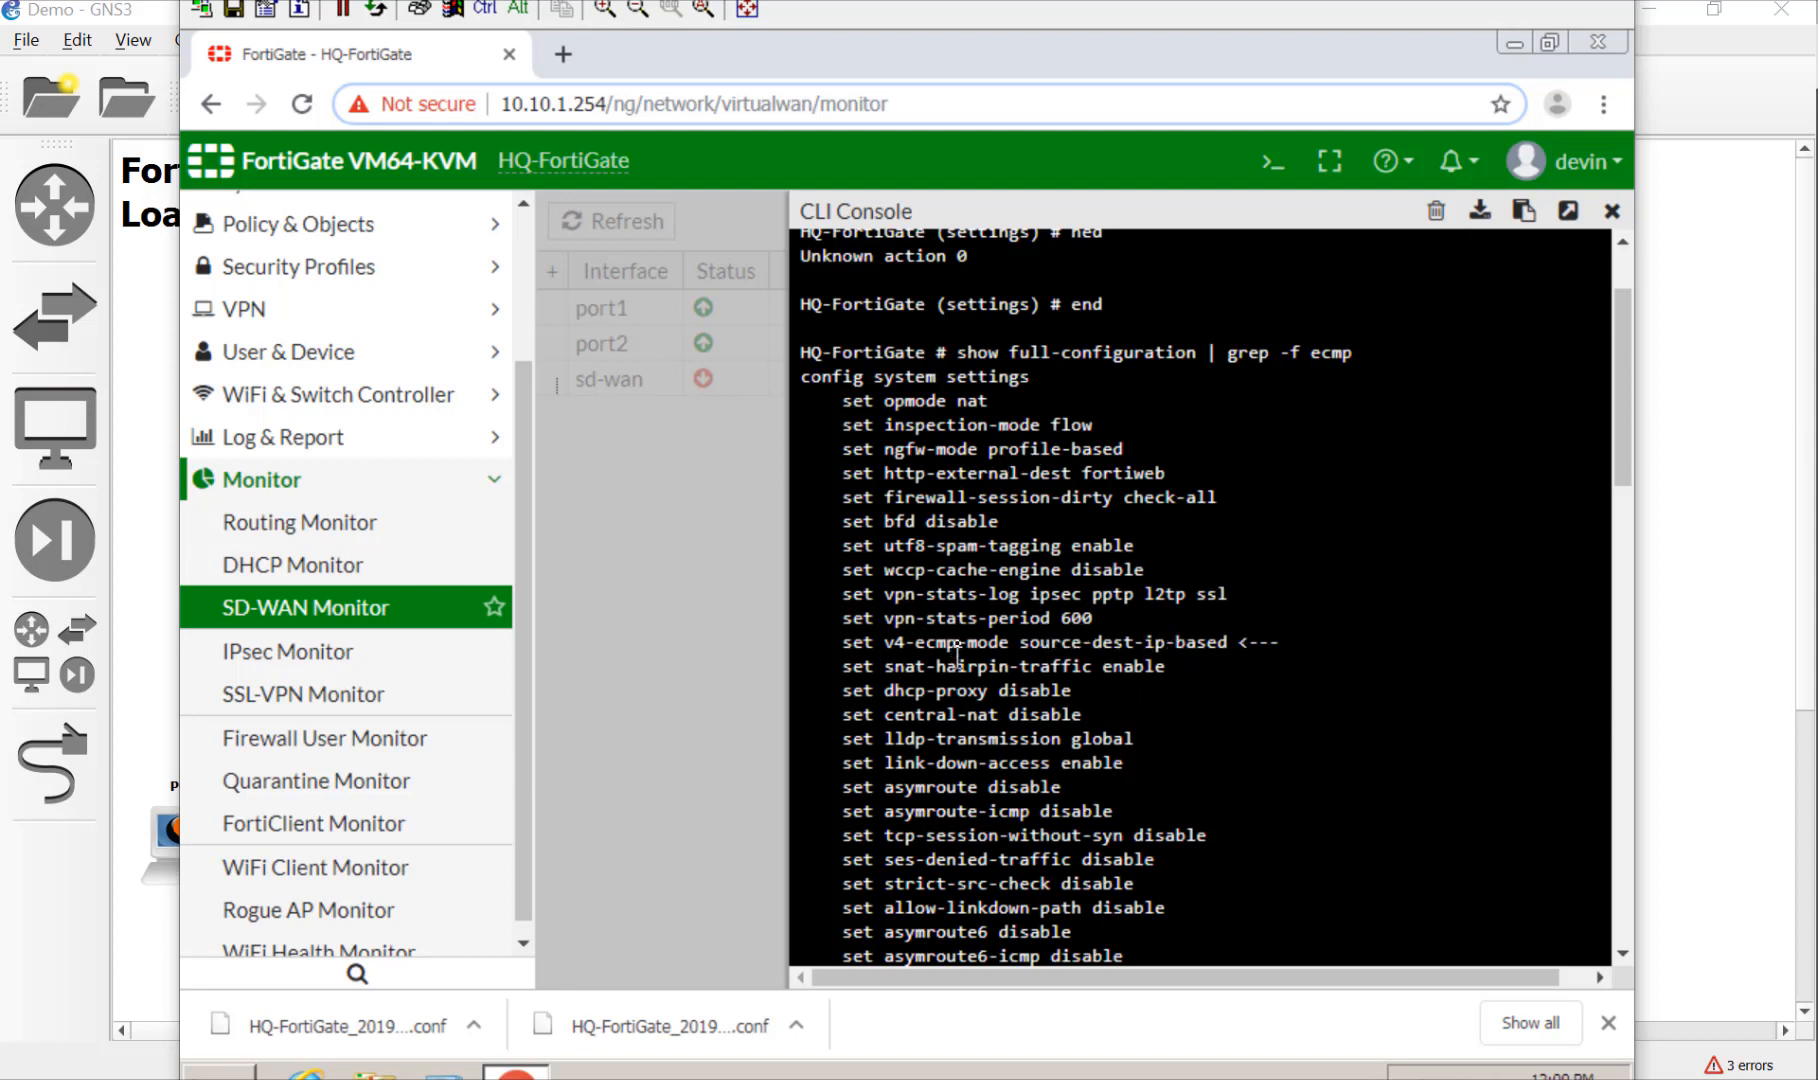
scroll("down", 3)
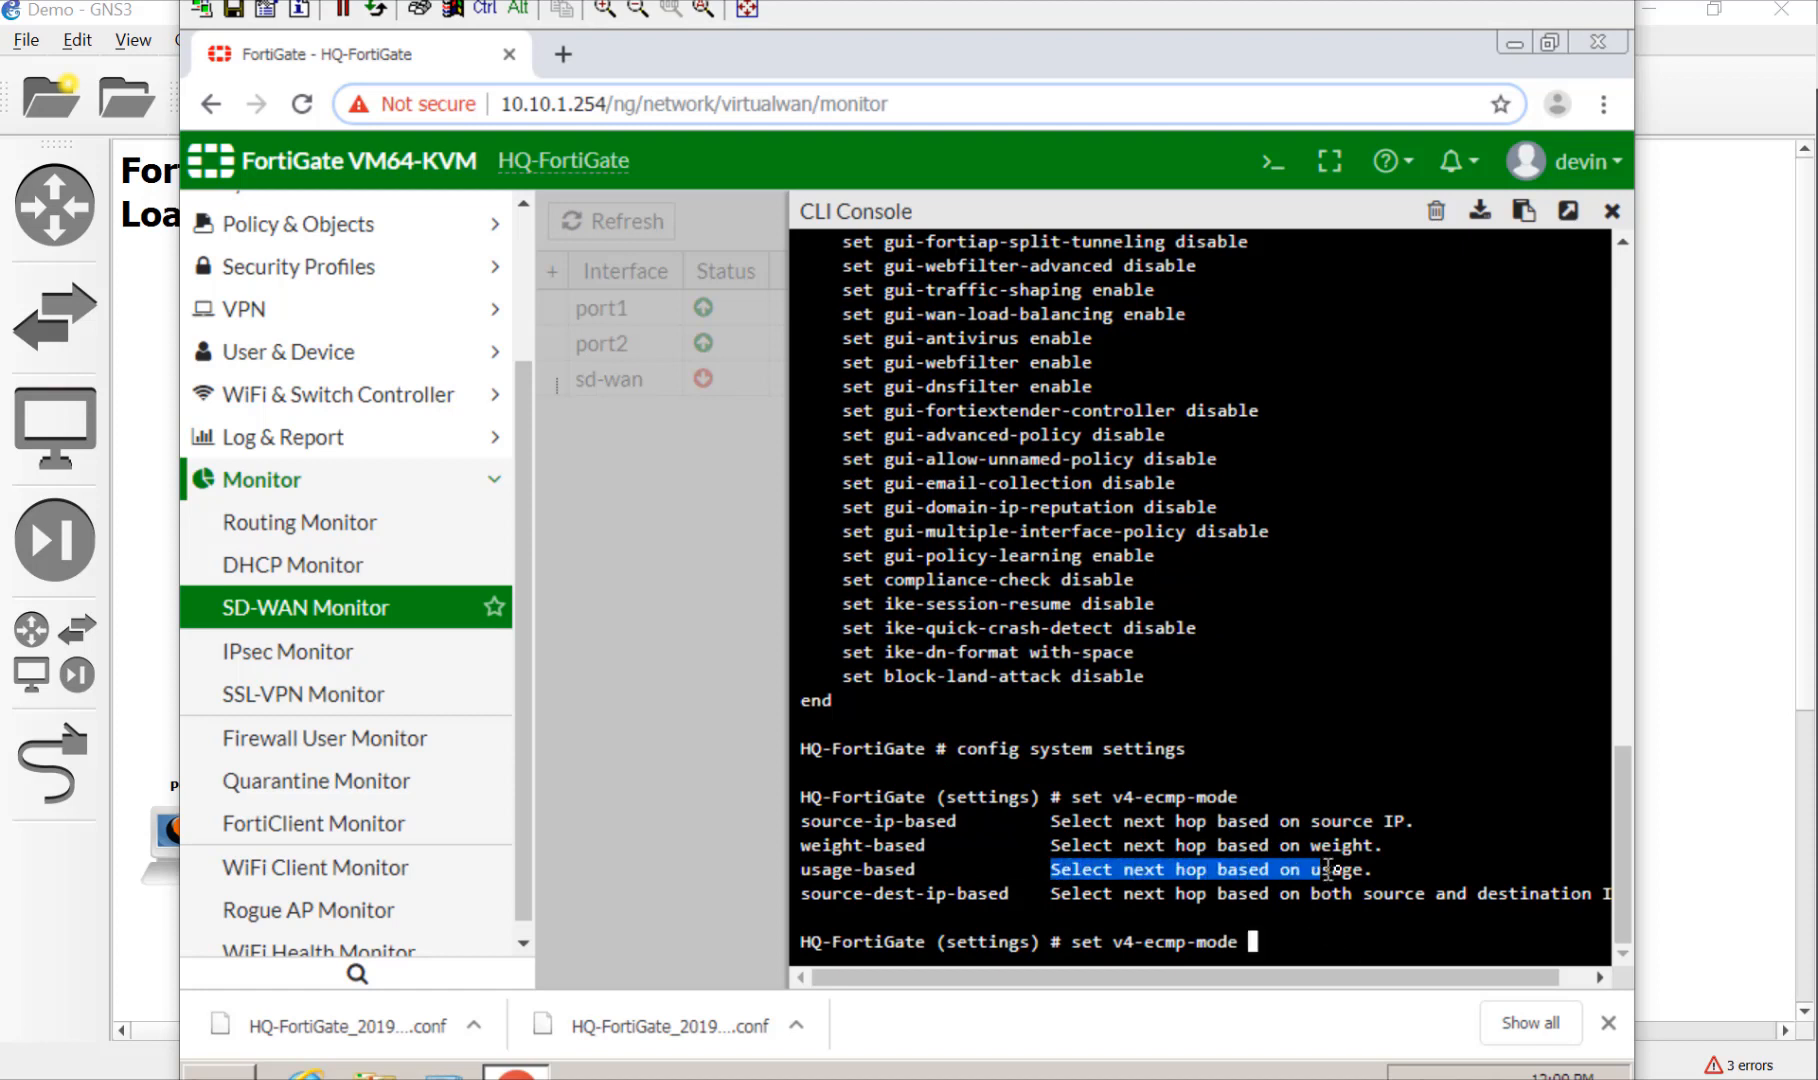
left_click_drag(1322, 870, 1322, 844)
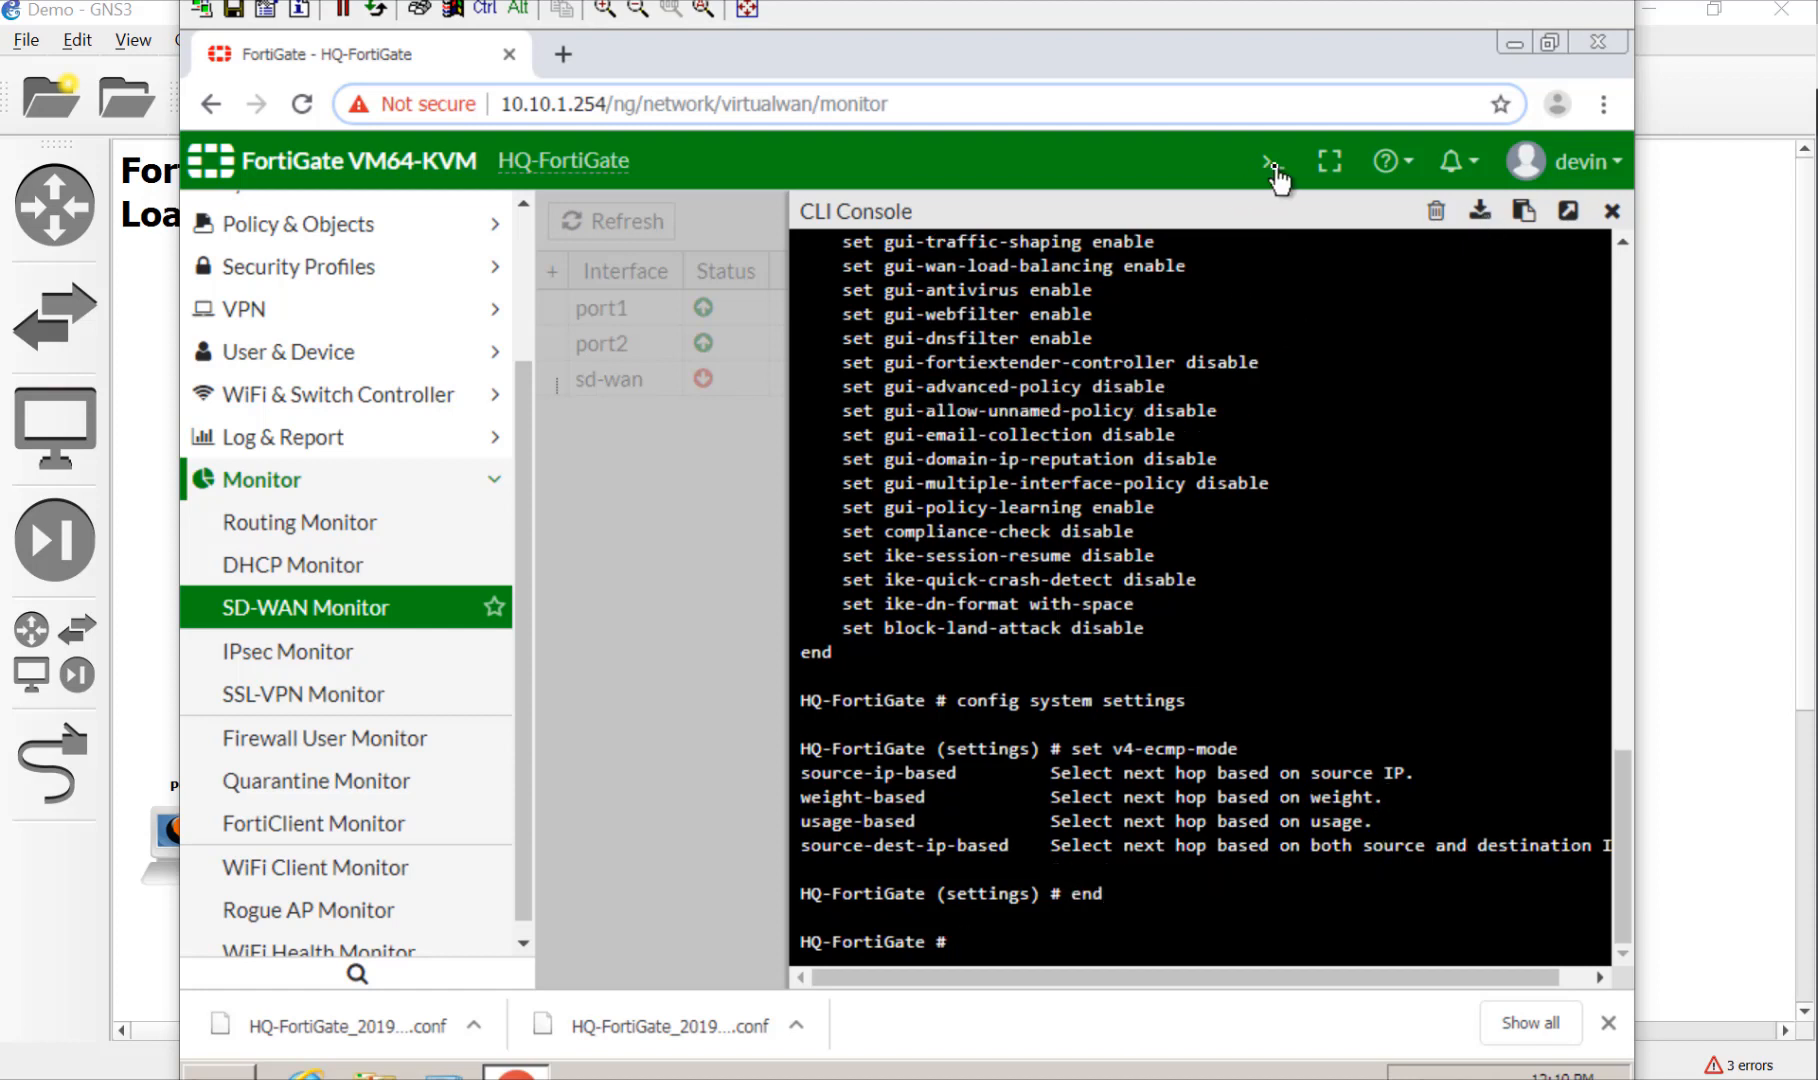
Close the CLI console and open FortiView's All Sessions list.
left_click(1272, 162)
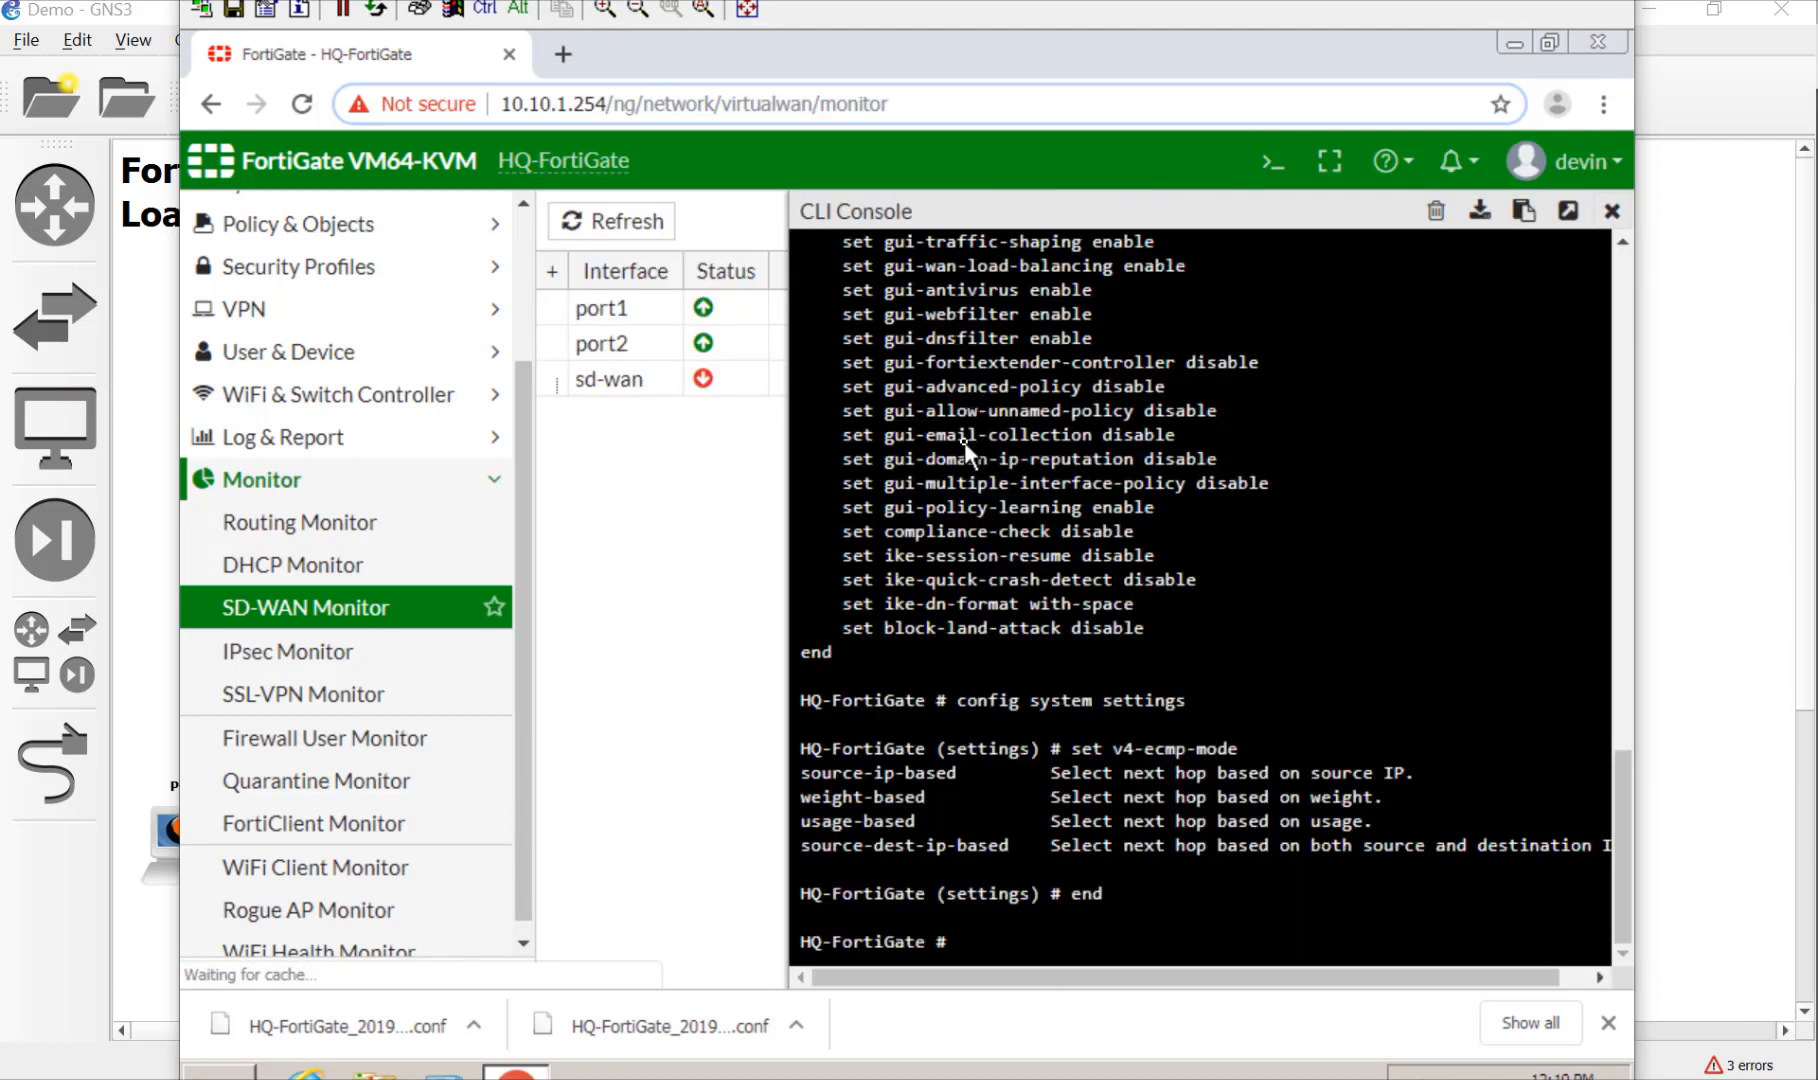
left_click(1610, 212)
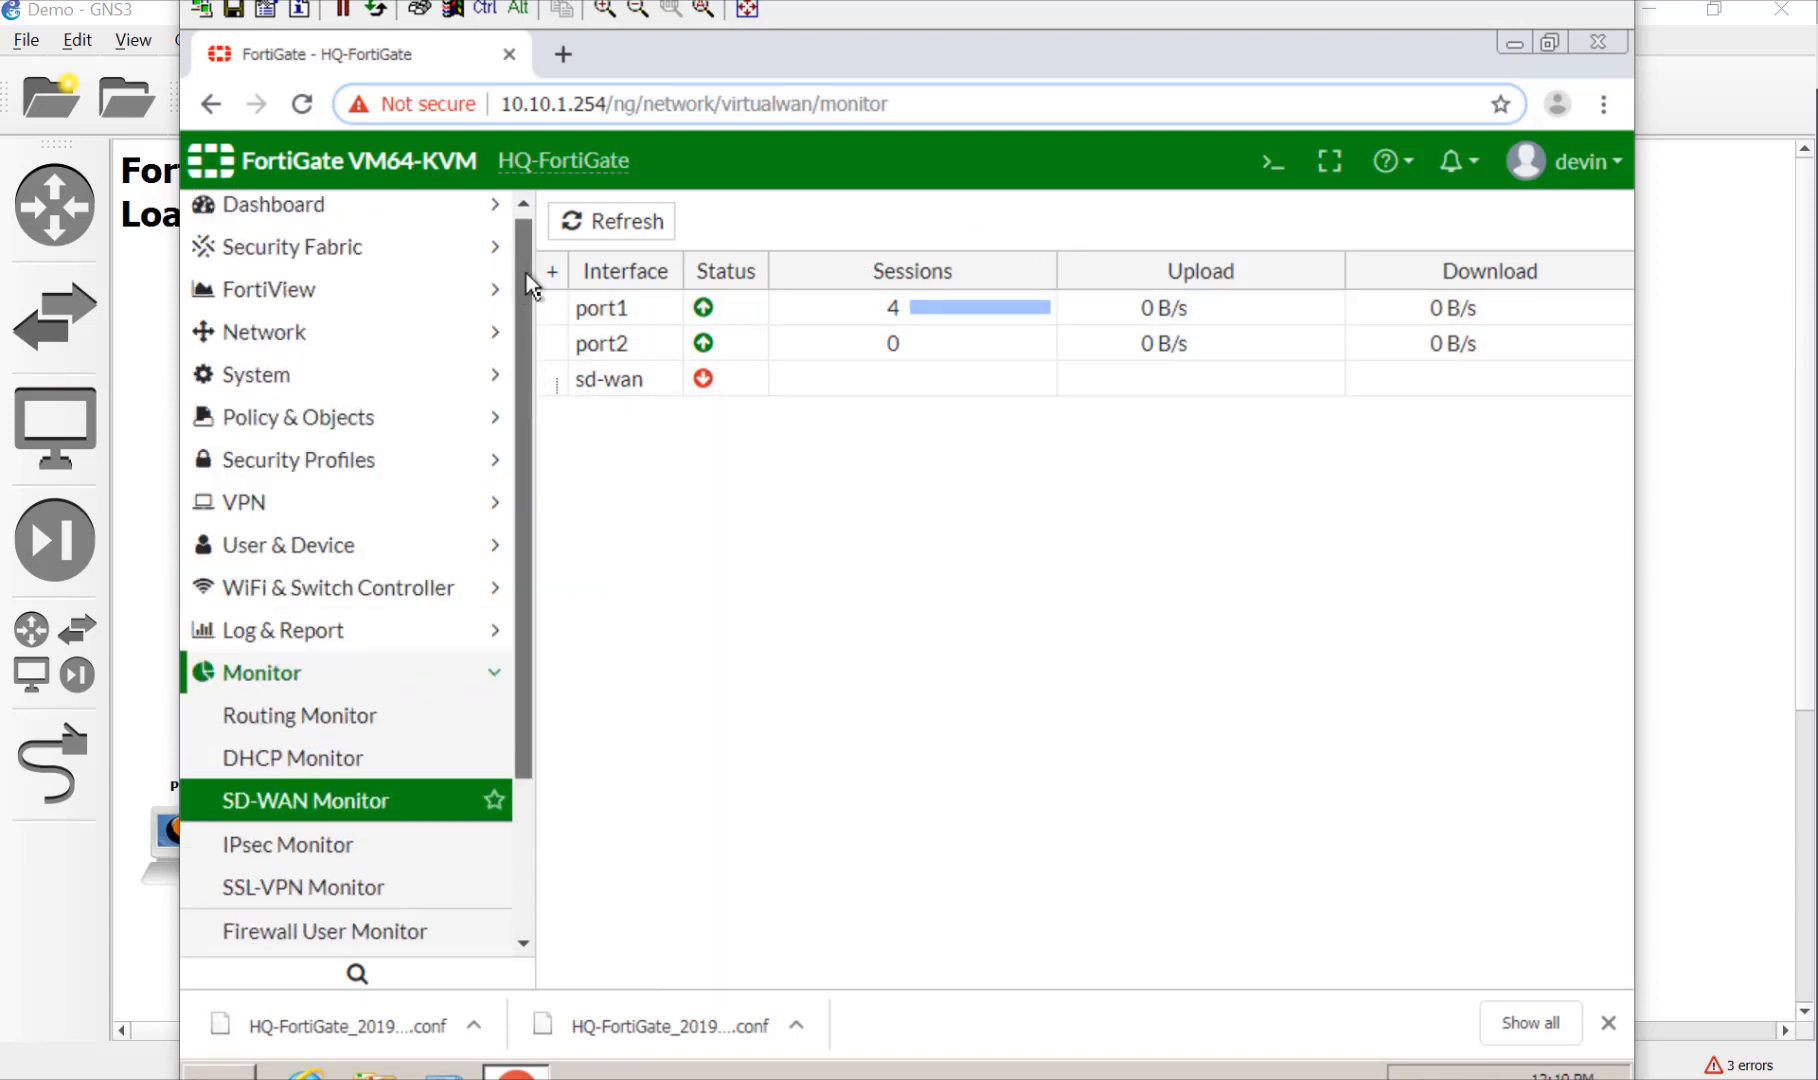
left_click(268, 296)
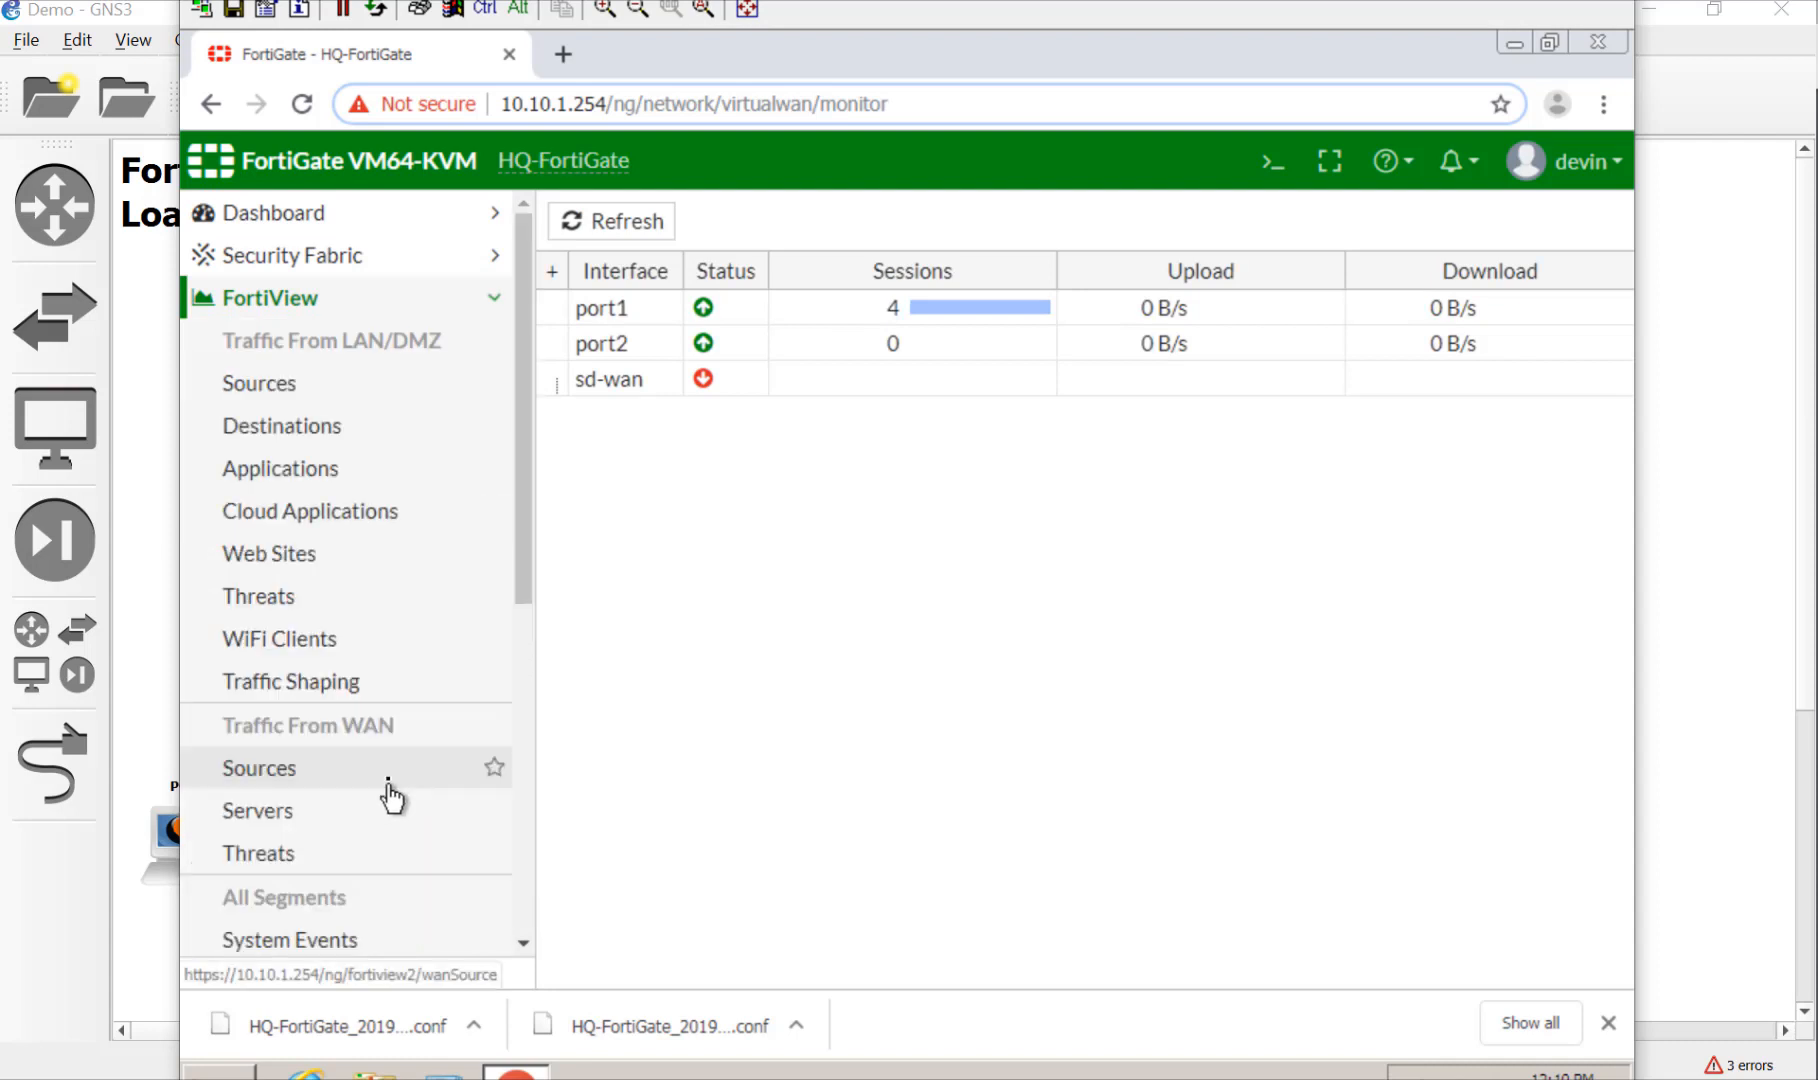
scroll("down", 3)
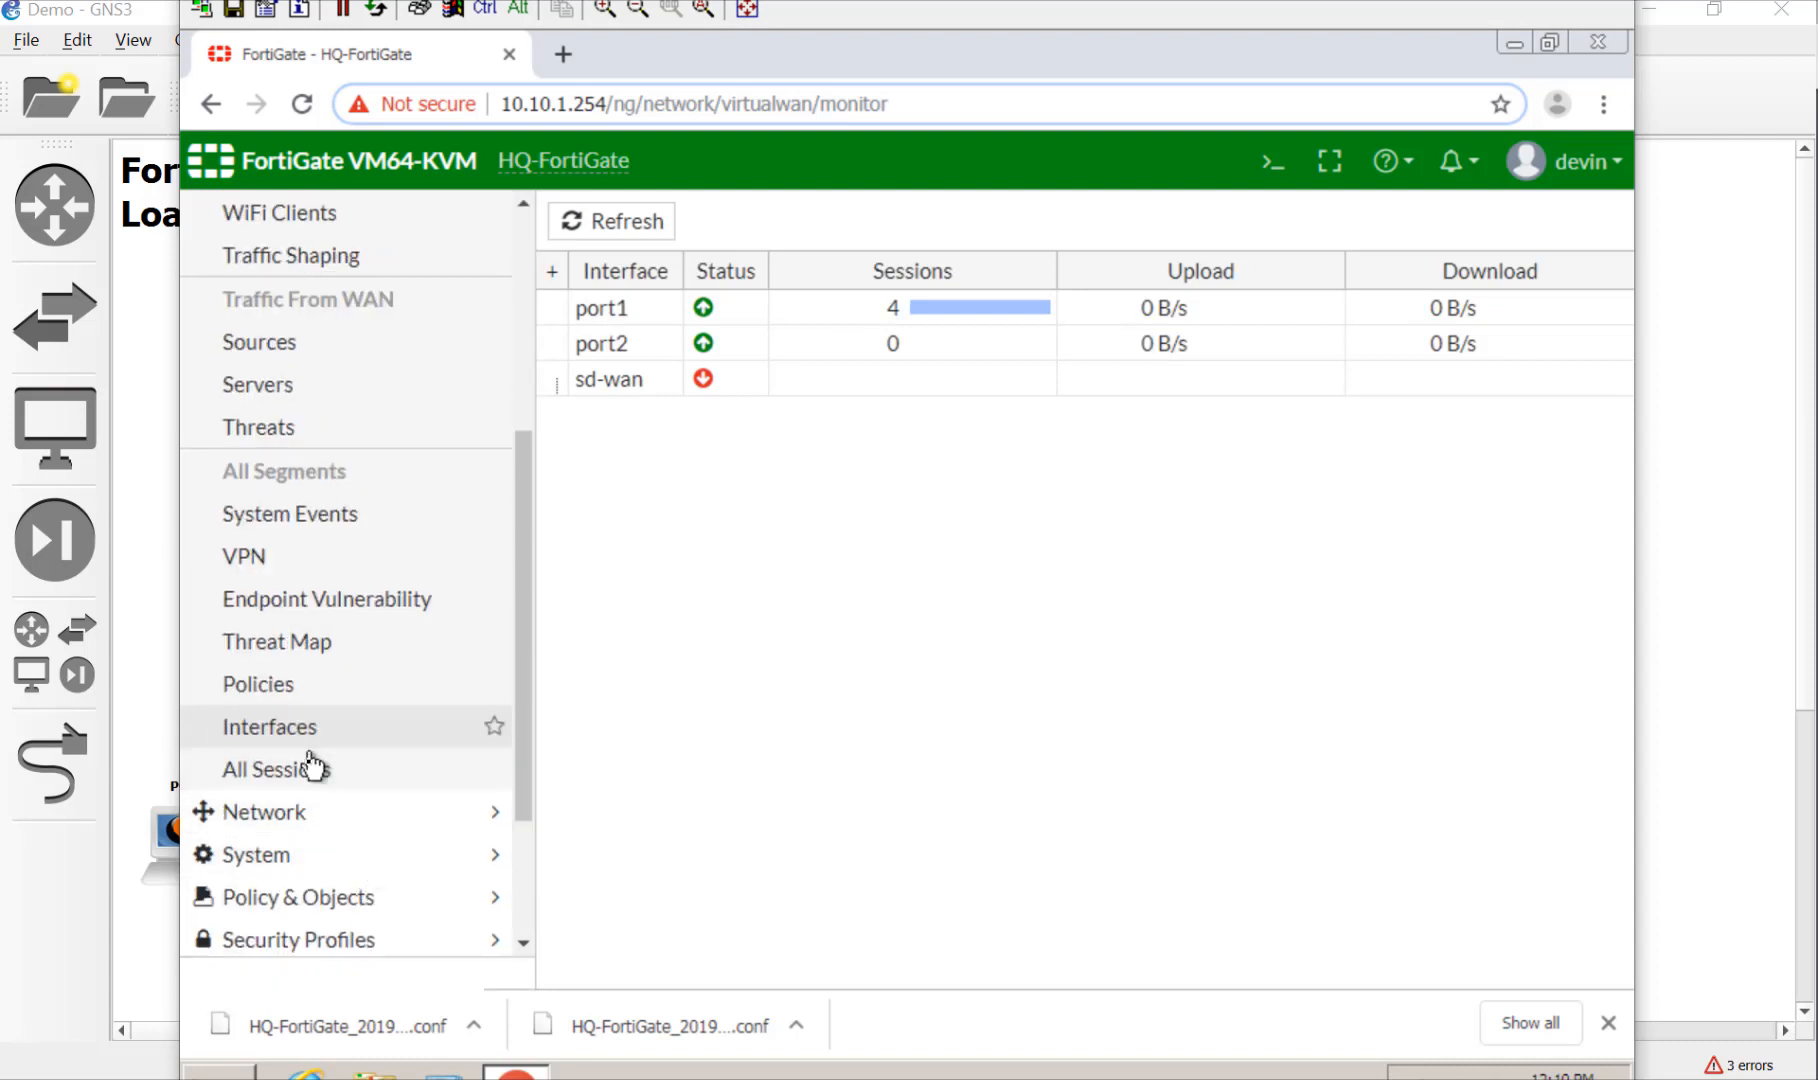
left_click(276, 770)
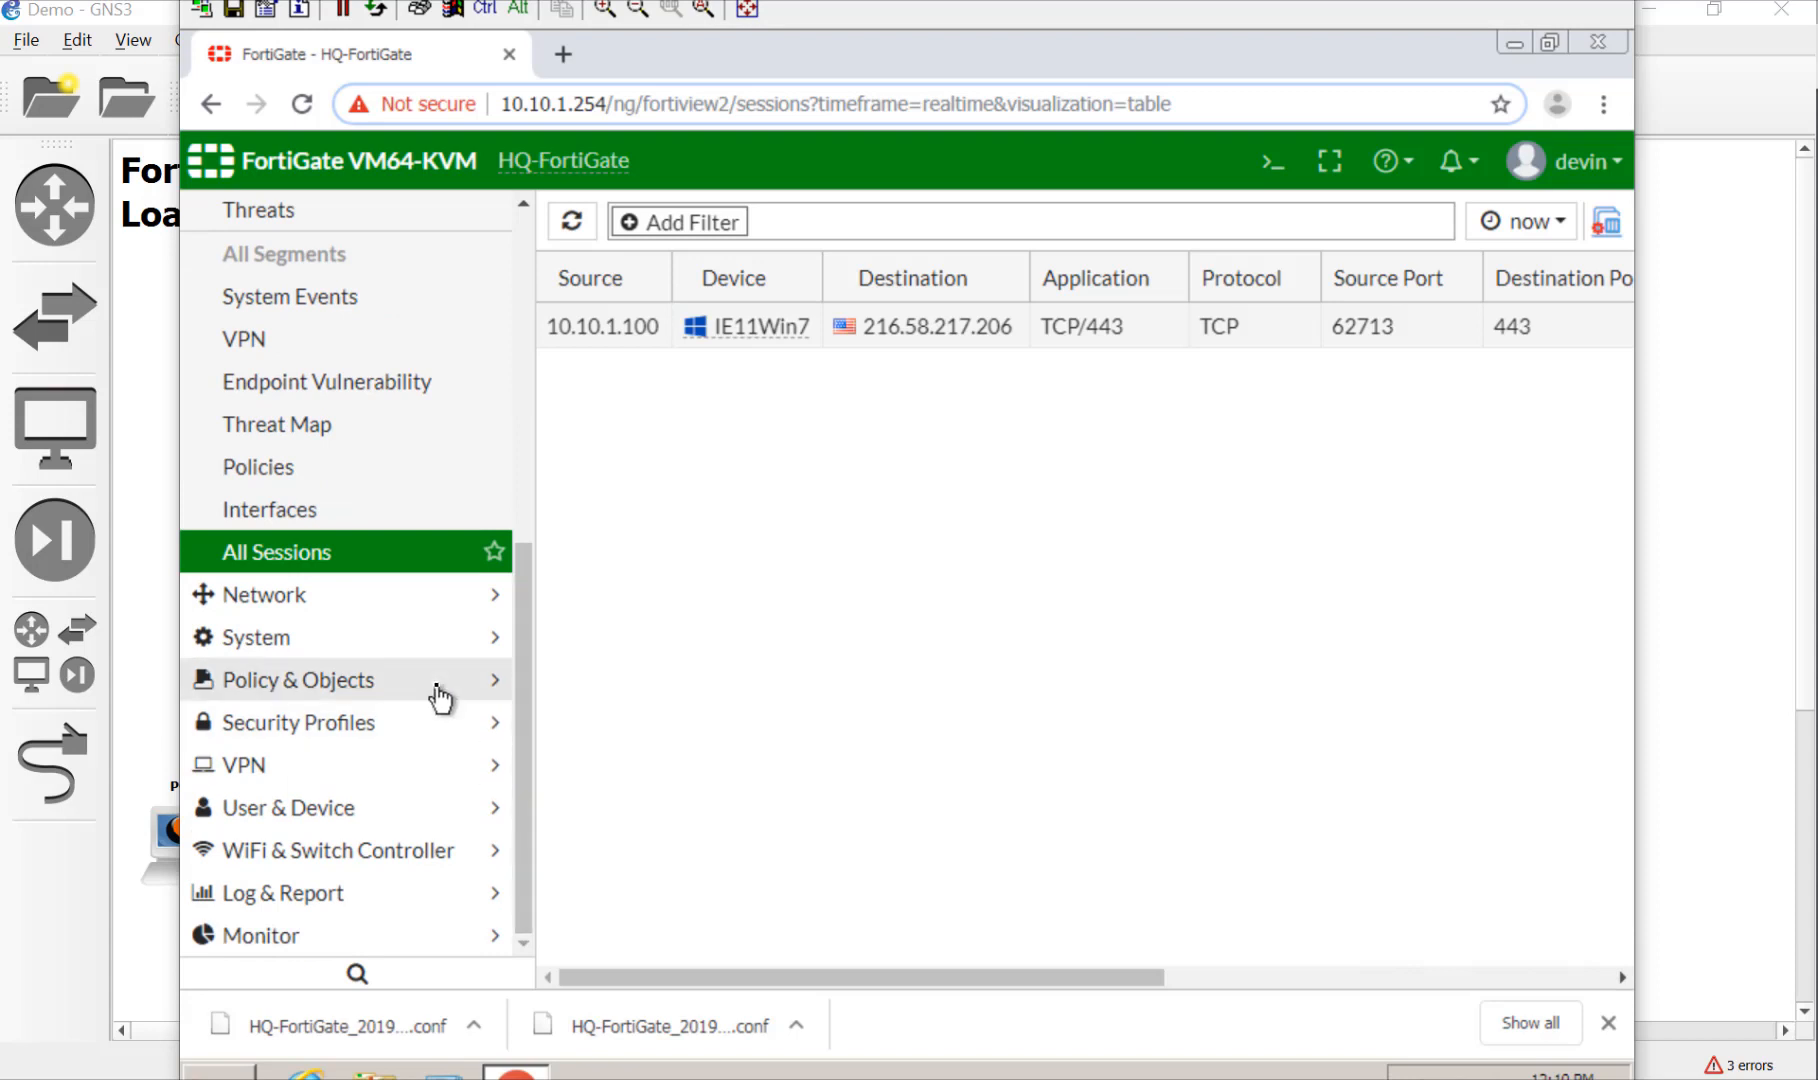
mouse_move(374, 756)
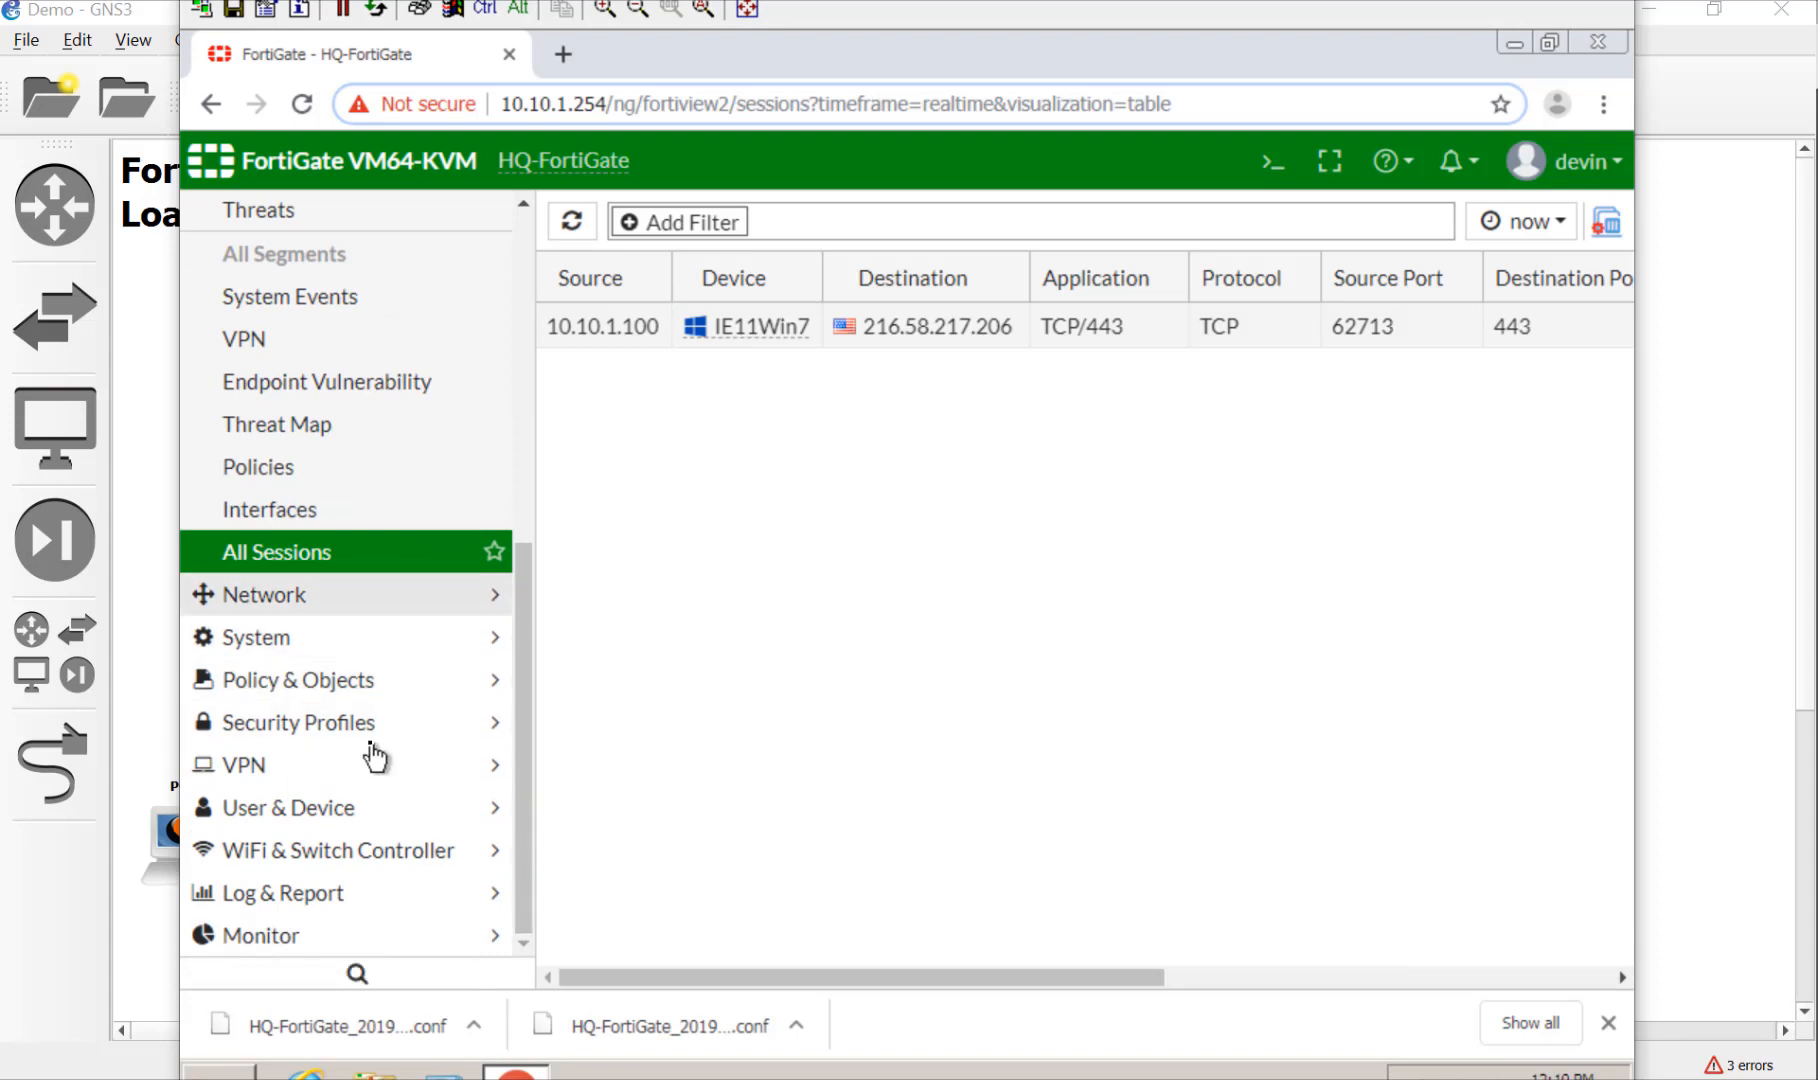
left_click(264, 594)
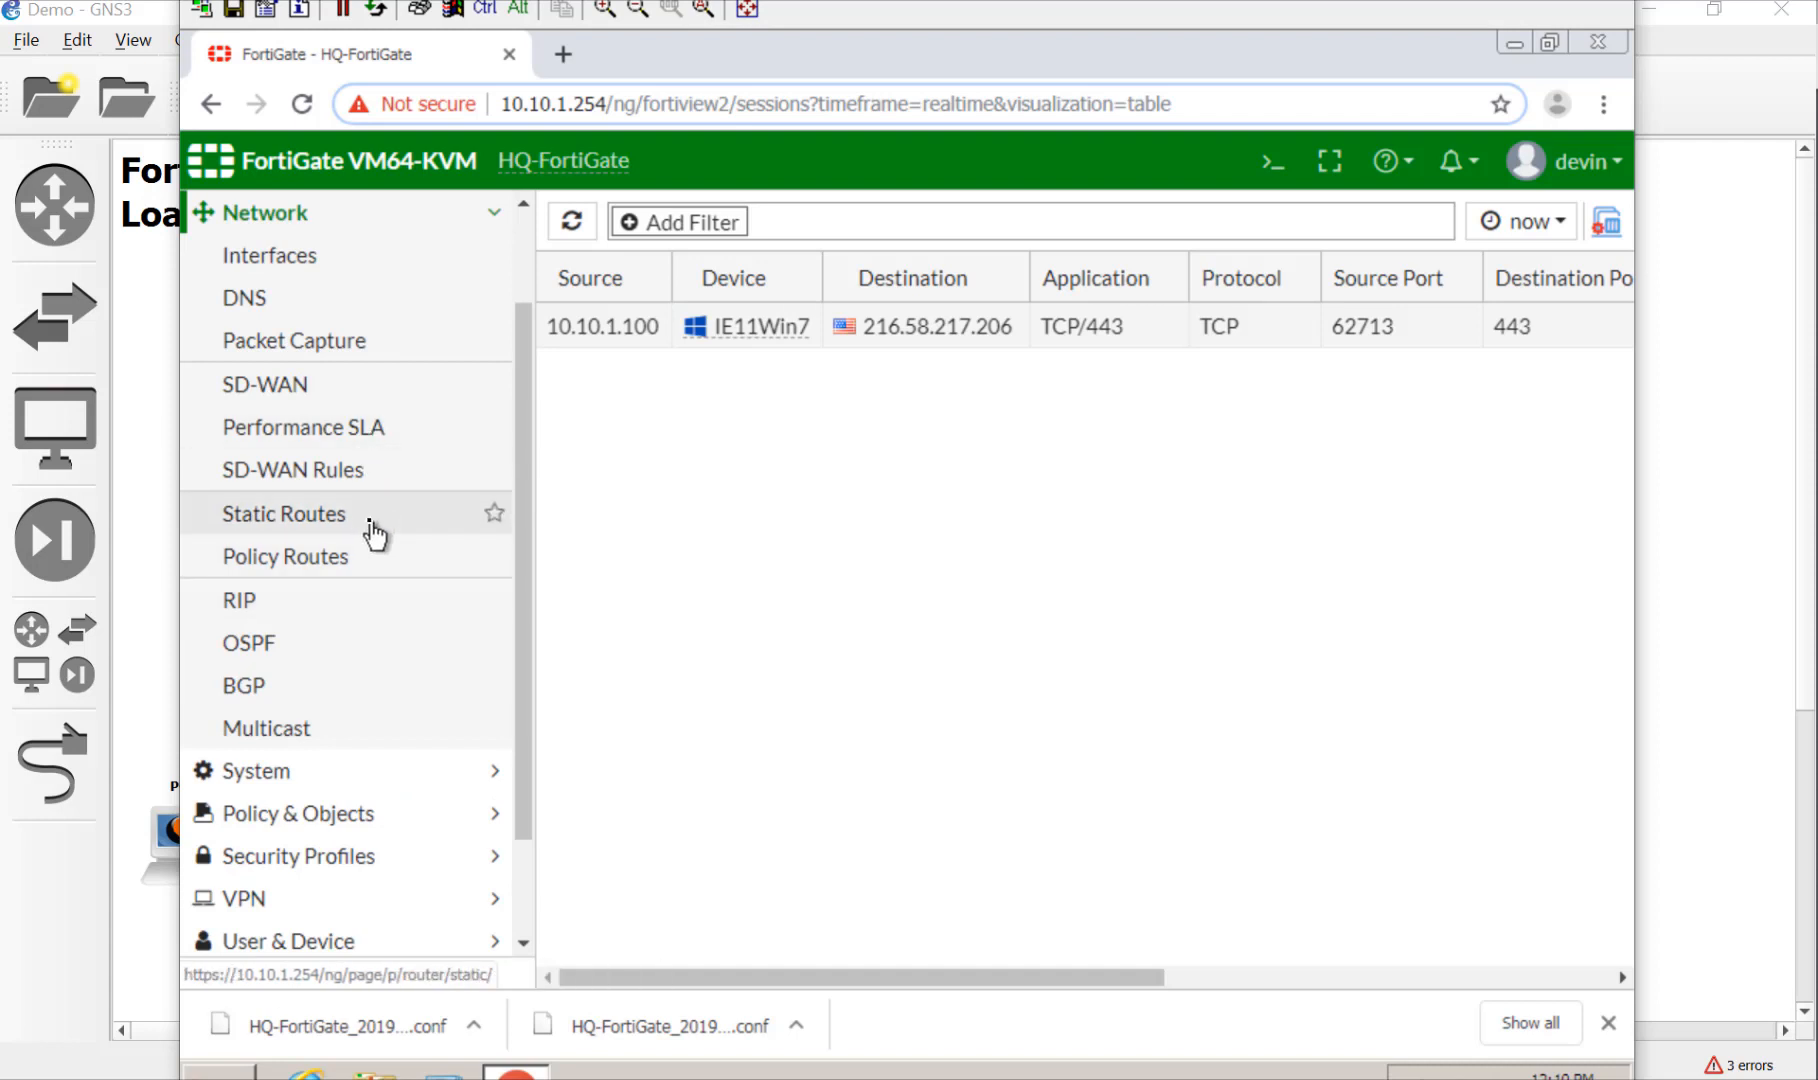
left_click(282, 512)
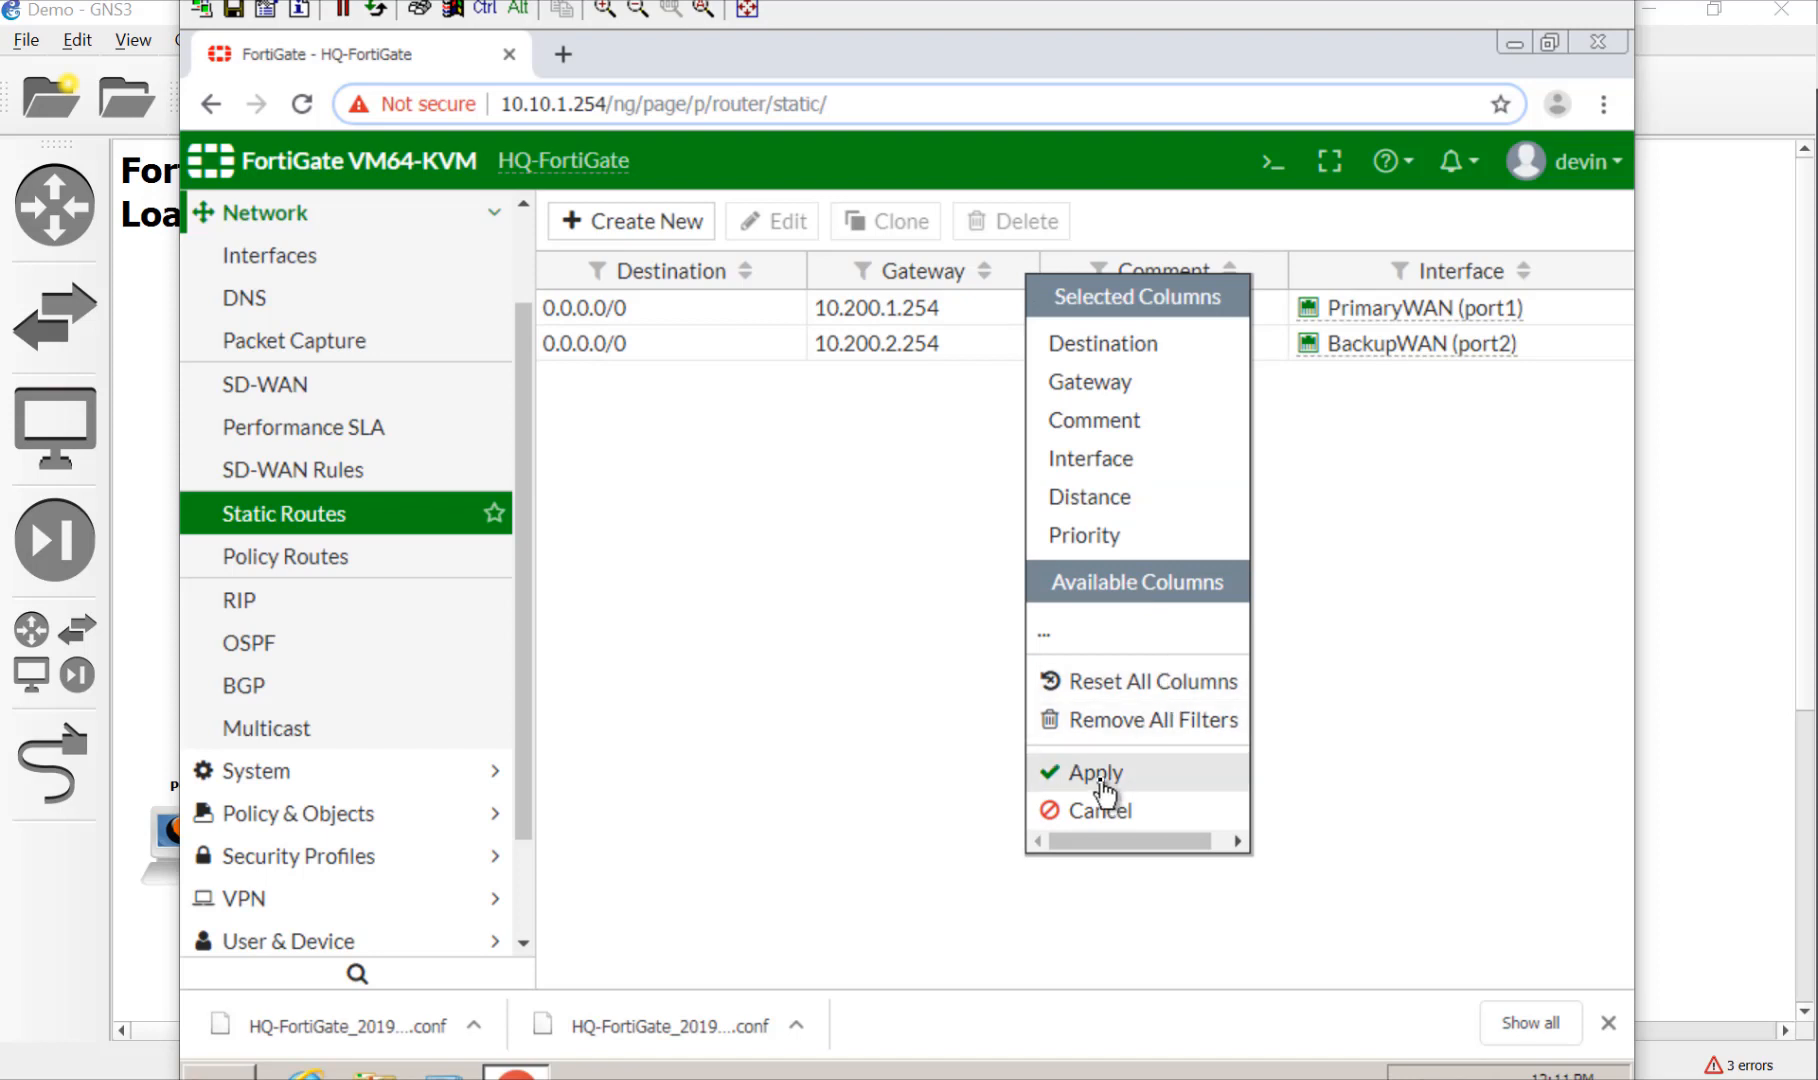
left_click(1094, 772)
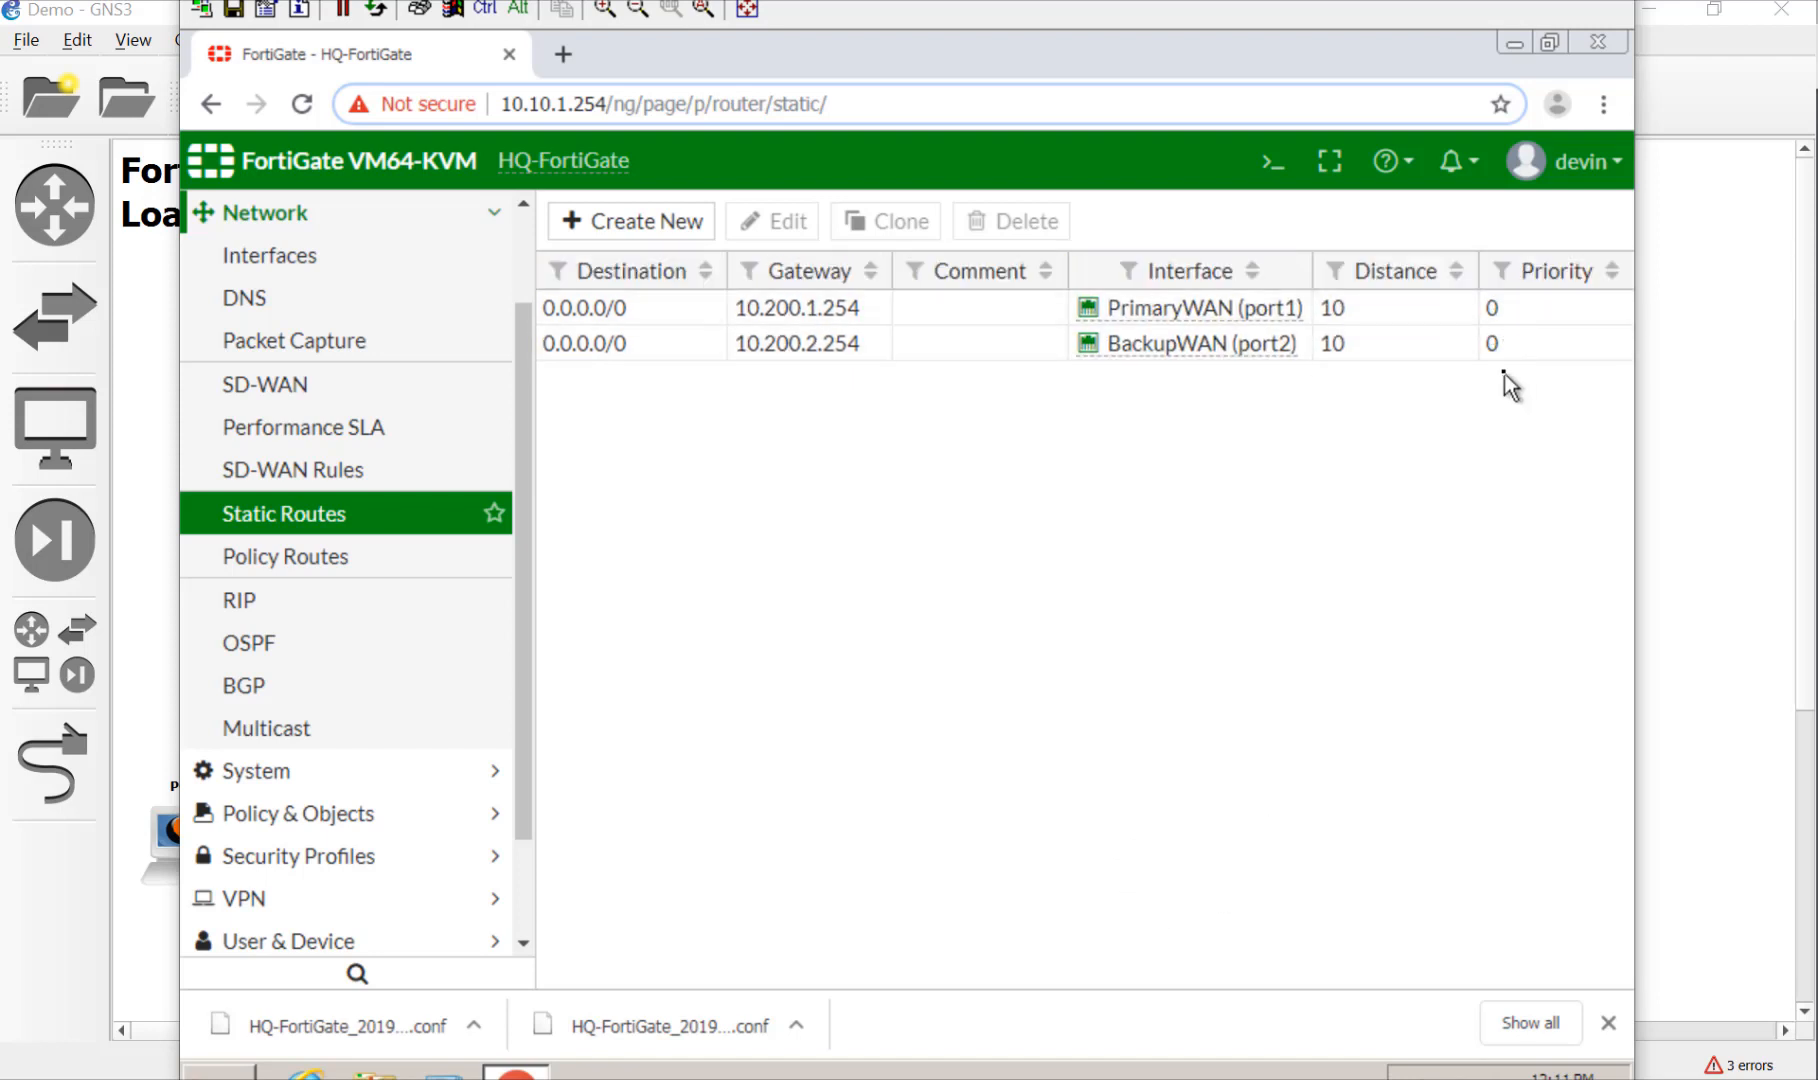
mouse_move(1592, 394)
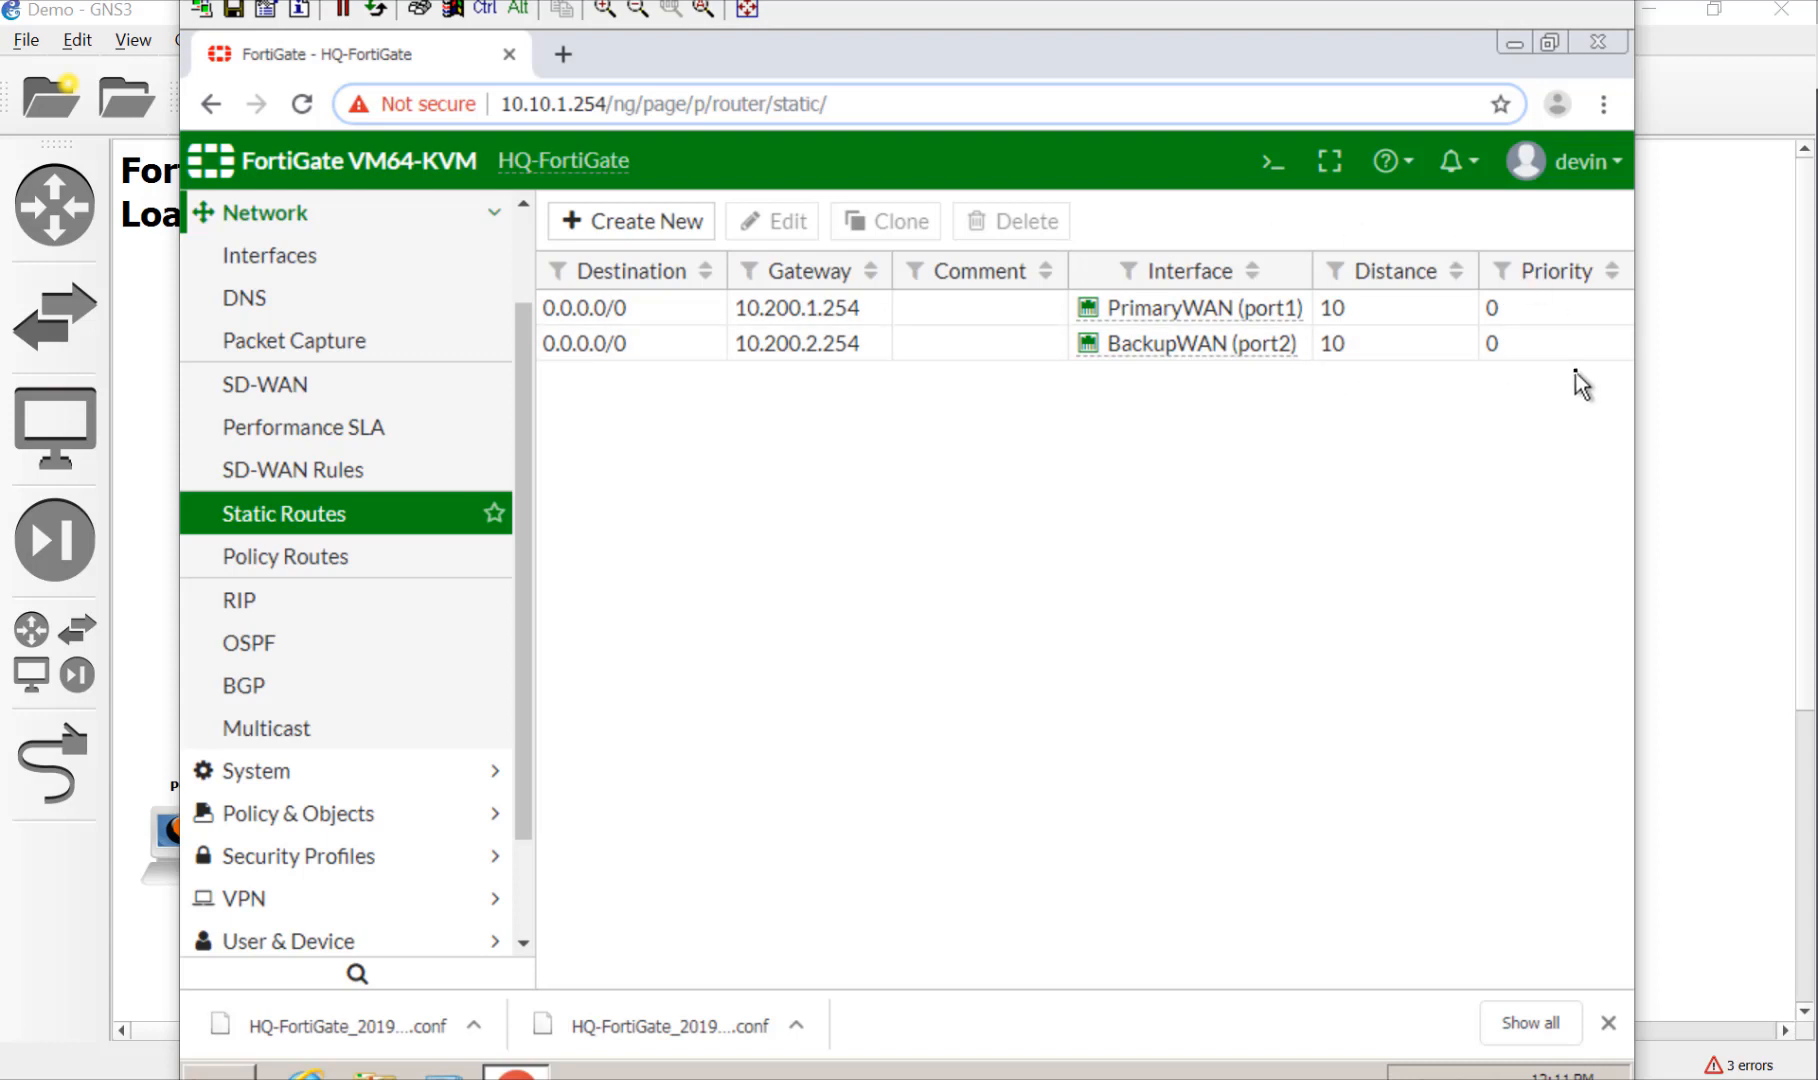
mouse_move(1532, 430)
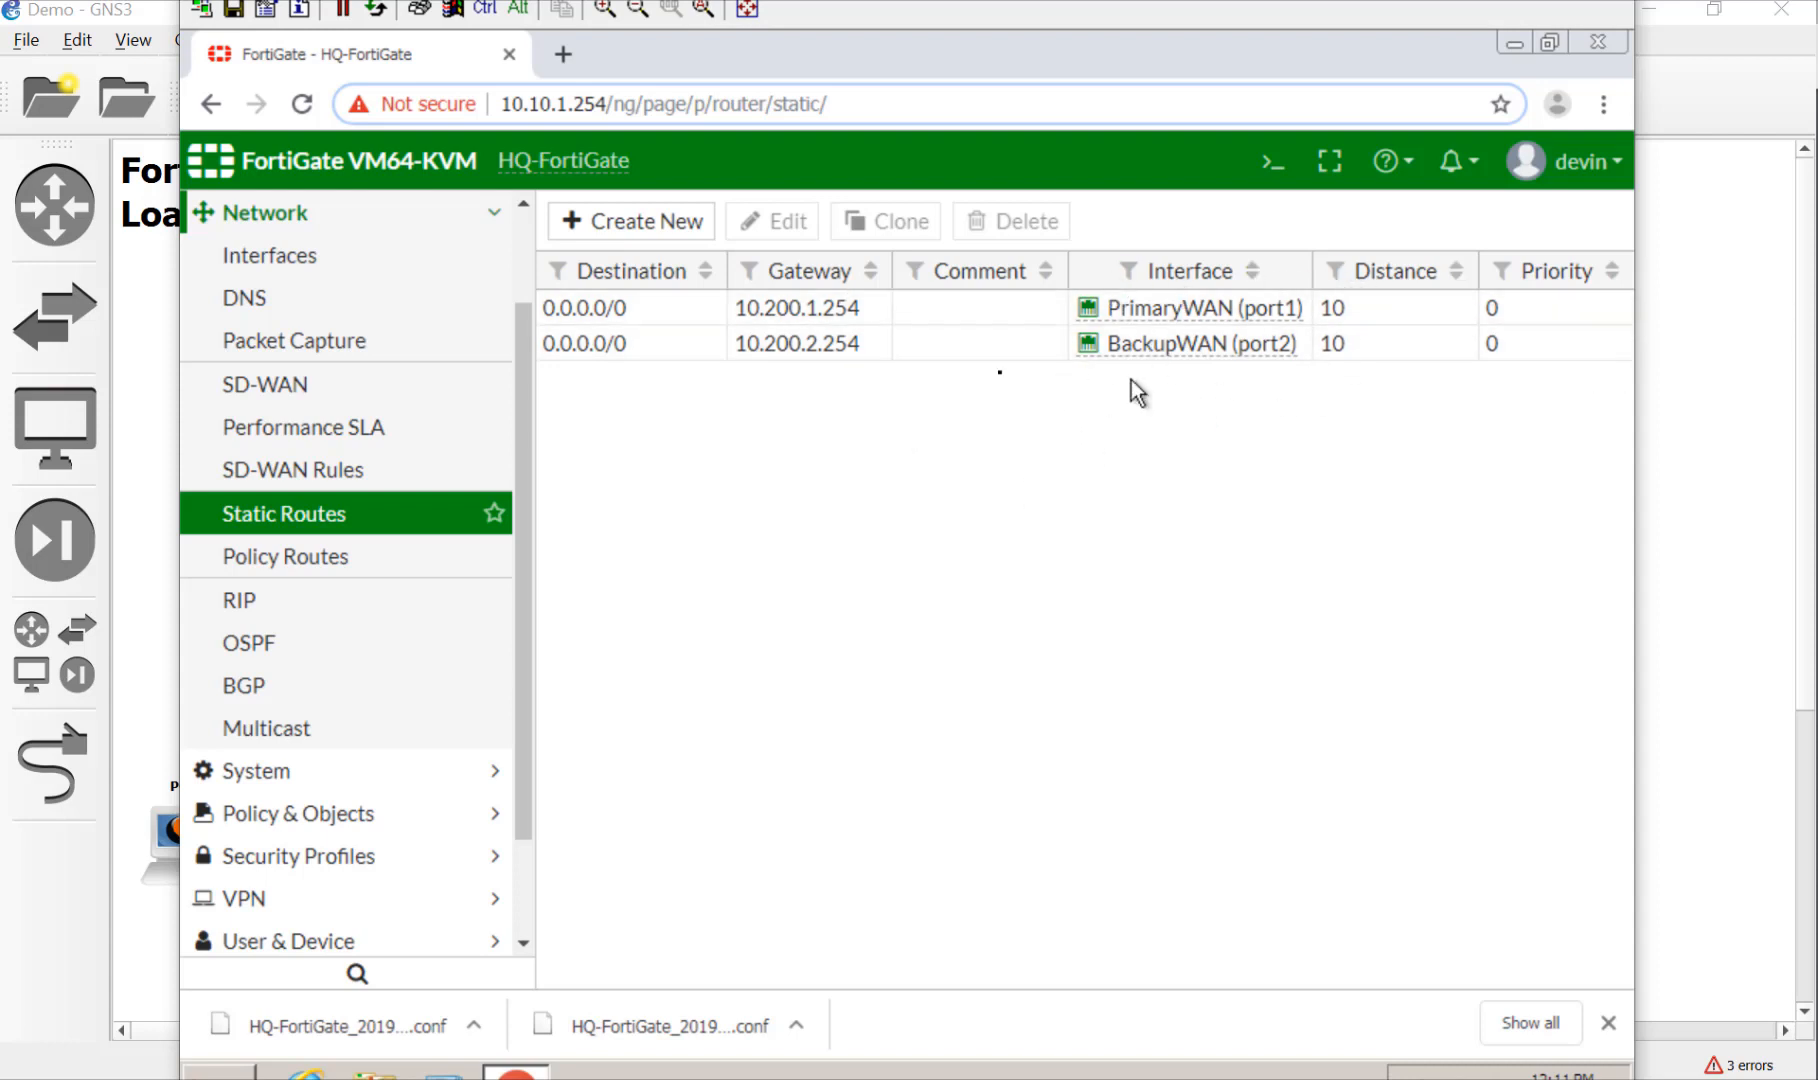
mouse_move(1028, 398)
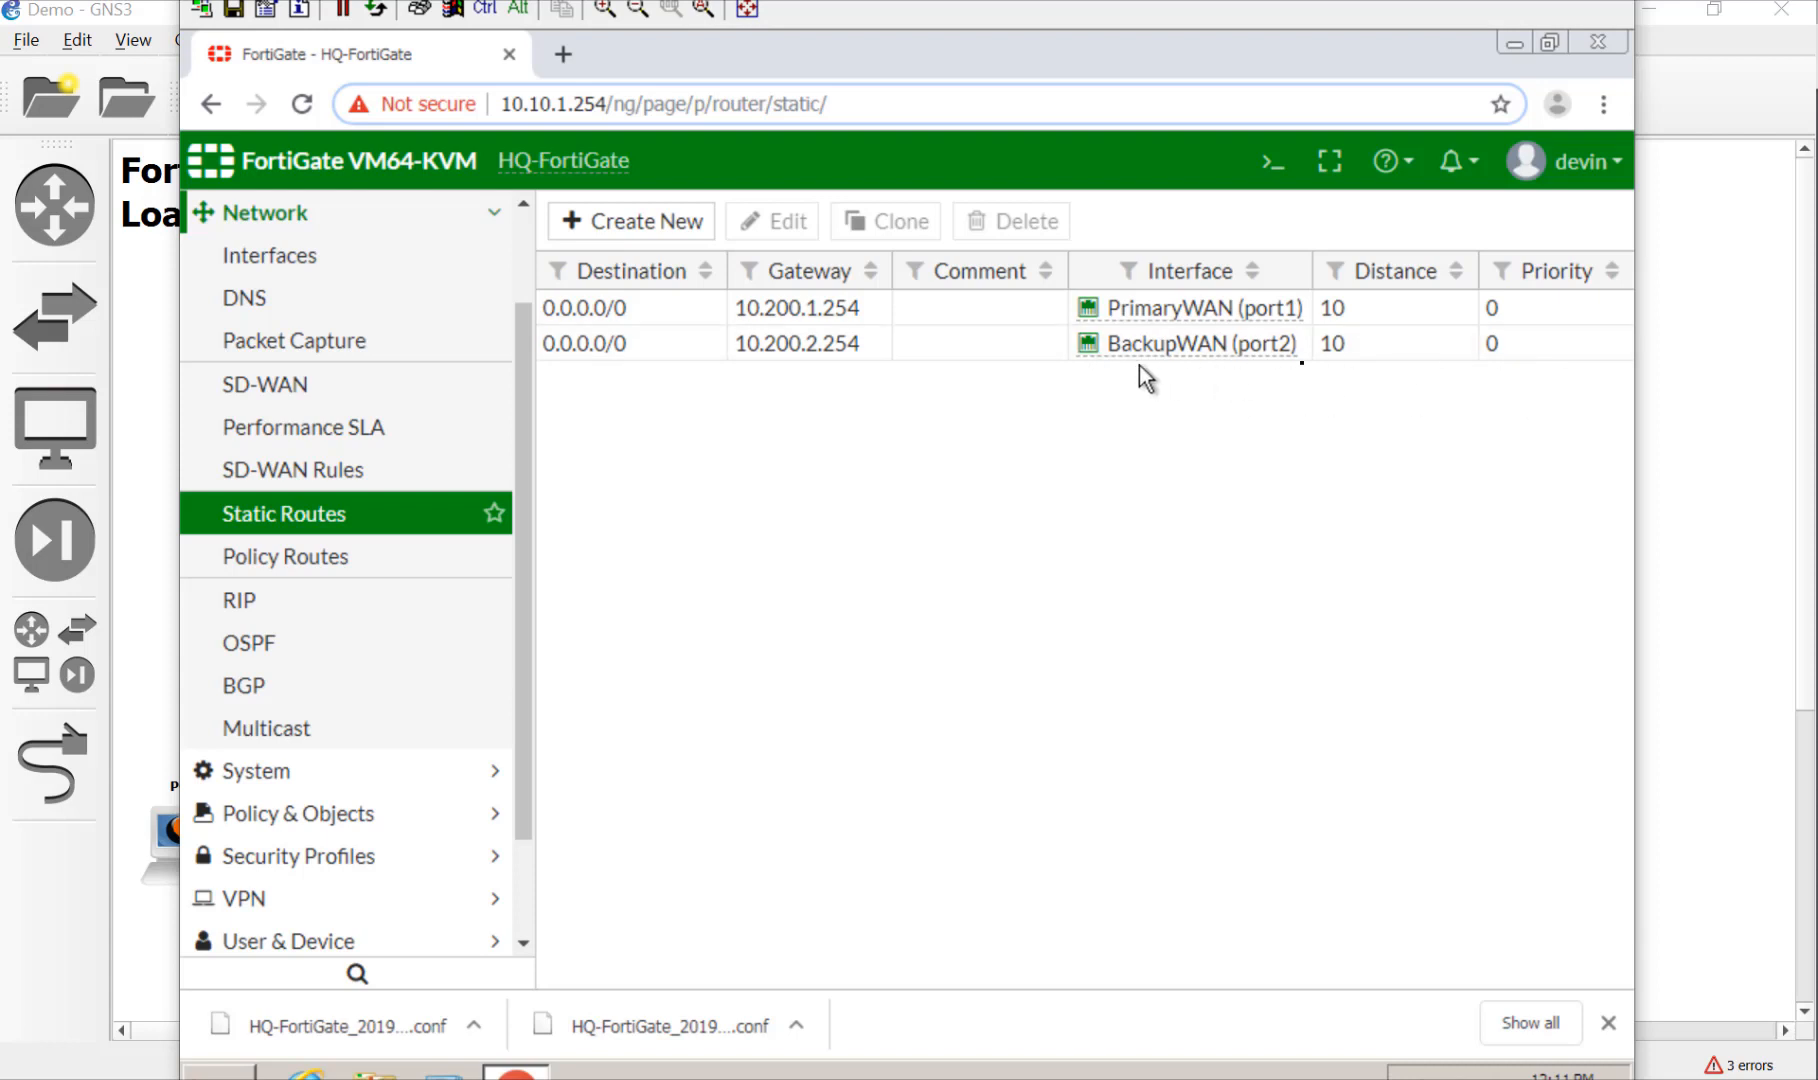
mouse_move(1306, 382)
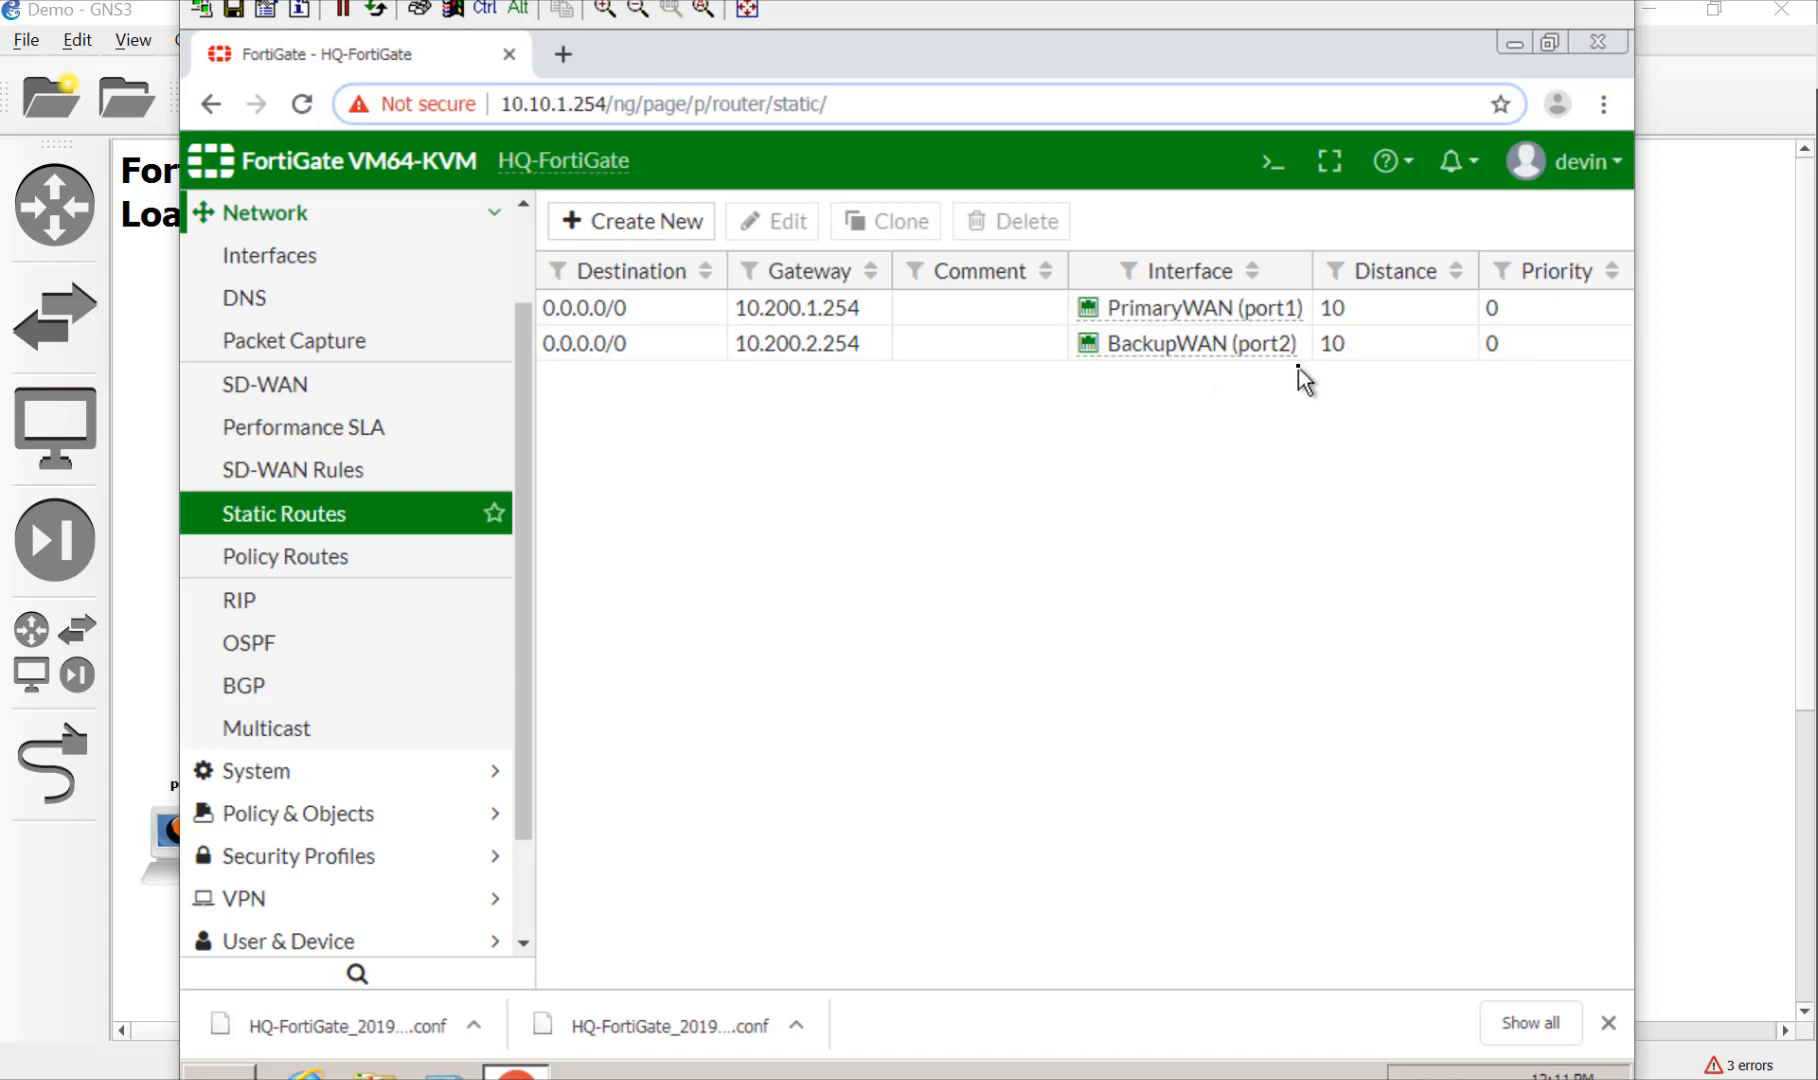
mouse_move(1320, 400)
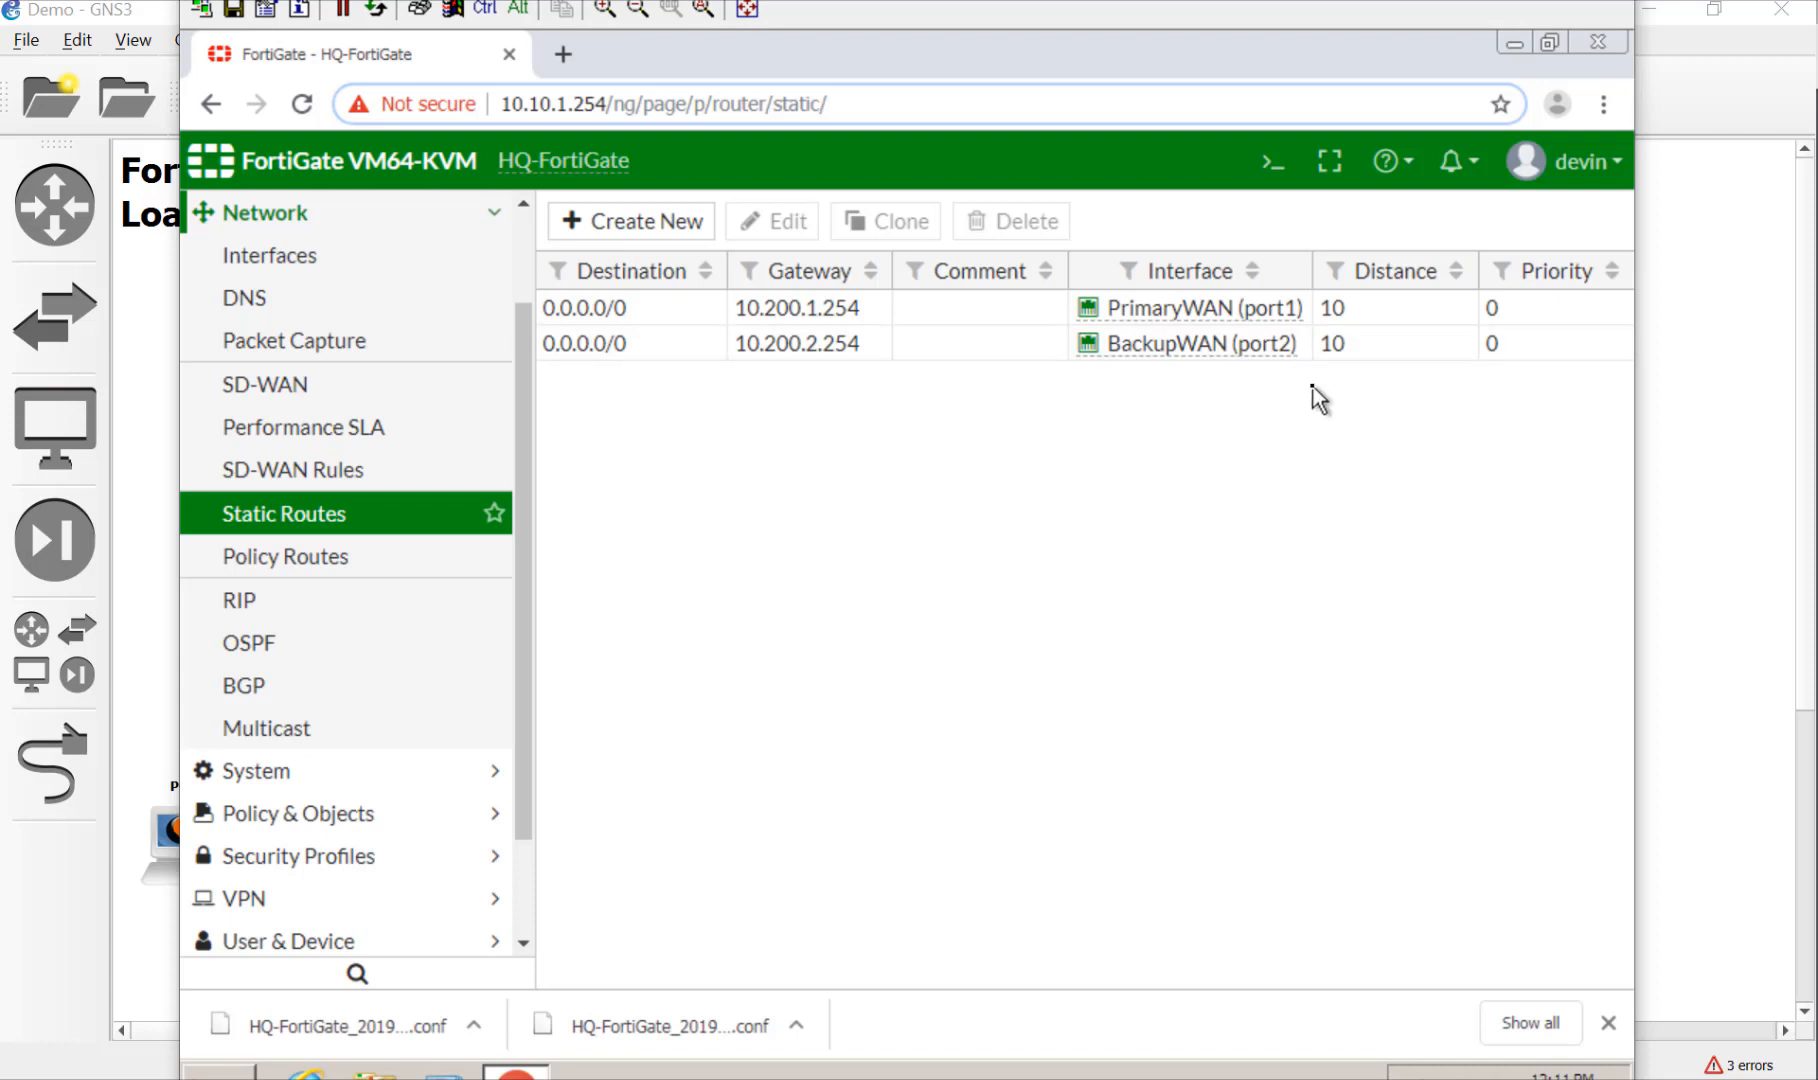
mouse_move(1204, 508)
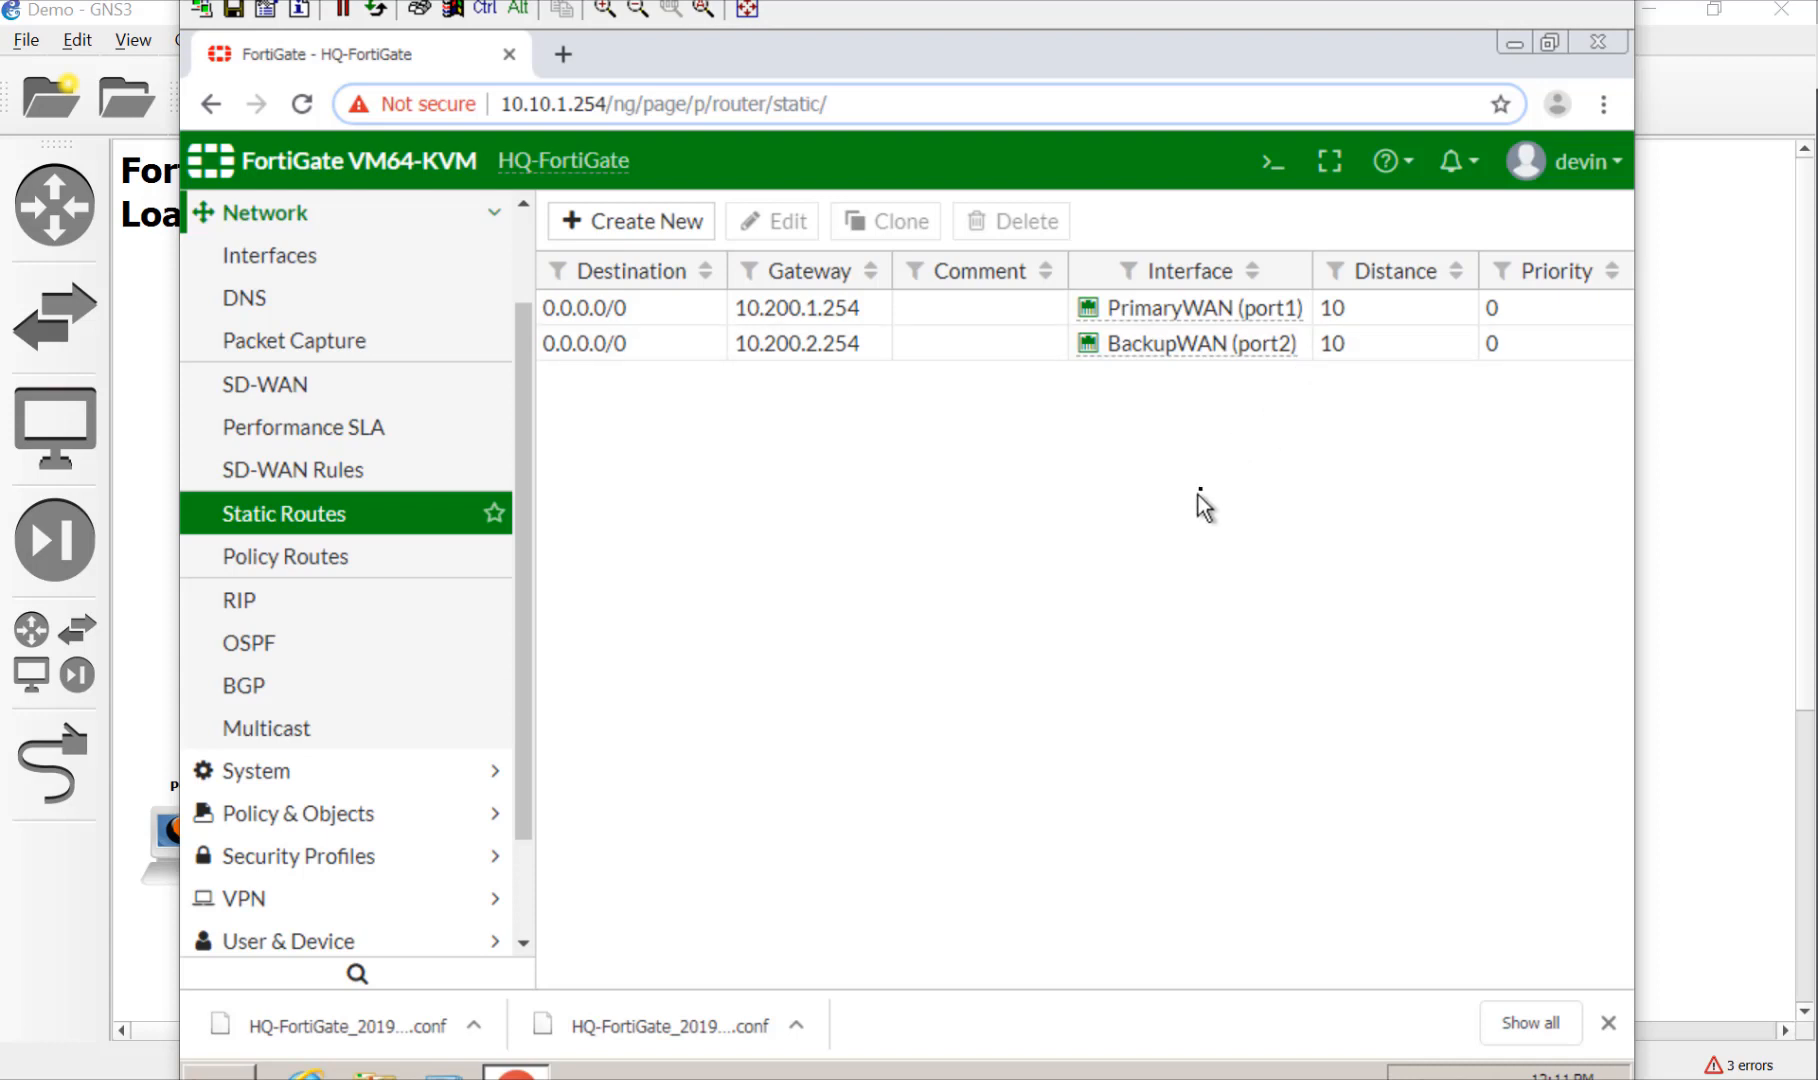
mouse_move(1388, 490)
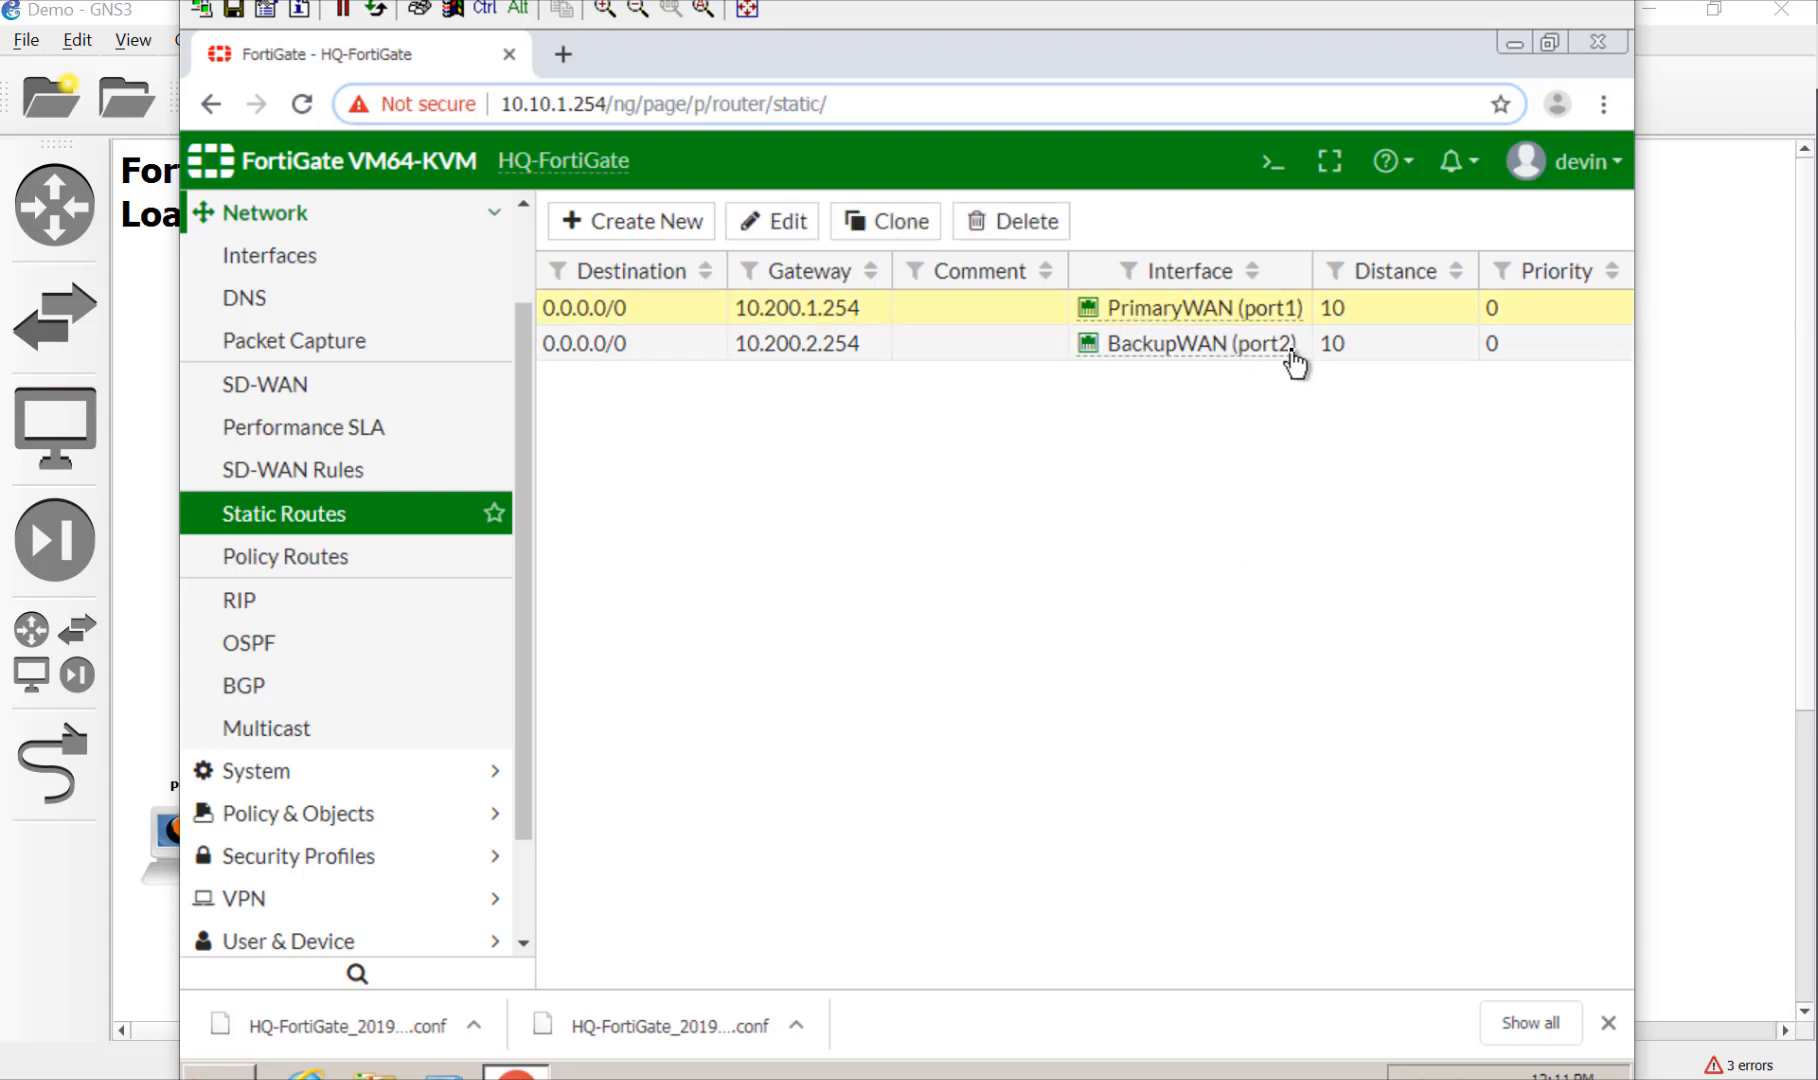
left_click(1182, 342)
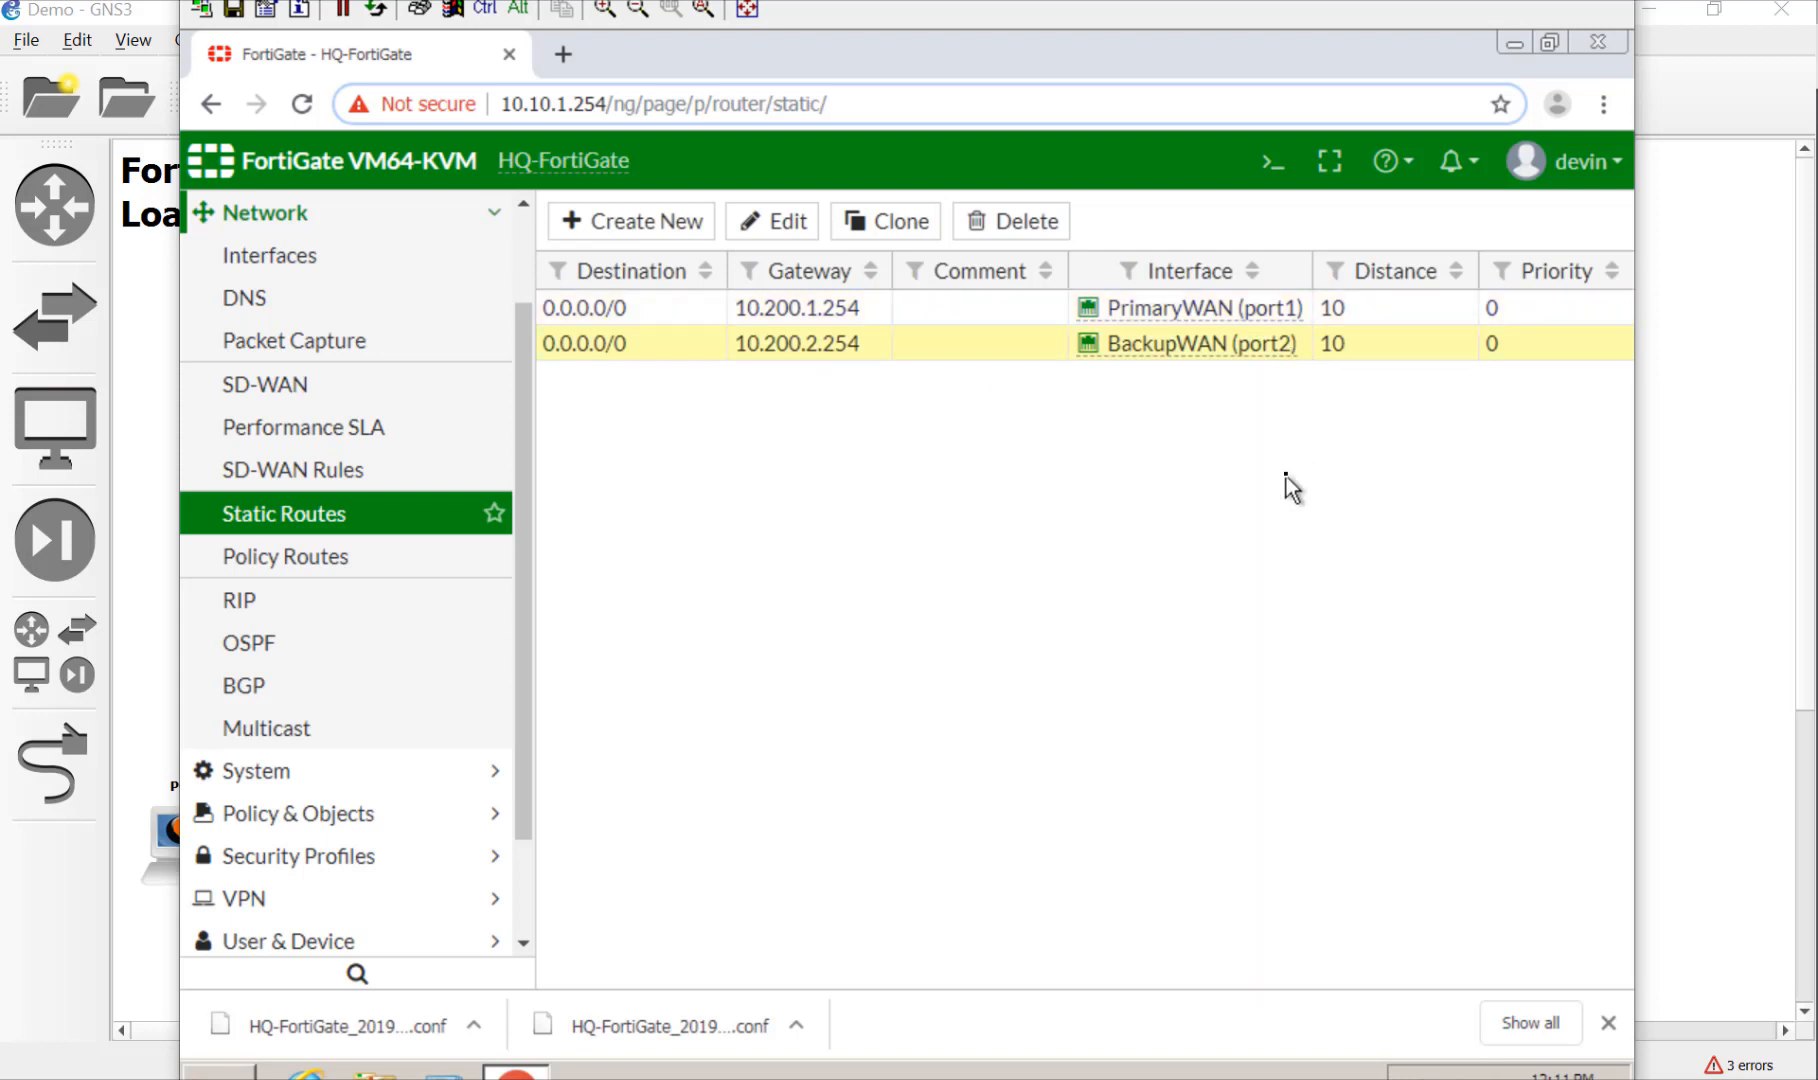
mouse_move(1292, 454)
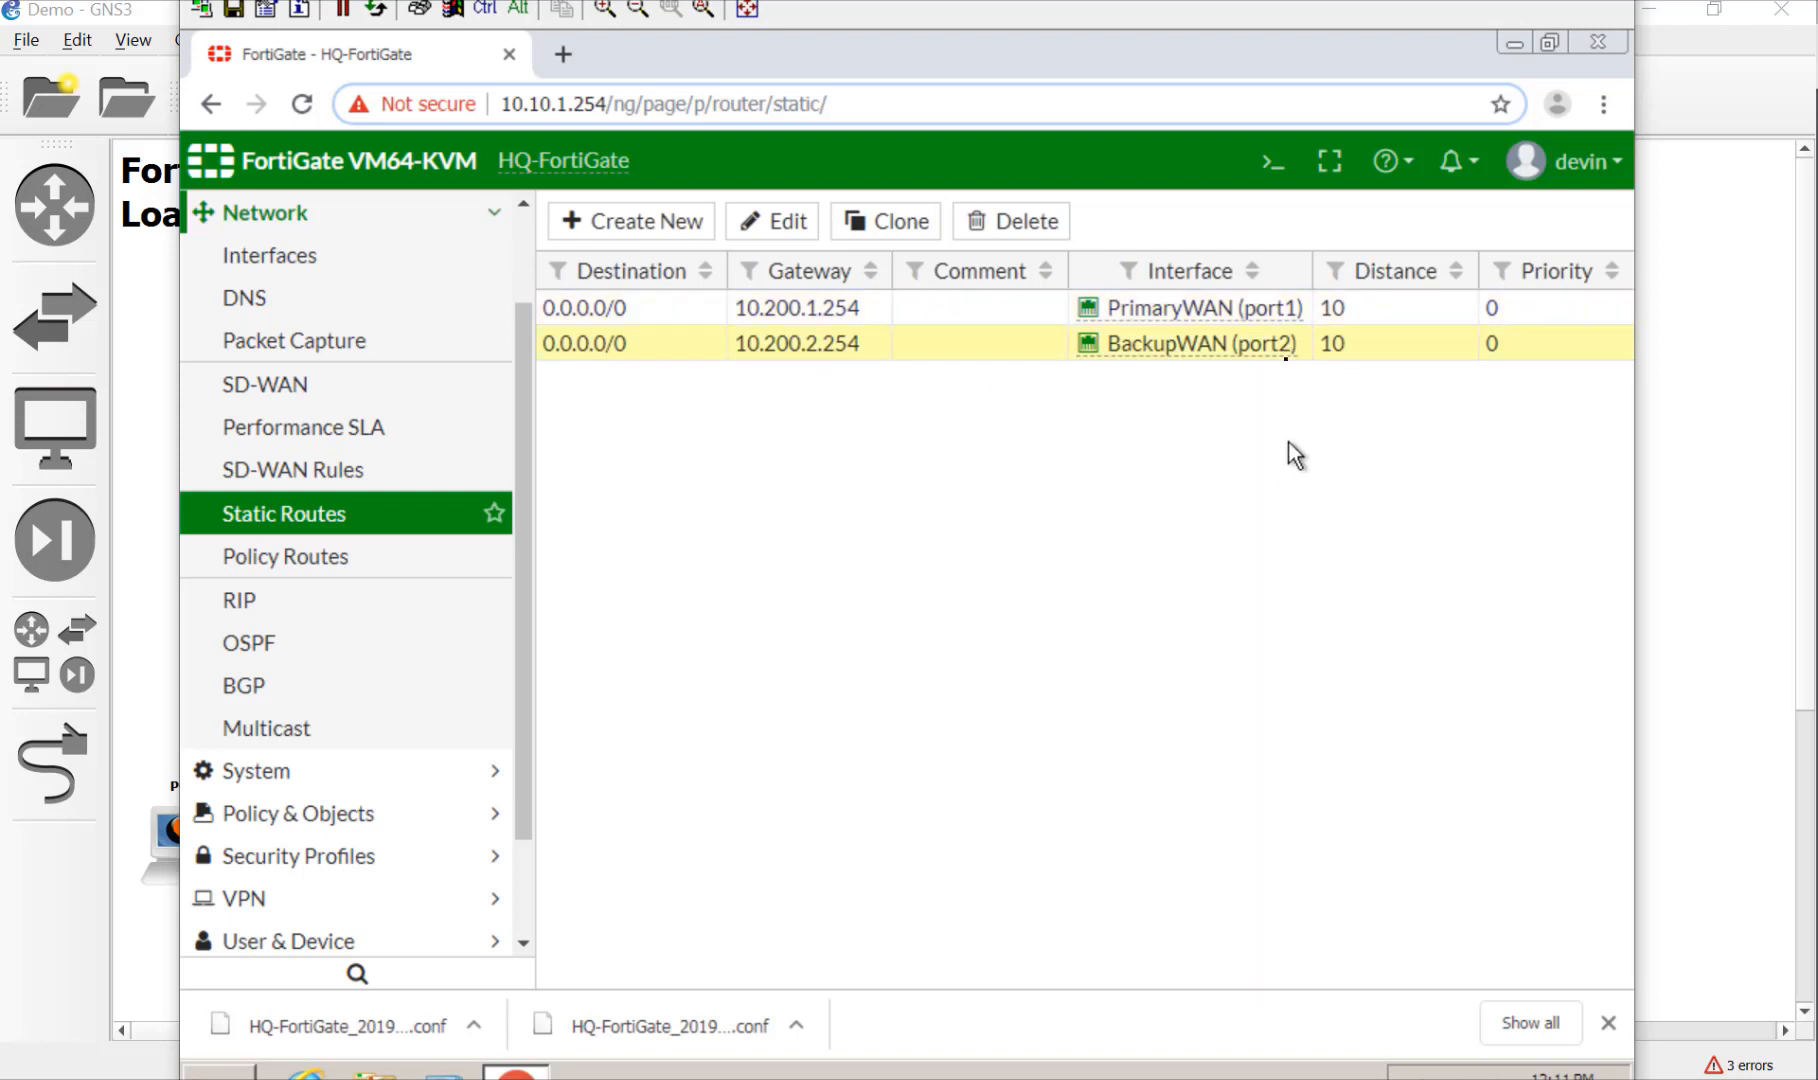
mouse_move(1342, 354)
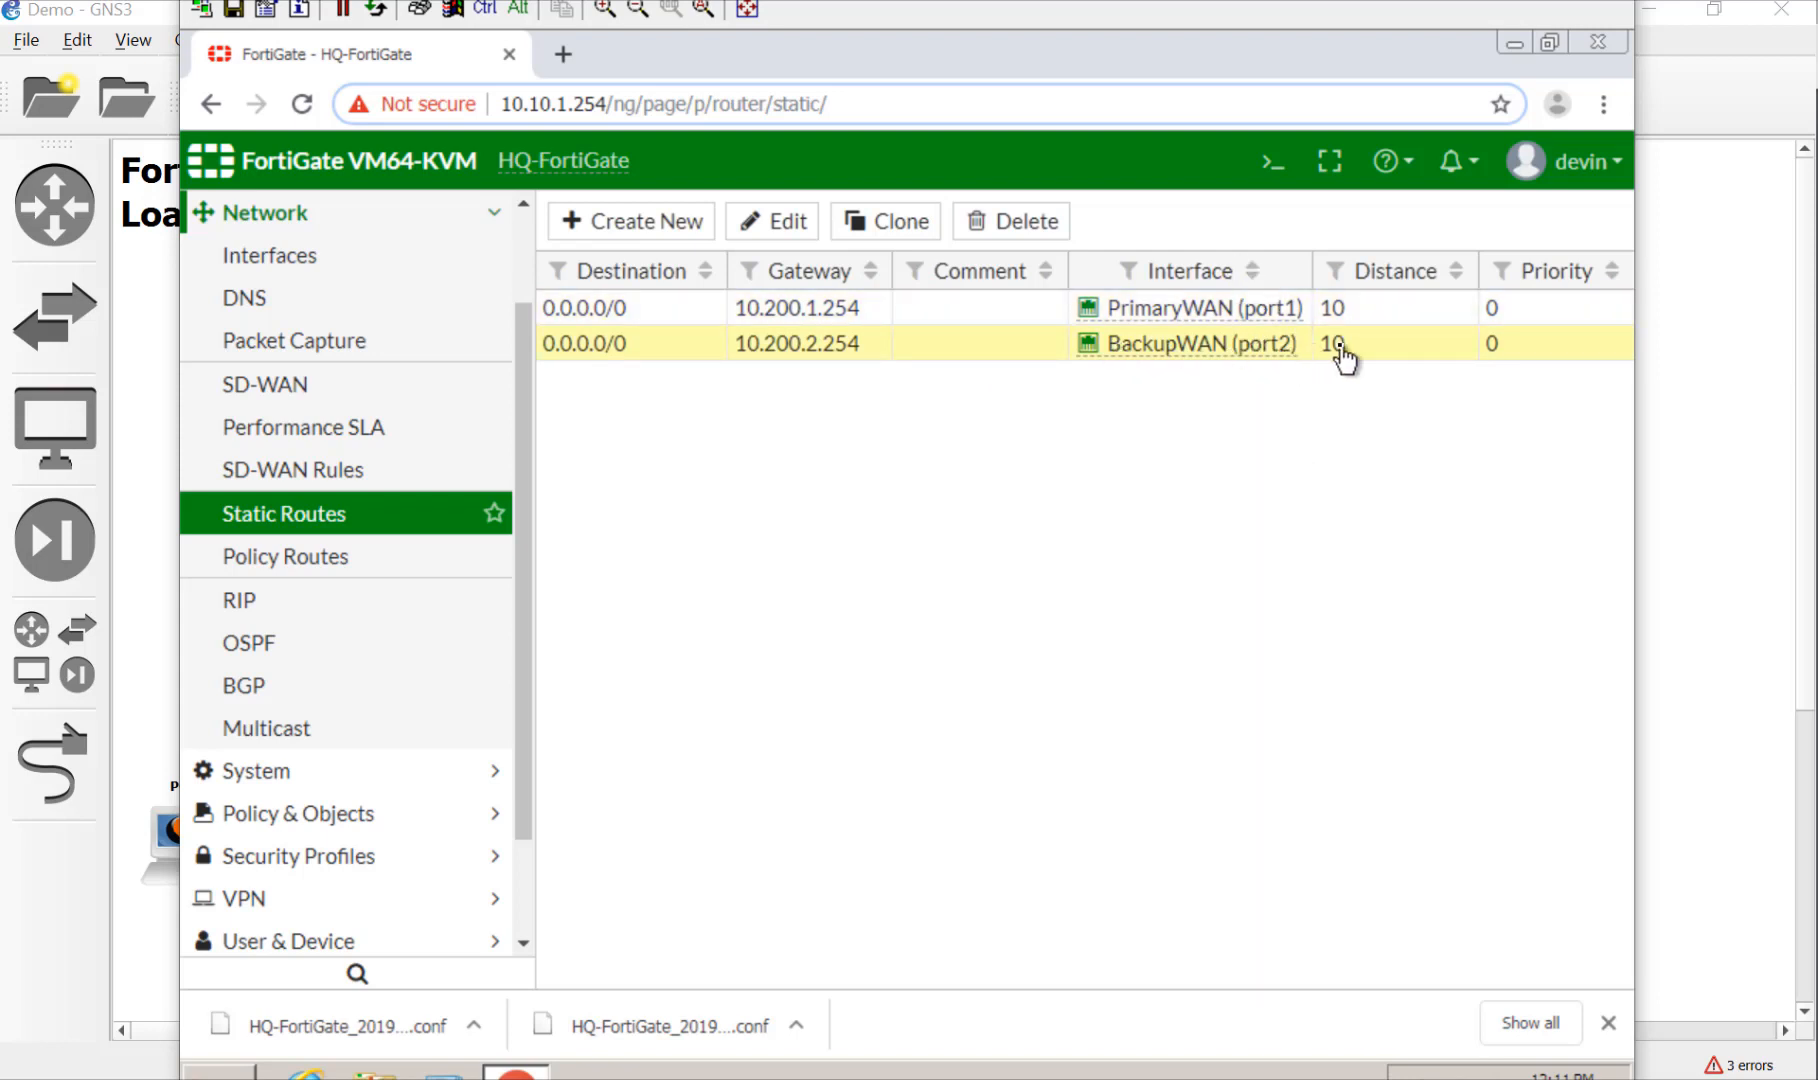
mouse_move(1122, 398)
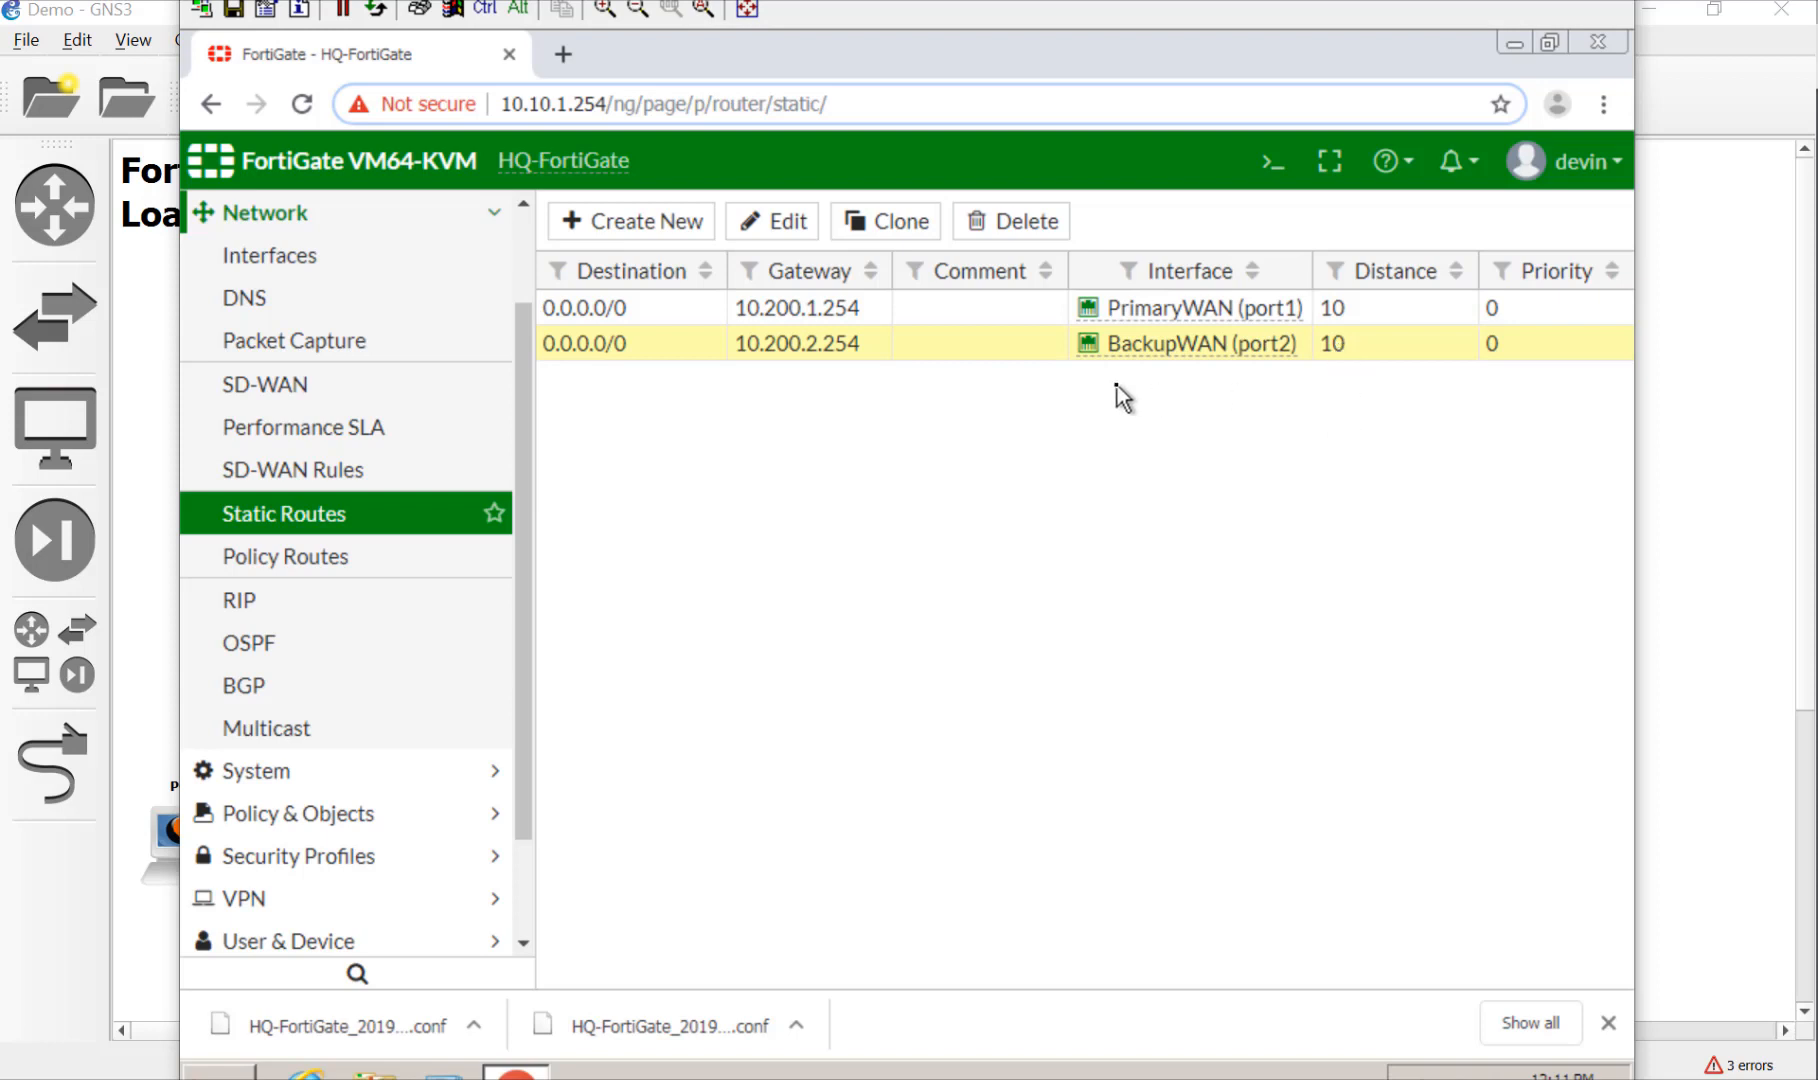
mouse_move(1398, 372)
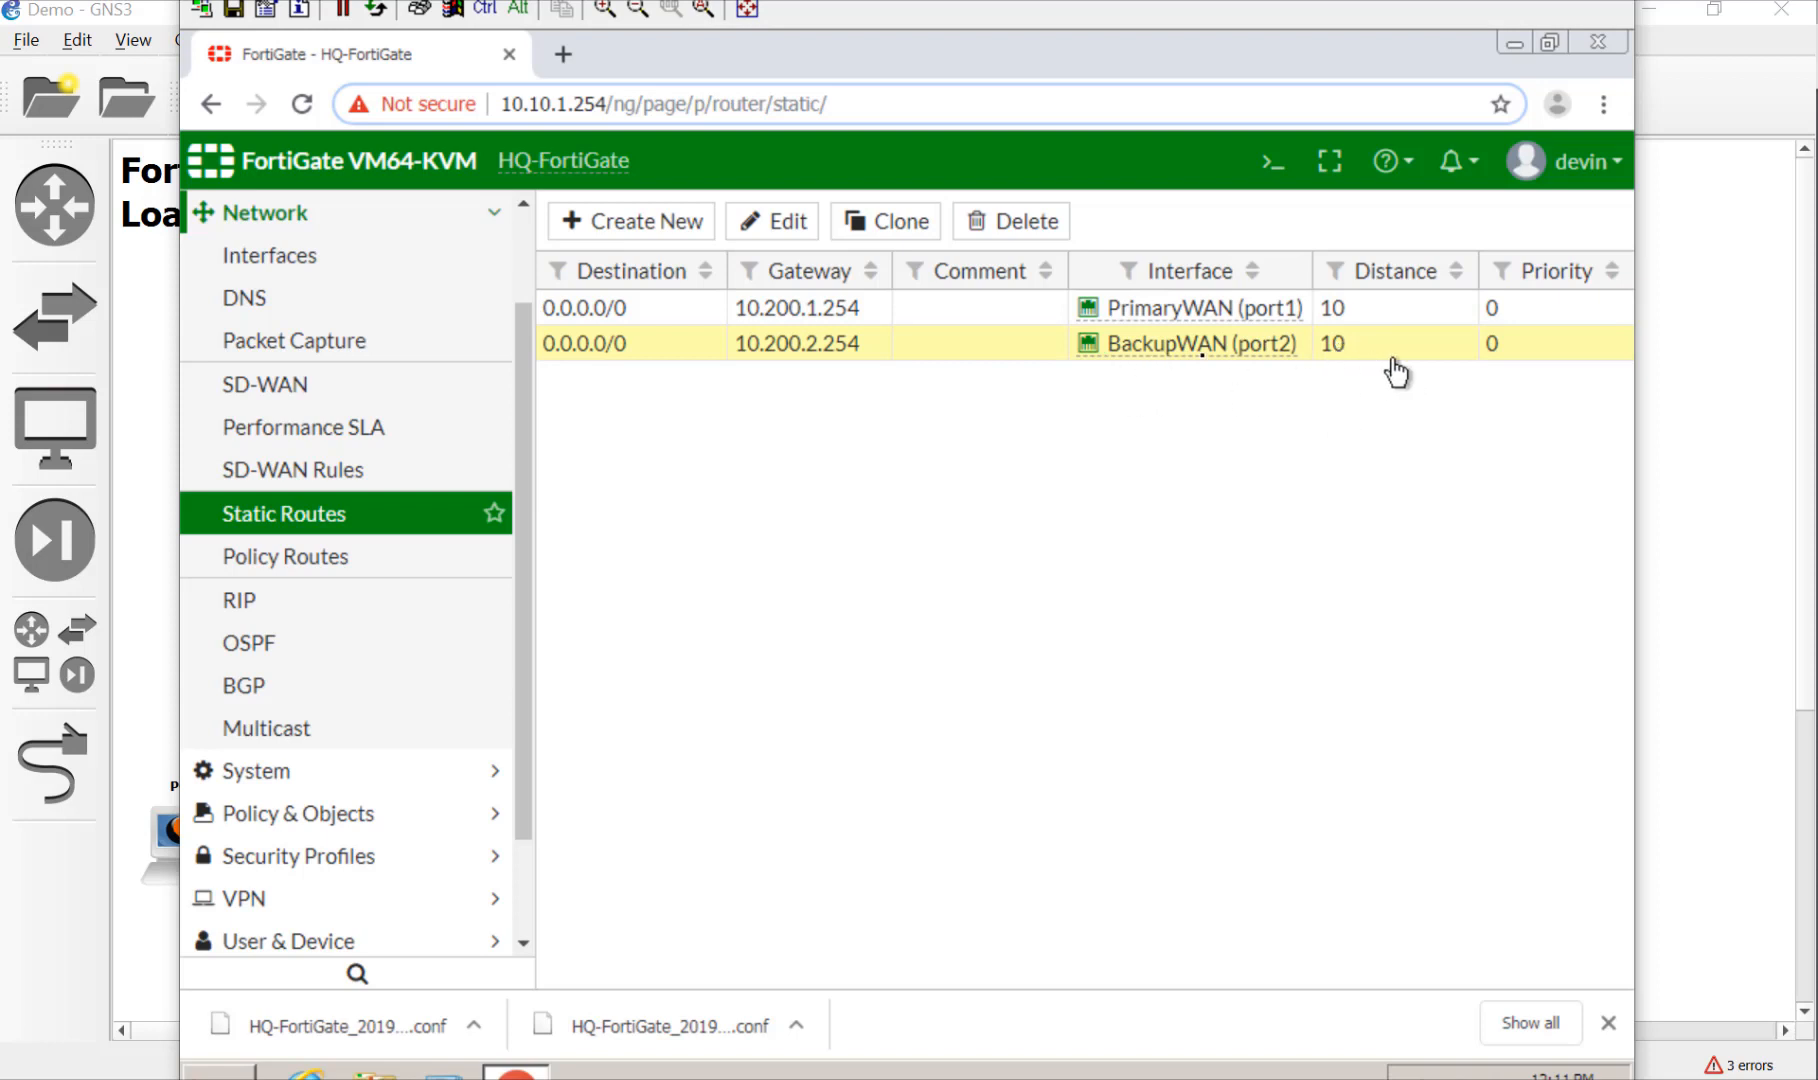
mouse_move(1202, 336)
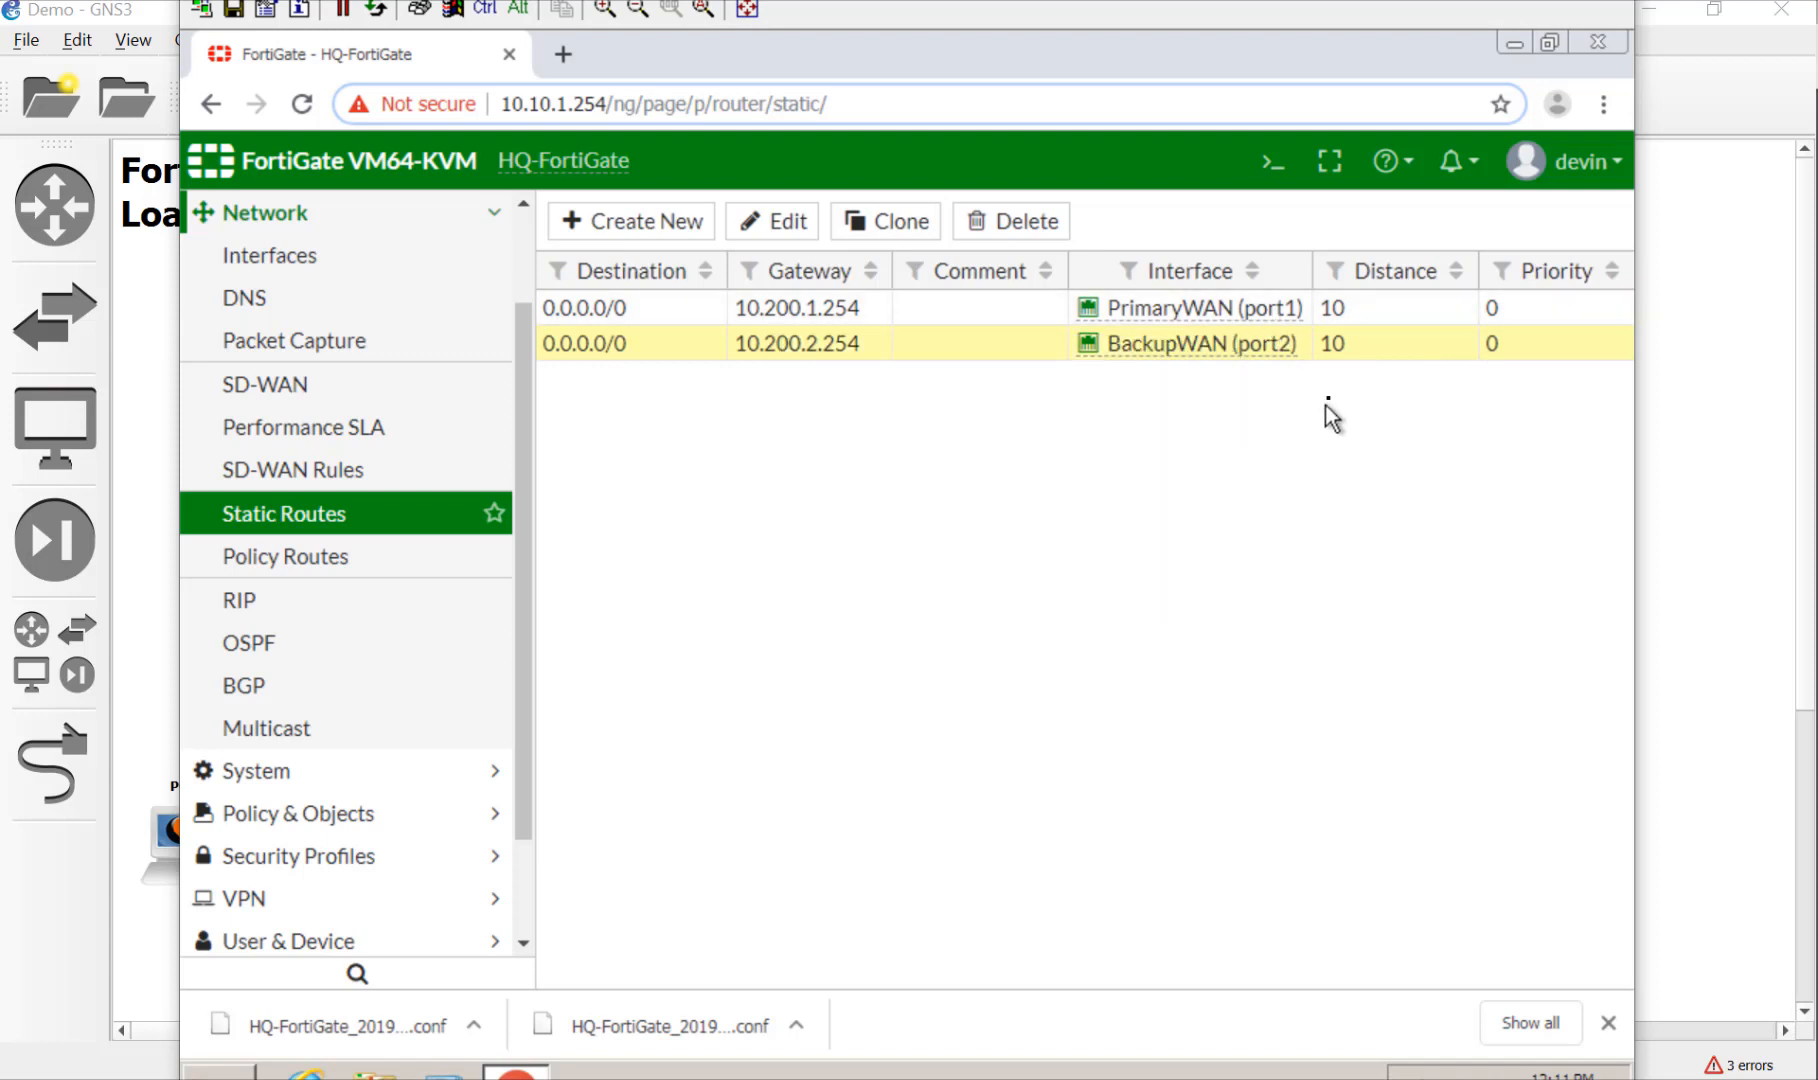
Edit the BackupWAN (port2) default route and set its administrative distance to 20.
double_click(1188, 344)
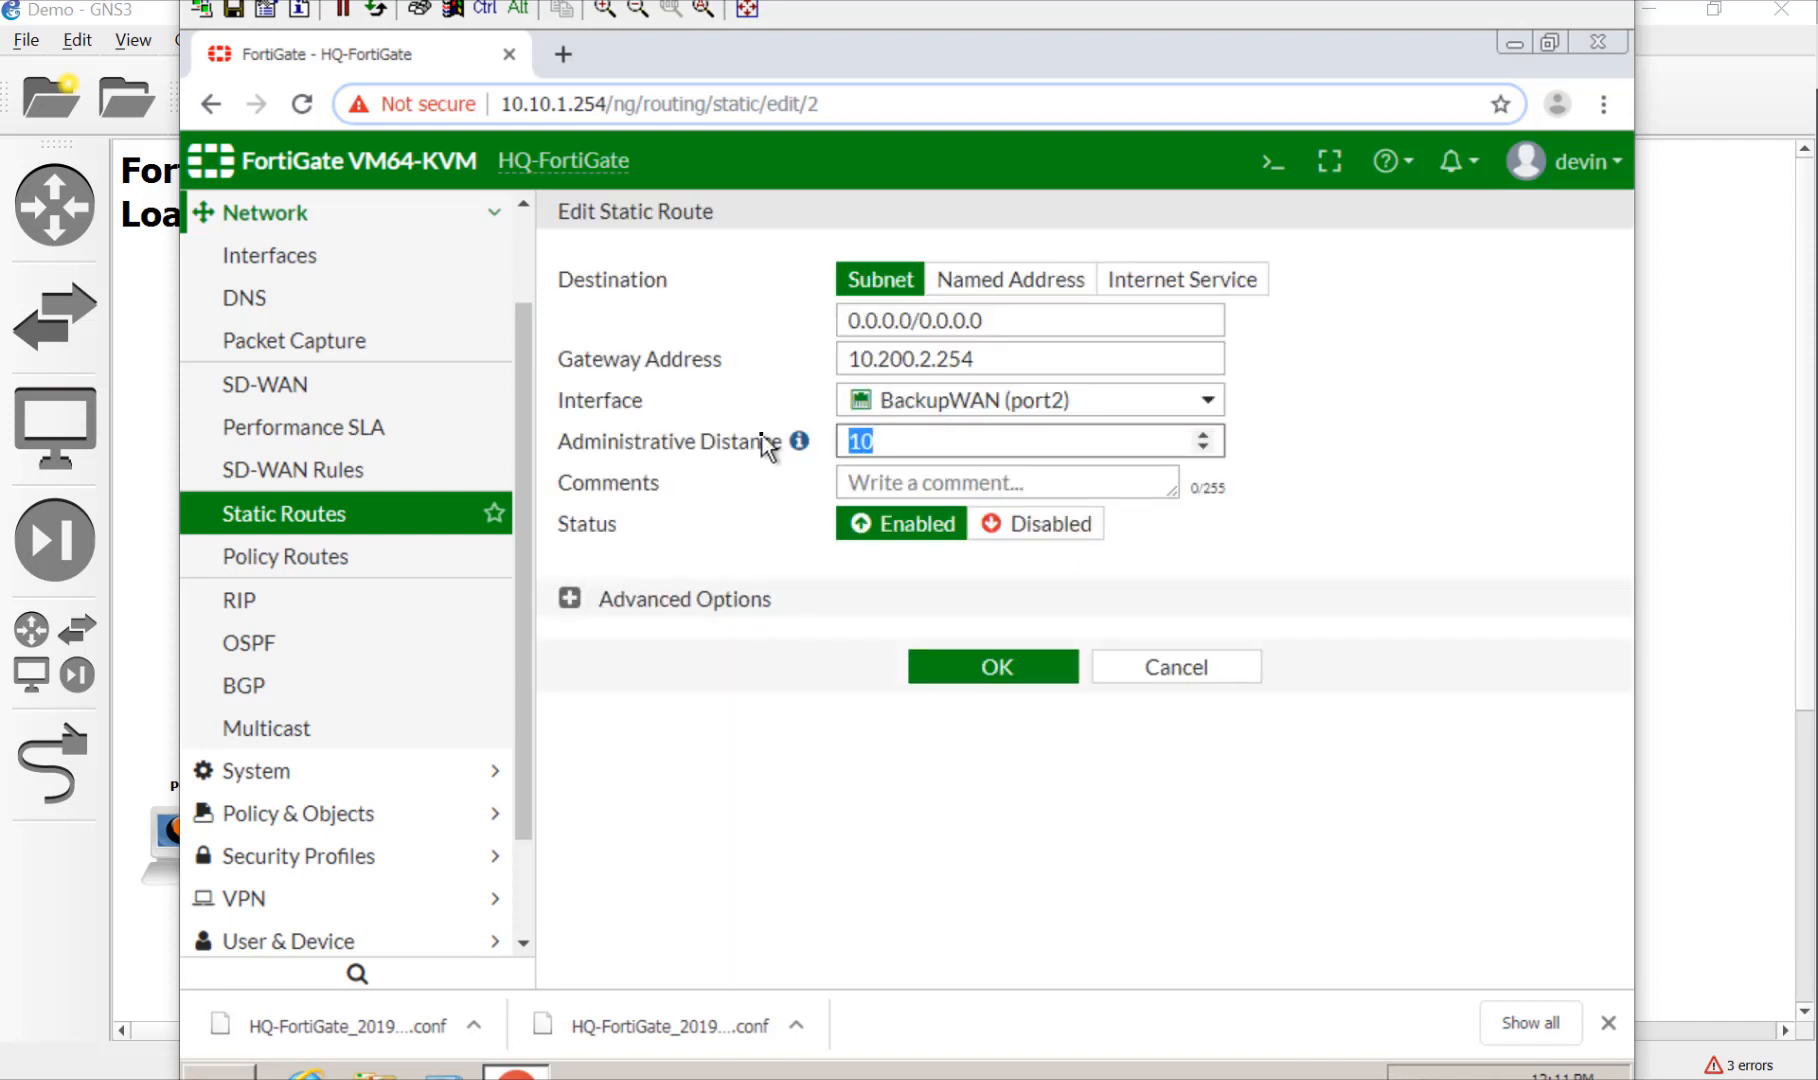
type("90")
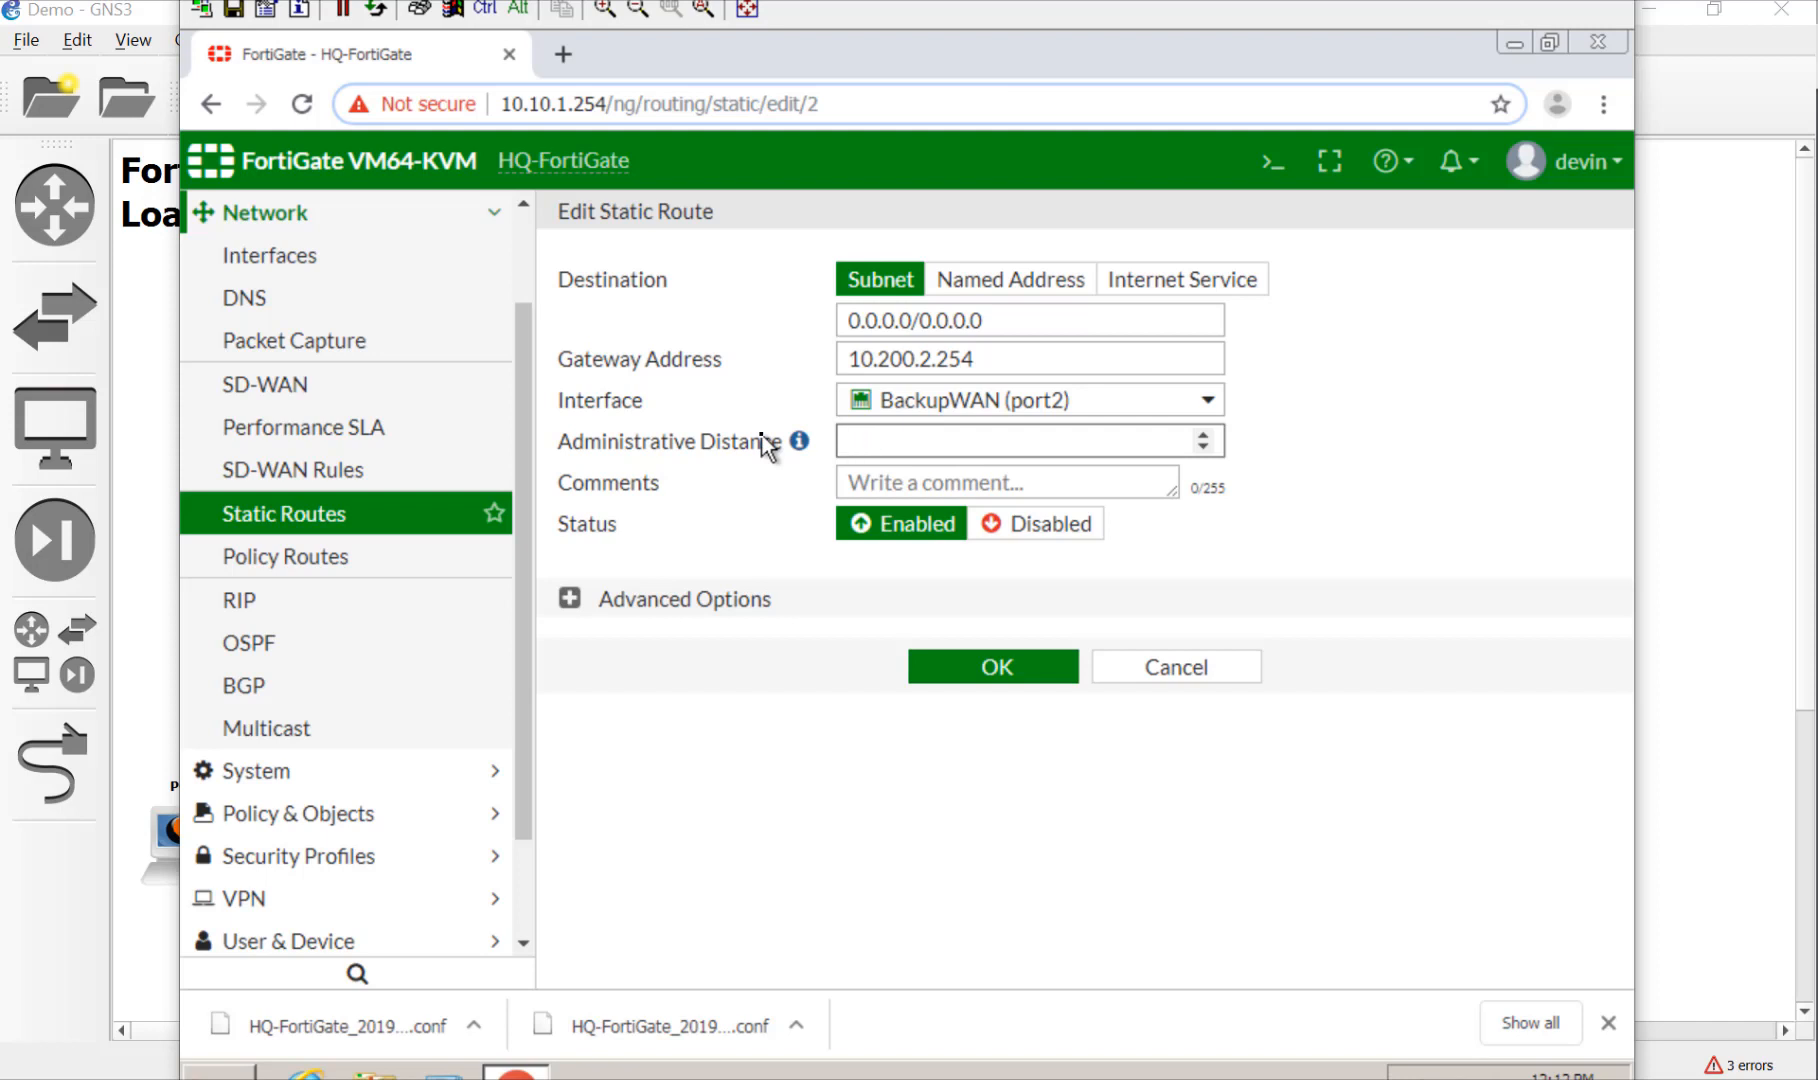
type("20")
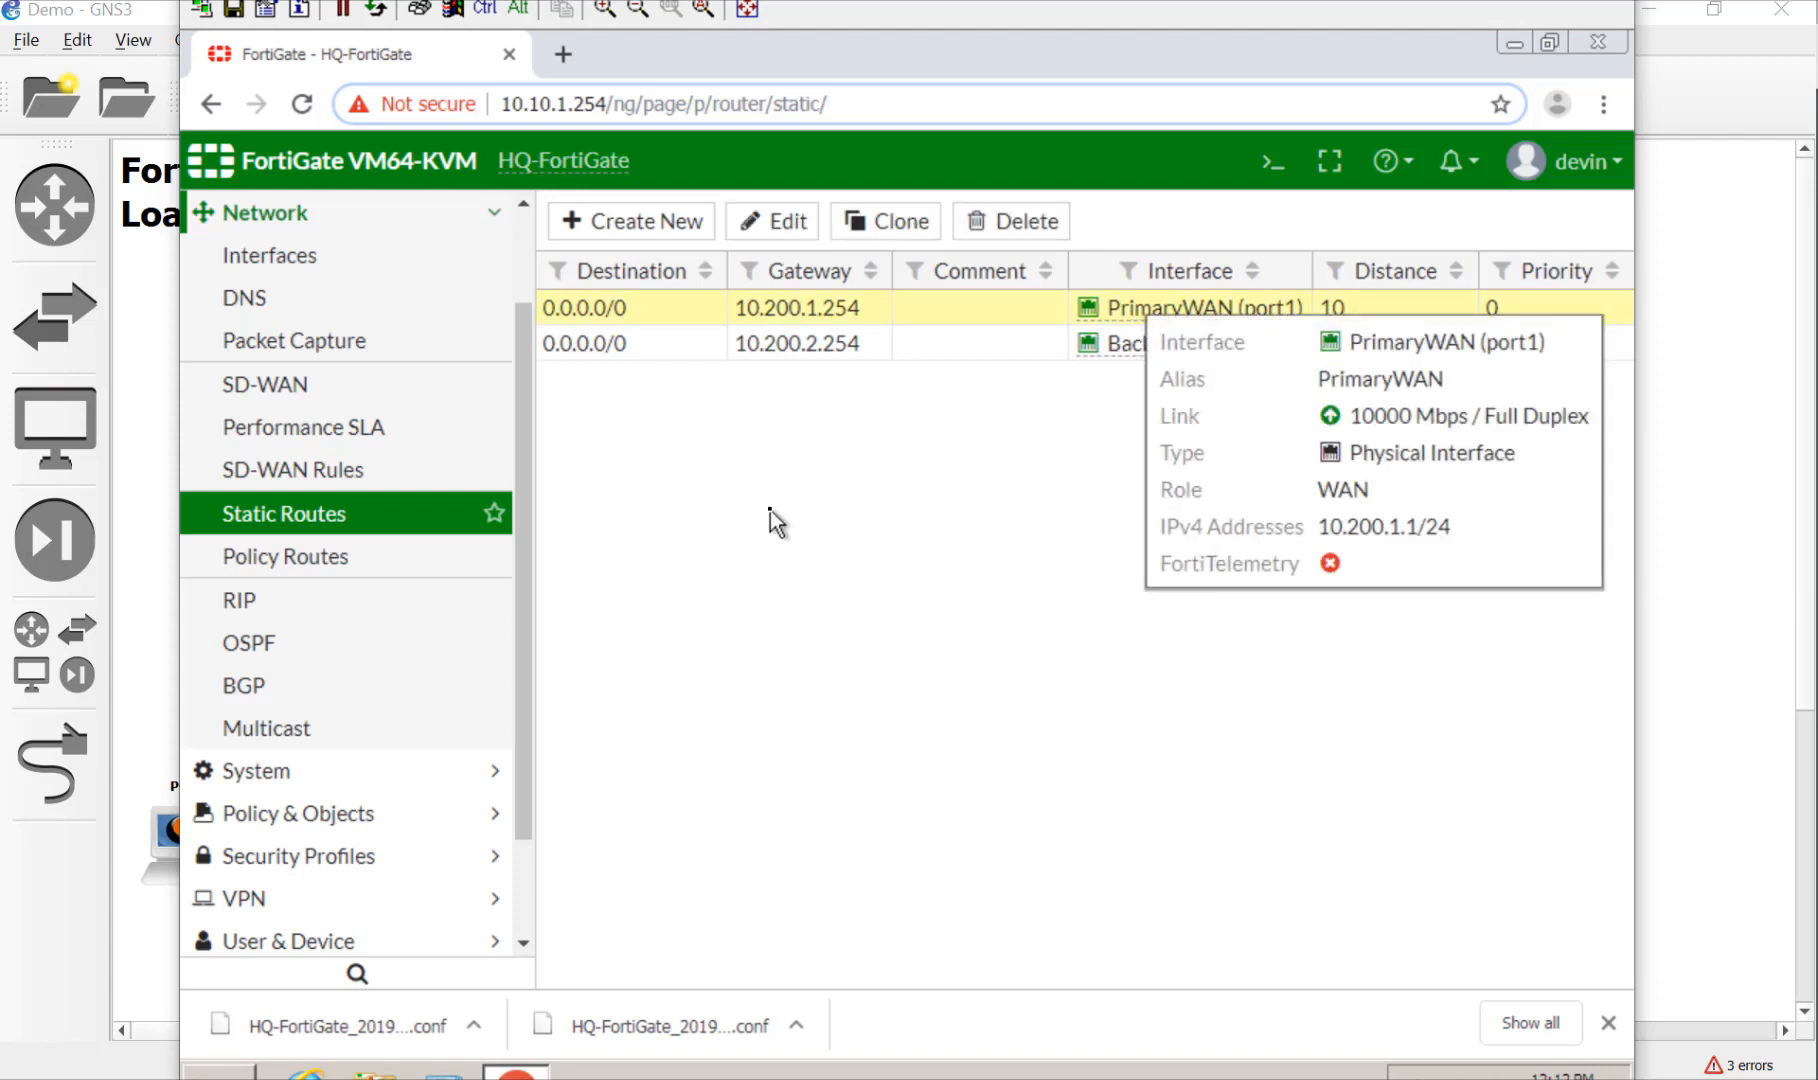
scroll("down", 3)
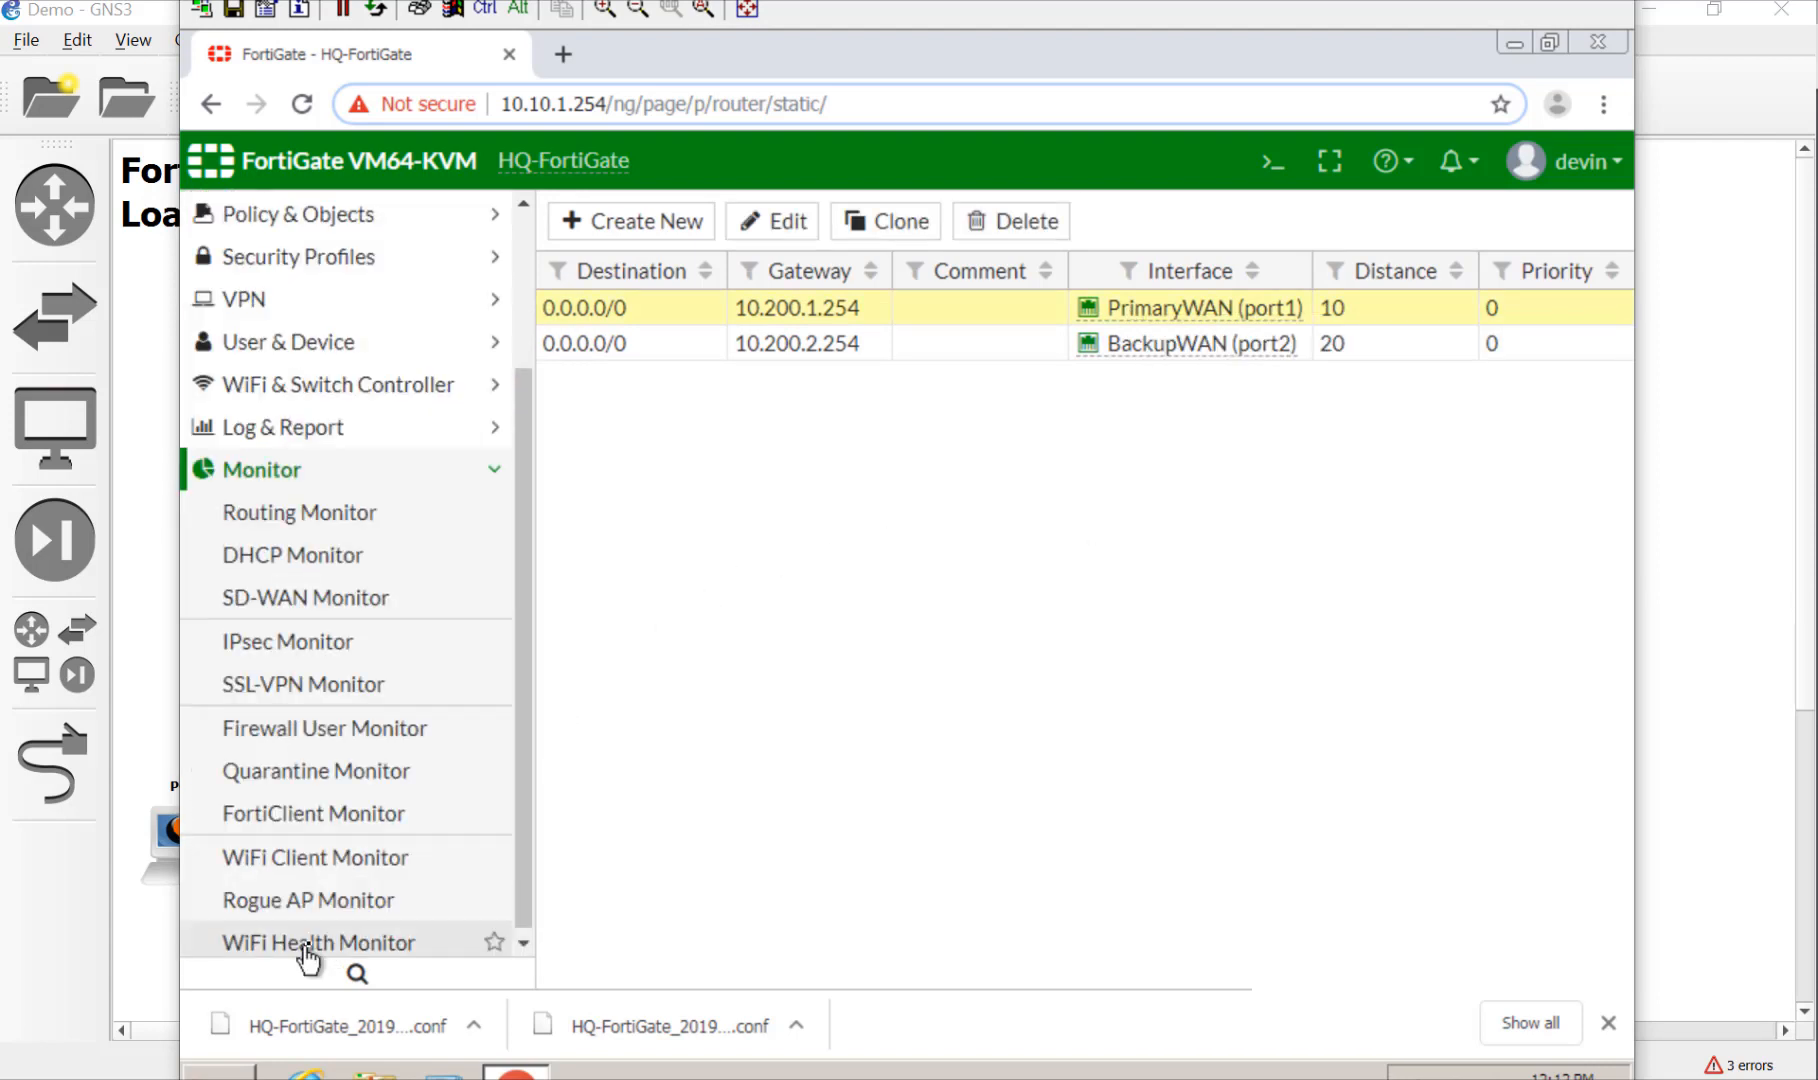
Show Routing Monitor, listing only the PrimaryWAN default route at distance 10 as active.
left_click(300, 512)
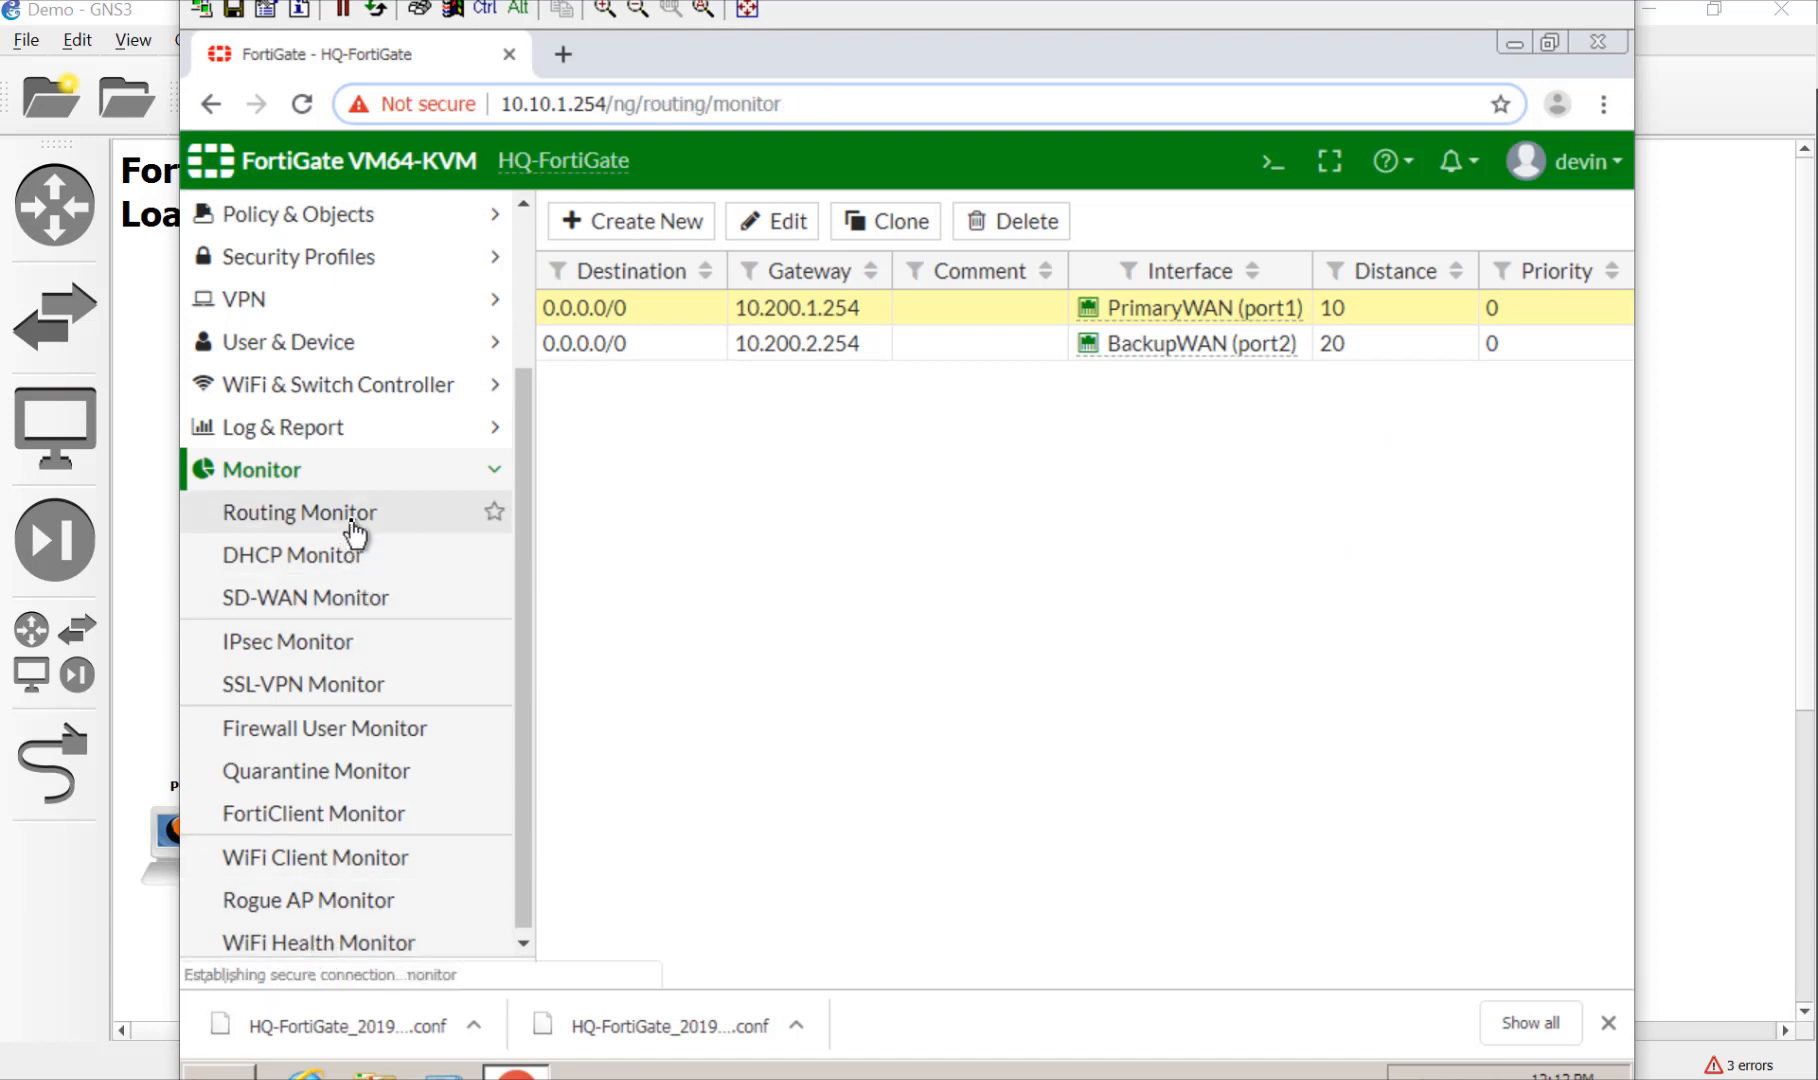
left_click(300, 512)
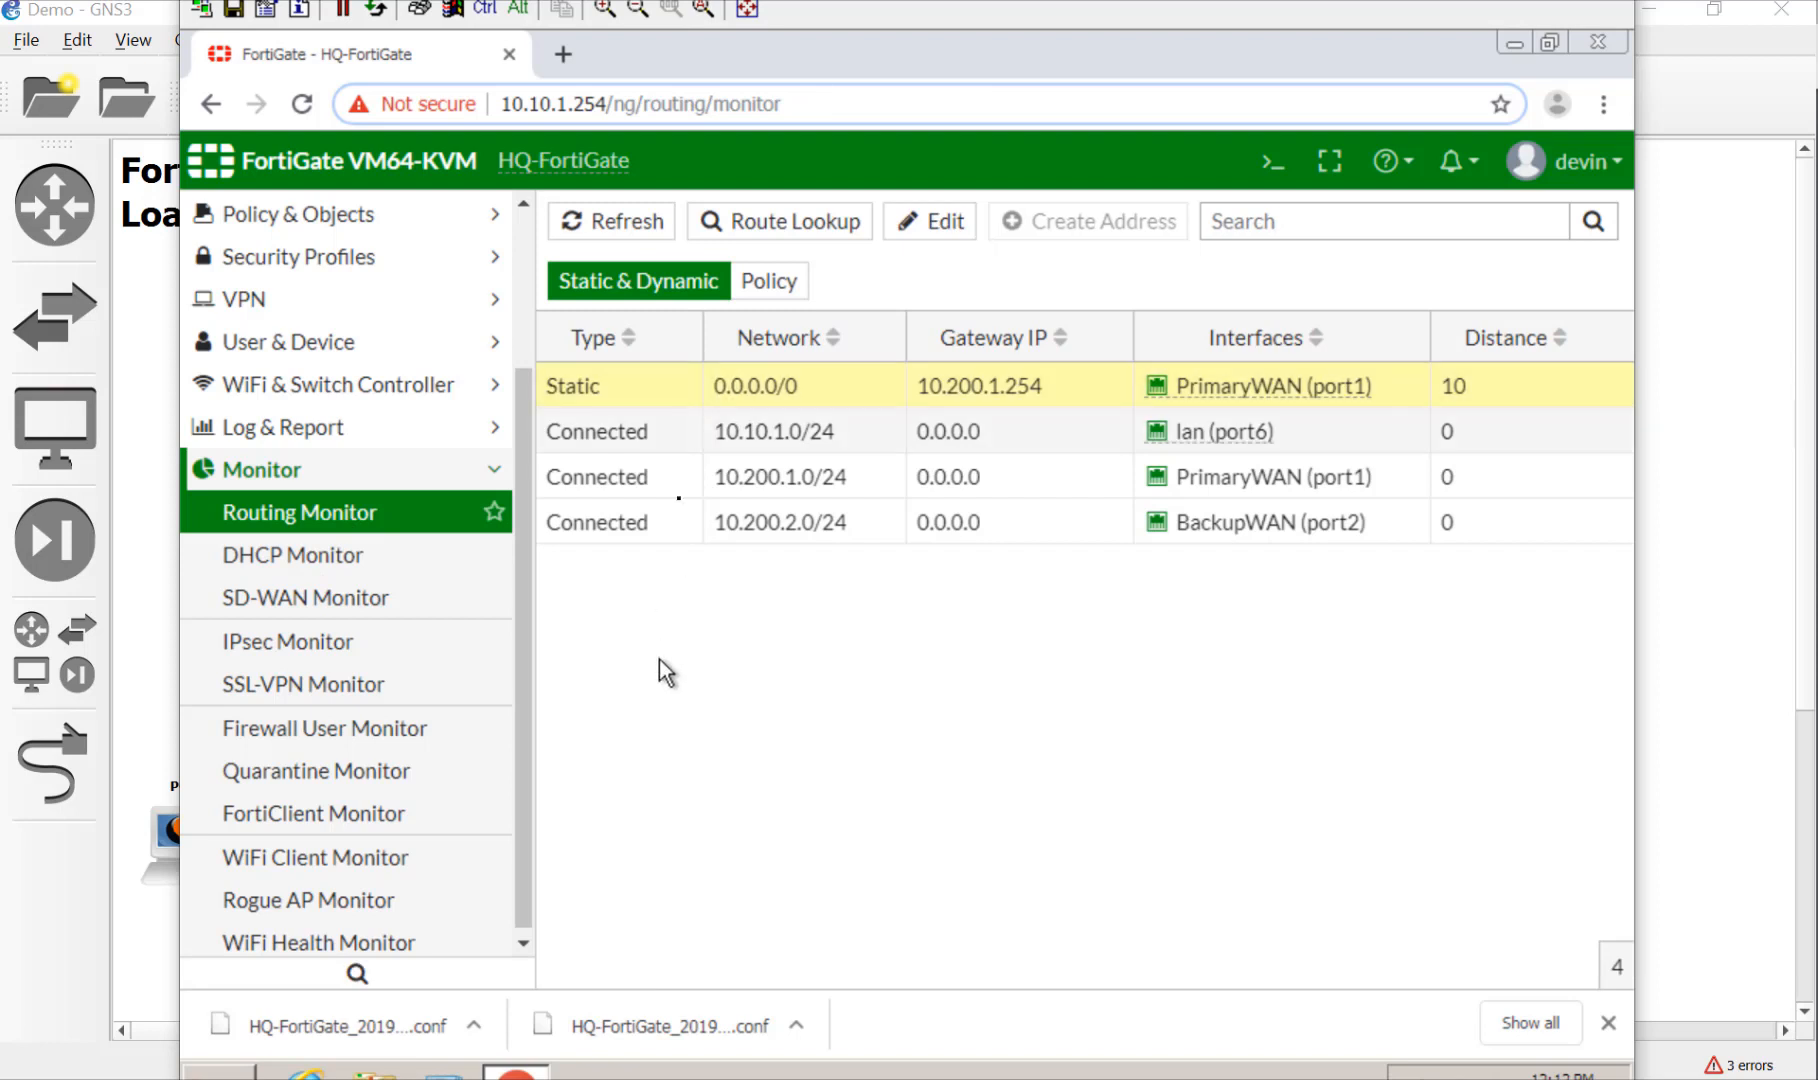
mouse_move(916, 846)
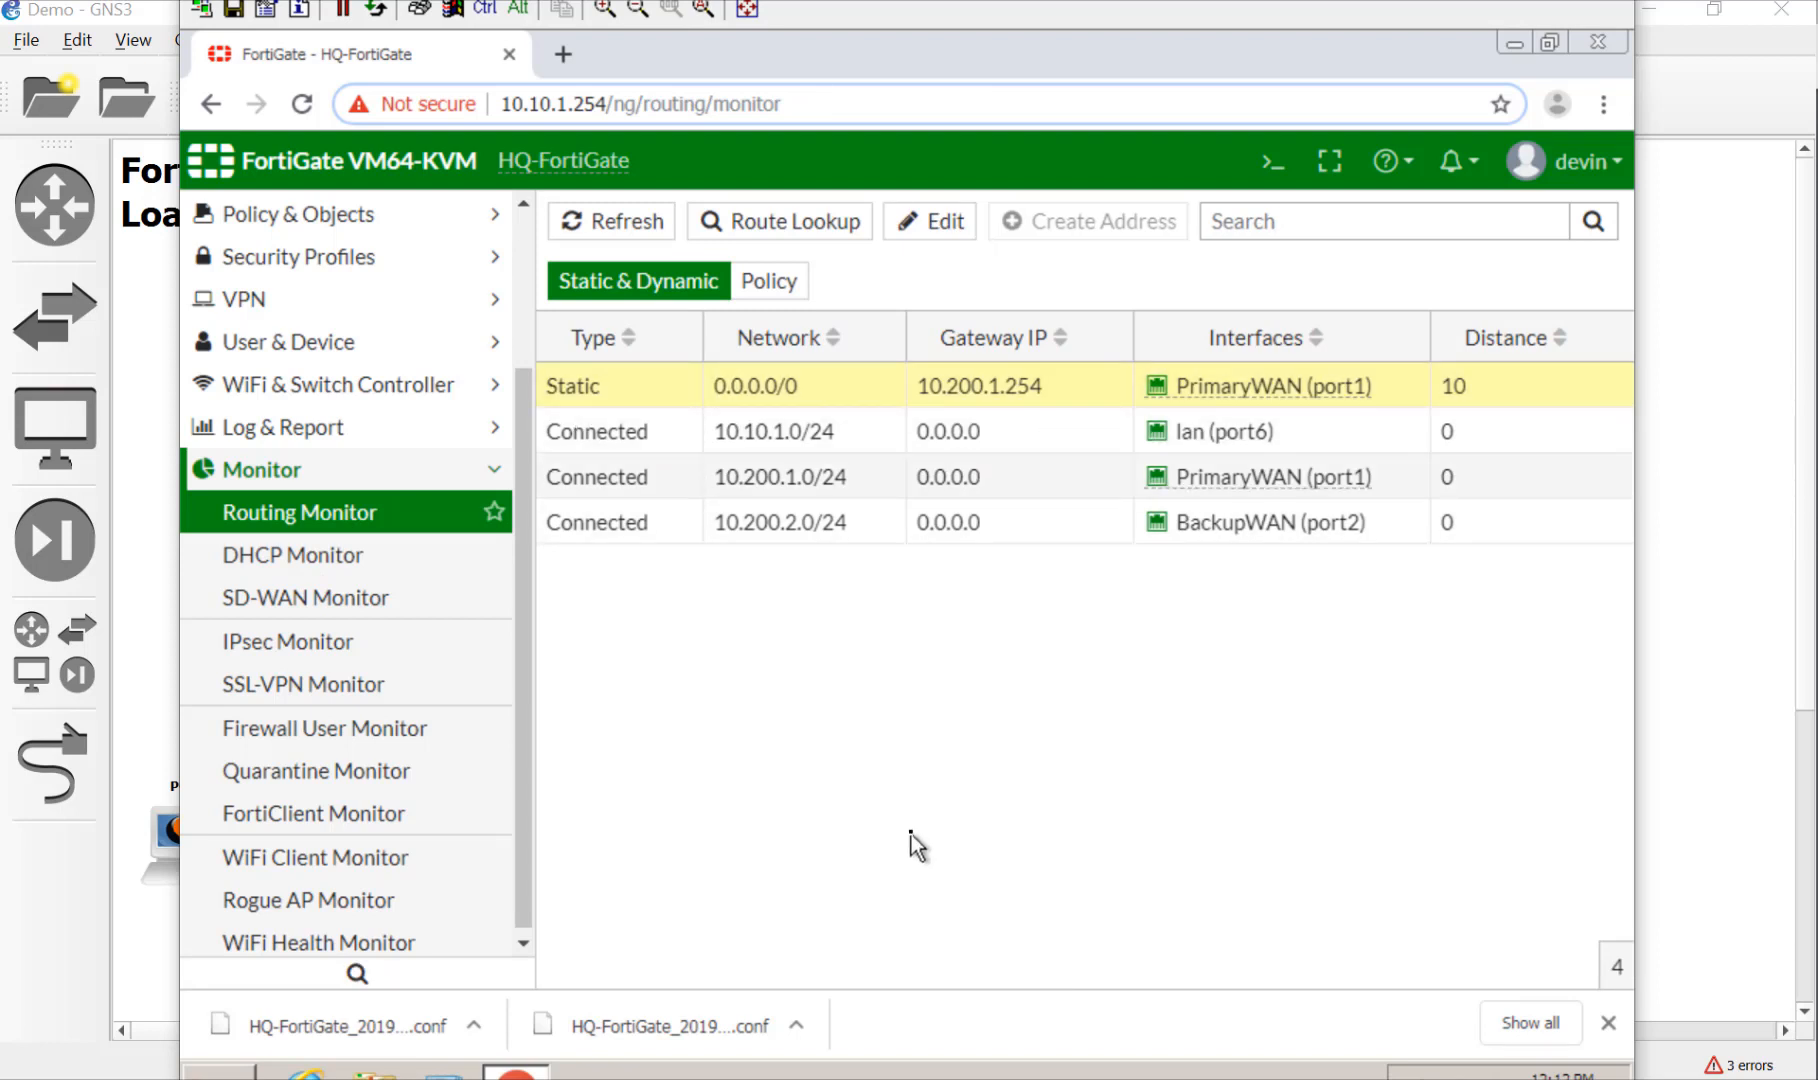
mouse_move(906, 844)
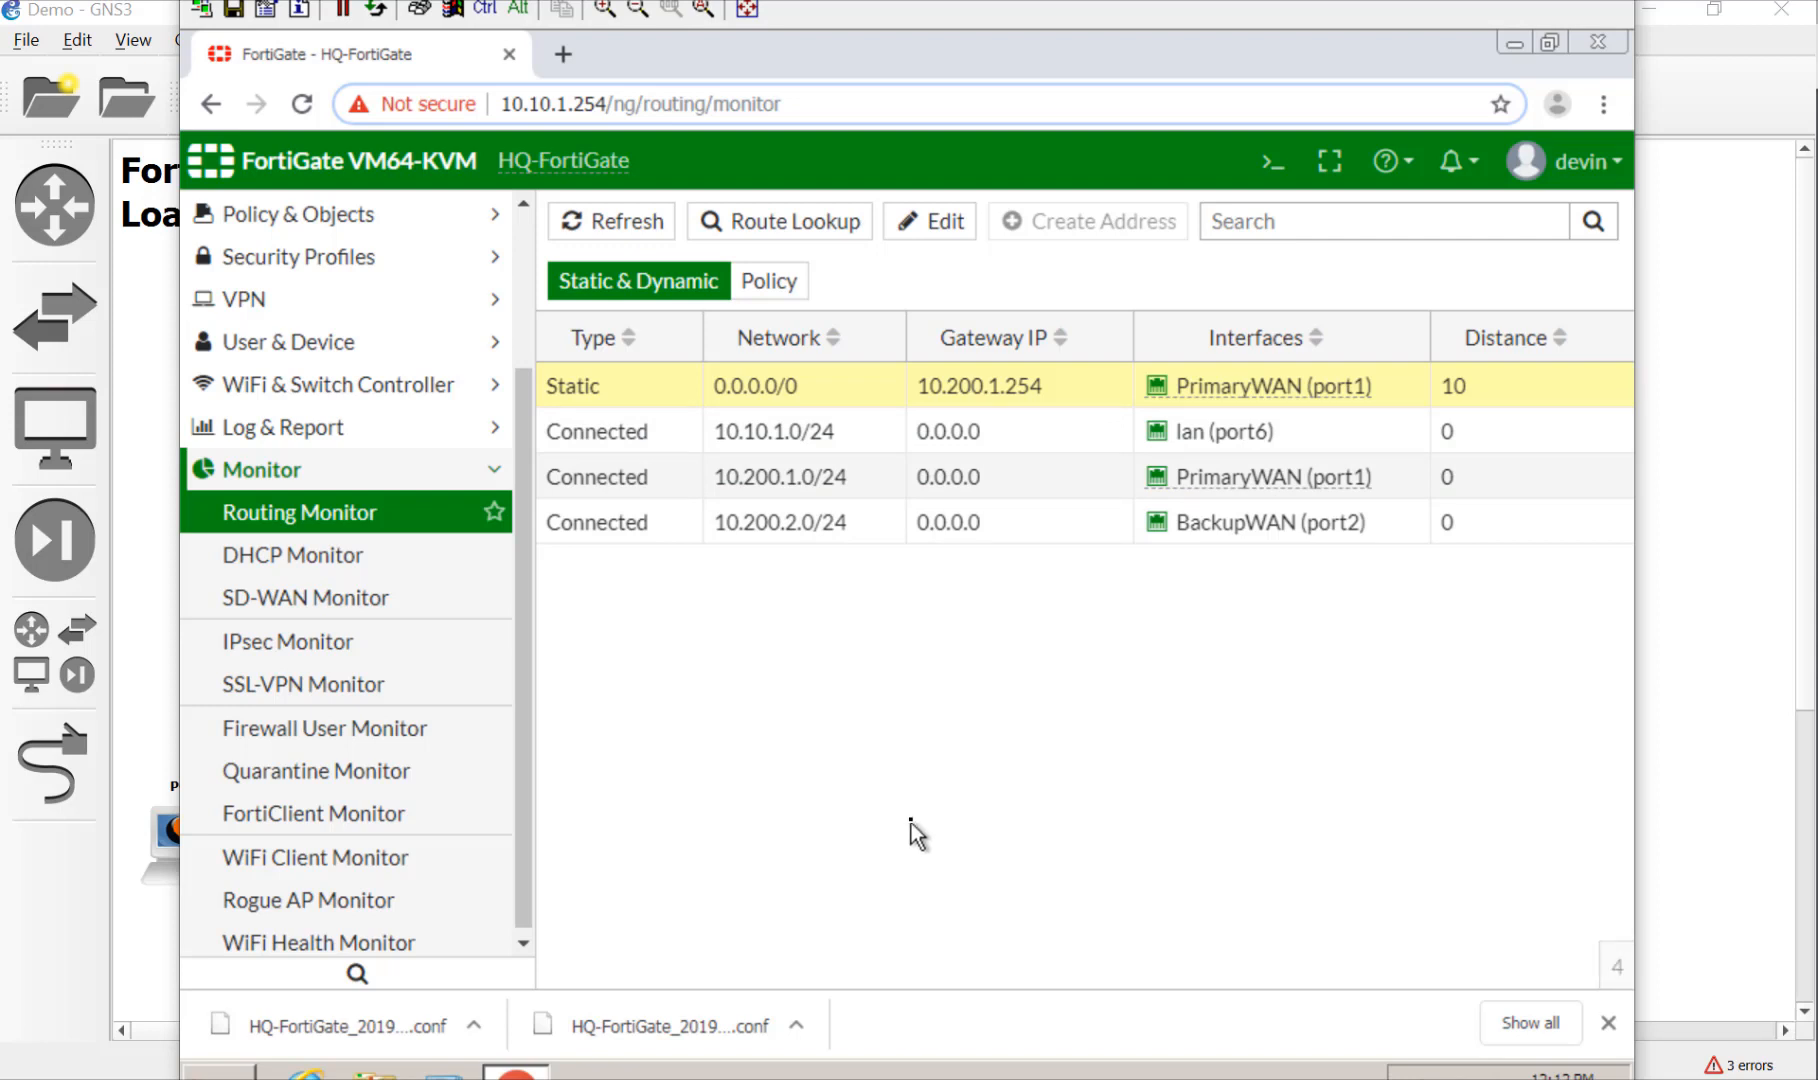
mouse_move(1694, 650)
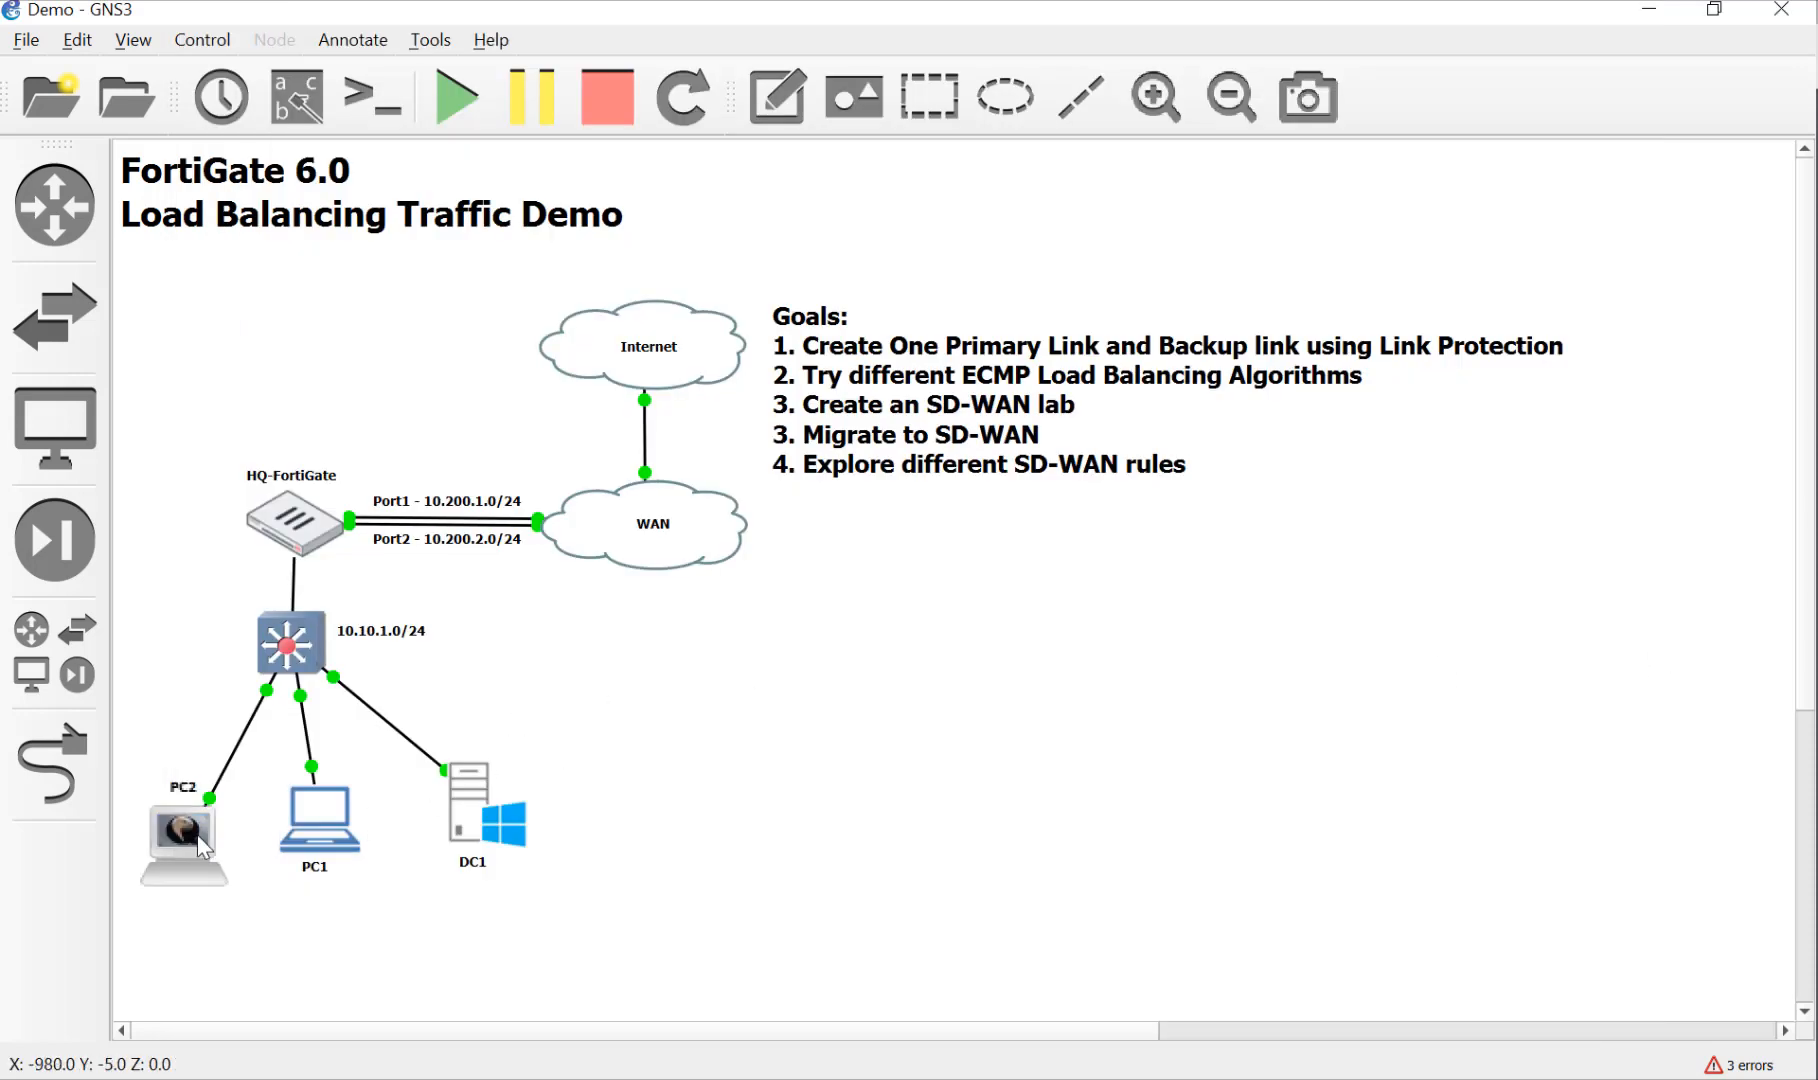
mouse_move(194, 832)
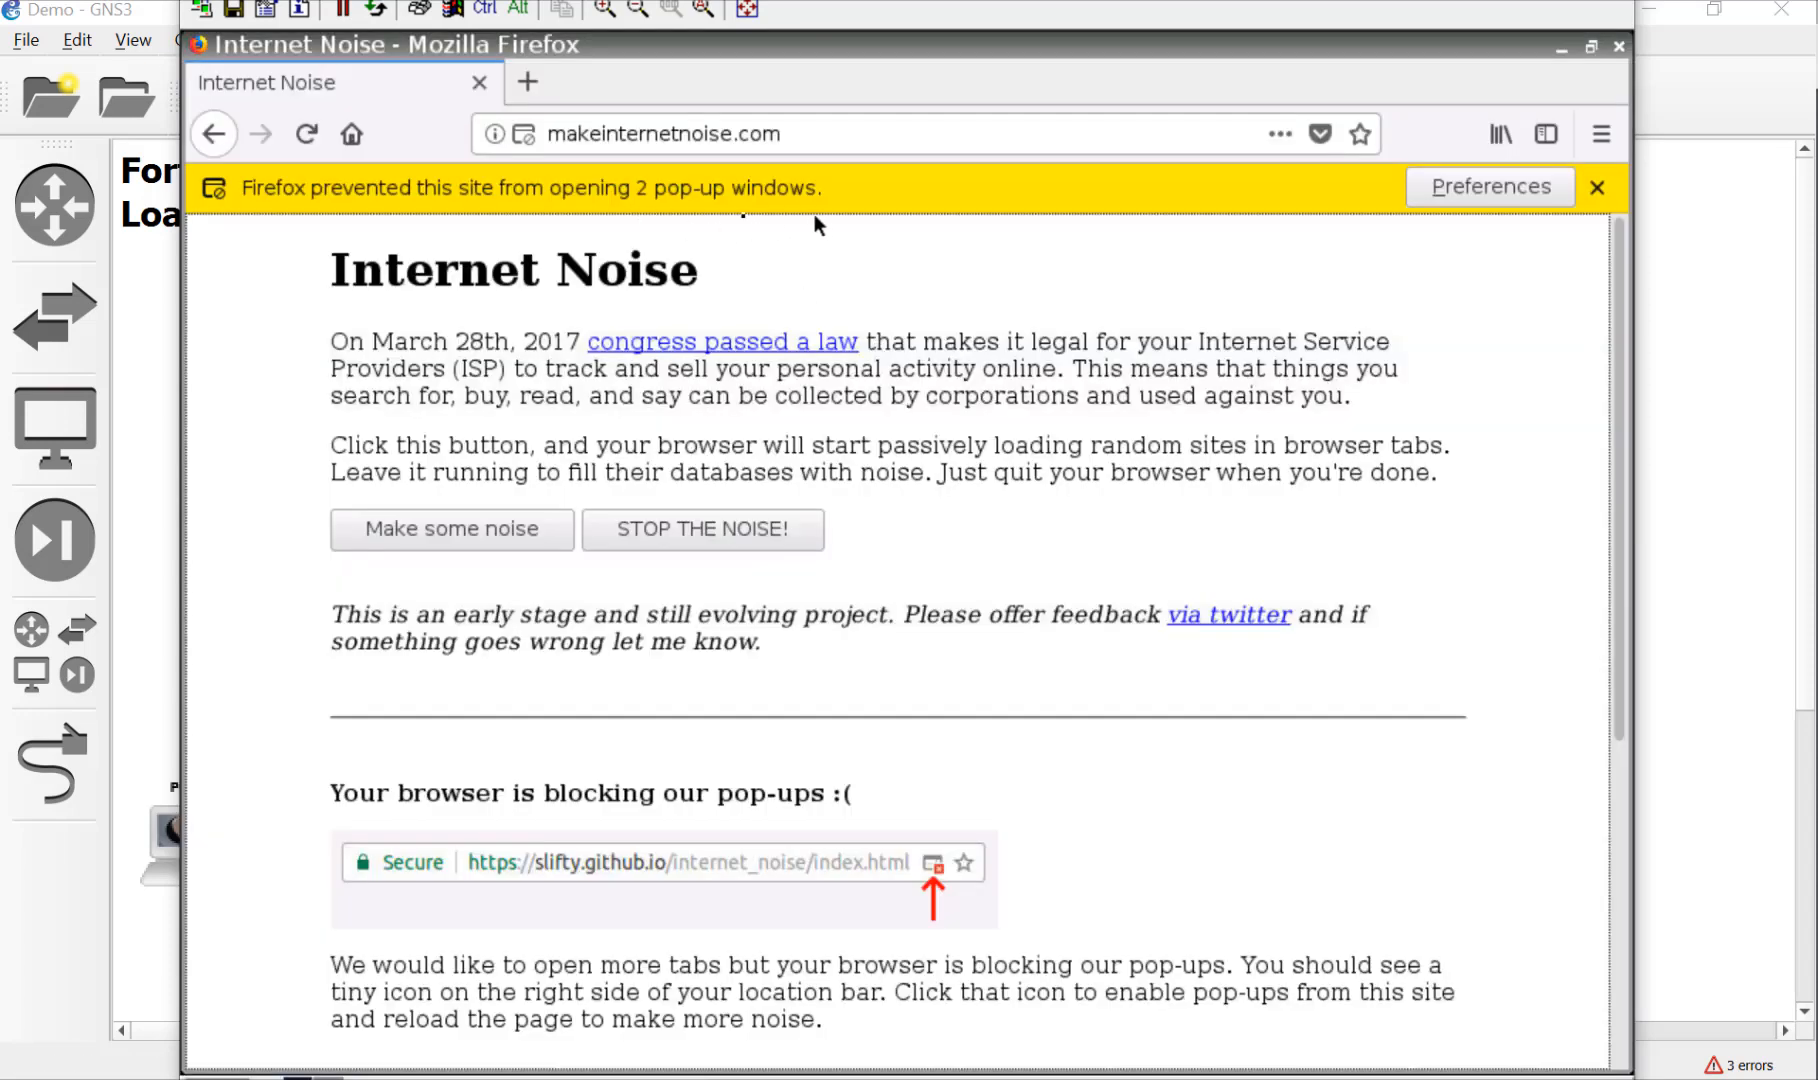
mouse_move(496, 386)
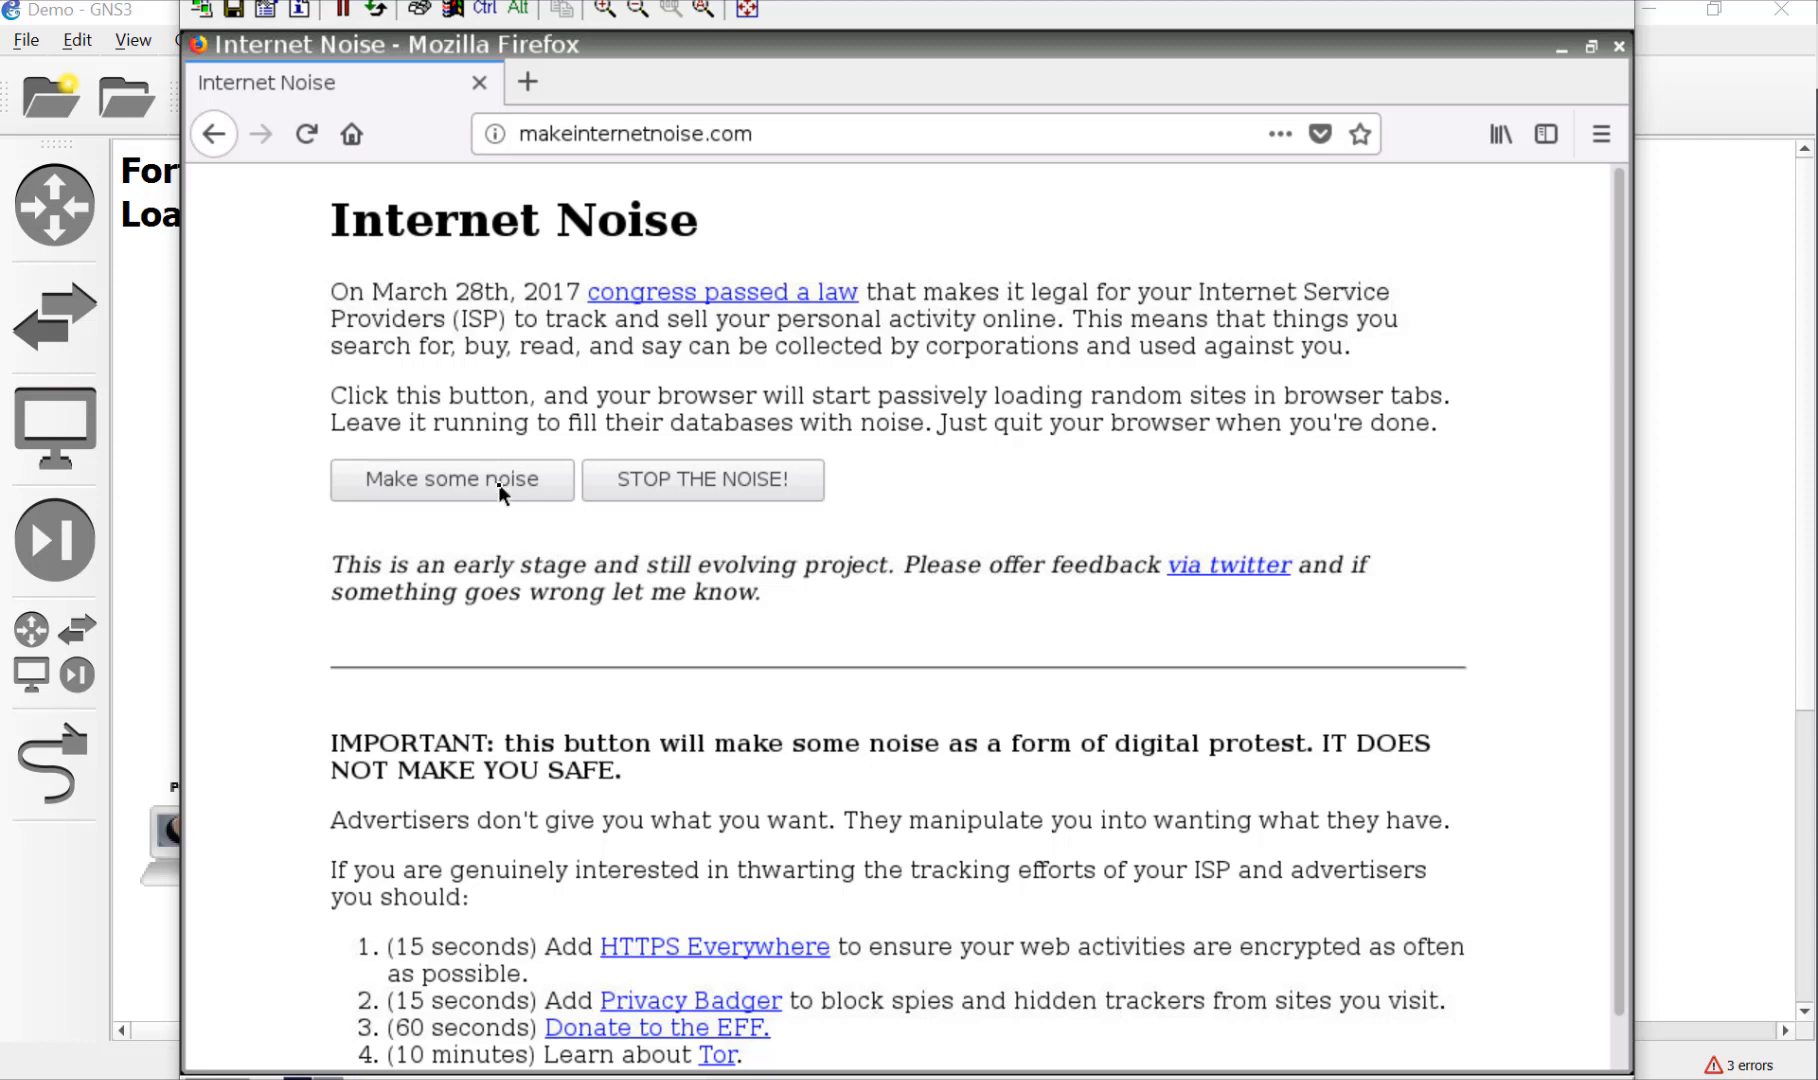
mouse_move(504, 422)
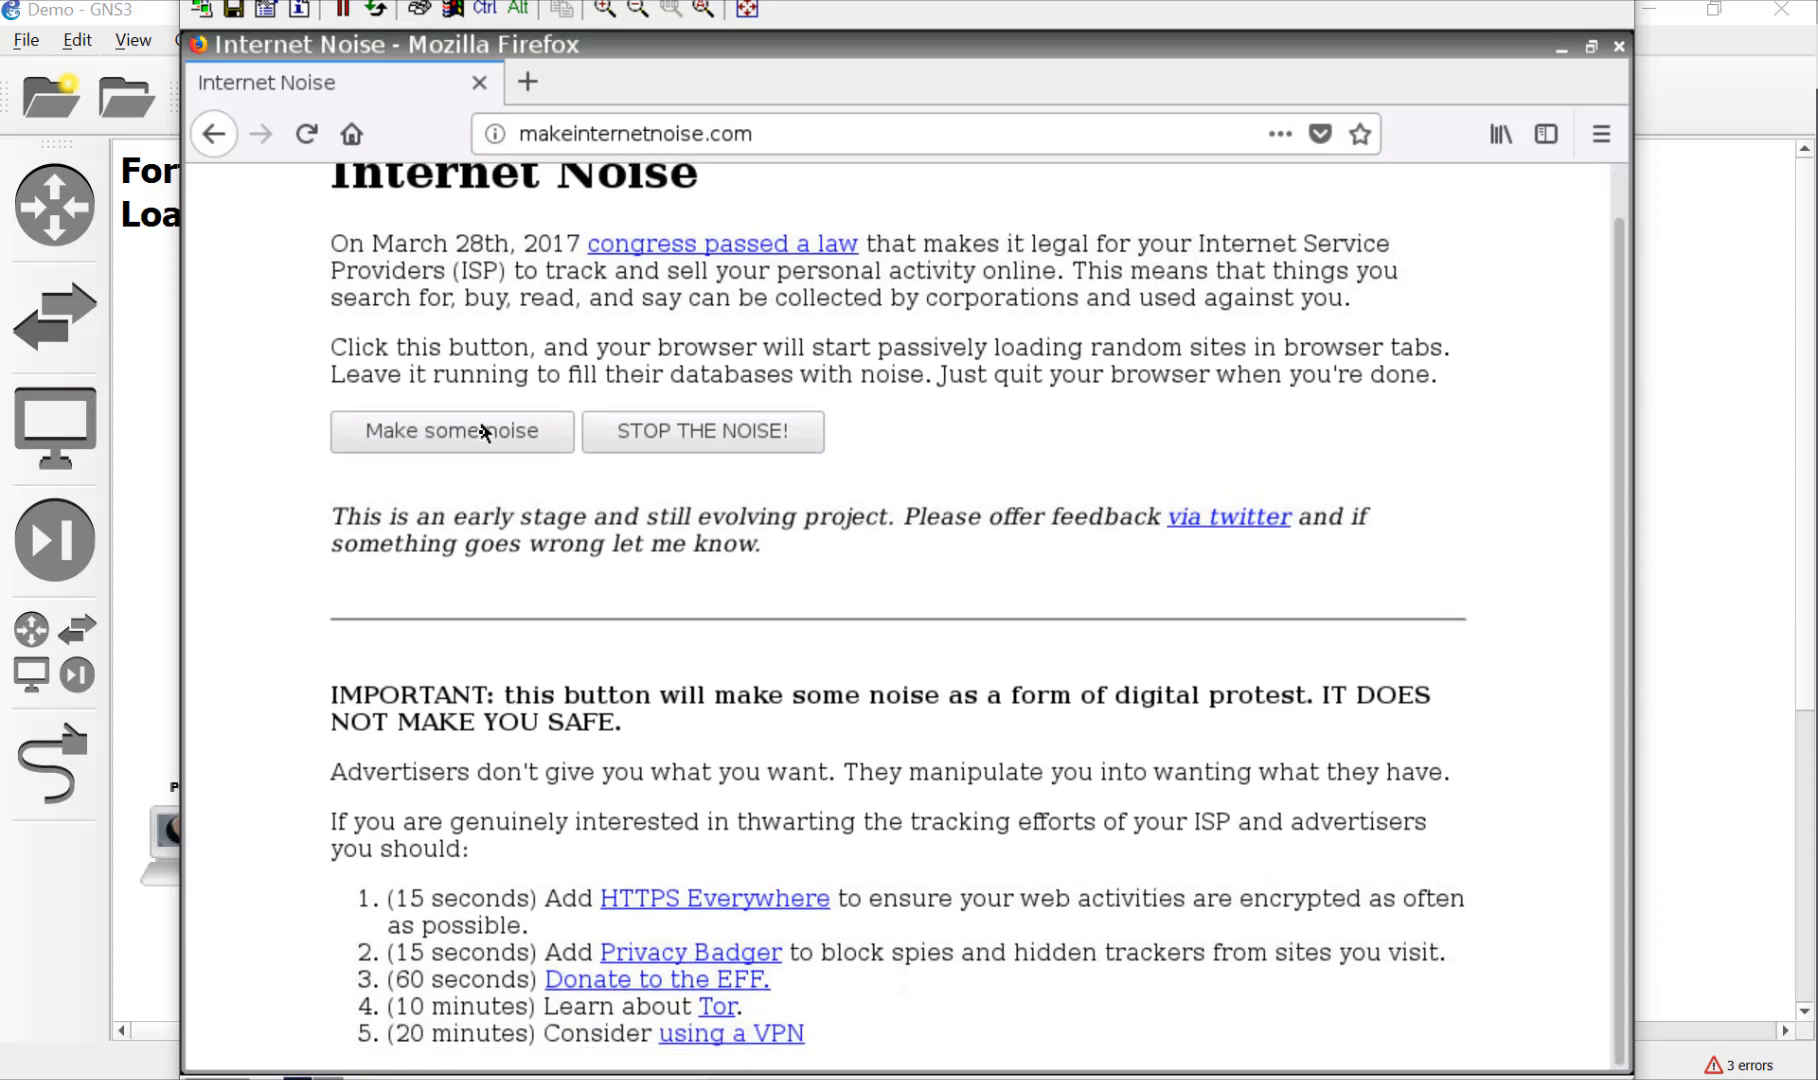
mouse_move(590, 570)
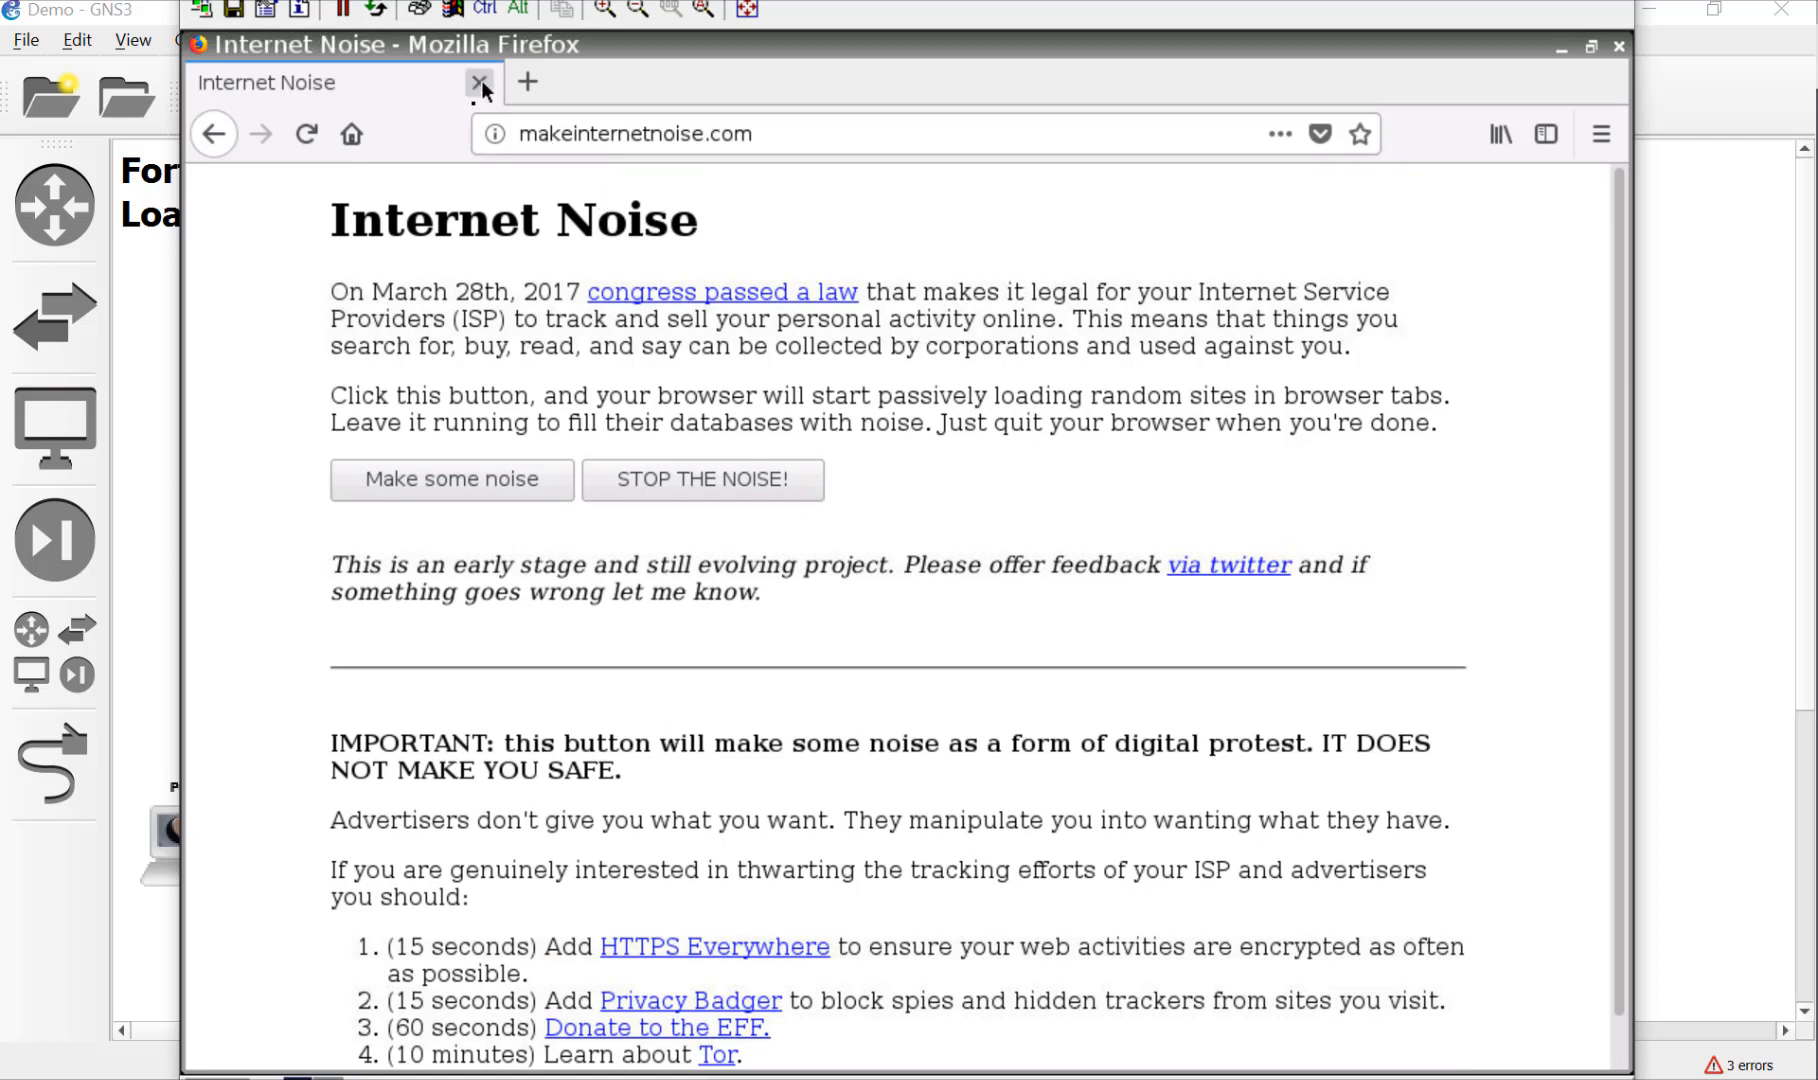
mouse_move(1454, 56)
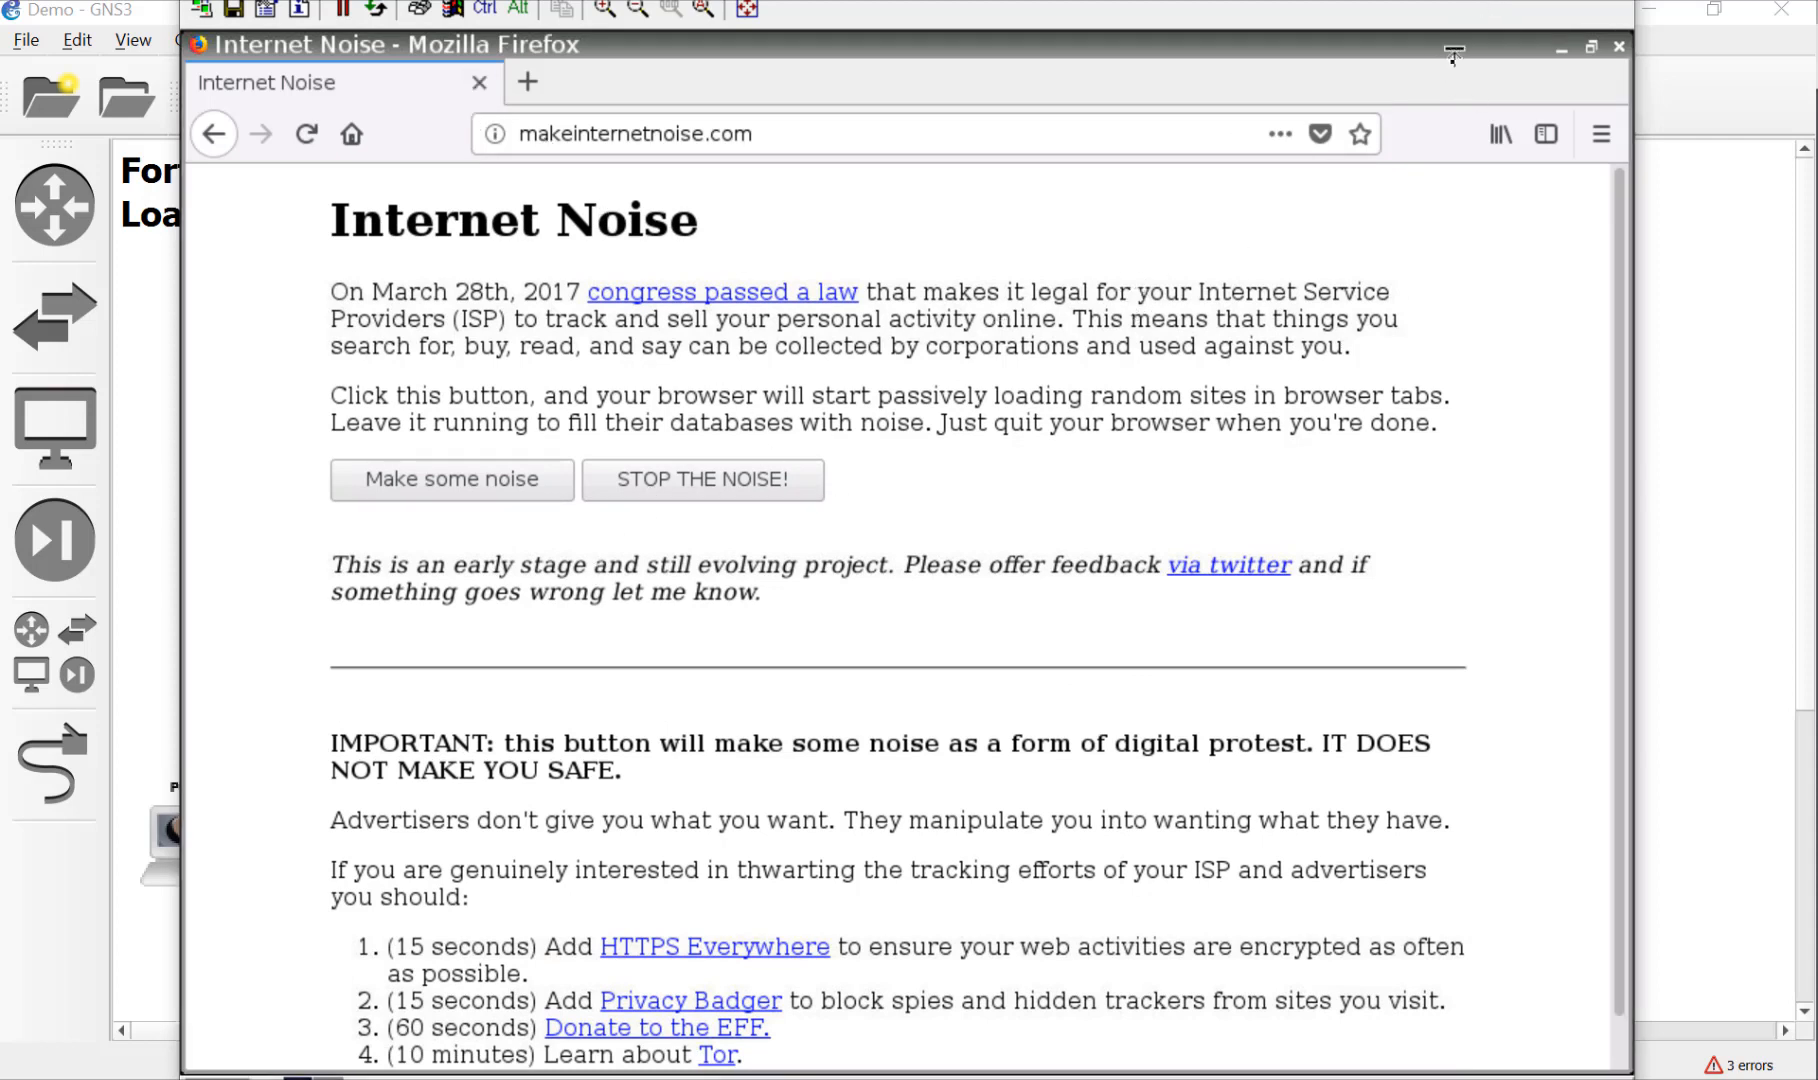
Minimize the Internet Noise Firefox window to reveal the FortiGate routing monitor.
left_click(1616, 44)
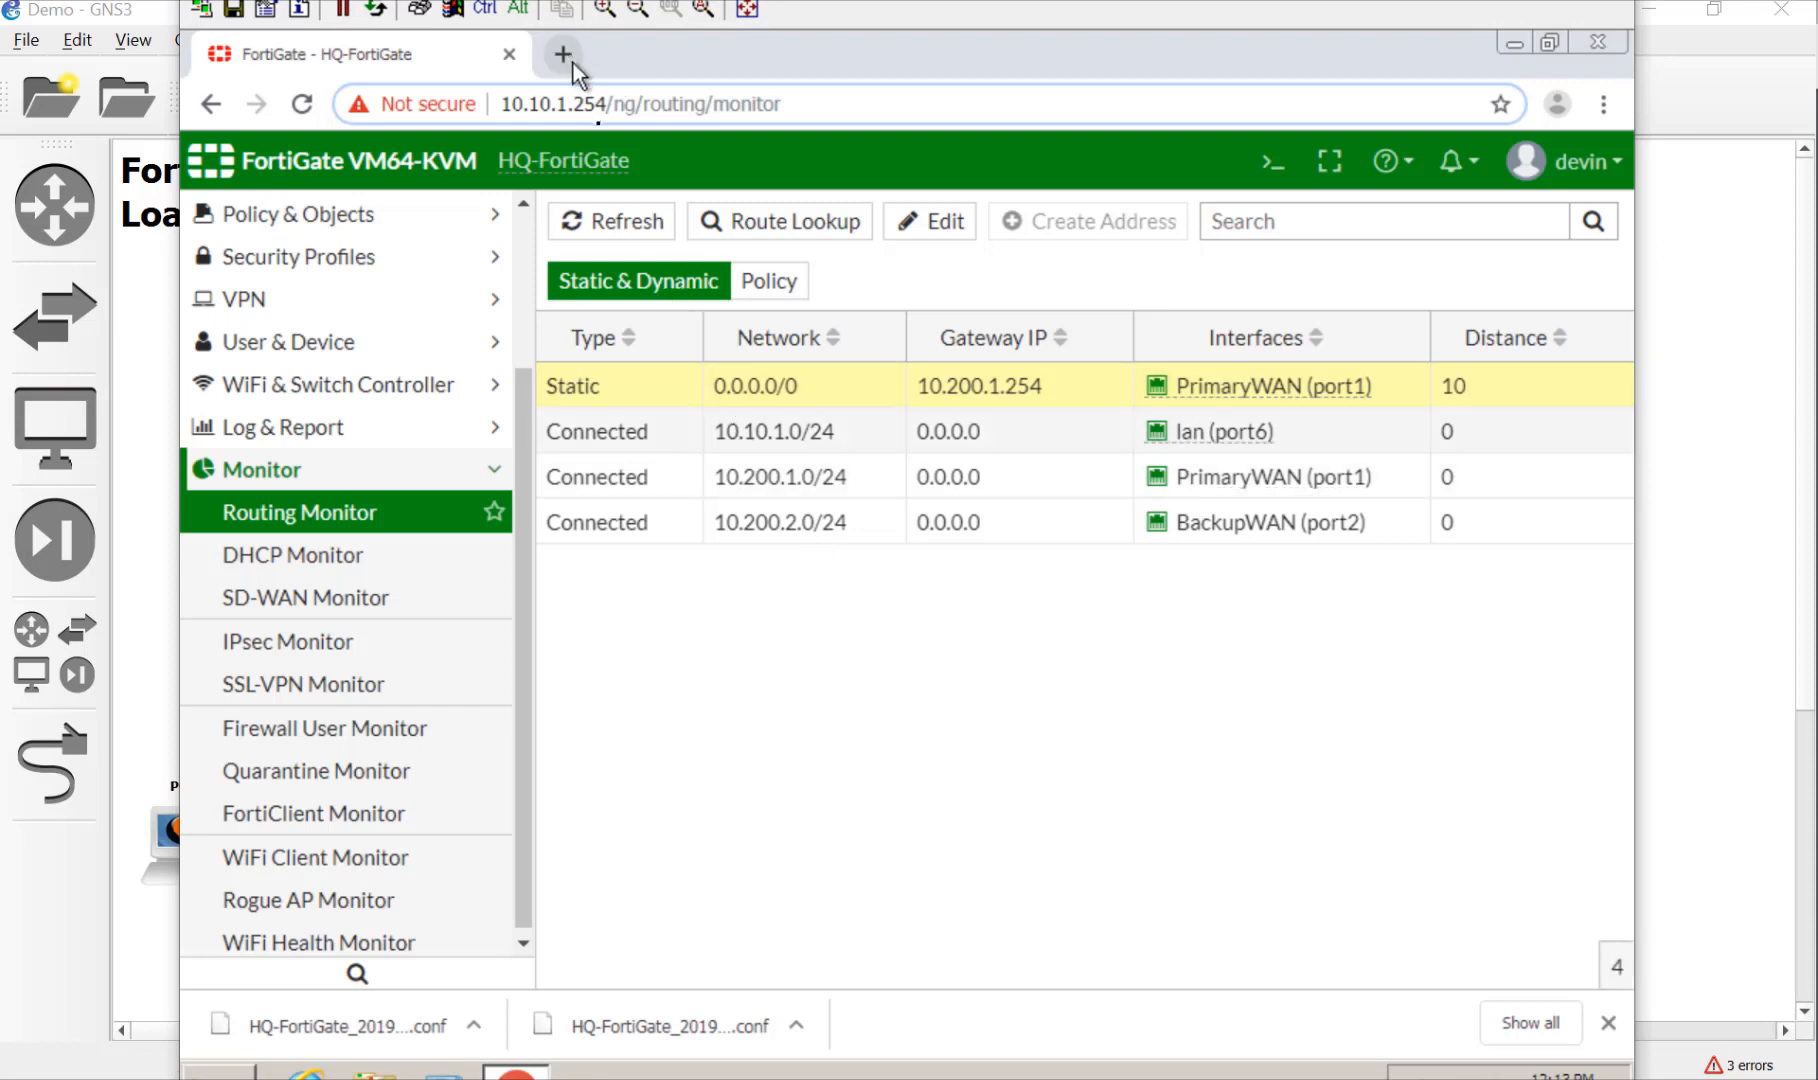
Load makeinternetnoise.com in a new tab and start 'Make some noise' to open random sites.
left_click(564, 54)
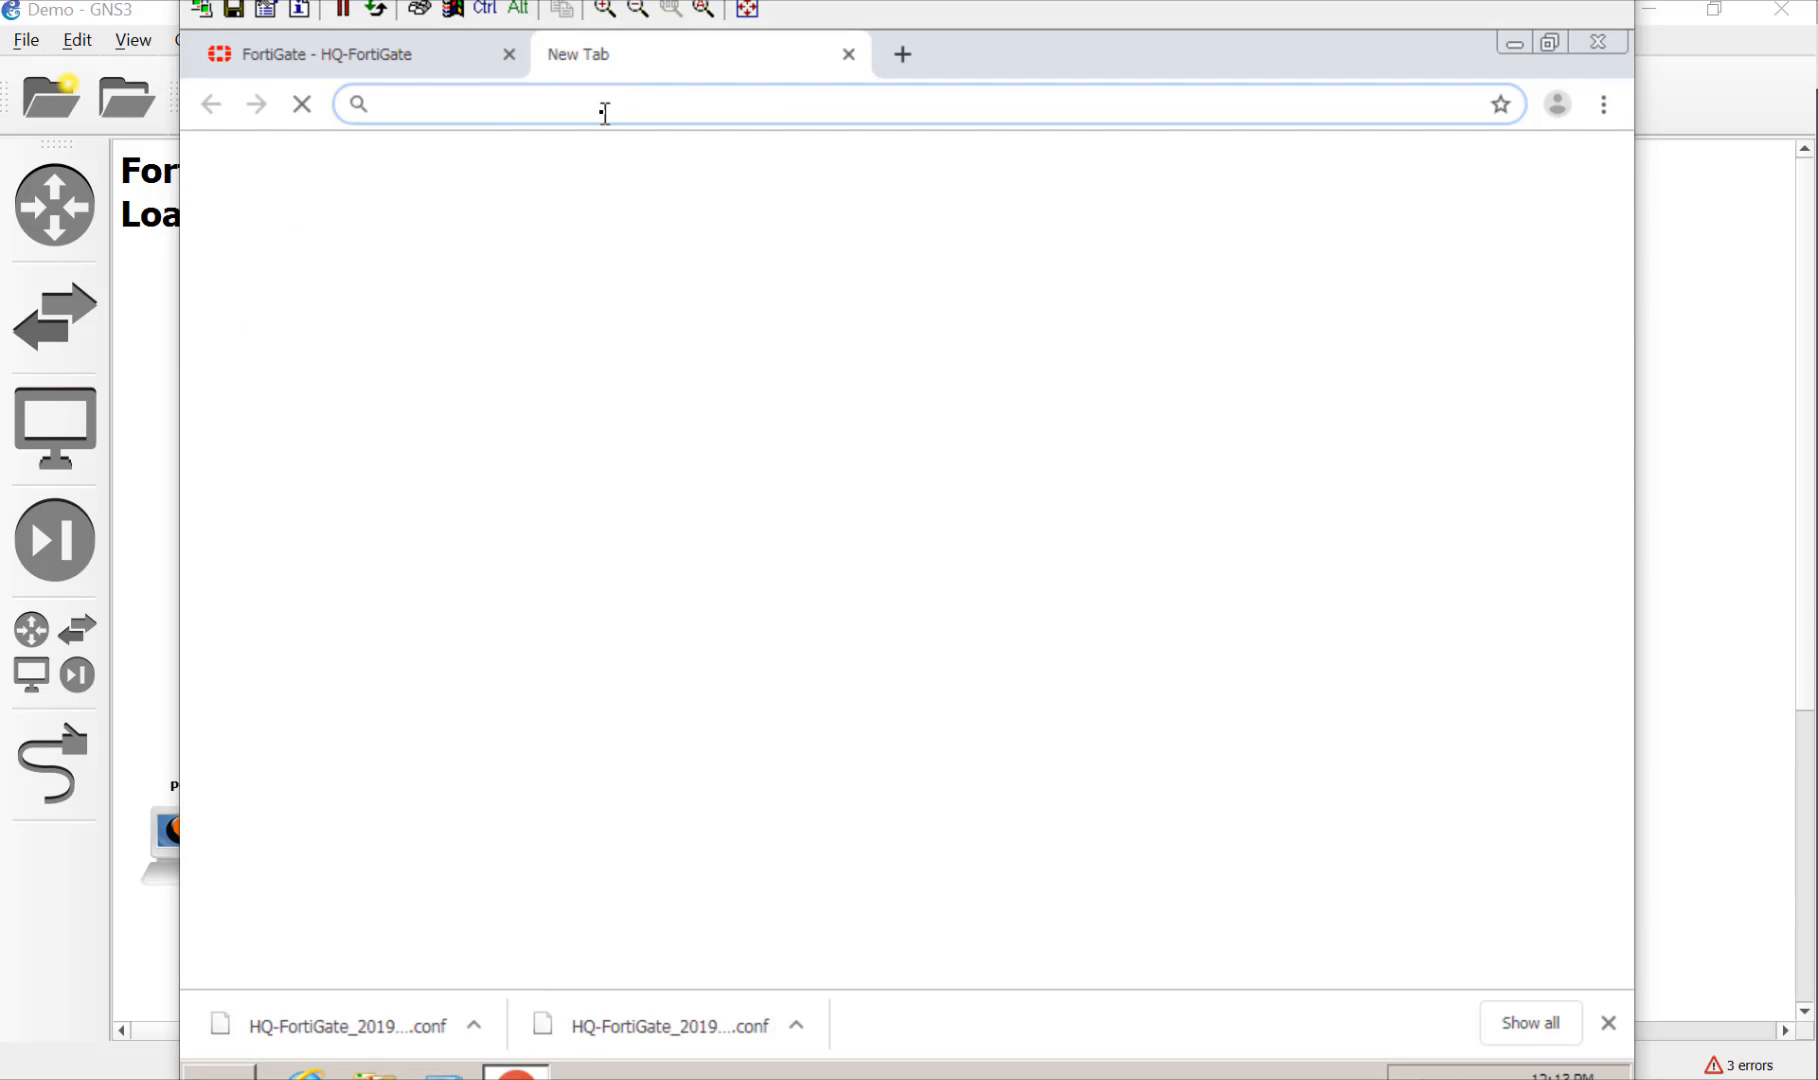
type("makesome")
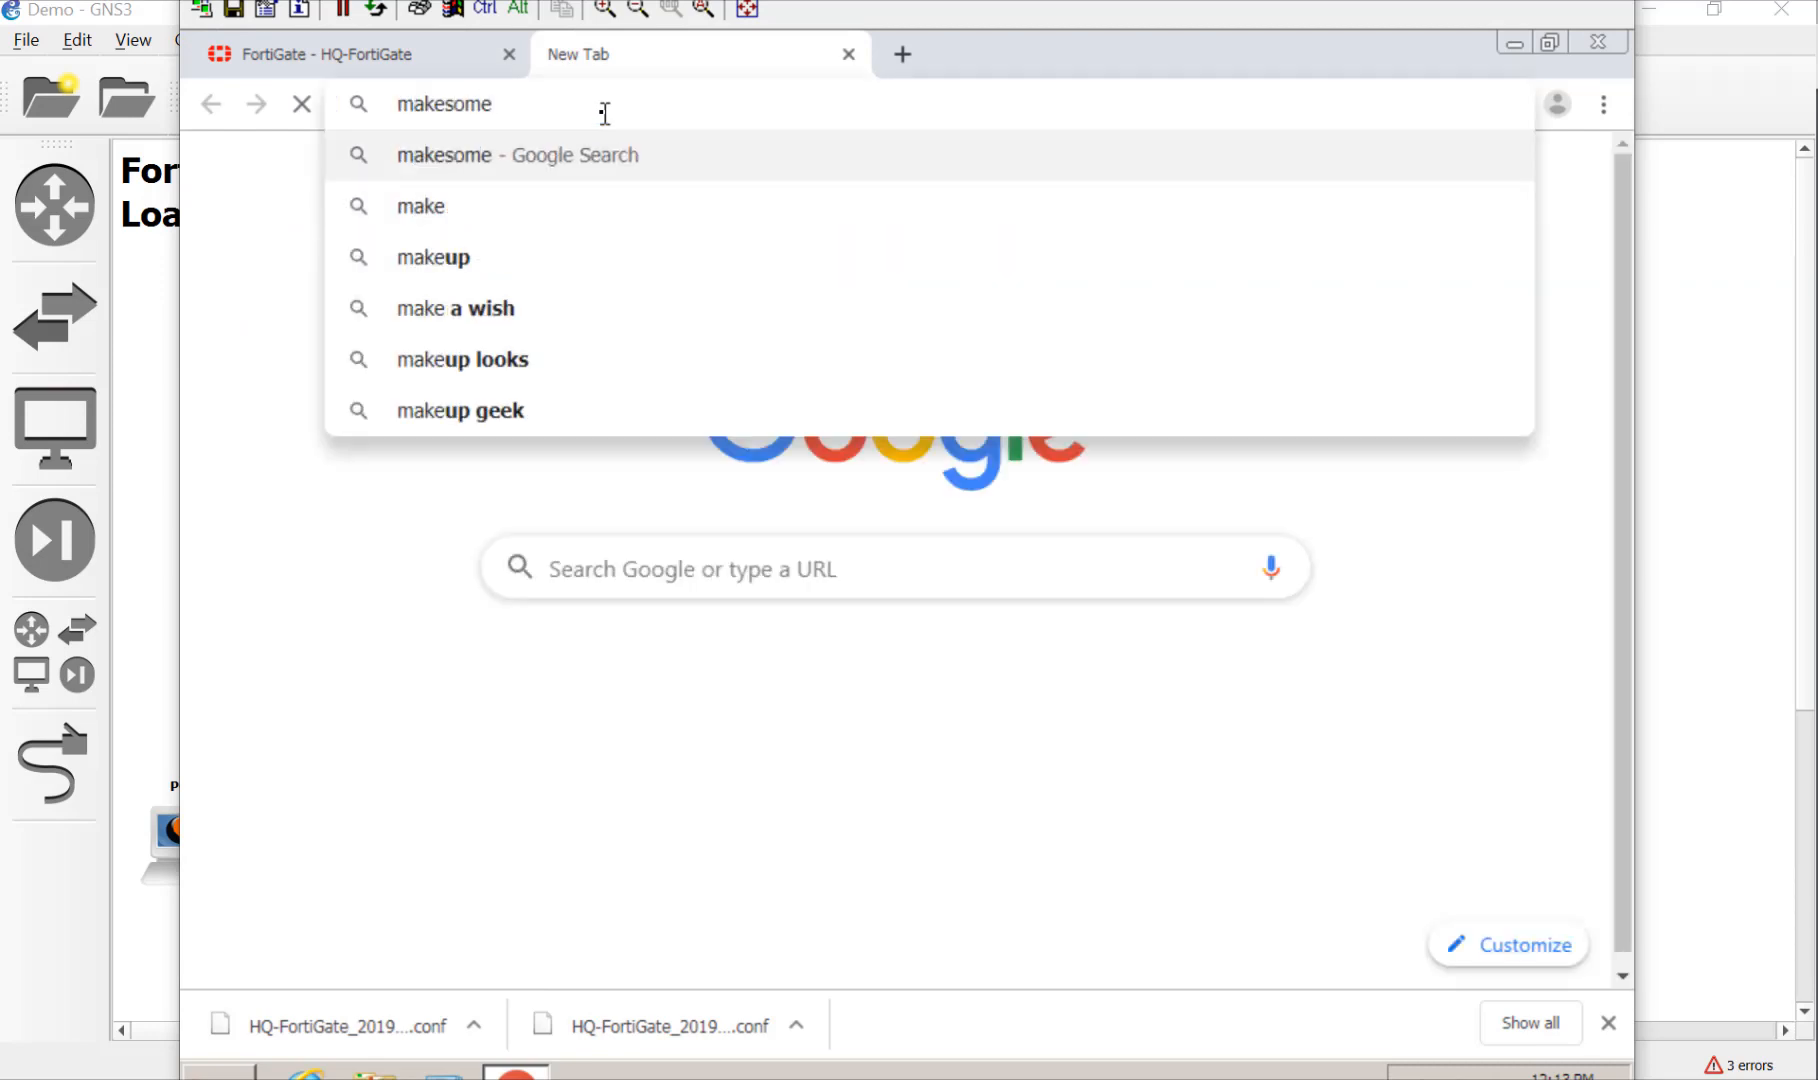
type("noic")
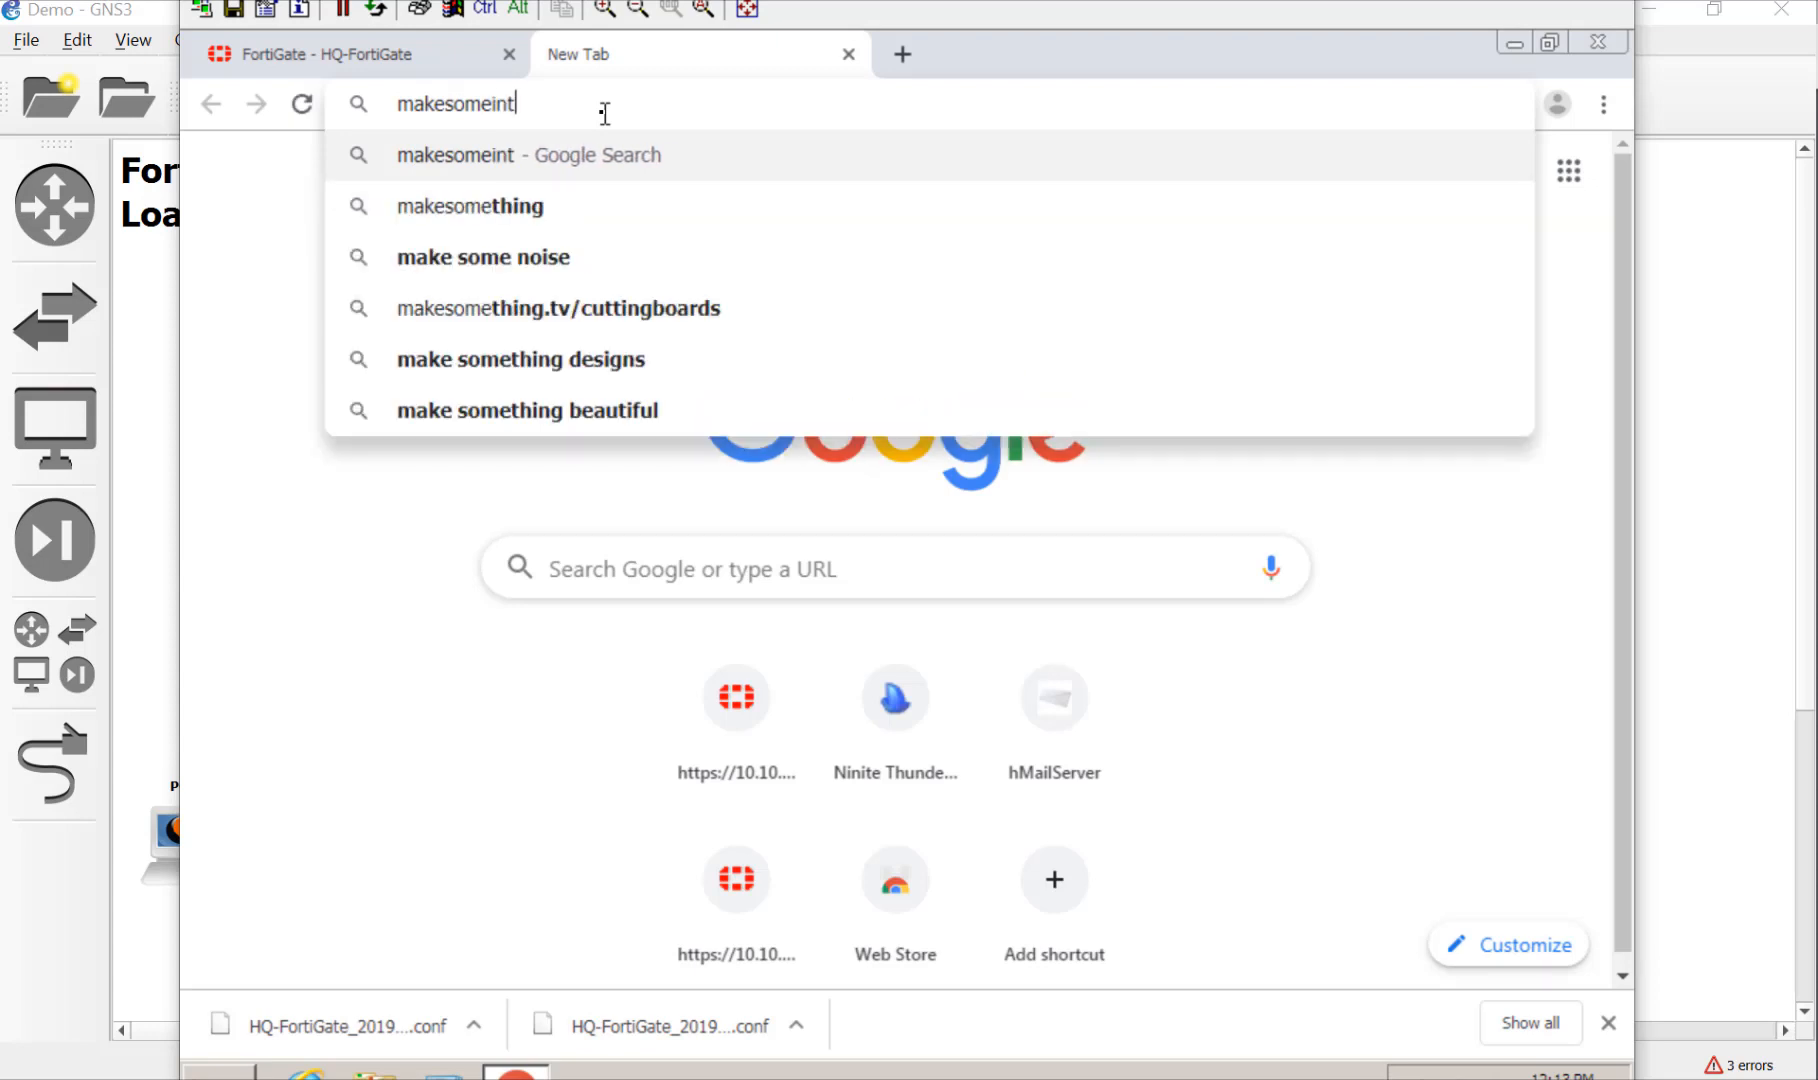
type("ernetnoise")
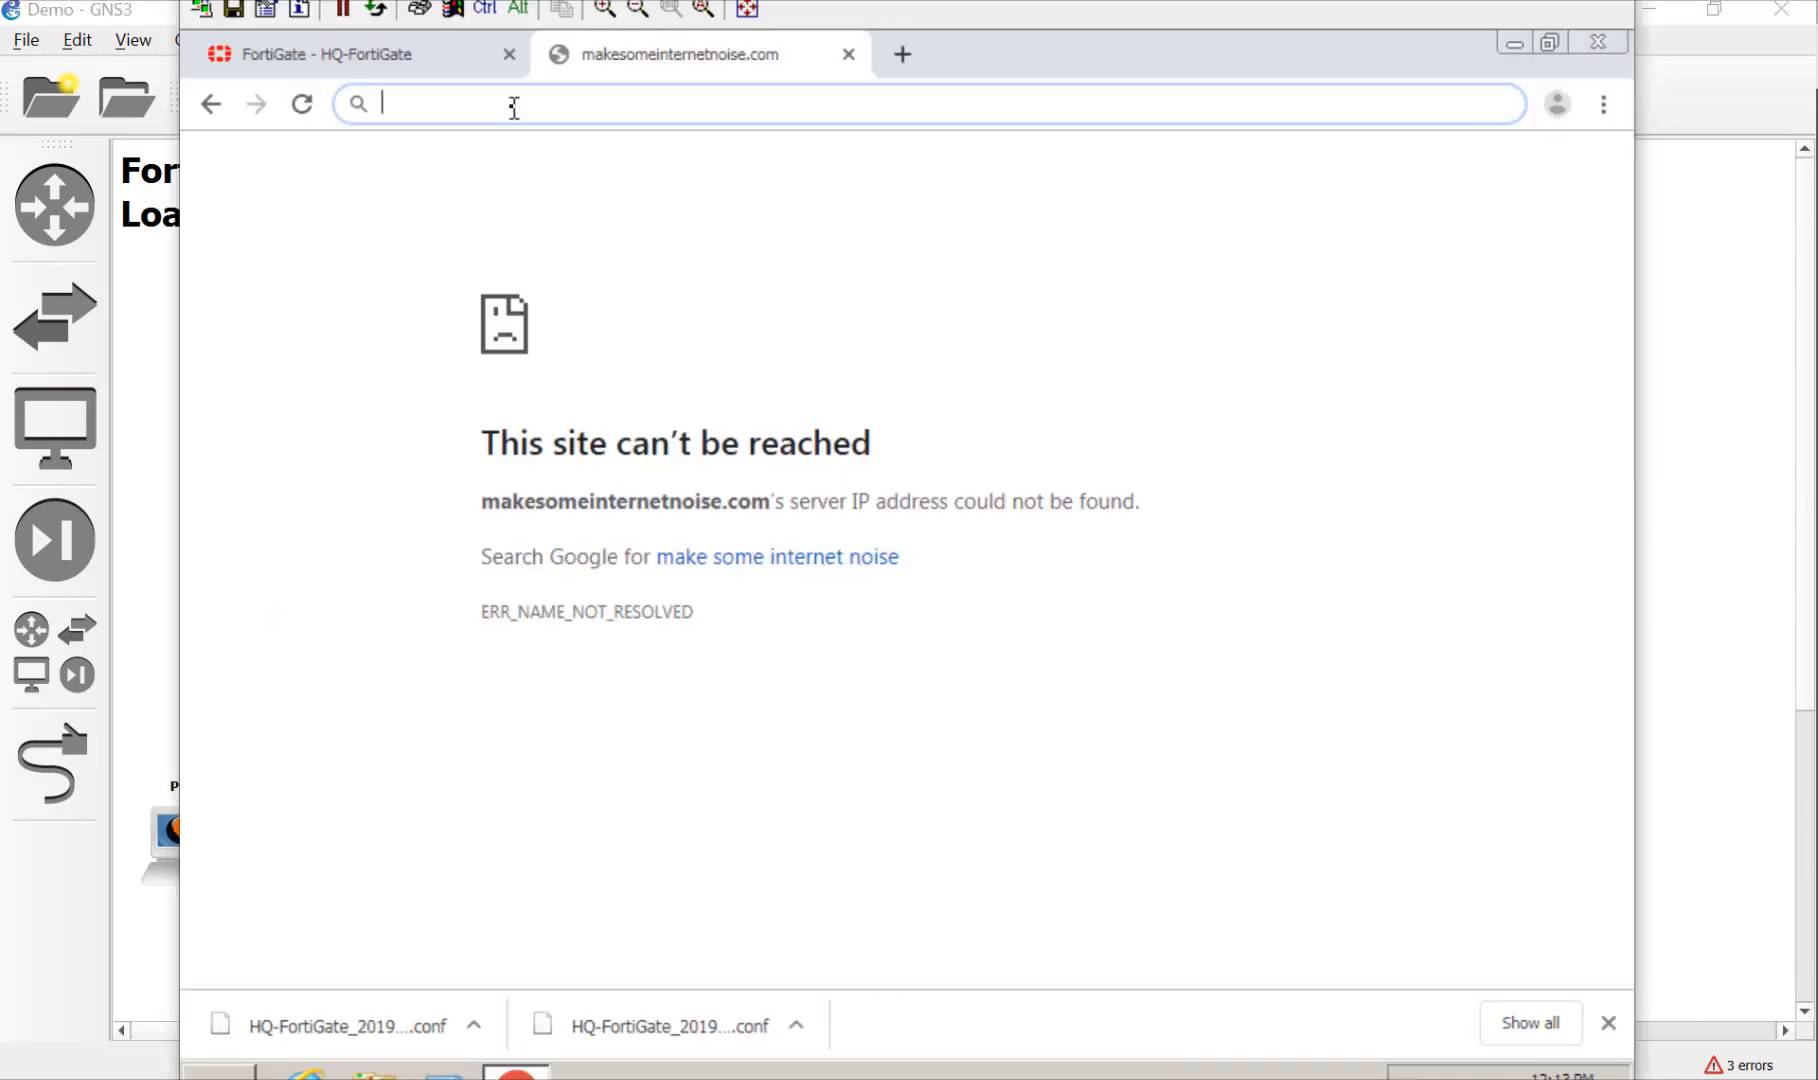
type("m")
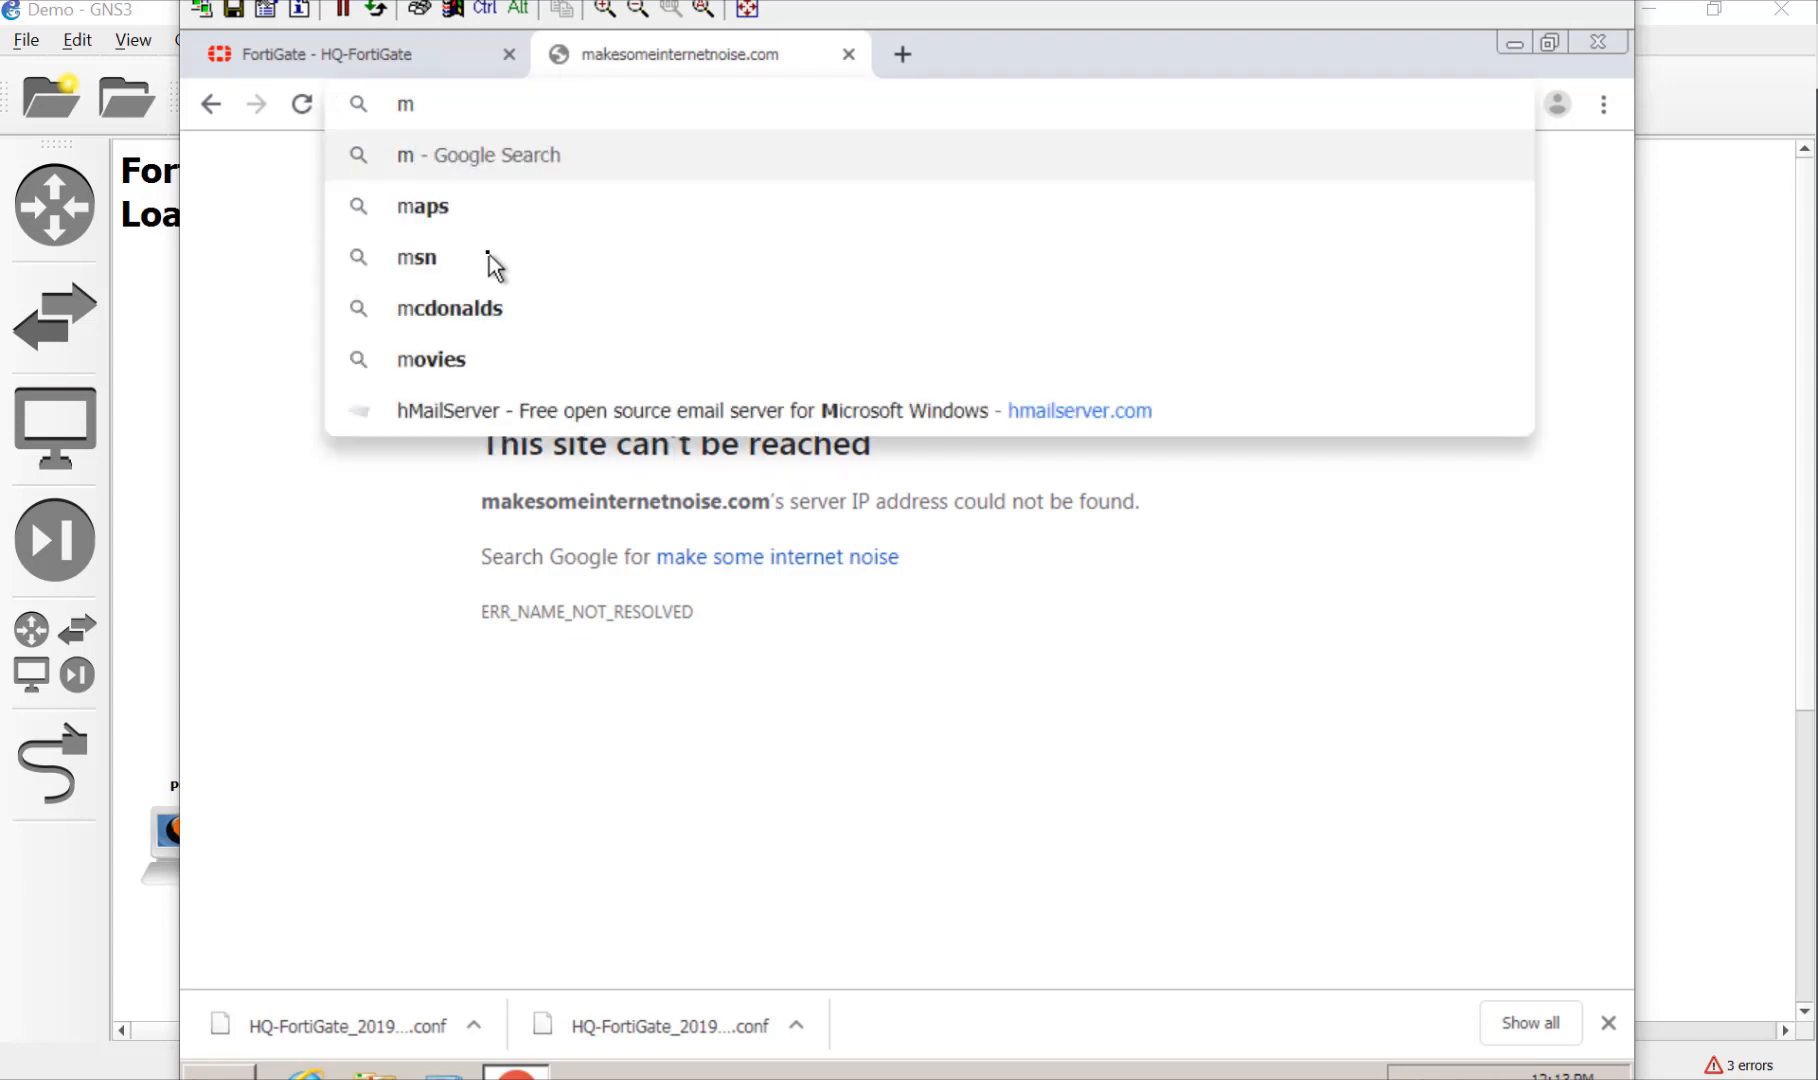
type("akeinternetnoise.com")
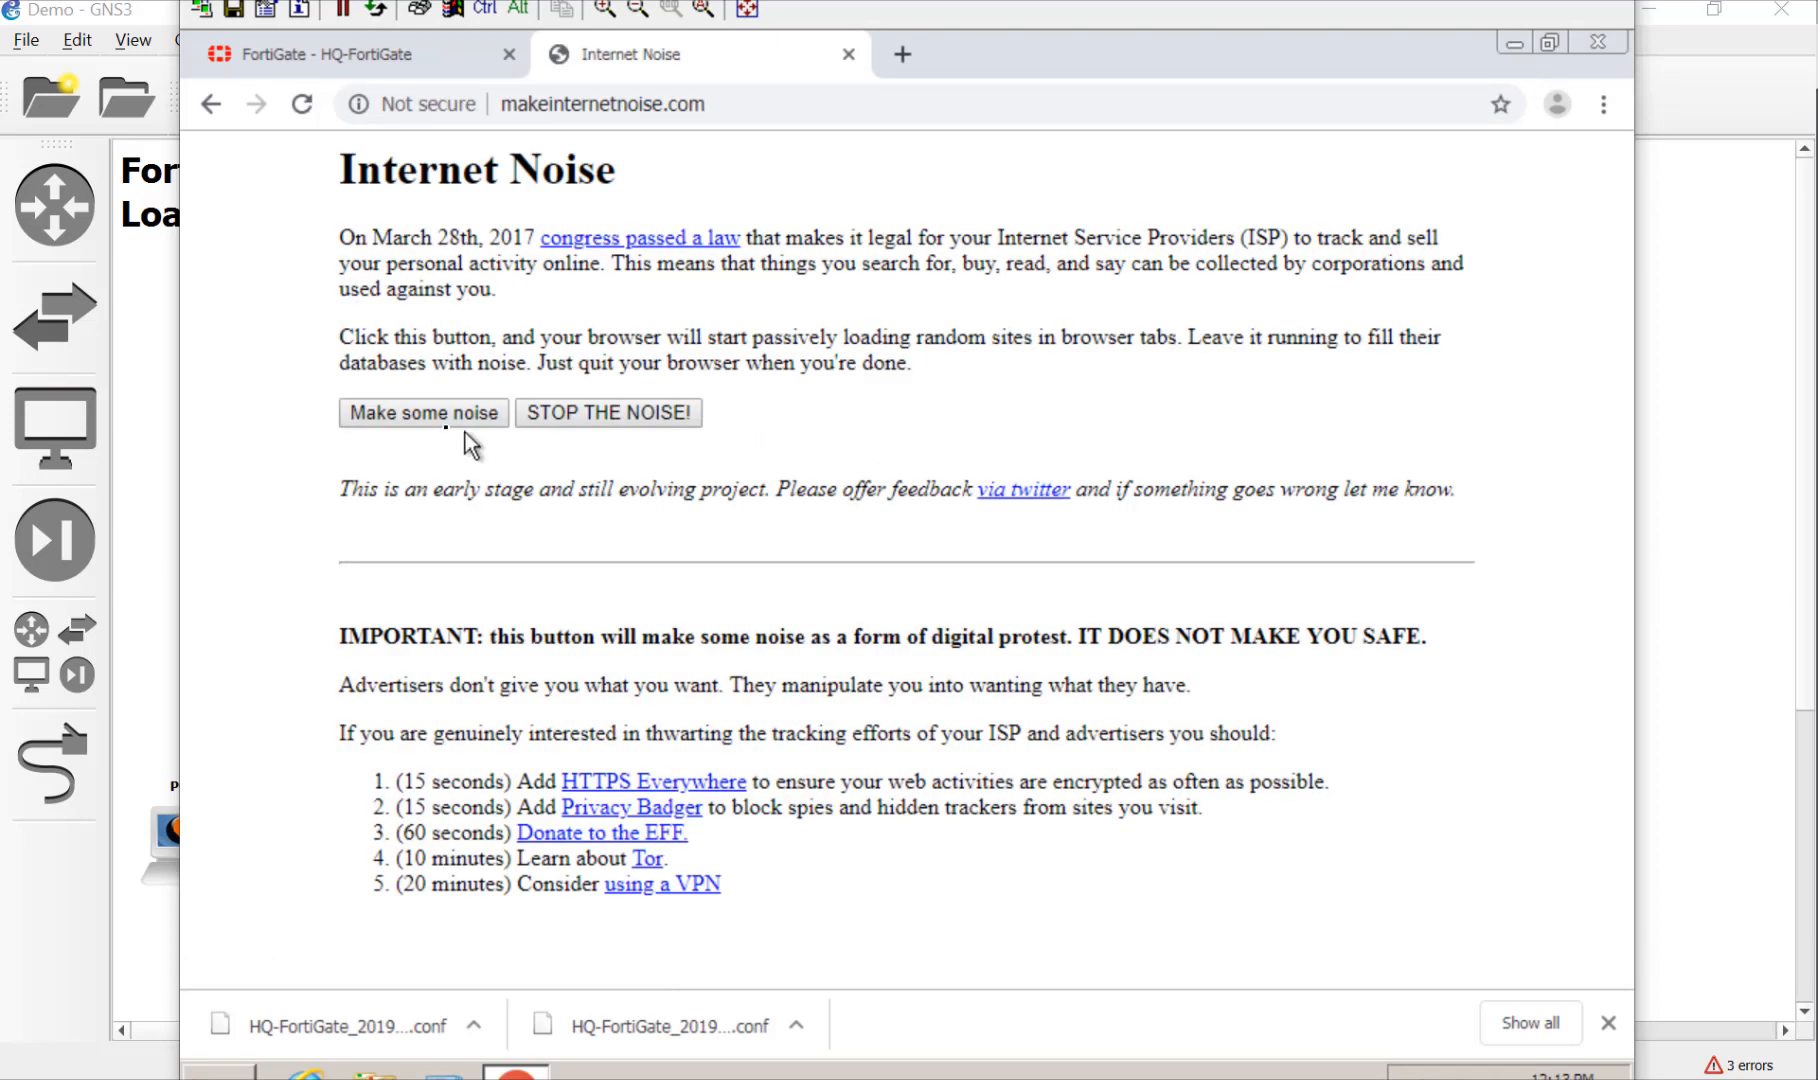
left_click(424, 412)
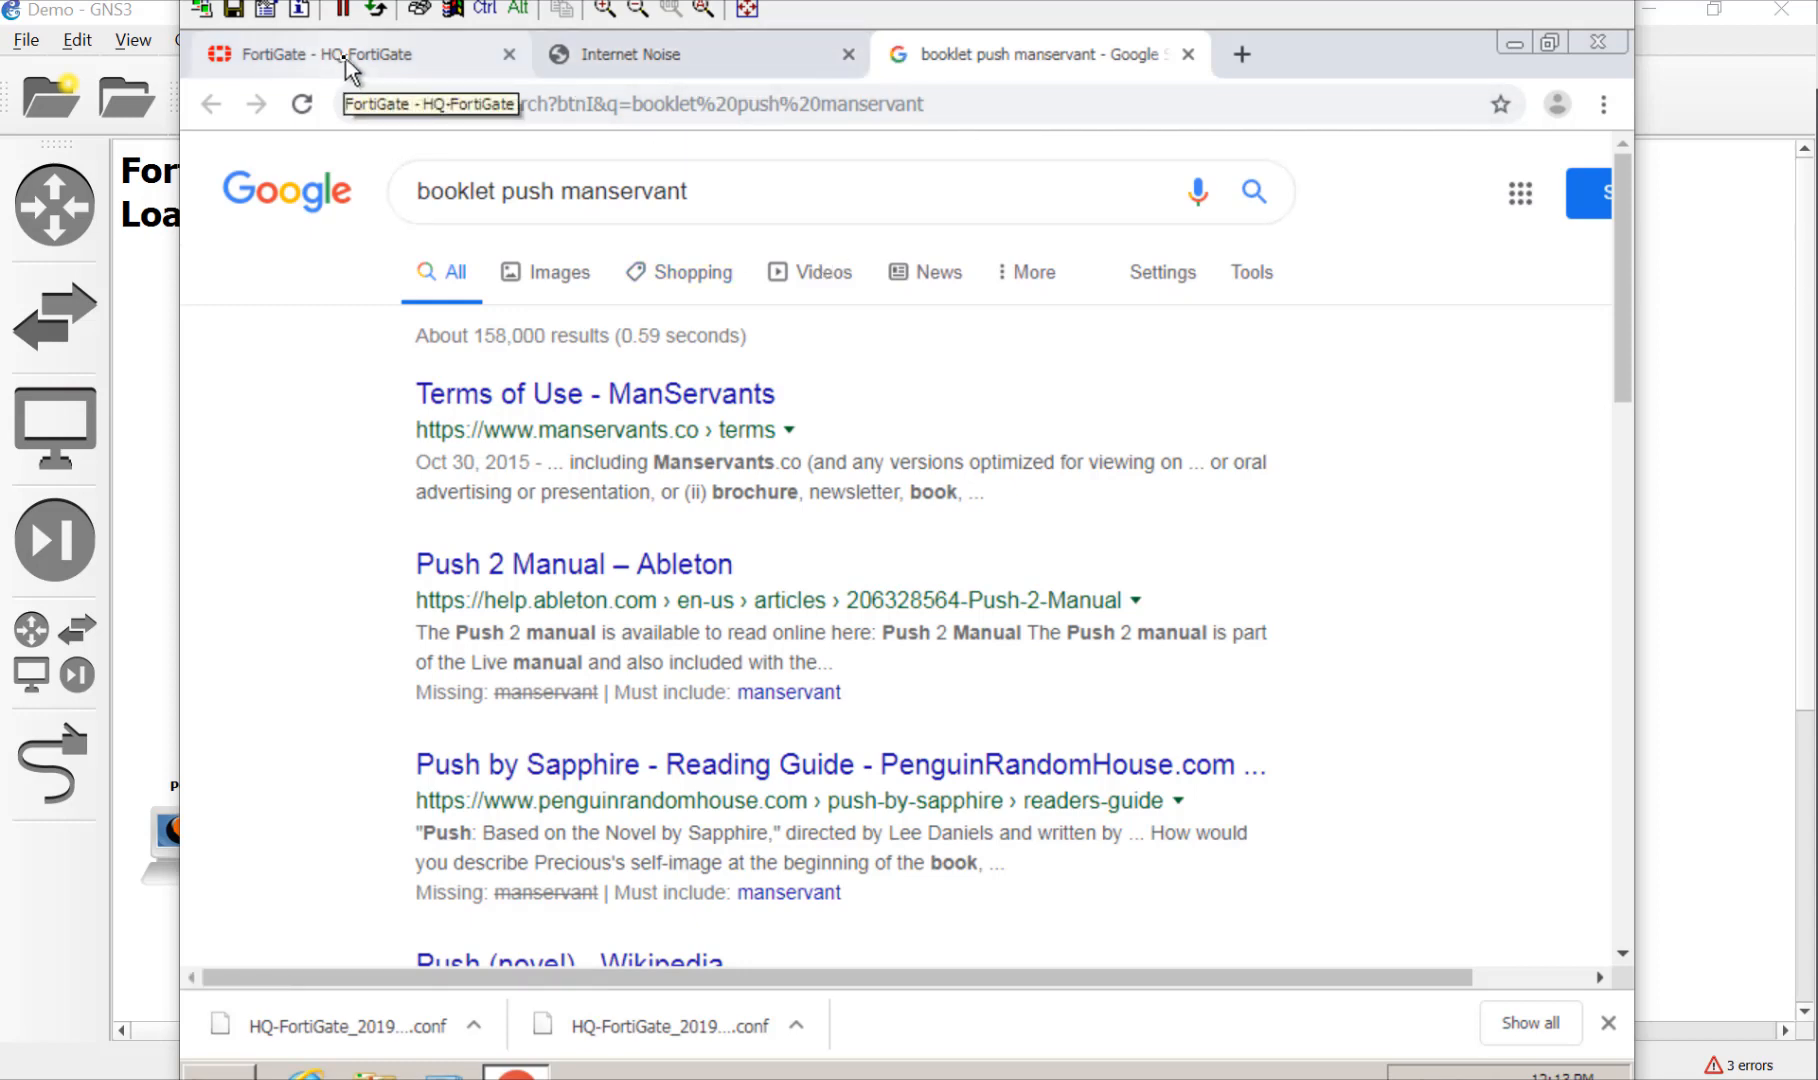
Check Routing Monitor and FortiView All Sessions show traffic leaving via PrimaryWAN (port1).
left_click(336, 54)
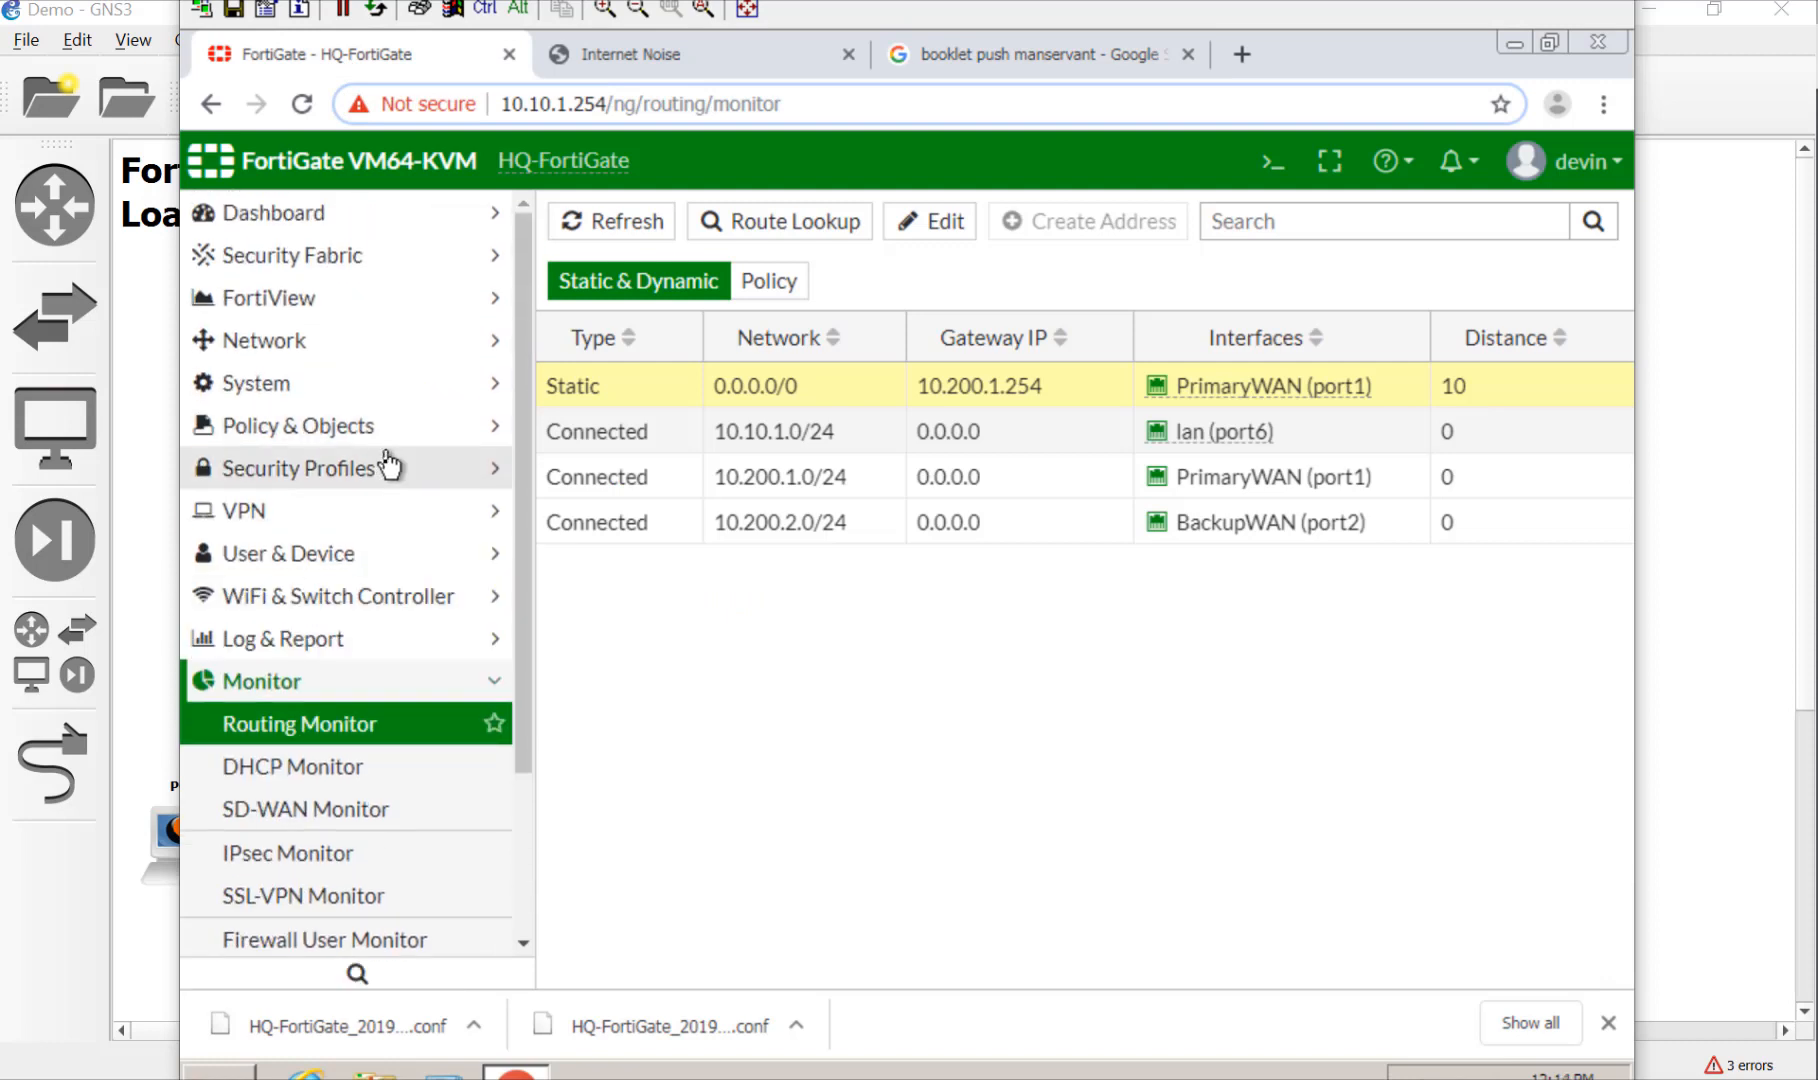
mouse_move(360, 298)
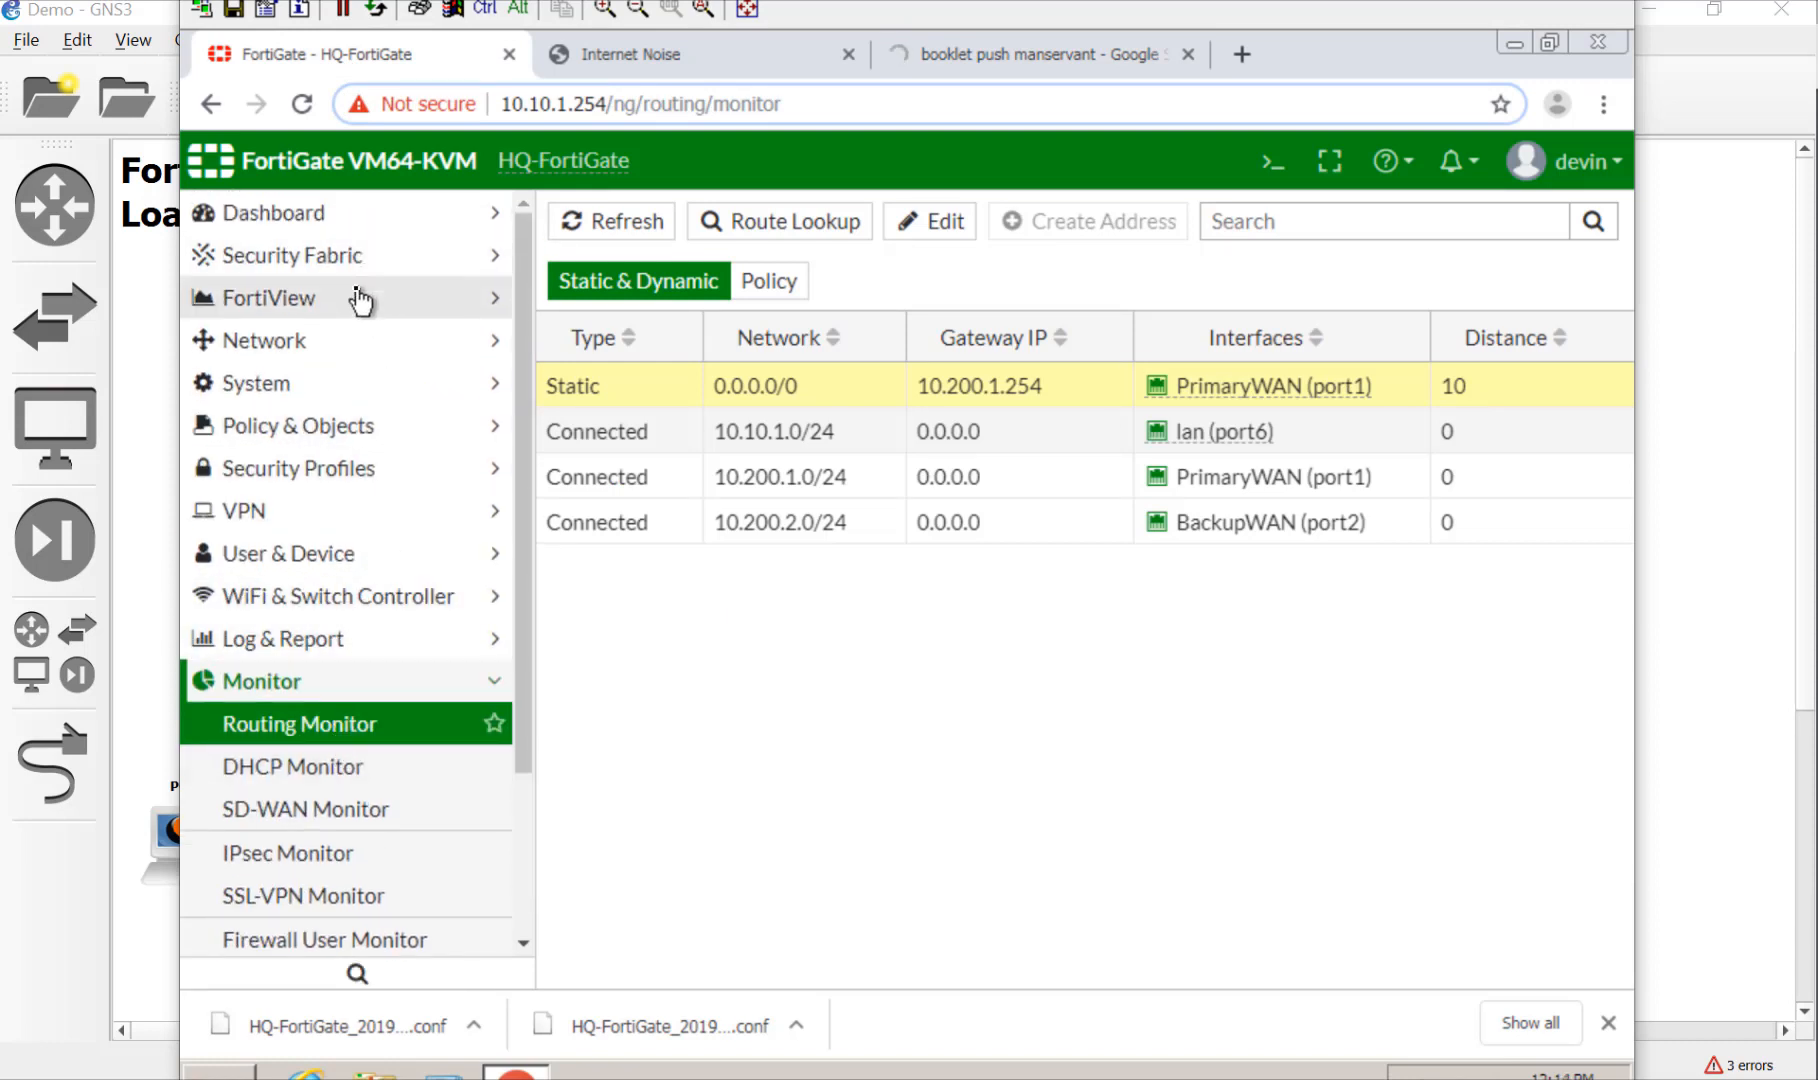
left_click(268, 298)
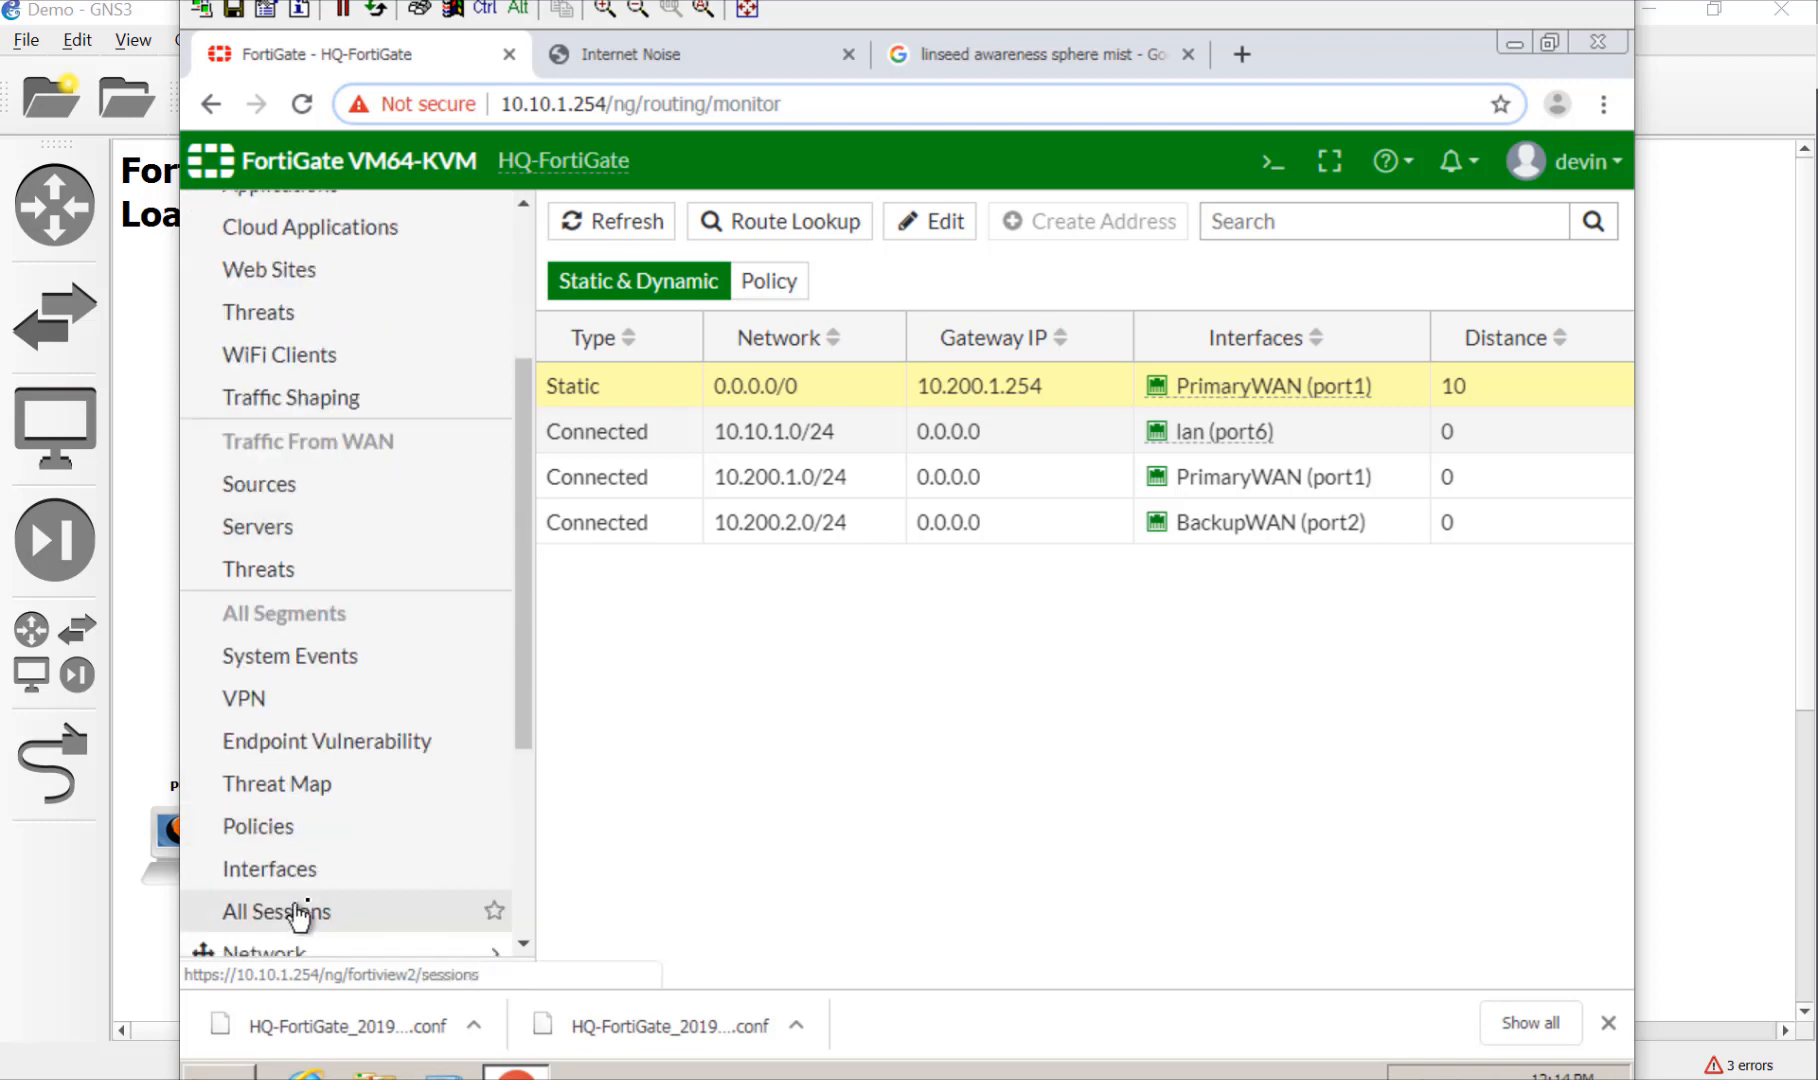
left_click(276, 912)
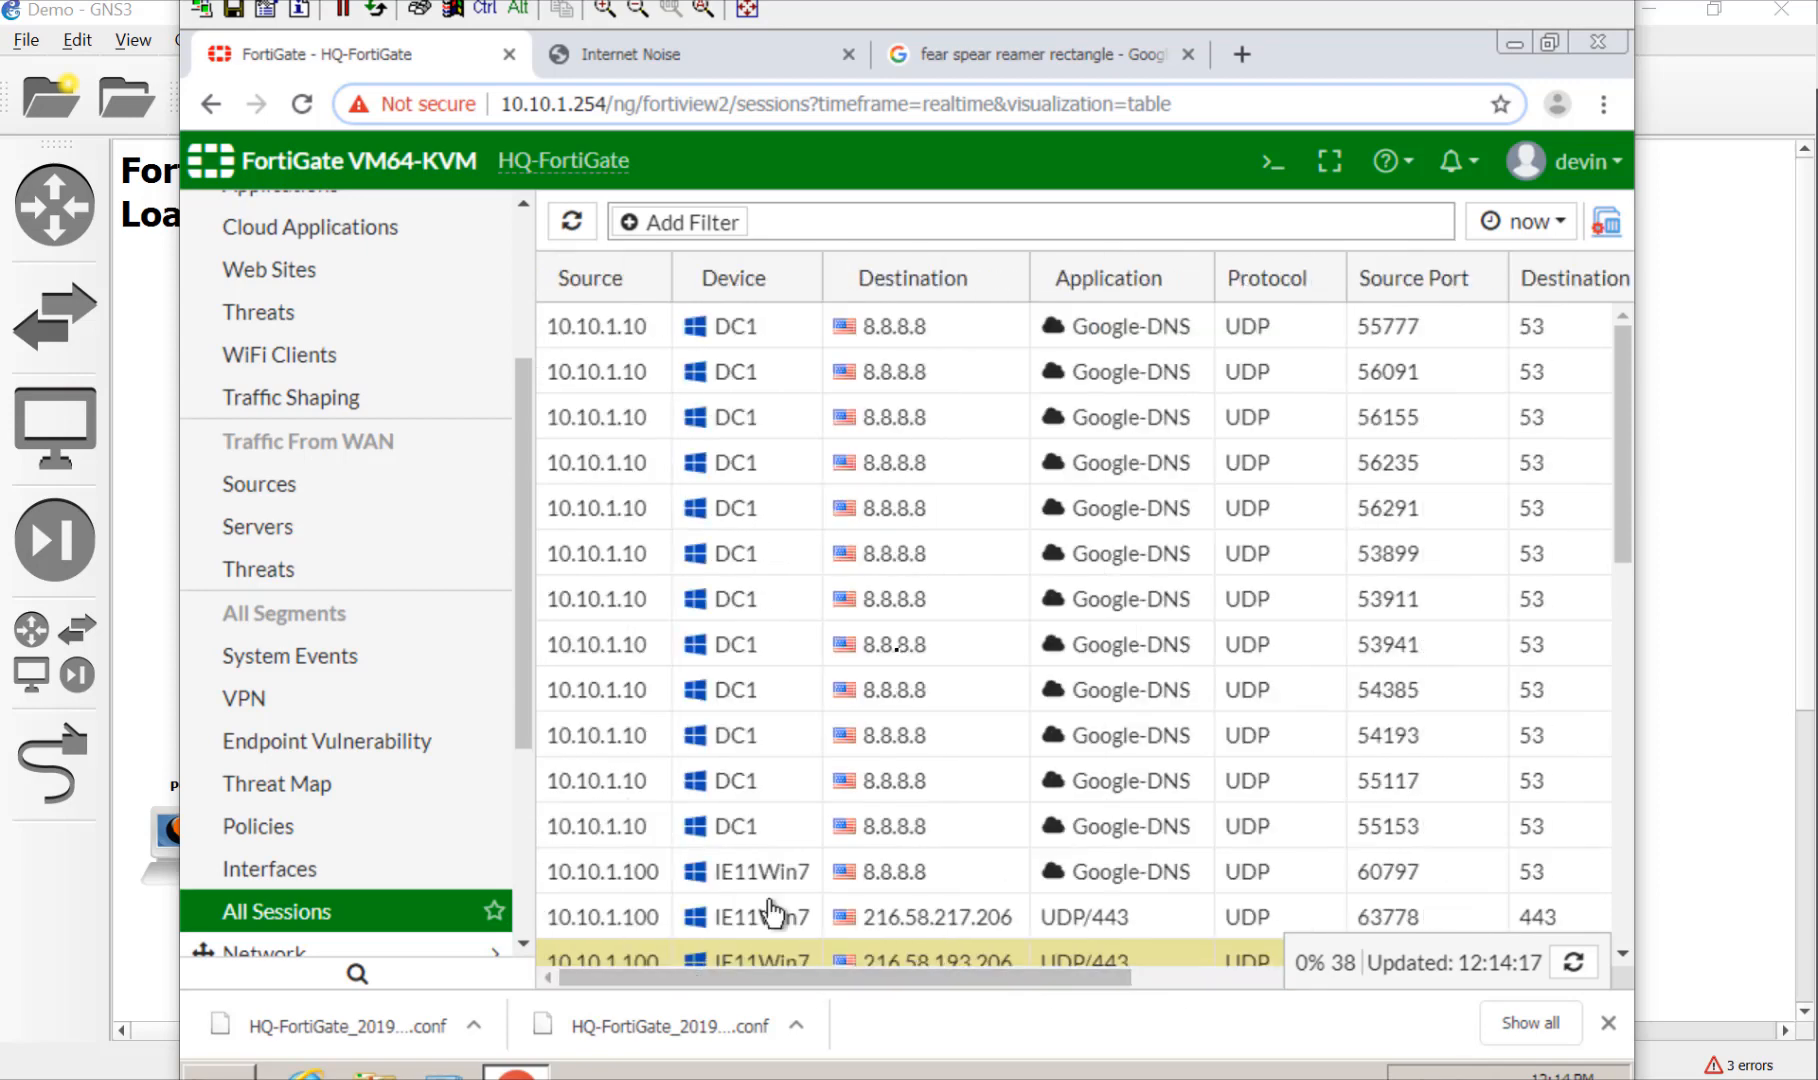
left_click(554, 278)
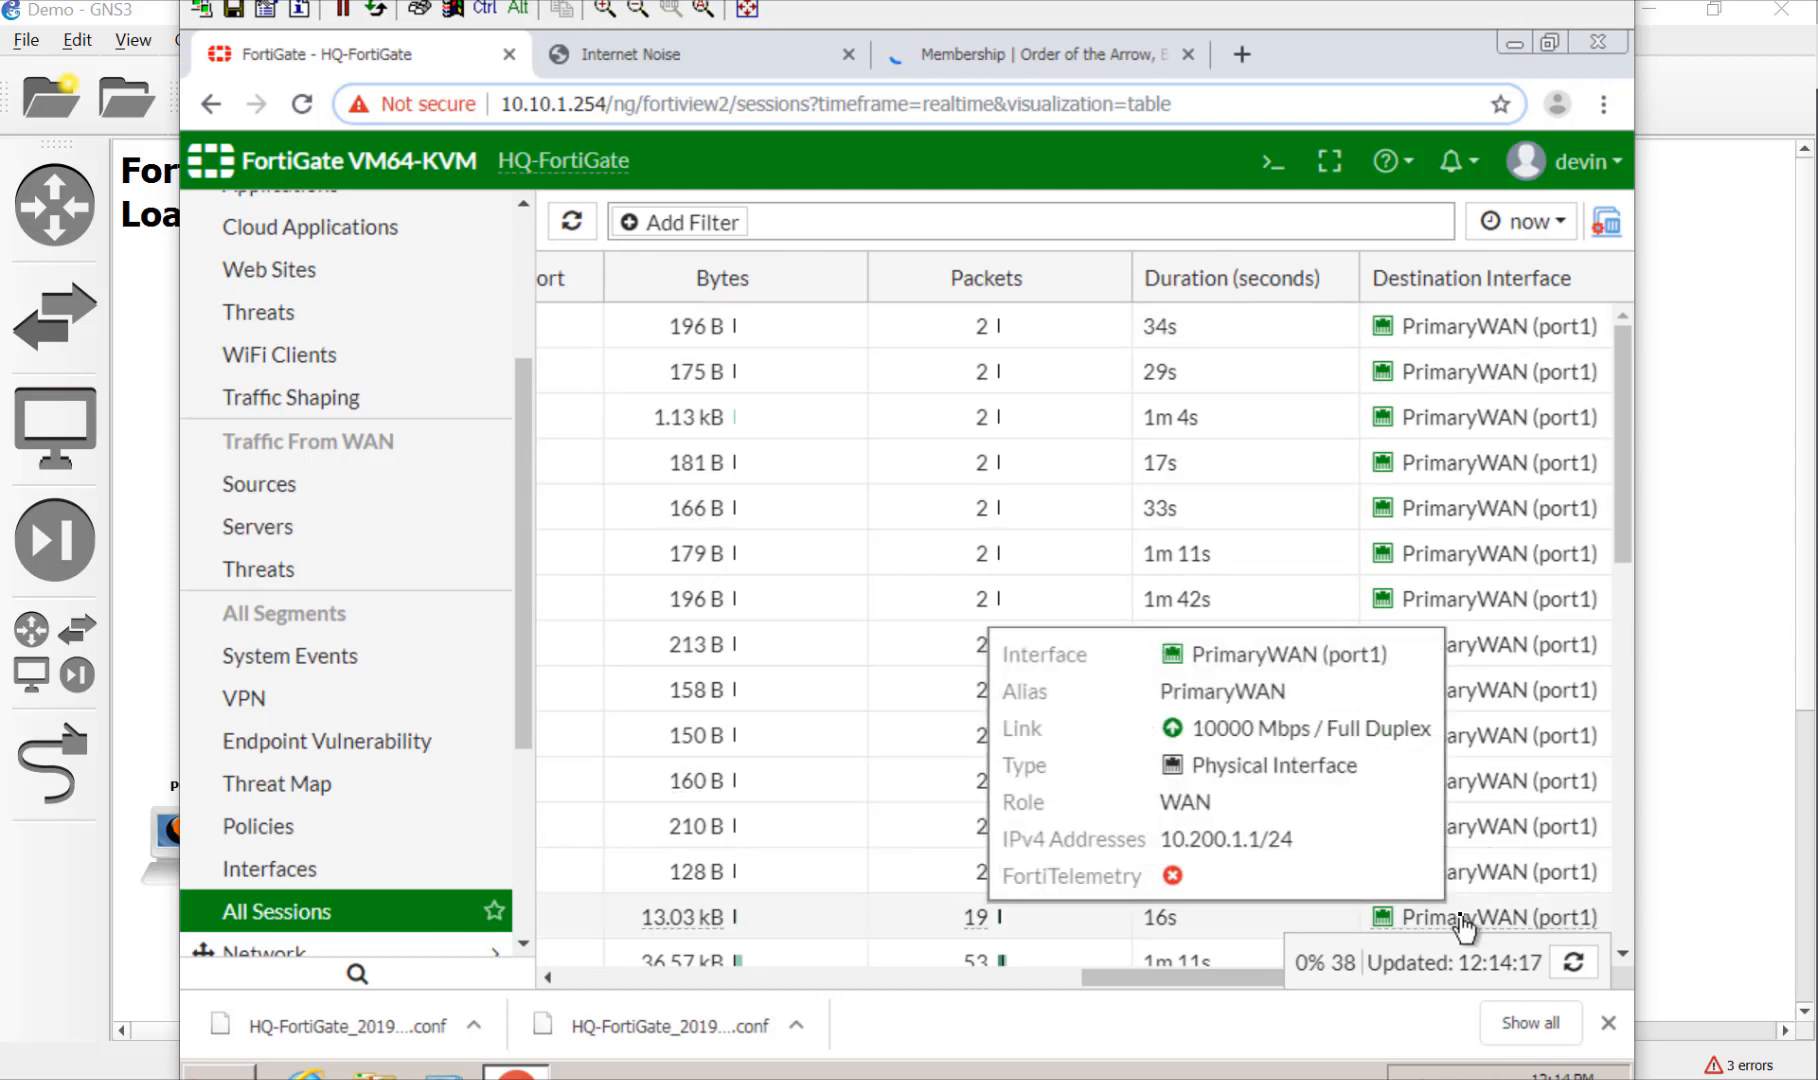
mouse_move(1710, 586)
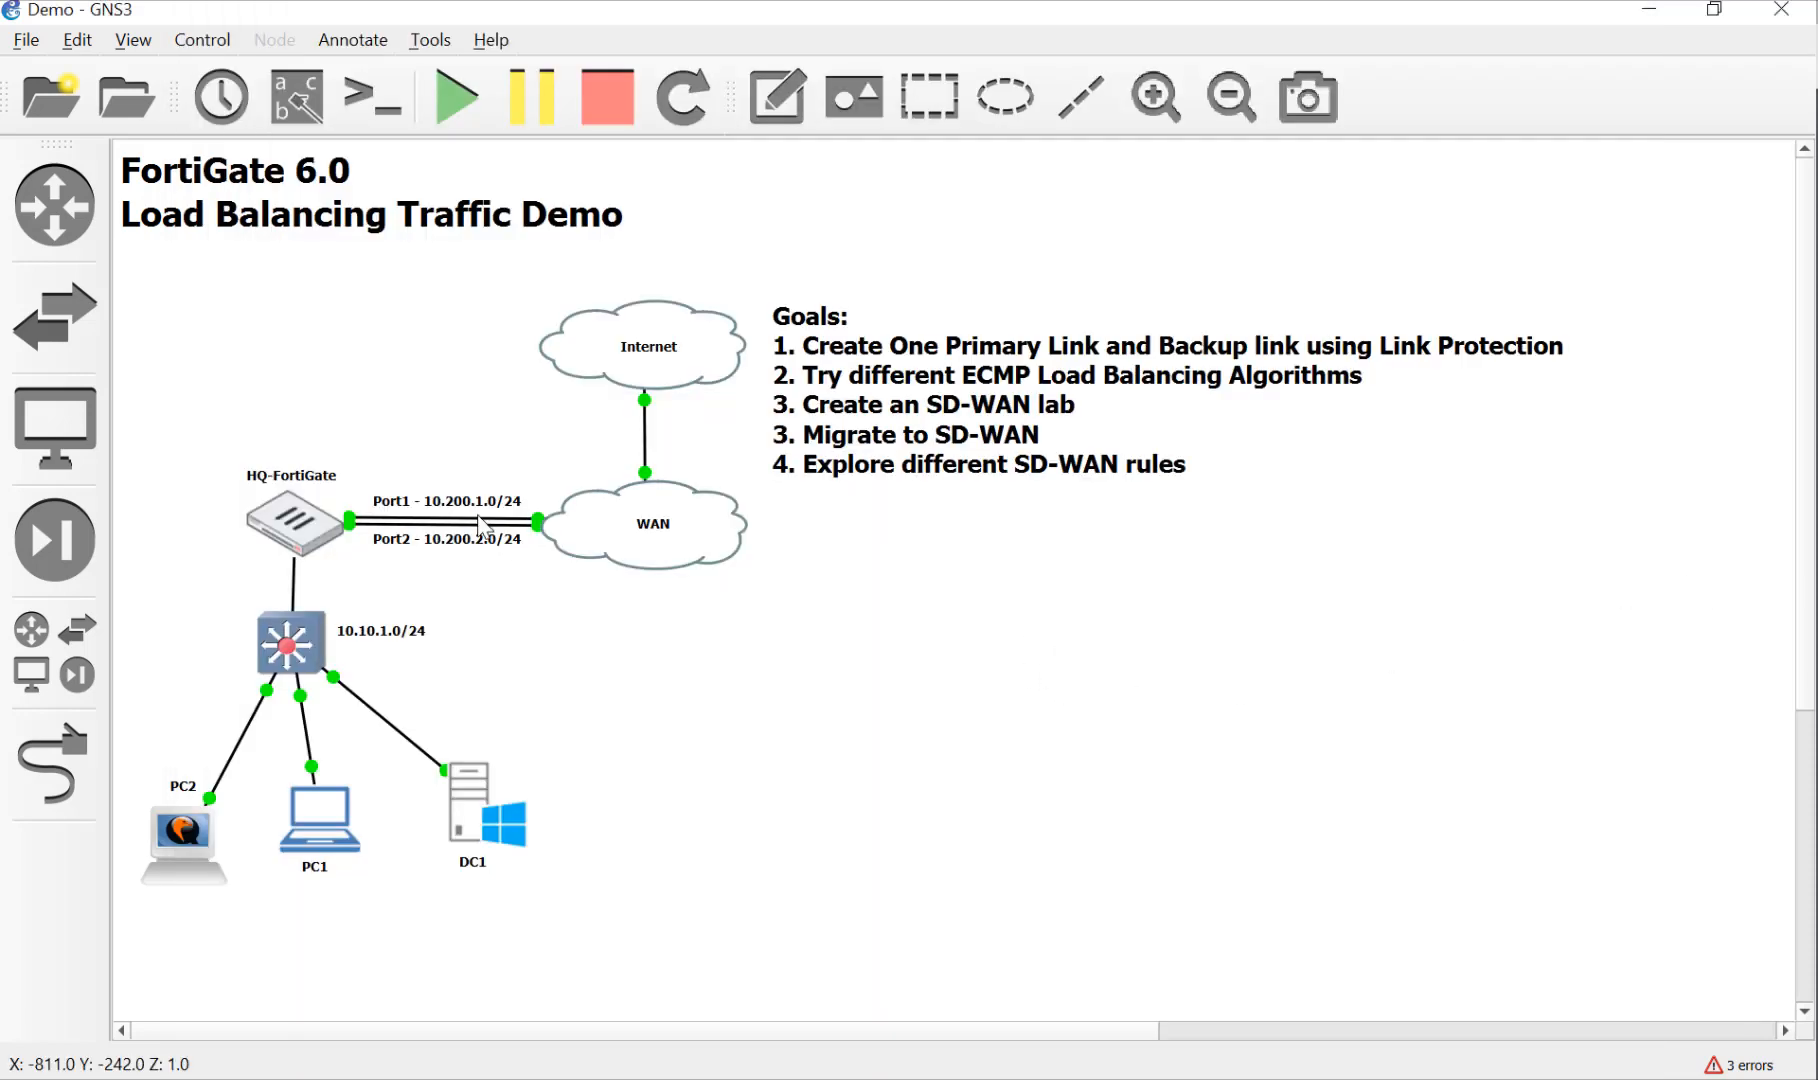
Select the Port1 link from HQ-FortiGate to the WAN cloud and delete it.
left_click(446, 520)
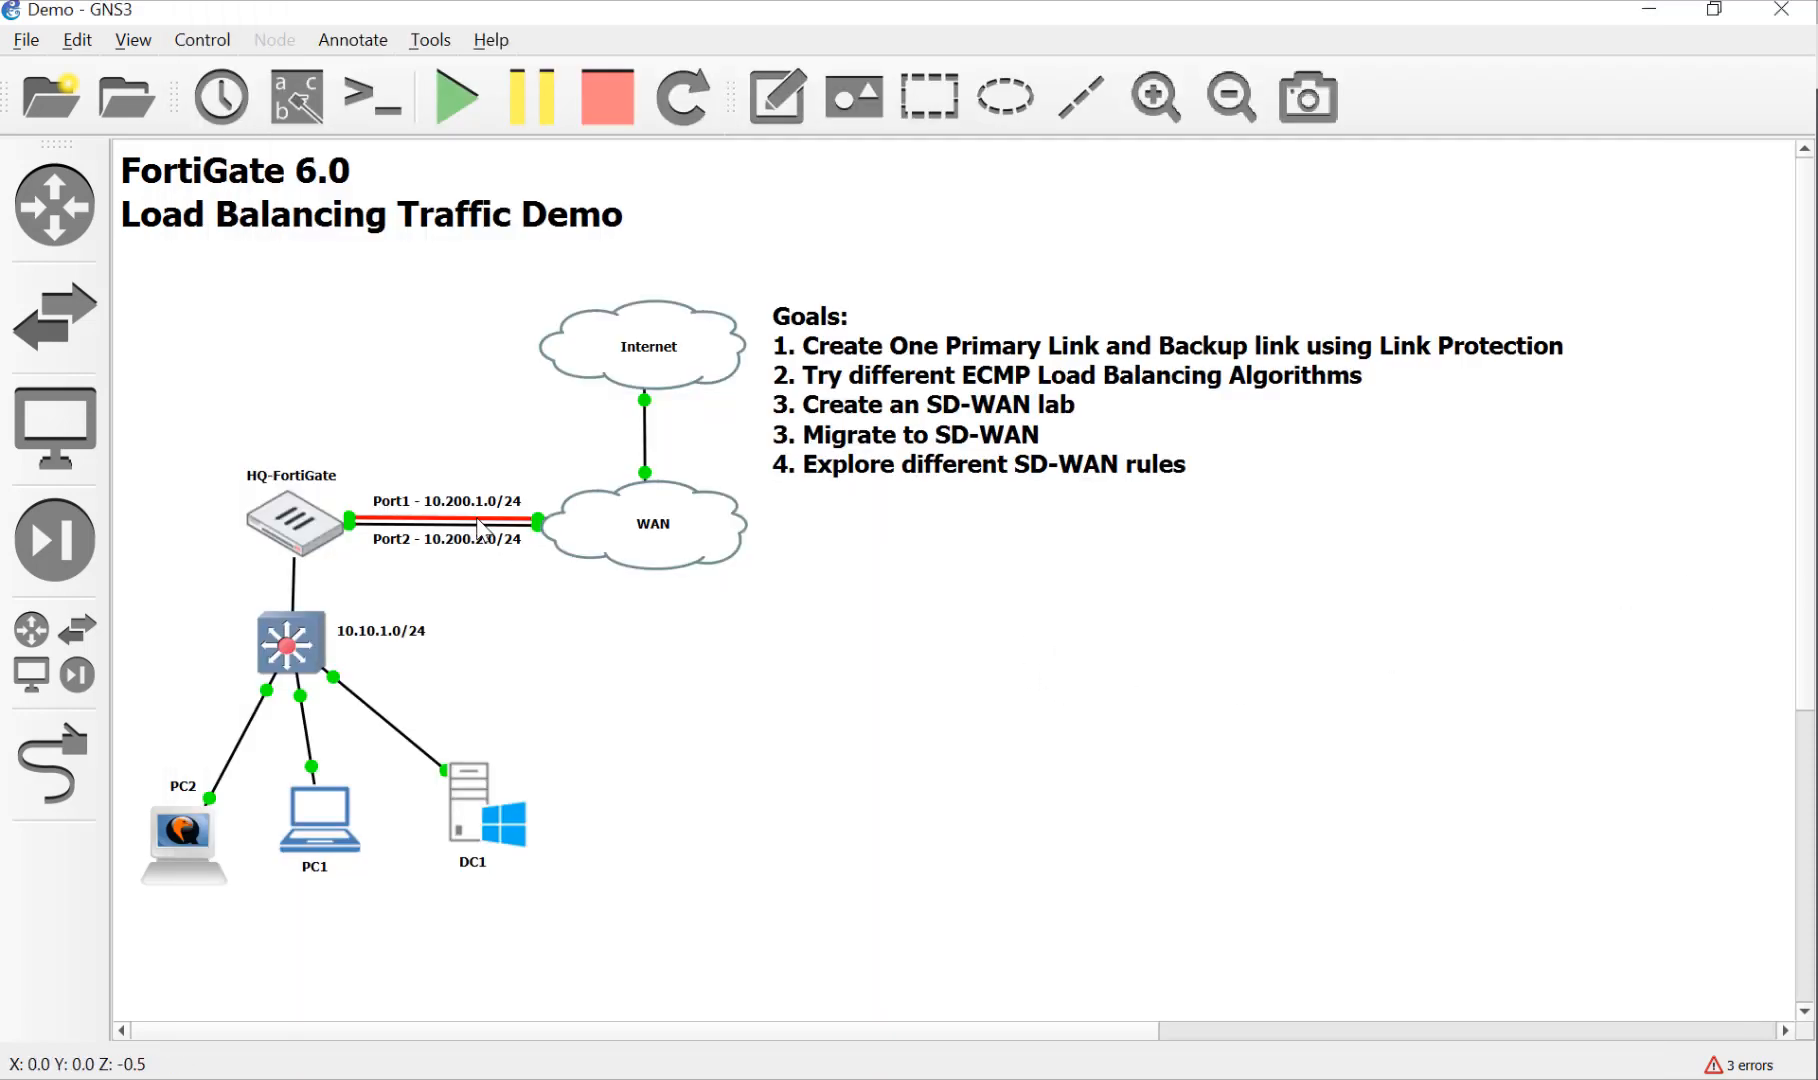
right_click(476, 528)
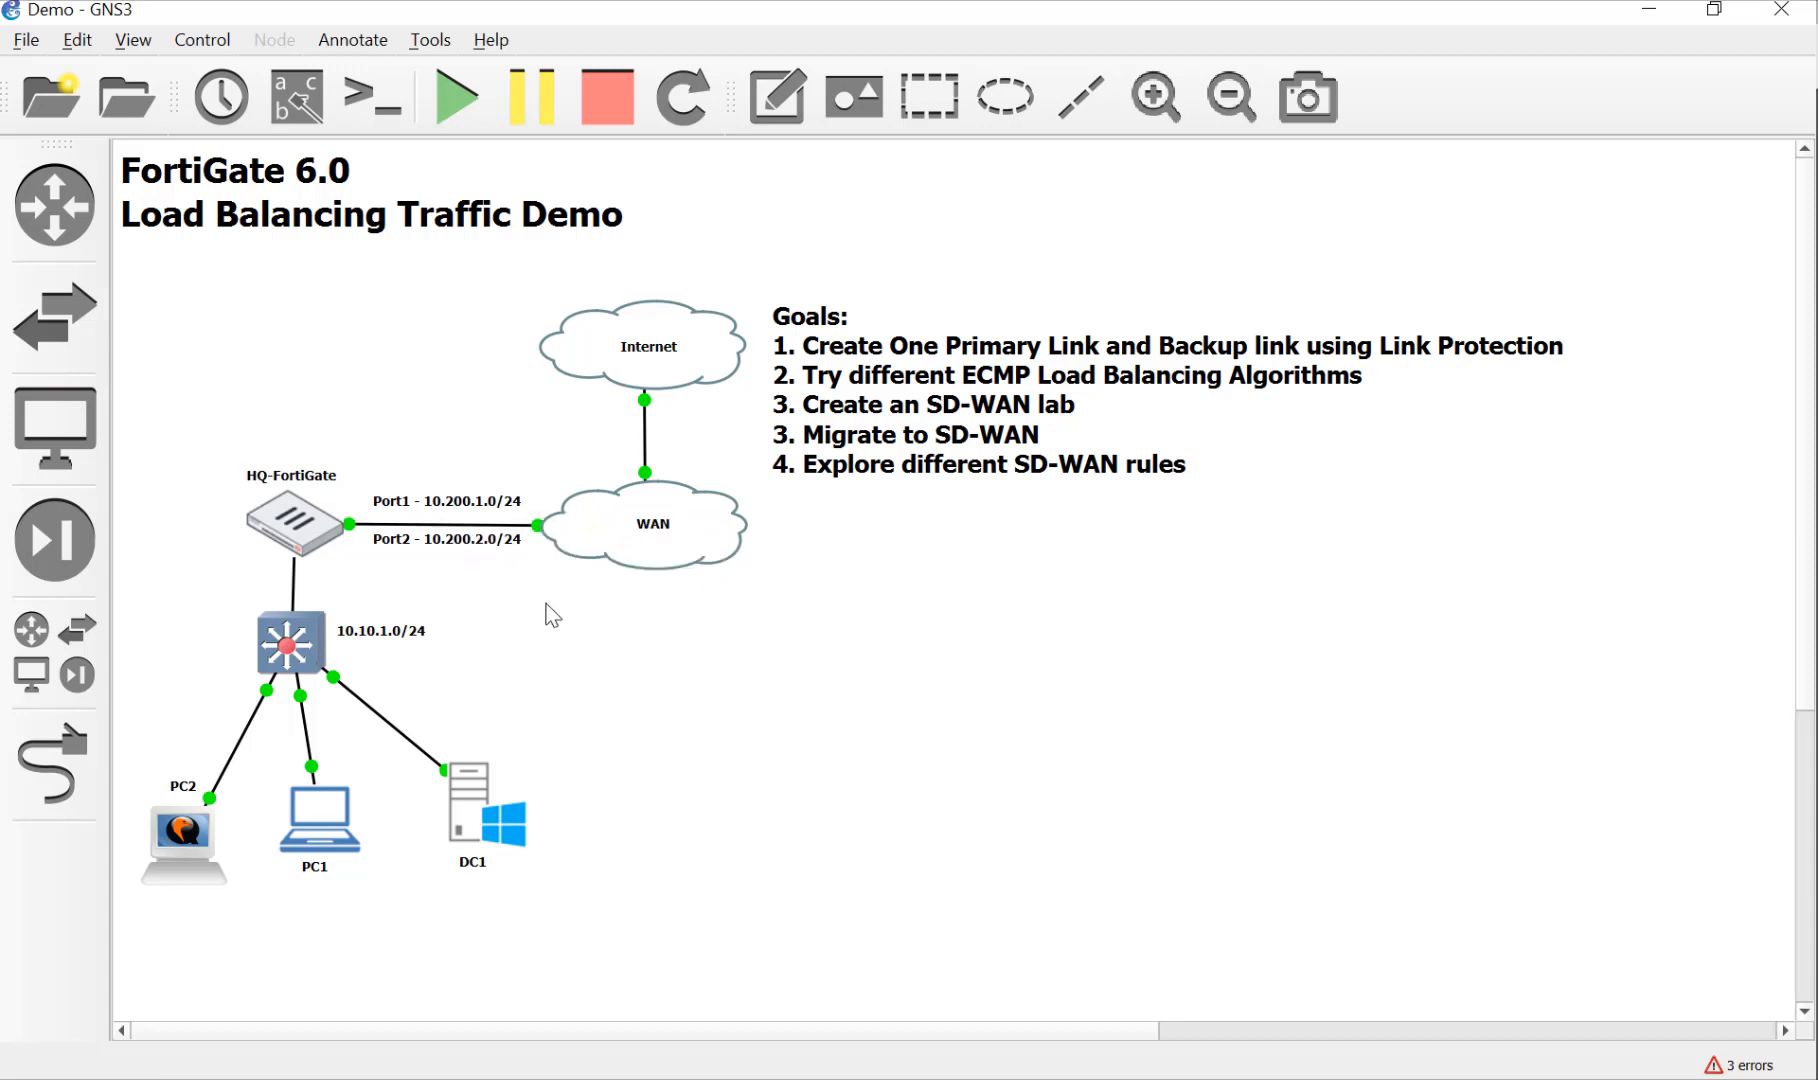
mouse_move(796, 760)
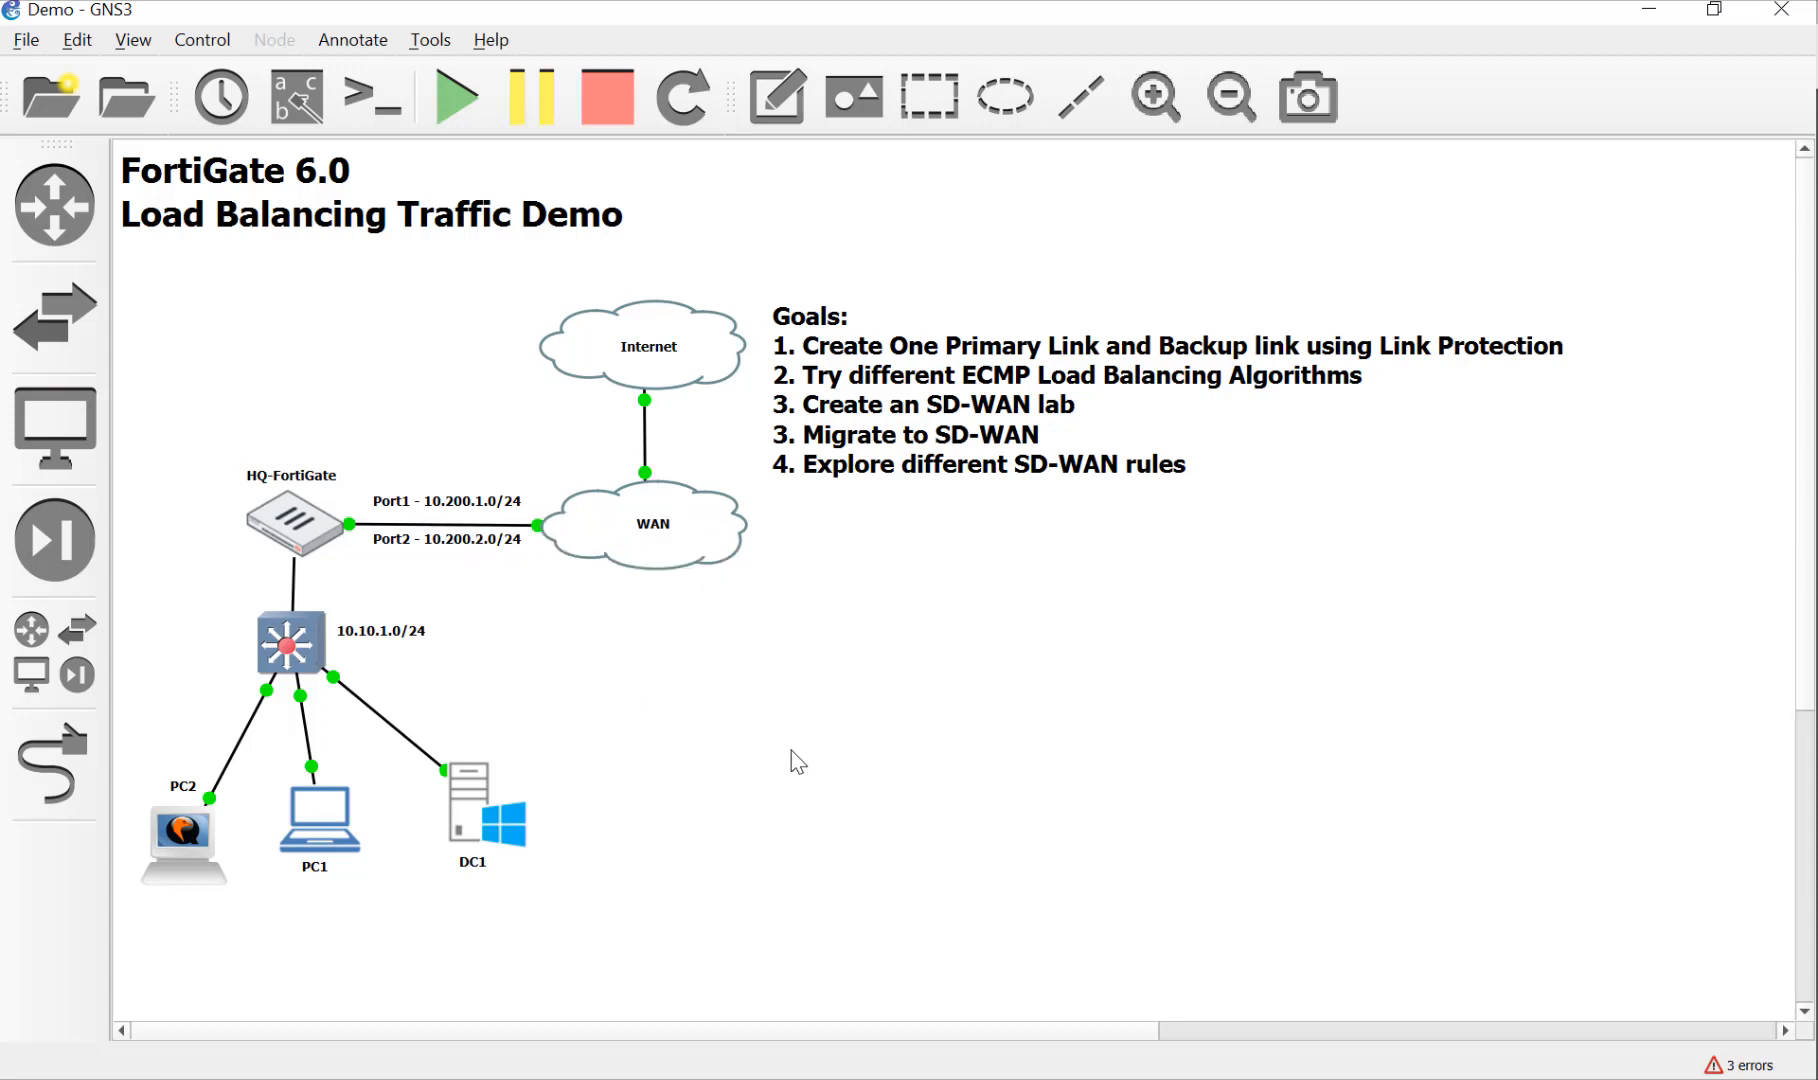
mouse_move(520, 586)
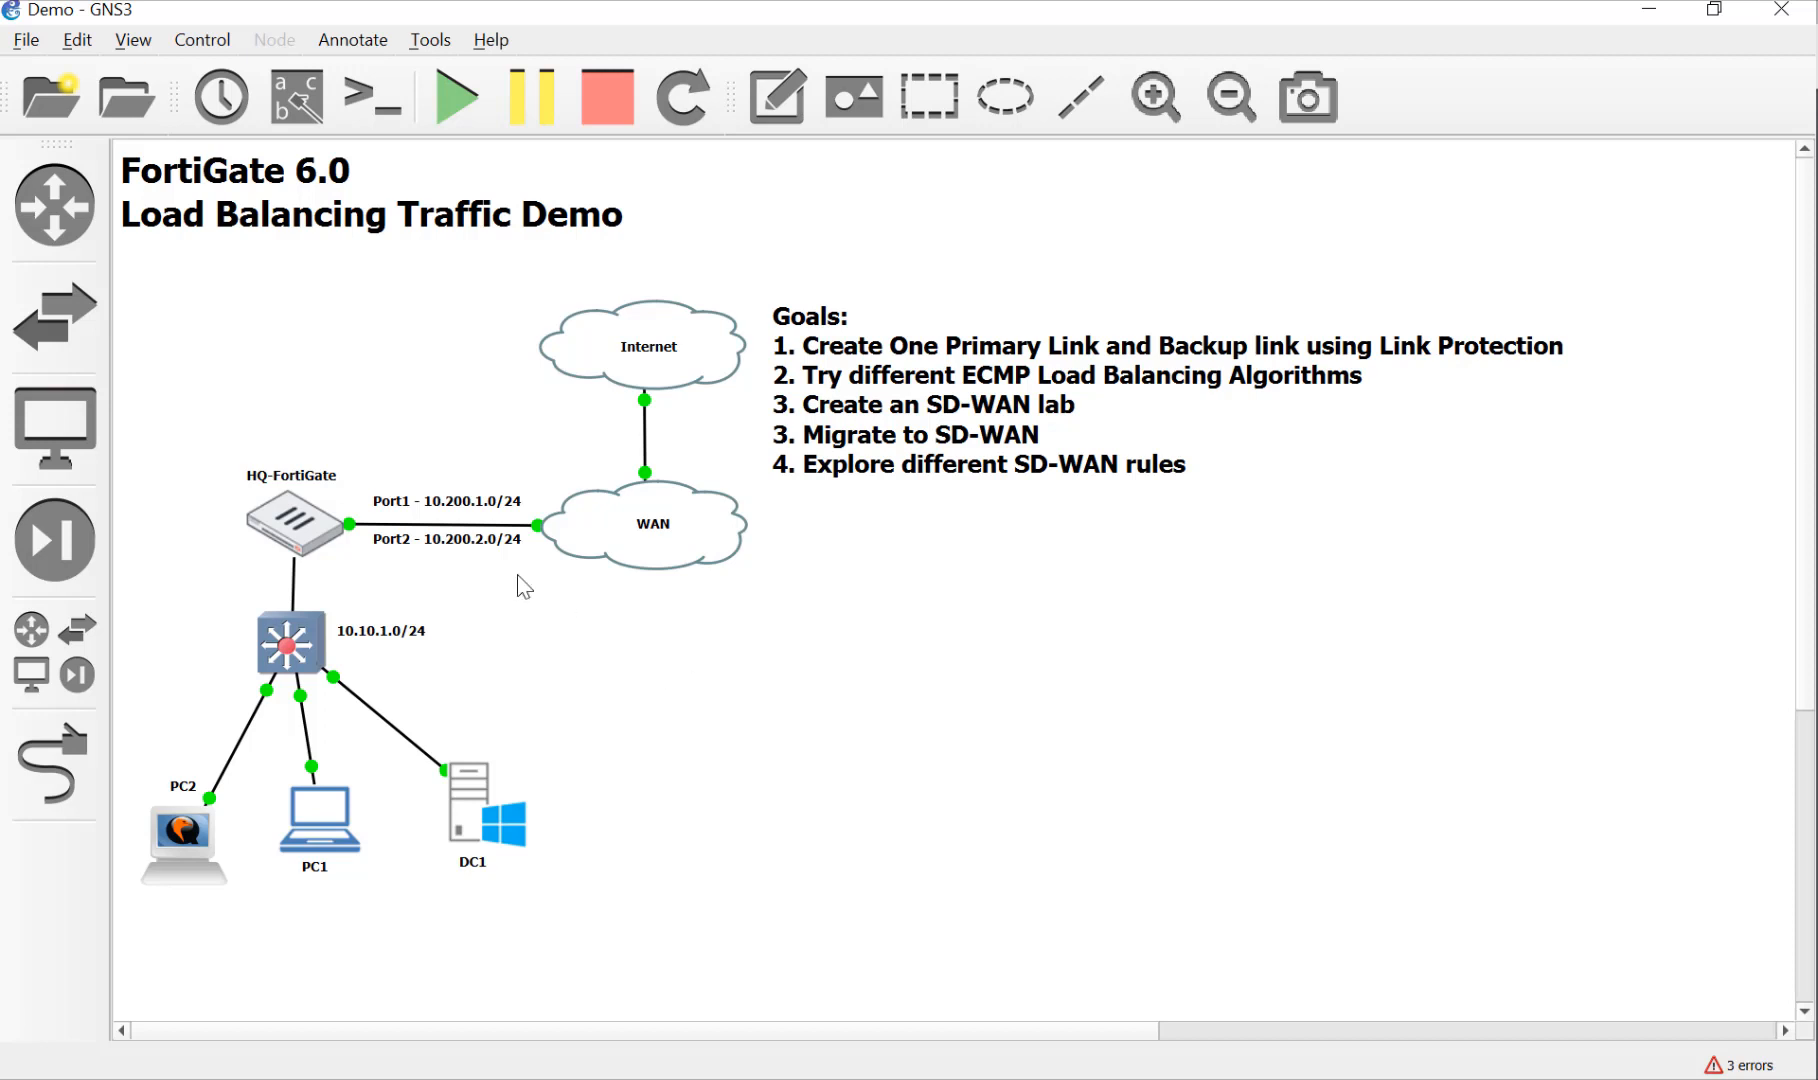
mouse_move(356, 520)
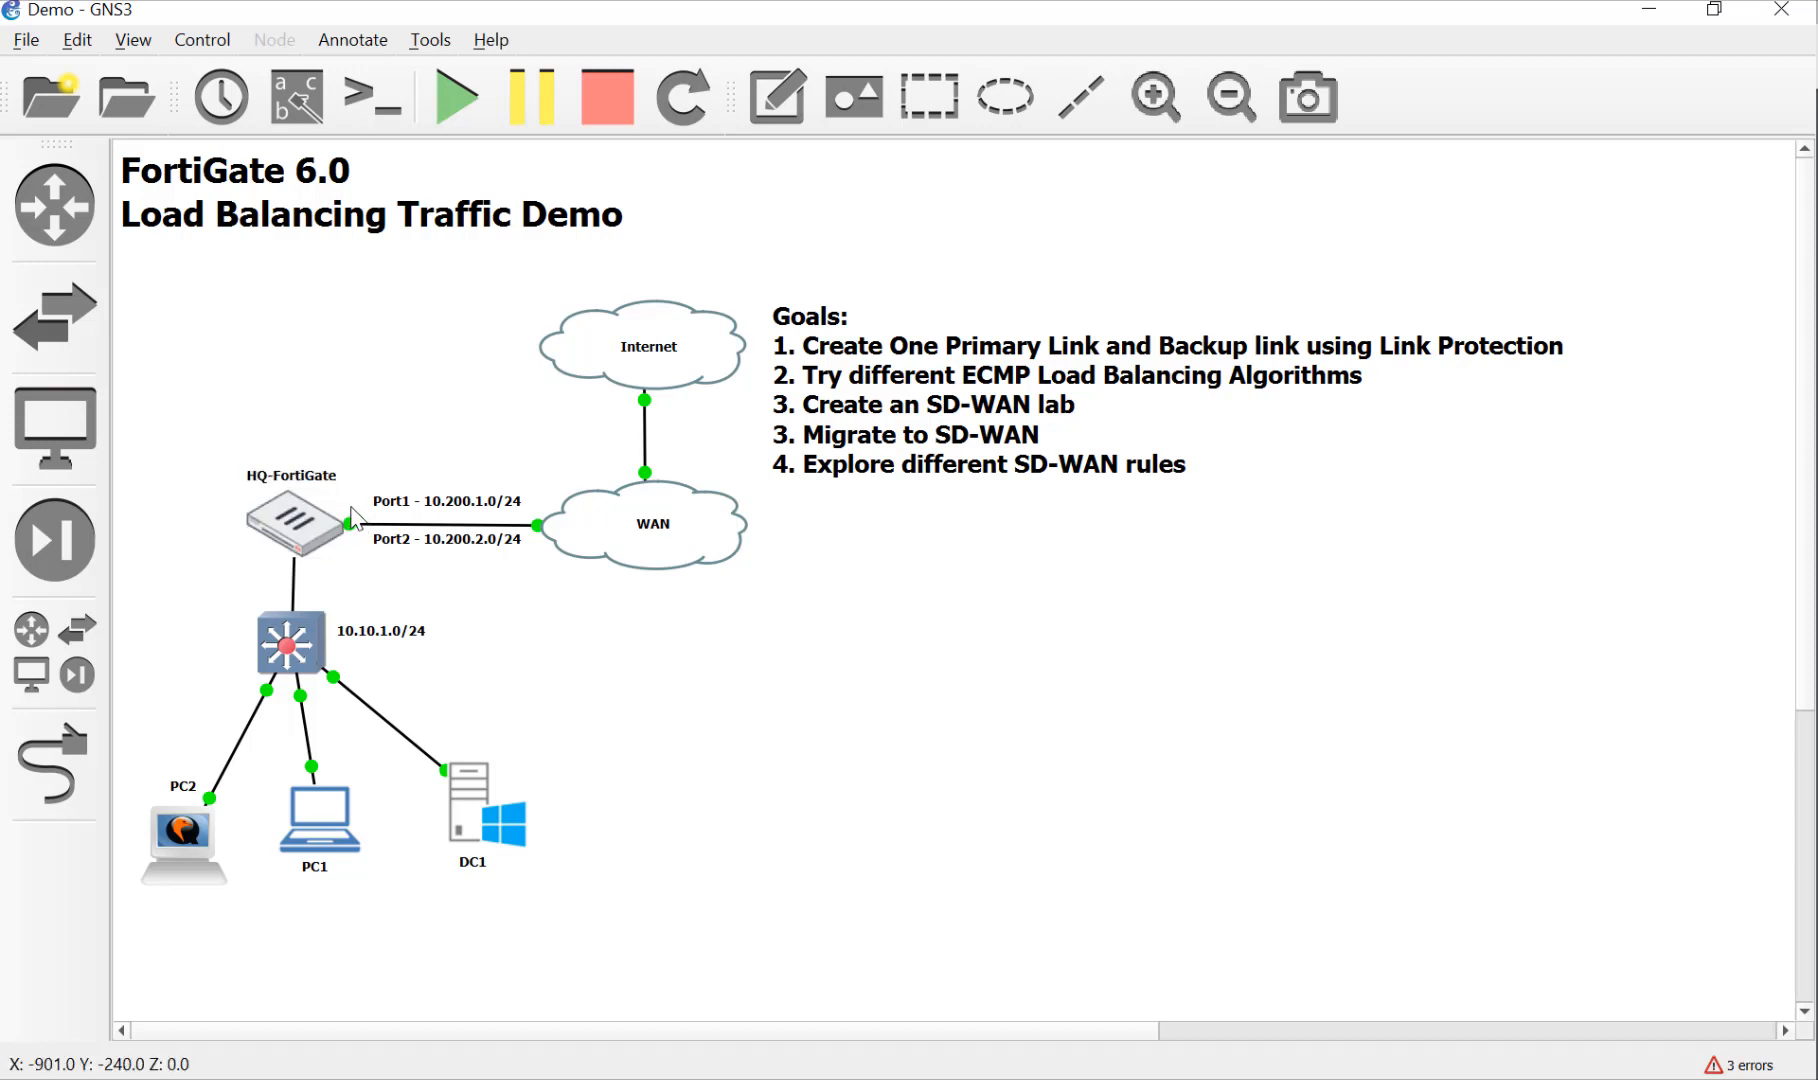
mouse_move(742, 662)
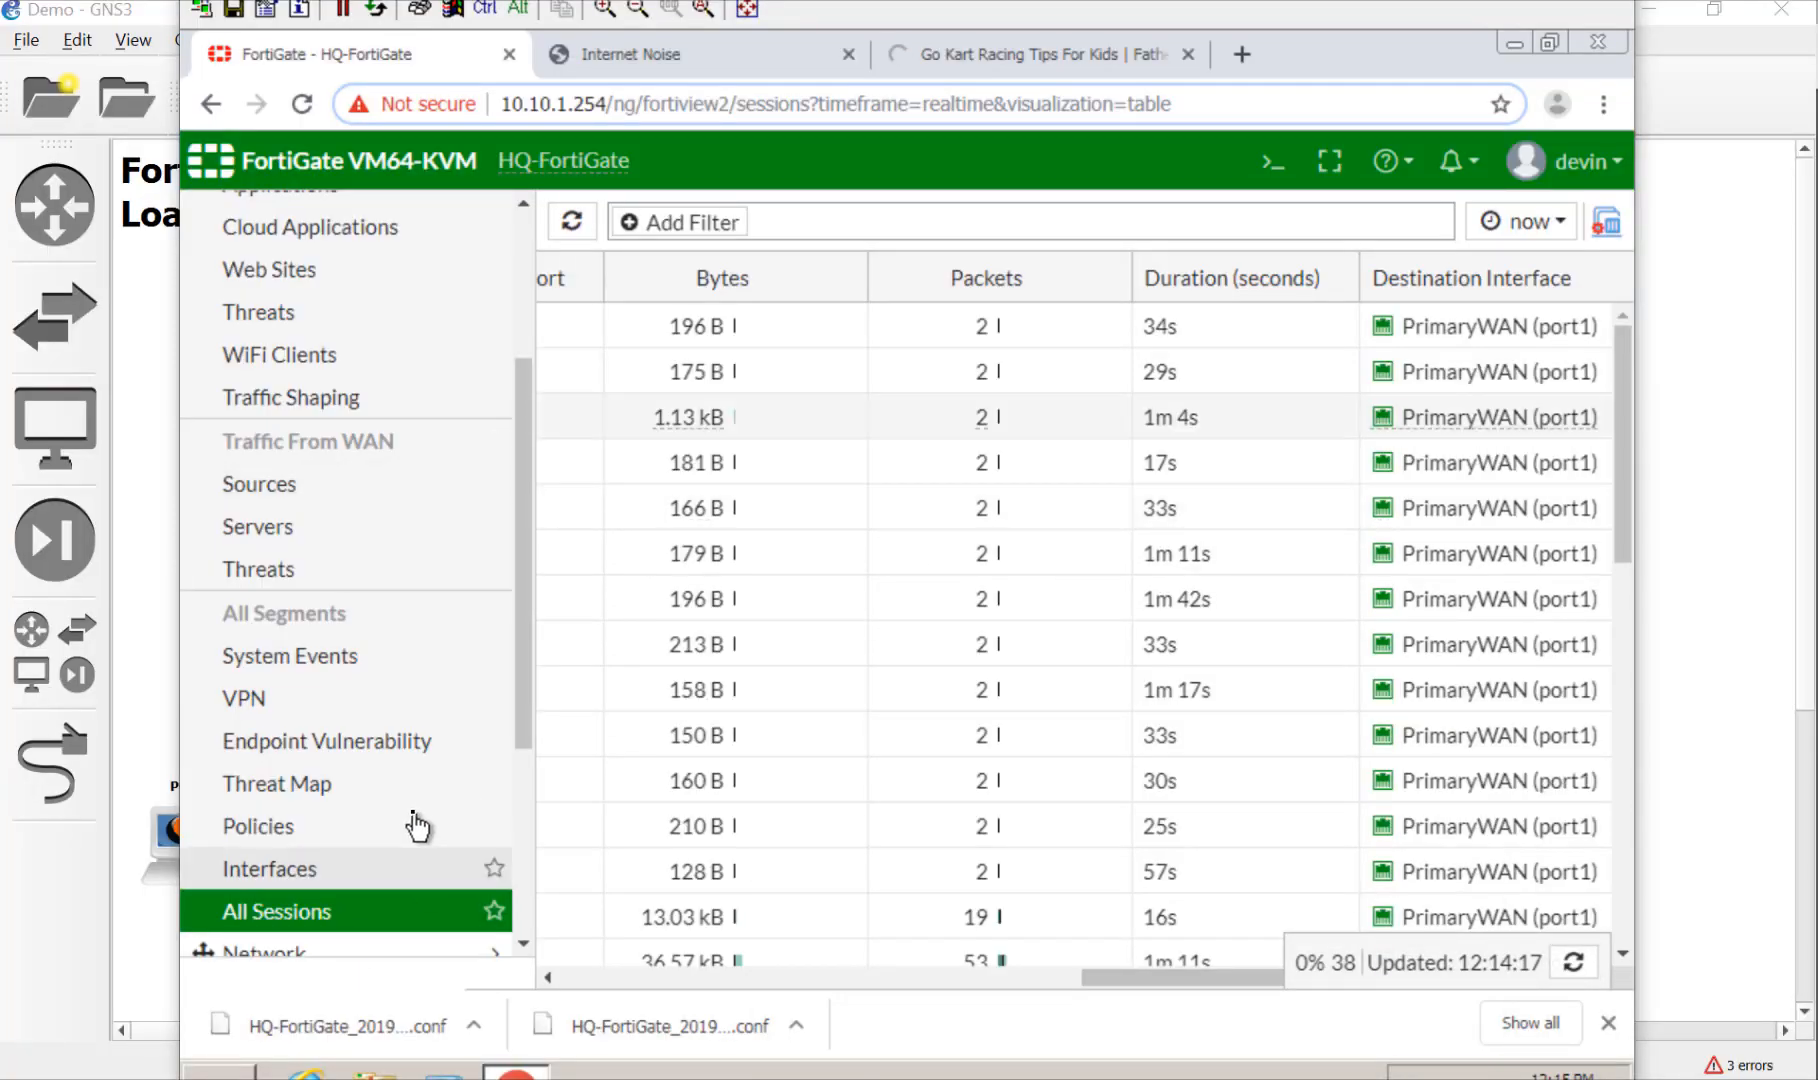
Verify Routing Monitor and All Sessions now show traffic failed over to BackupWAN (port2).
scroll("down", 3)
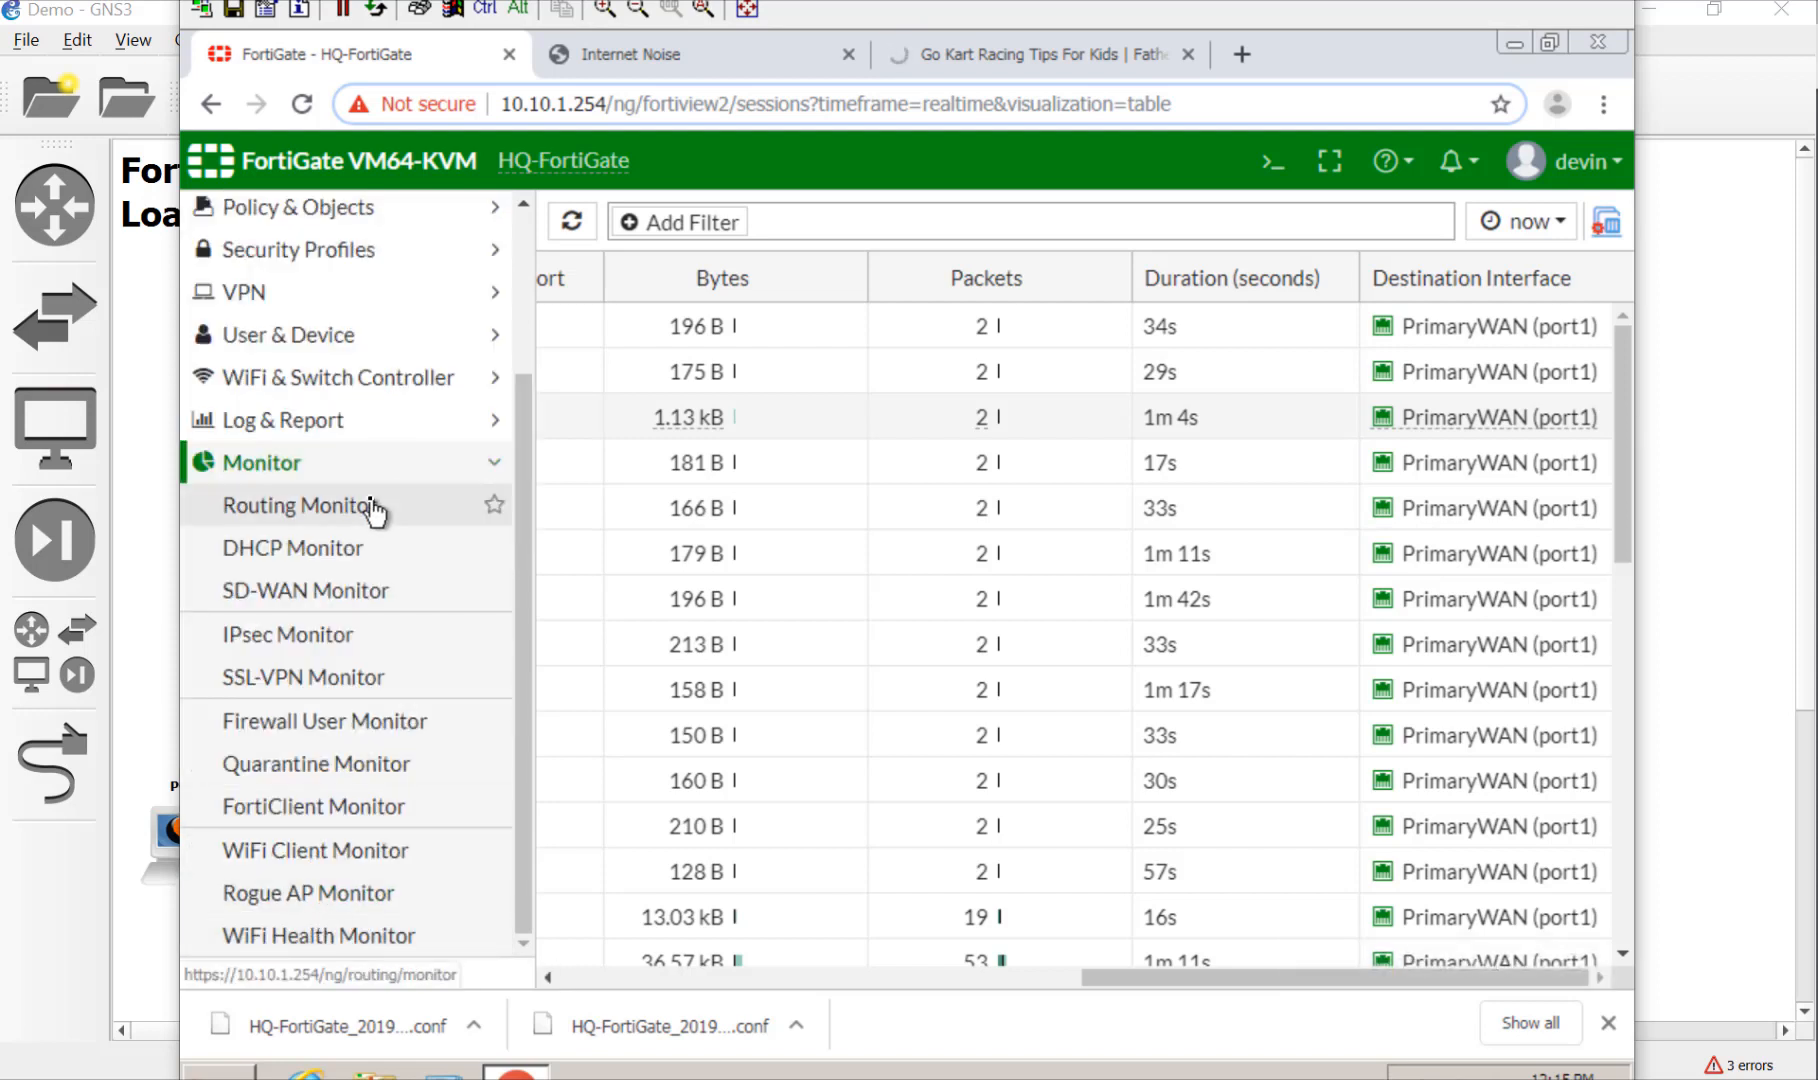
left_click(298, 504)
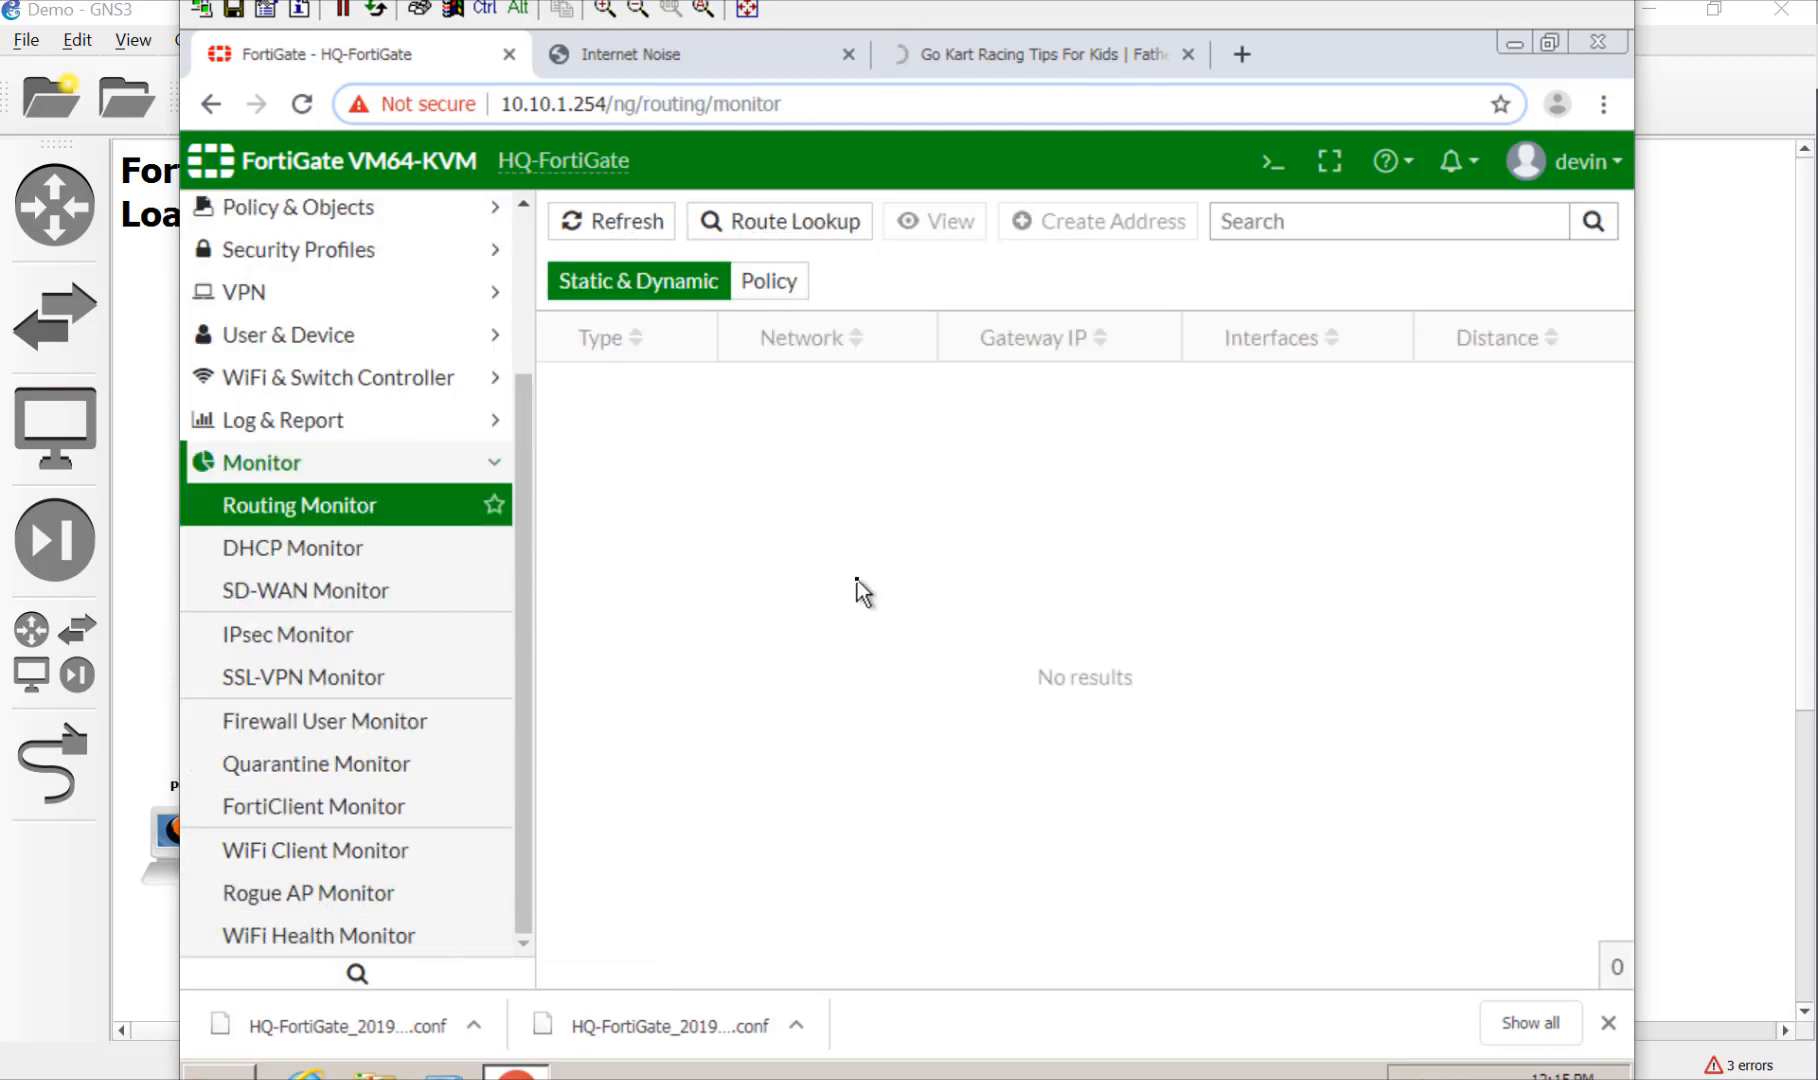
left_click(612, 220)
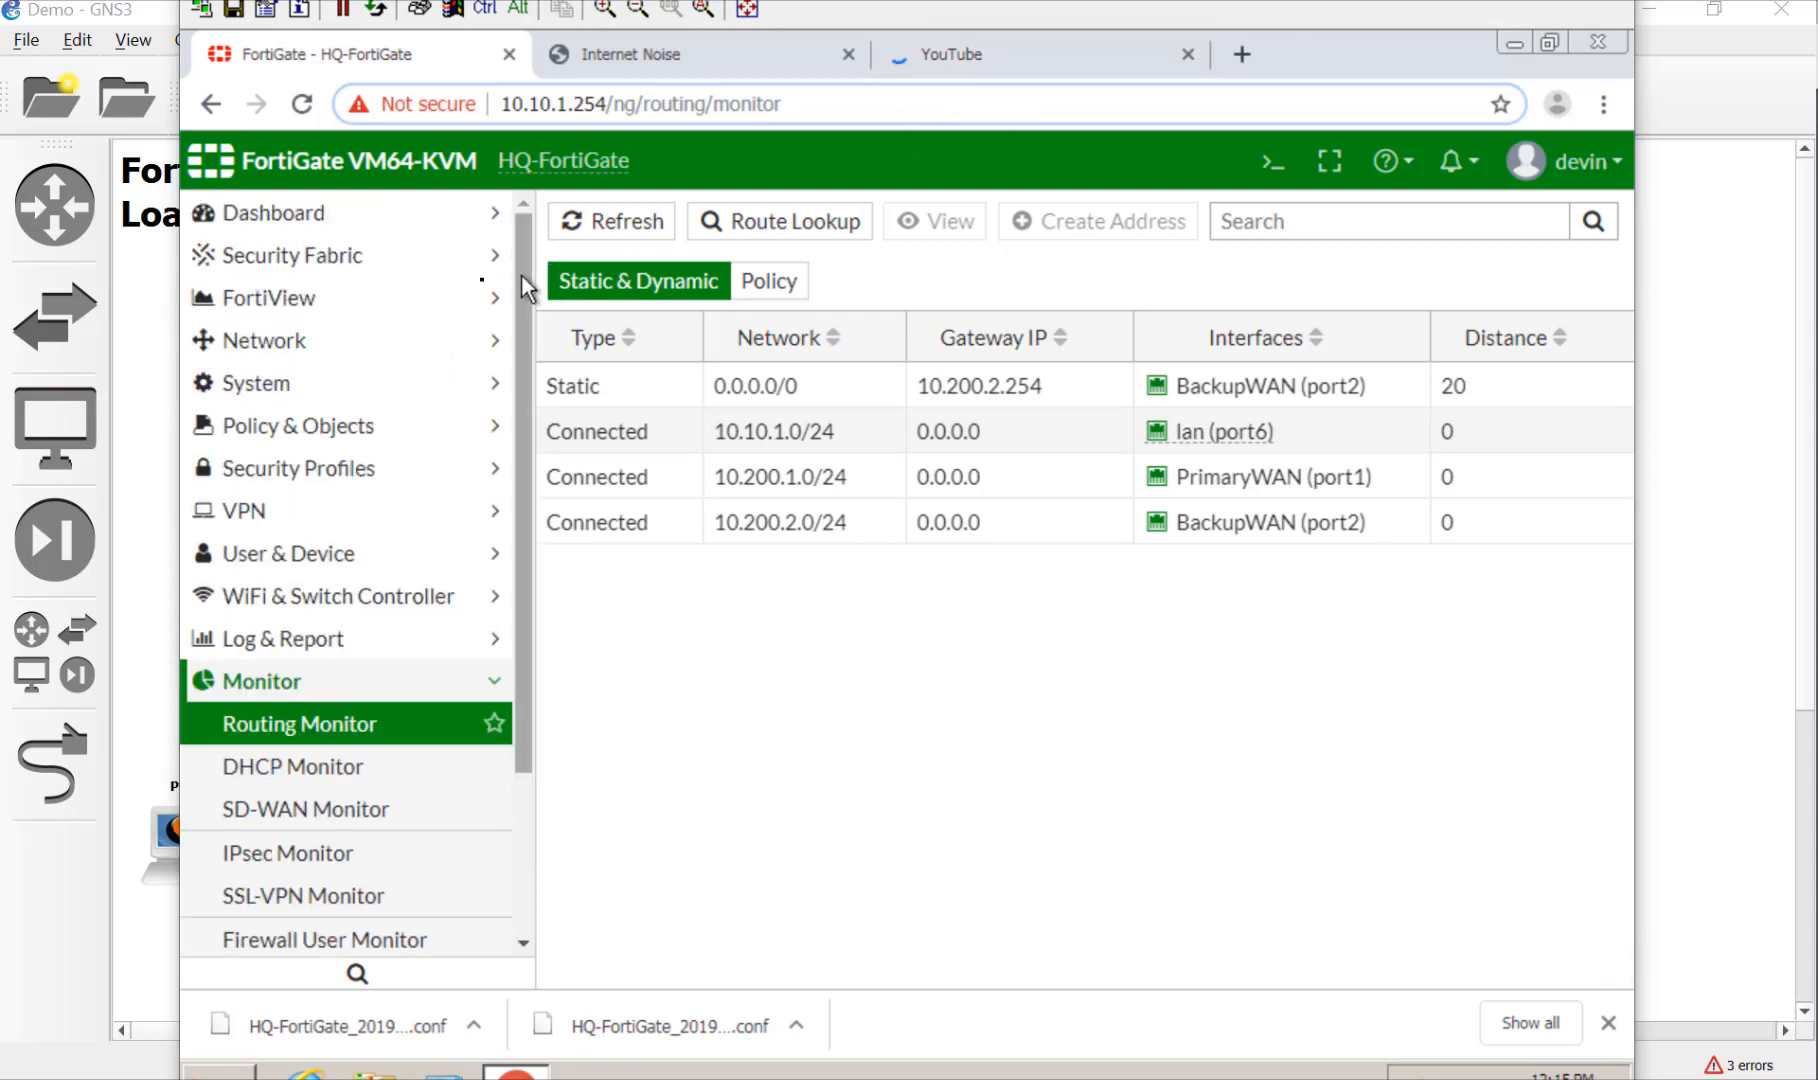
mouse_move(334, 366)
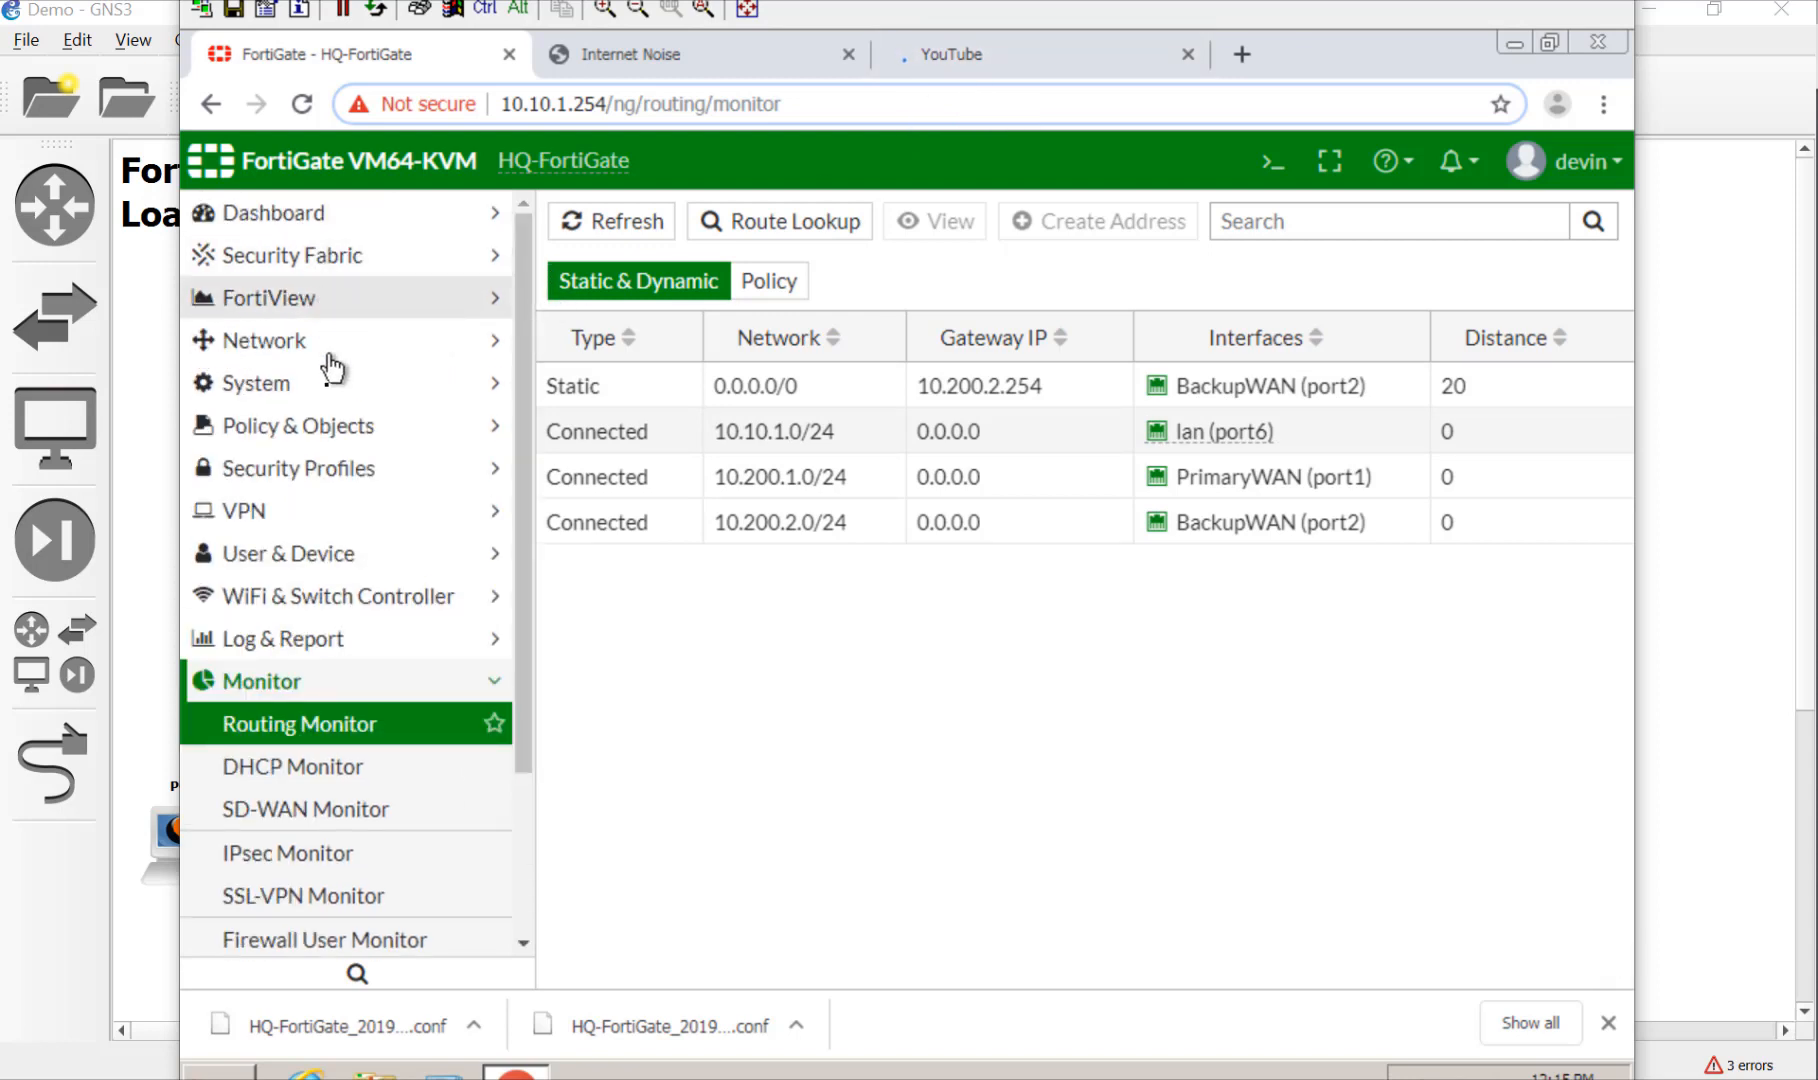
left_click(268, 296)
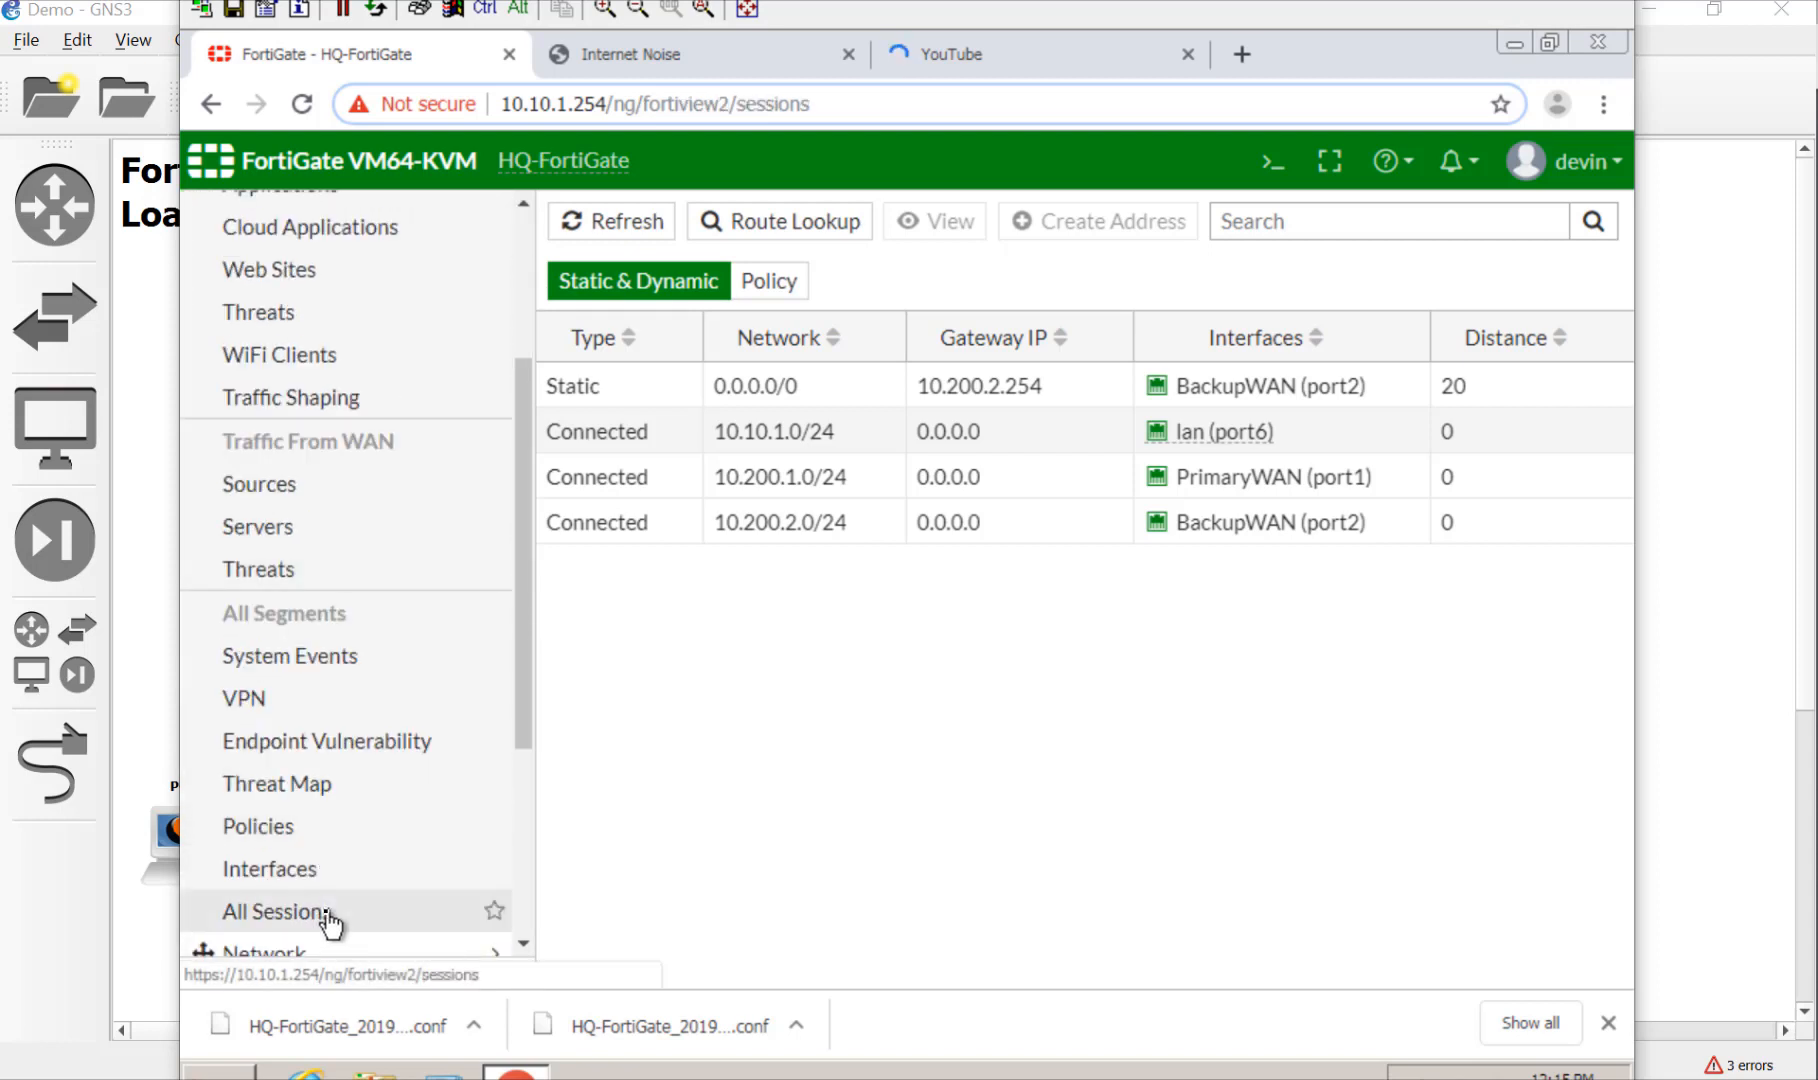
left_click(276, 910)
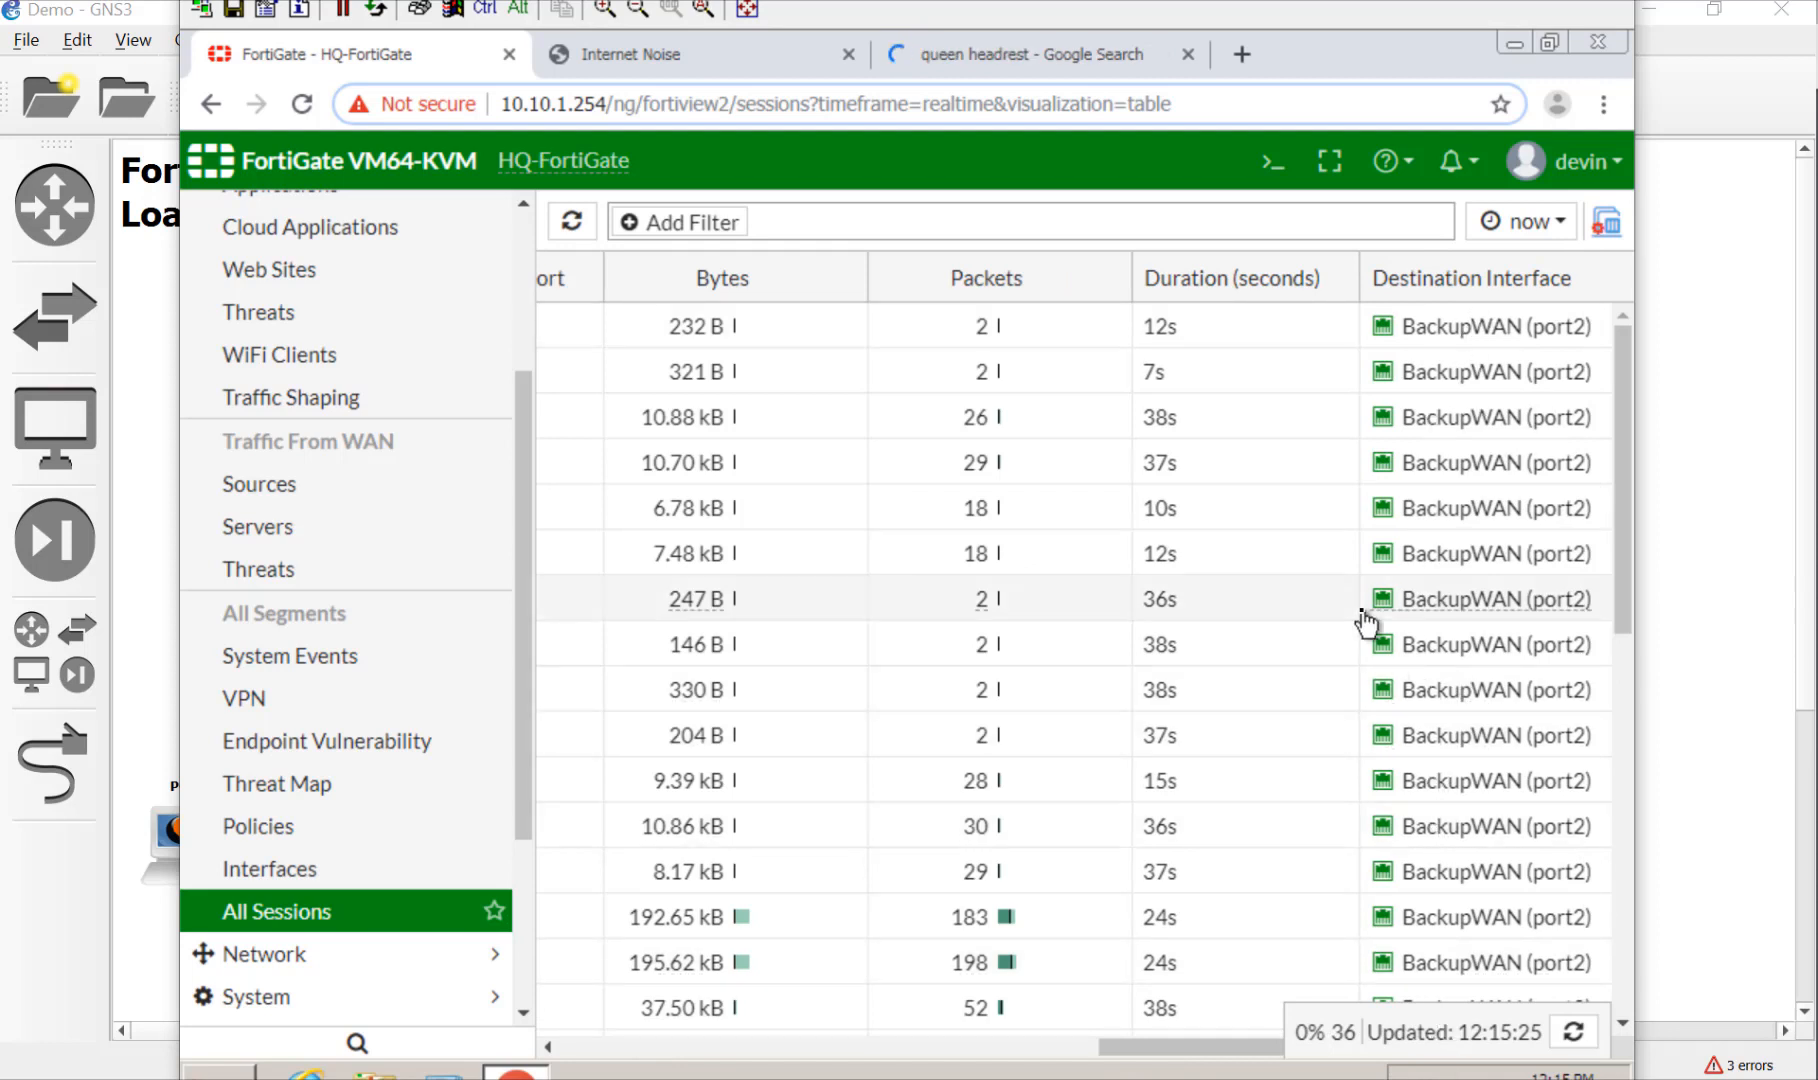
mouse_move(1356, 624)
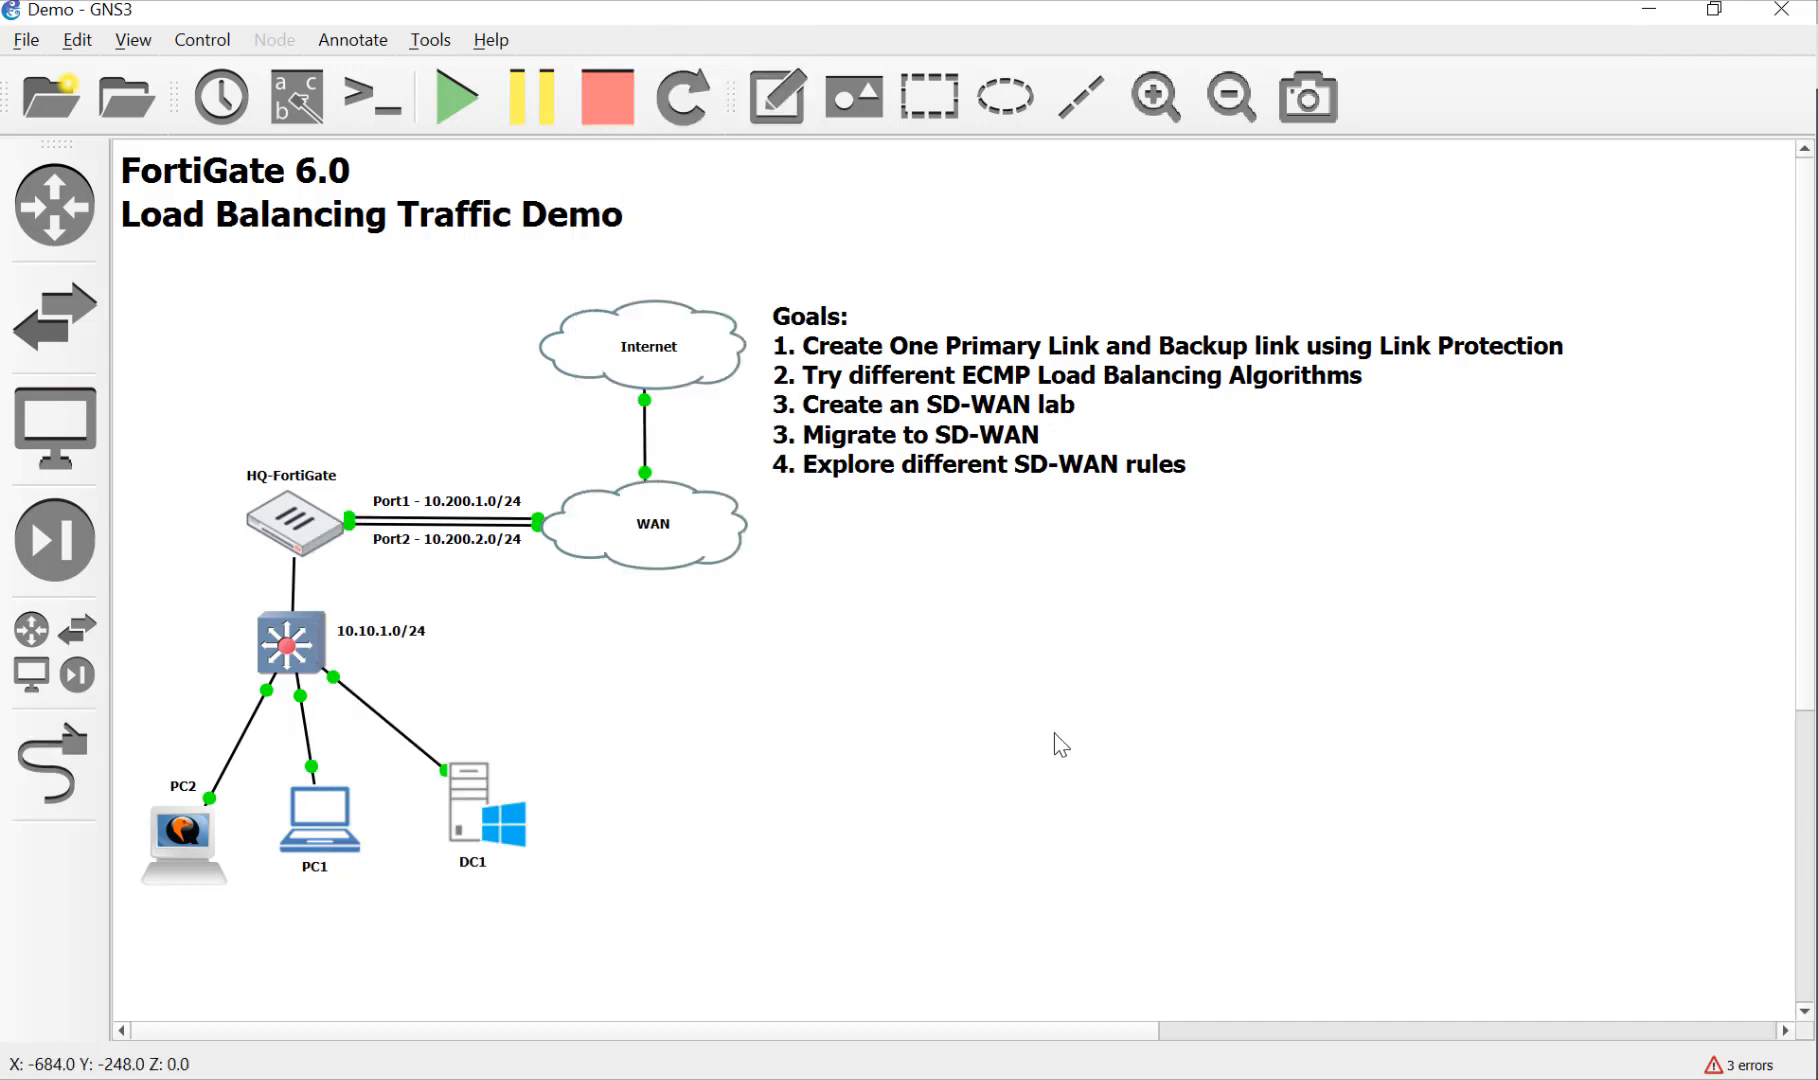
mouse_move(1342, 1004)
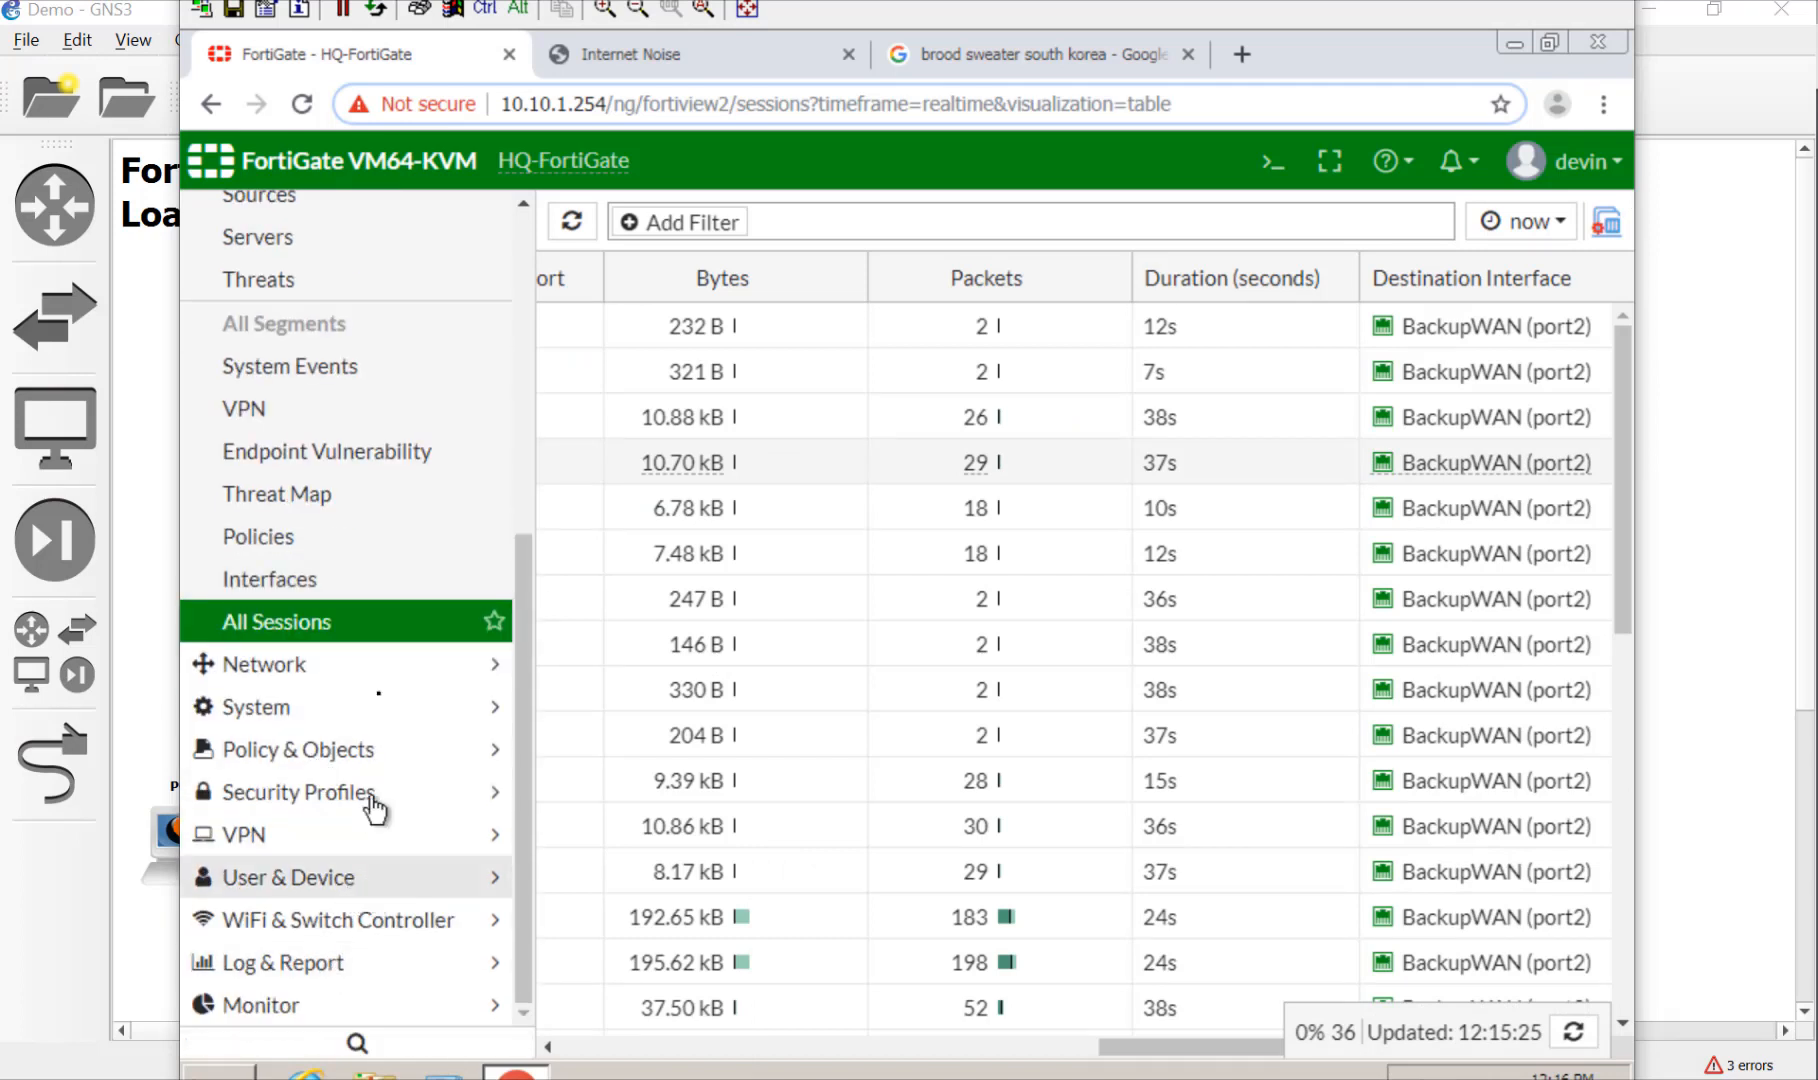
mouse_move(374, 722)
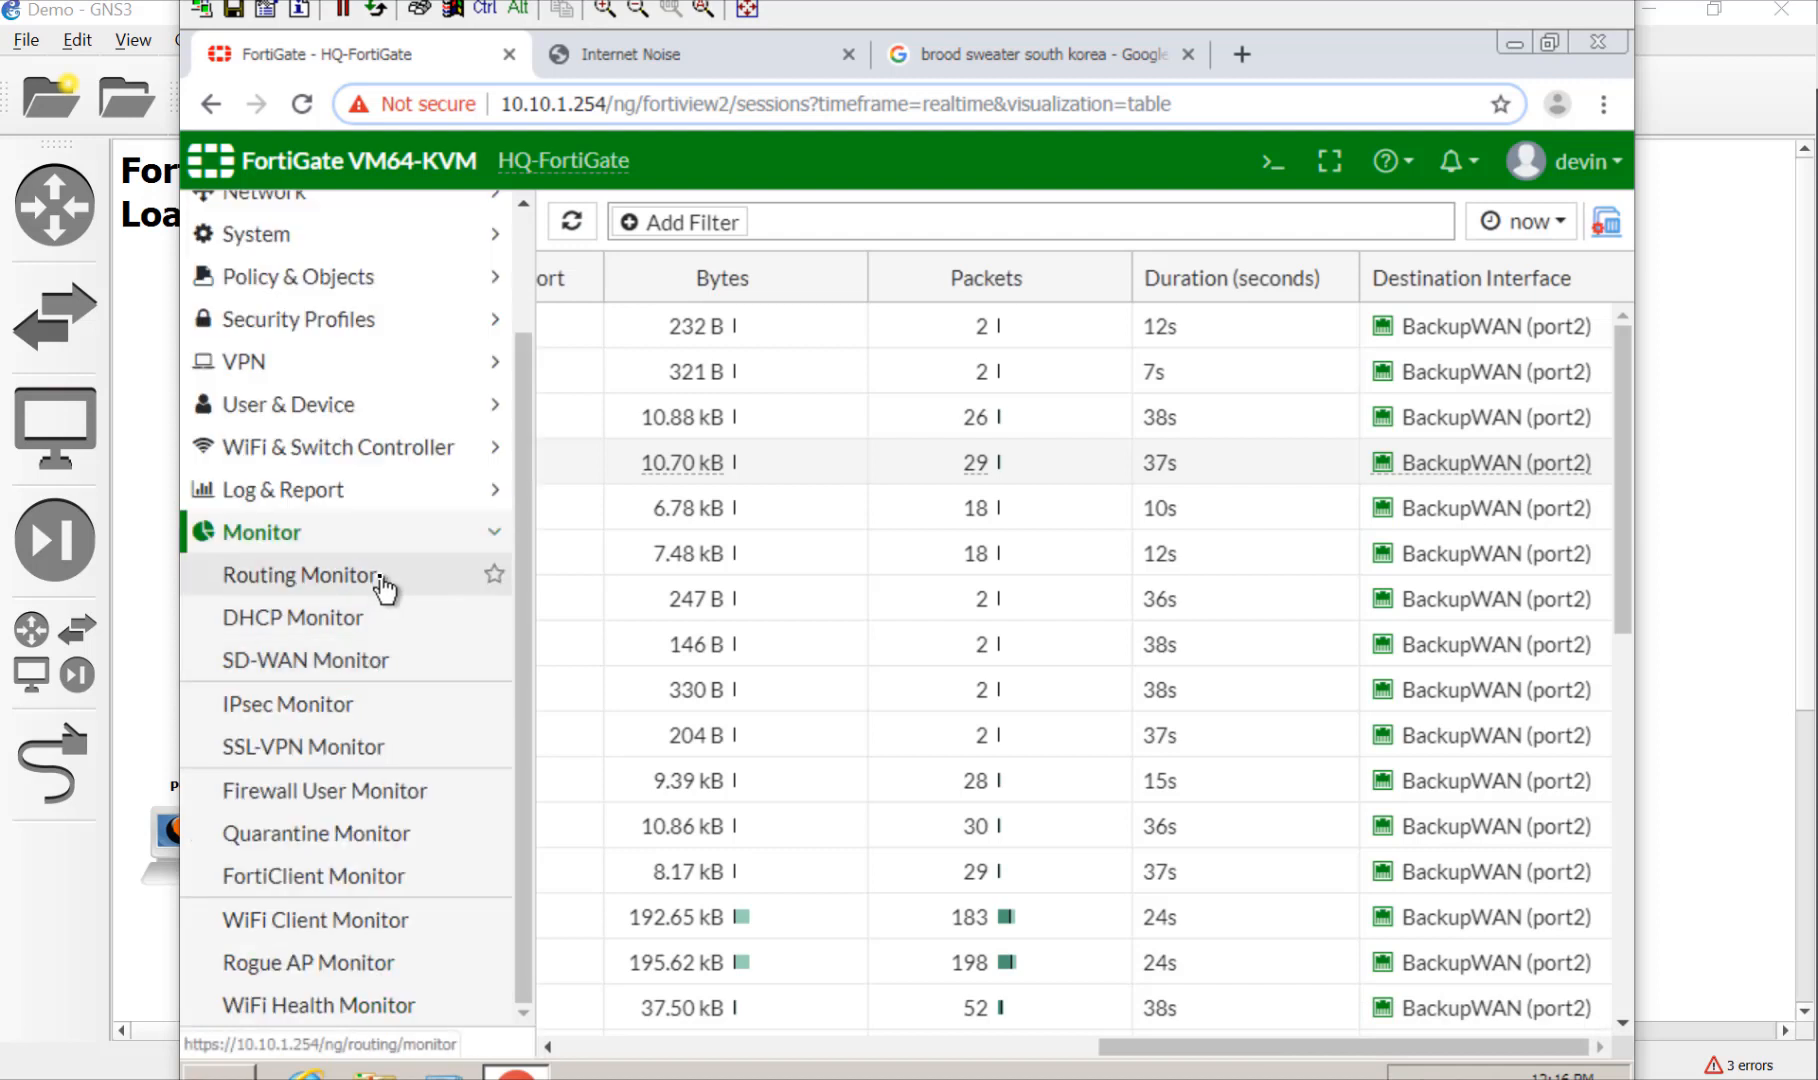
Verify Routing Monitor and All Sessions show traffic returned to PrimaryWAN (port1).
left_click(300, 574)
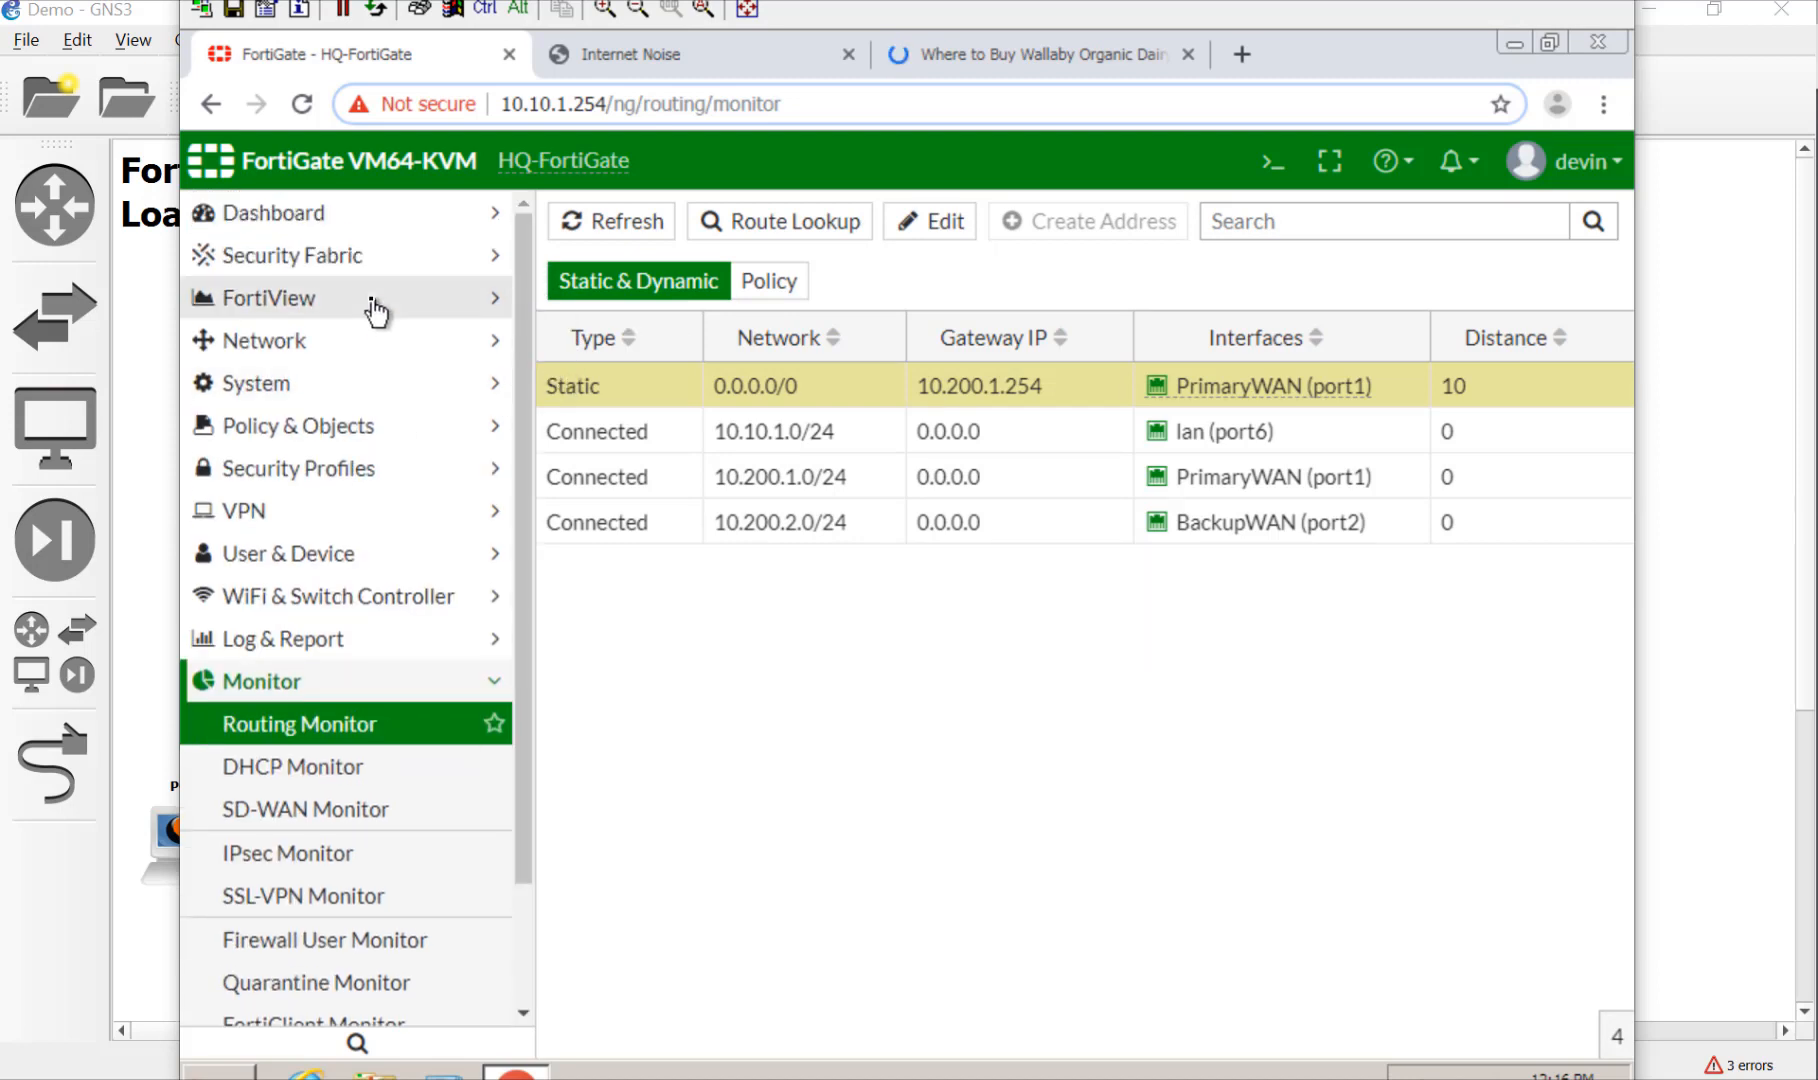
left_click(266, 298)
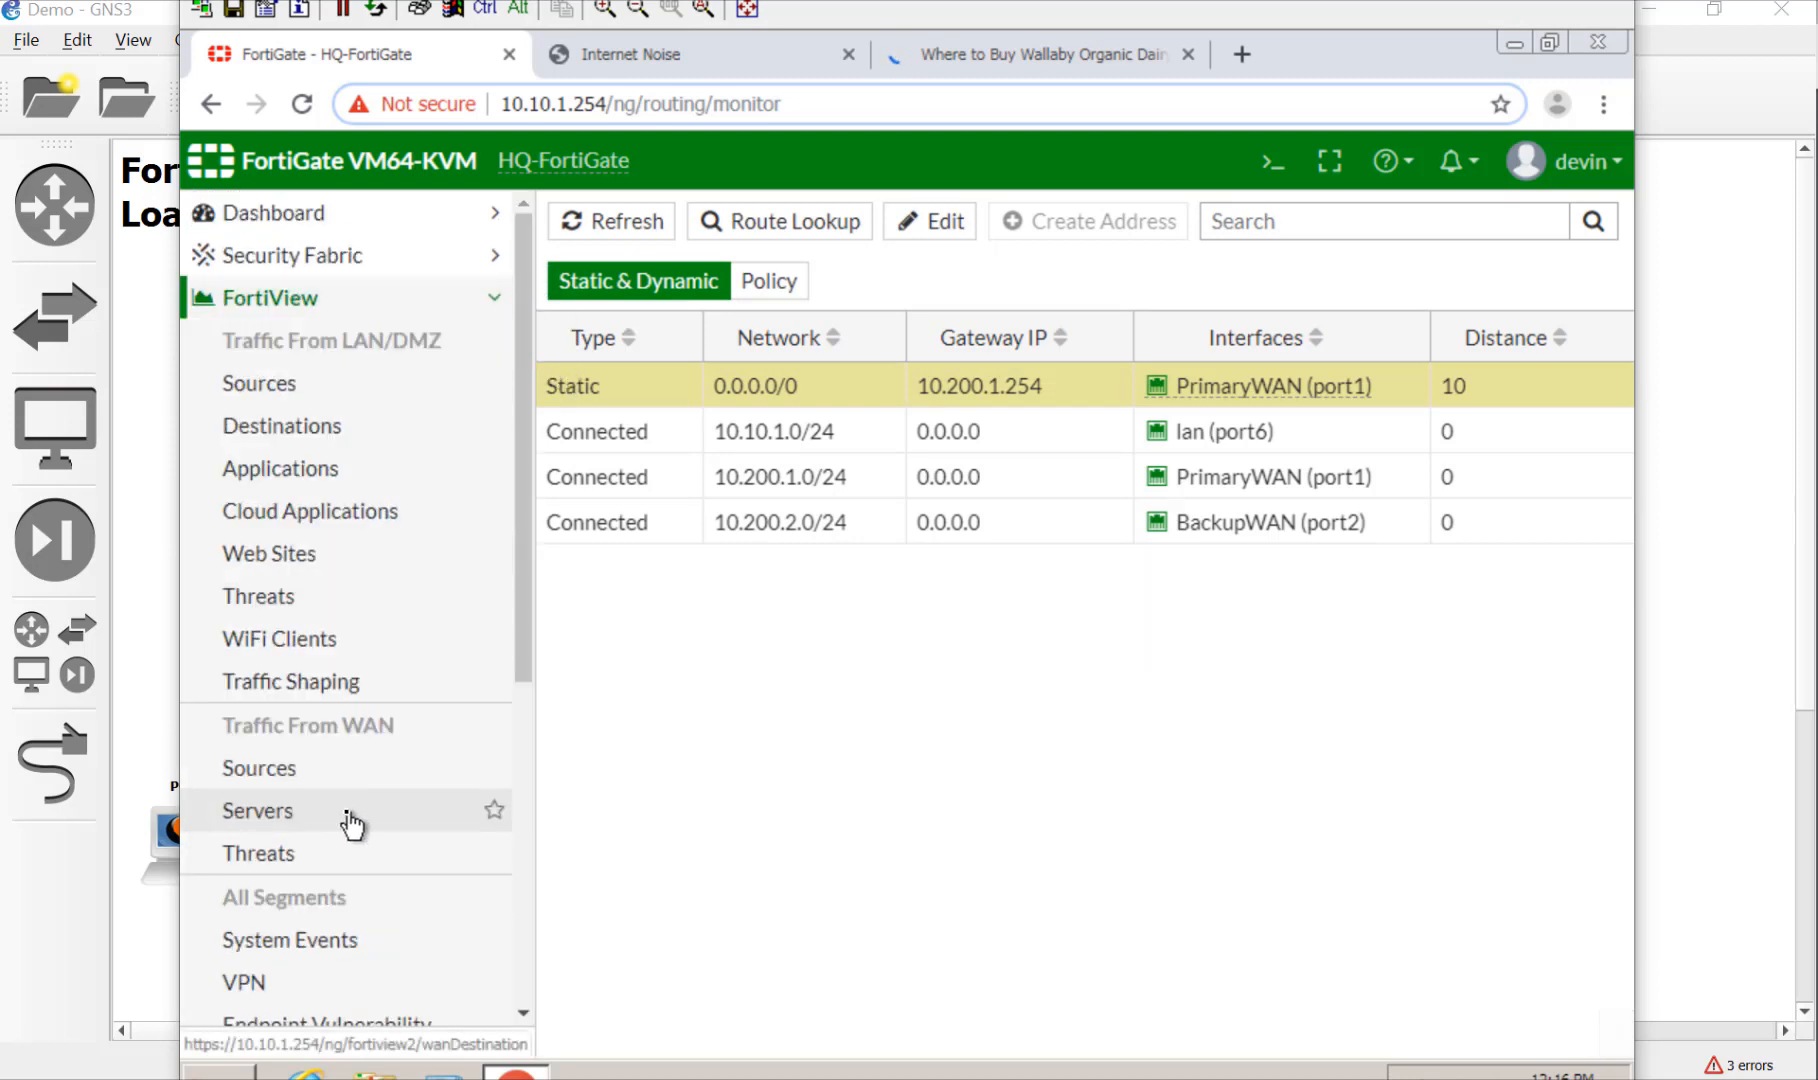
scroll("down", 3)
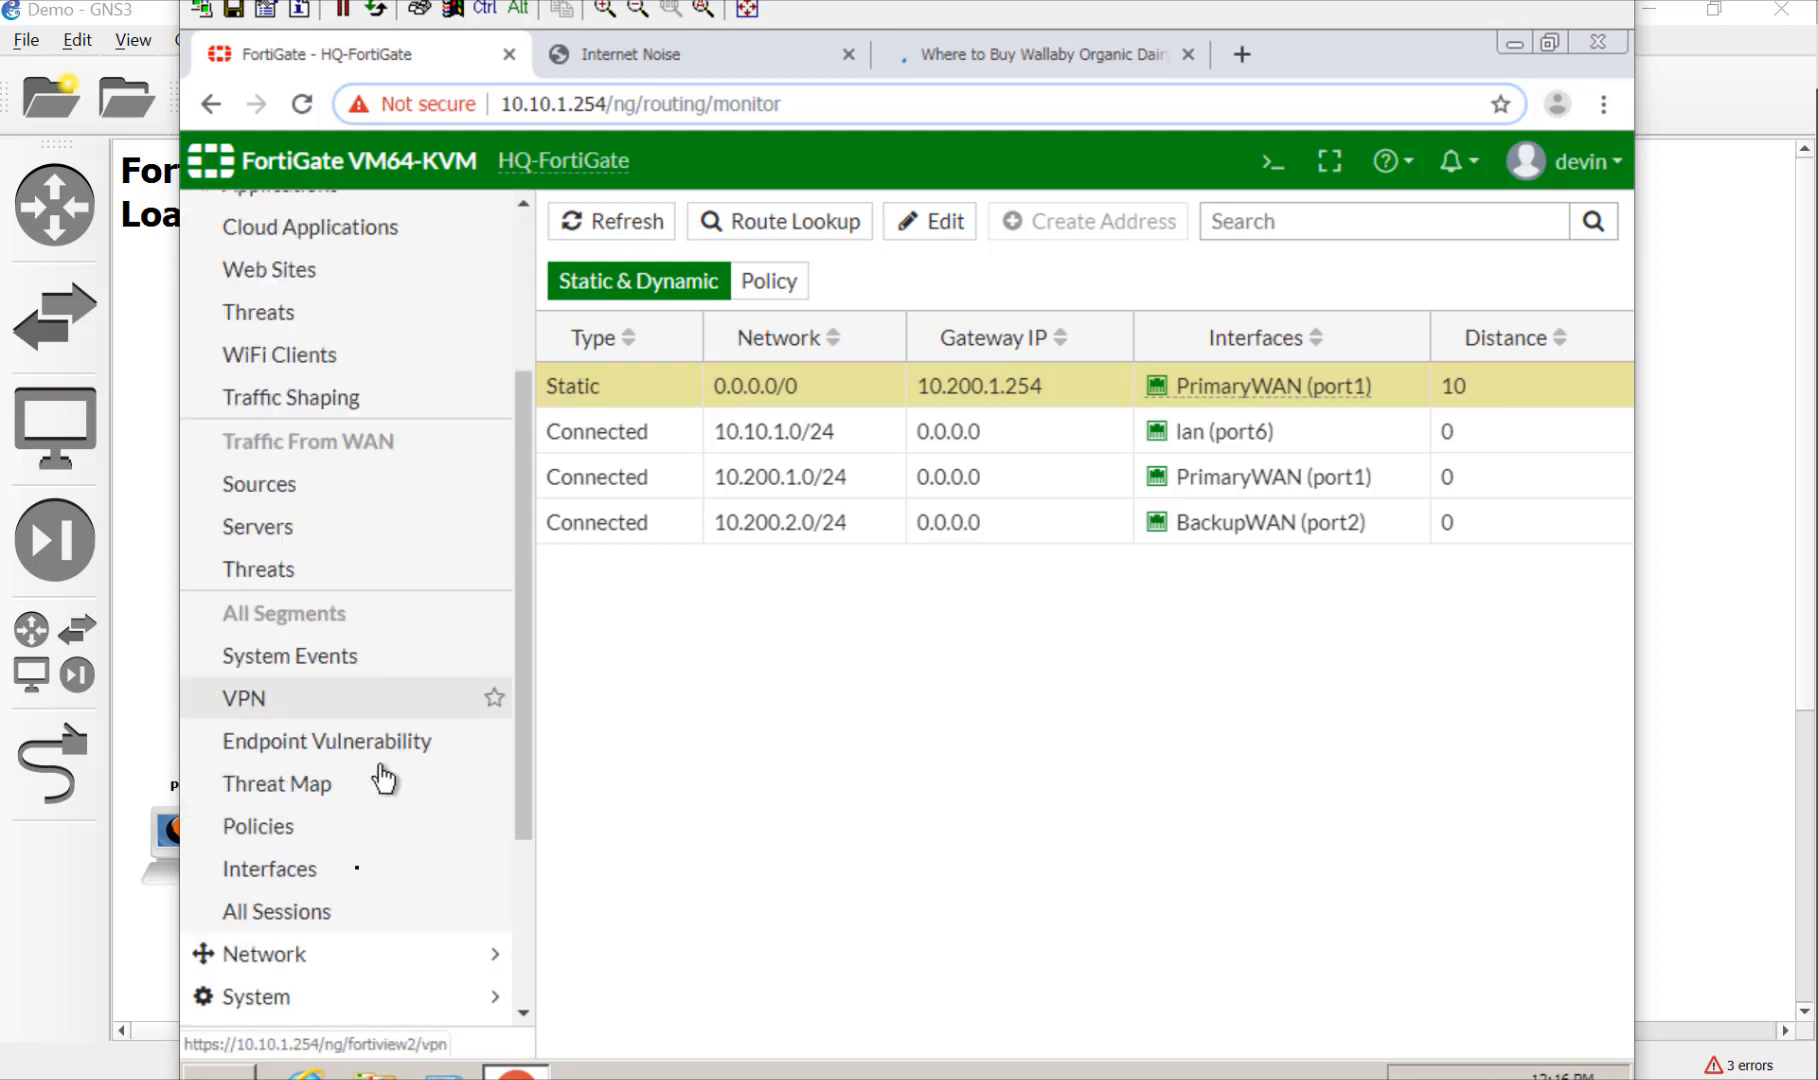
left_click(276, 910)
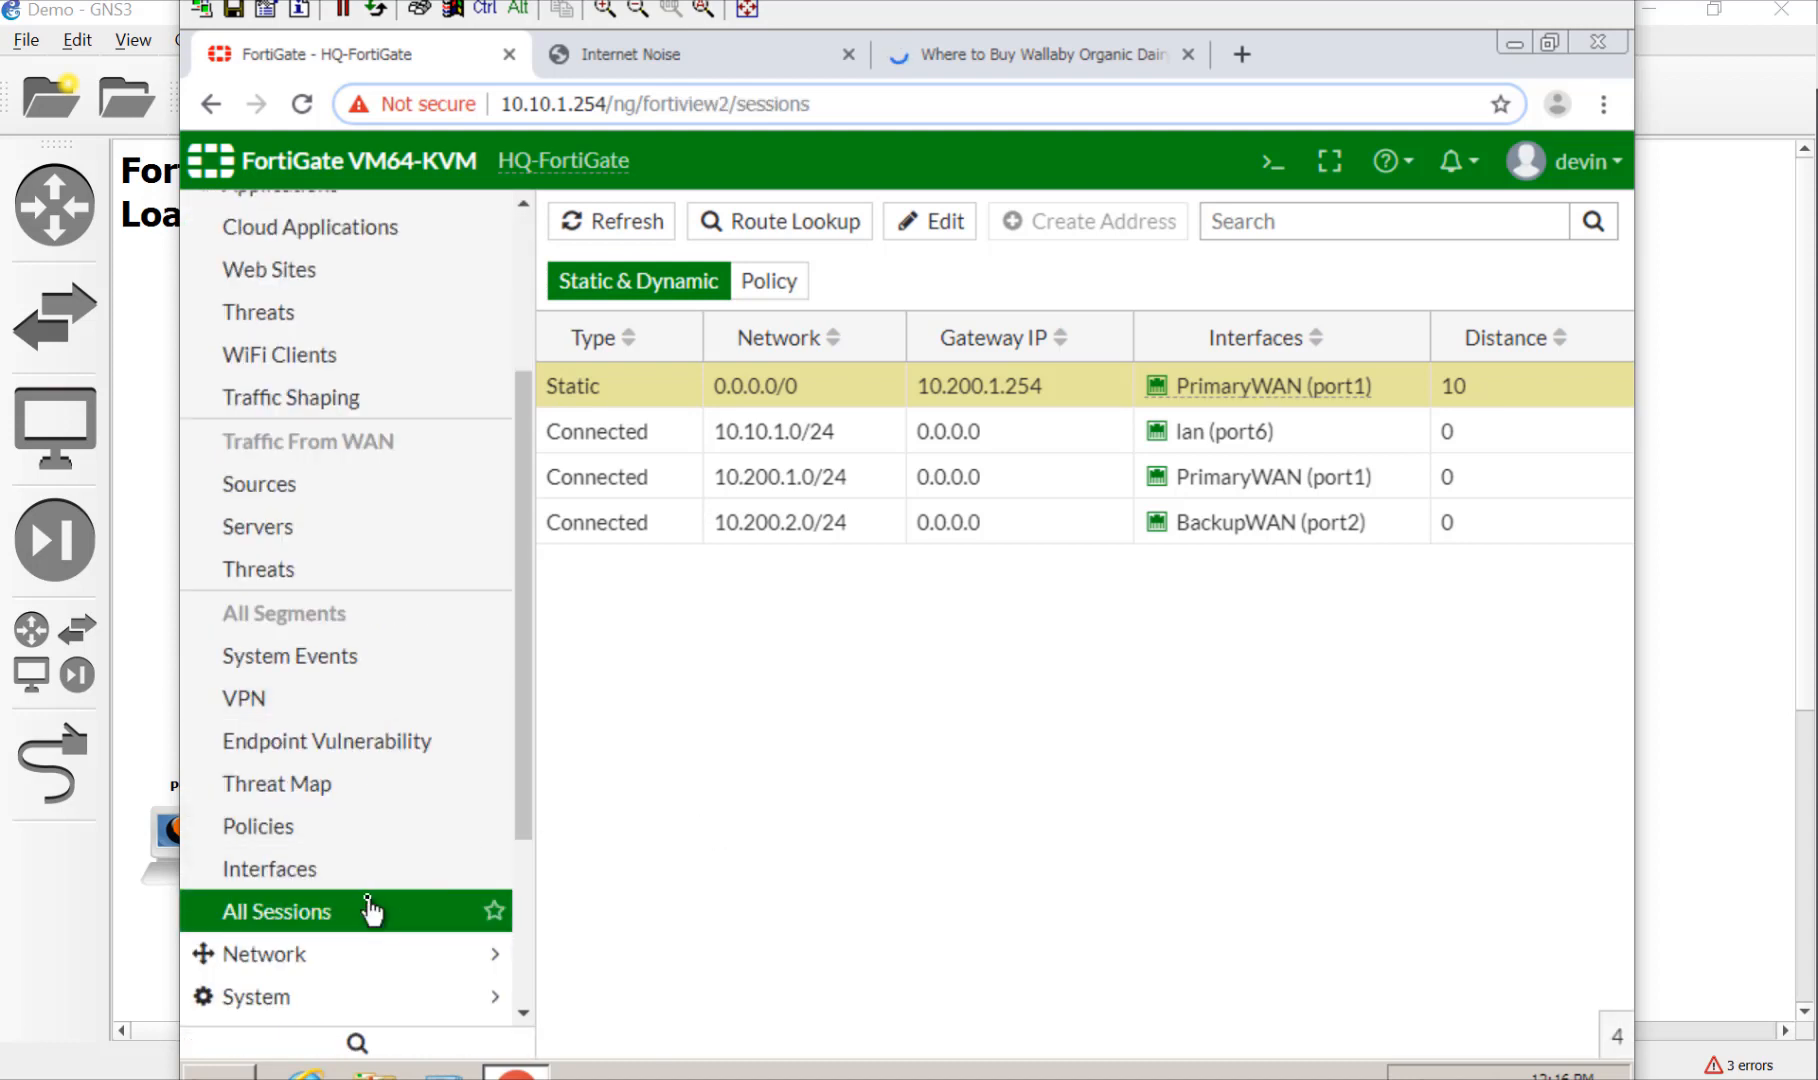
left_click(274, 912)
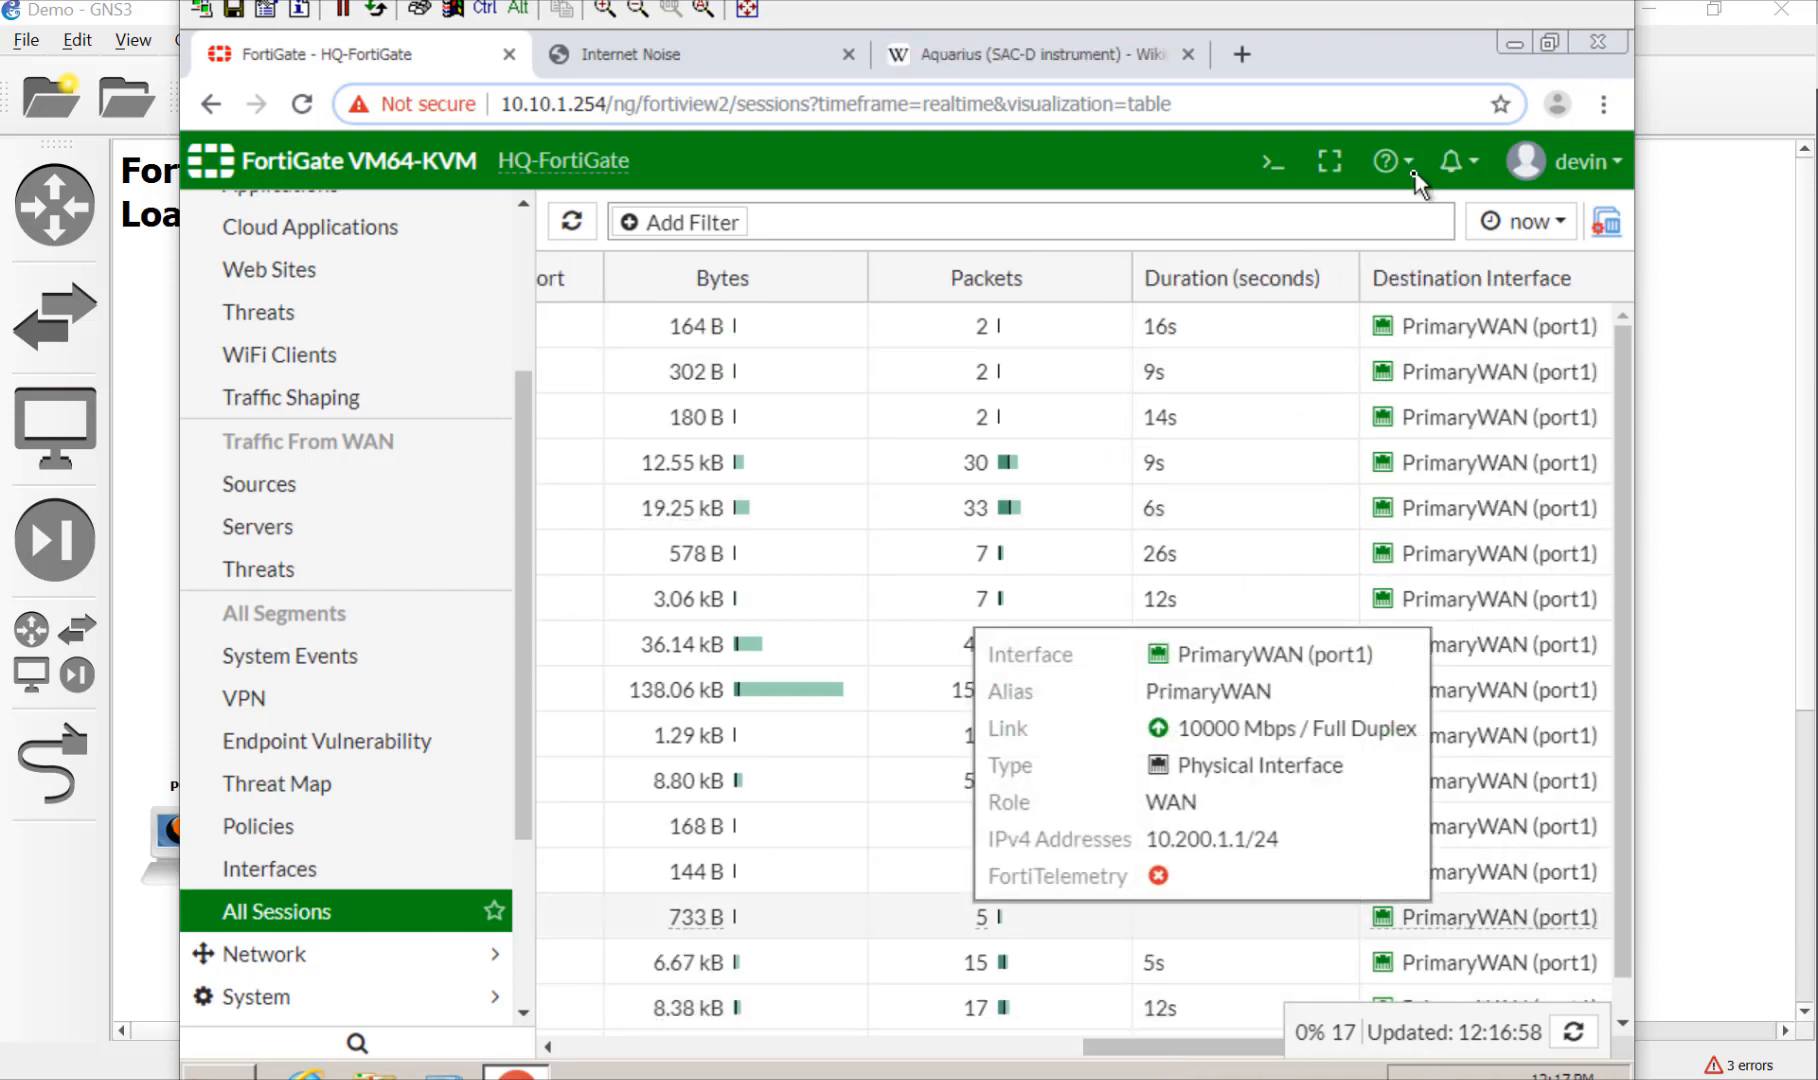
mouse_move(1032, 600)
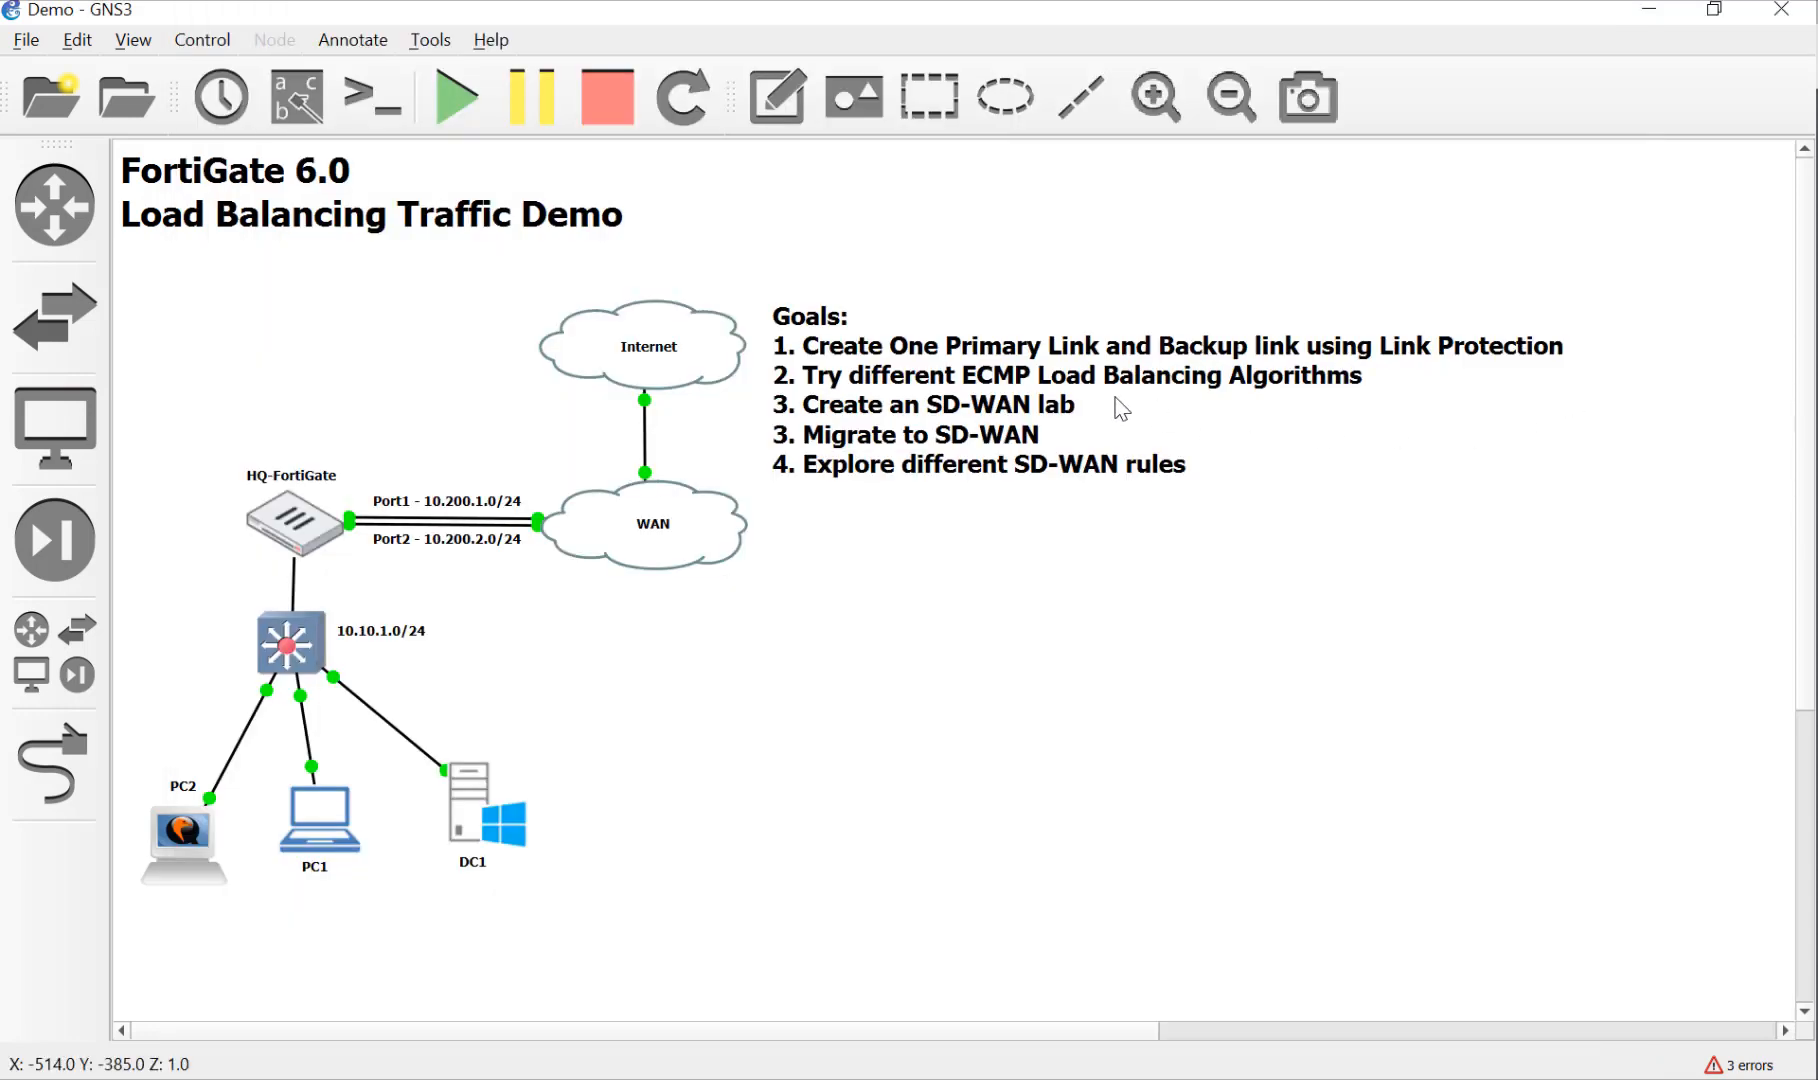
mouse_move(1102, 978)
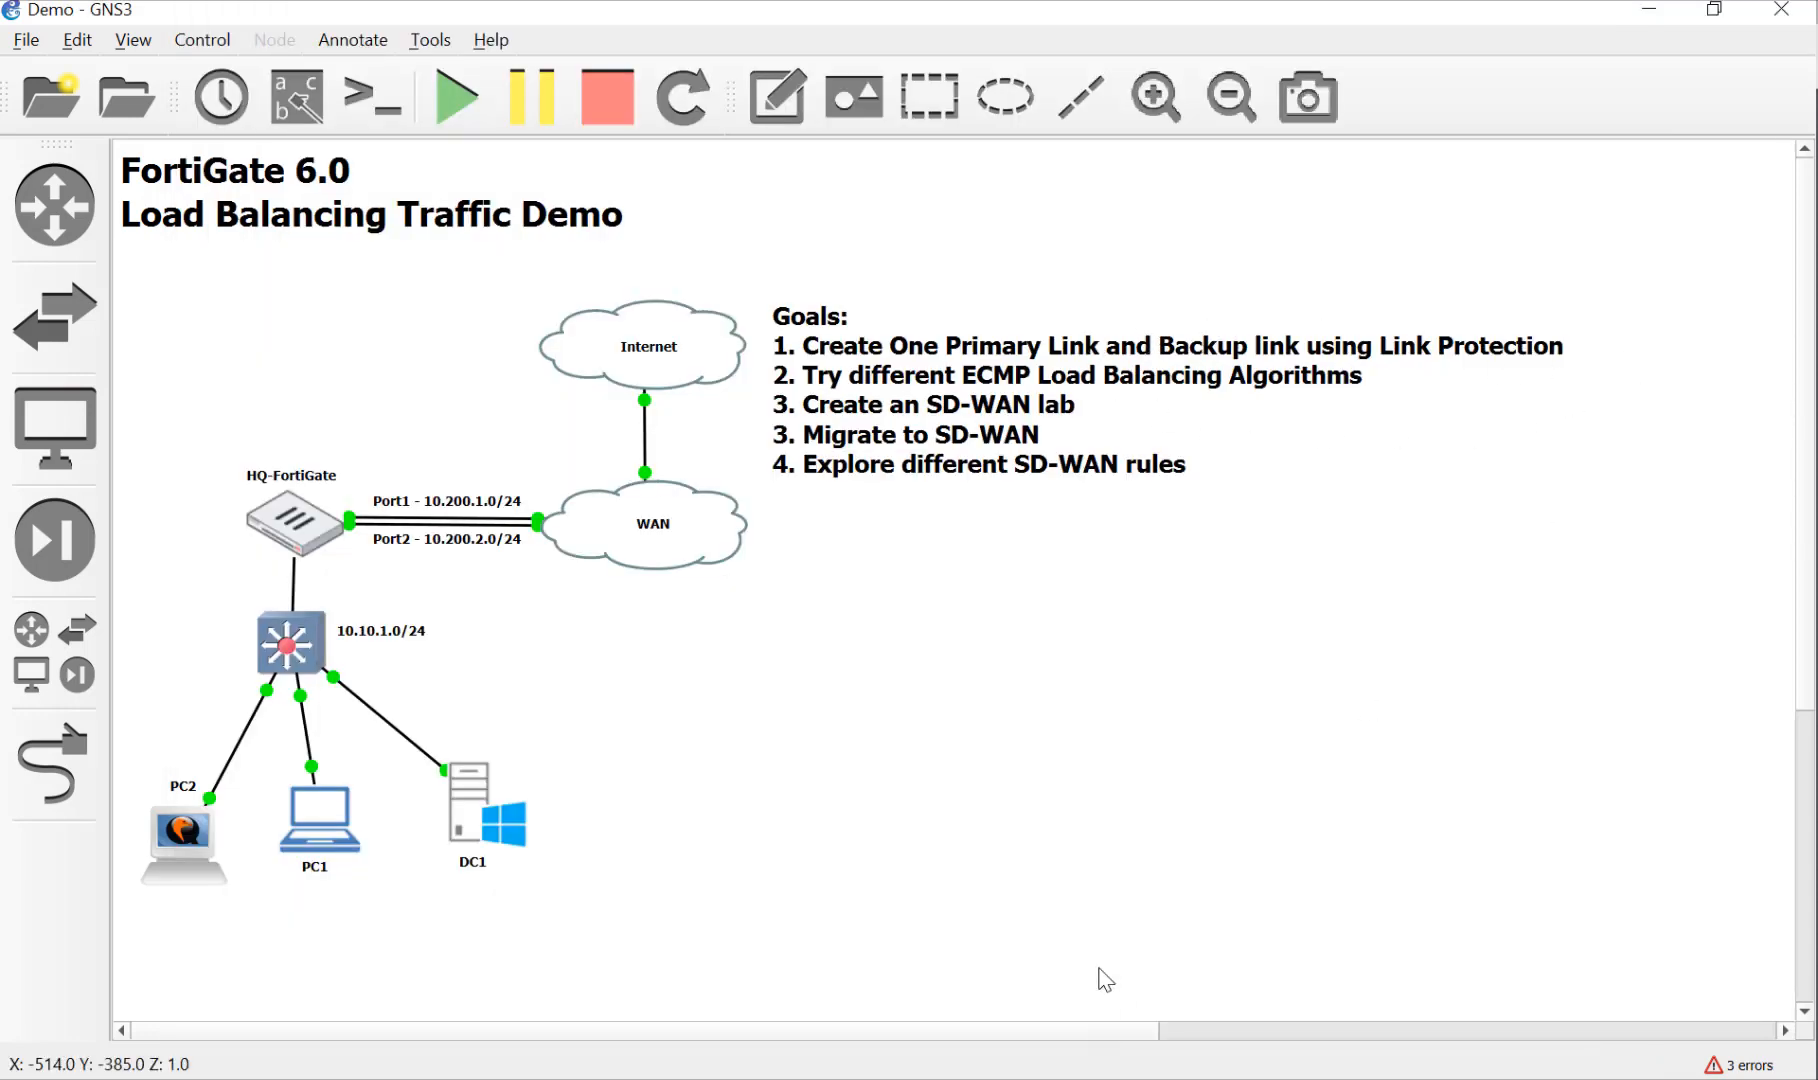